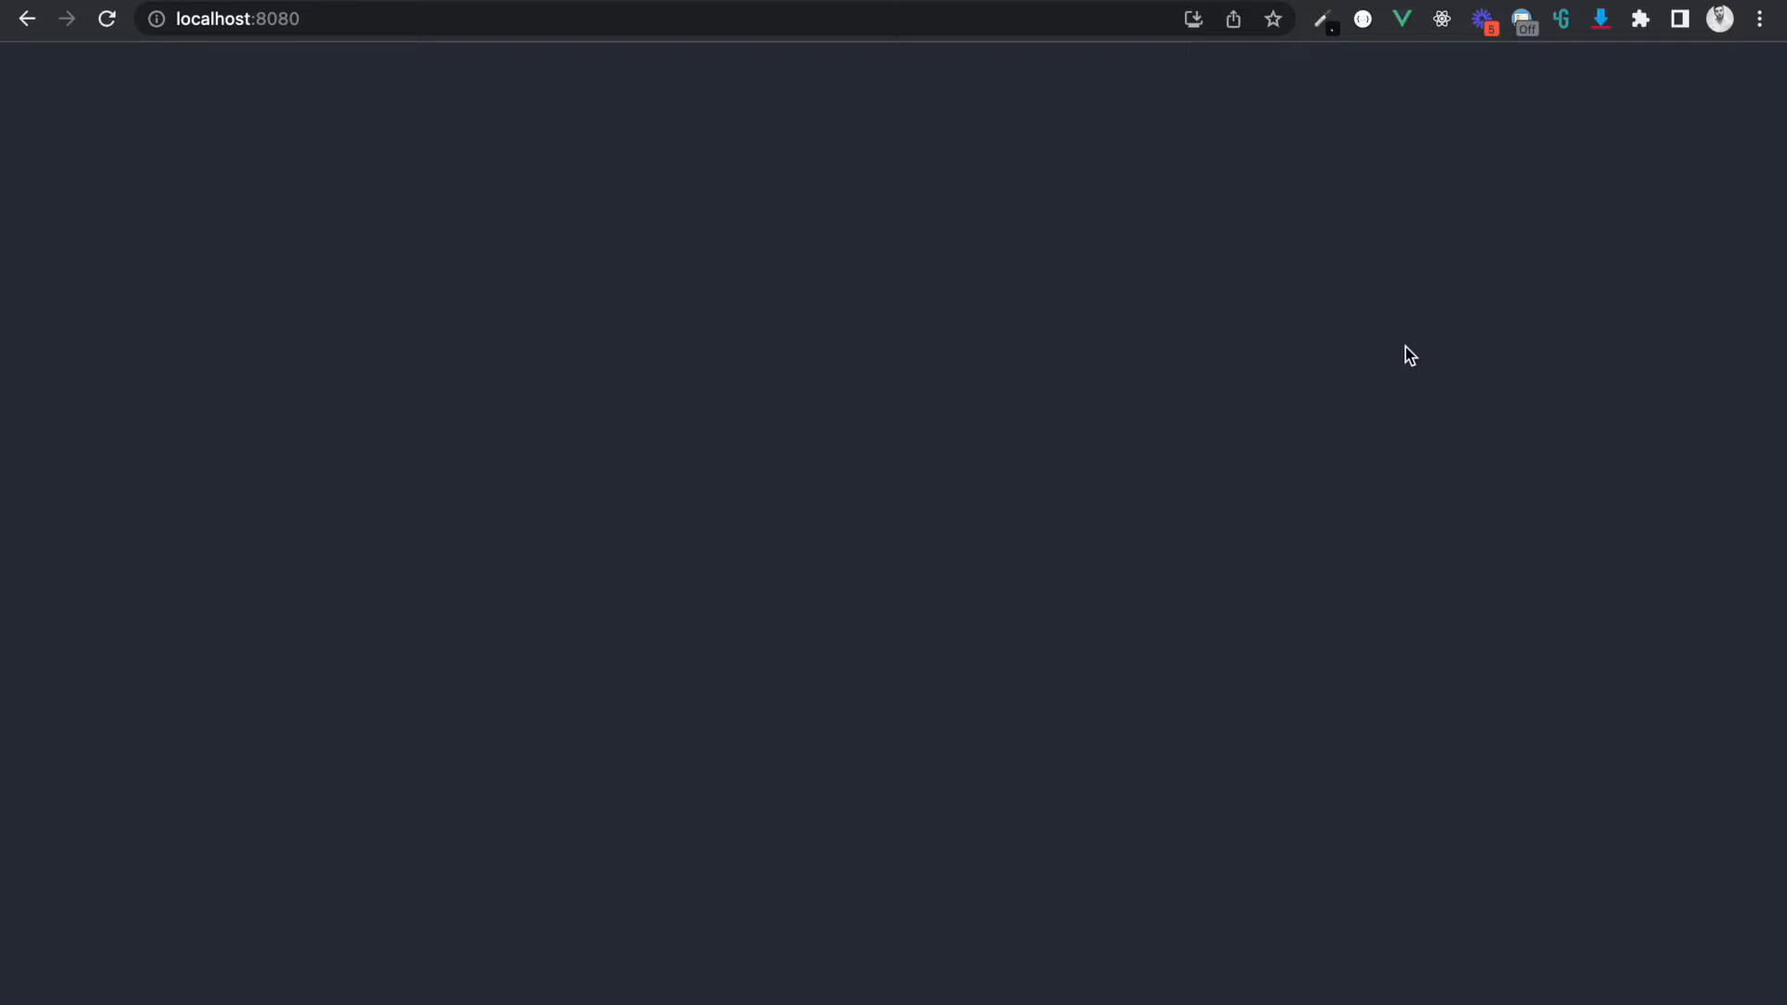
pyautogui.moveTo(1340, 306)
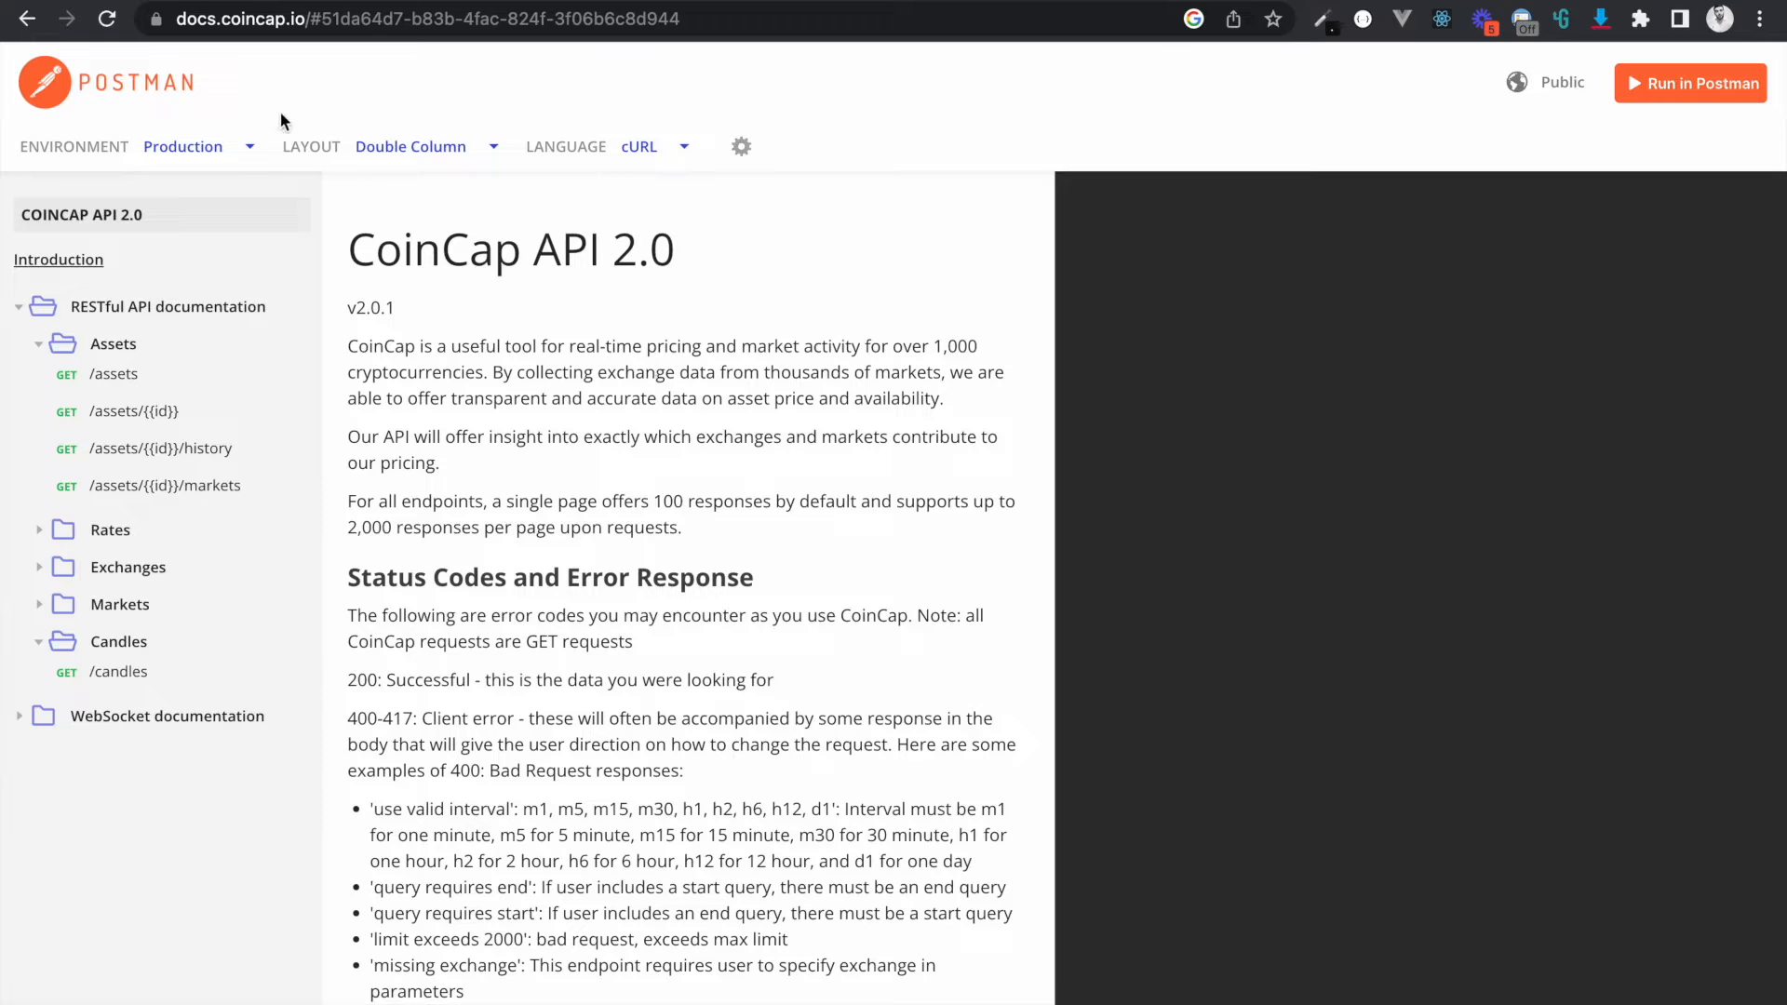
pyautogui.moveTo(432, 158)
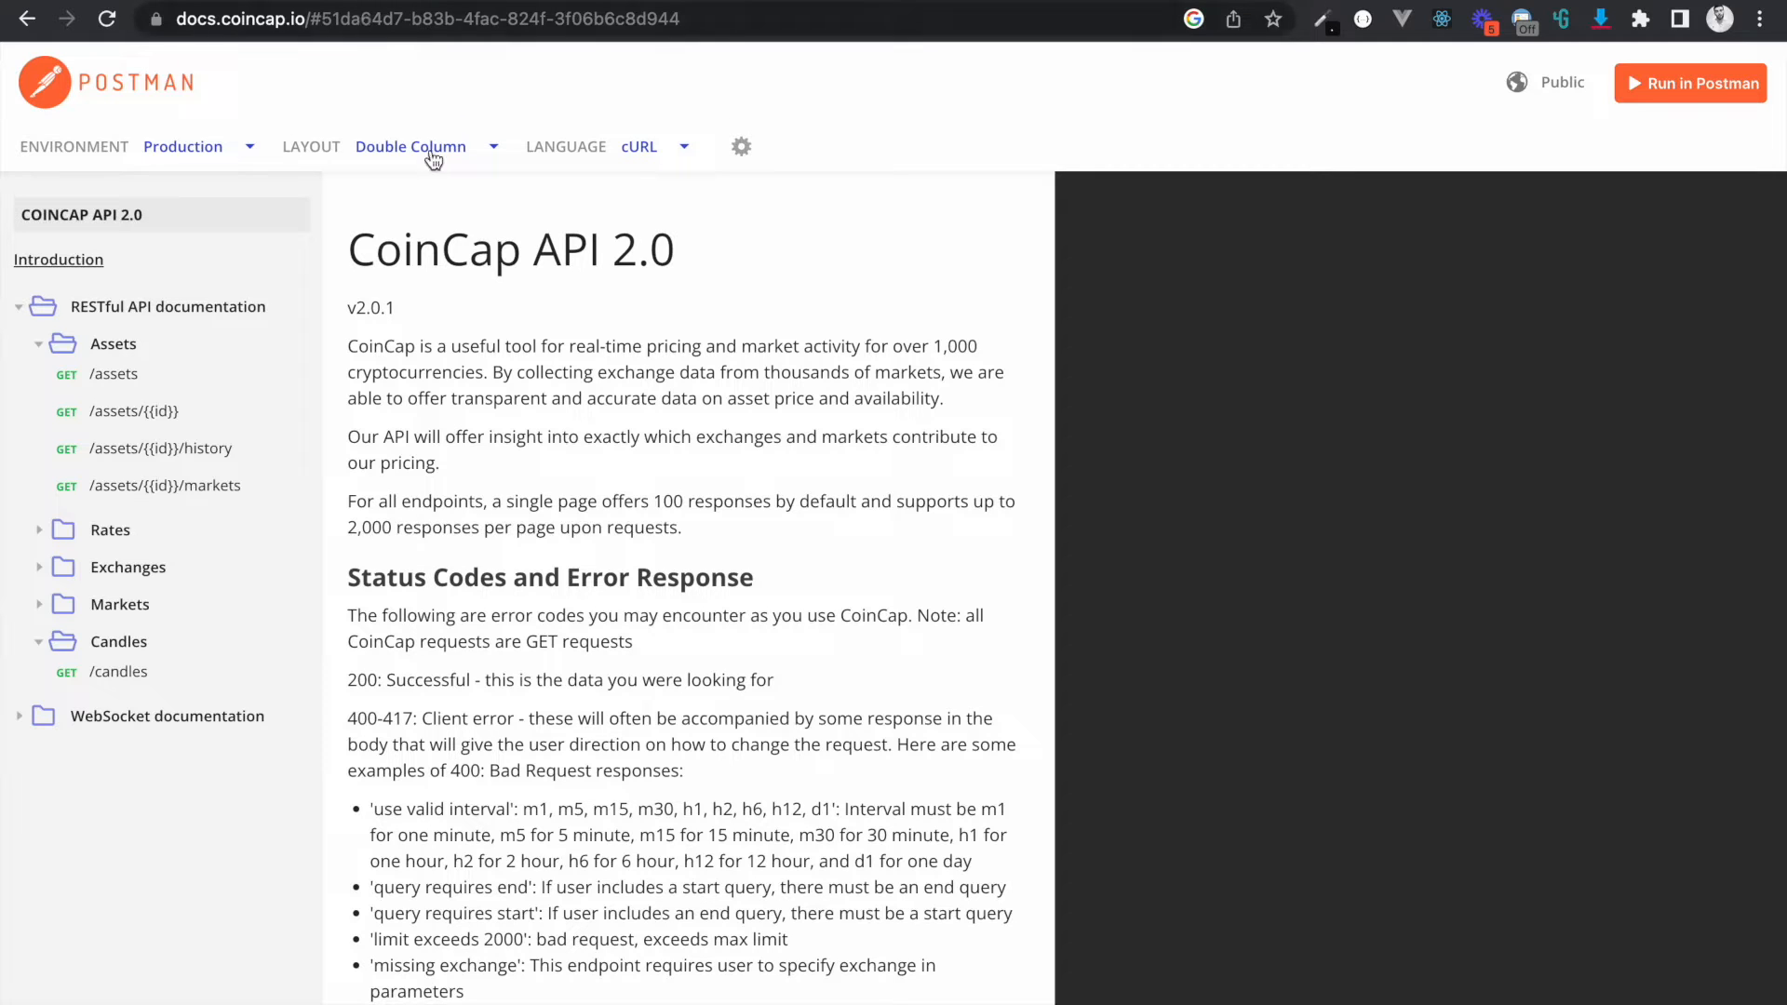
pyautogui.moveTo(487, 195)
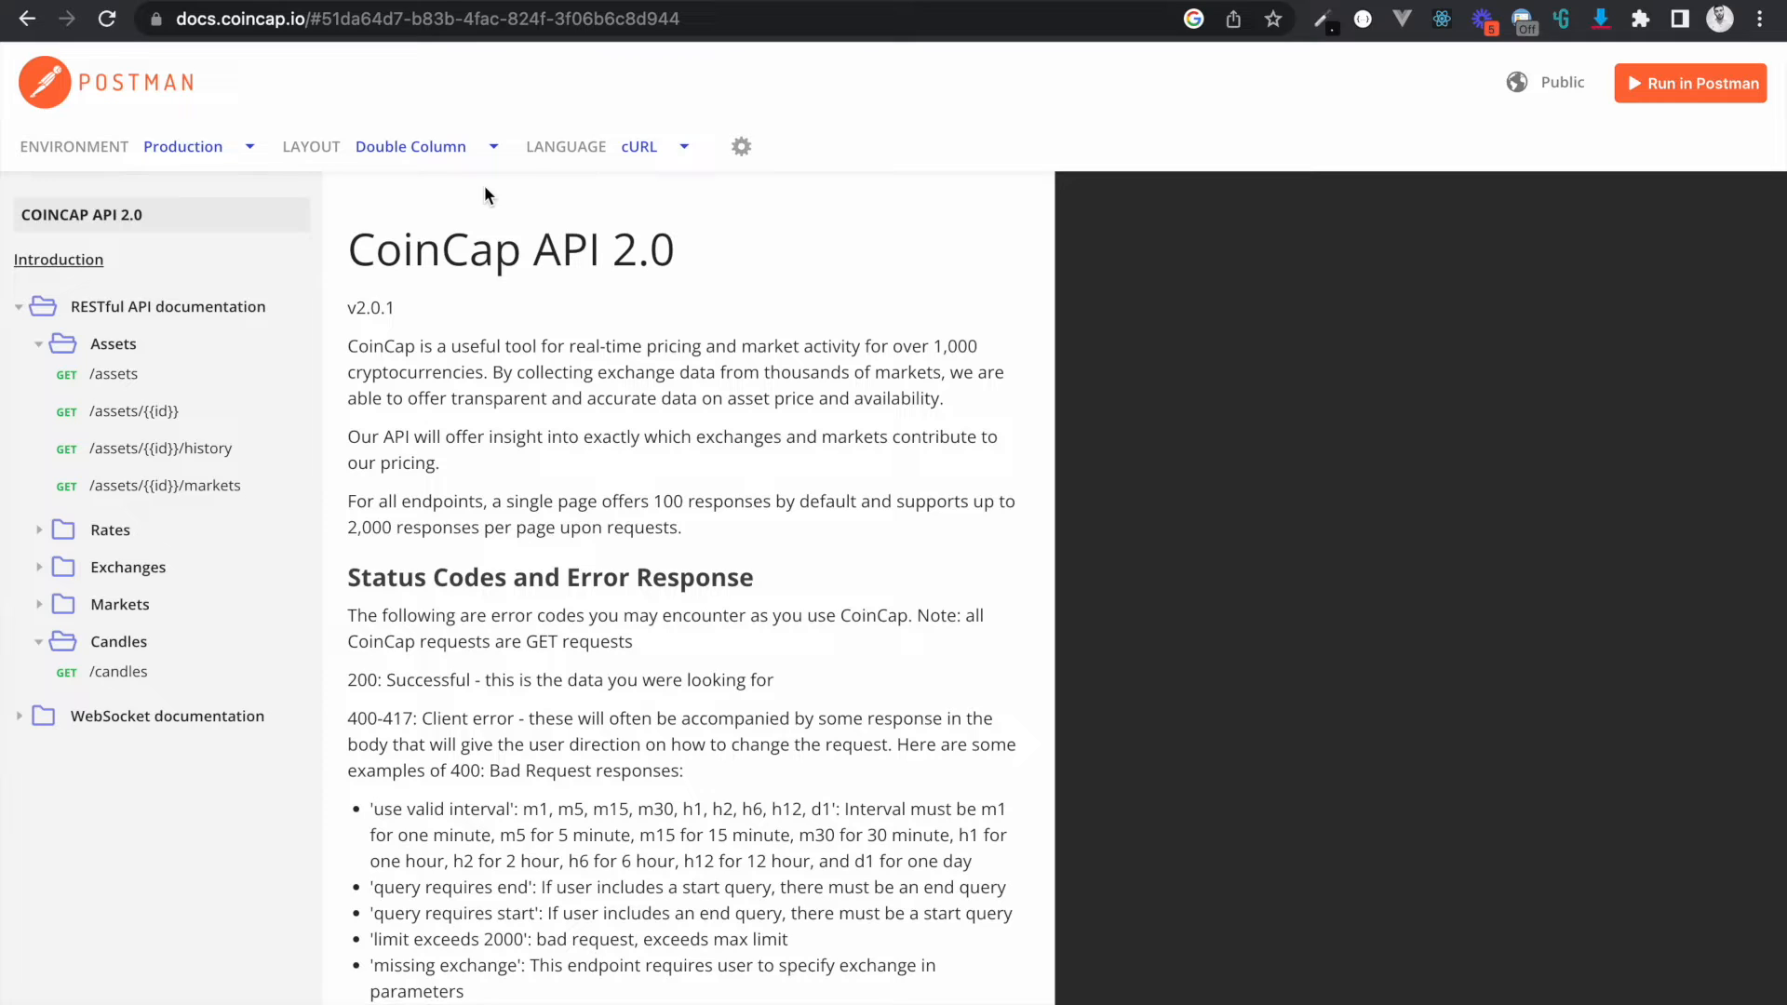
pyautogui.moveTo(1189, 524)
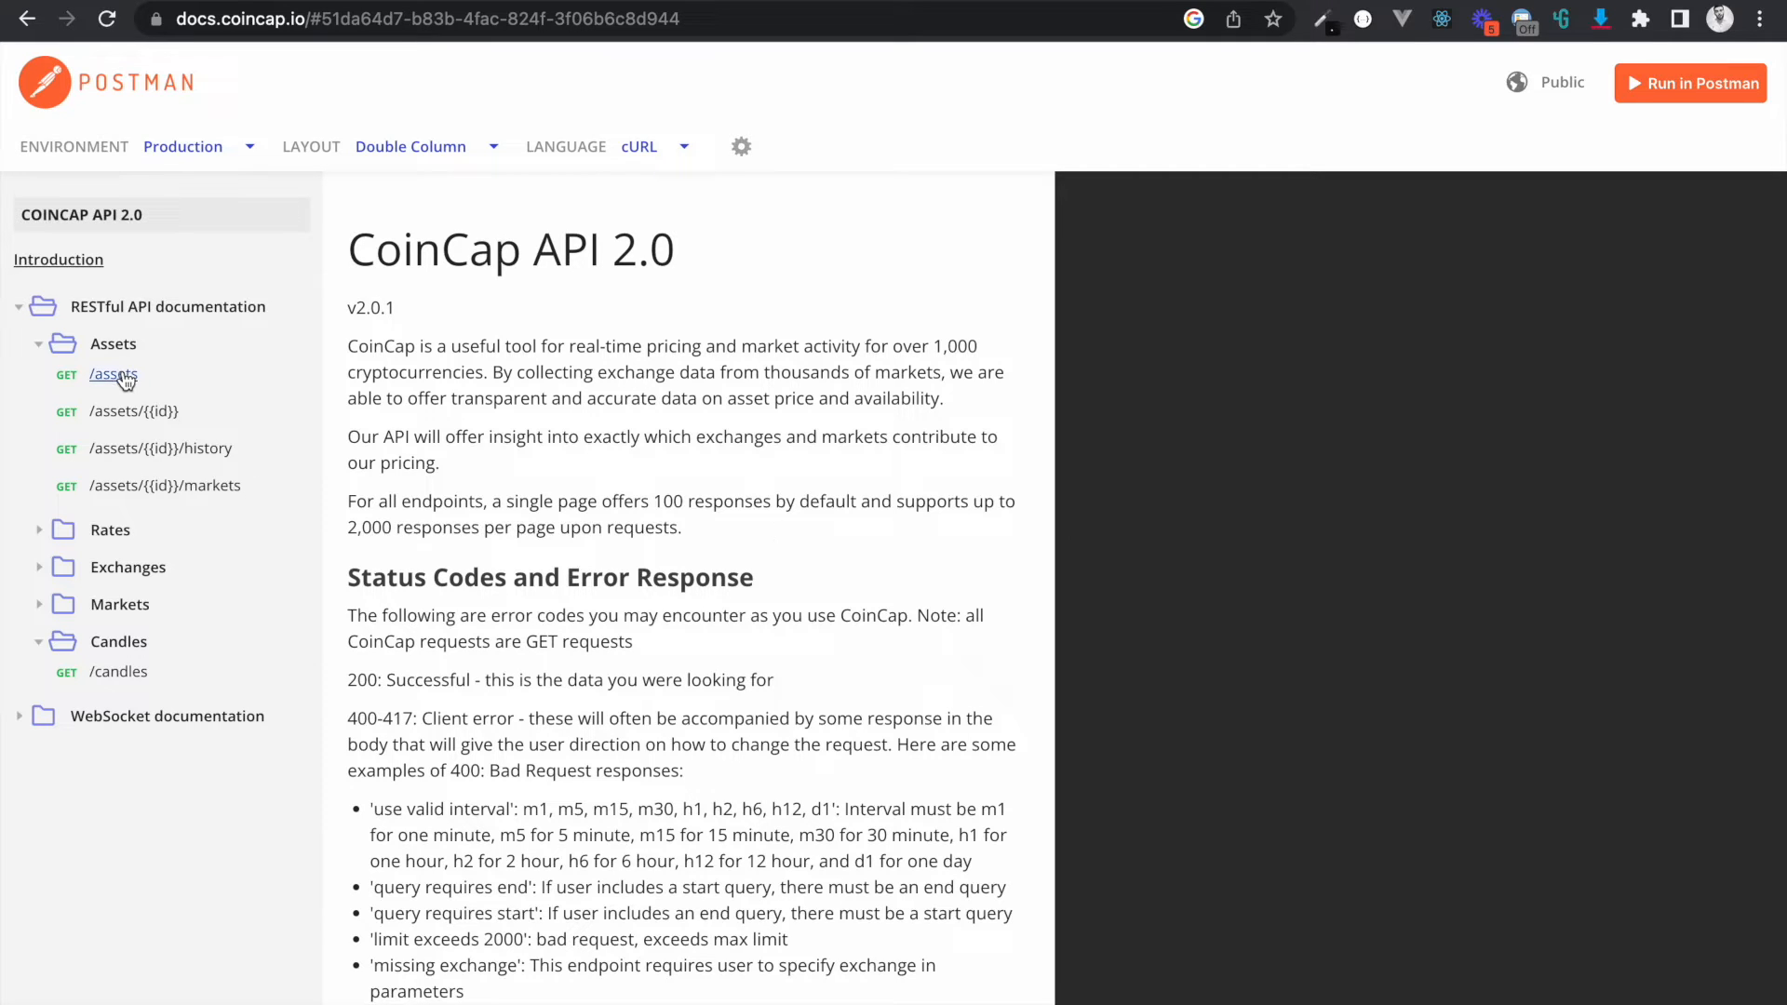
# Scroll through the CoinCap GET /assets example response listing Bitcoin and Ethereum.
pyautogui.scroll(-3)
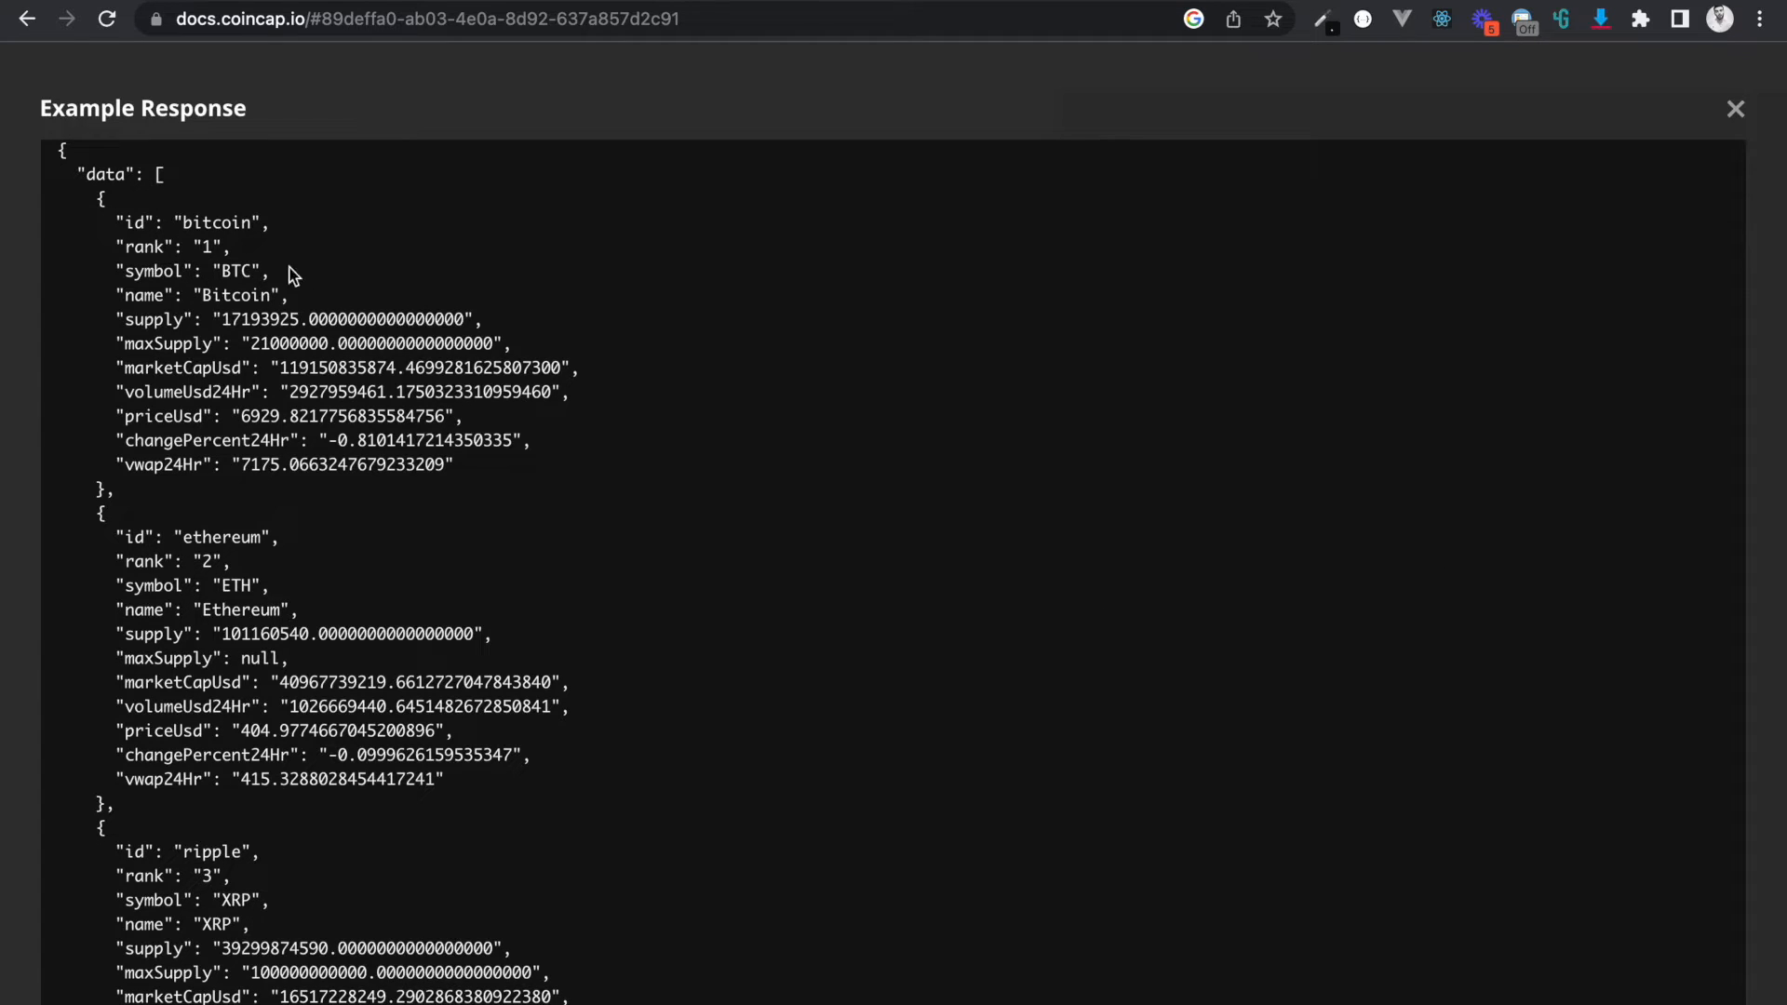
pyautogui.moveTo(487, 479)
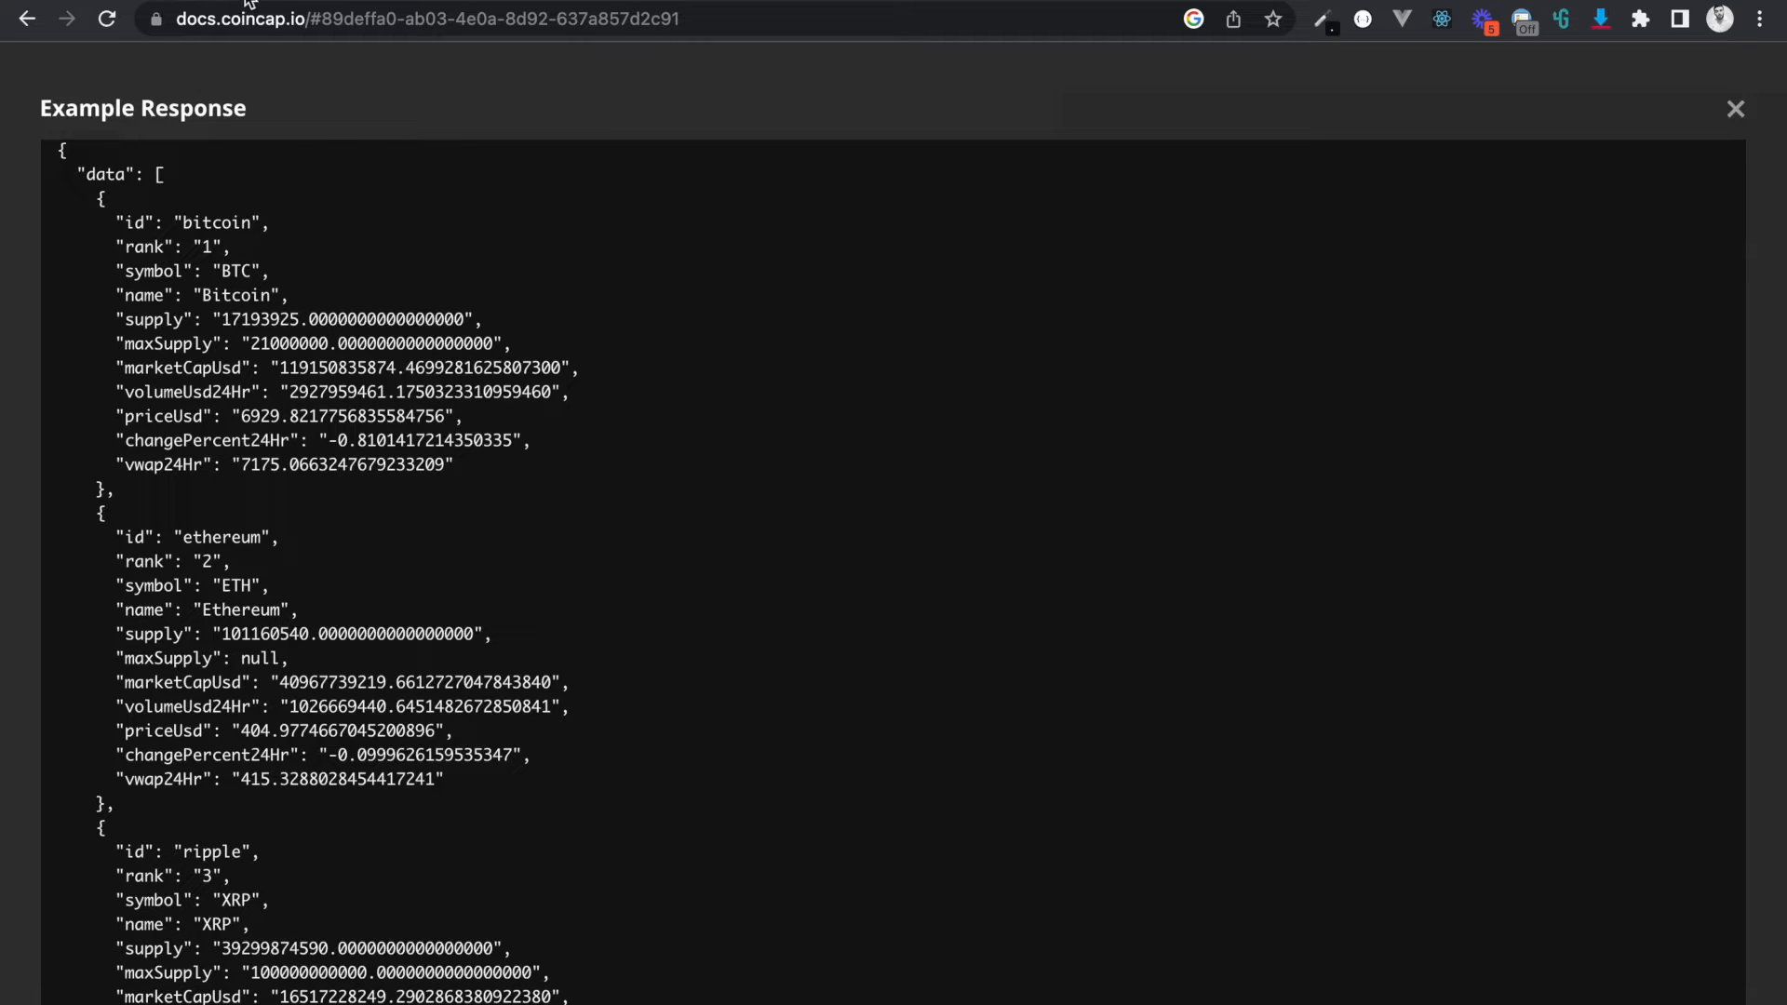
pyautogui.moveTo(349, 534)
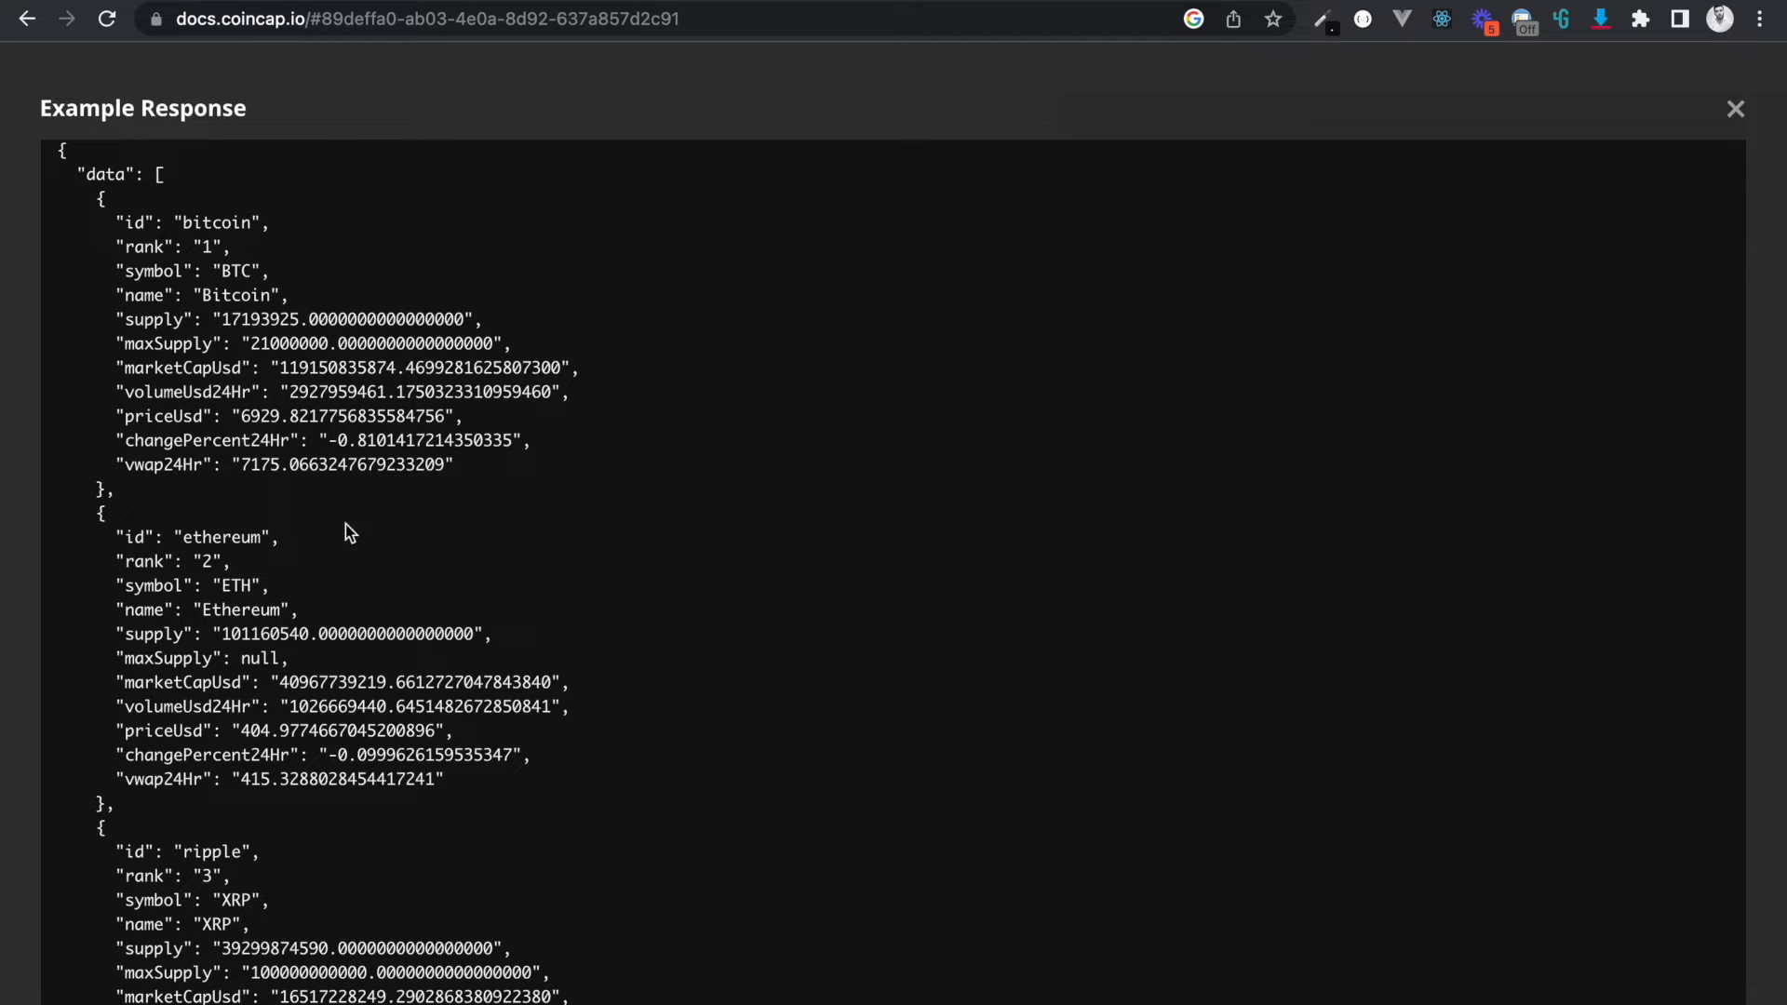
pyautogui.scroll(-3)
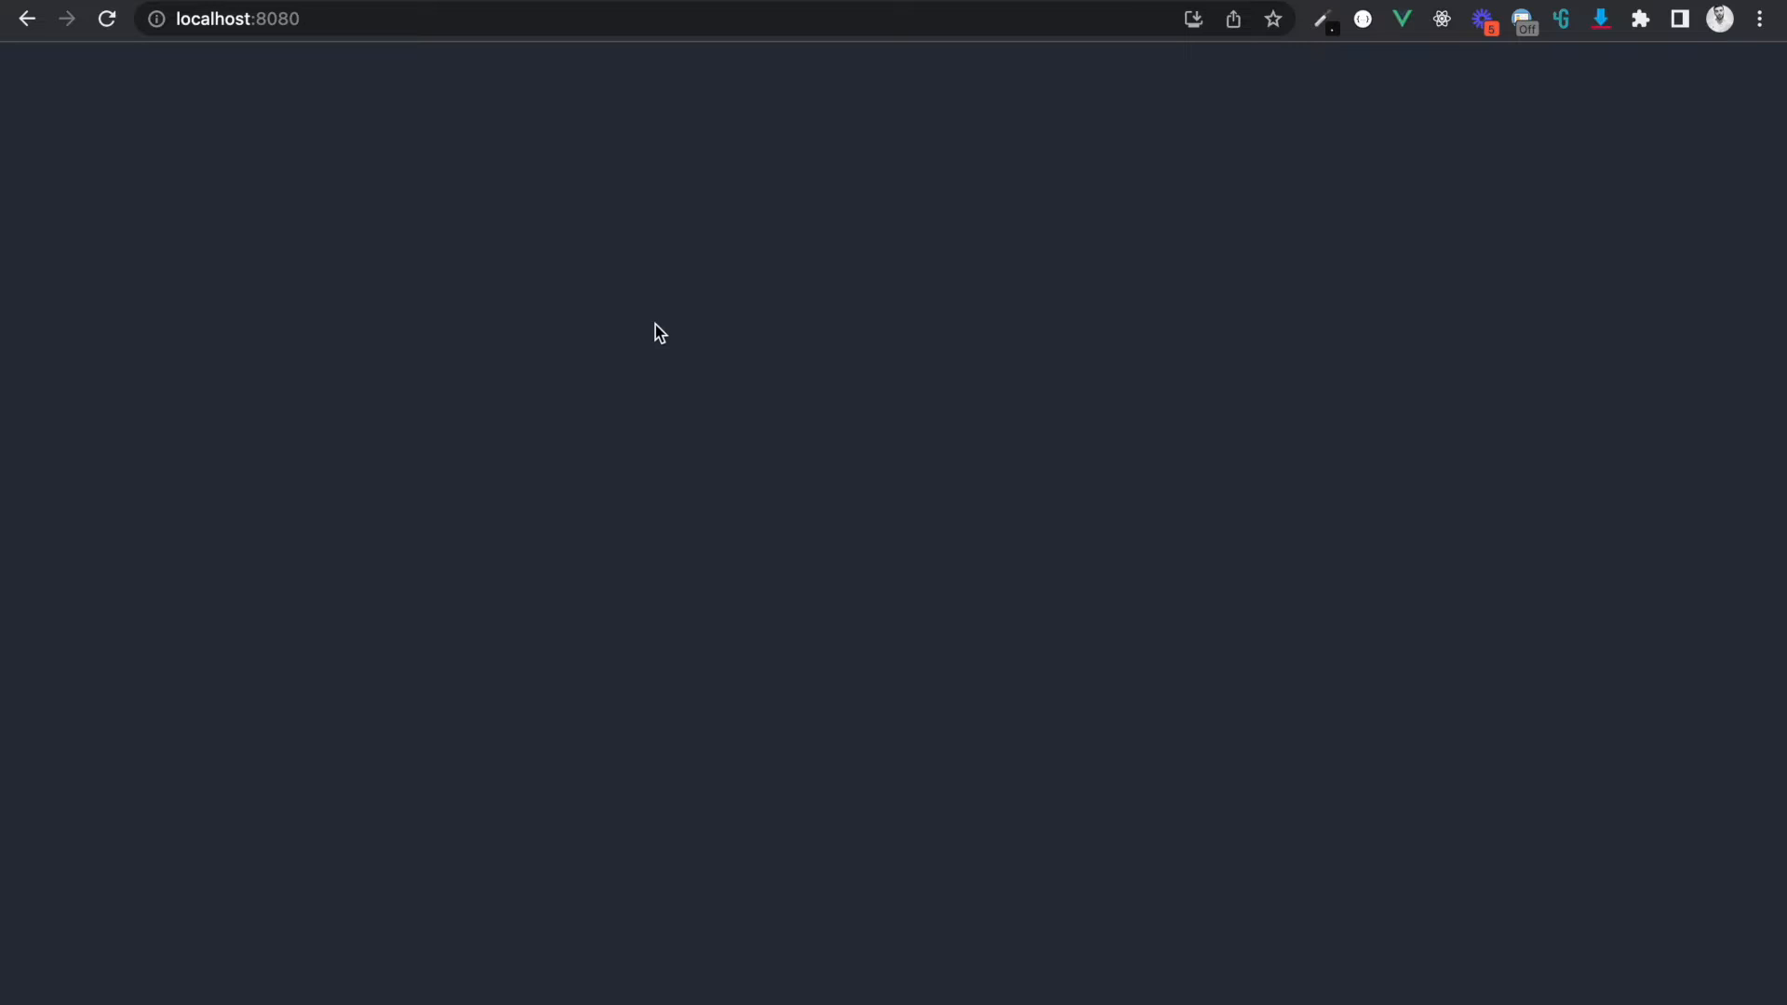
pyautogui.moveTo(877, 482)
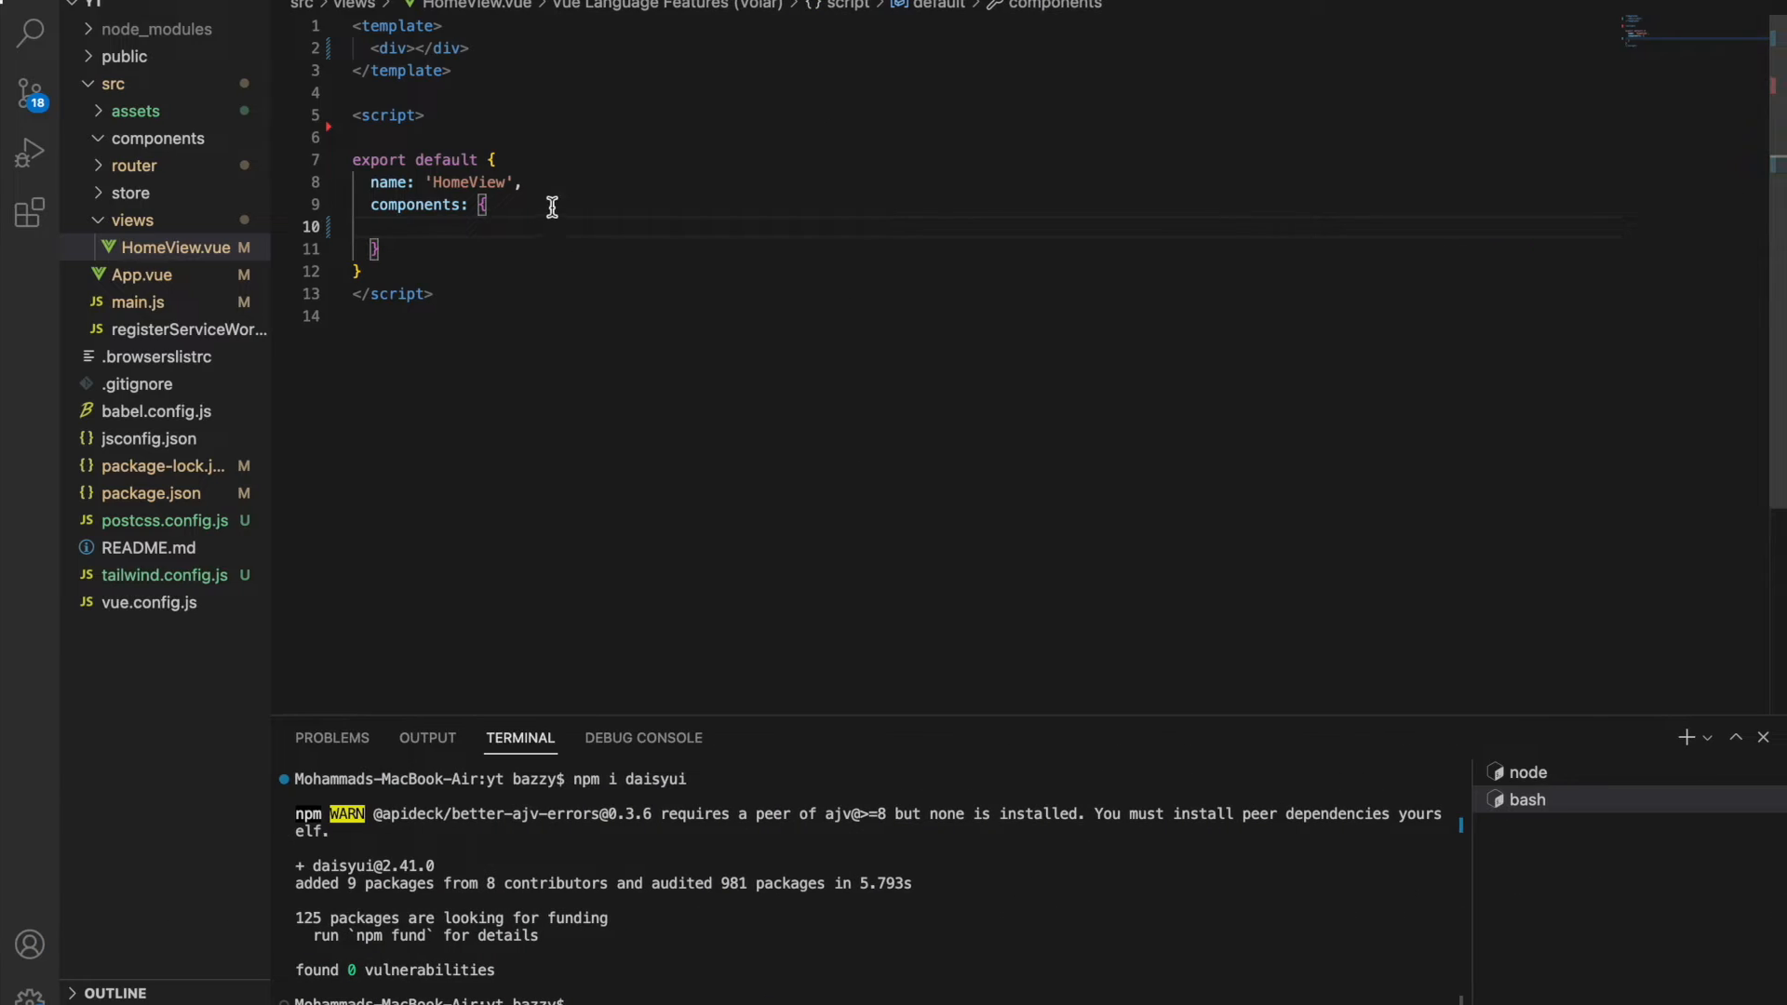
pyautogui.moveTo(456, 330)
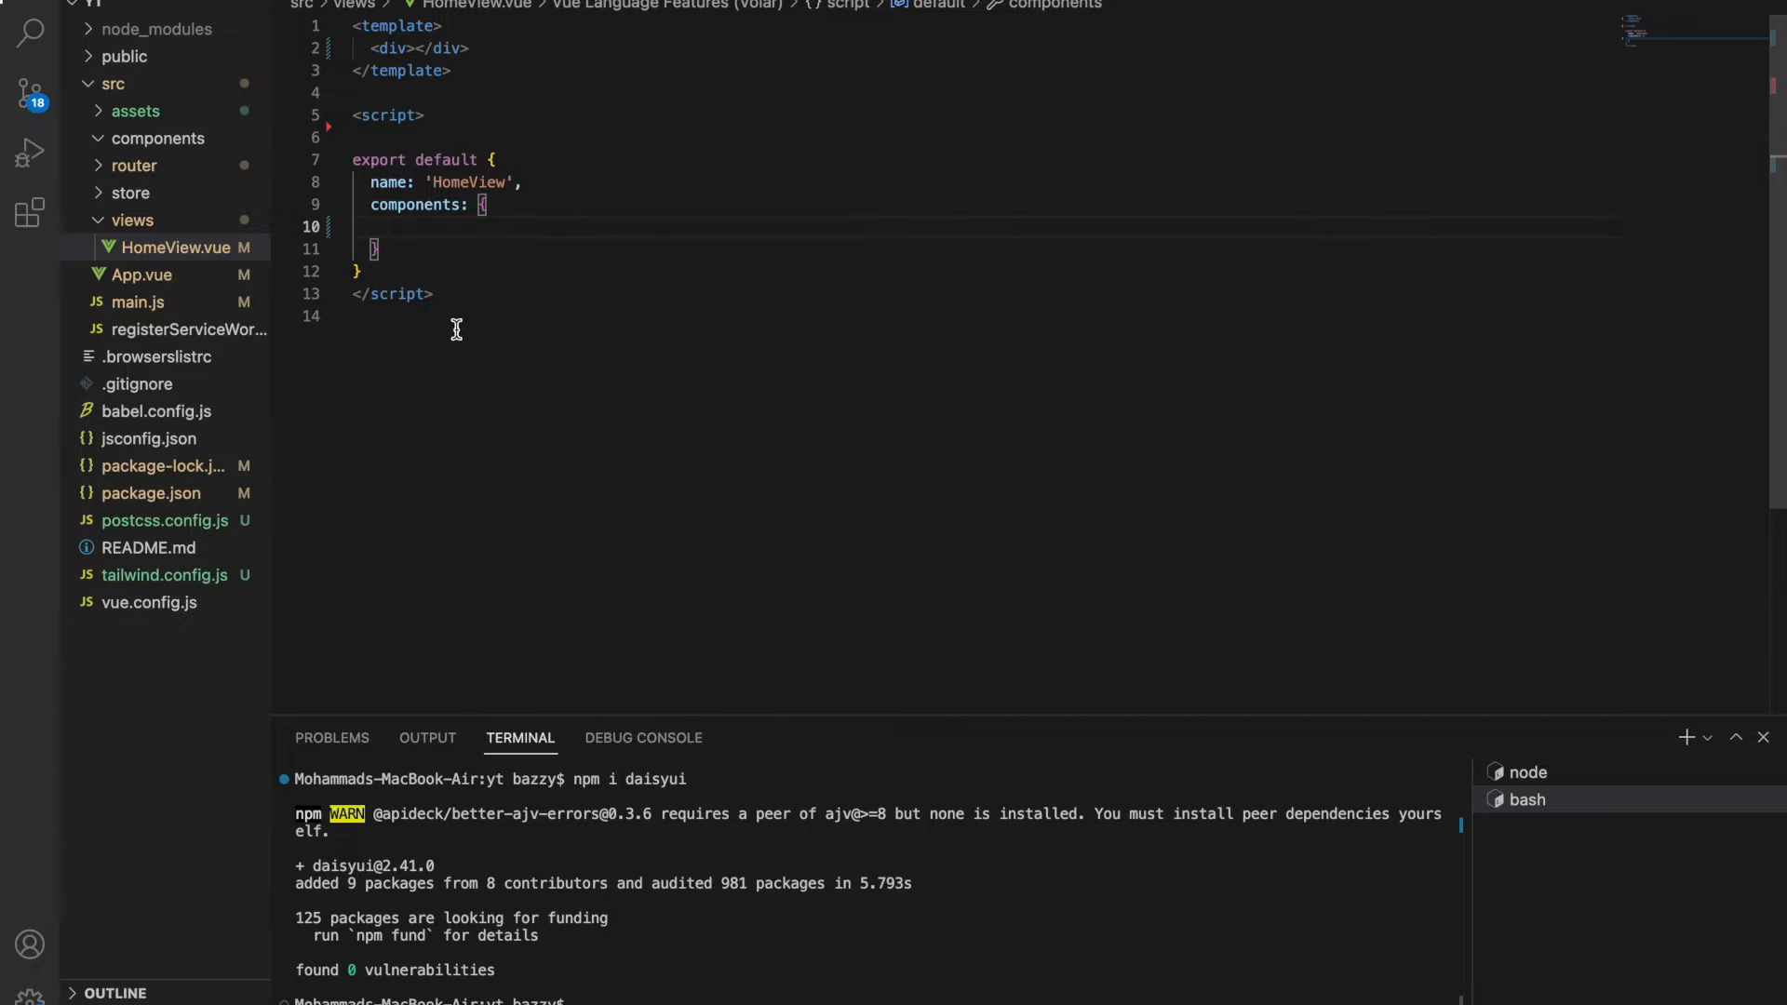
pyautogui.moveTo(499, 280)
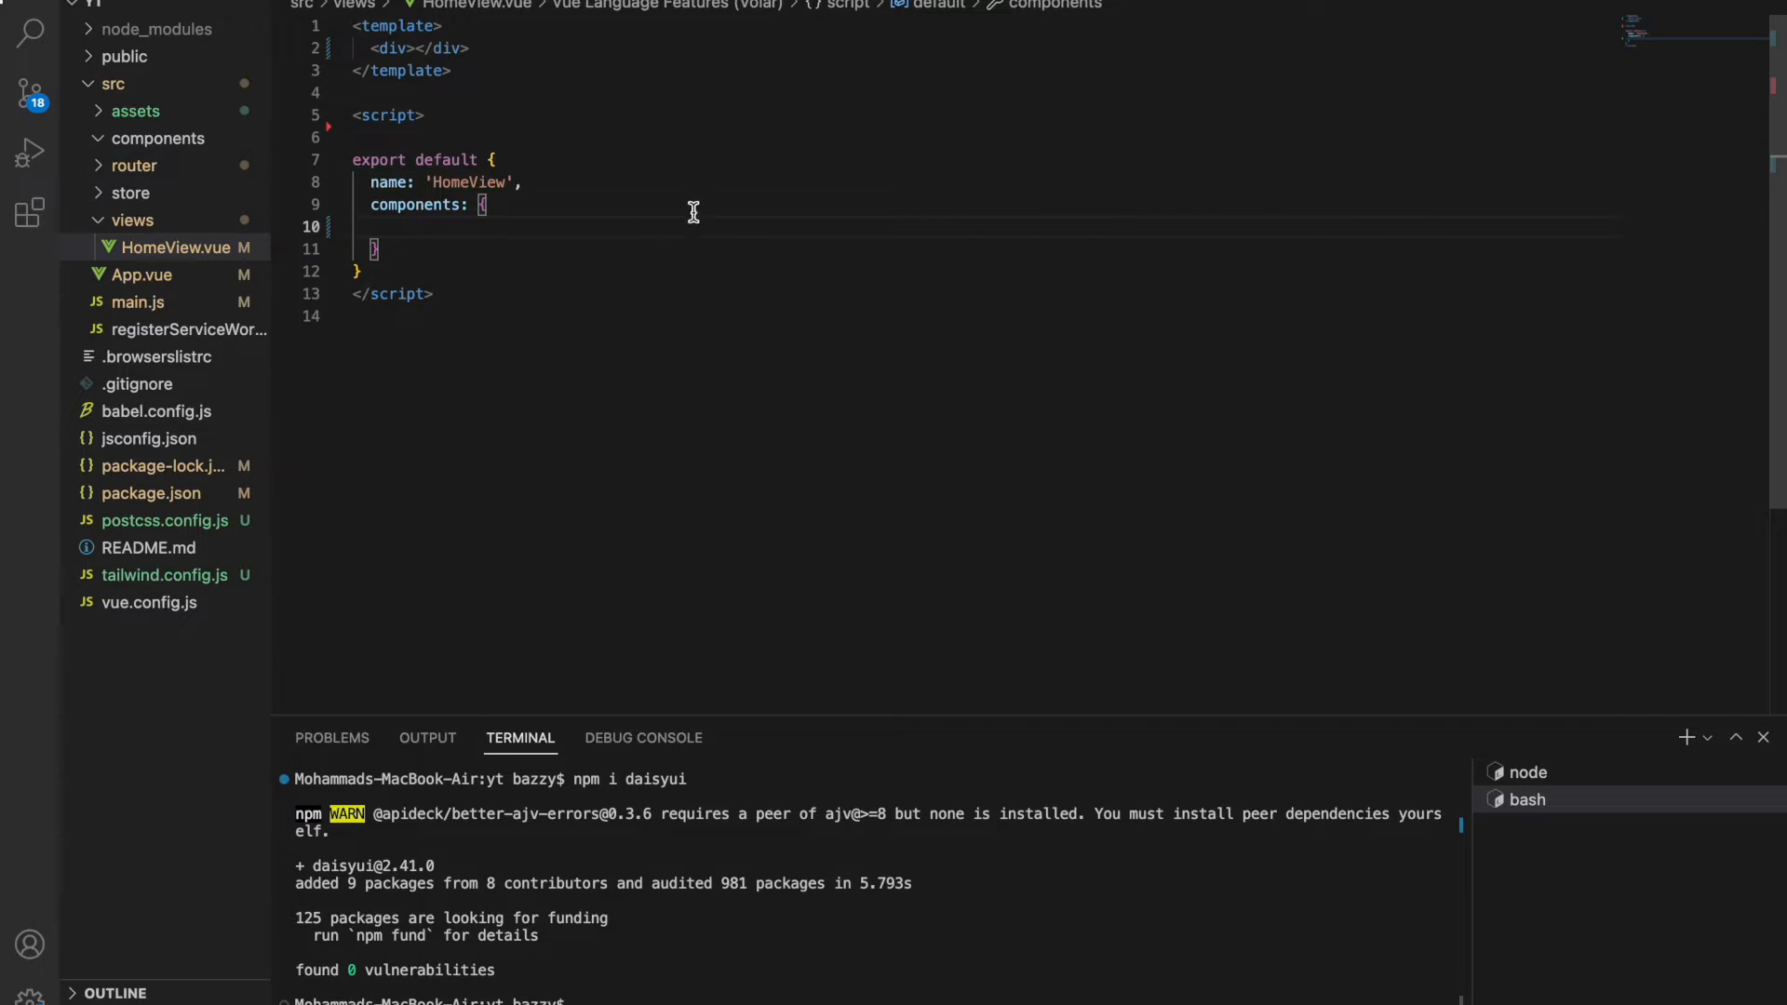
pyautogui.moveTo(619, 848)
pyautogui.write('daisy')
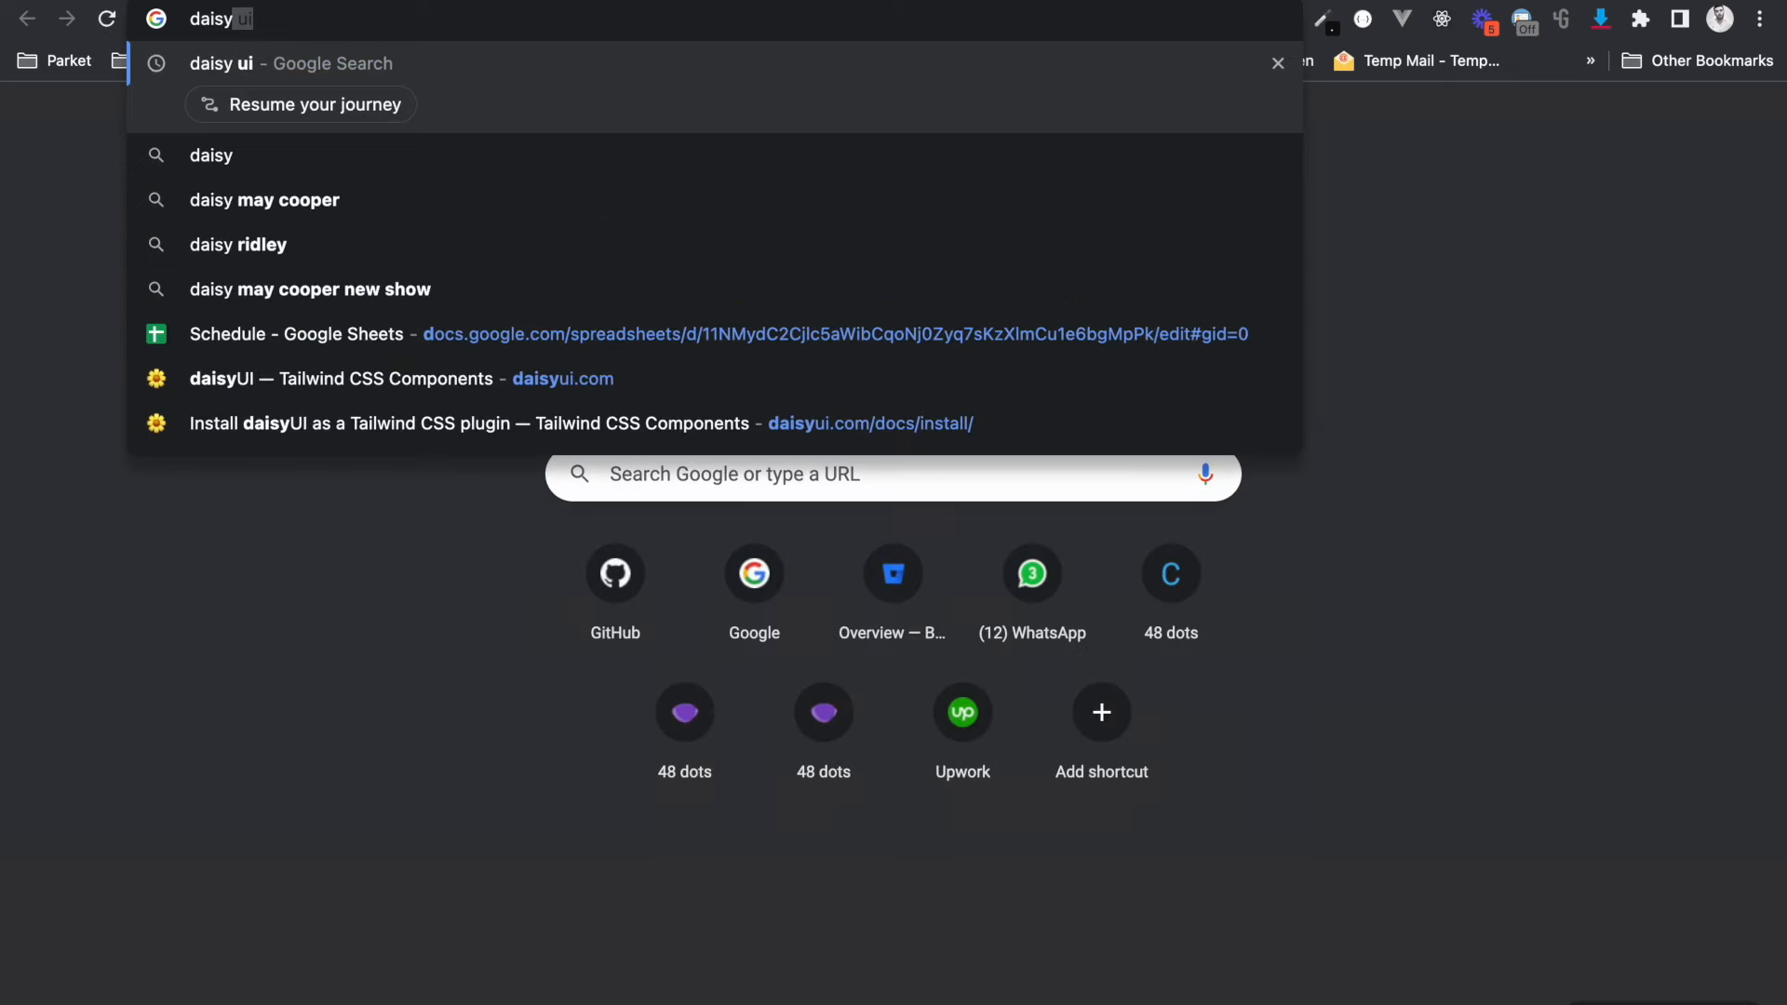
# Search 'daisy ui', open daisyUI's components gallery, and check the tailwind.config.js plugins.
pyautogui.press('Enter')
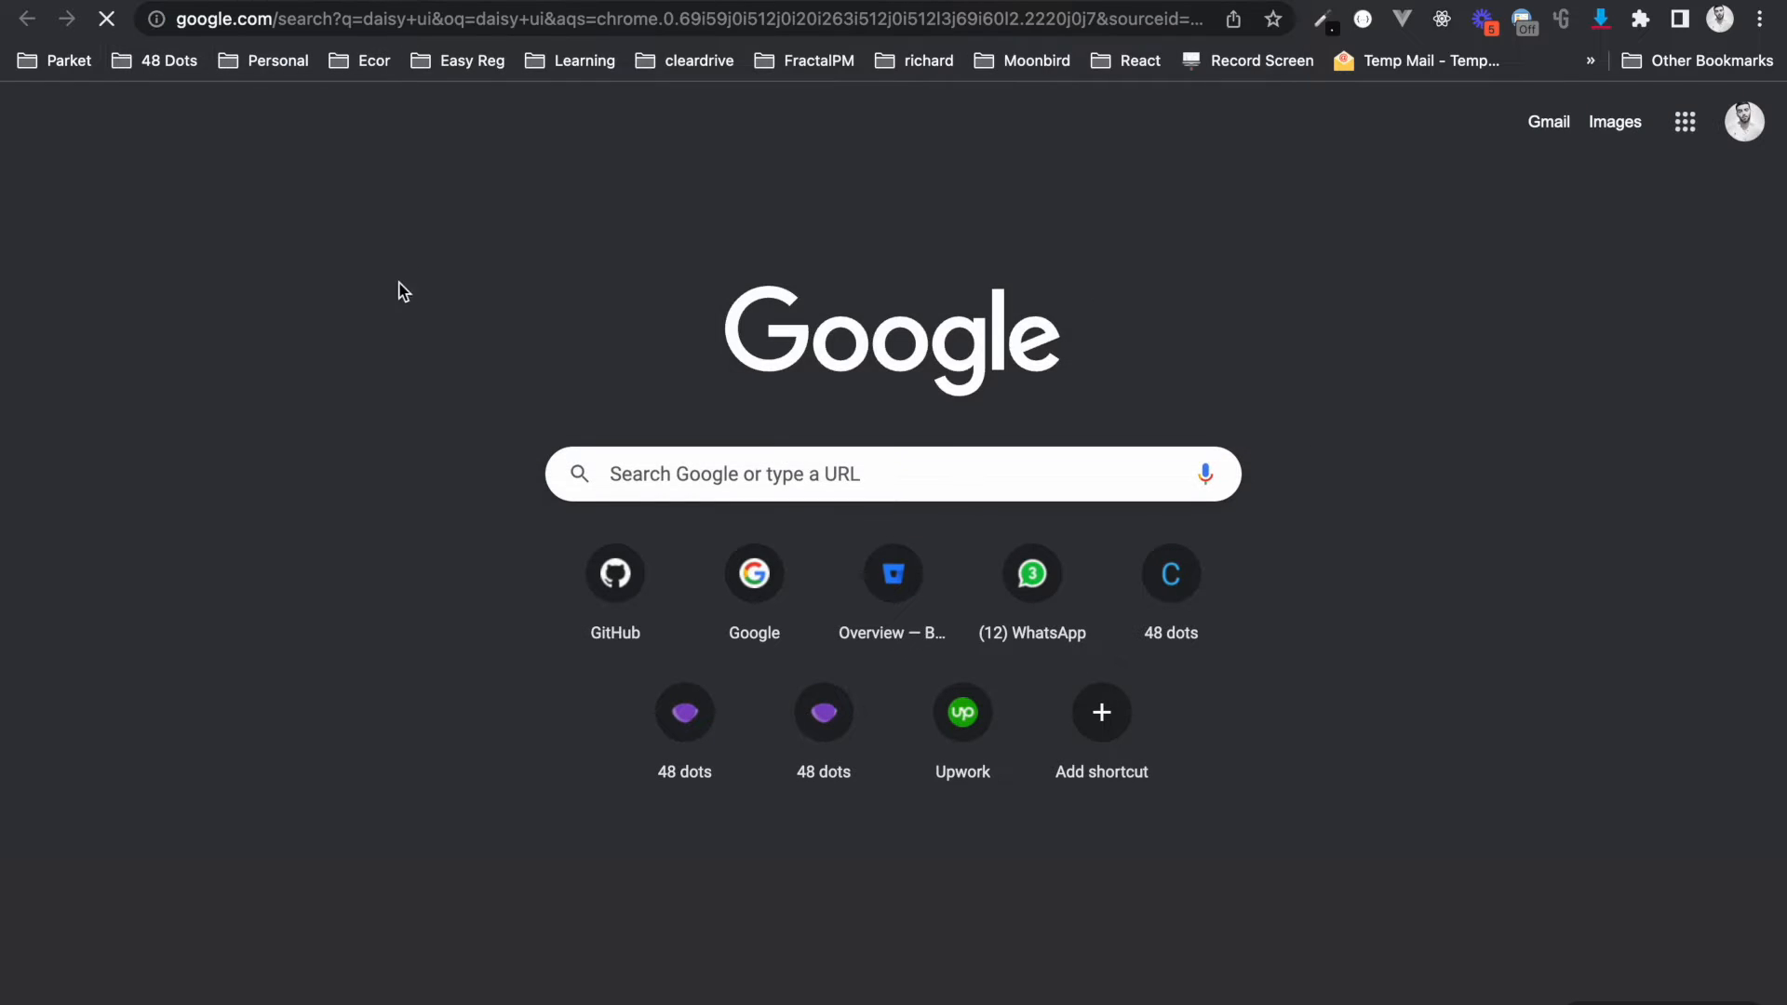
pyautogui.click(430, 315)
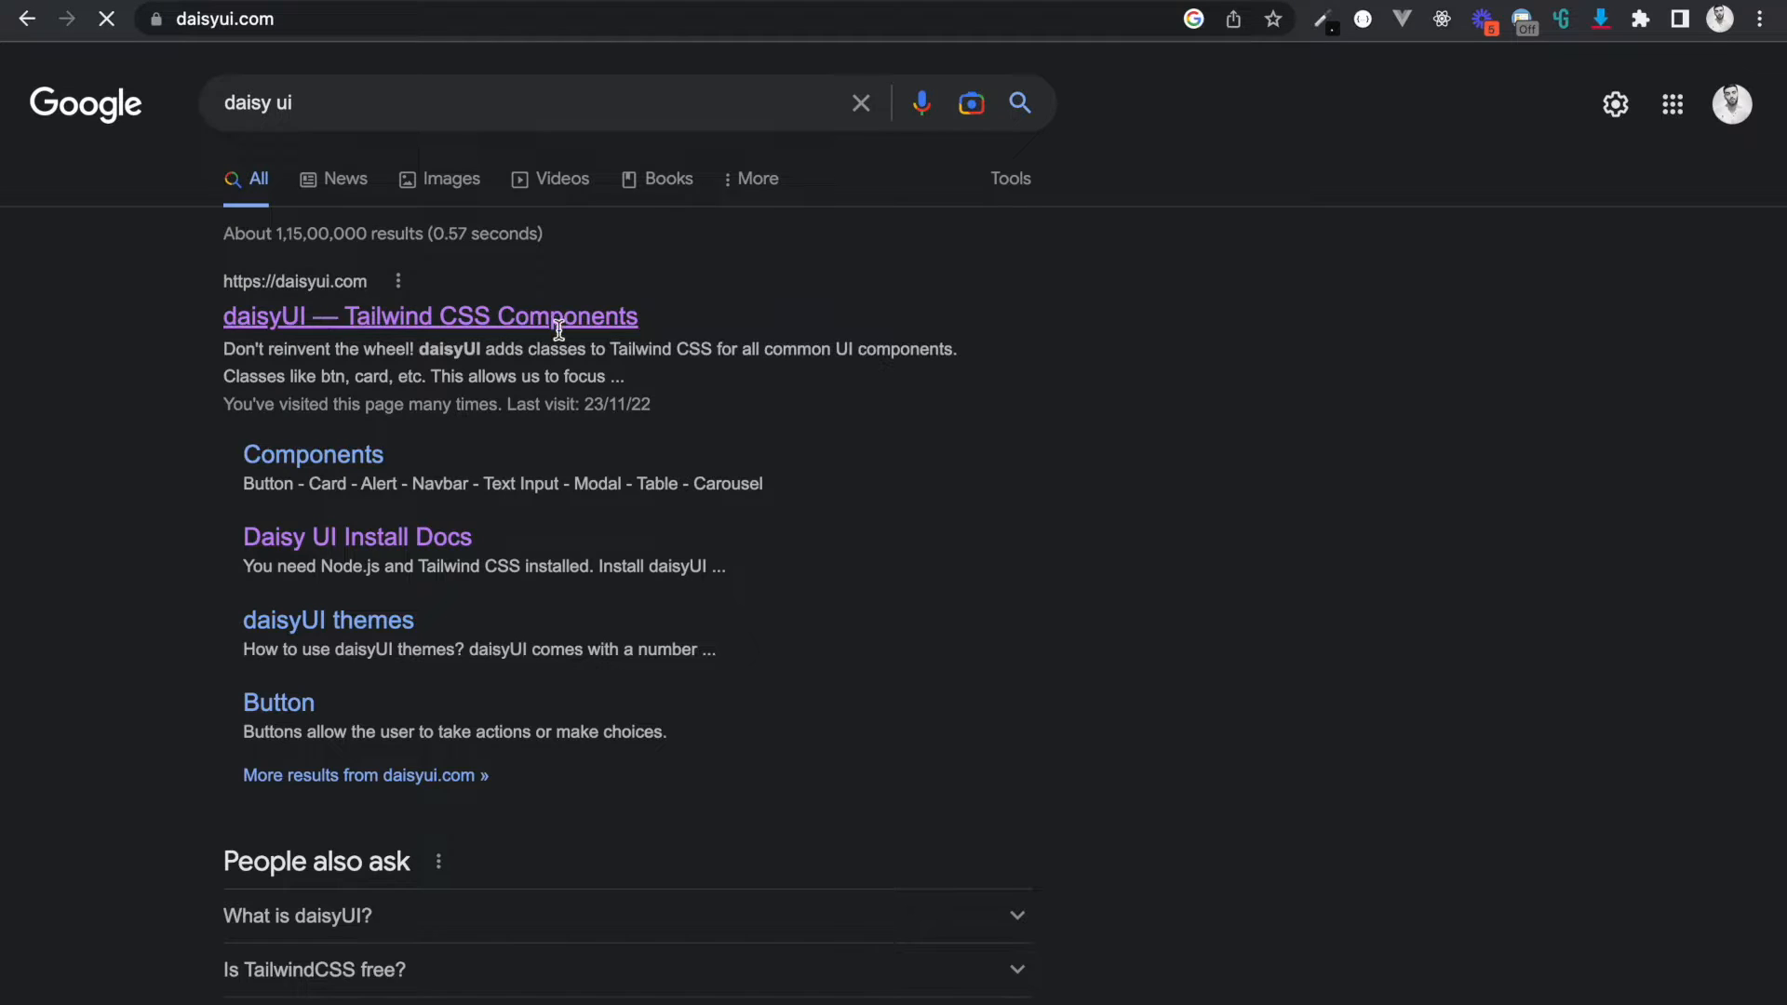
pyautogui.click(430, 315)
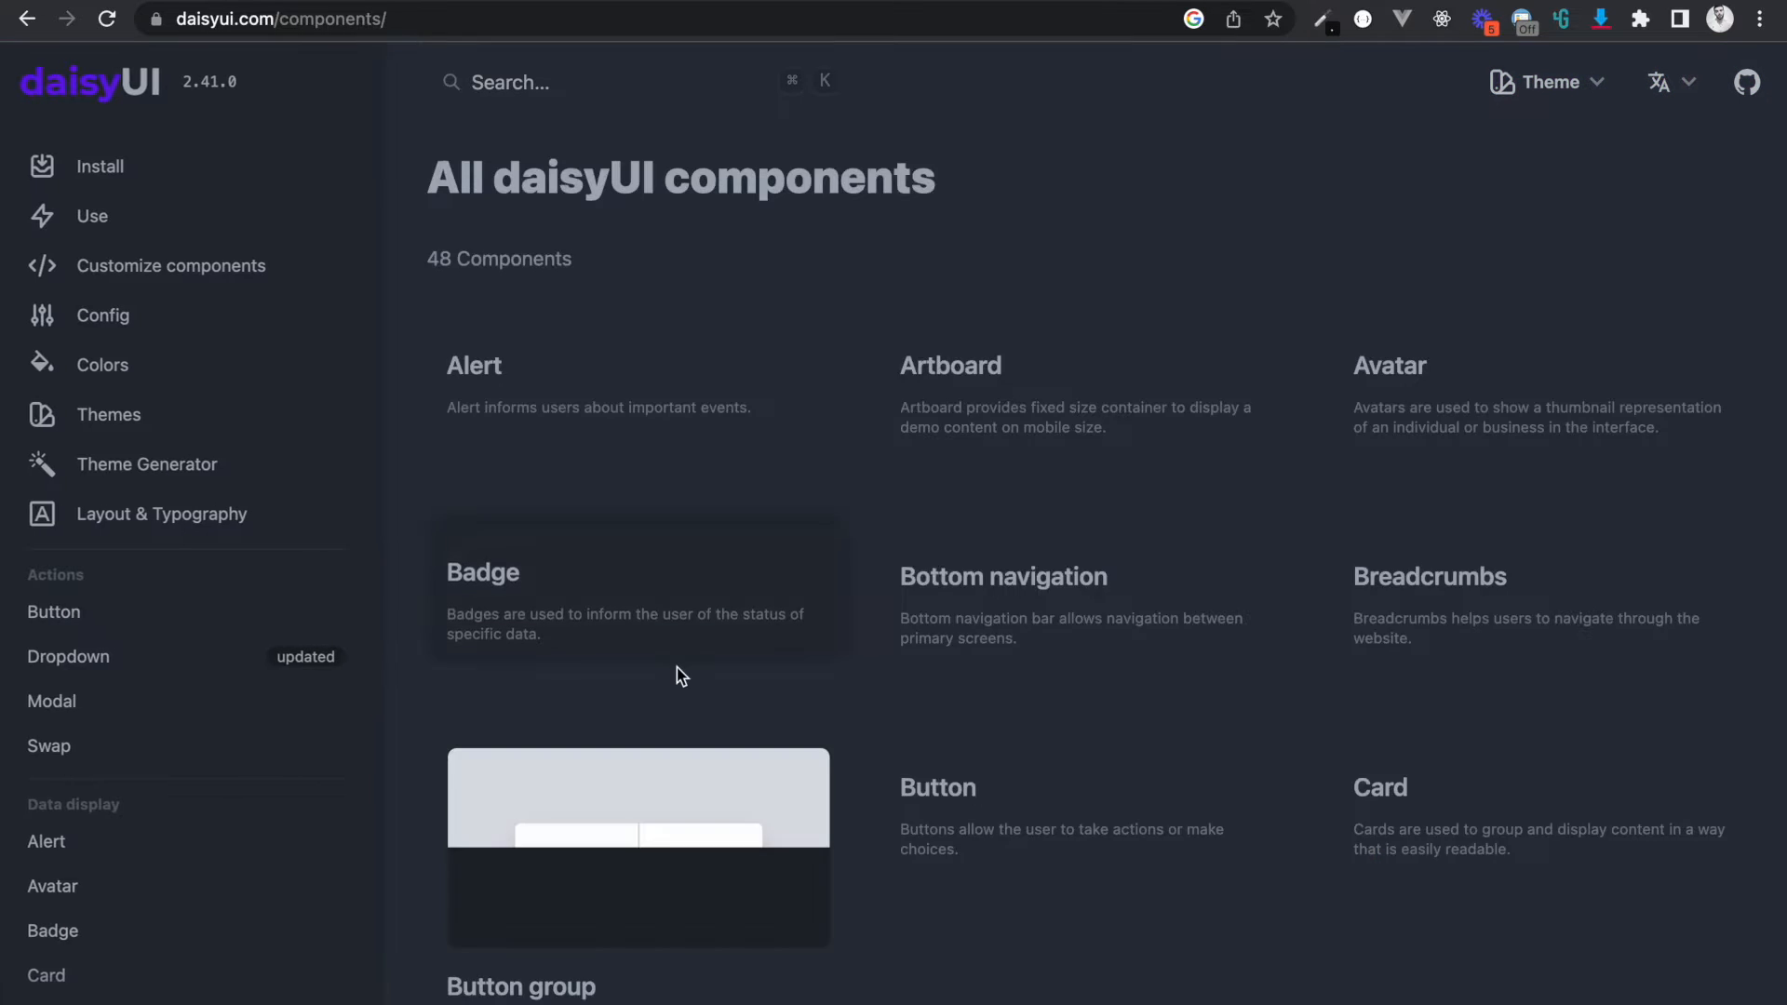
pyautogui.scroll(-3)
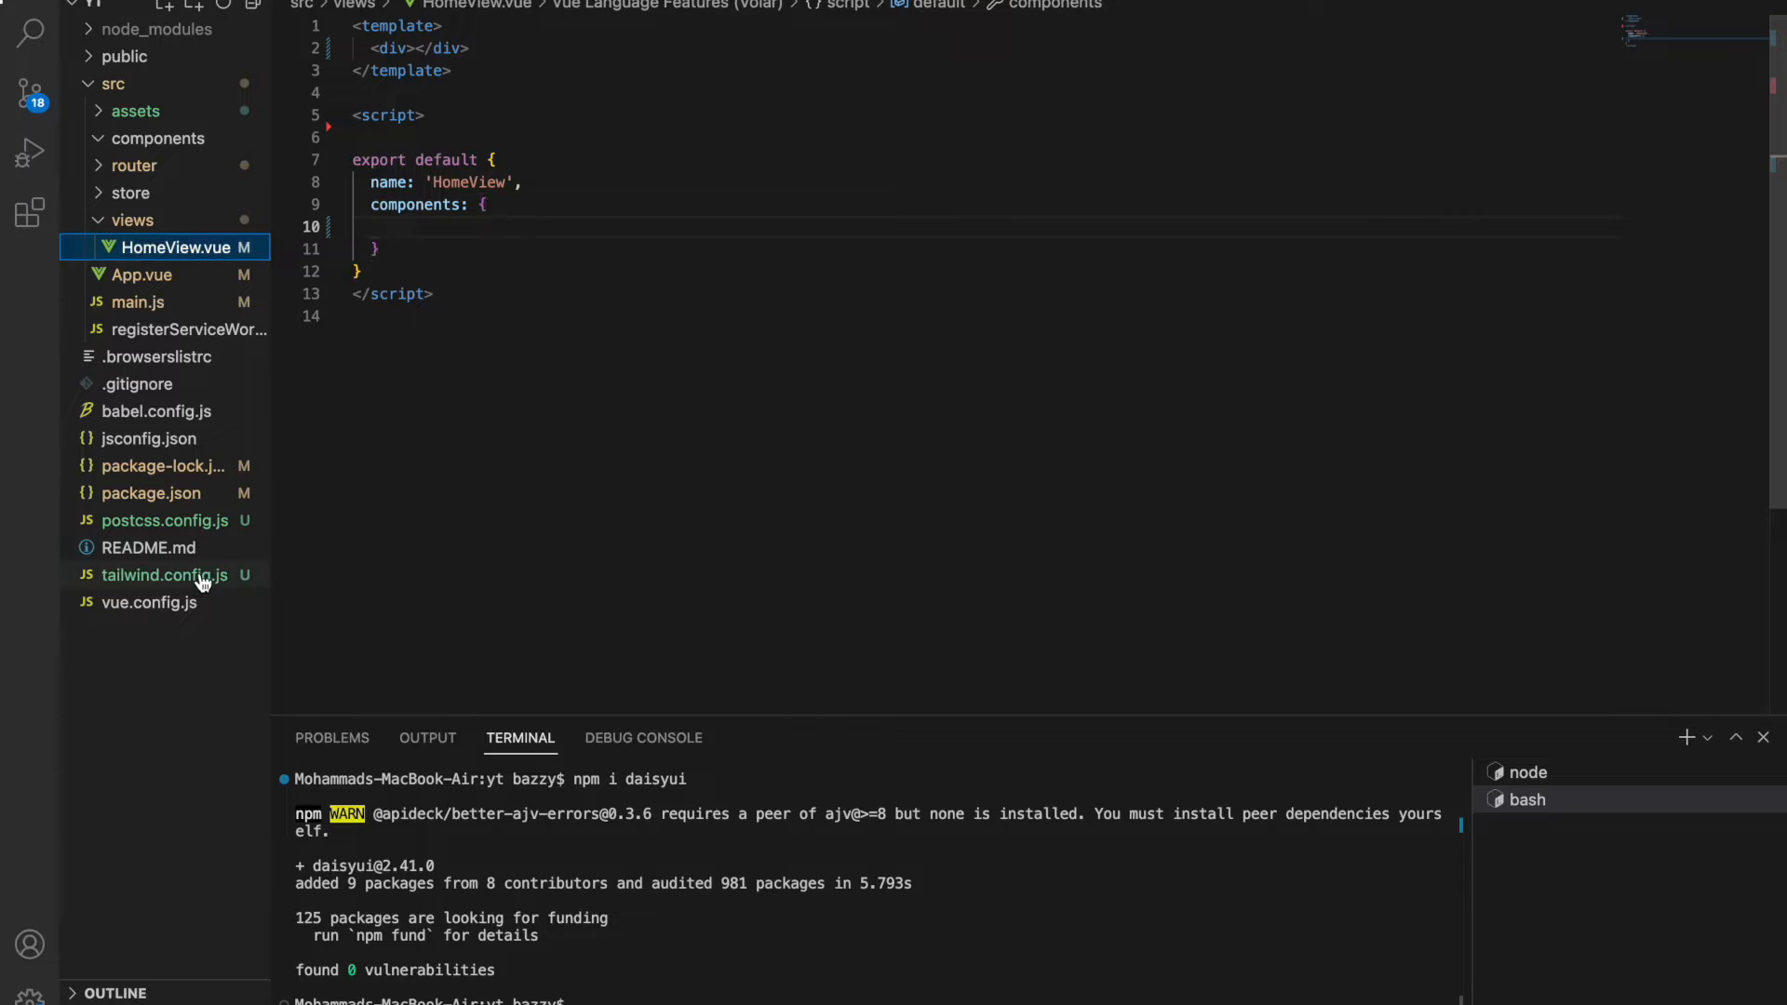
pyautogui.click(166, 574)
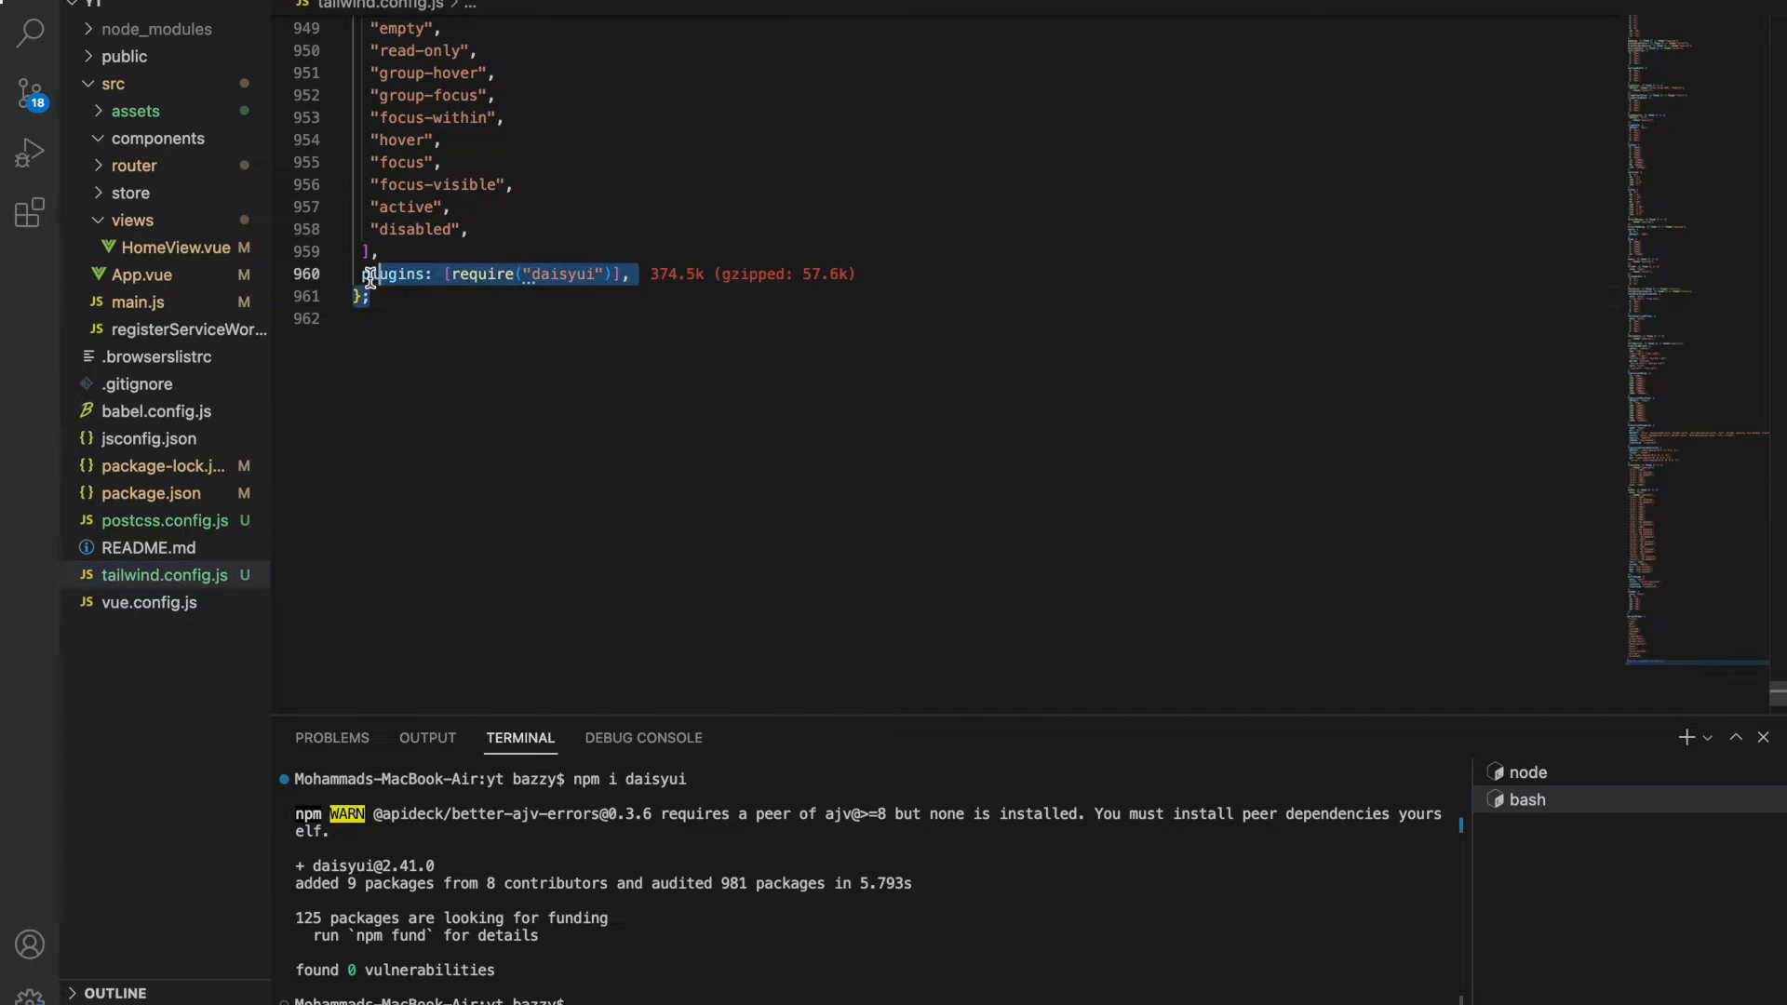
pyautogui.click(177, 247)
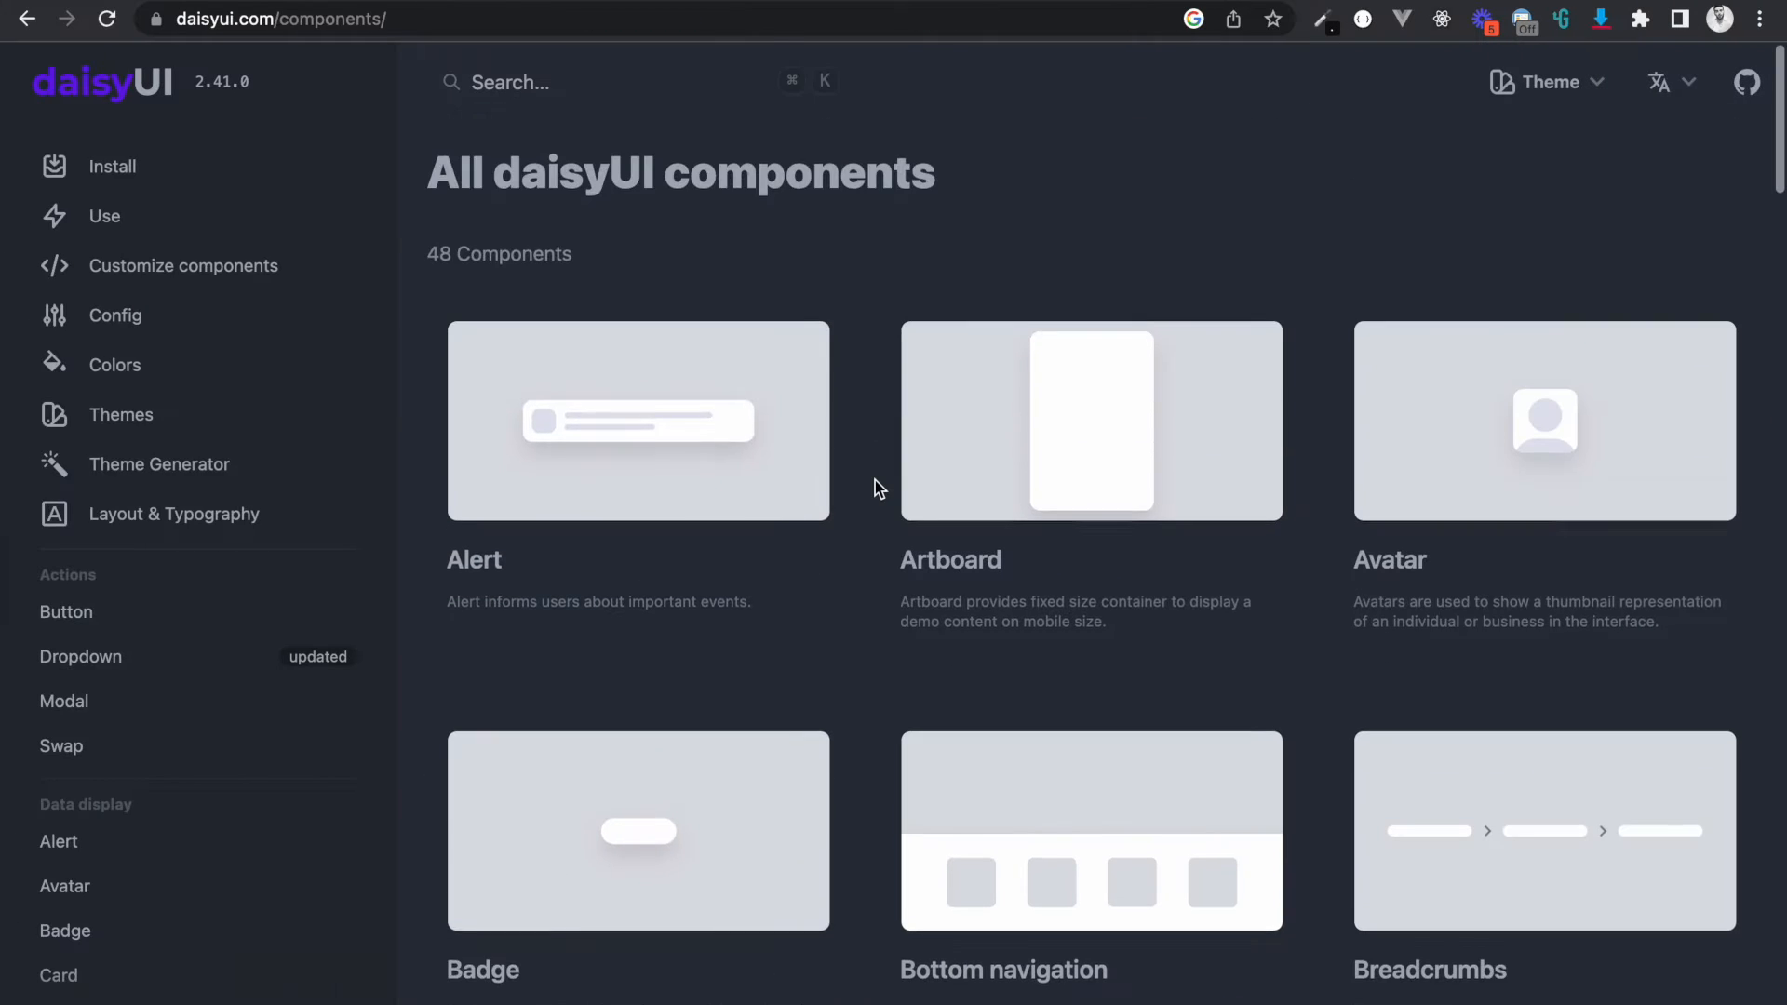
# Try a site search for 'header', then scroll the component list to the Navigation group.
pyautogui.scroll(-3)
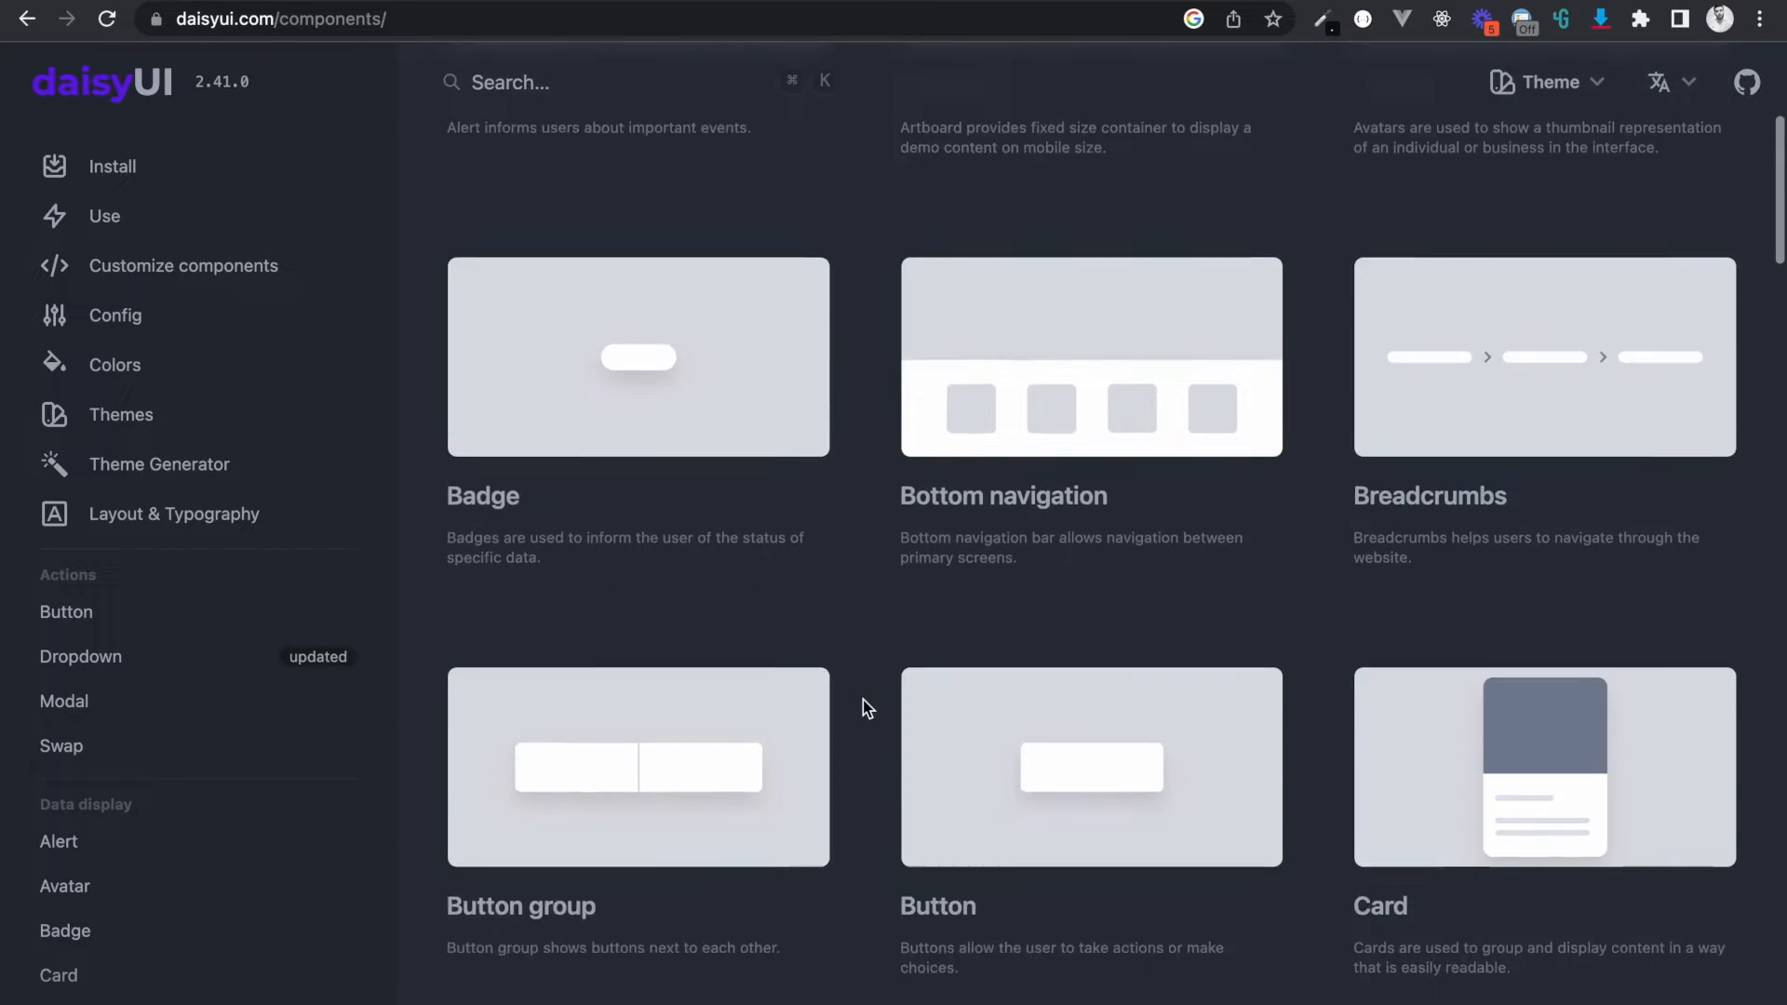
pyautogui.scroll(-3)
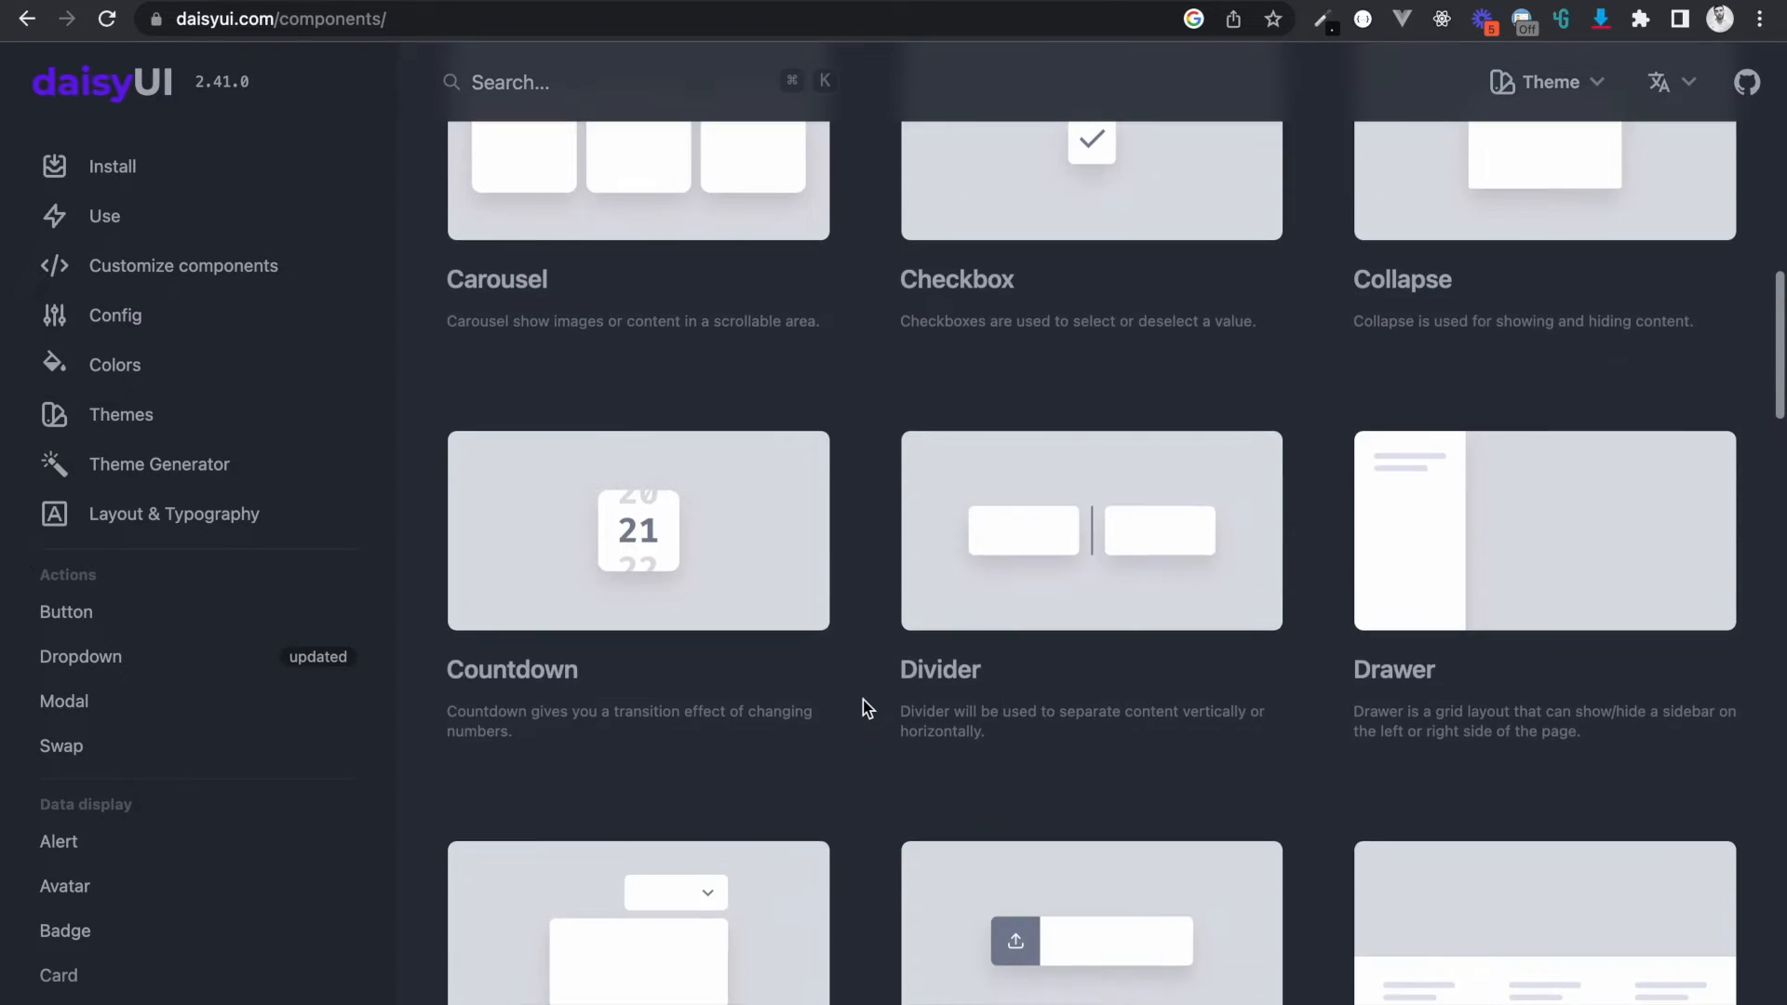
pyautogui.scroll(-3)
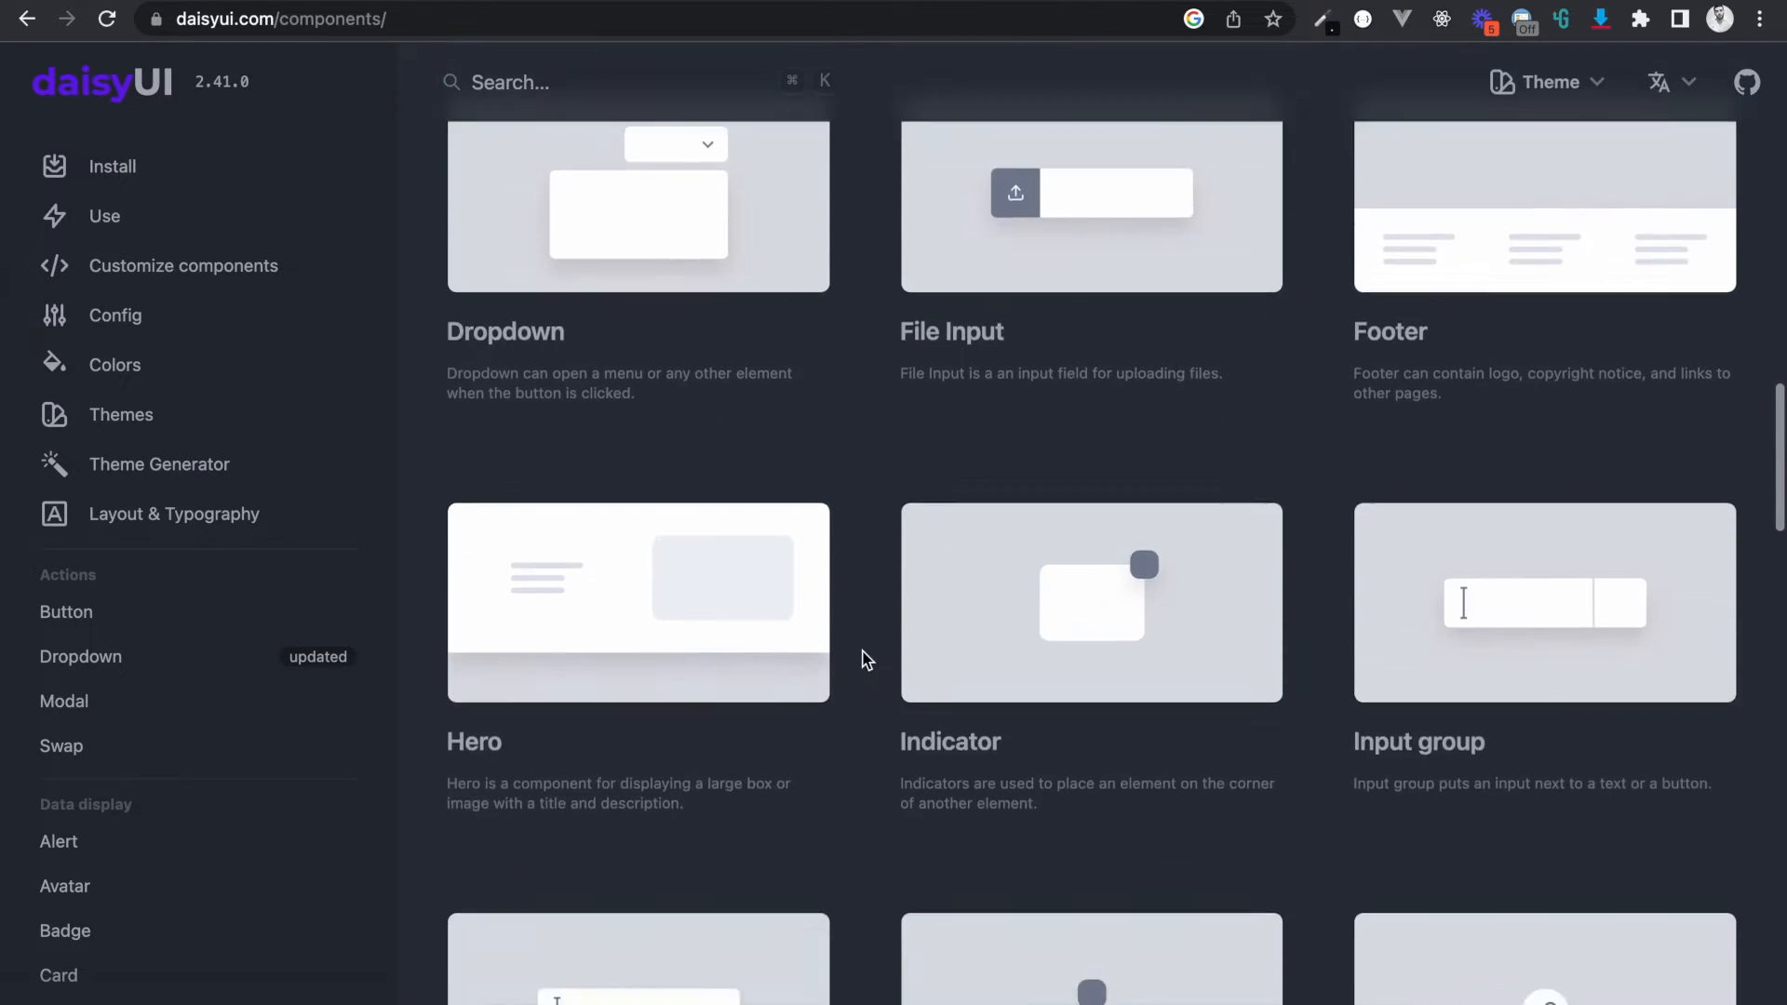
pyautogui.write('head')
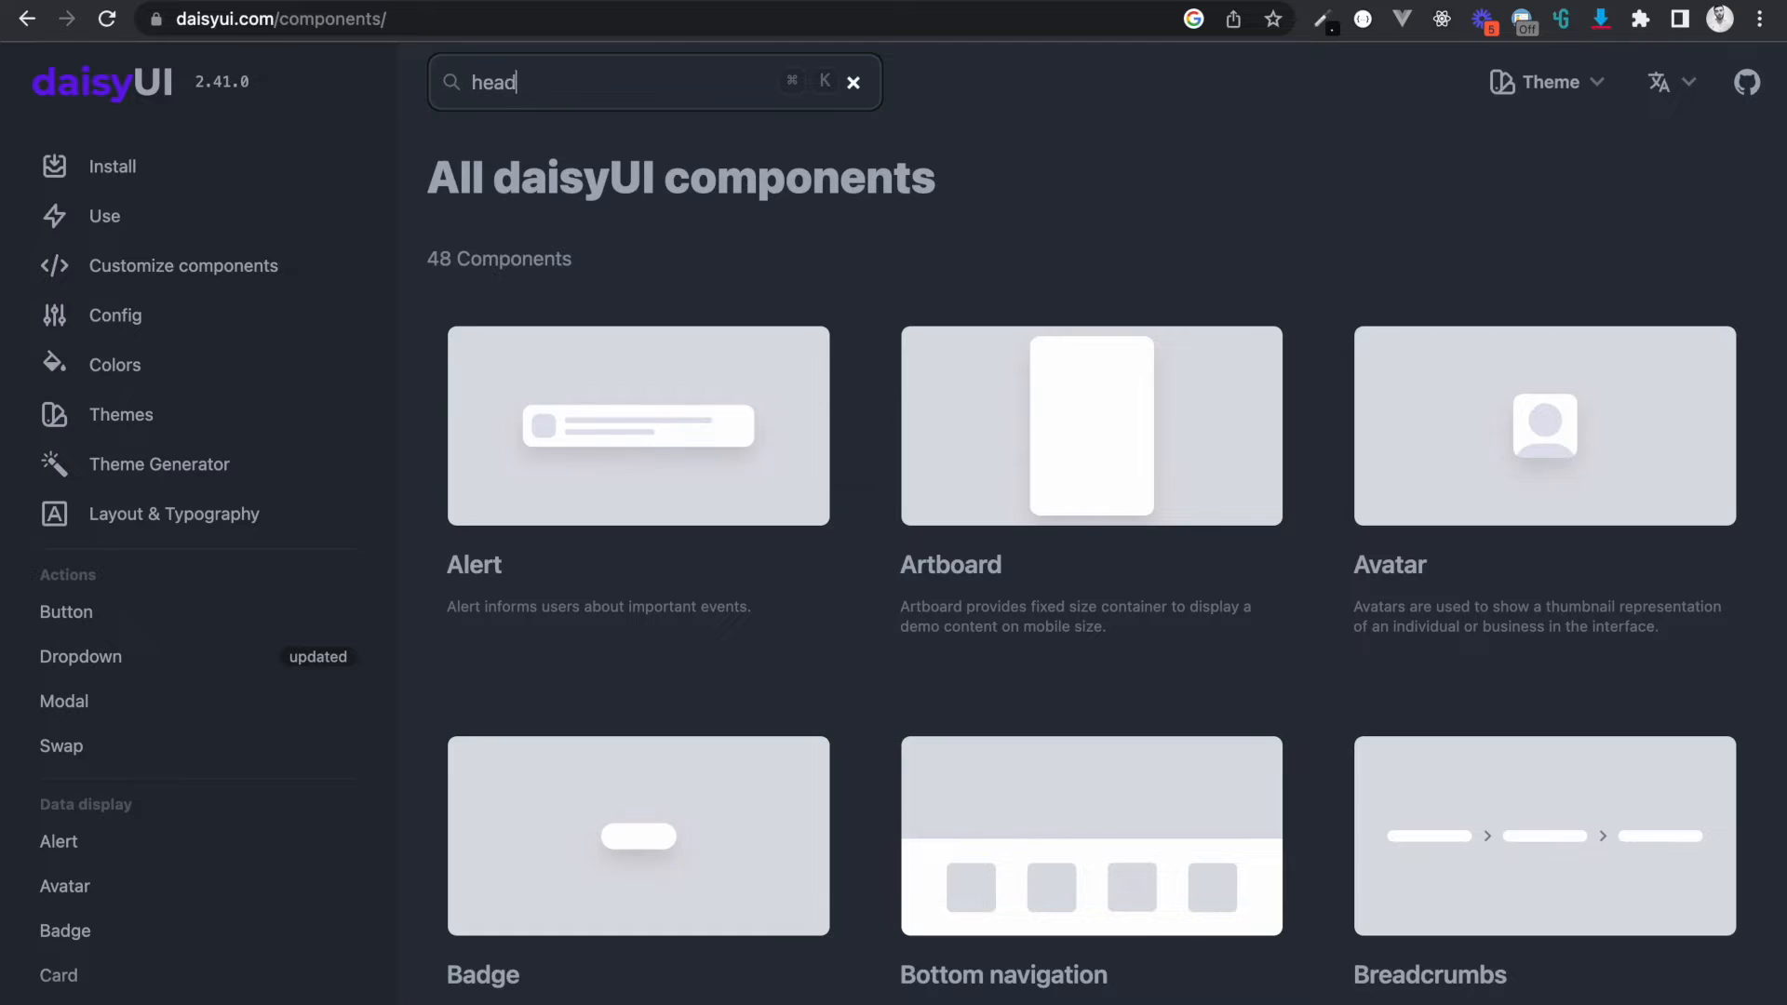
pyautogui.write('er')
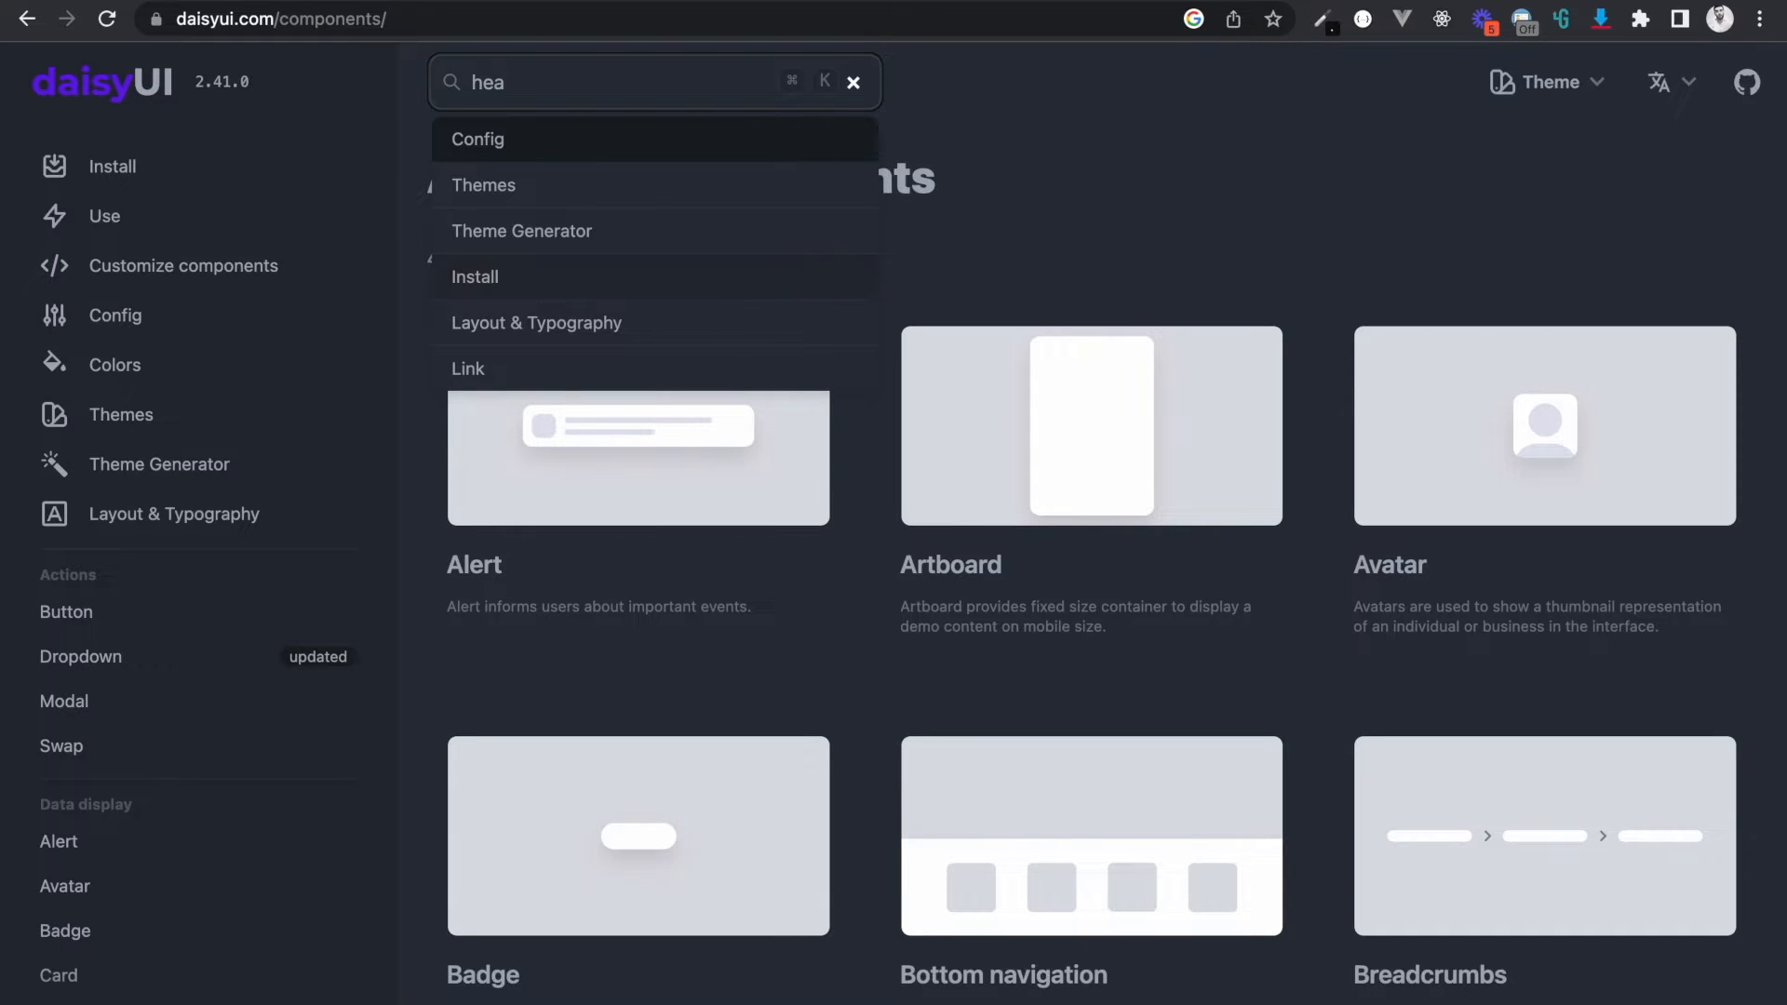
pyautogui.click(853, 82)
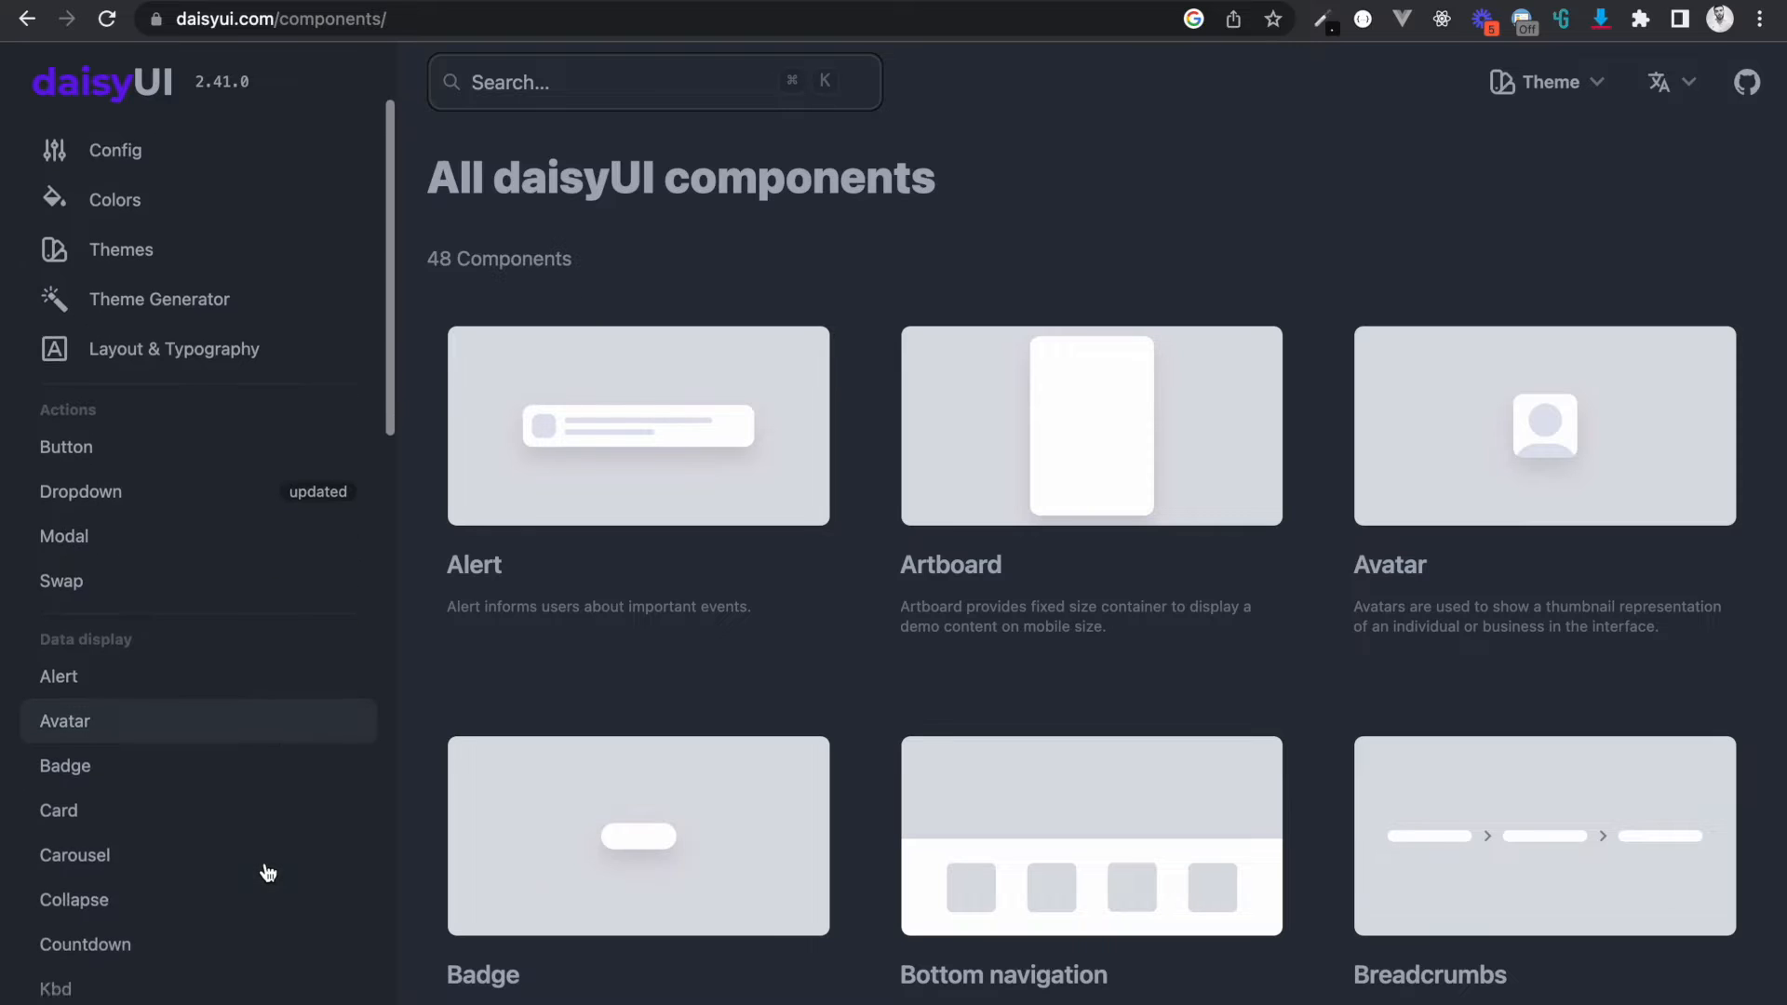
pyautogui.scroll(-3)
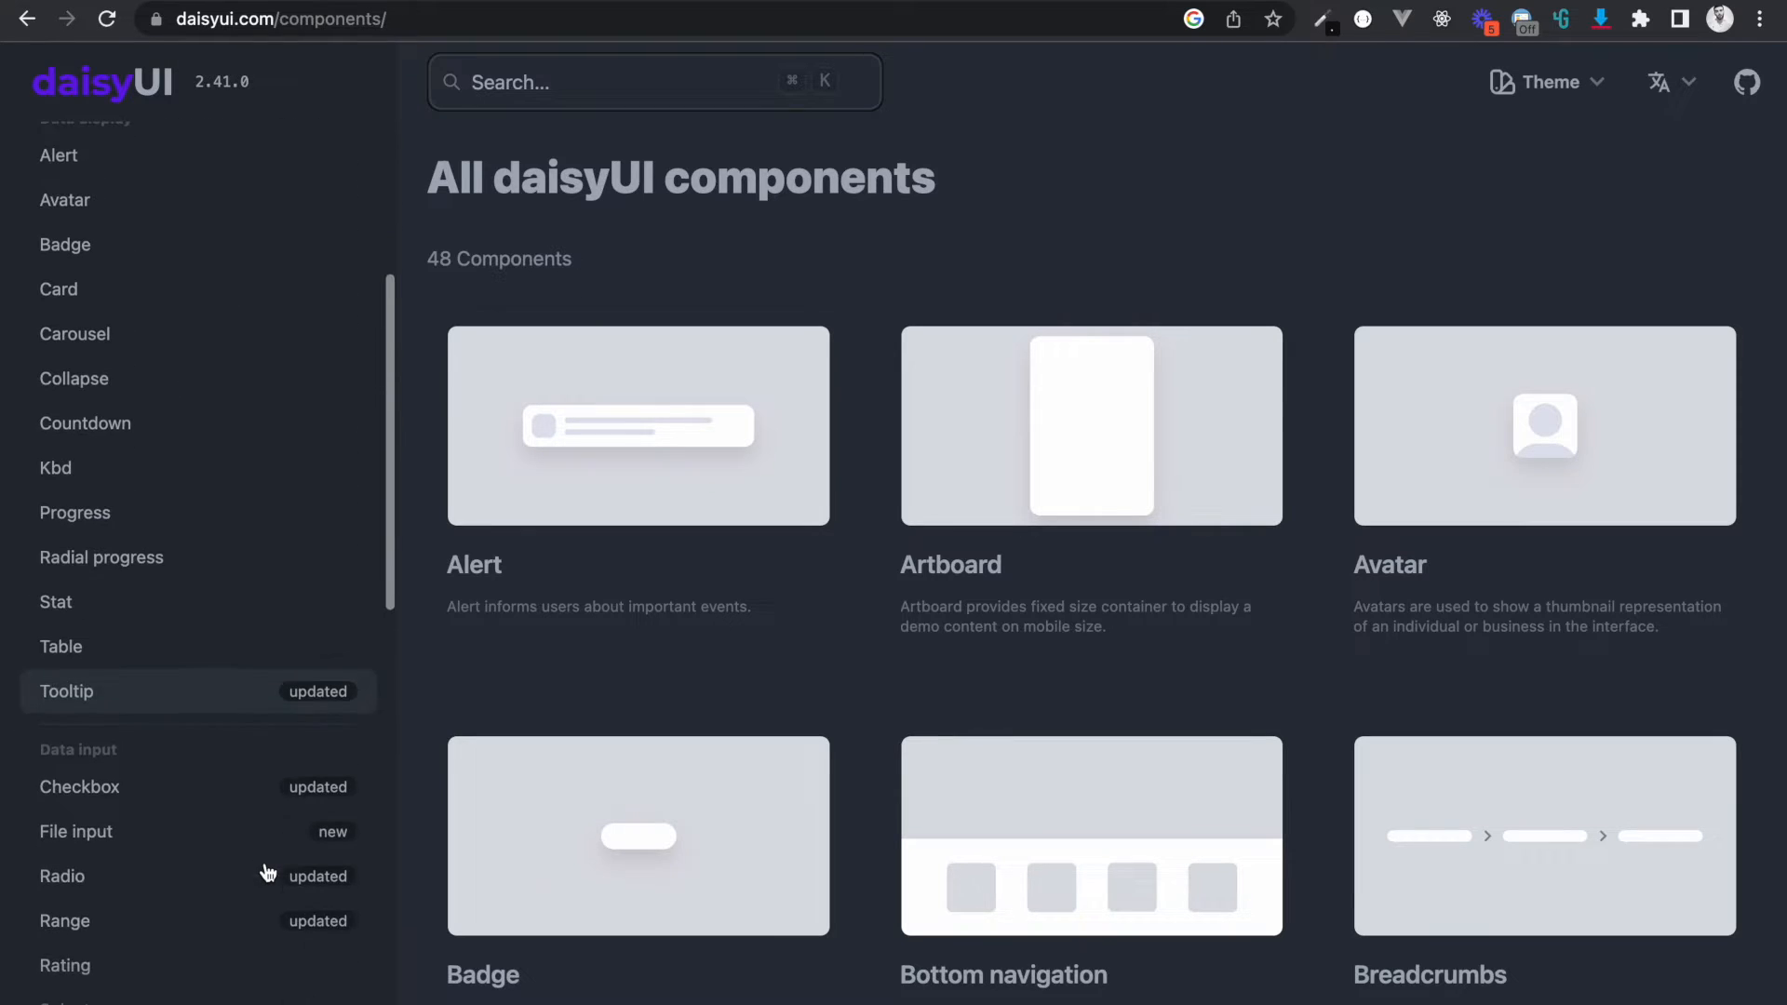
pyautogui.scroll(-3)
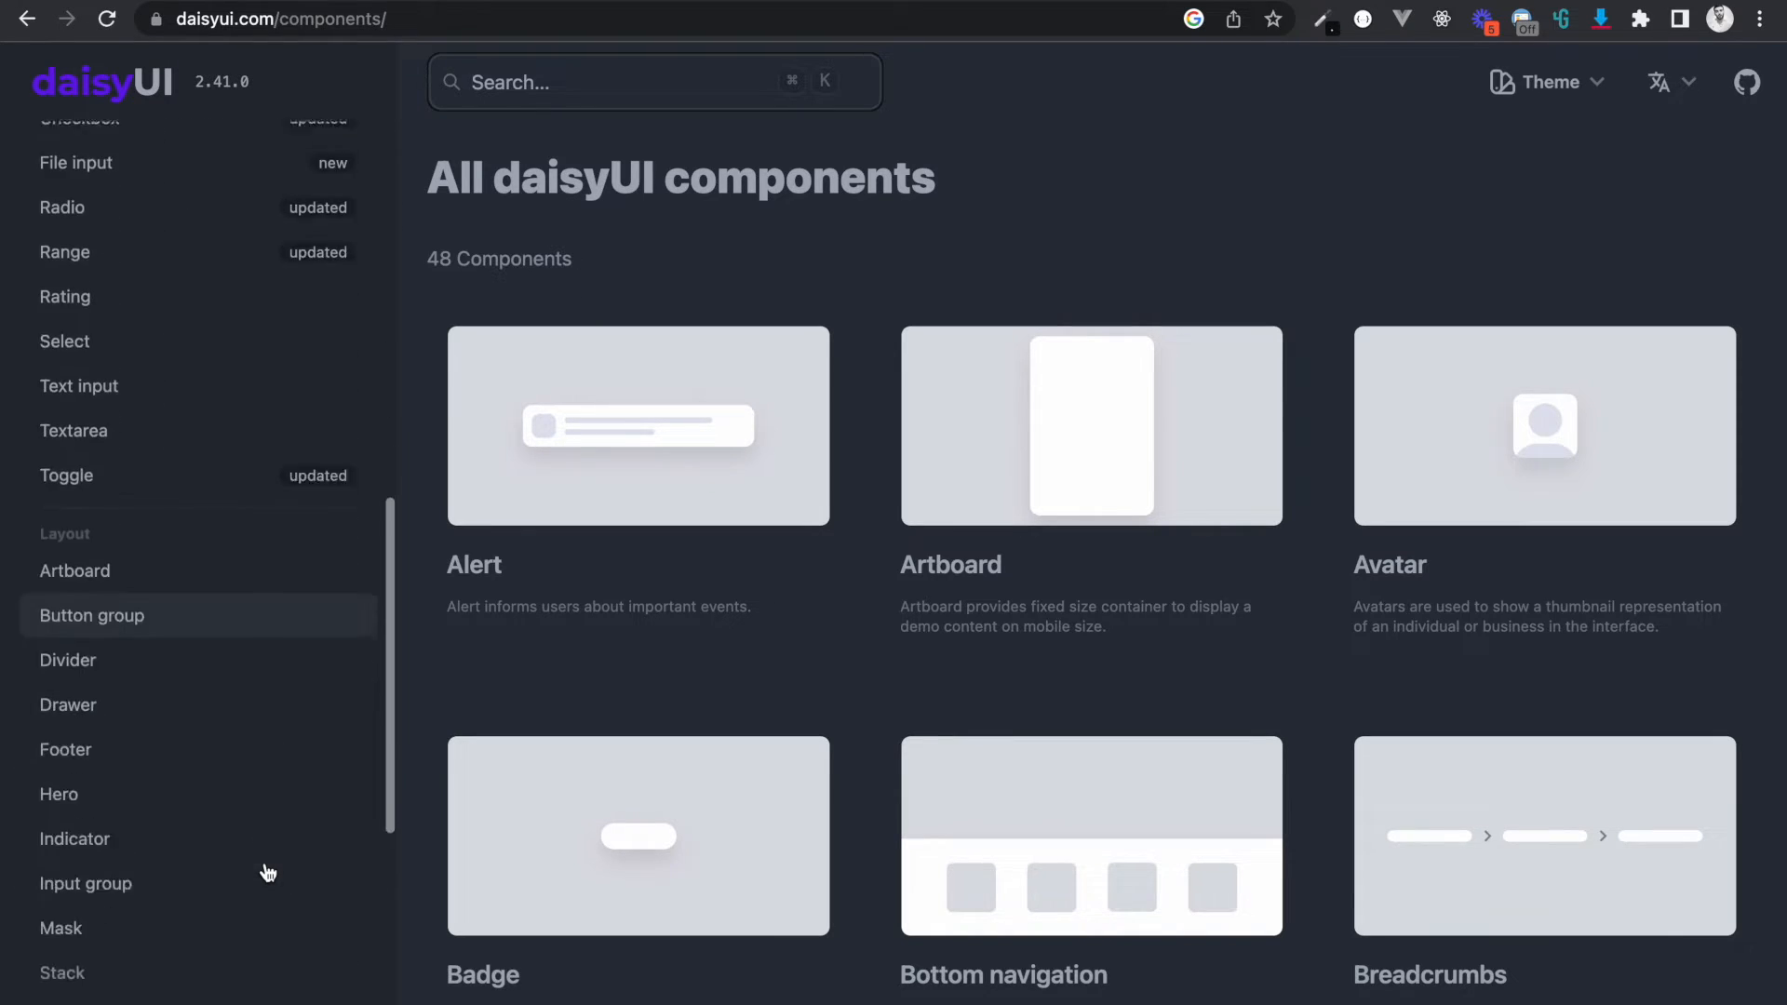
pyautogui.scroll(-3)
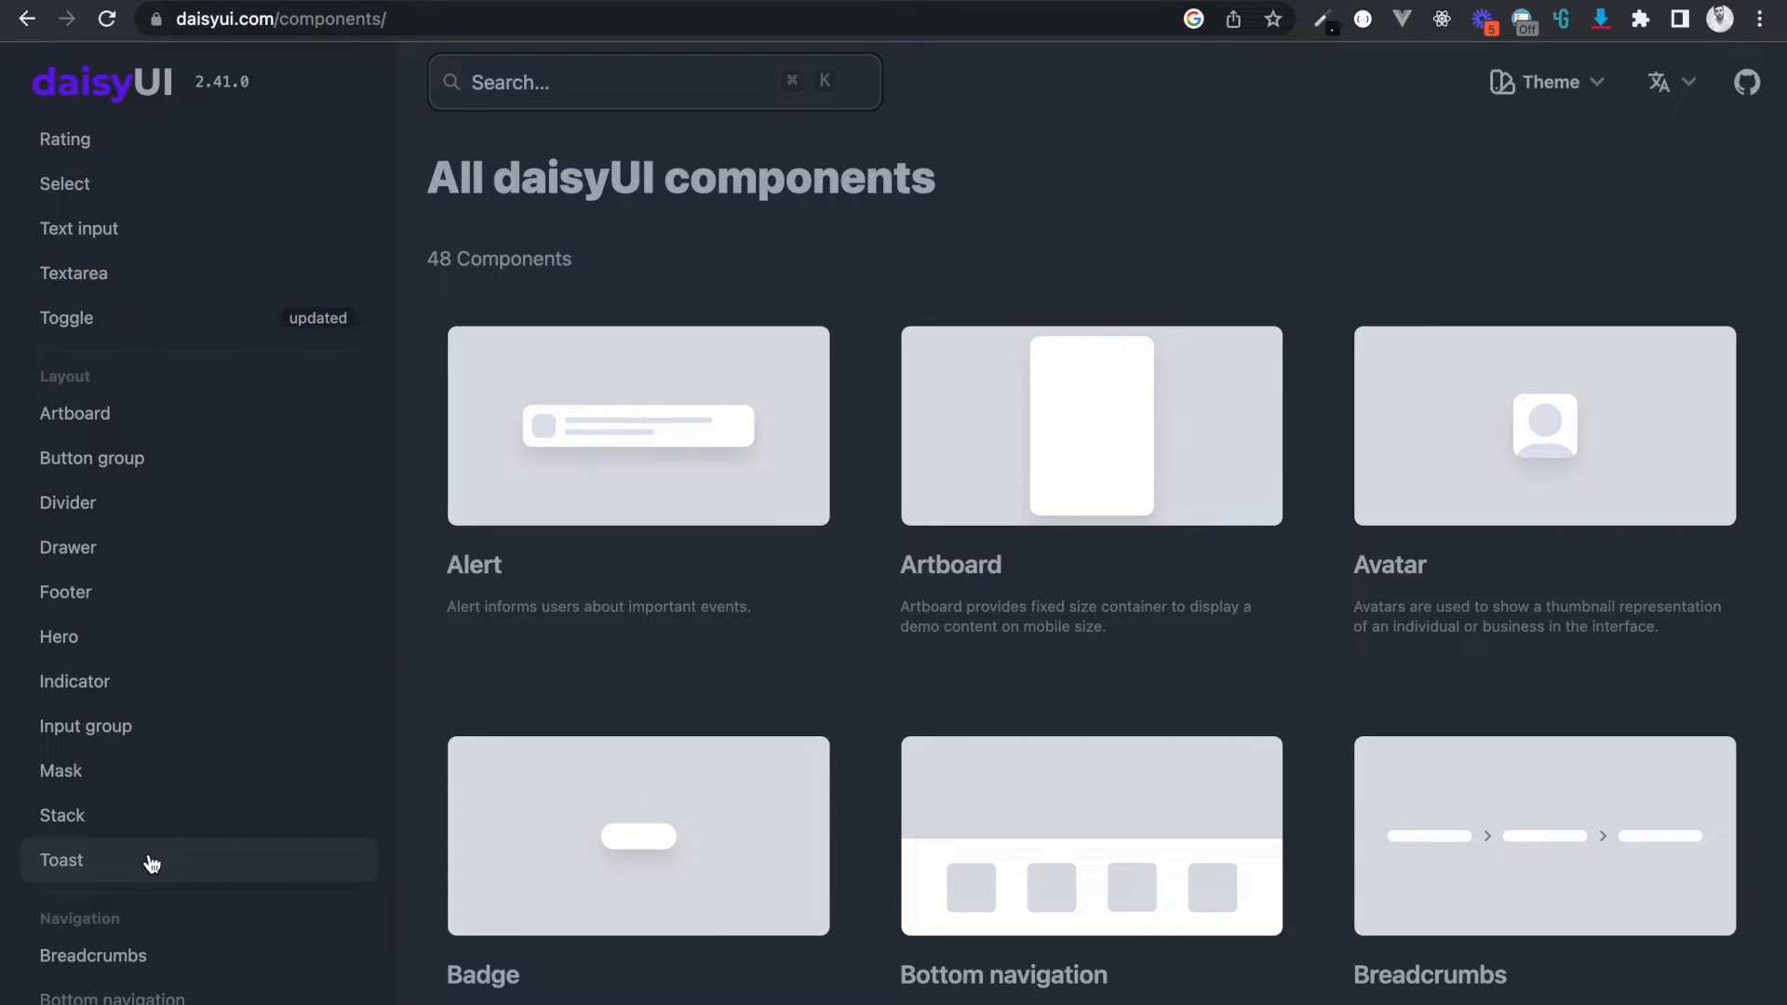
pyautogui.moveTo(158, 635)
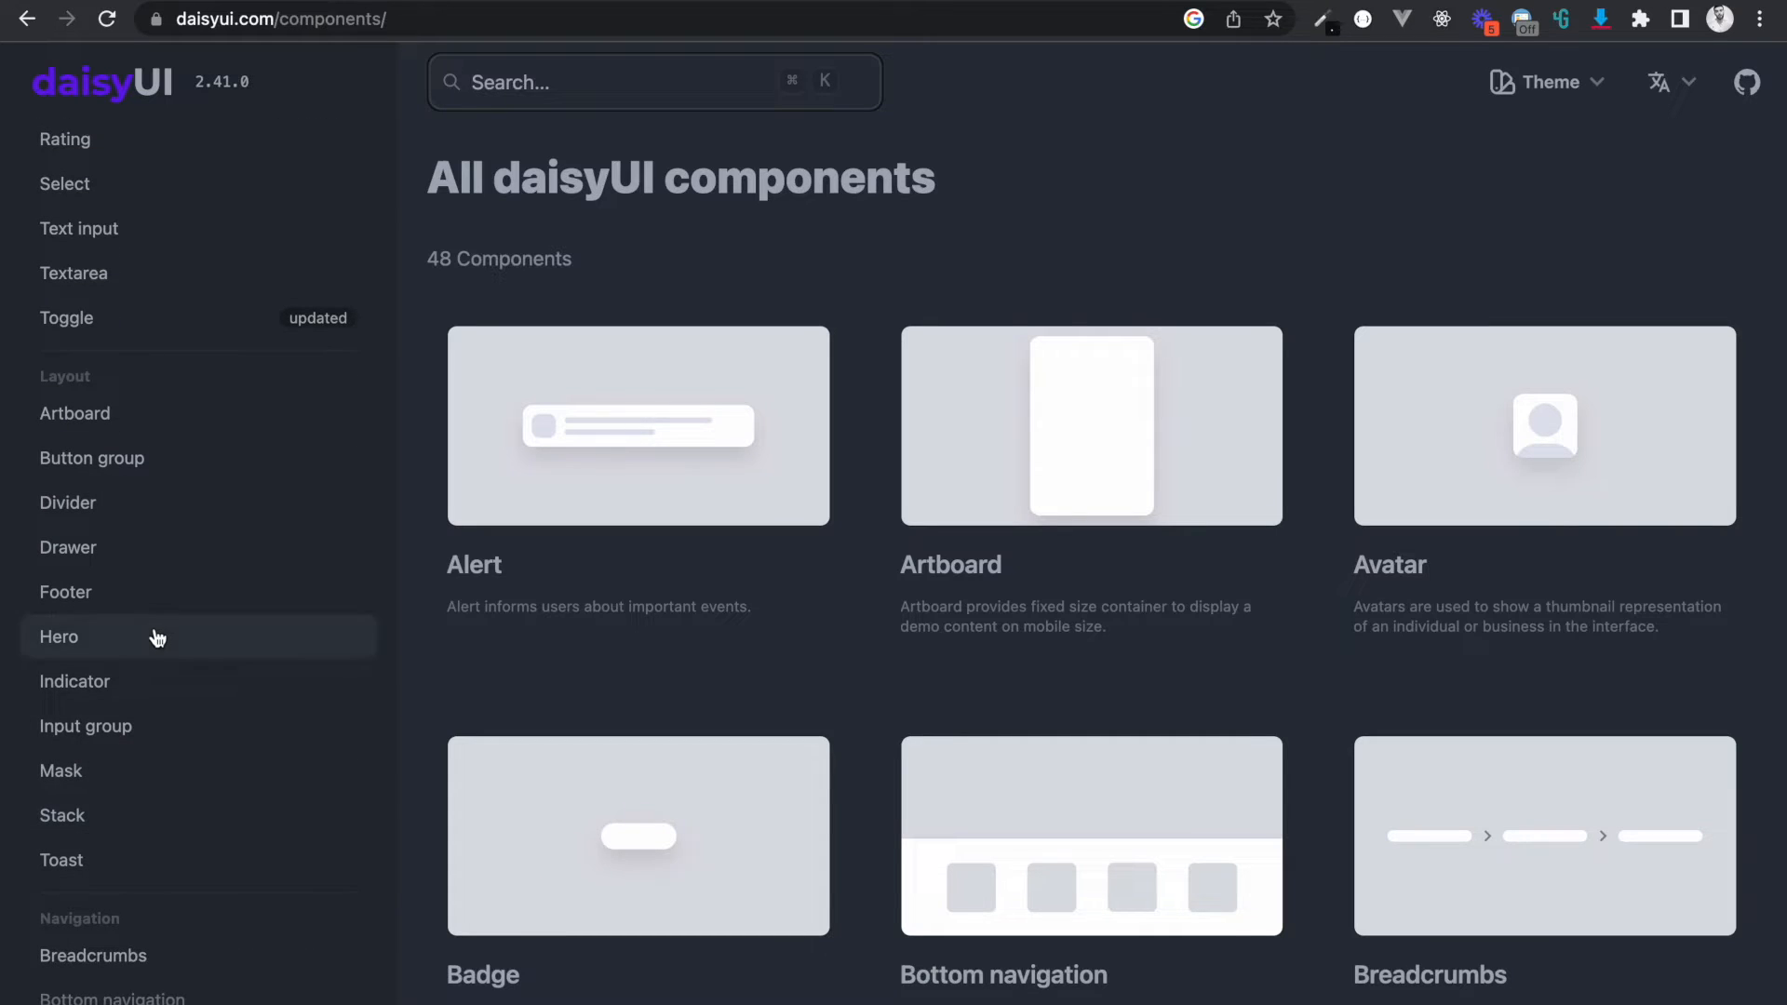
pyautogui.moveTo(166, 479)
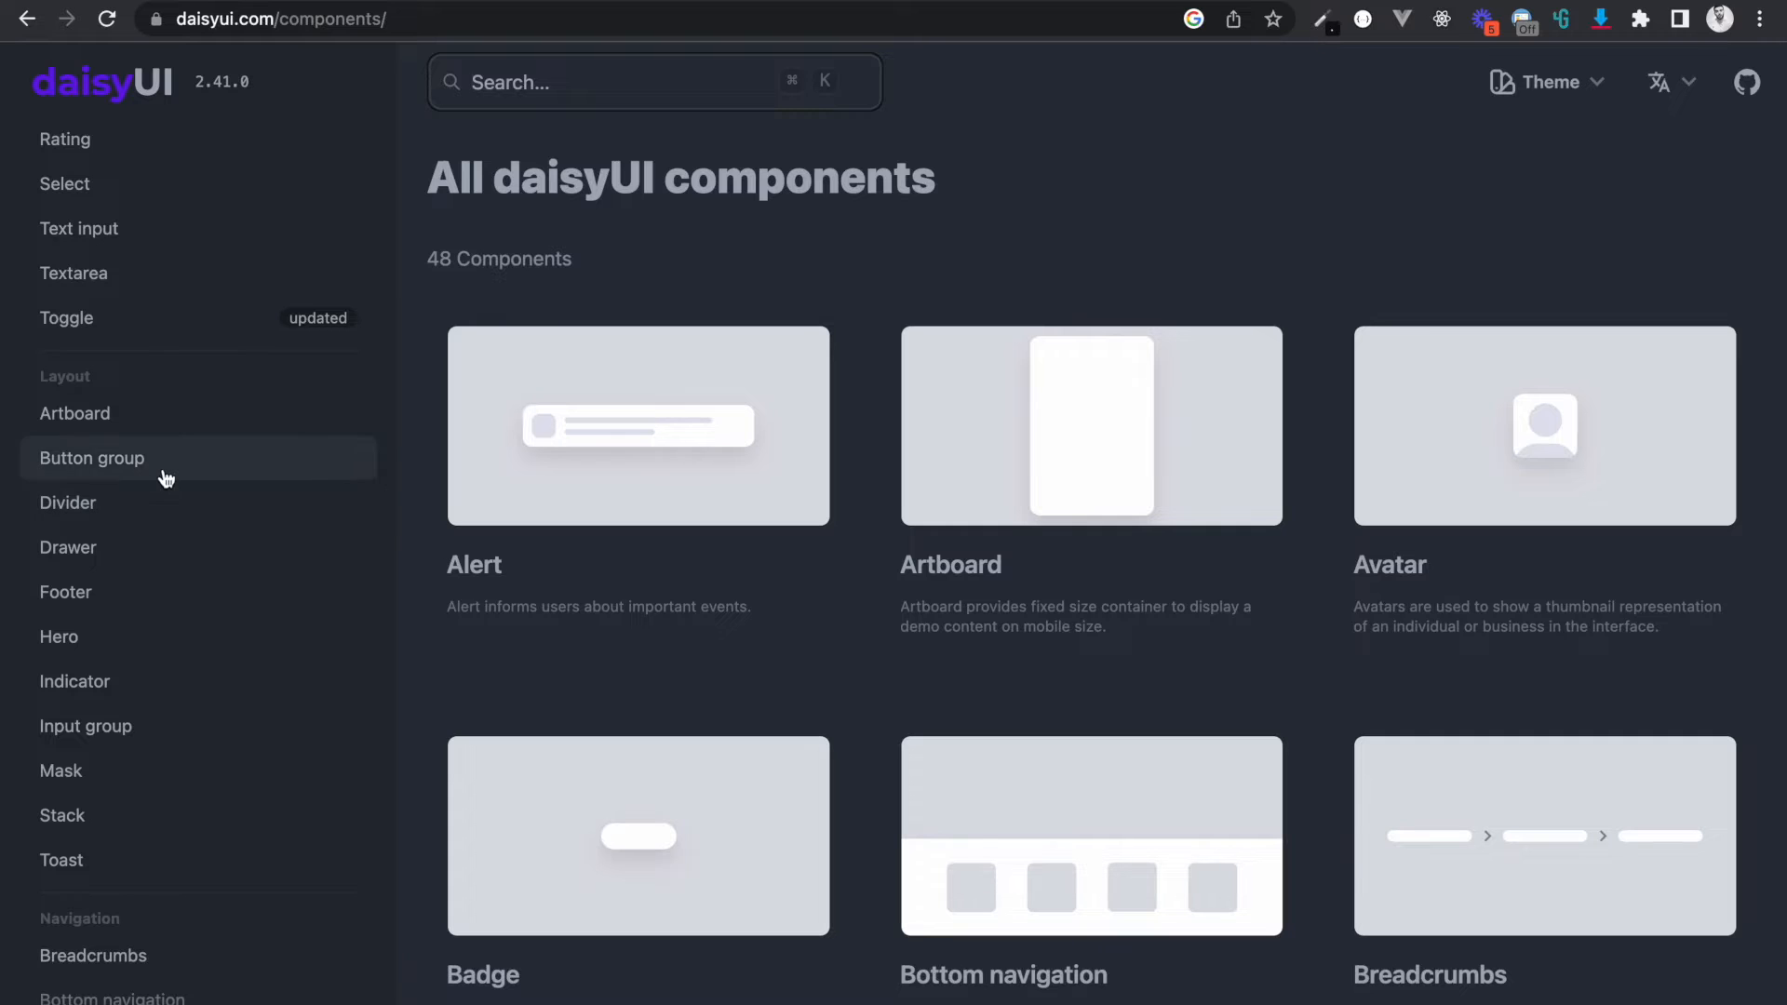
pyautogui.scroll(-3)
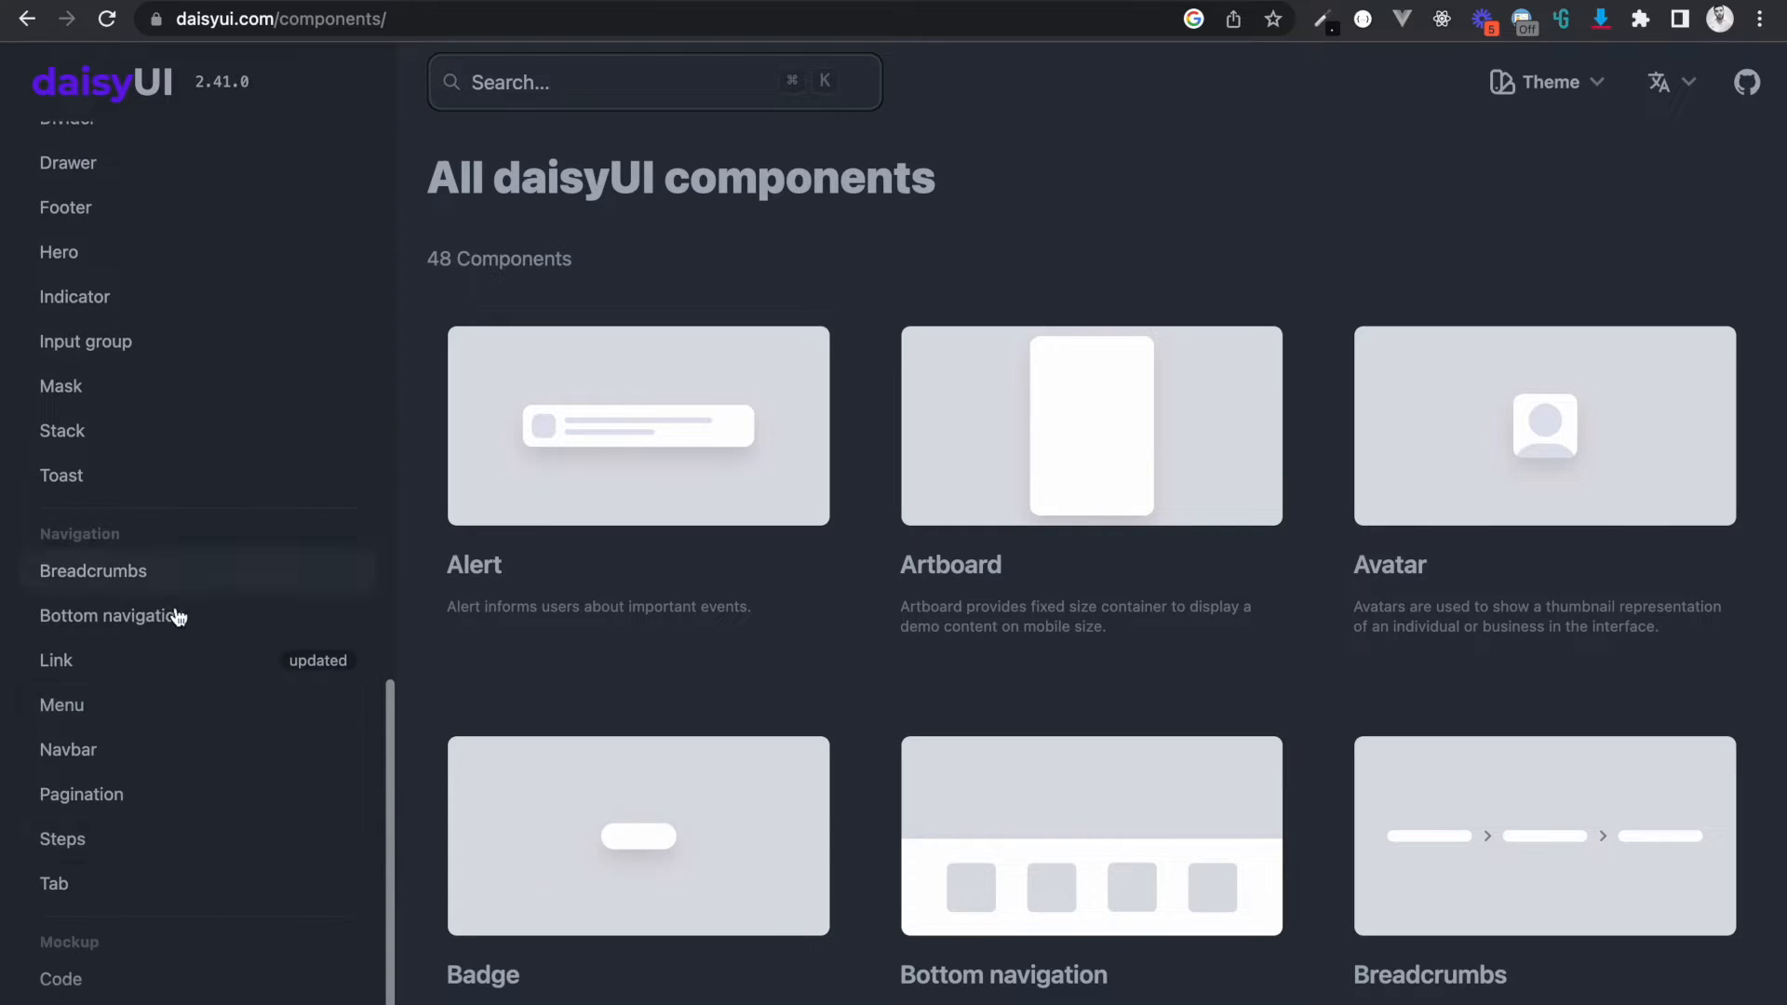
# Open the Navbar docs and scroll to 'Navbar with search input and dropdown'.
pyautogui.click(68, 748)
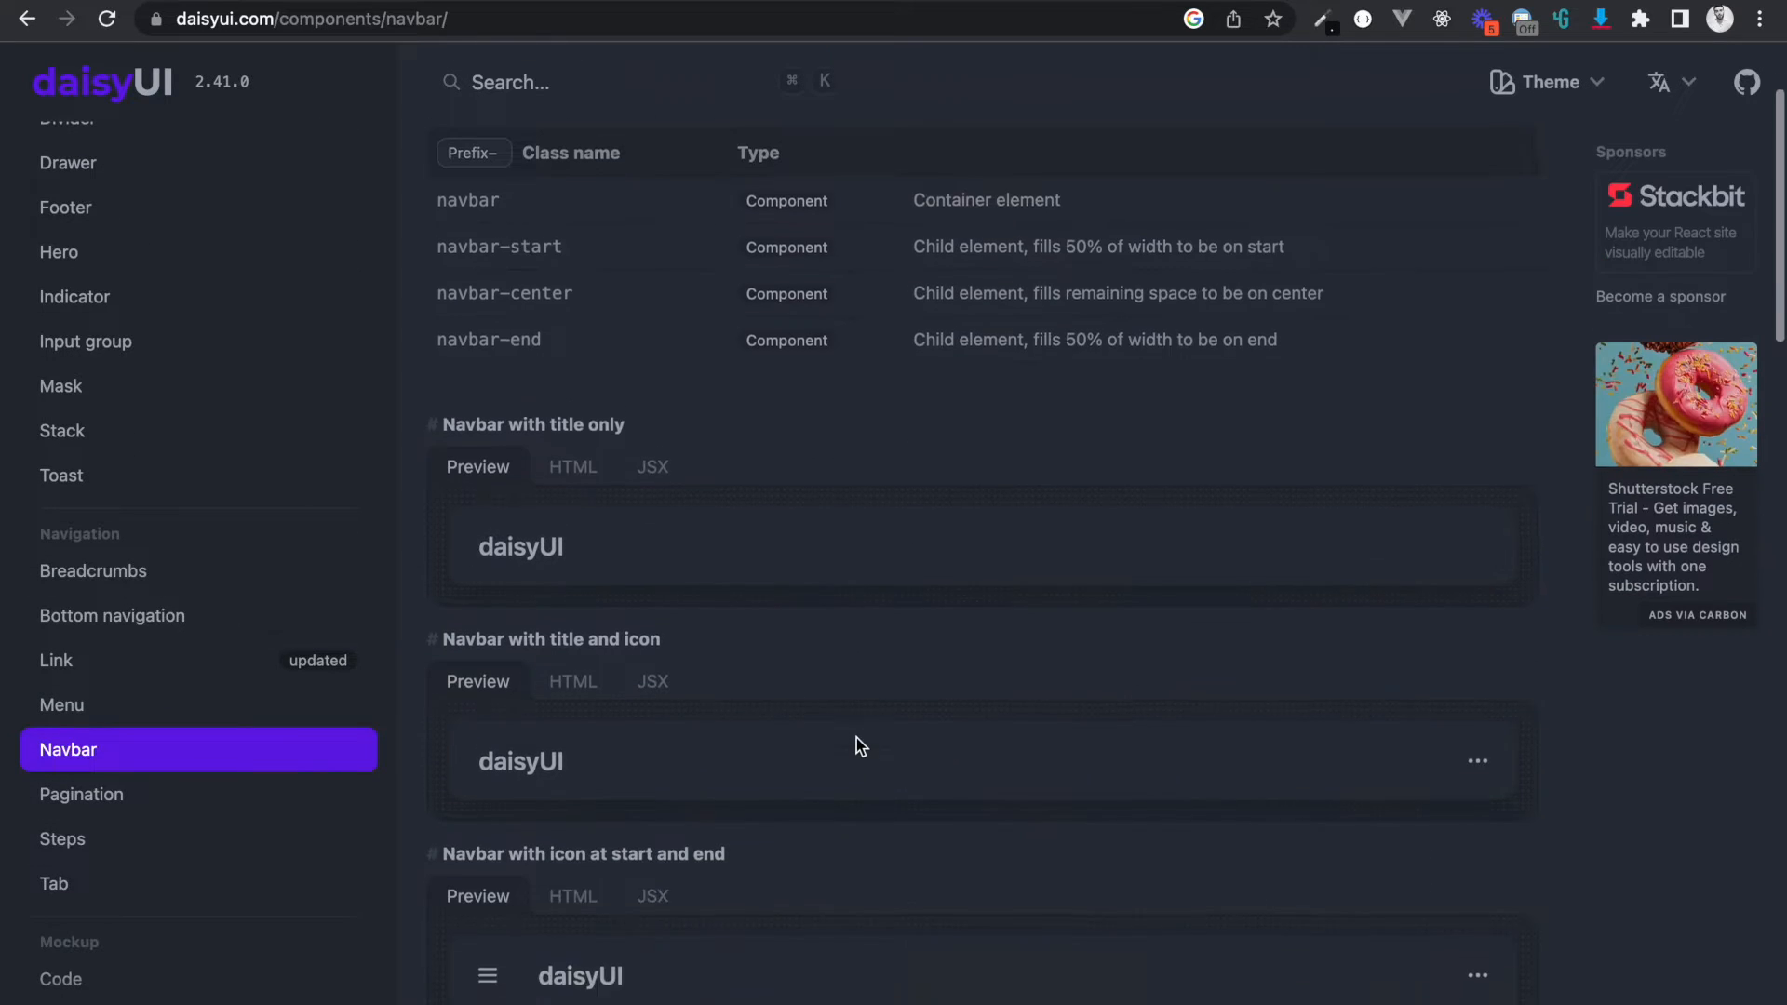
pyautogui.scroll(-3)
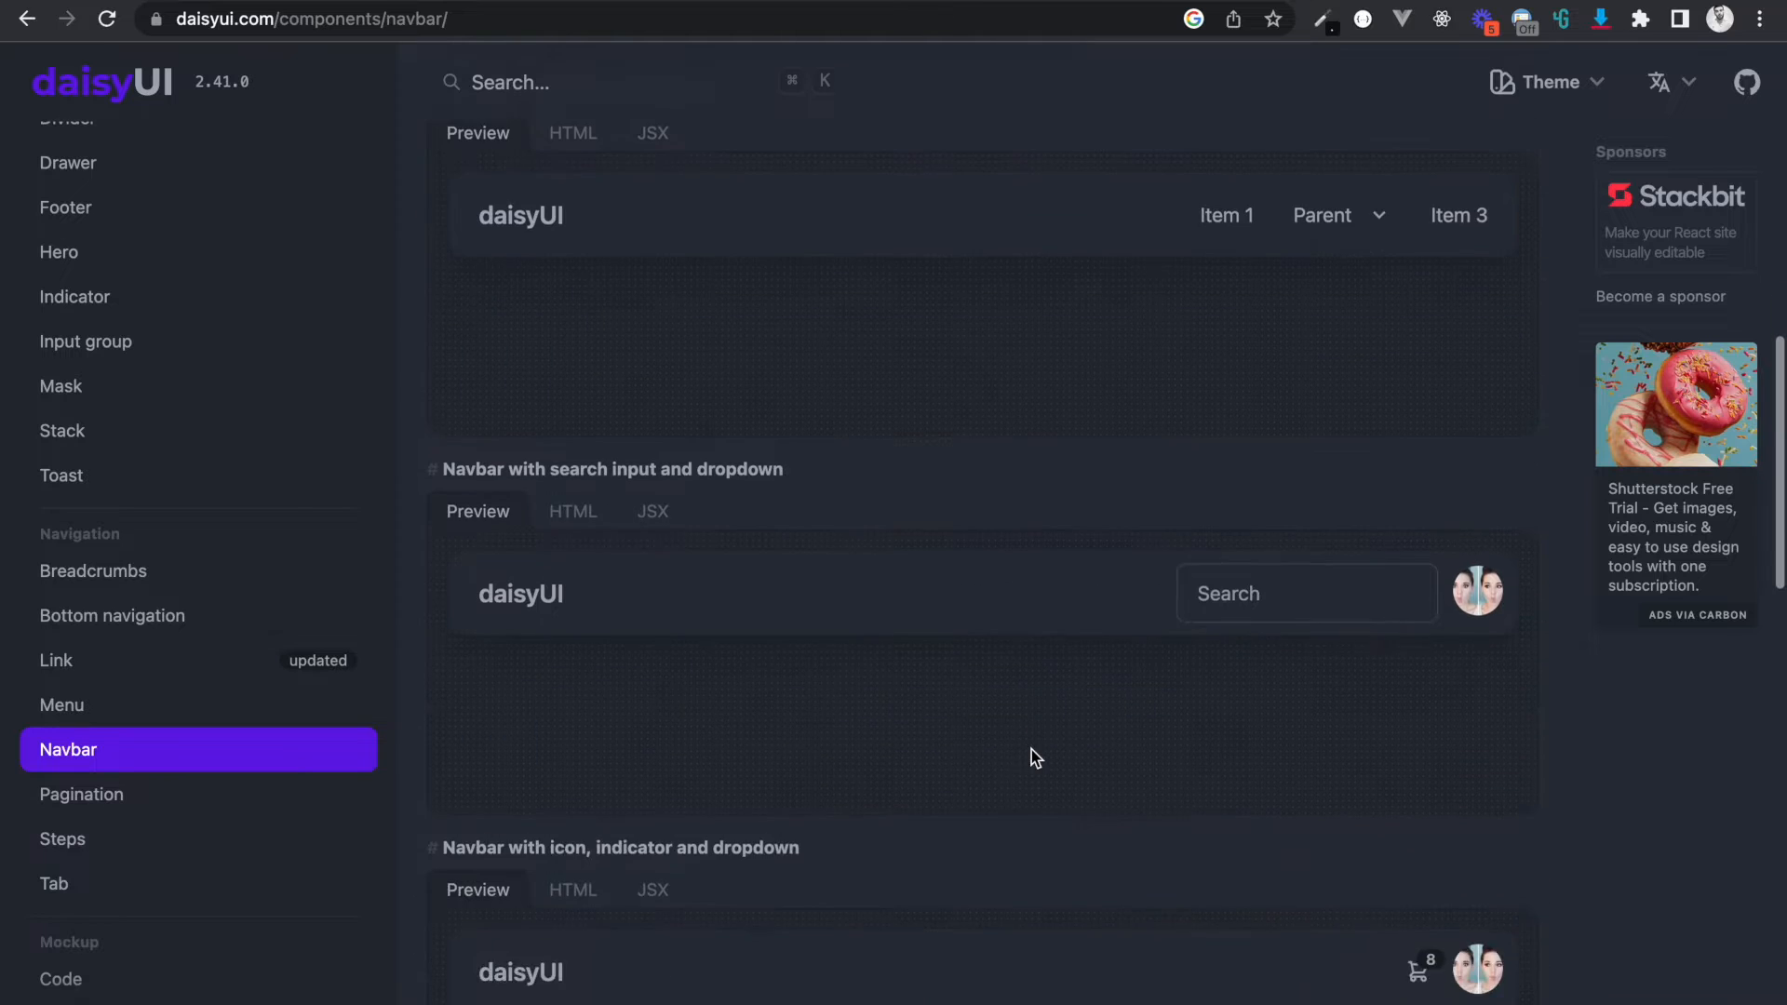
pyautogui.scroll(-3)
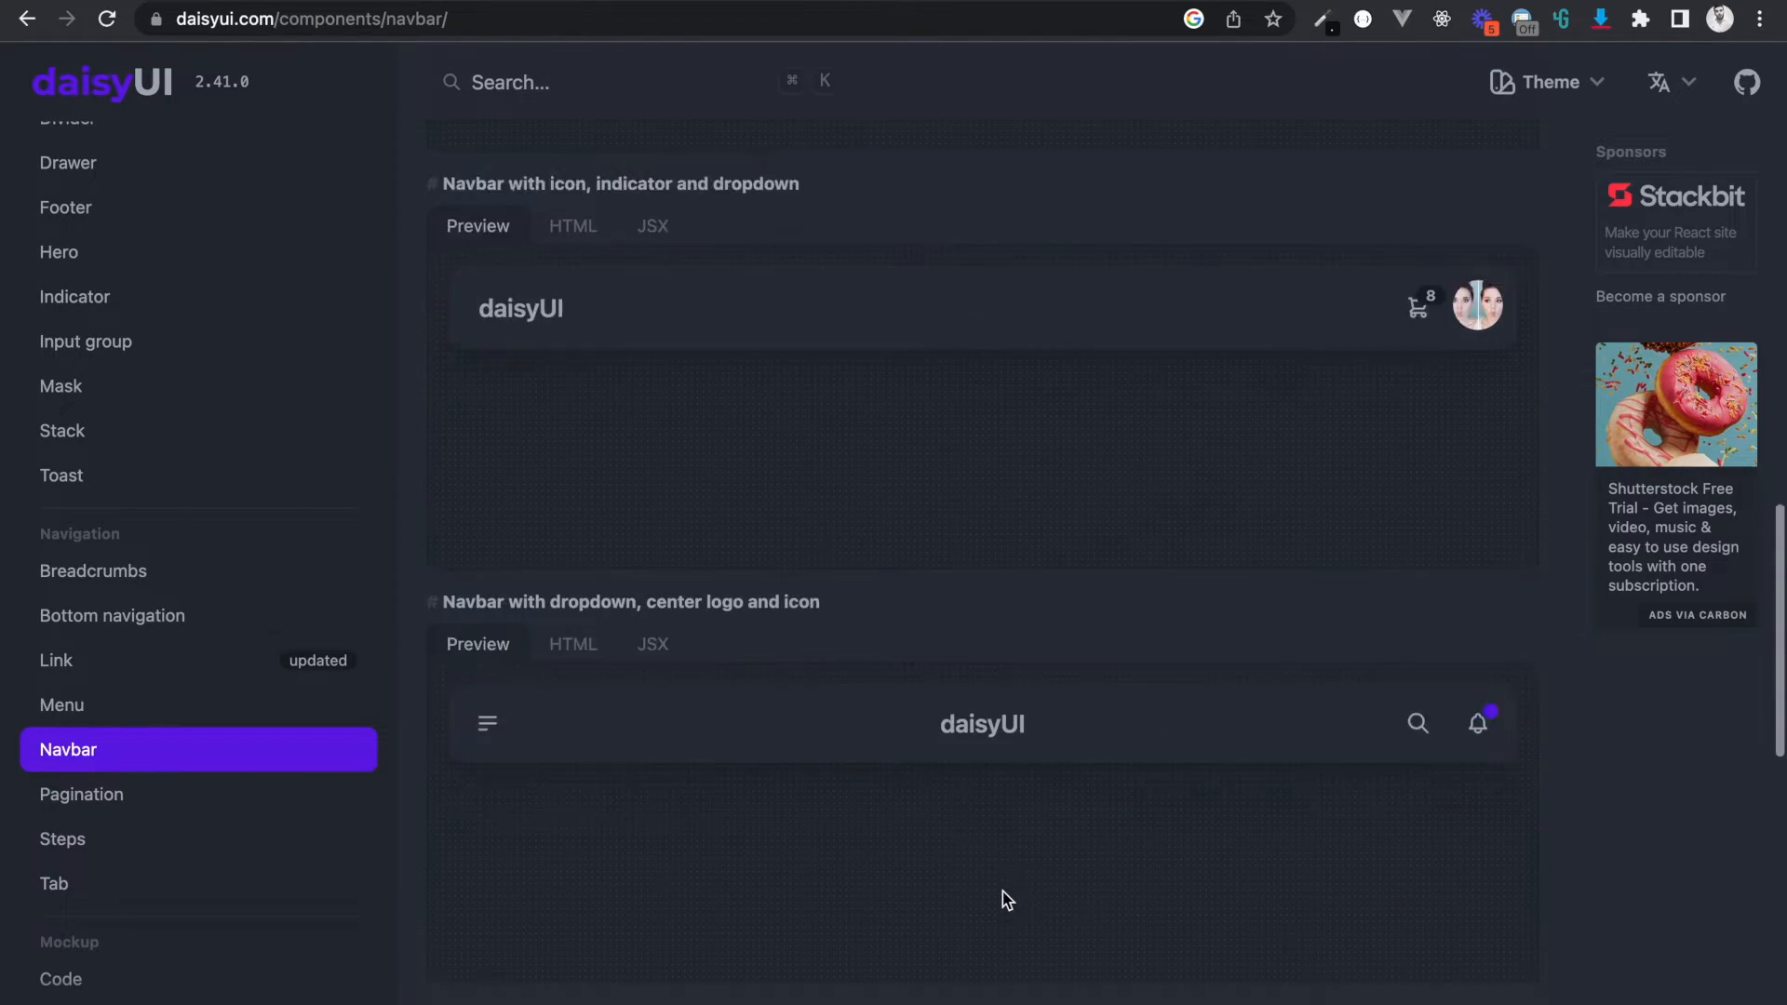
pyautogui.scroll(-3)
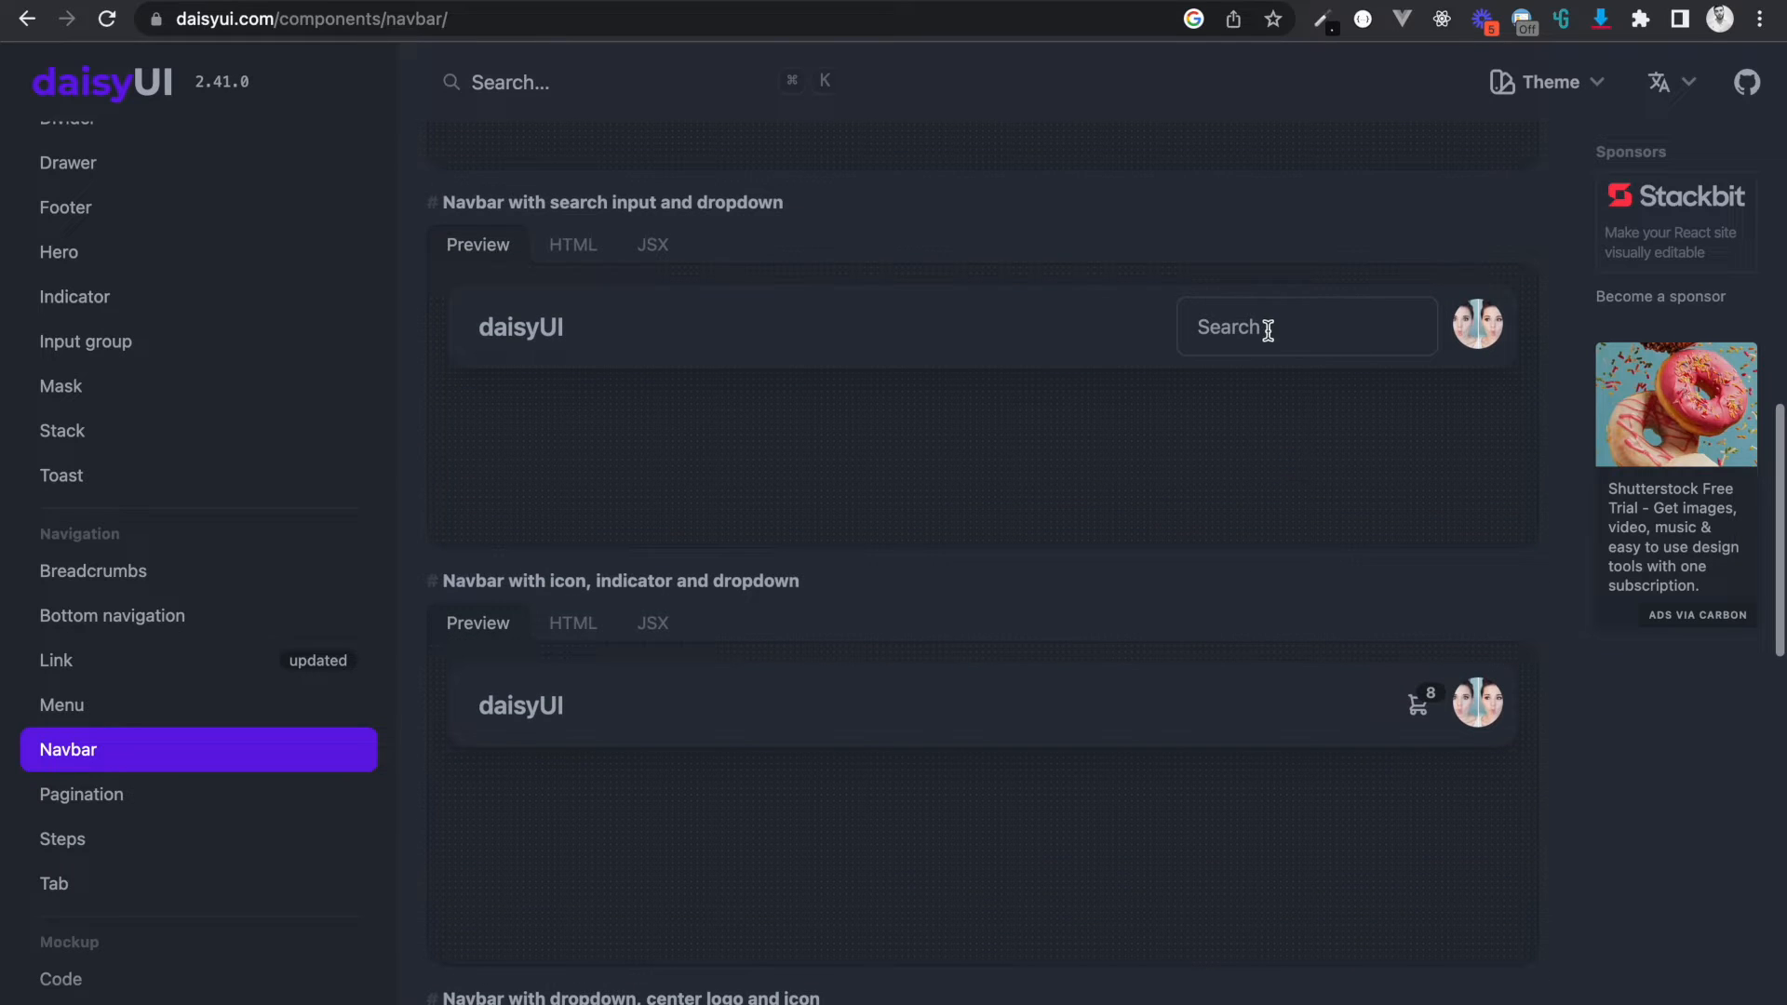
# Switch that example between its HTML, JSX and Preview views.
pyautogui.click(572, 244)
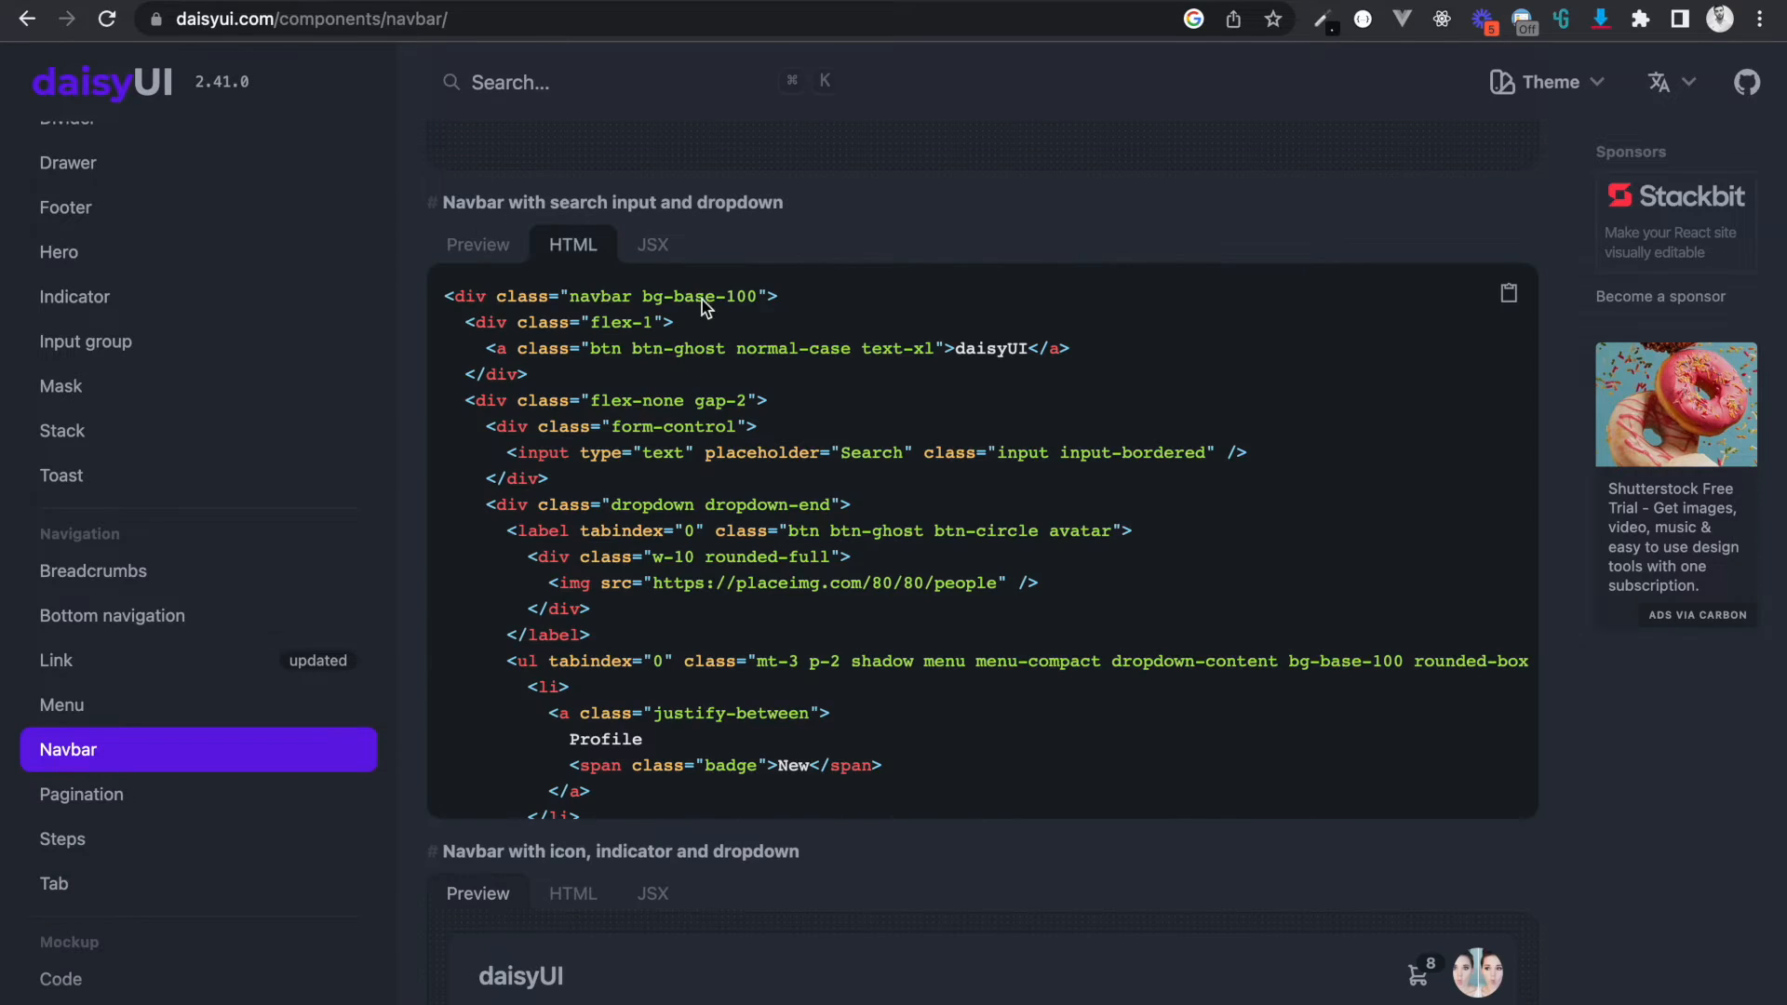
pyautogui.click(653, 244)
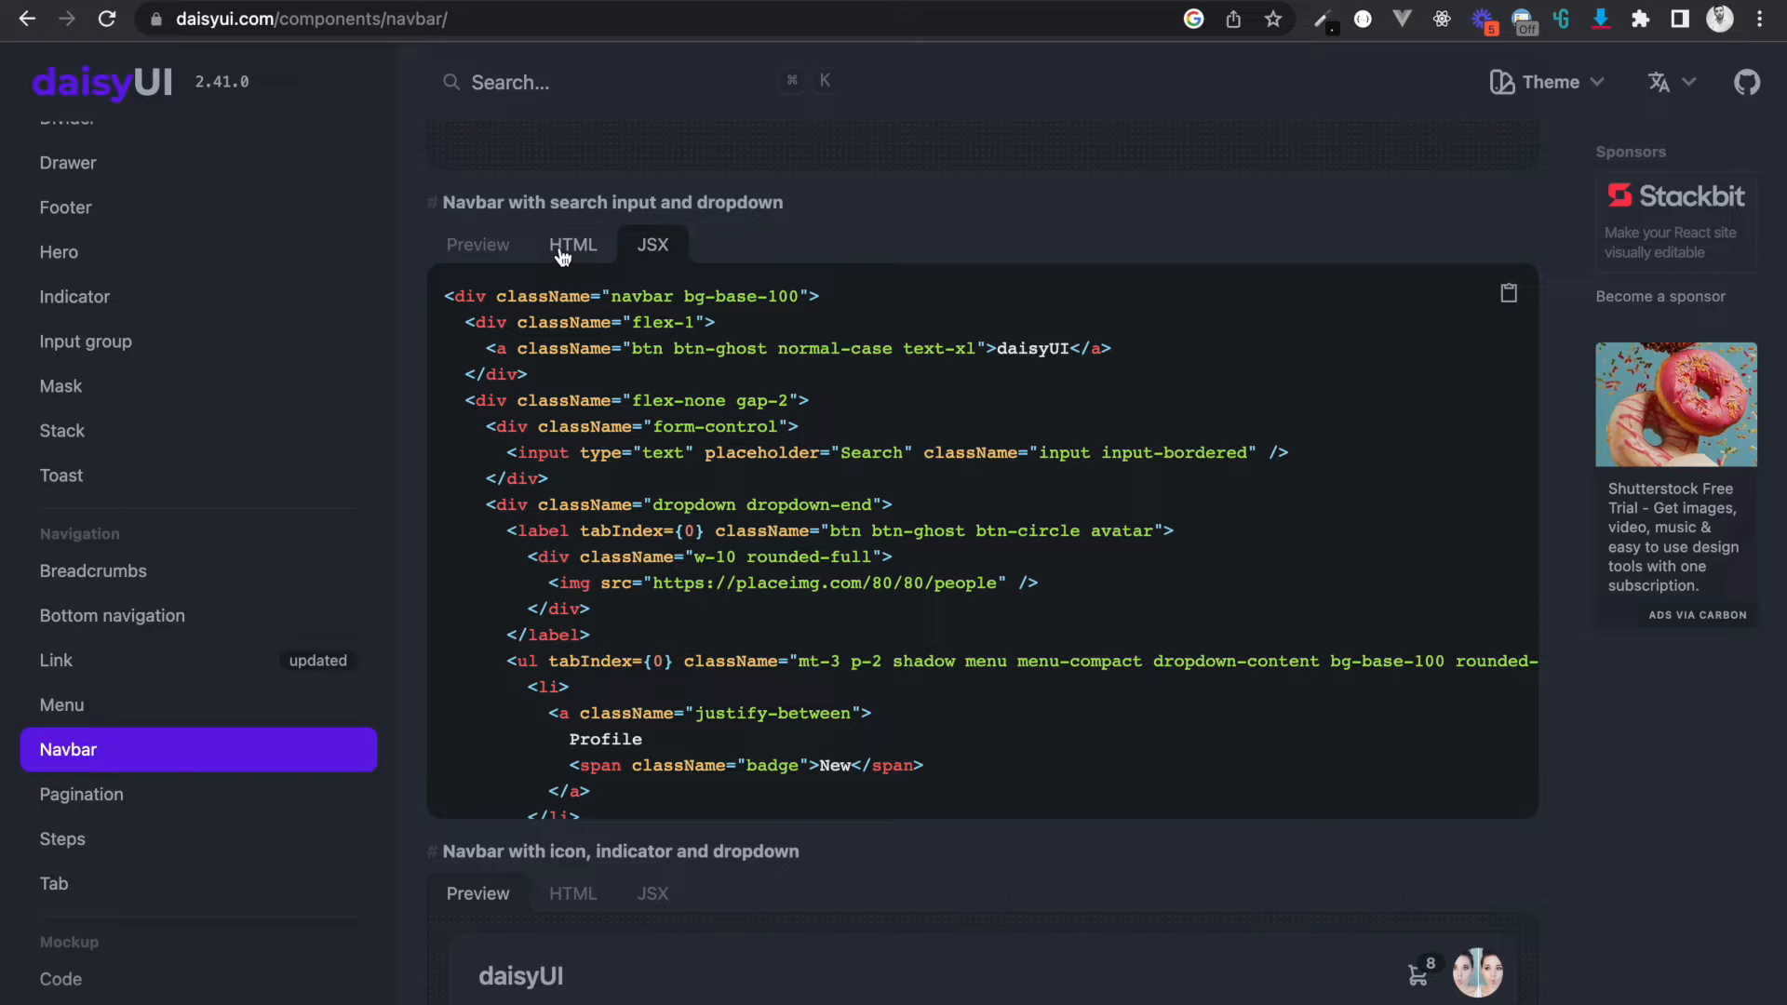
pyautogui.click(574, 244)
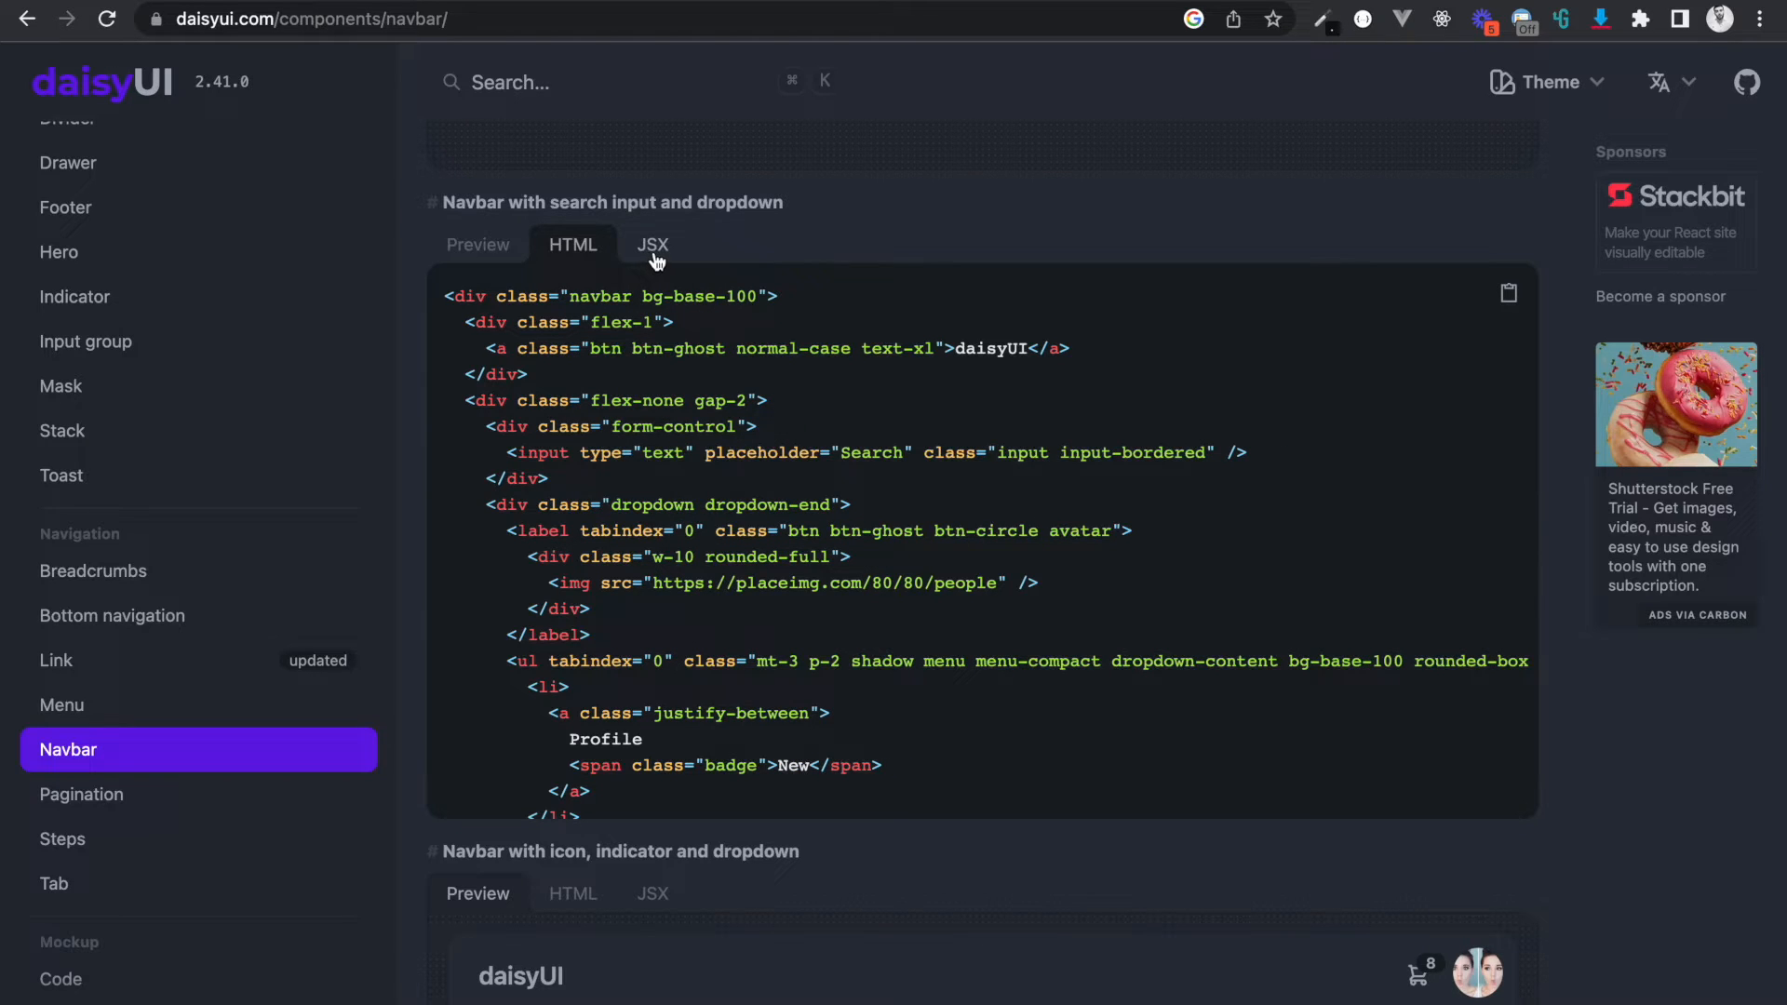
pyautogui.click(478, 244)
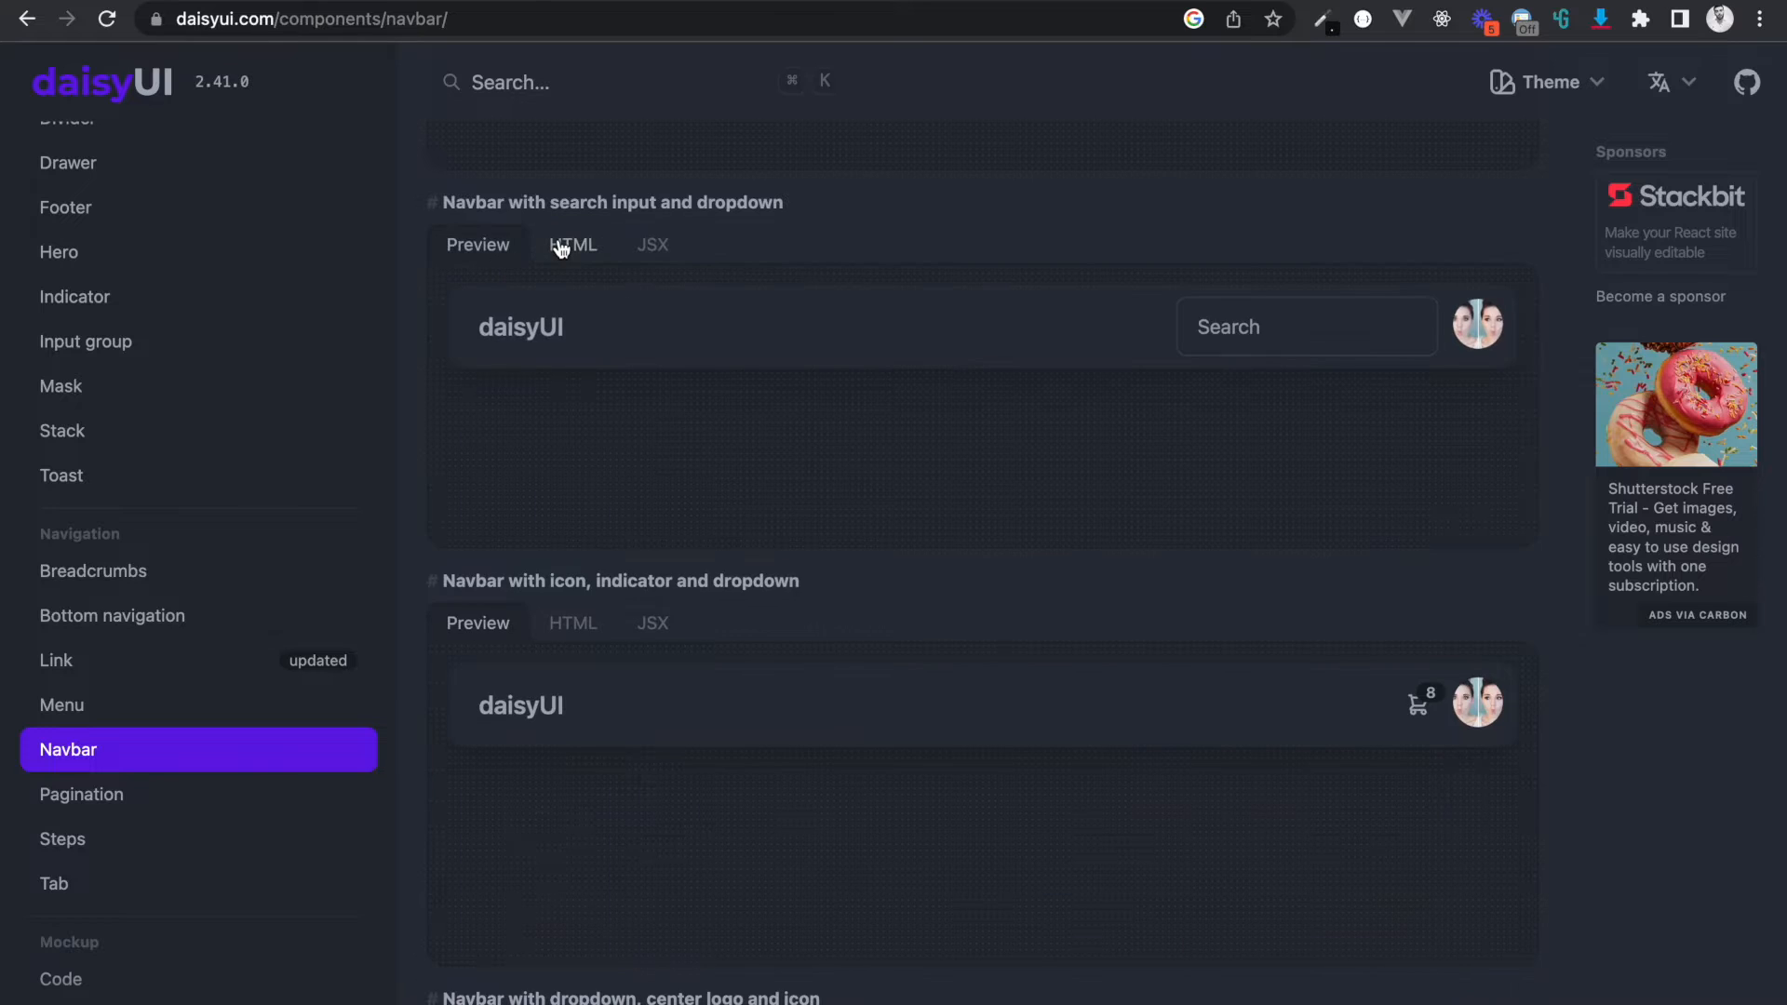
pyautogui.click(651, 244)
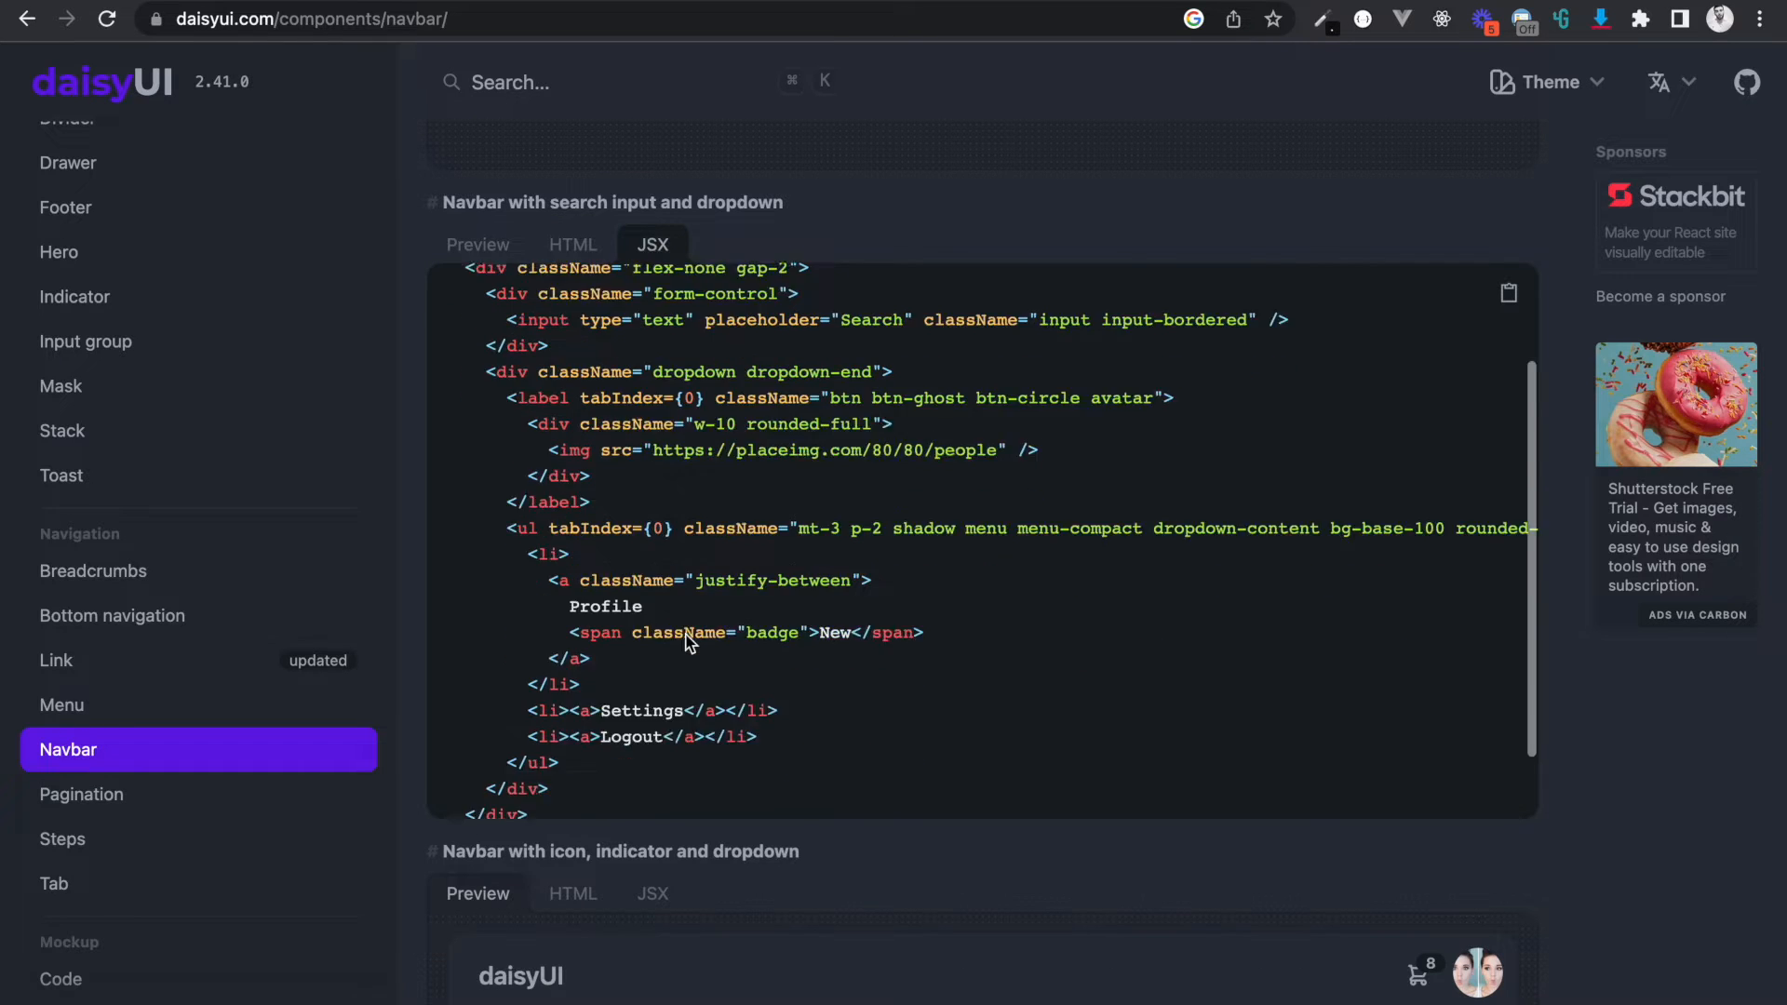
pyautogui.click(573, 244)
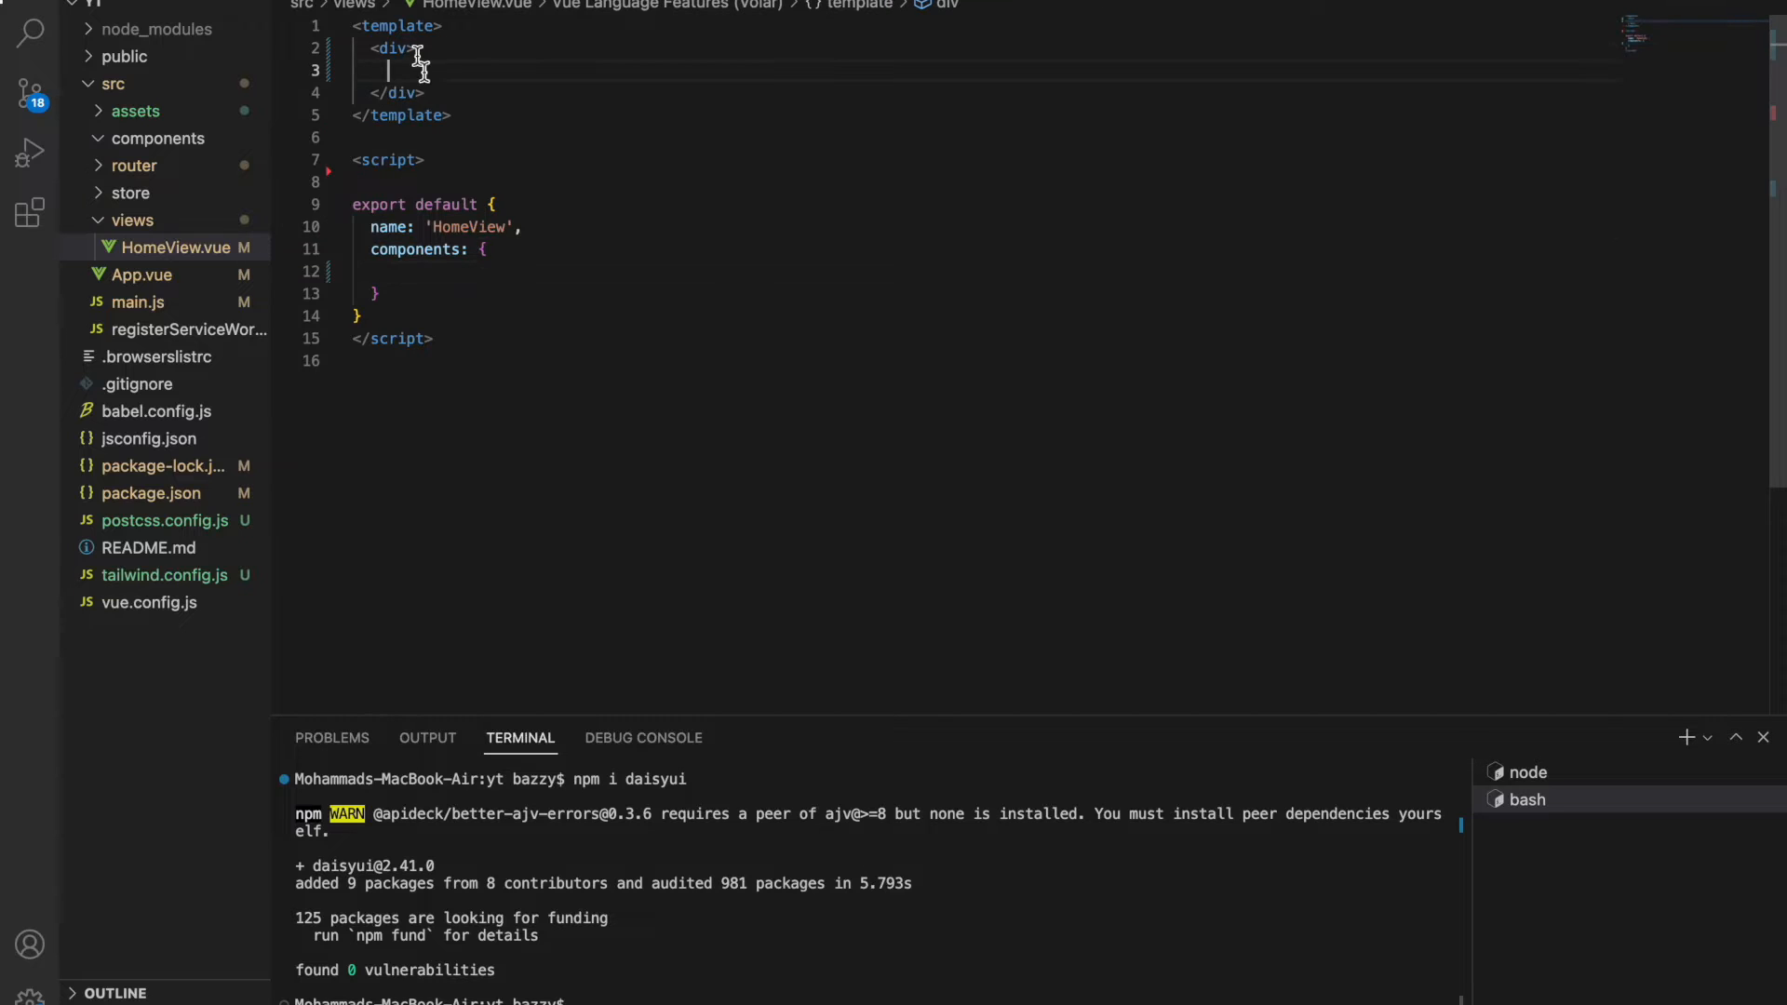
# Give the wrapper div class 'container mx-auto', paste the navbar, and rename daisyUI to CryptoExchange.
pyautogui.write('class=""')
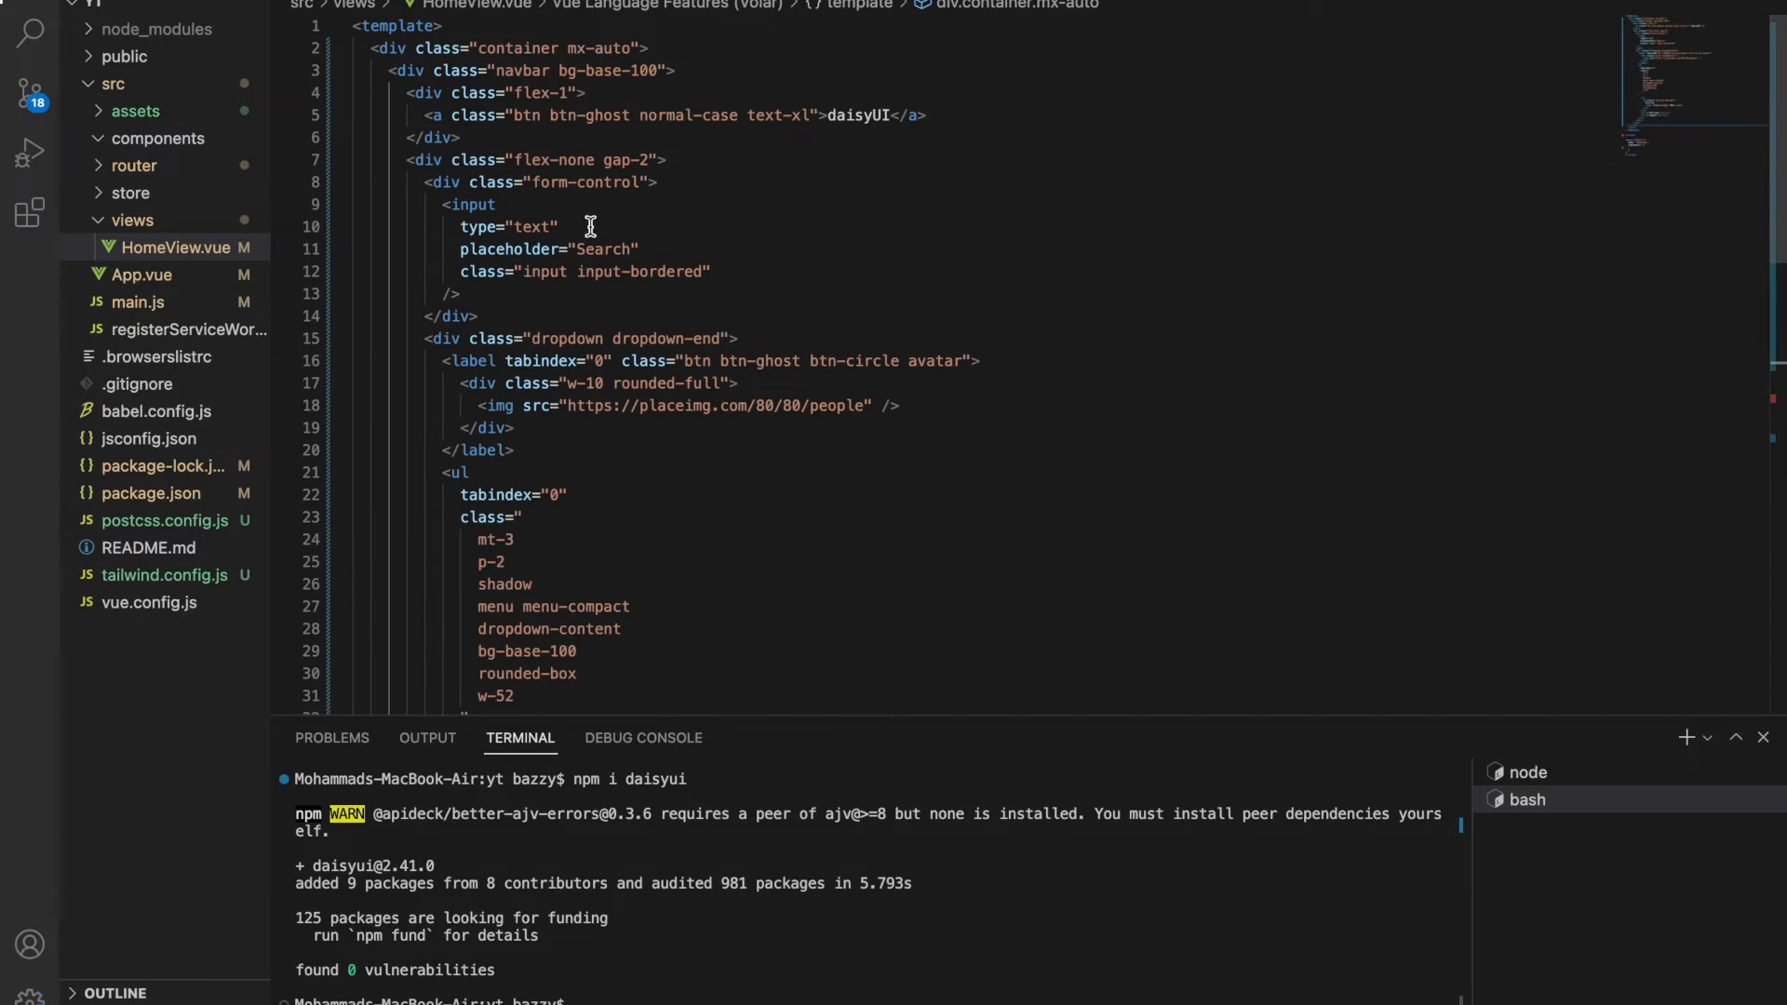
pyautogui.scroll(-3)
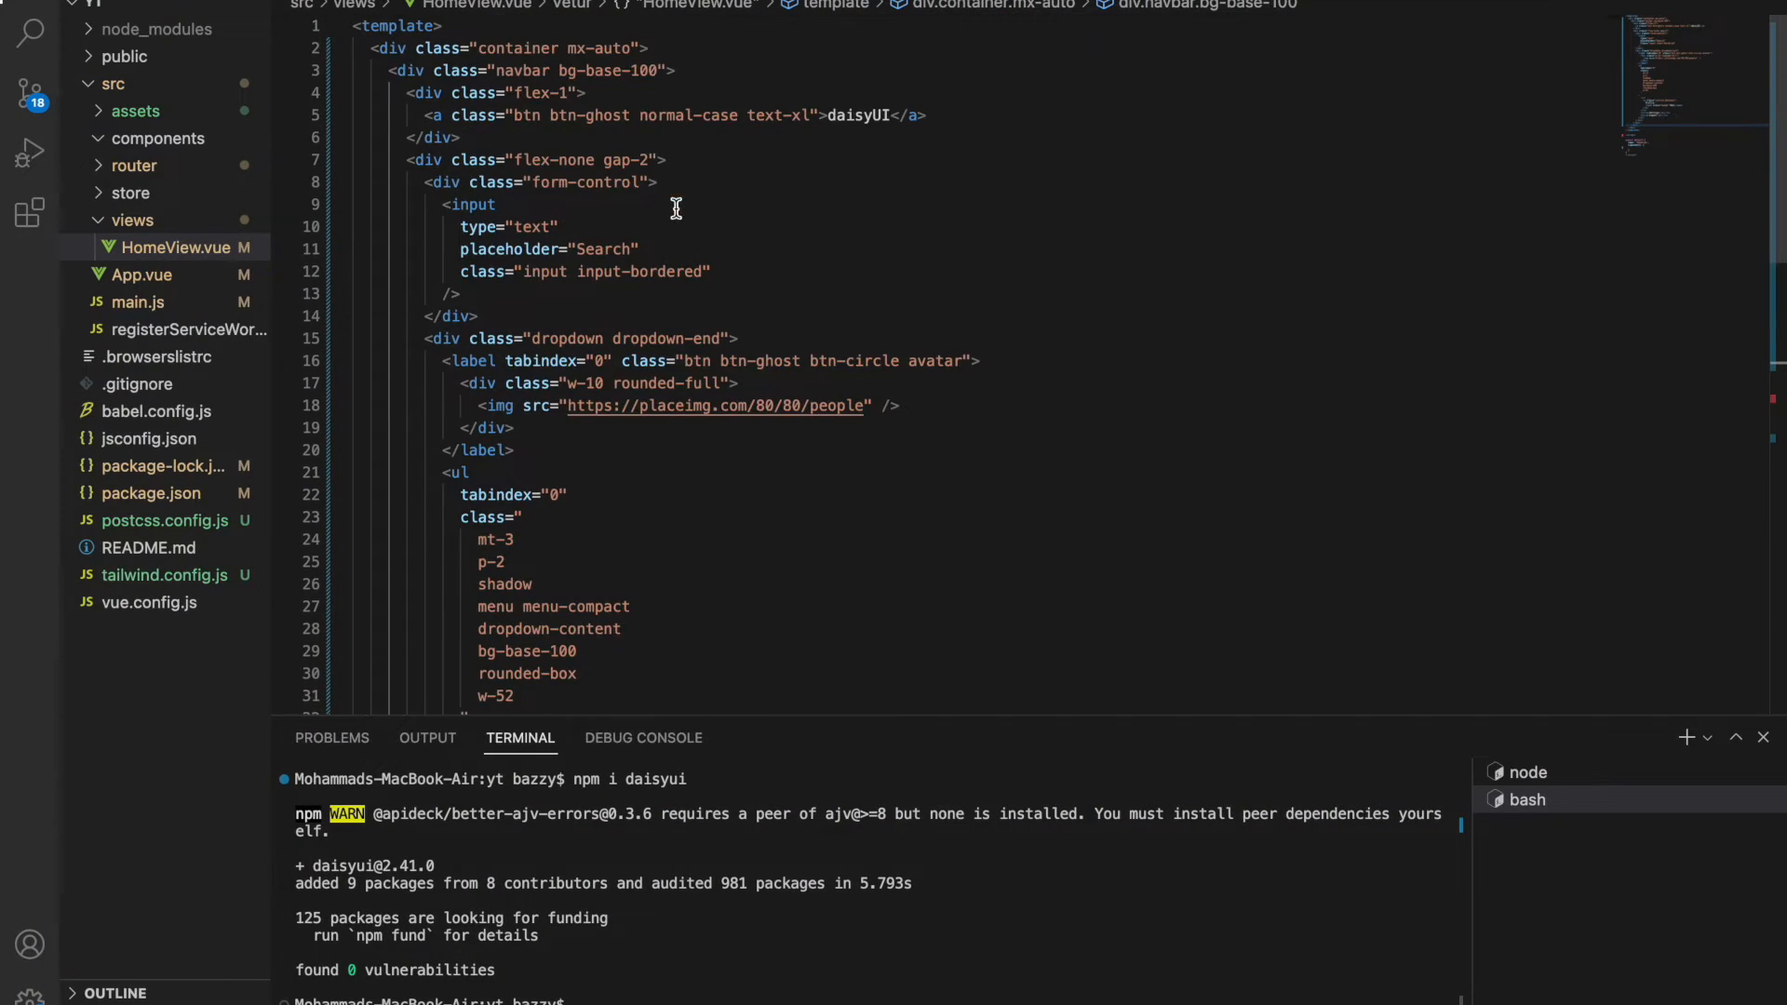
pyautogui.doubleClick(856, 116)
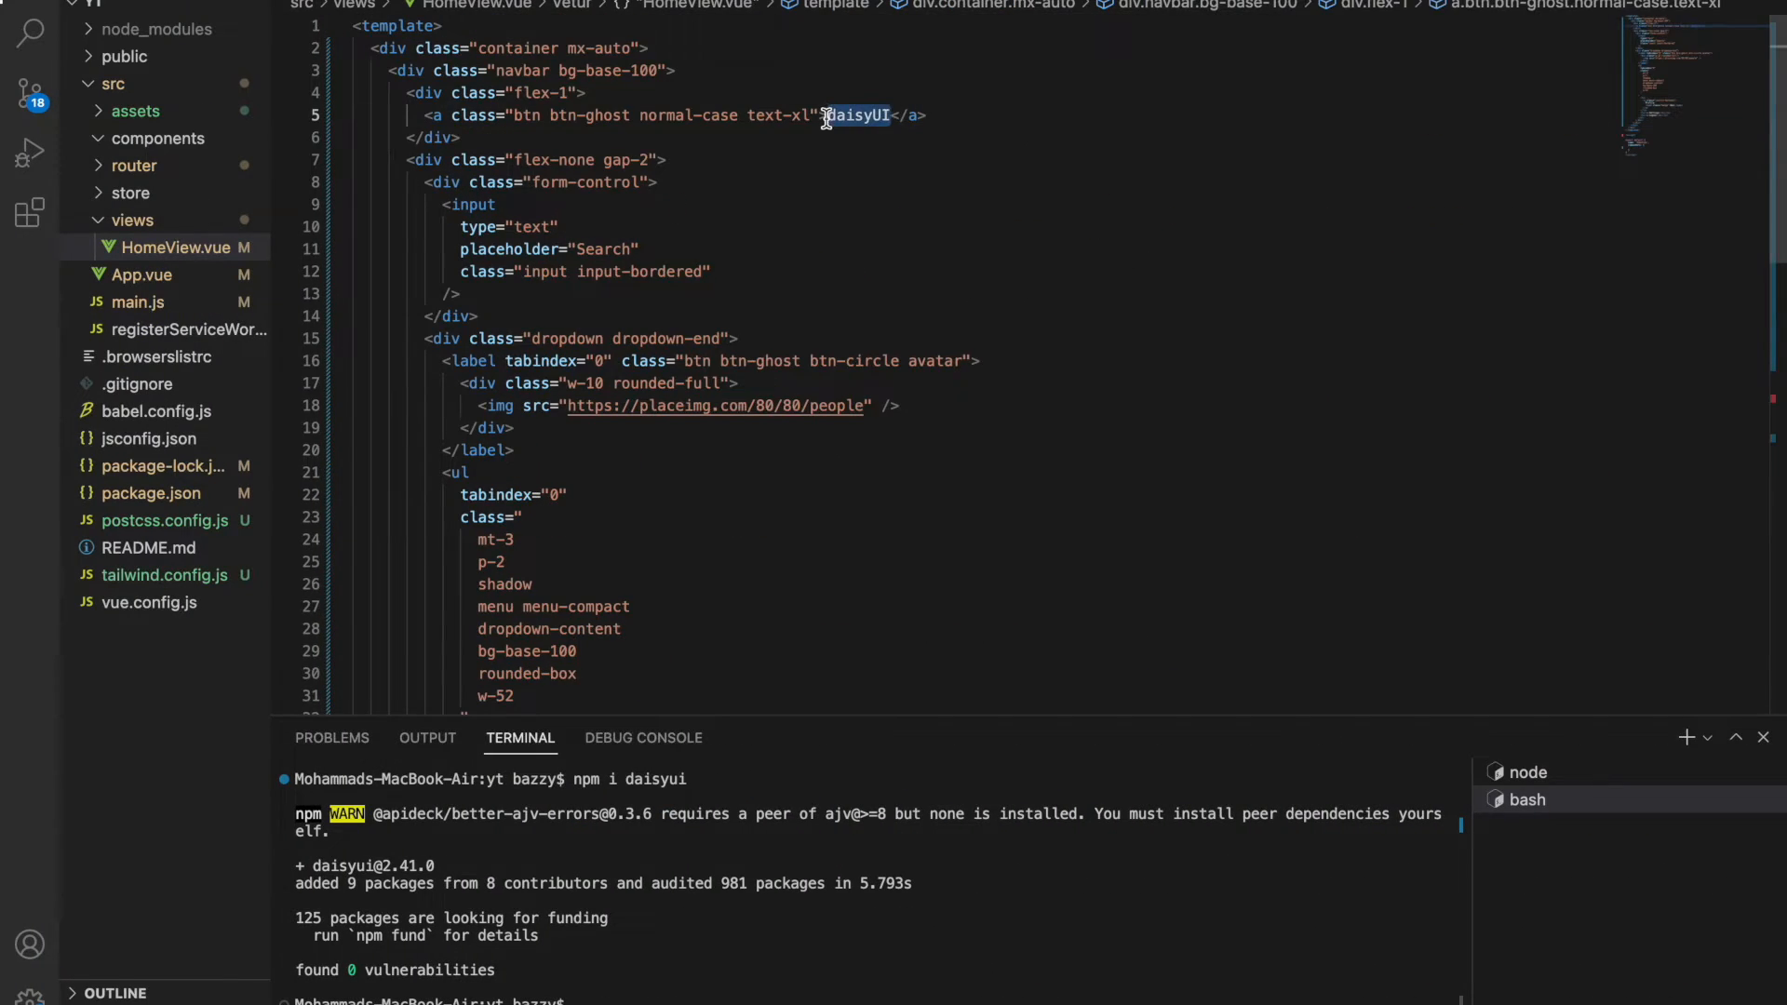
pyautogui.write('Crypto')
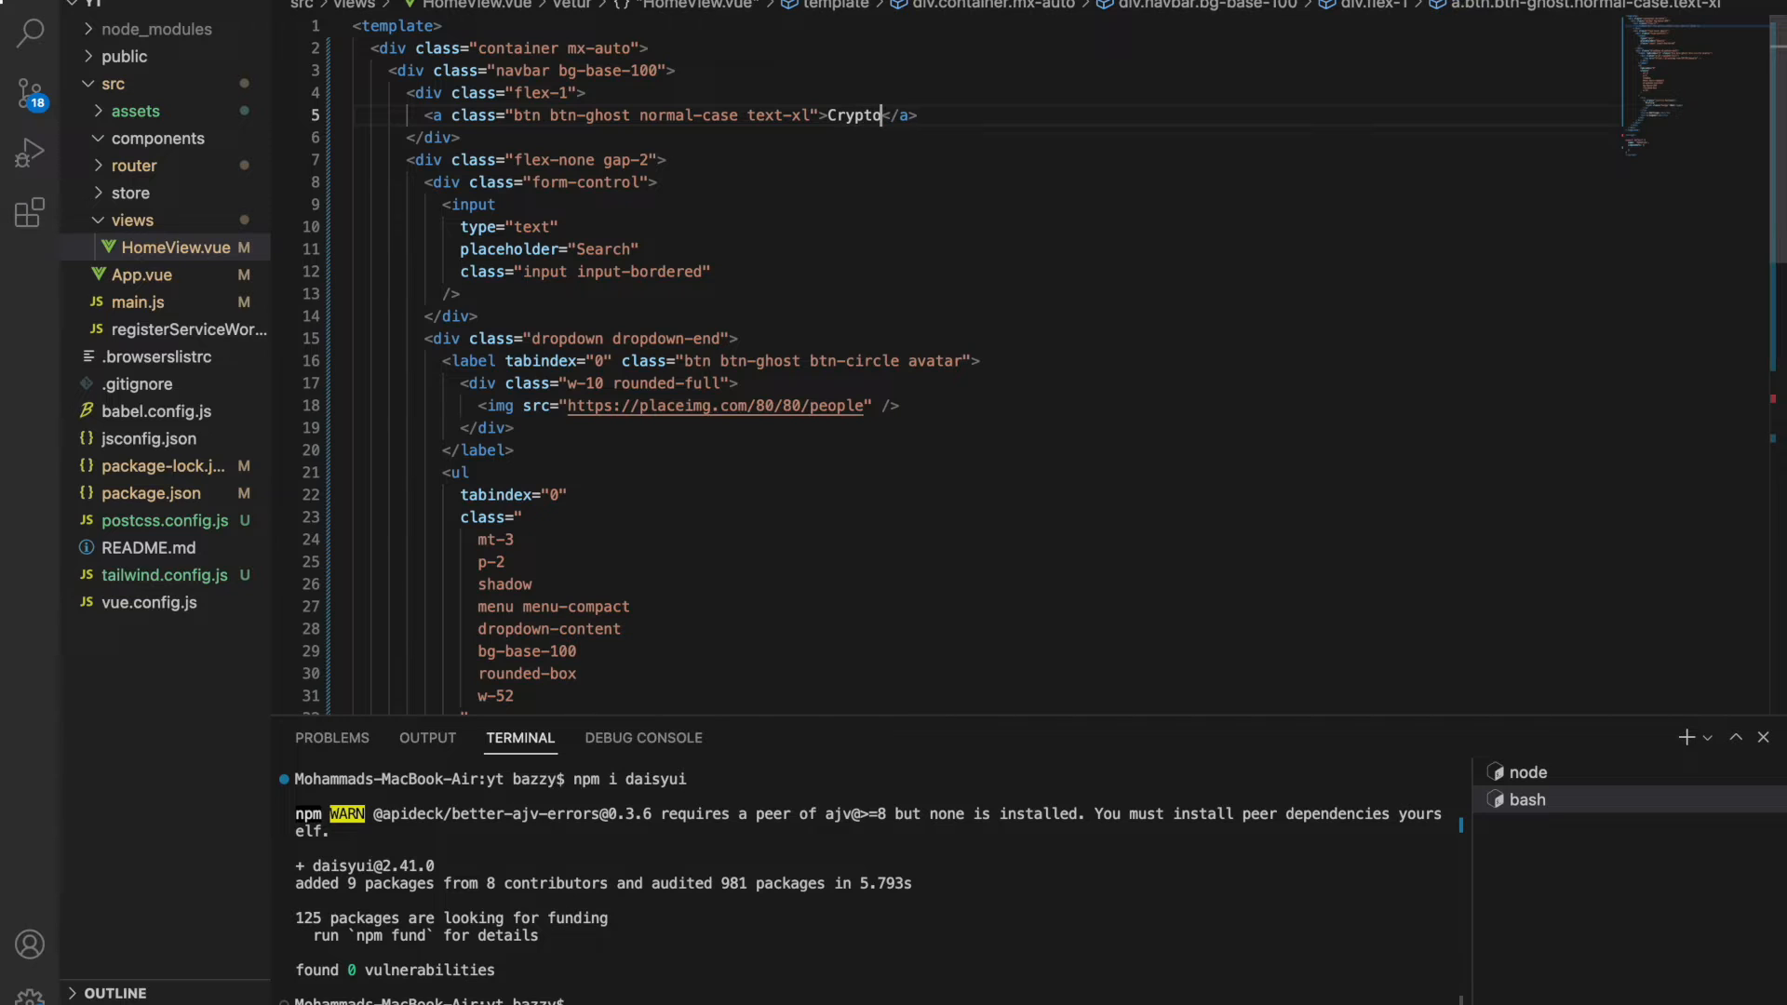
pyautogui.write('Ex')
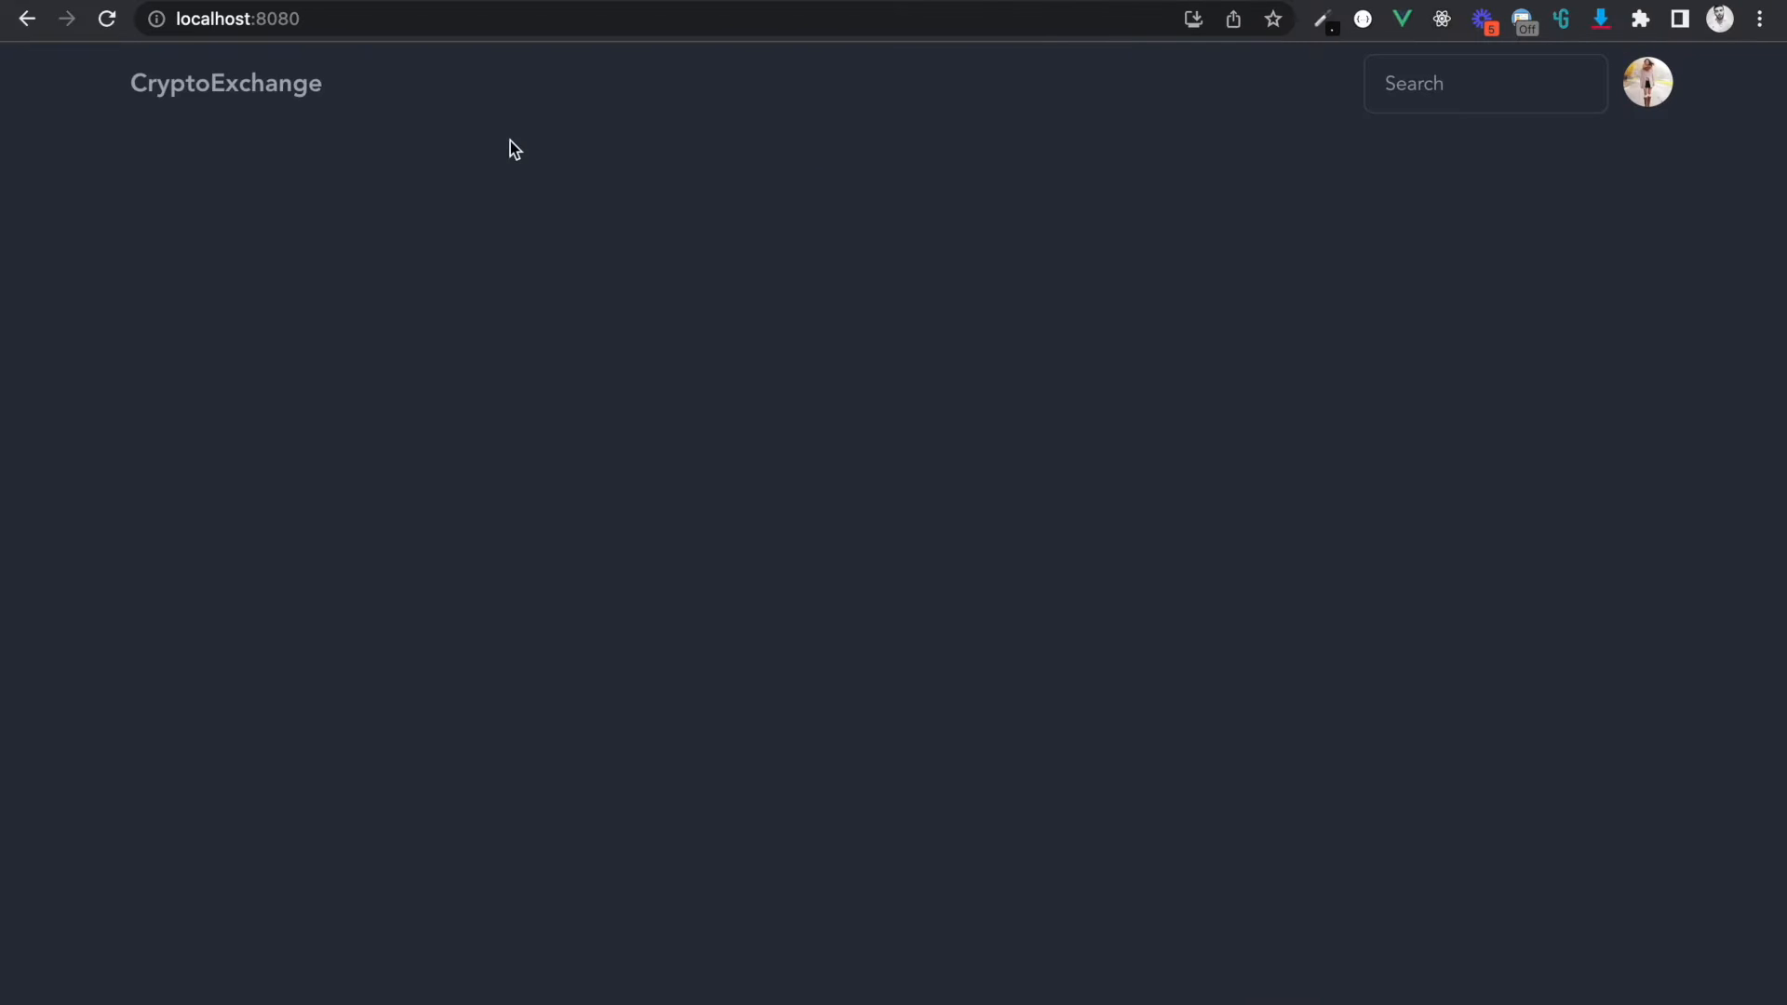
pyautogui.moveTo(552, 158)
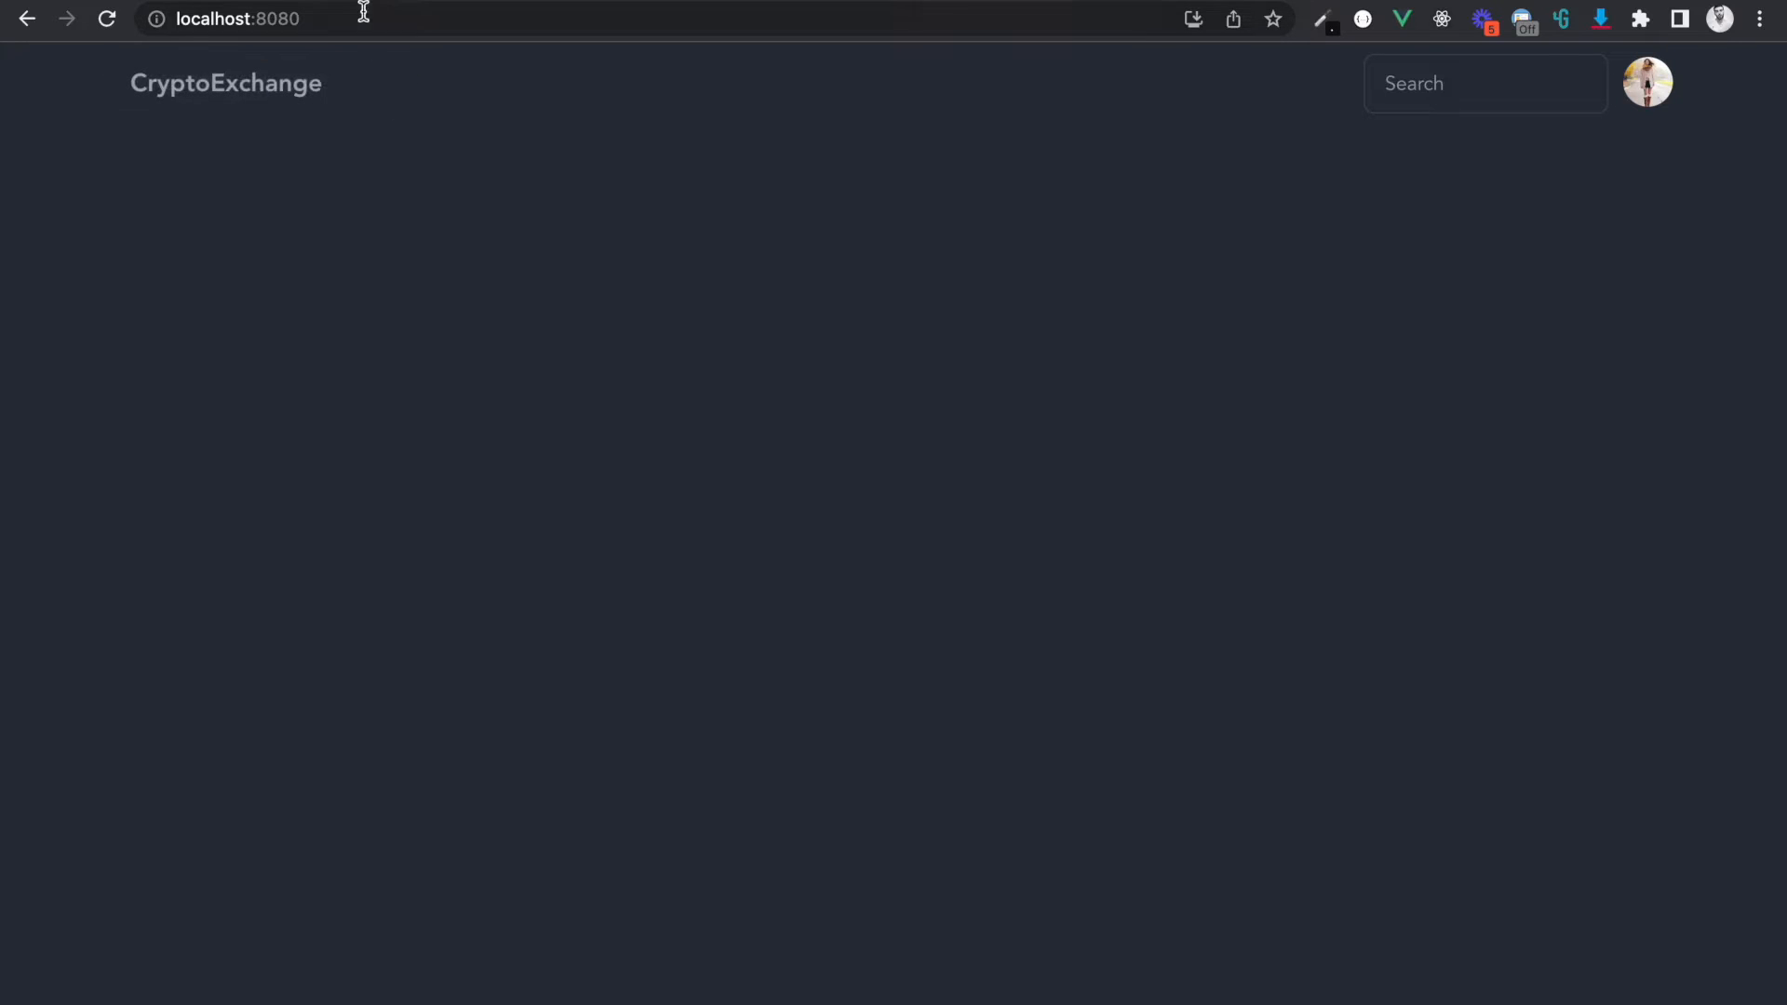
# After checking the navbar on localhost:8080, start adding a new file to components.
pyautogui.write('dew')
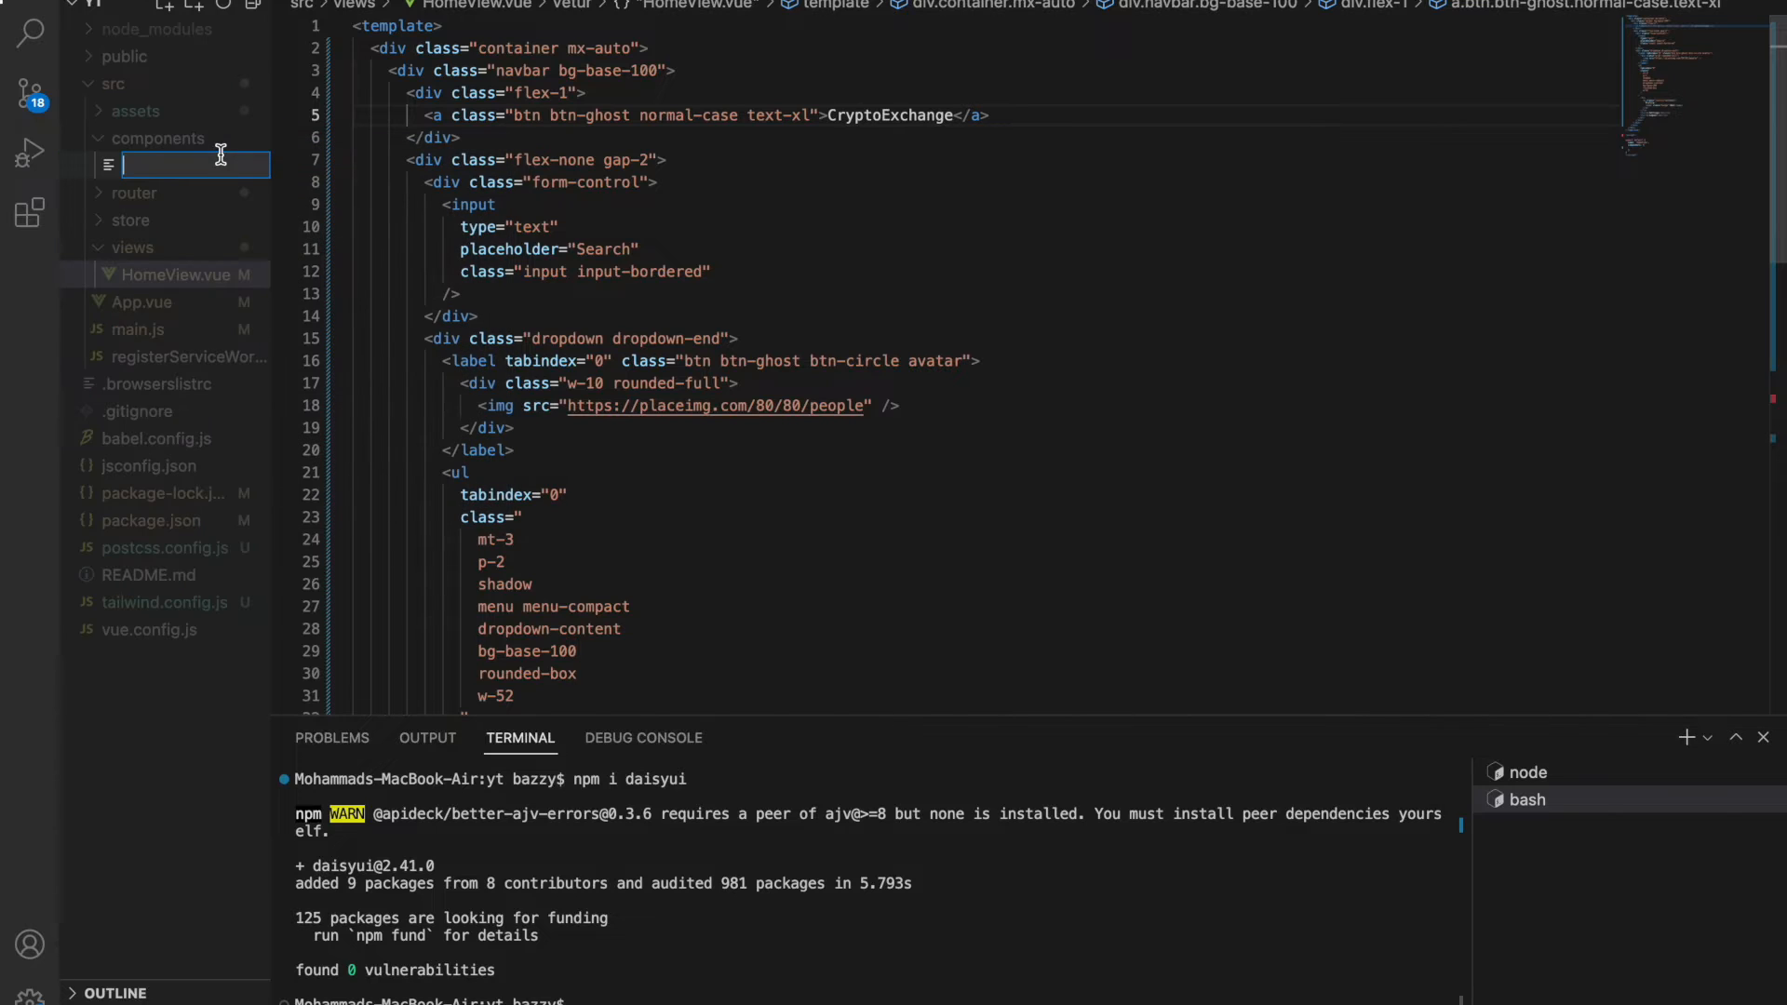
# Create components/Appheader.vue holding the navbar and insert <app-header /> into HomeView.
pyautogui.write('Appheader.')
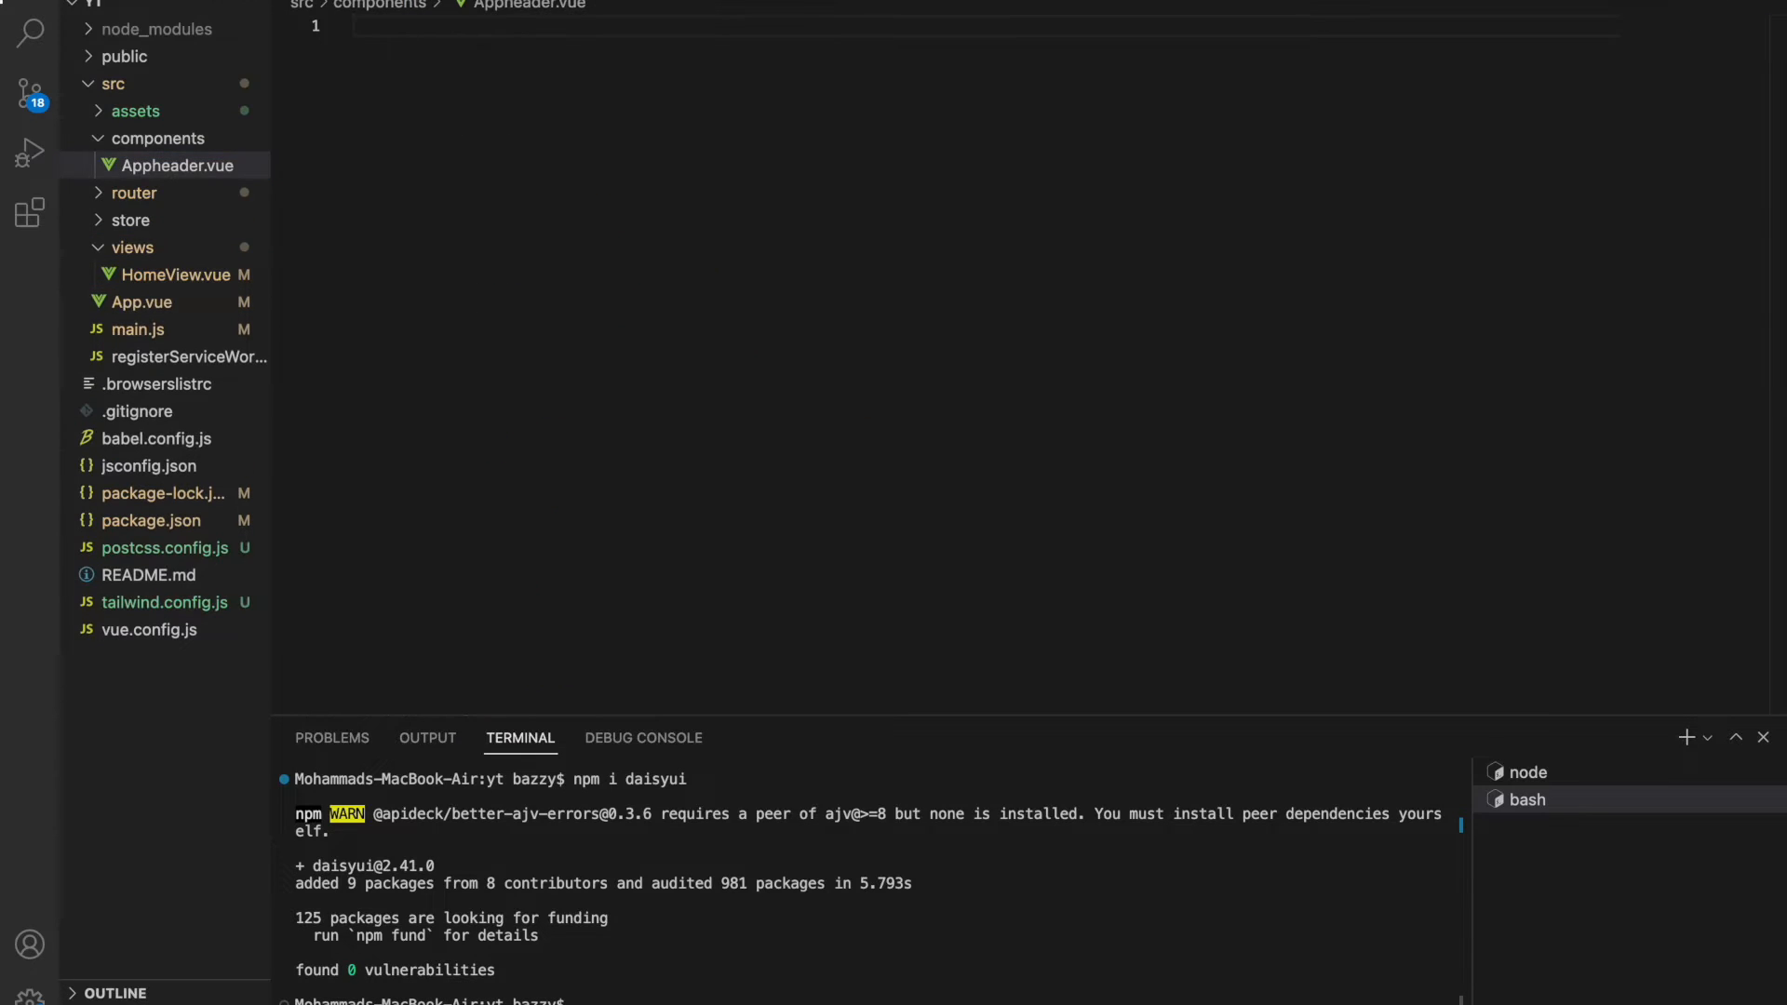
pyautogui.write('vue')
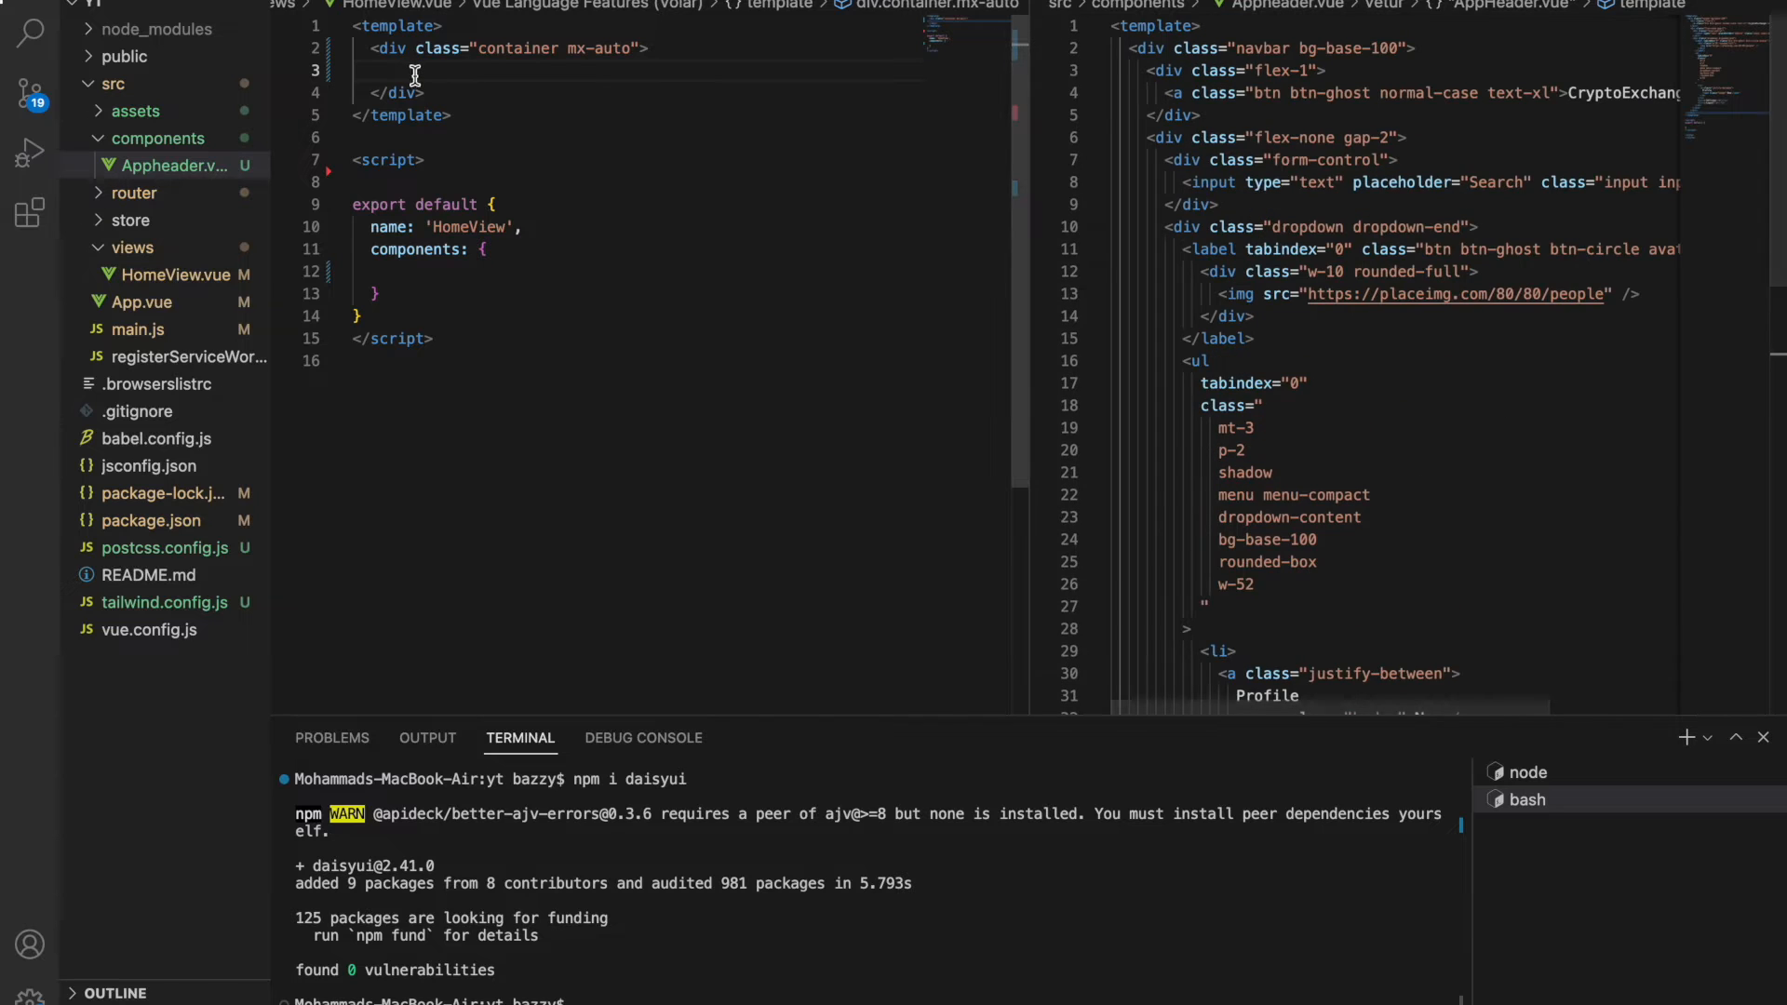
pyautogui.write('<app-')
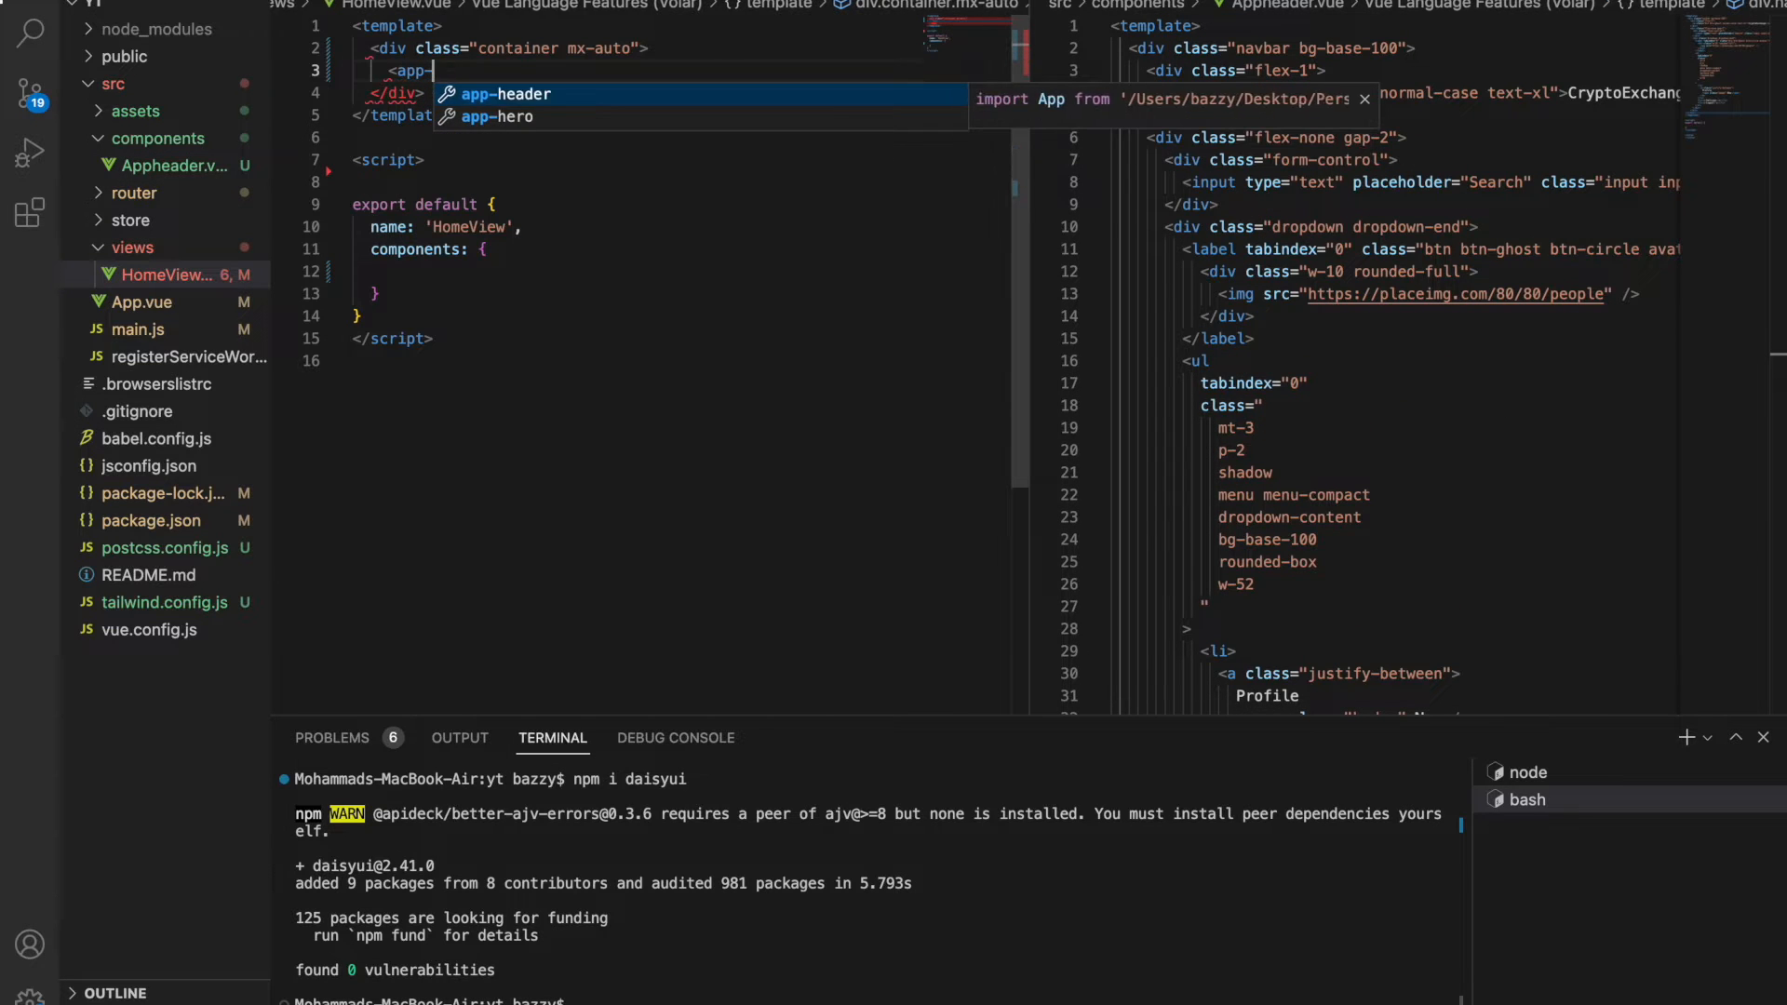
pyautogui.press('Tab')
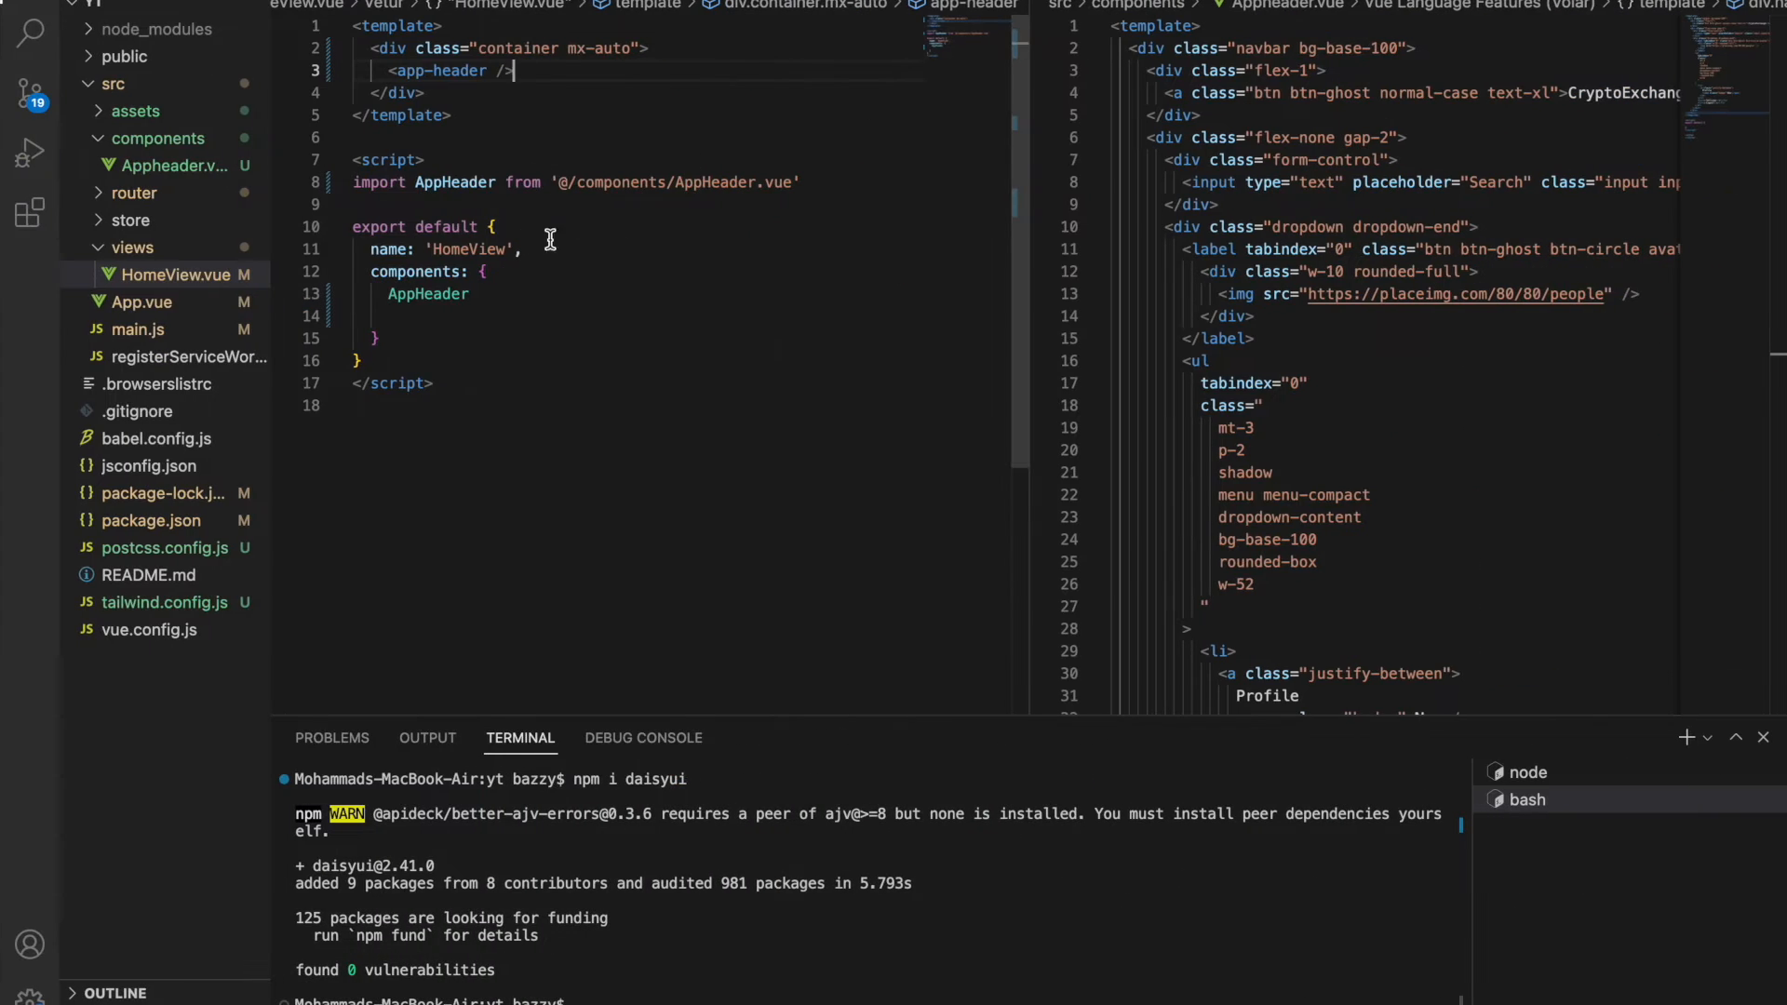
pyautogui.moveTo(428, 296)
pyautogui.write('h')
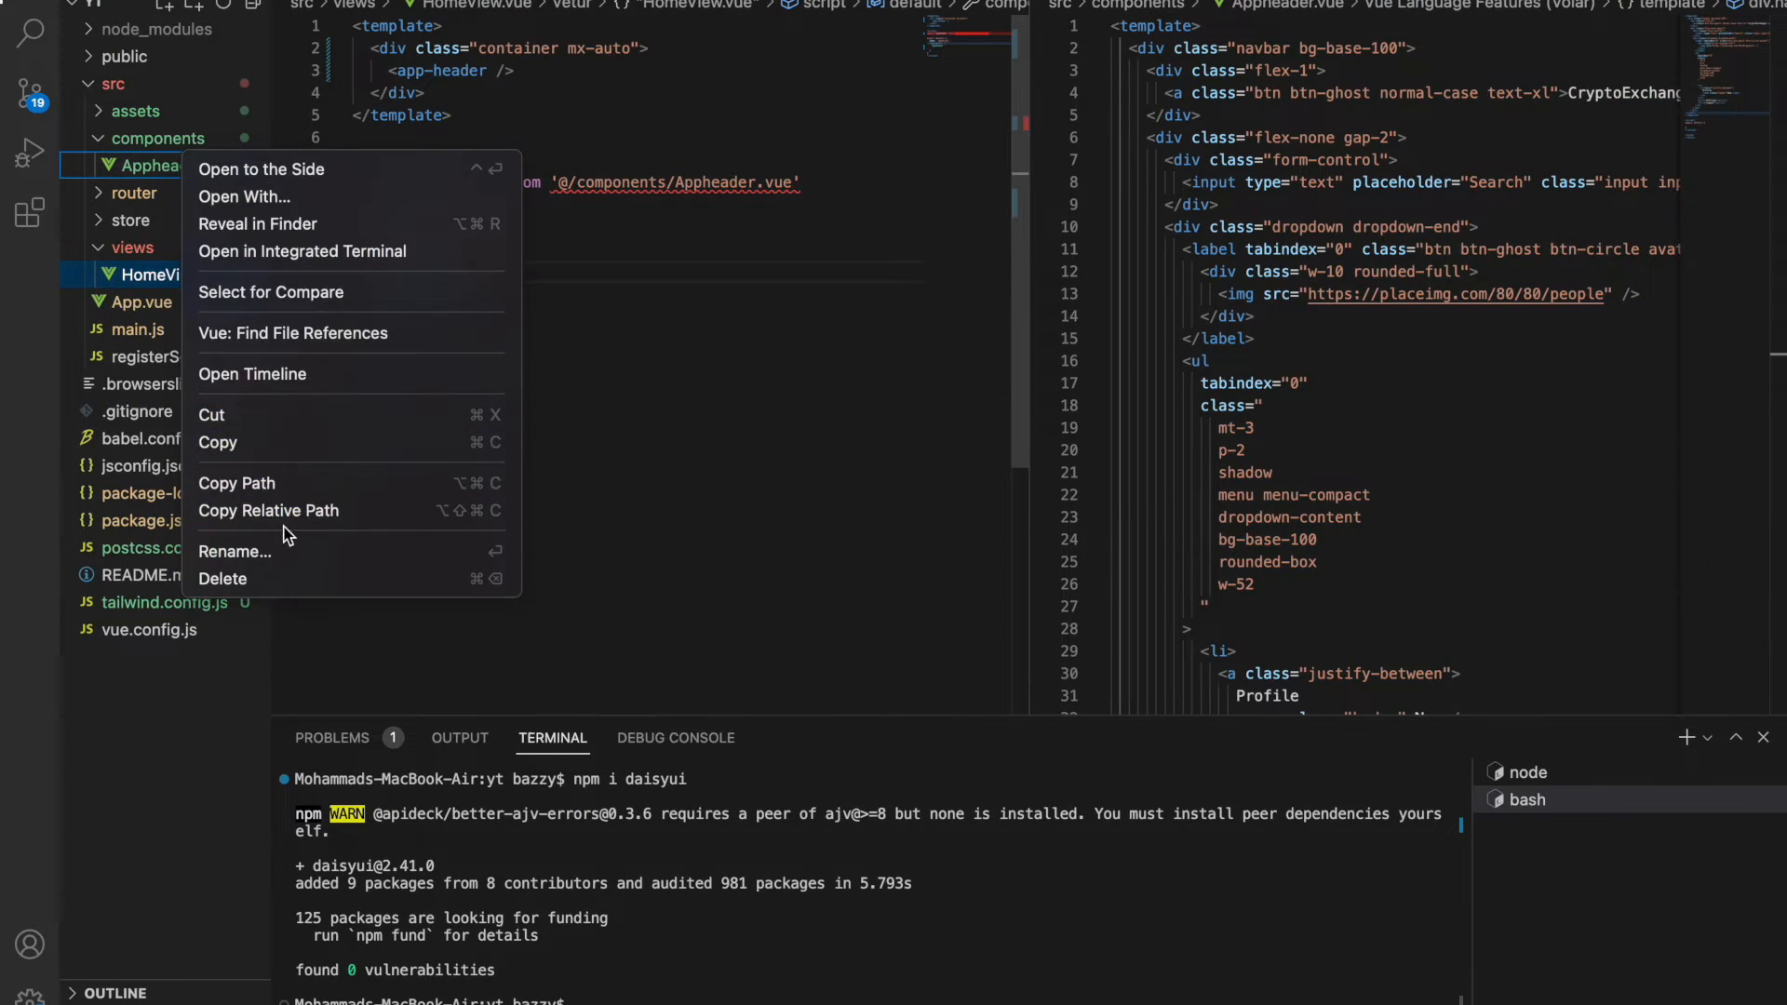
# Rename the file to AppHeader.vue and import it from '../components/AppHeader.vue'.
pyautogui.click(233, 552)
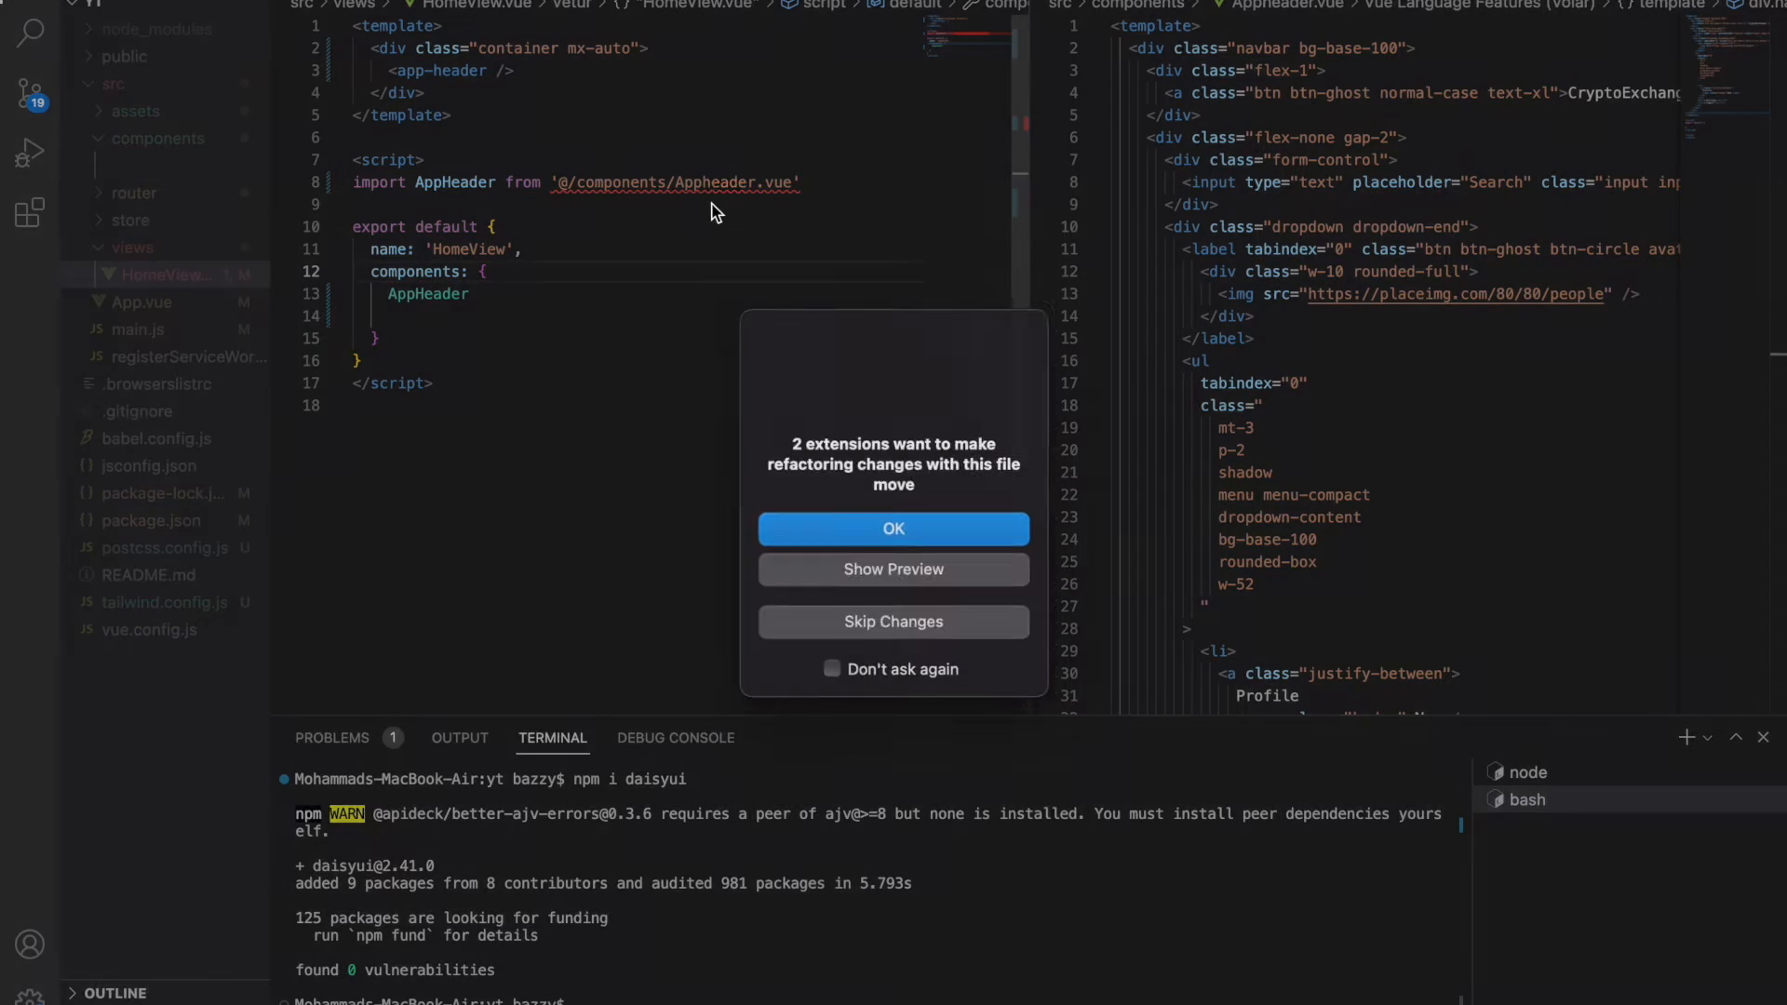
pyautogui.click(893, 528)
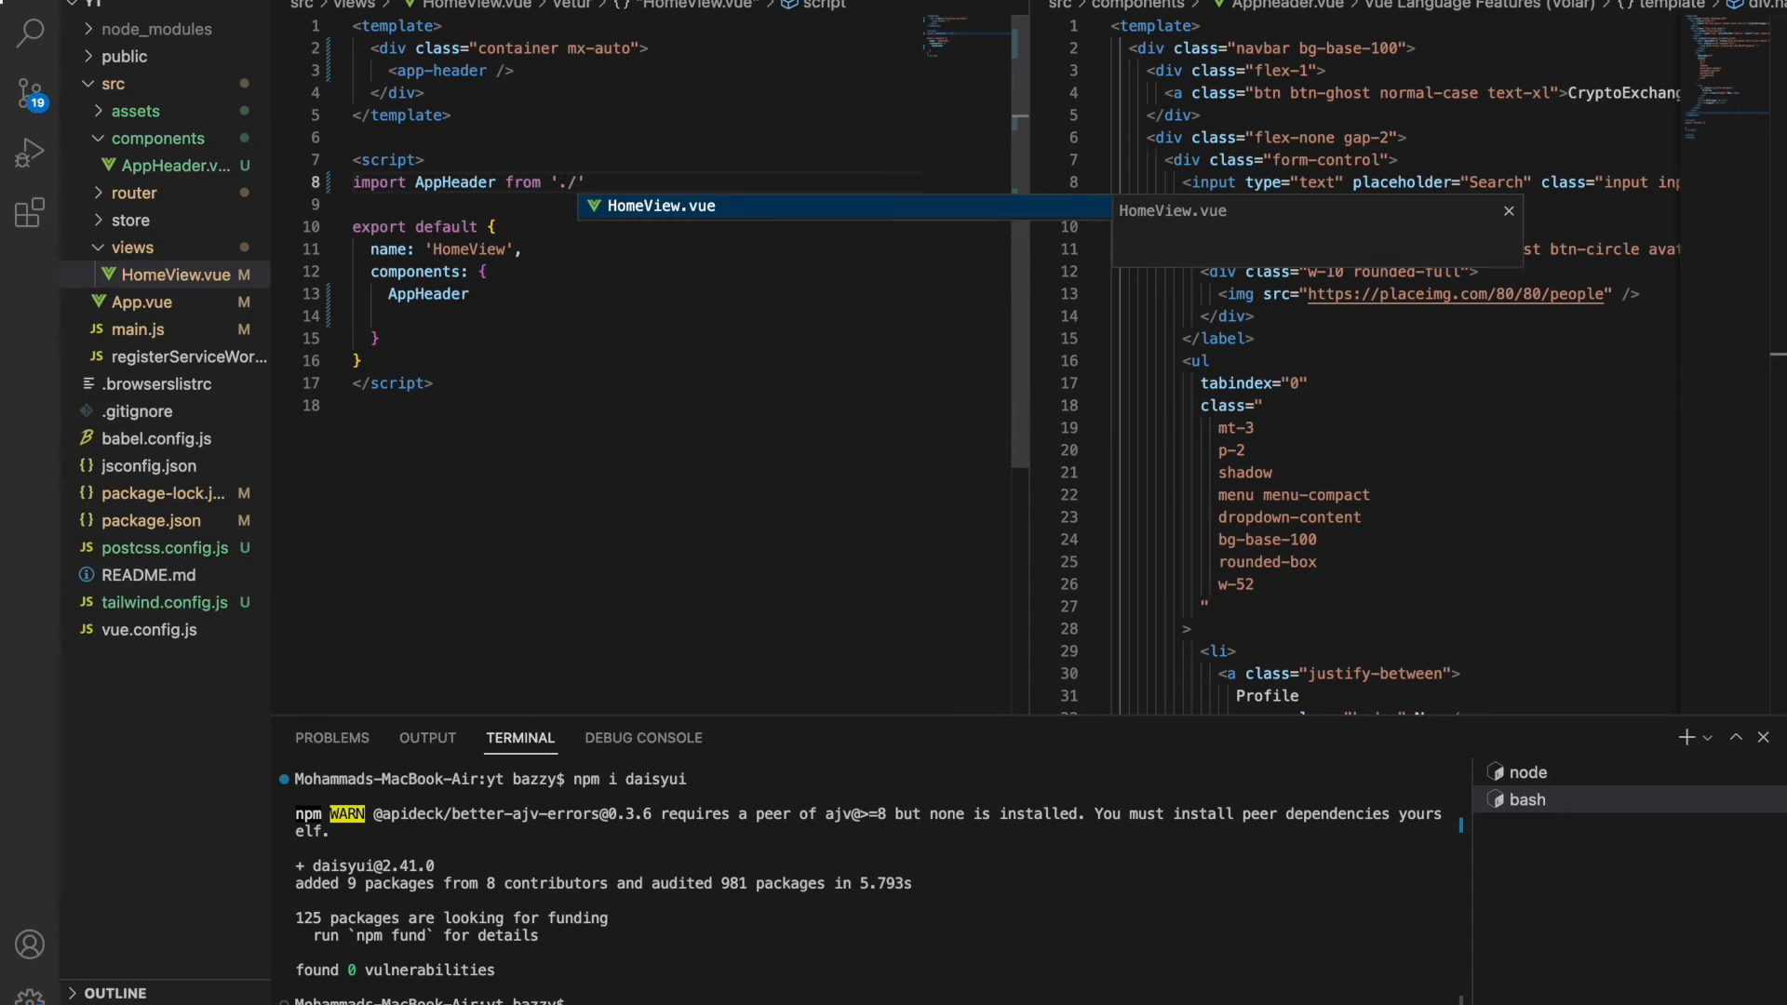
pyautogui.write('../components/')
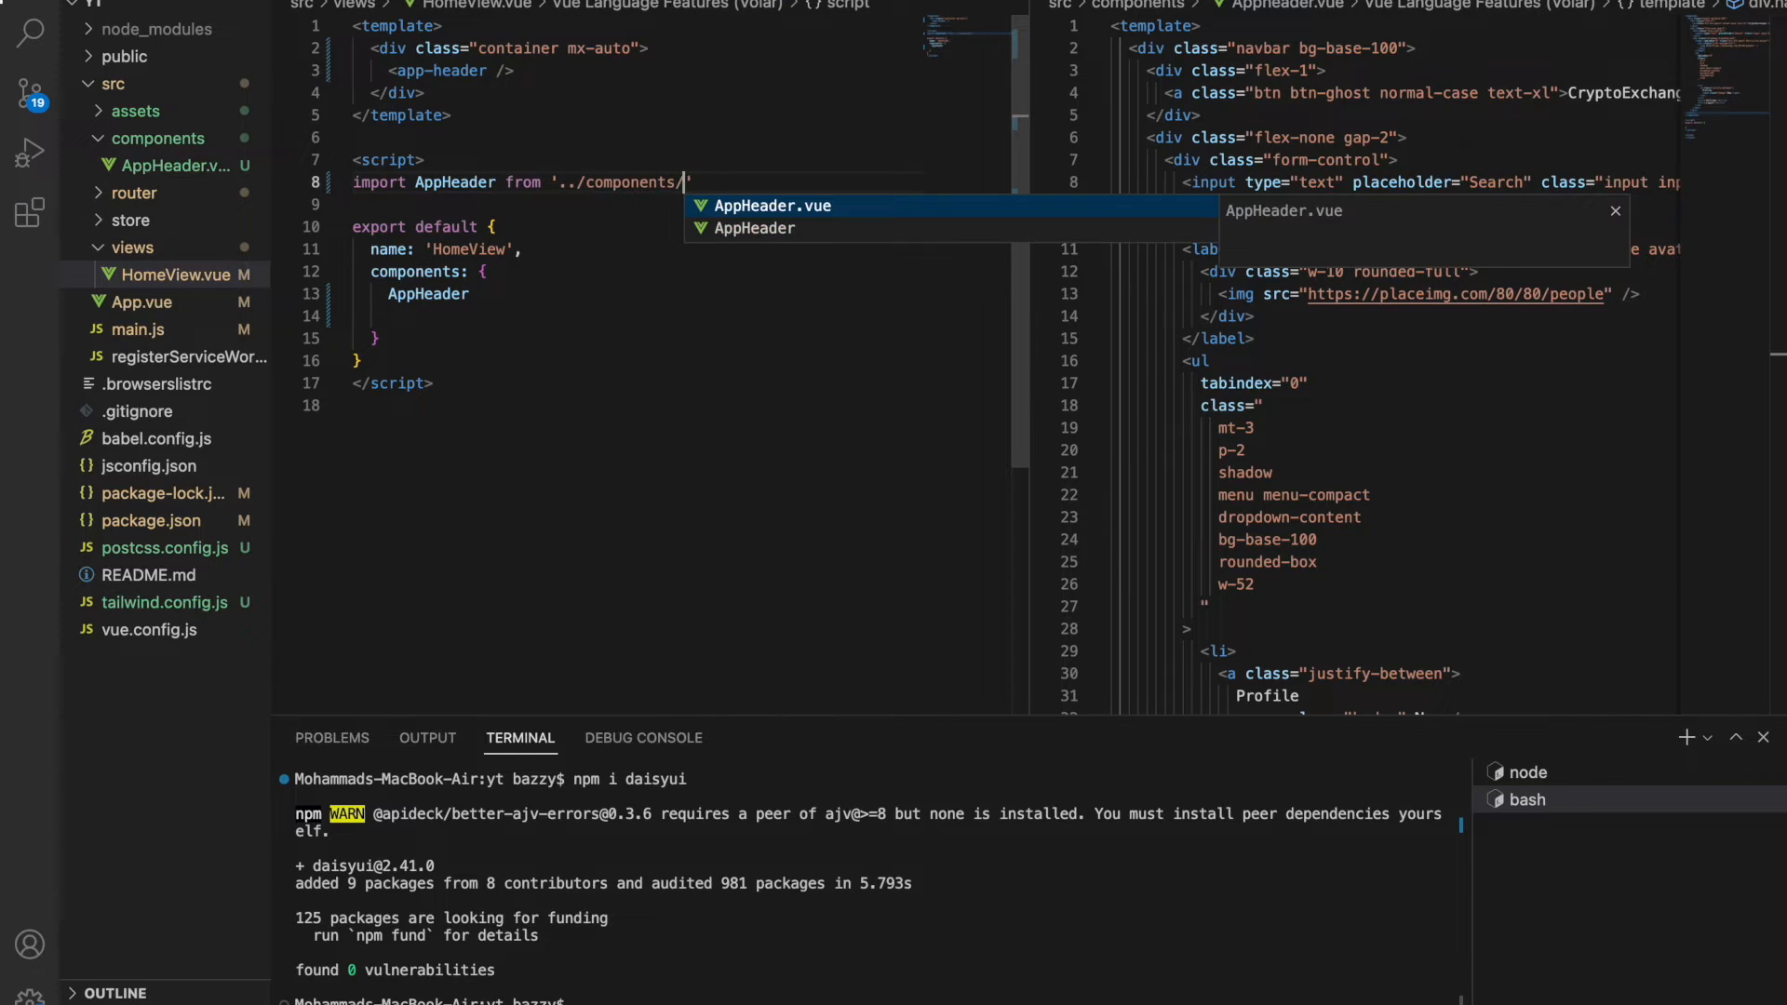
pyautogui.click(773, 205)
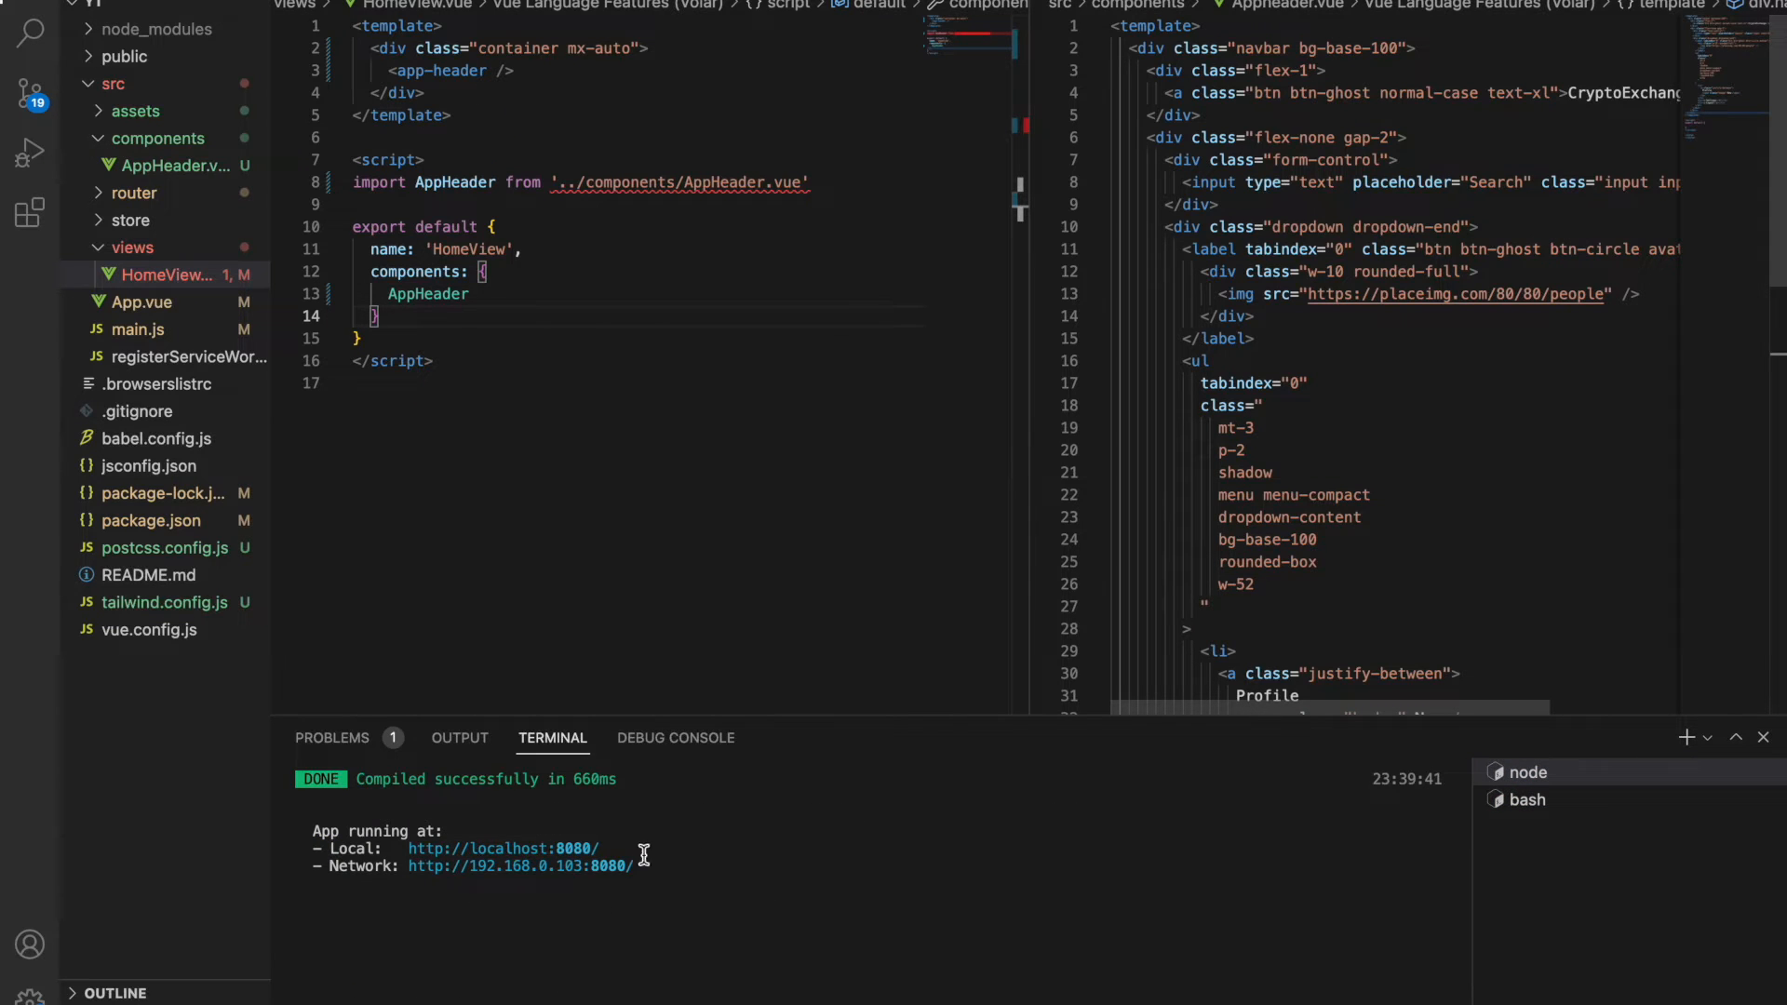
pyautogui.moveTo(1554, 488)
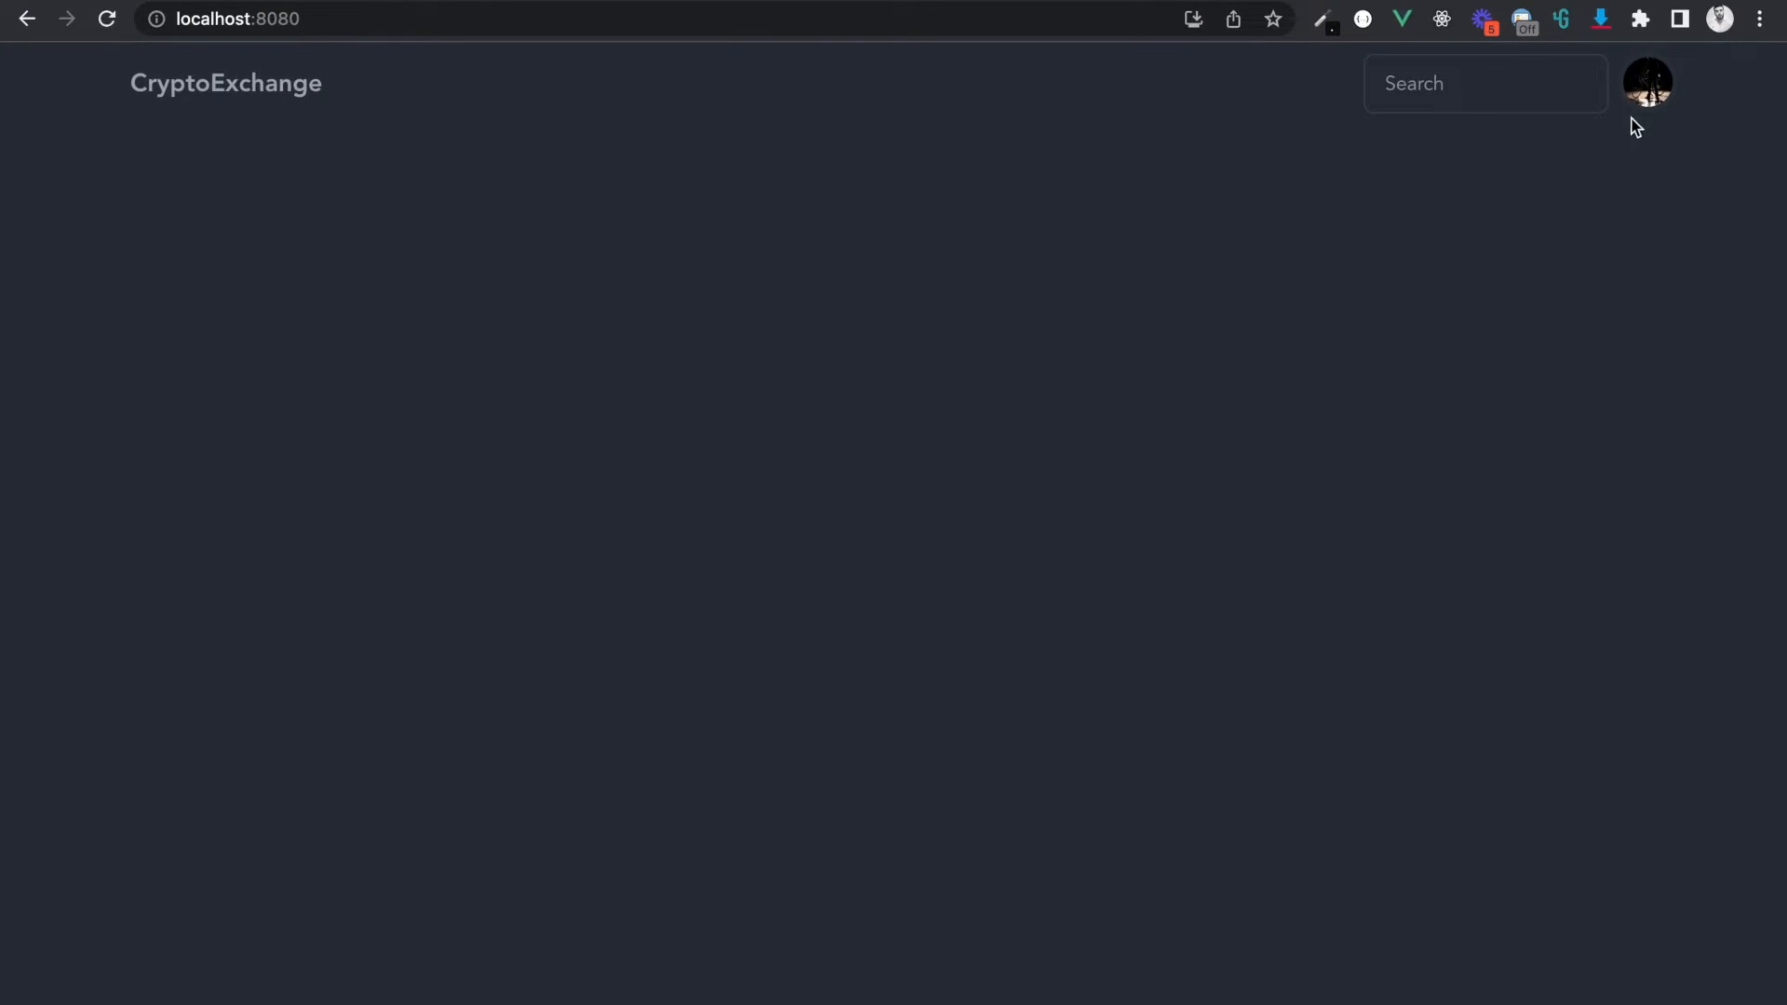
pyautogui.moveTo(1621, 57)
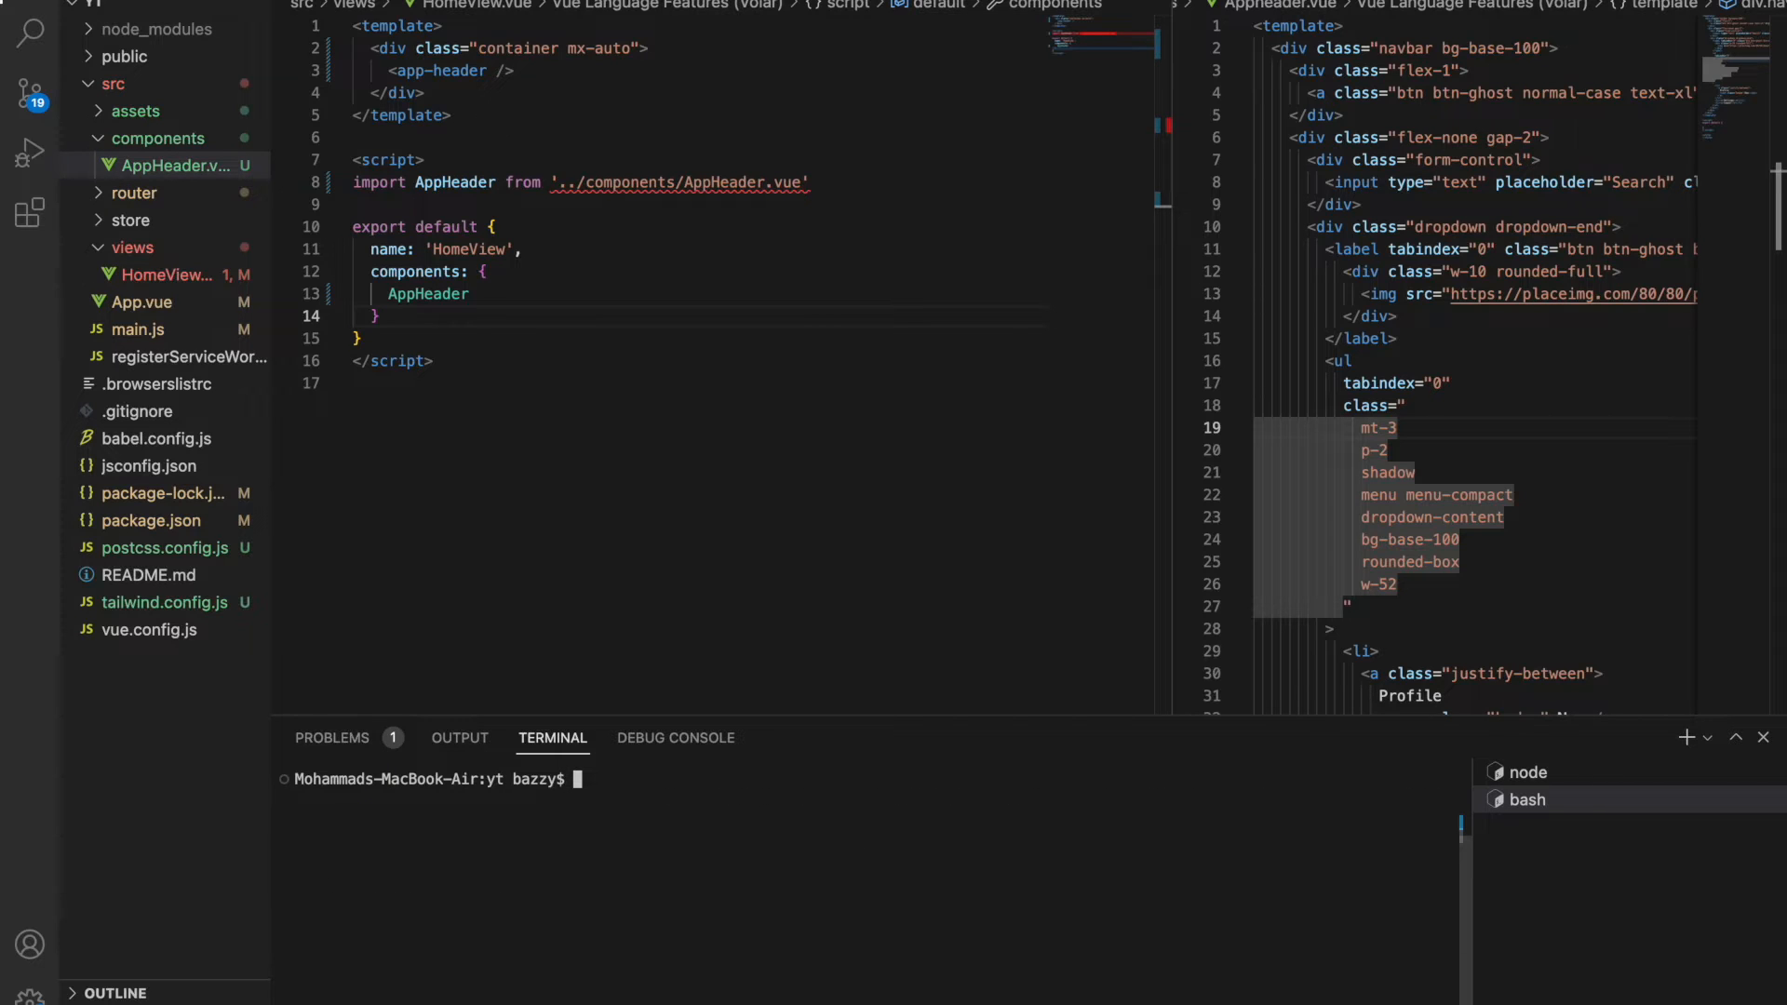
# Run npm install axios in the bash terminal, then clear it.
pyautogui.write('npm install aaxi')
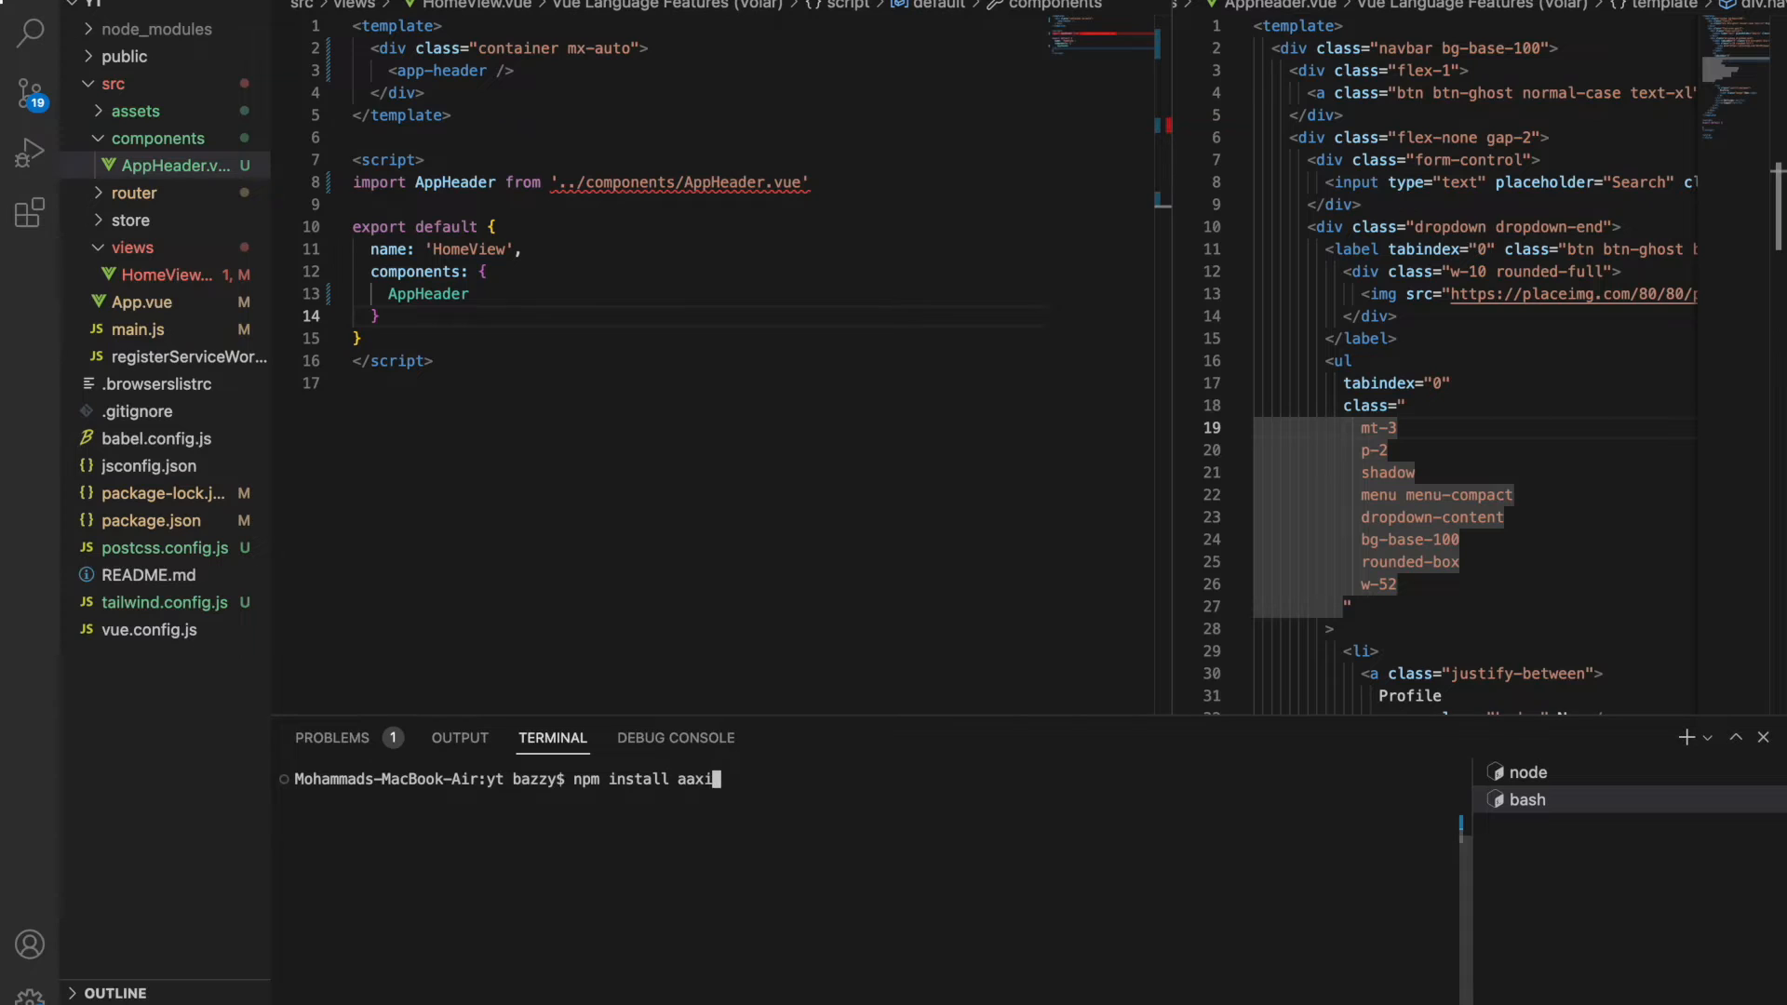
pyautogui.press('Backspace')
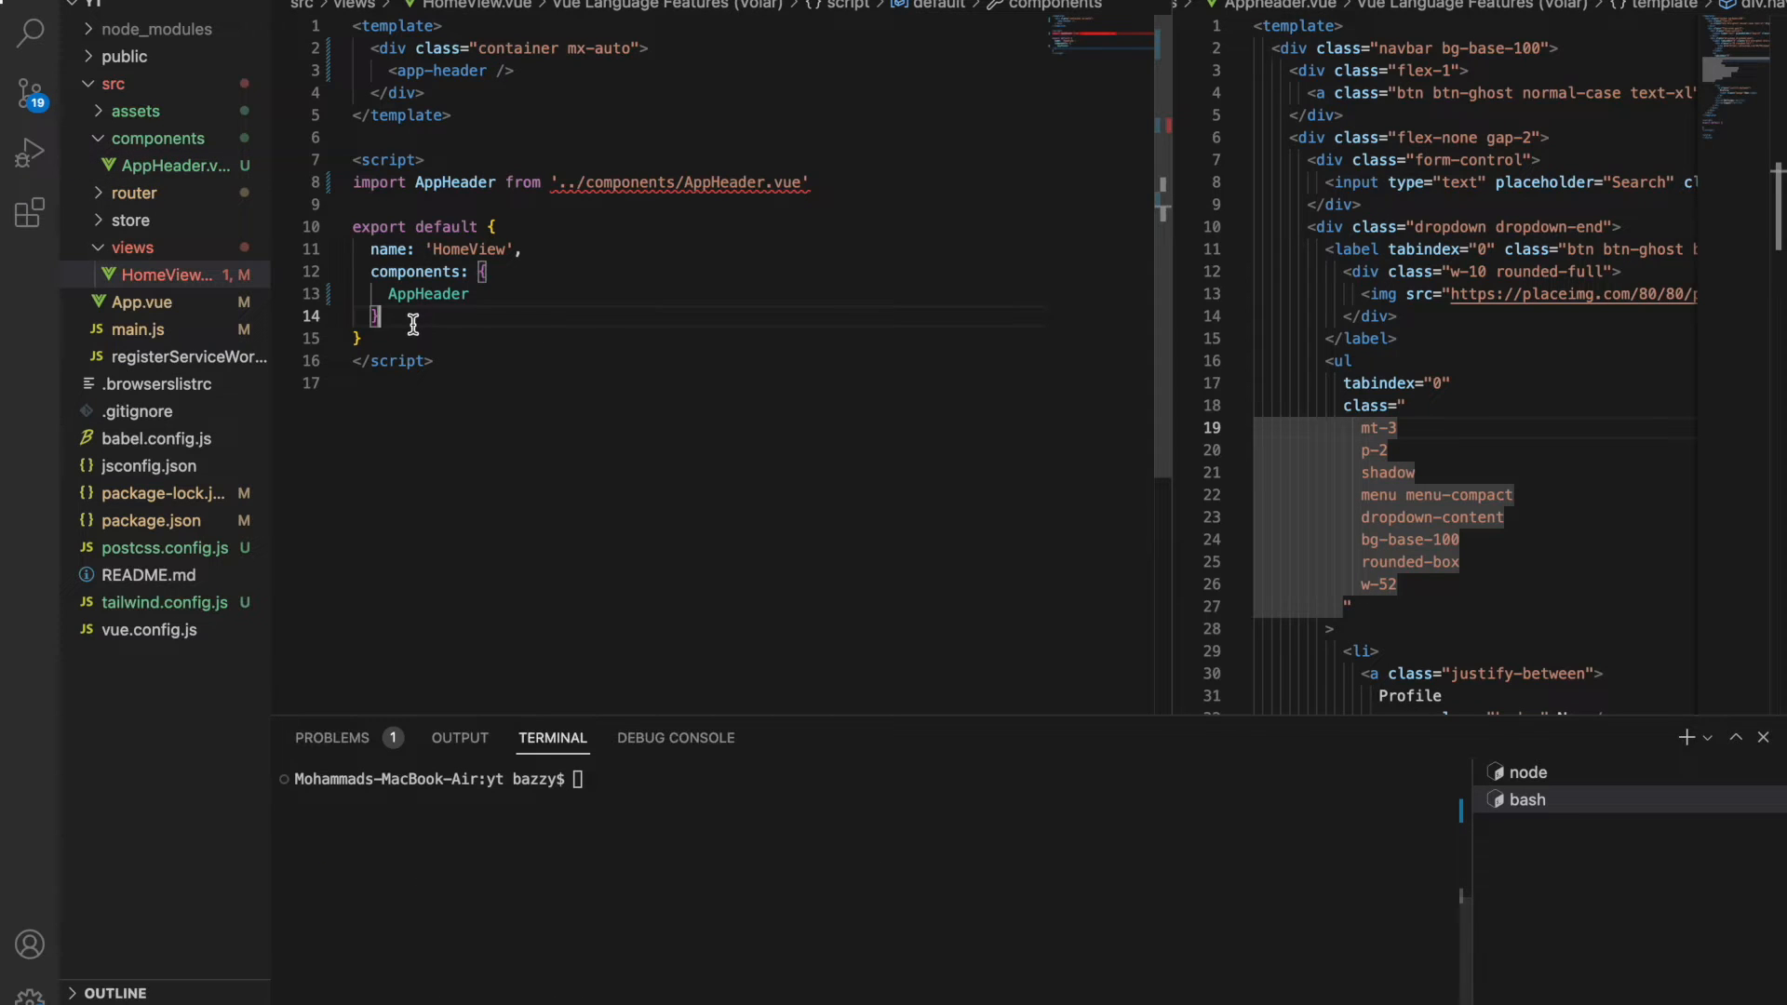
# Add a methods block with a getAllCryptos() method to HomeView.vue.
pyautogui.write('methods: {')
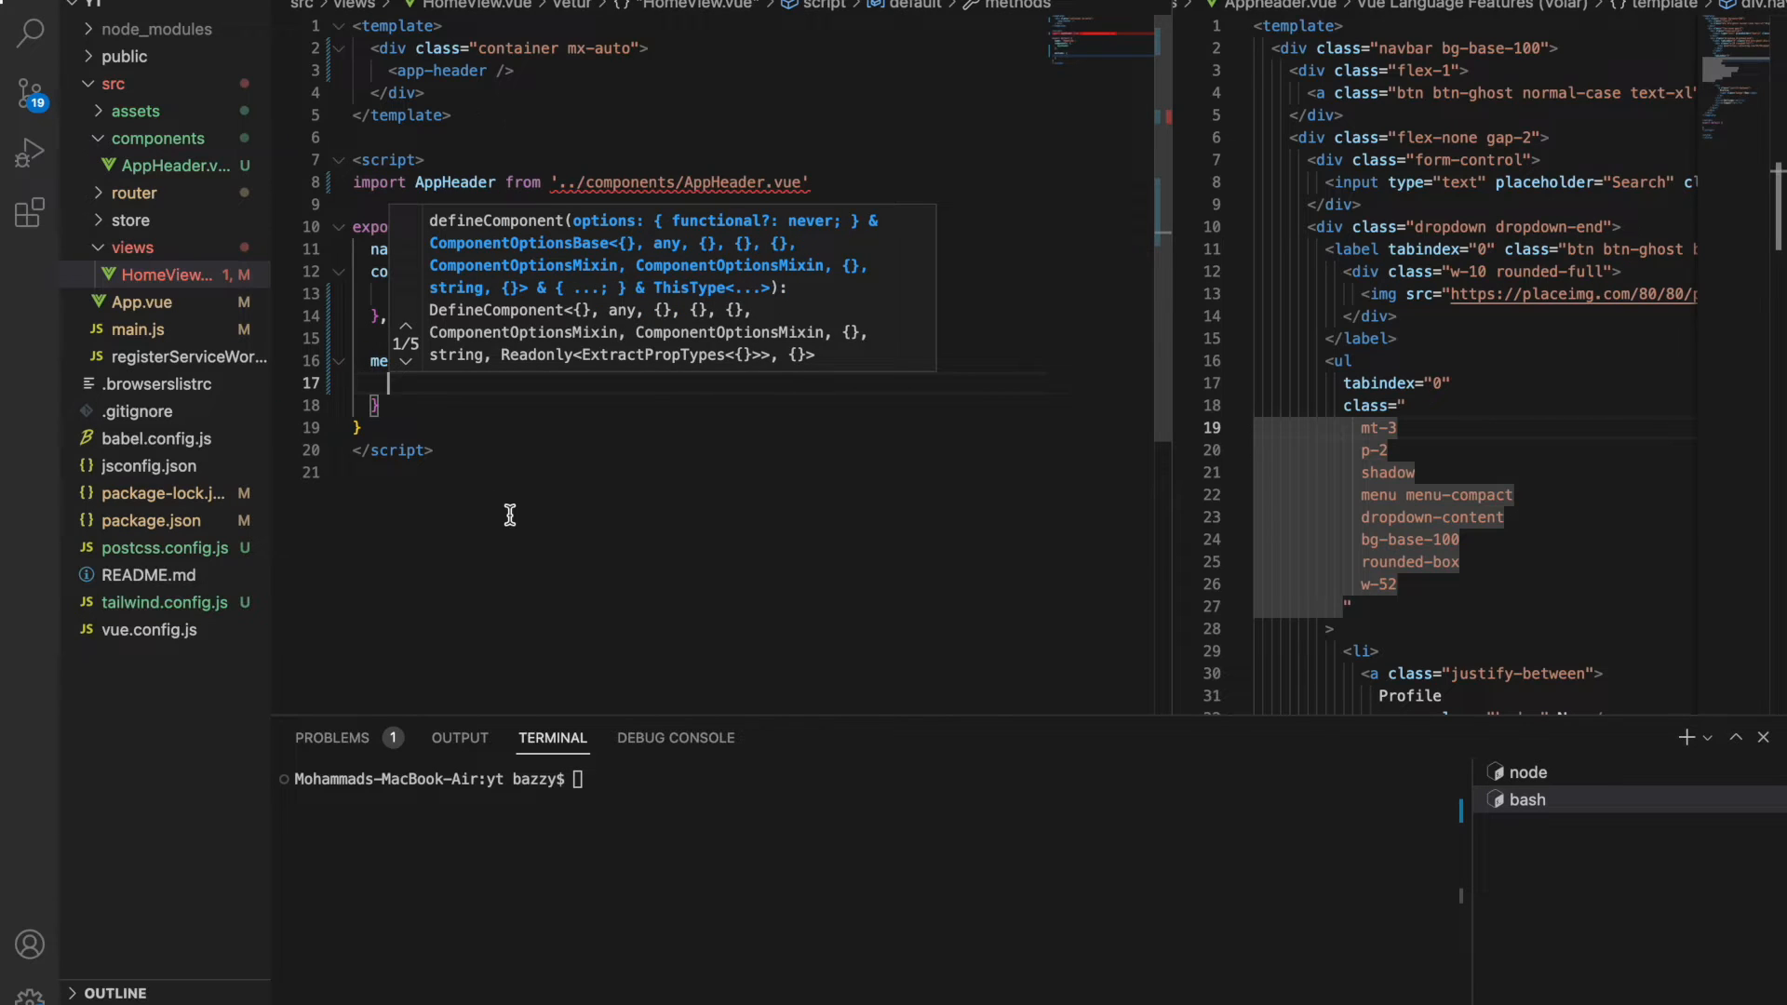
pyautogui.write('get')
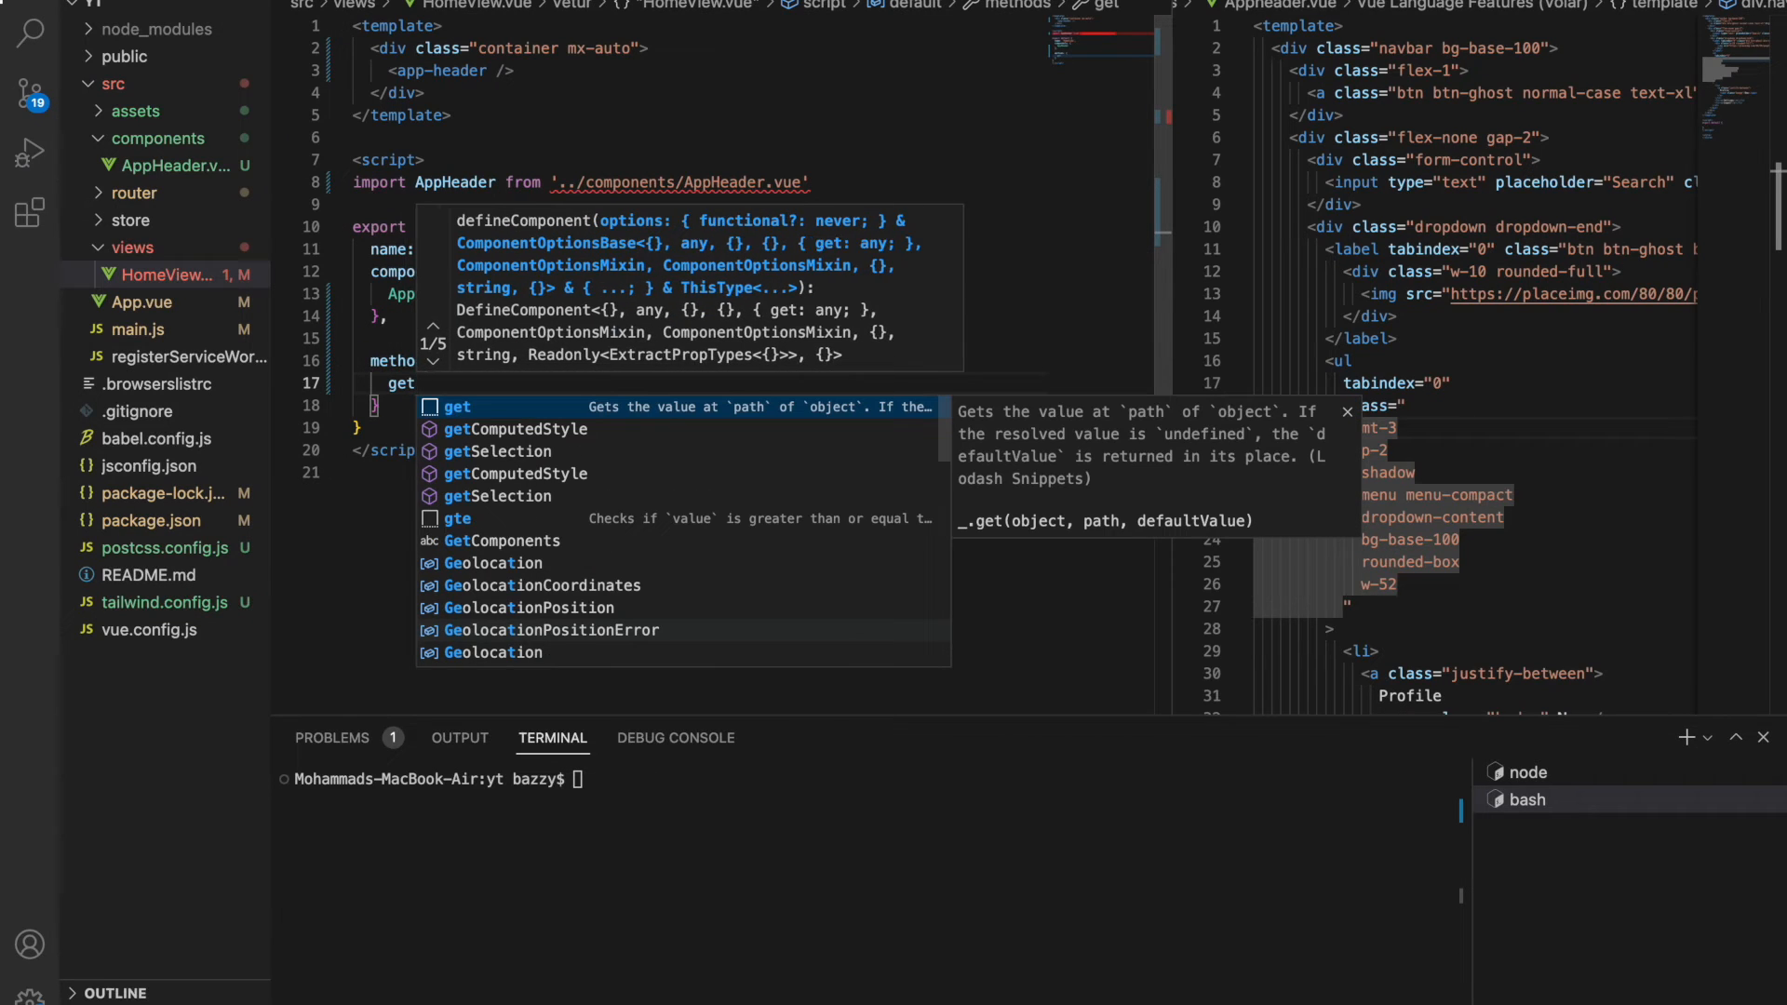
pyautogui.write('AllC')
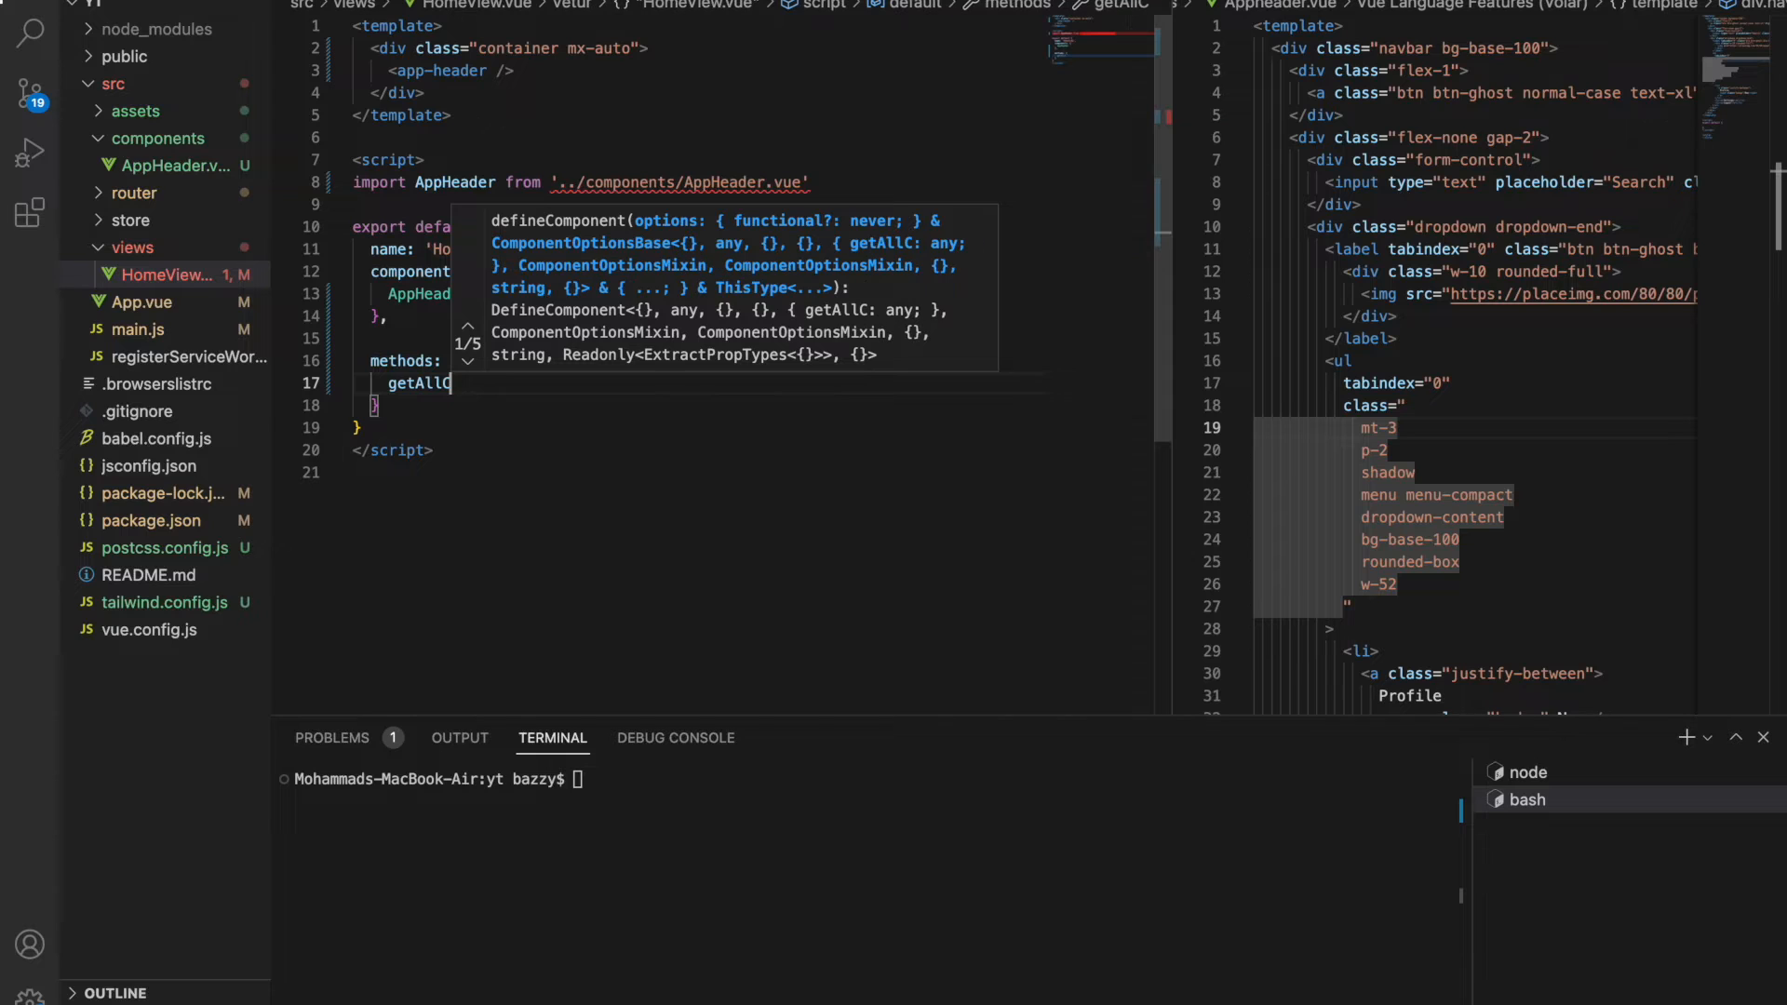
pyautogui.write('ryp')
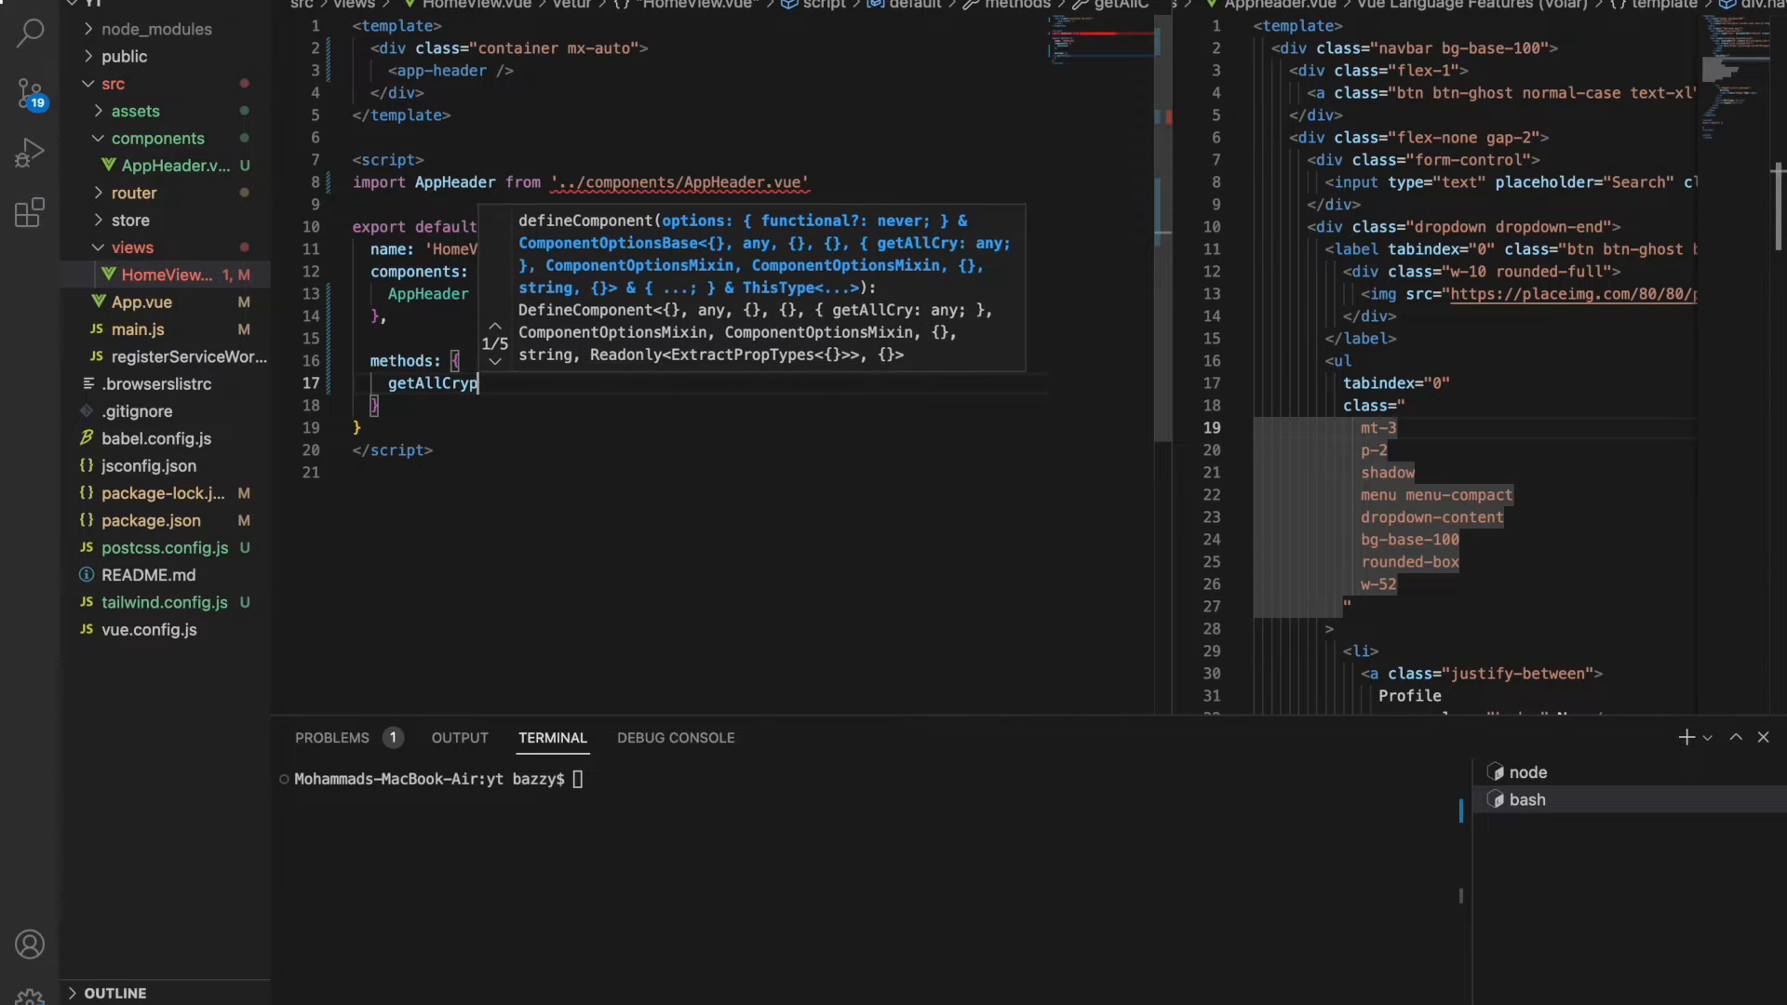
pyautogui.write('tos ()')
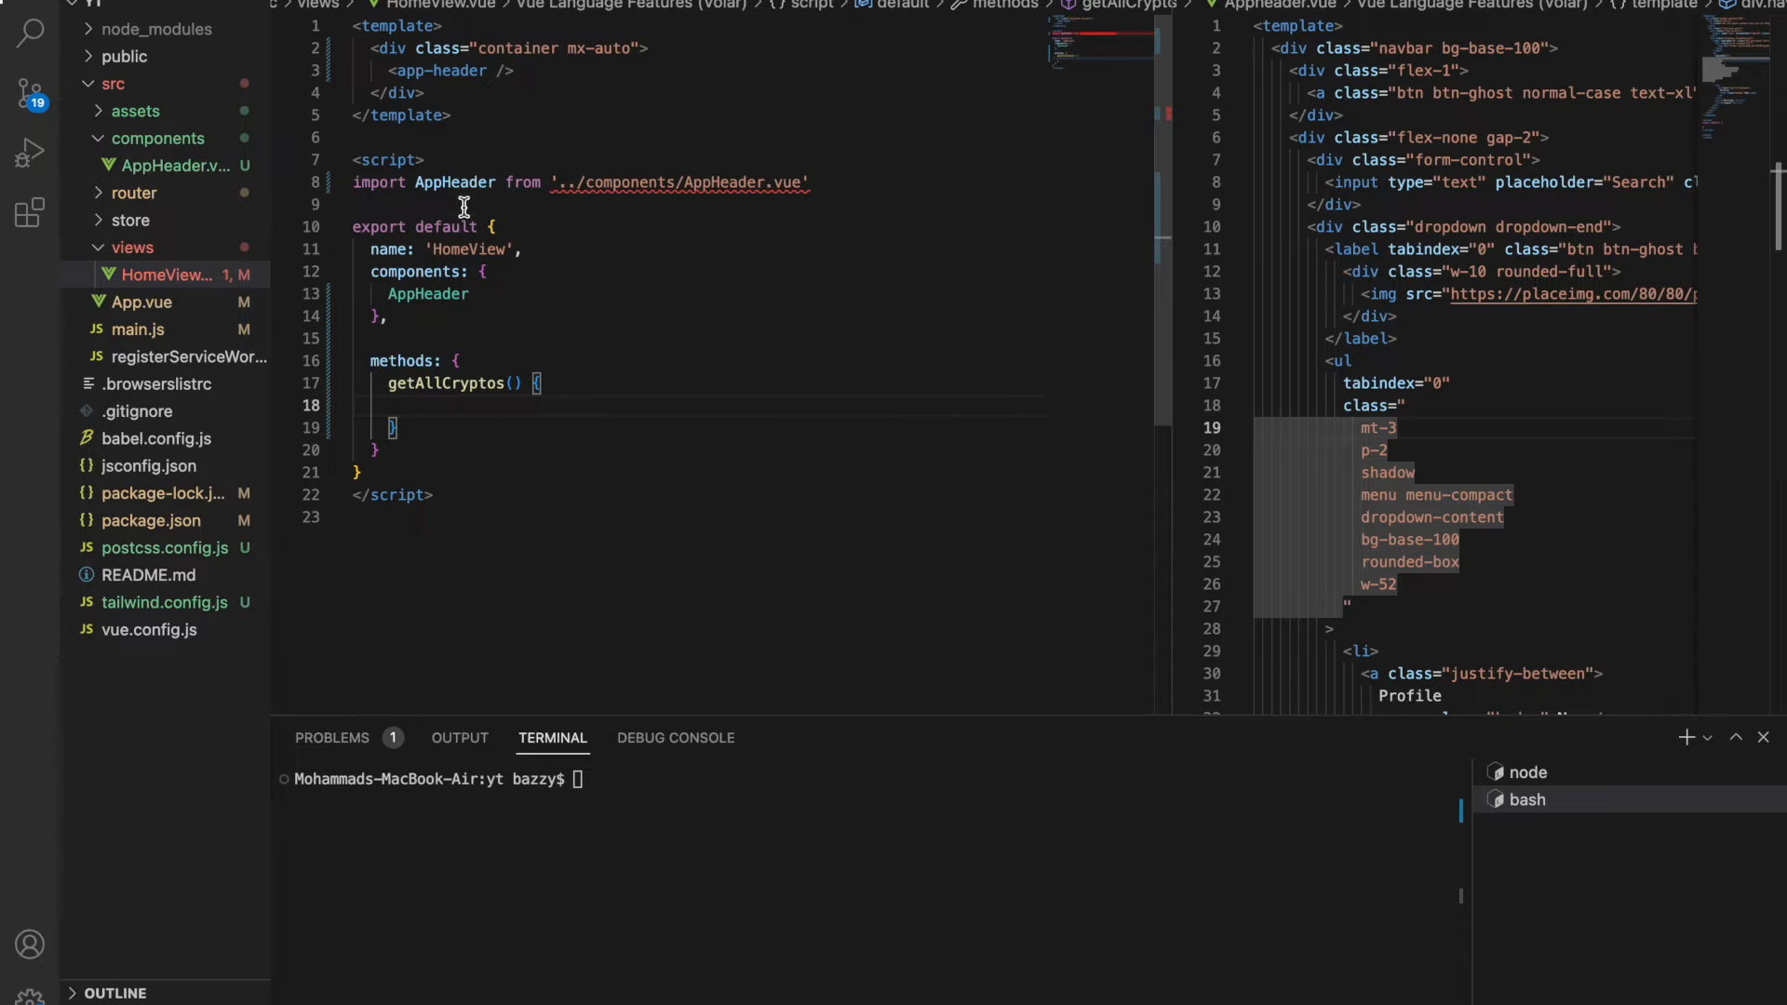
# Add import axios from 'axios' at the top of the script.
pyautogui.write('import')
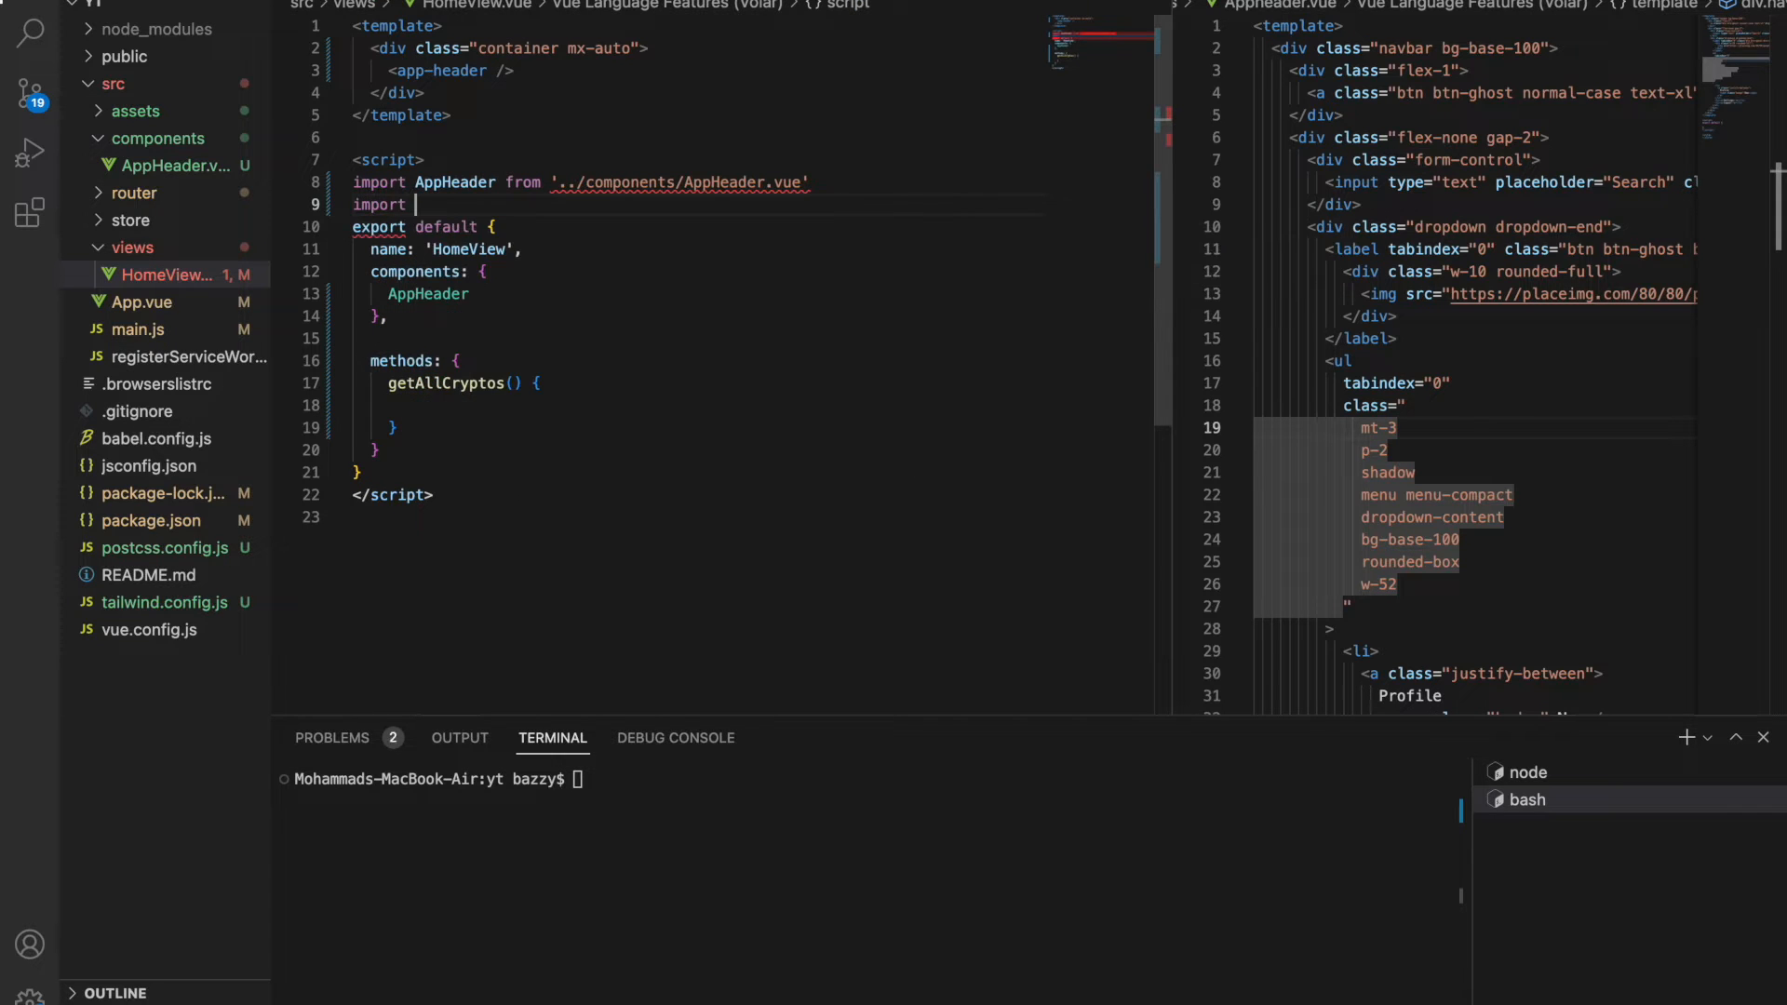
pyautogui.write('axios')
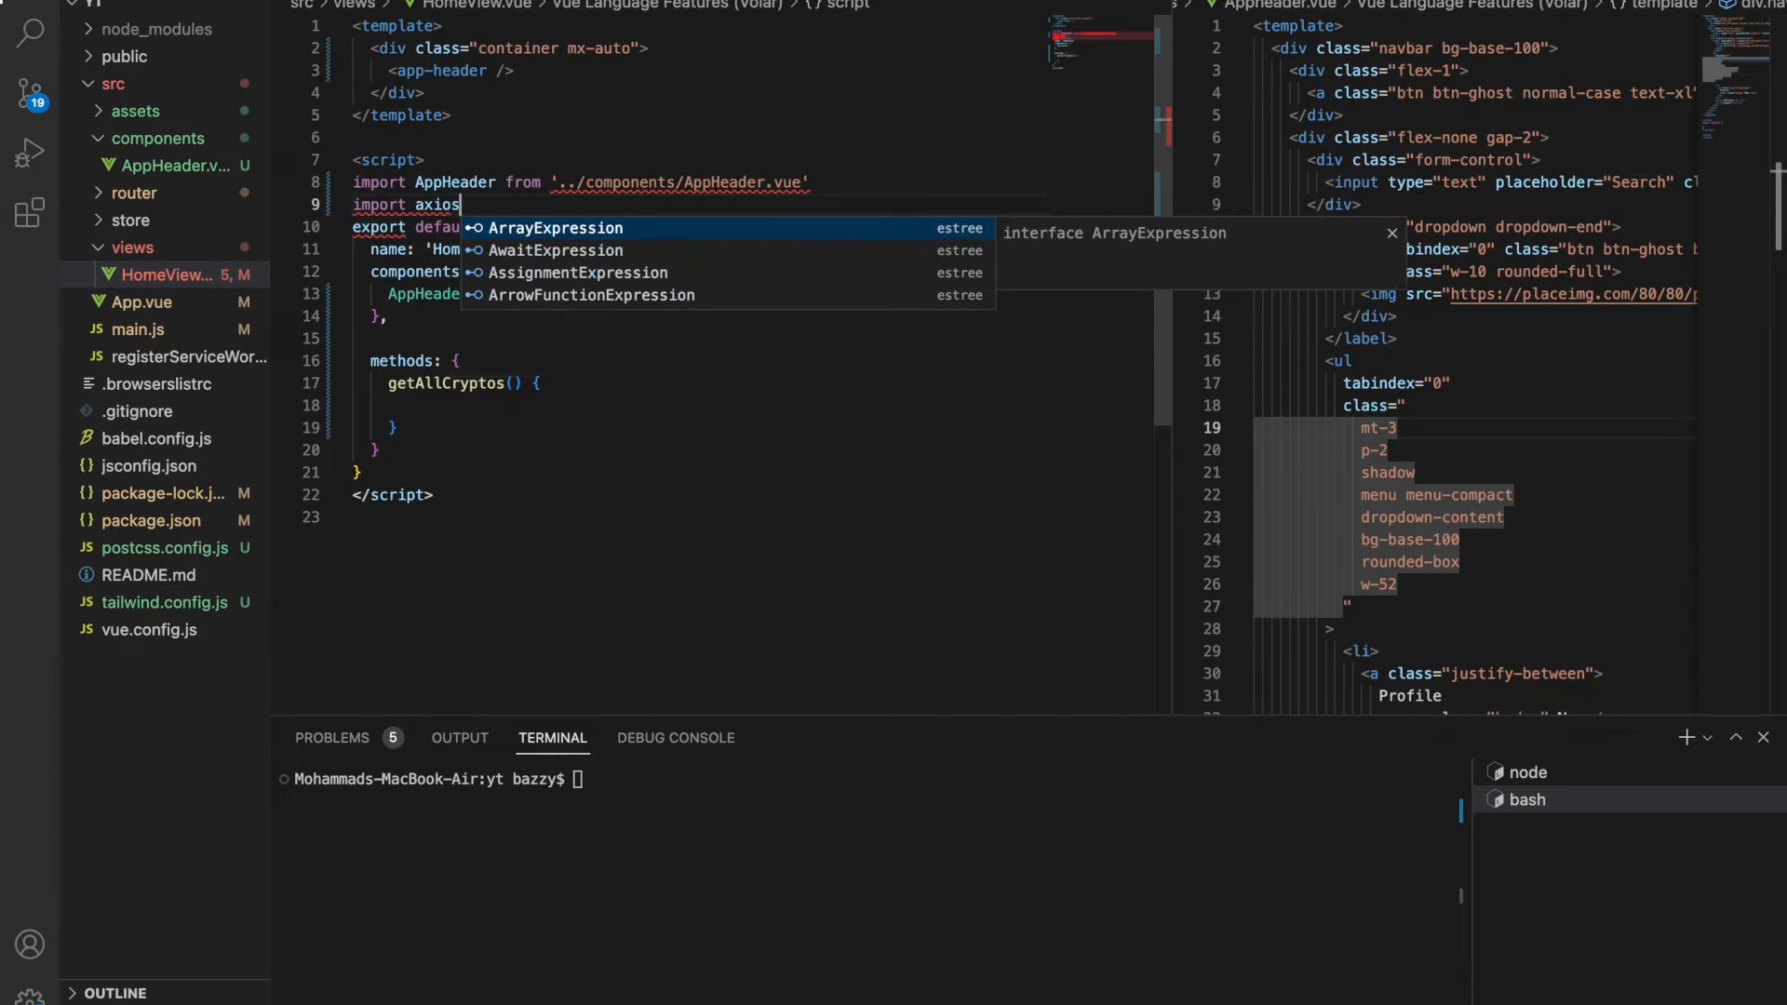
pyautogui.write("from 'axios';")
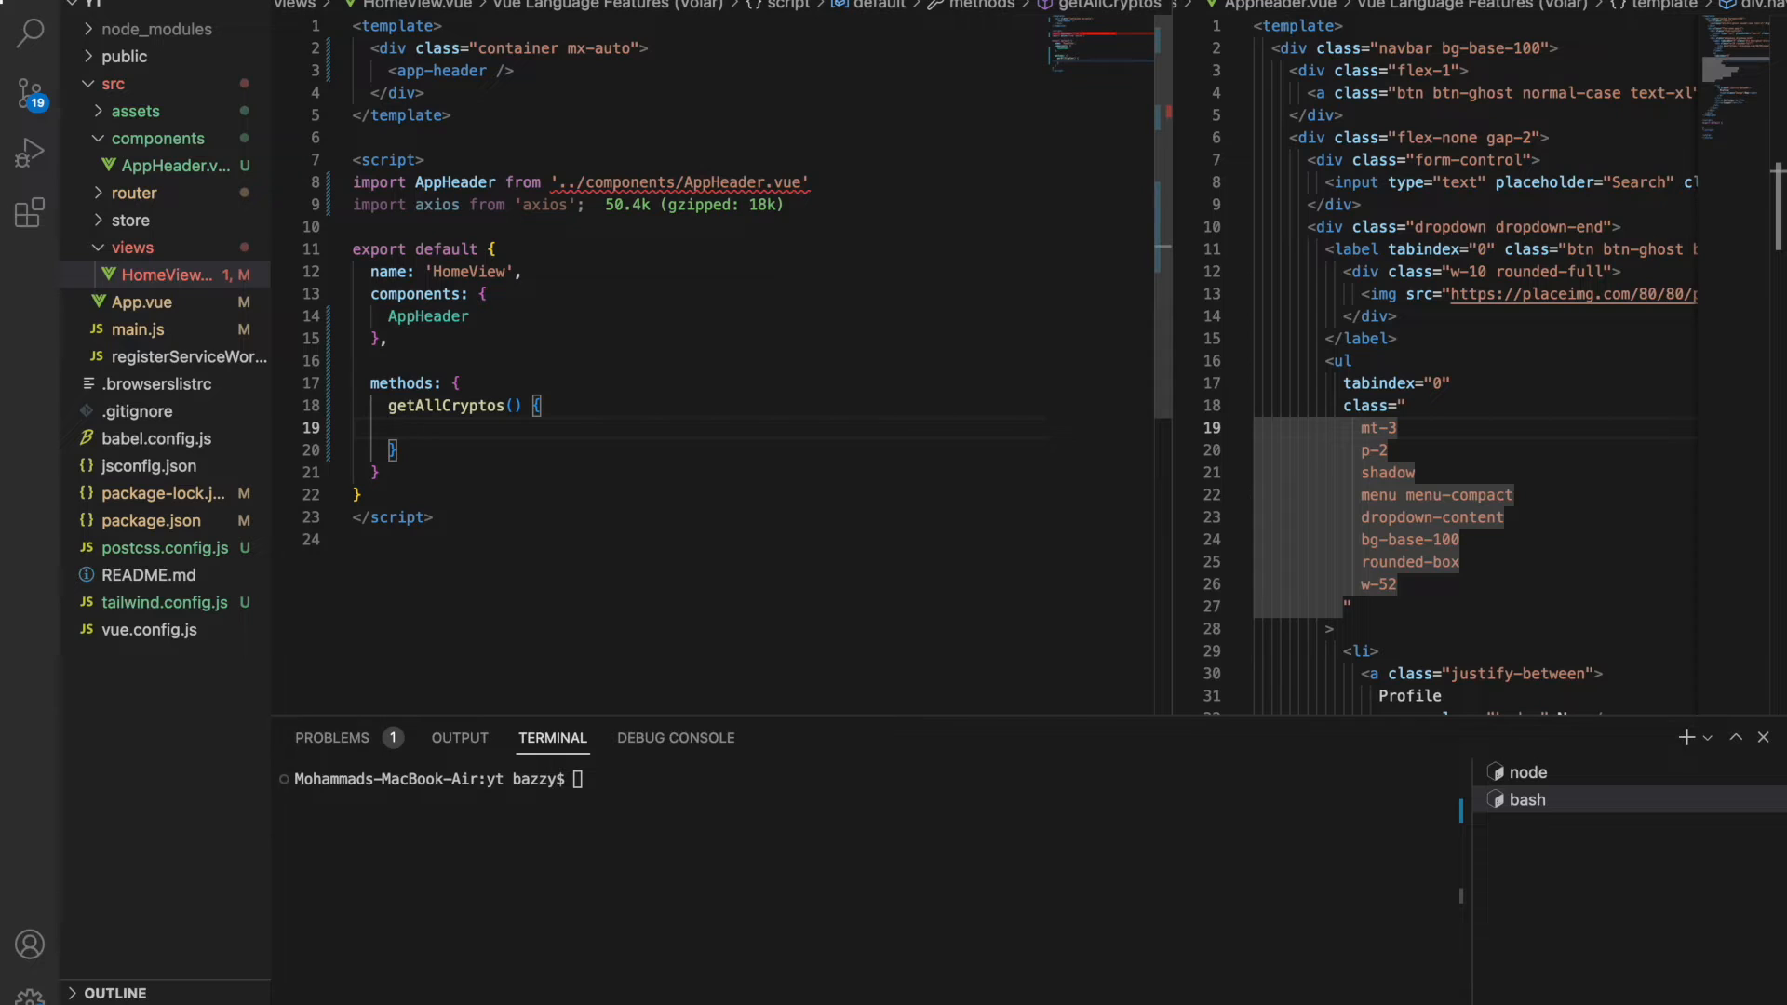
# Make getAllCryptos async and begin const data = await axios.get inside it.
pyautogui.doubleClick(445, 405)
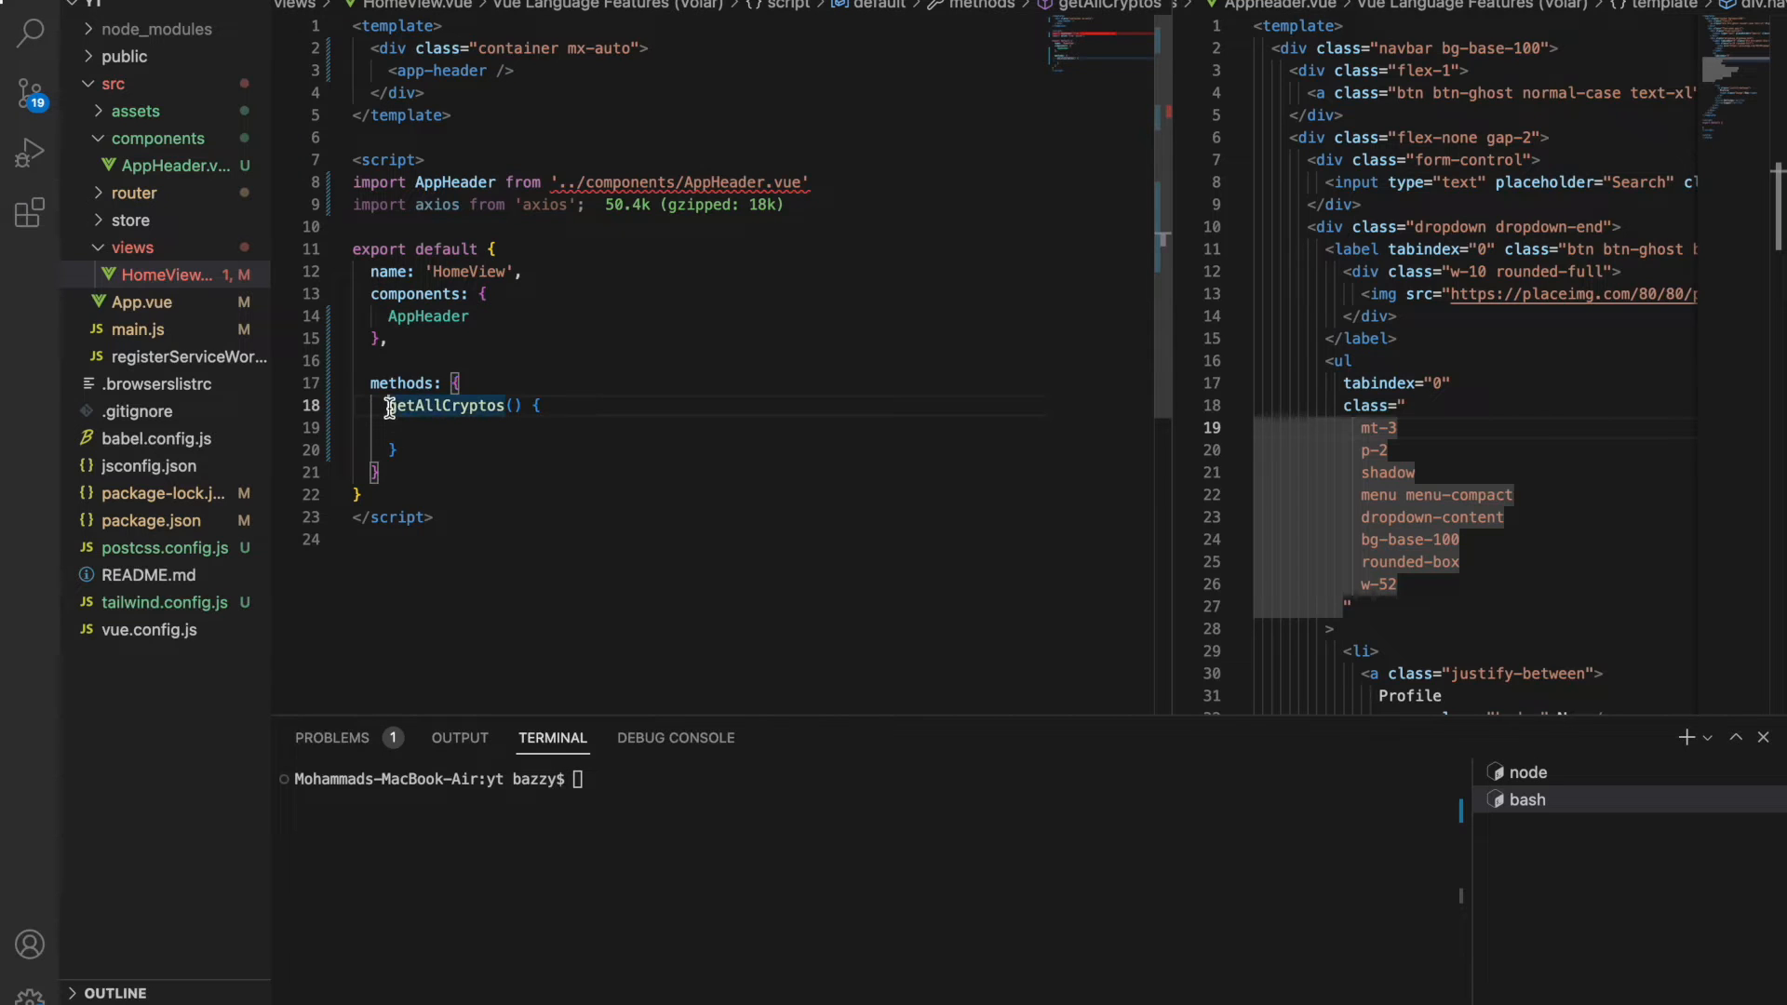
pyautogui.write('async')
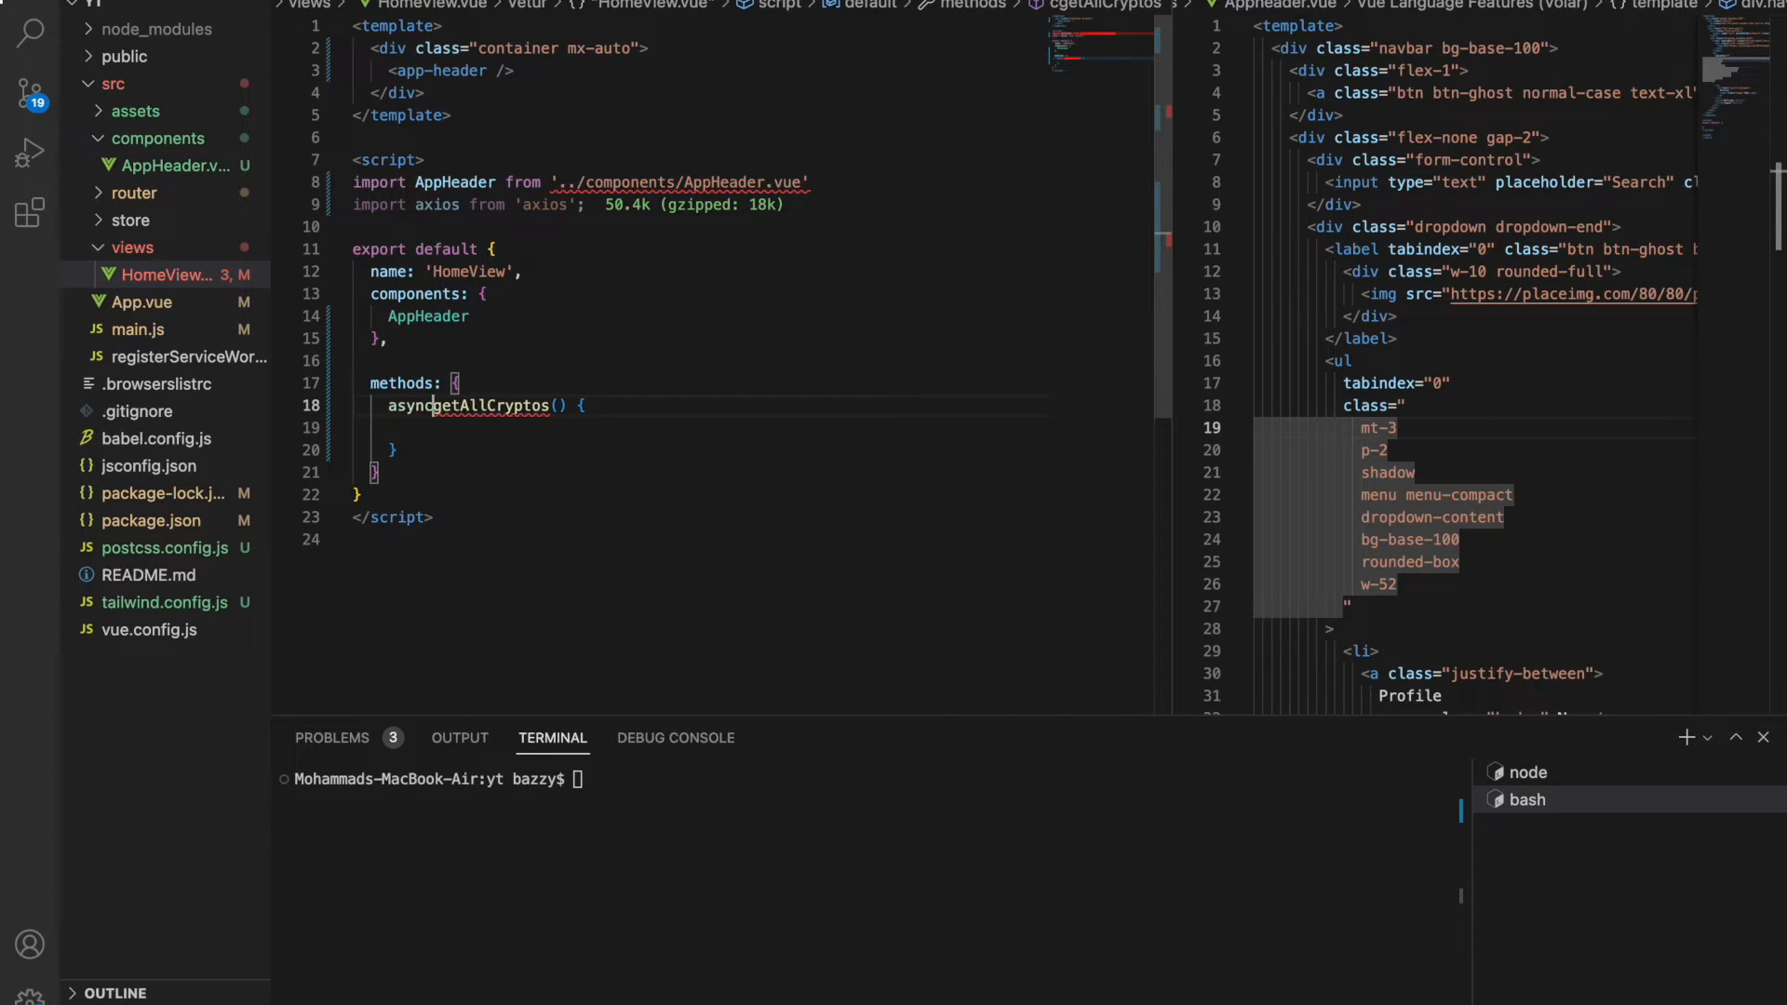
pyautogui.write('cosnt')
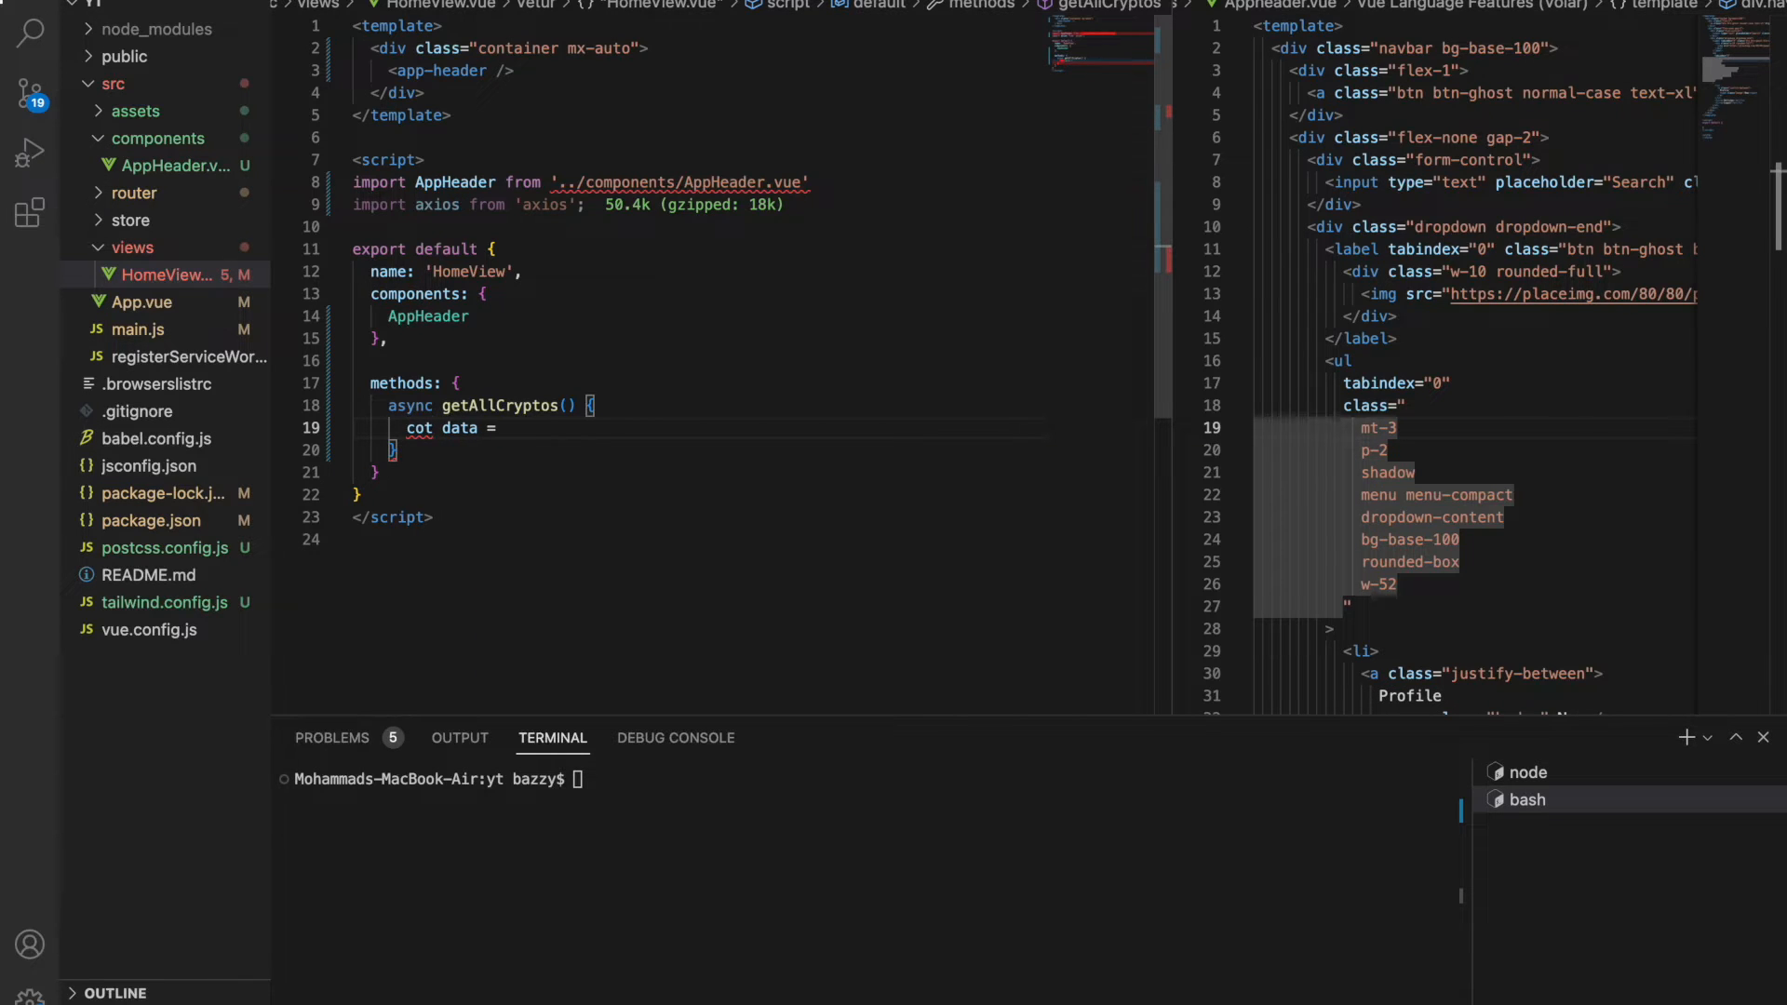
pyautogui.write('const data = await axios.')
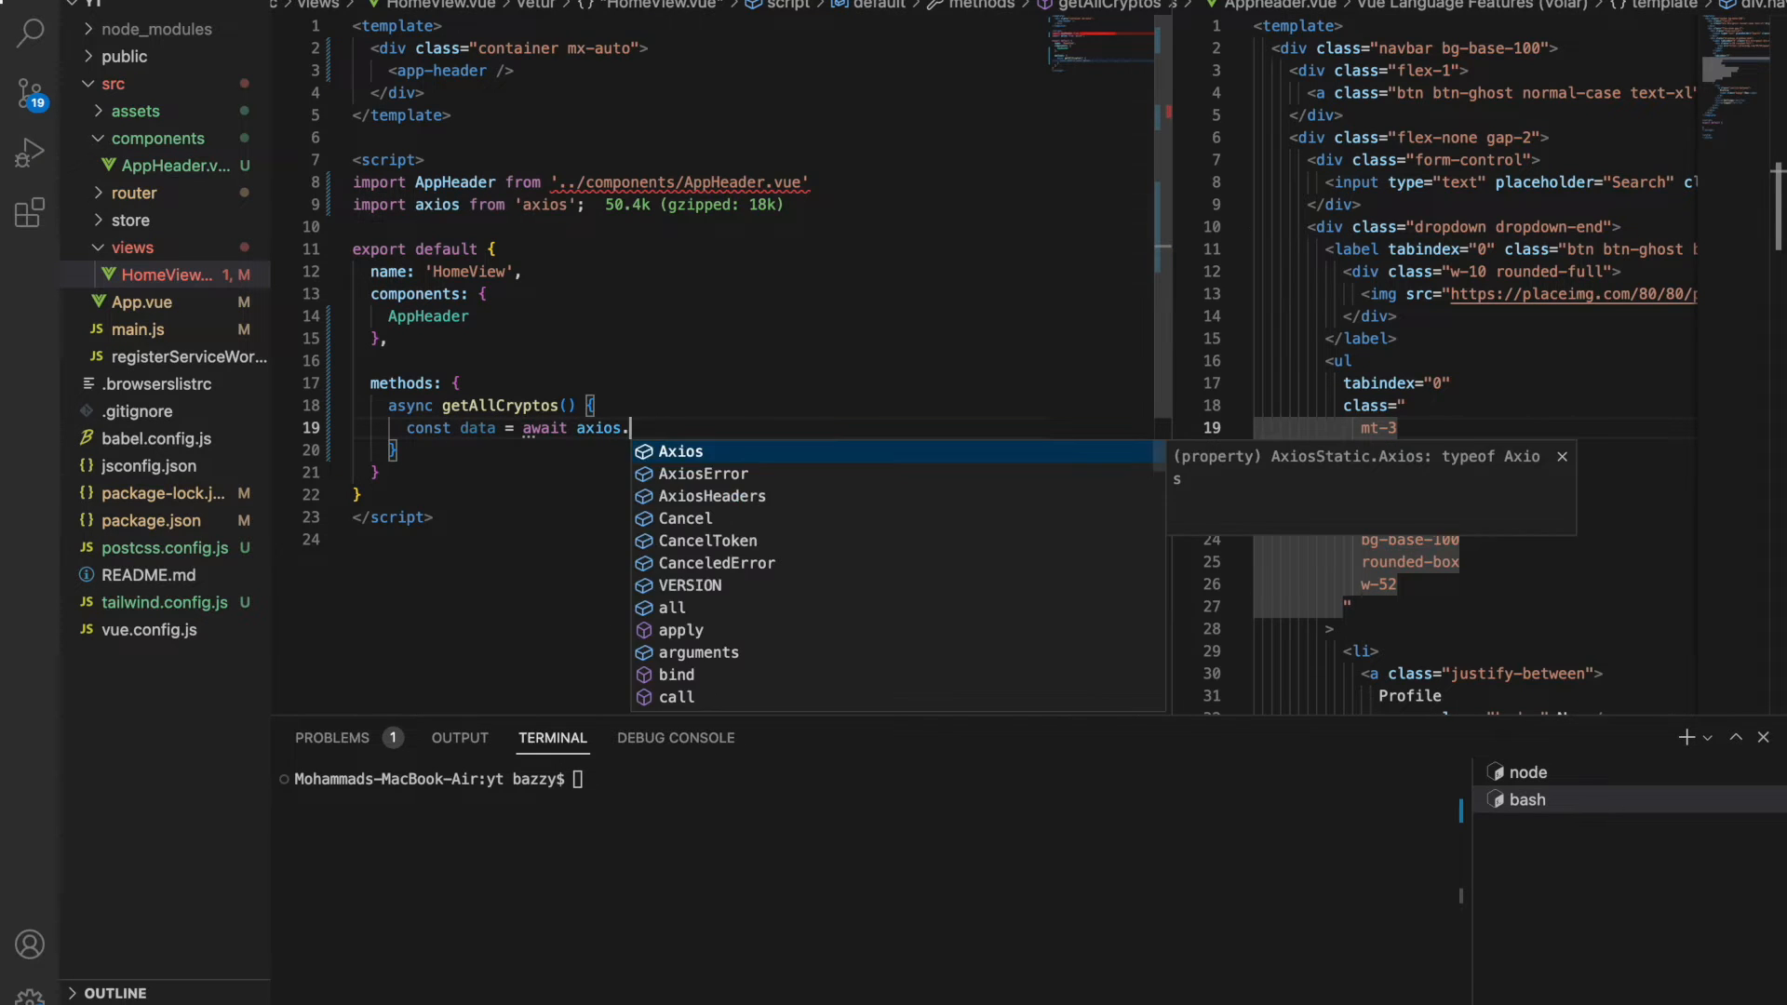
pyautogui.write('get')
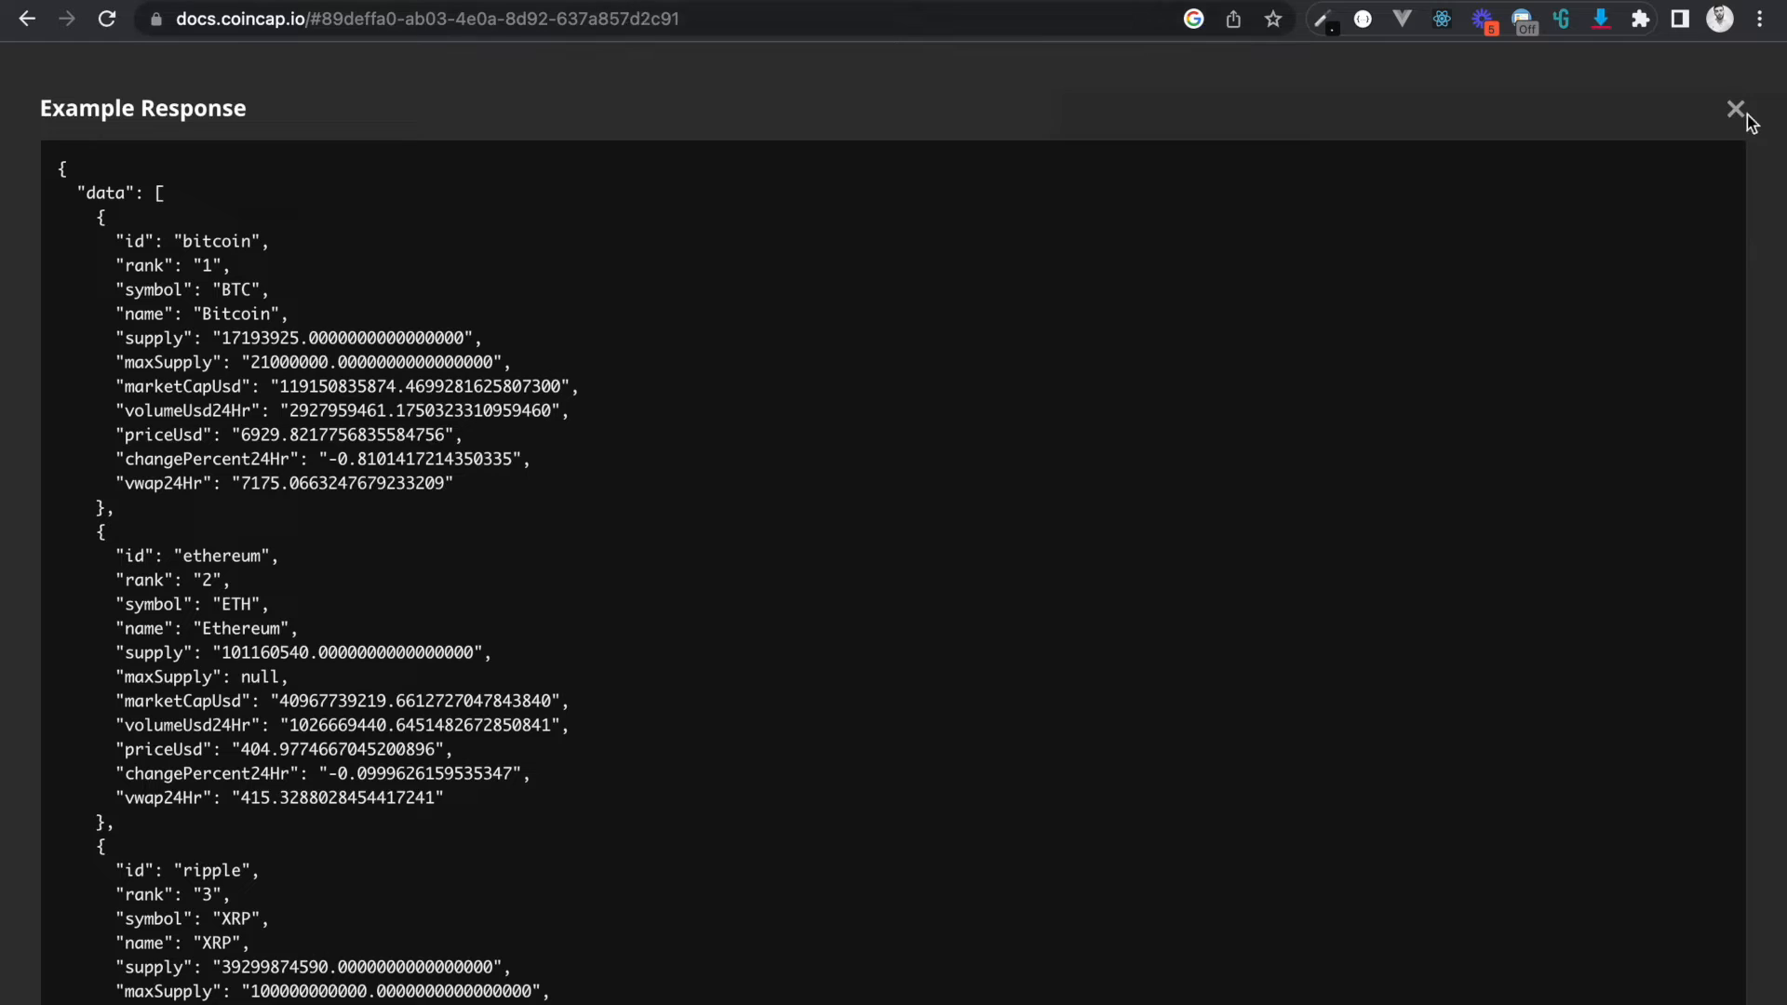
# Close the example response and copy the api.coincap.io/v2/assets URL from GET /assets.
pyautogui.click(1736, 109)
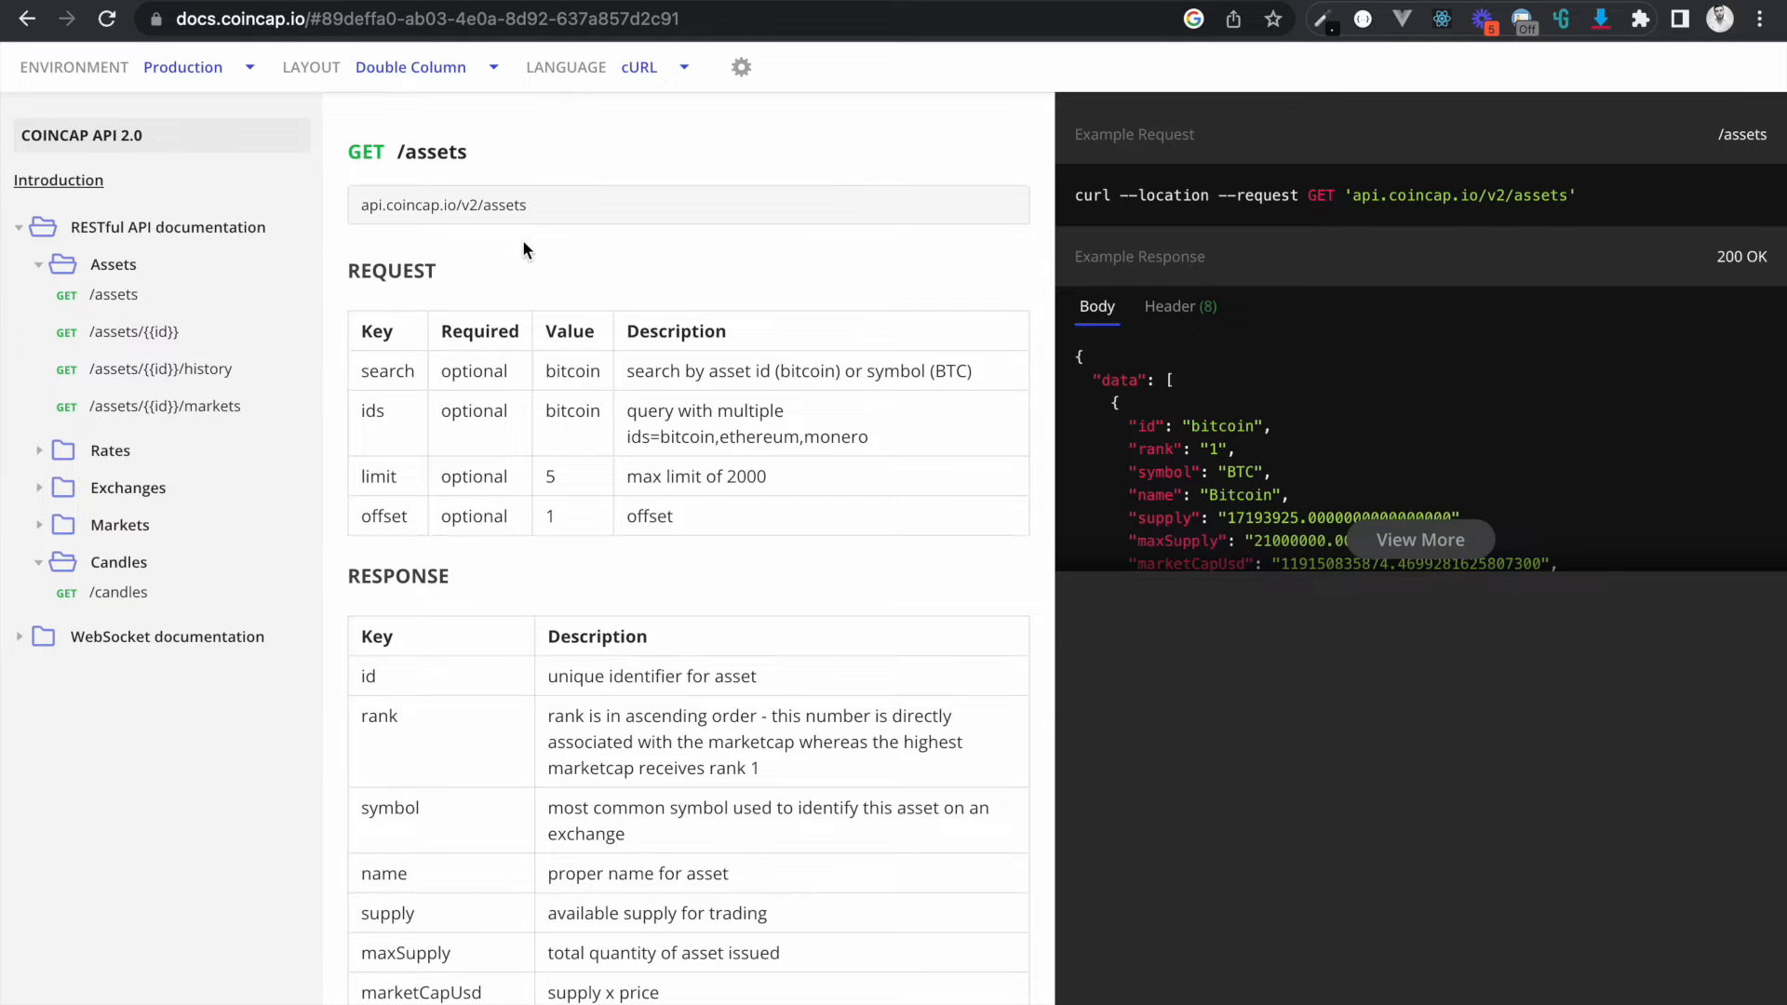
pyautogui.scroll(-3)
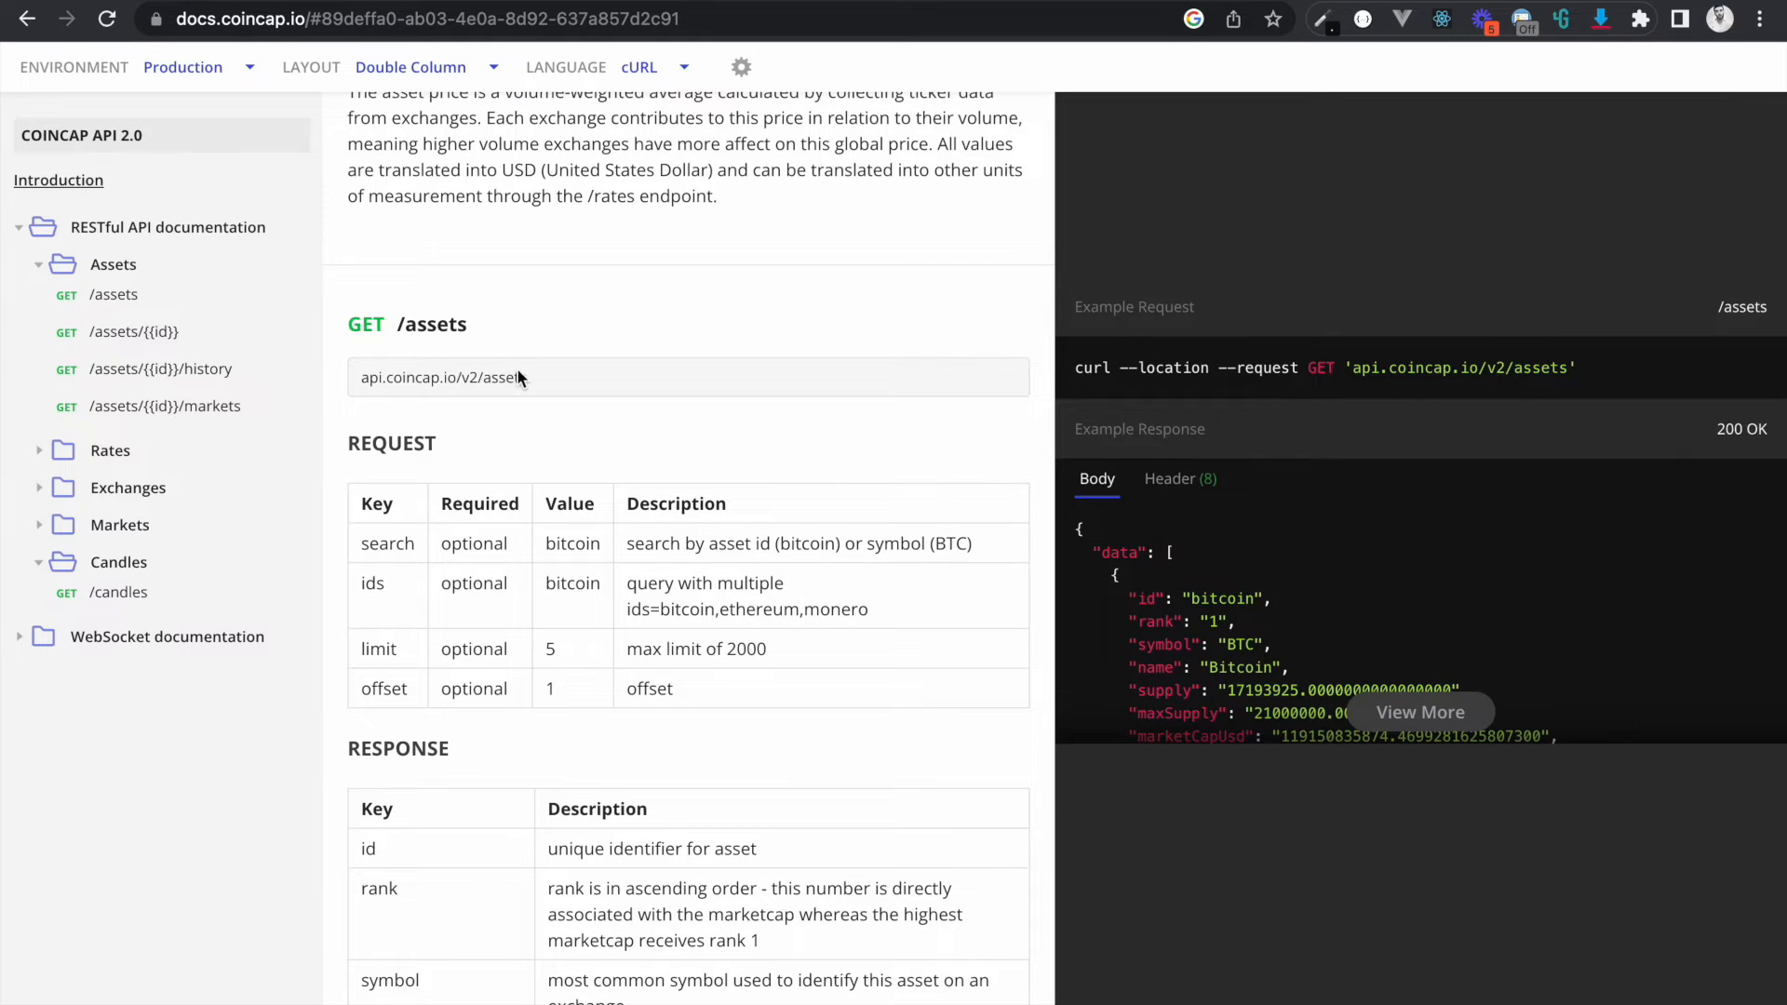
pyautogui.doubleClick(442, 377)
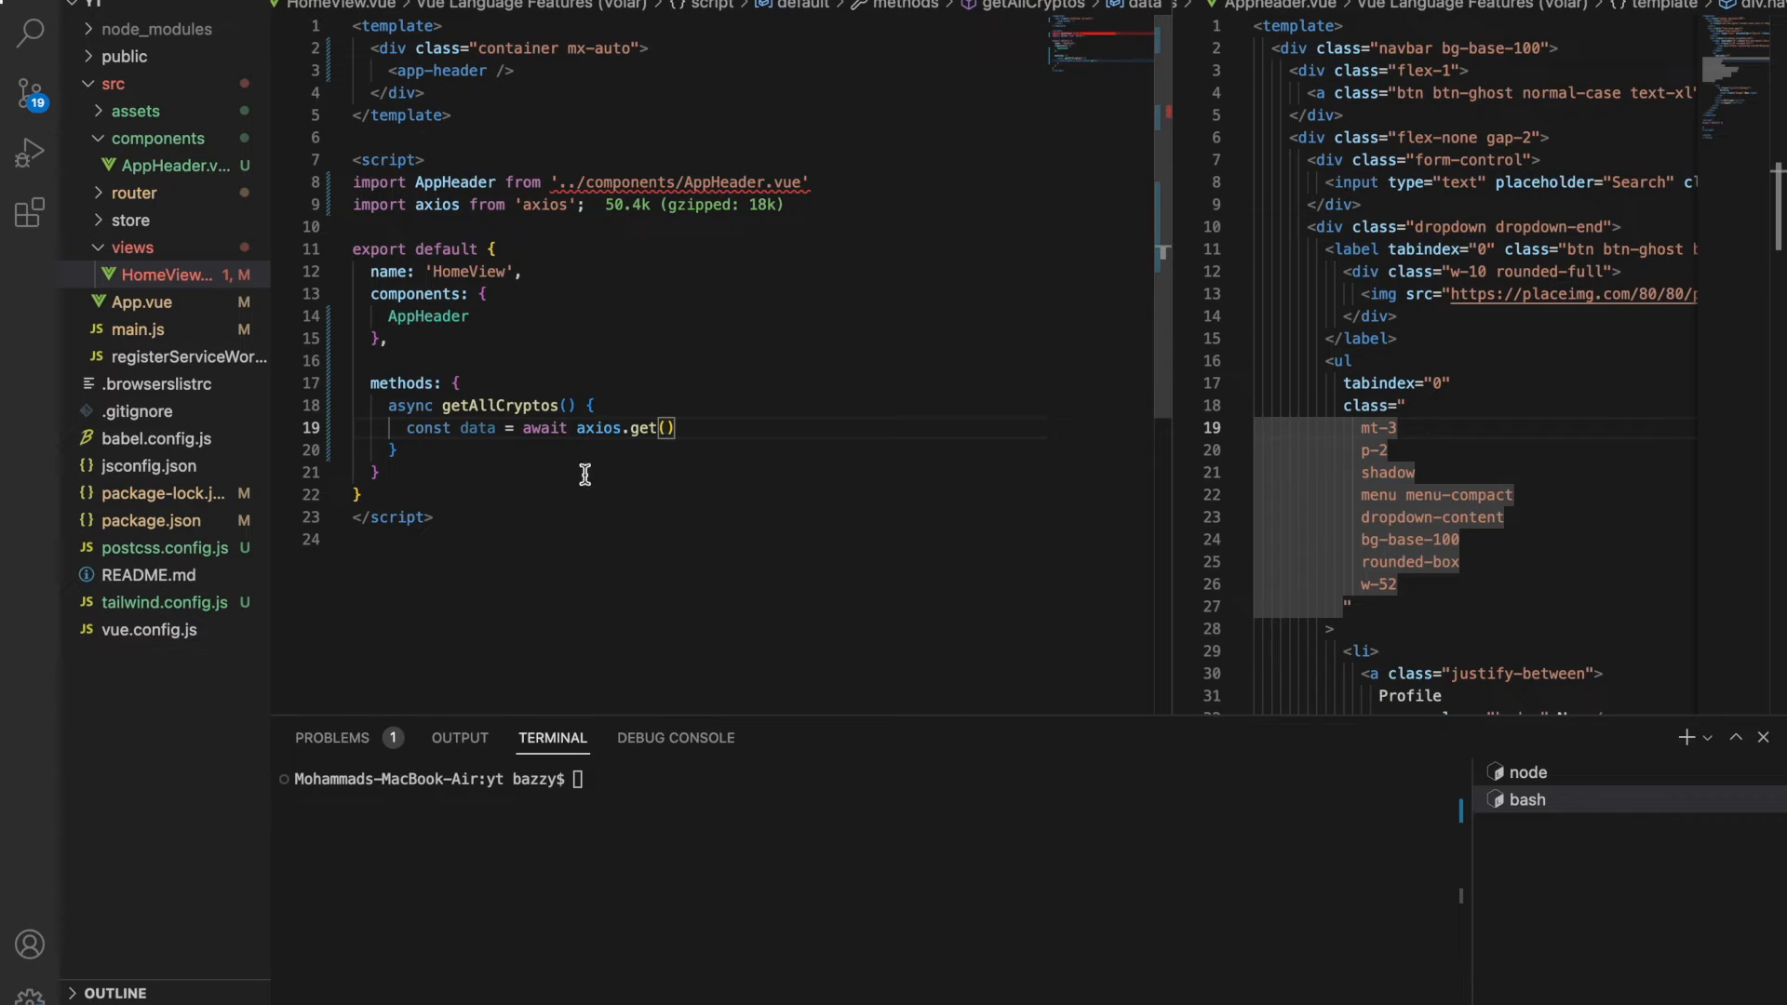
# Have axios.get() fetch 'api.coincap.io/v2/assets' and add console.log(data) below it.
pyautogui.write("'api.coincap.io/v2/assets'")
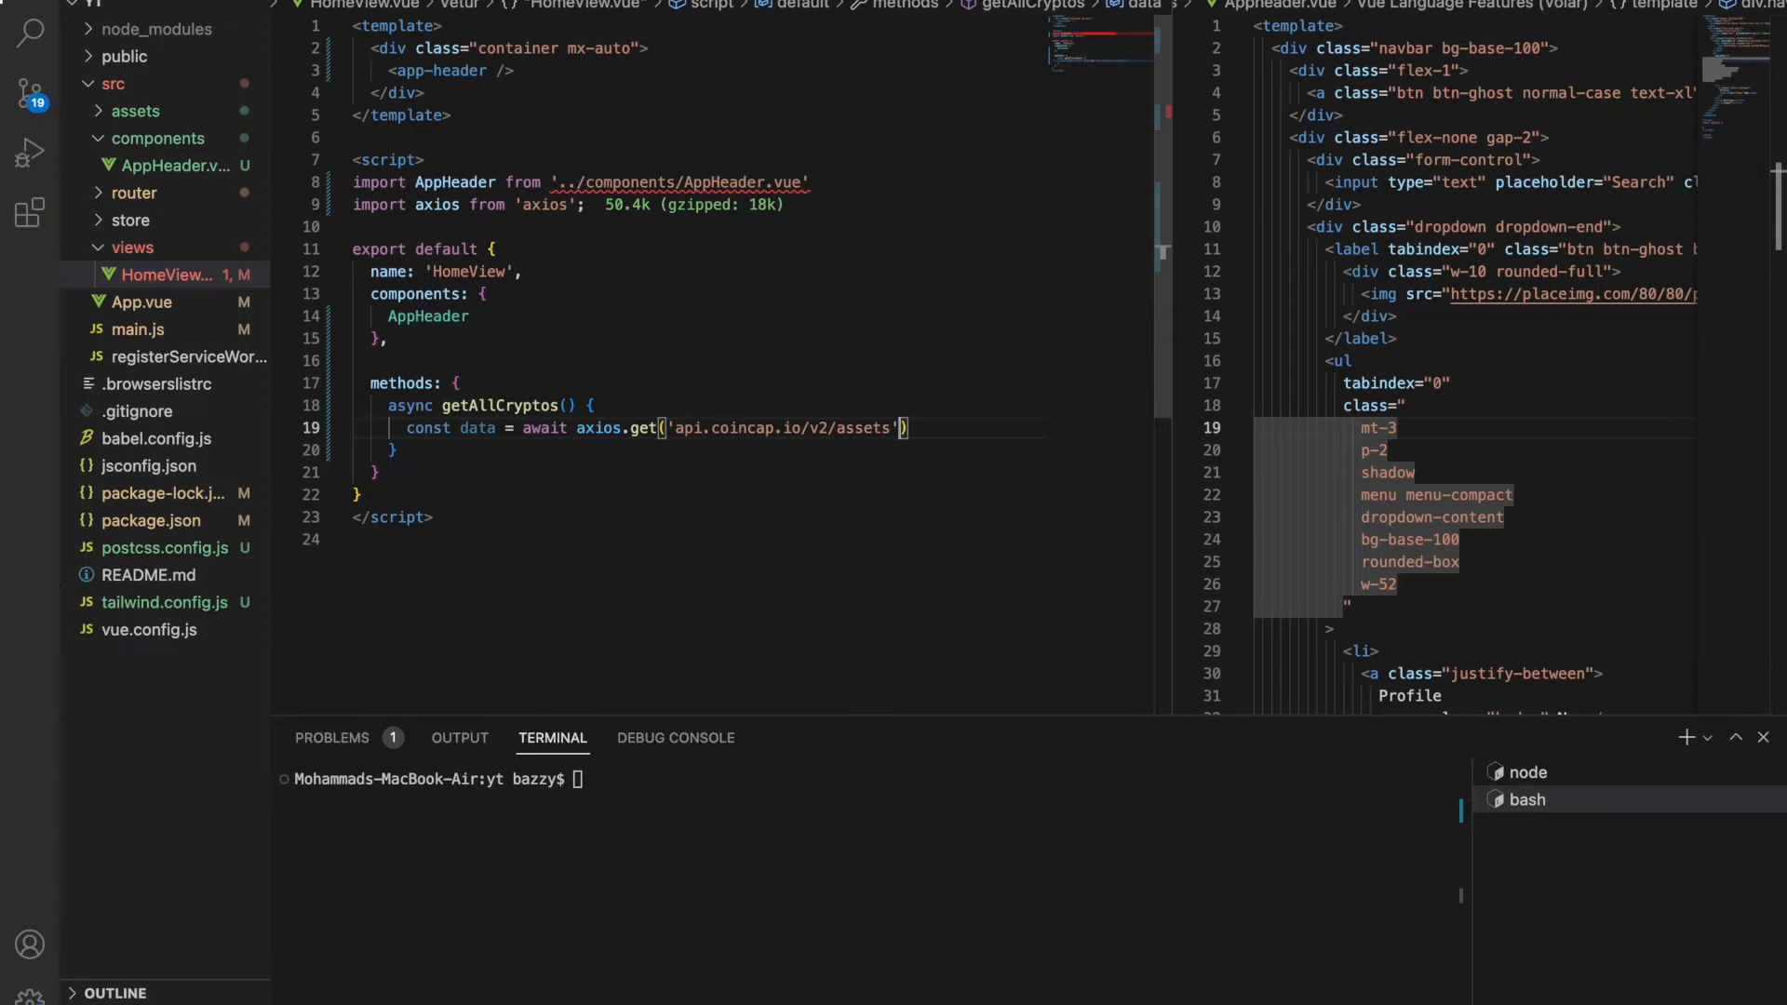
pyautogui.write('consol')
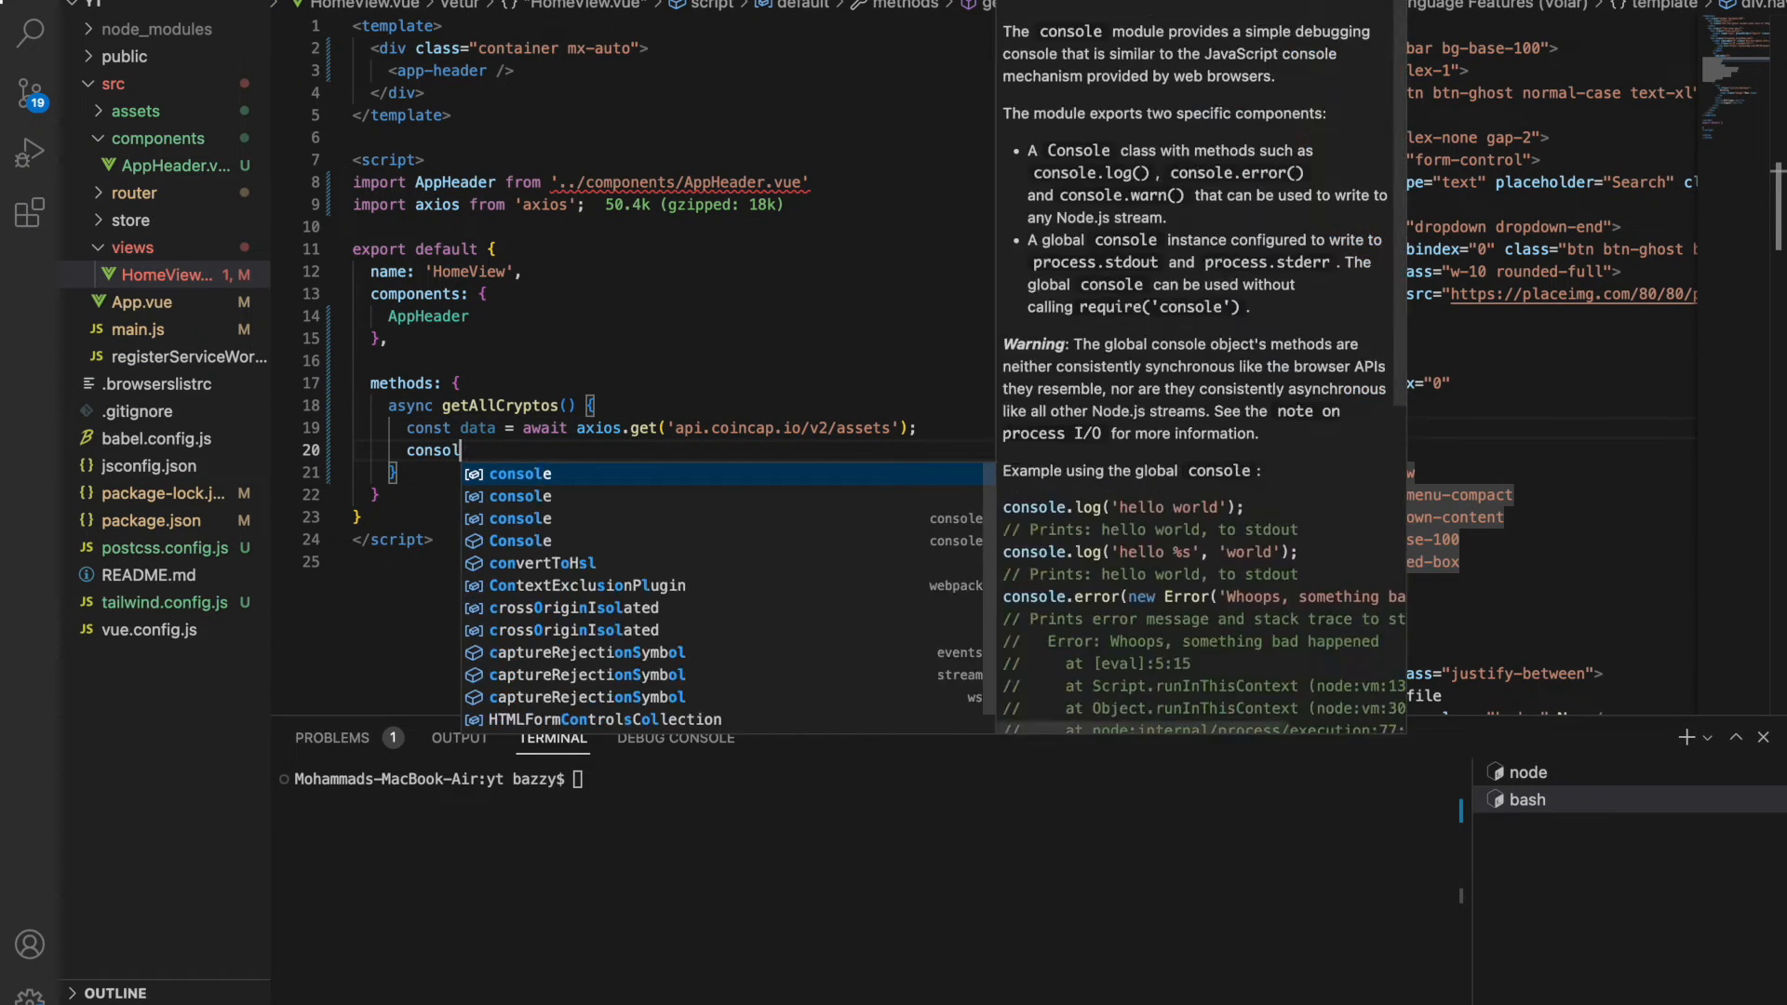
pyautogui.write('.log(')
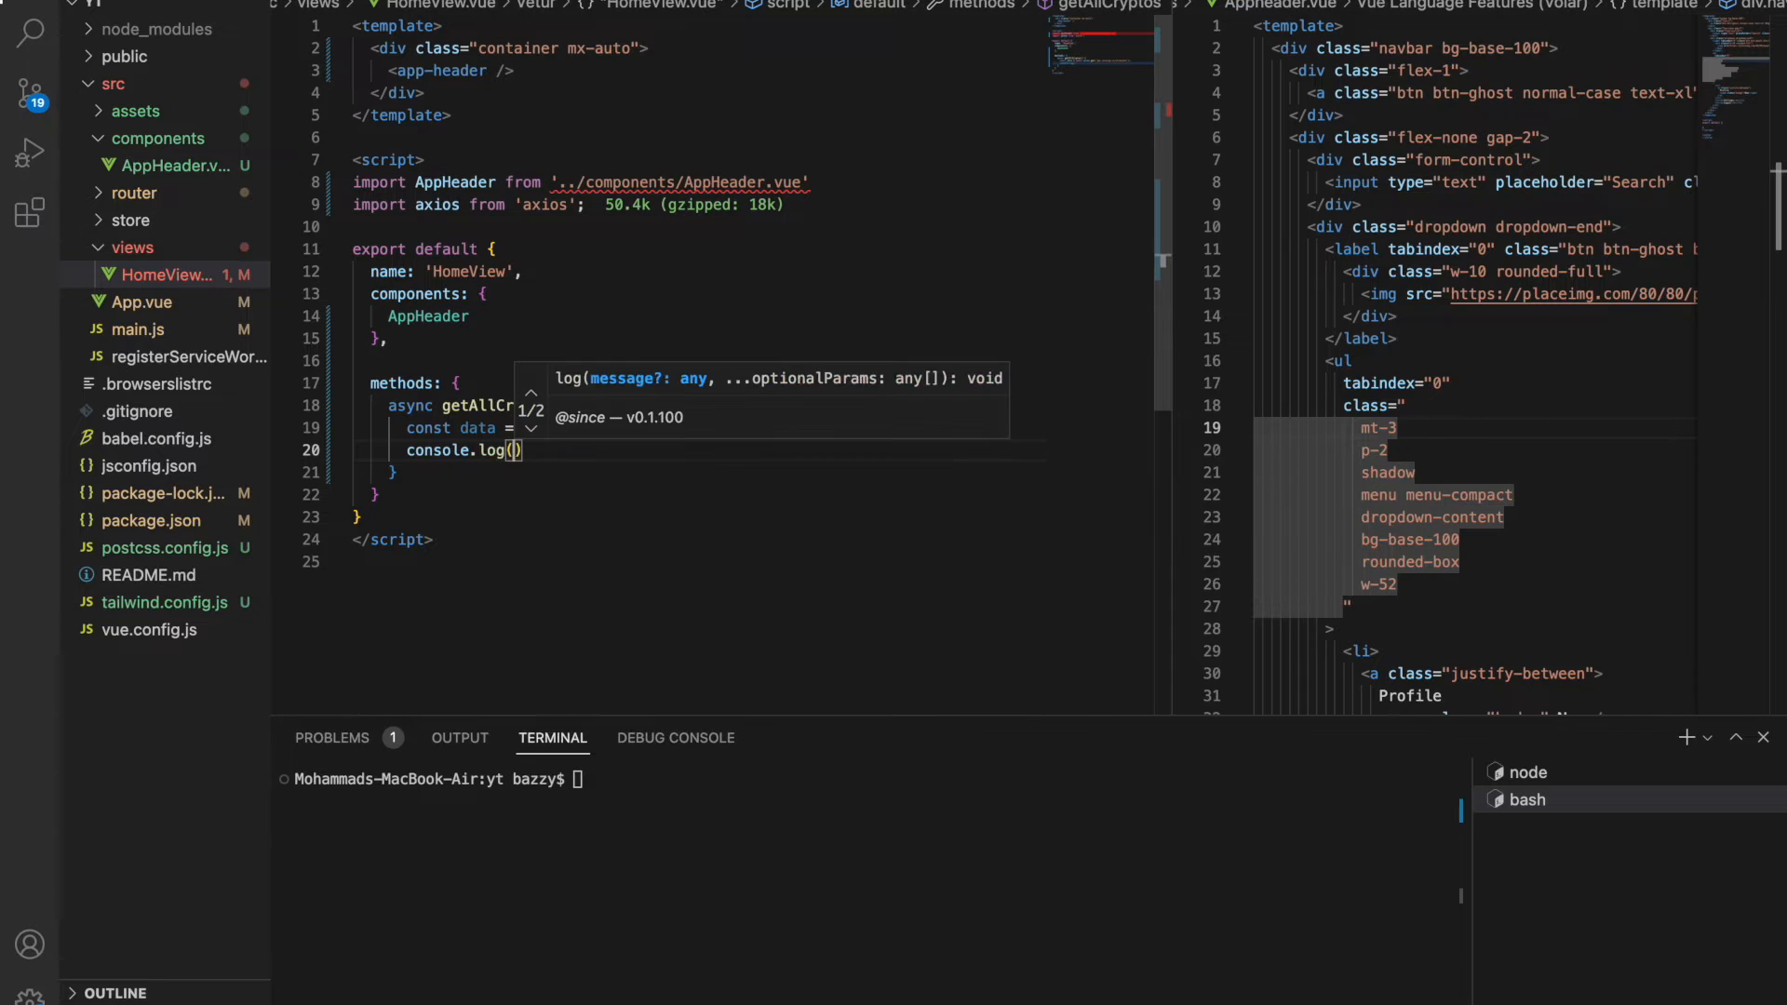
pyautogui.write('data')
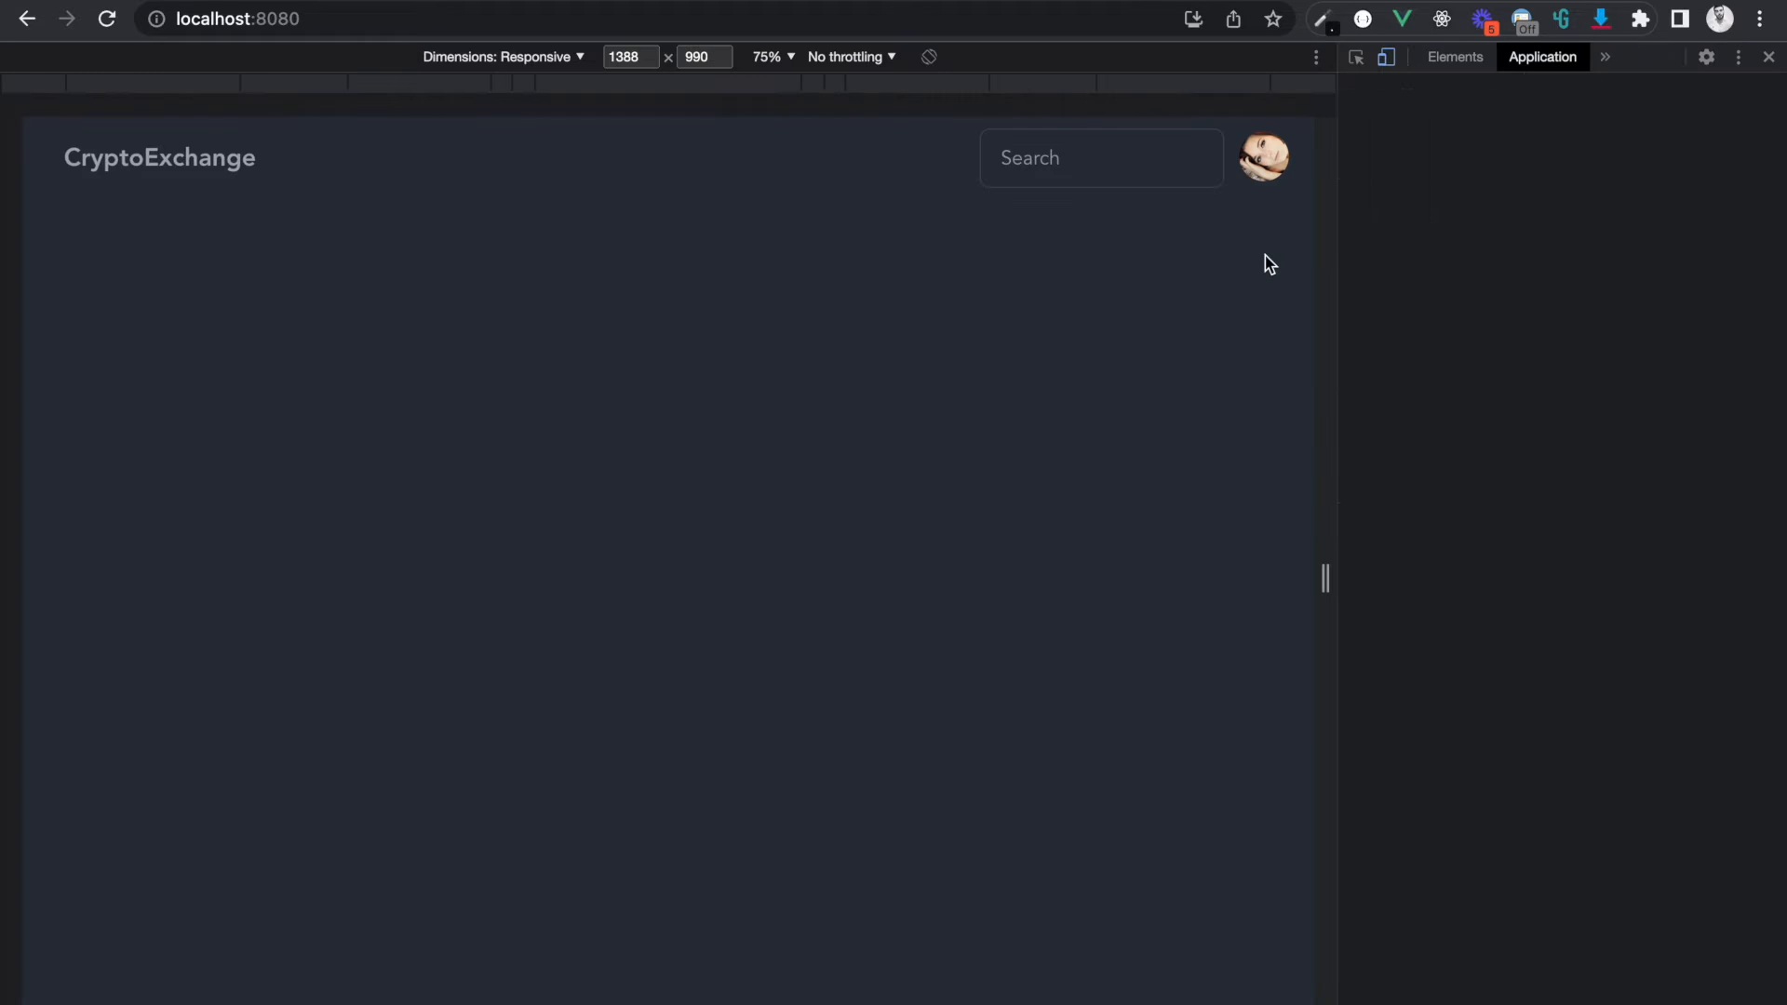
# Switch Chrome DevTools to the Console panel through the » overflow menu.
pyautogui.click(1605, 57)
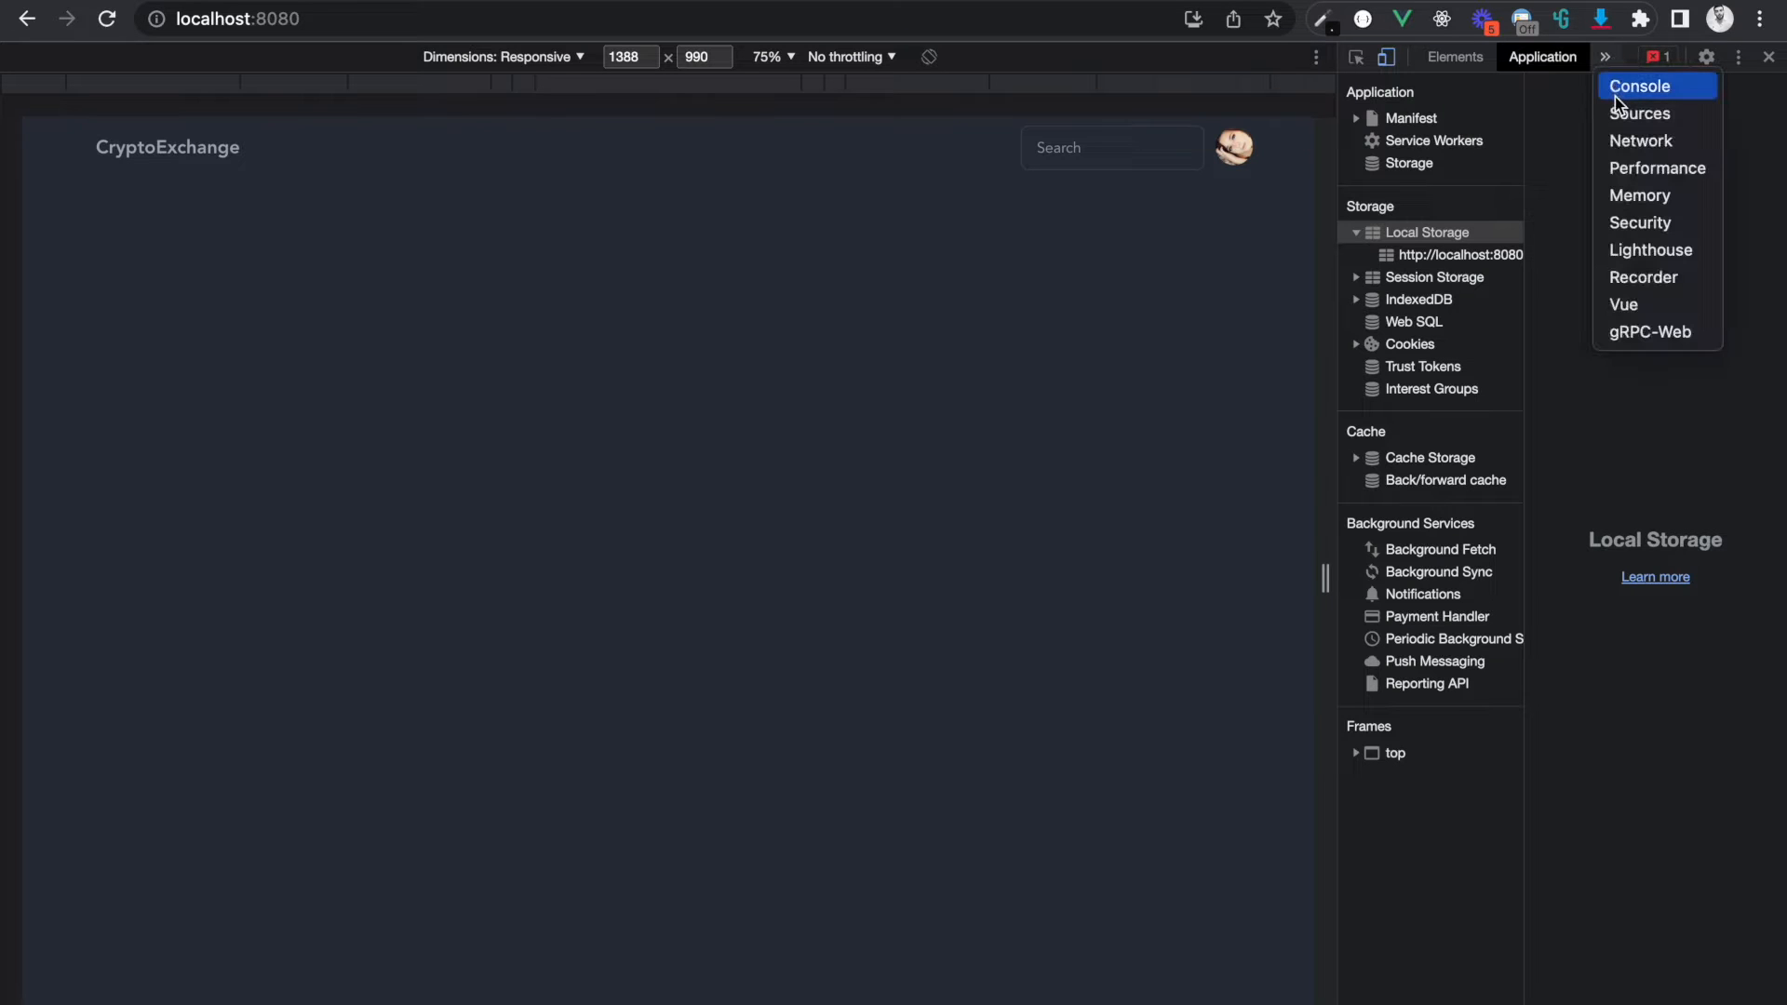
pyautogui.click(1638, 86)
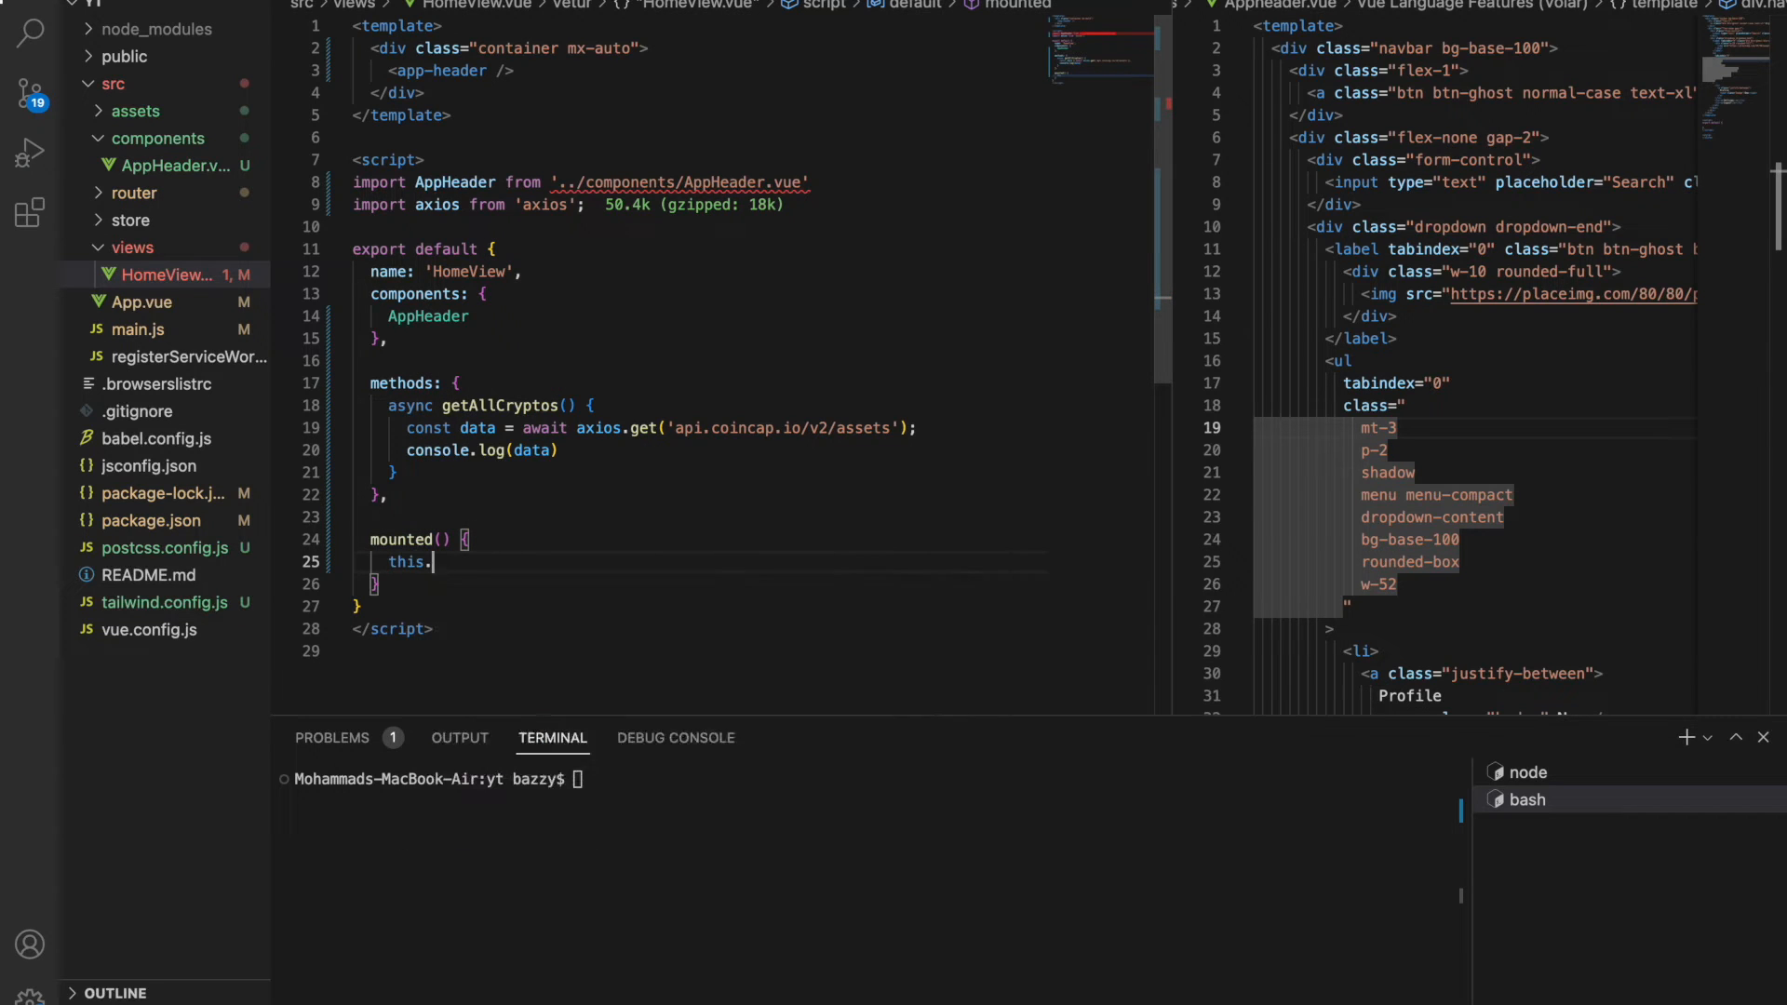
pyautogui.write('getAllCryptos();')
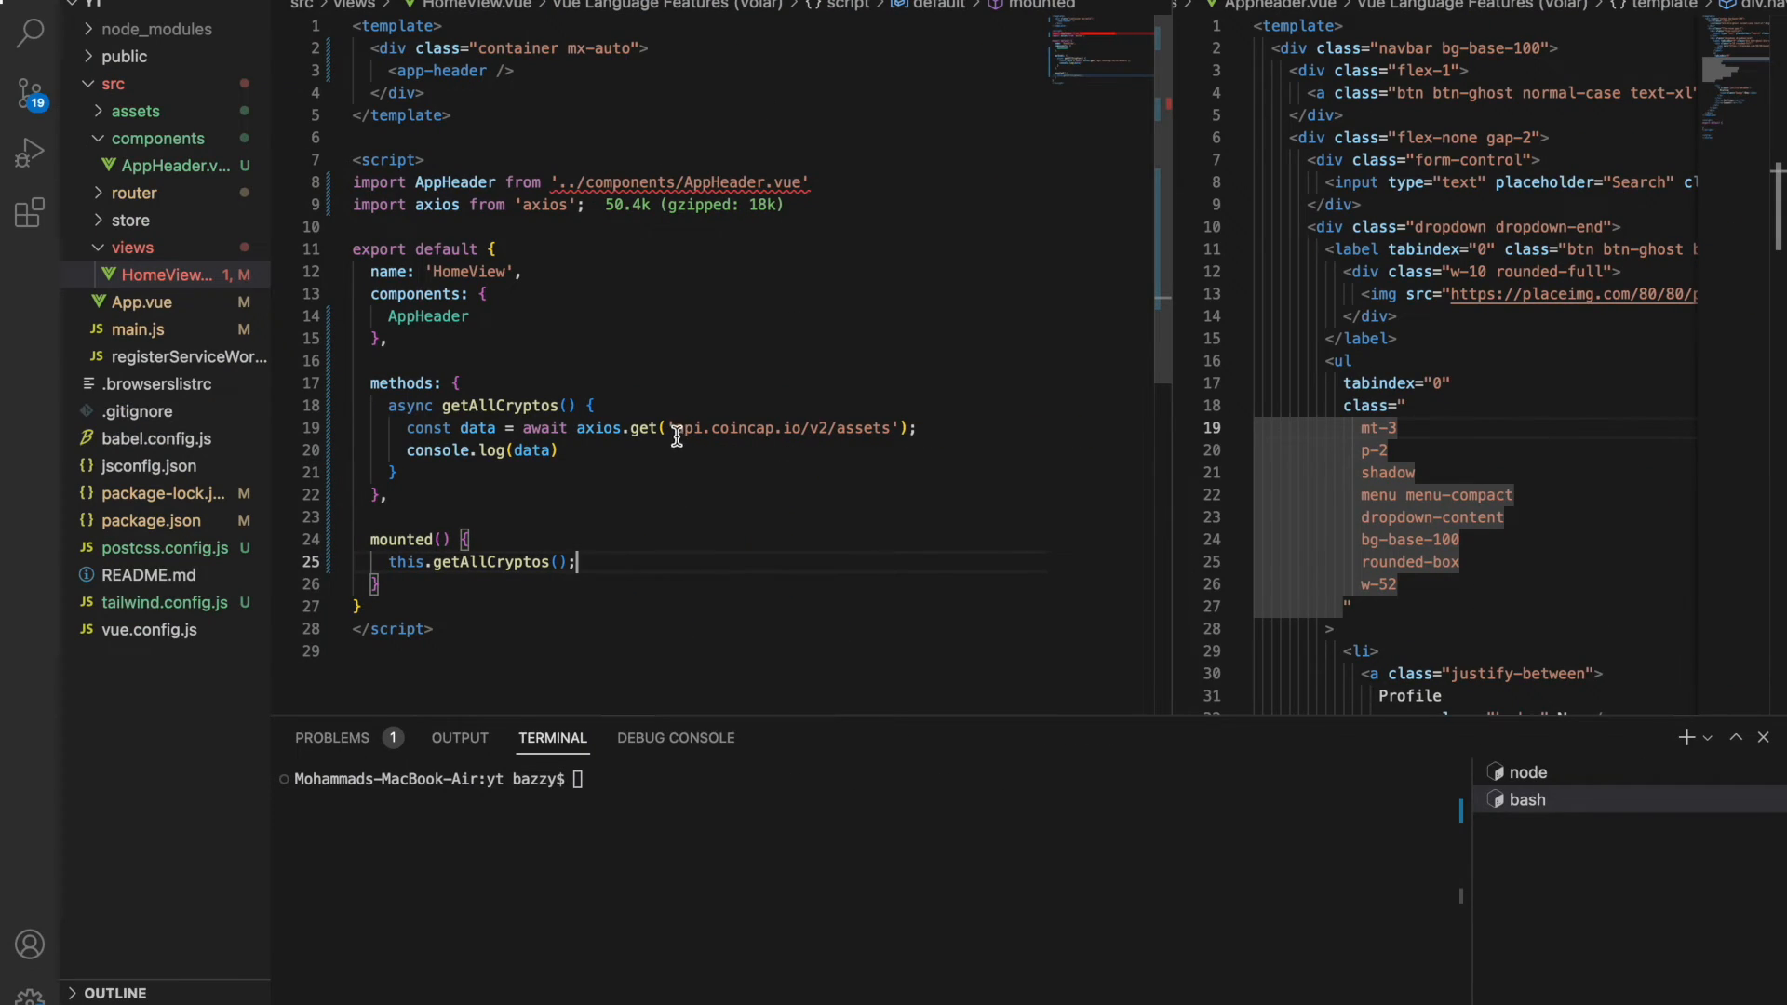
pyautogui.write('https:/')
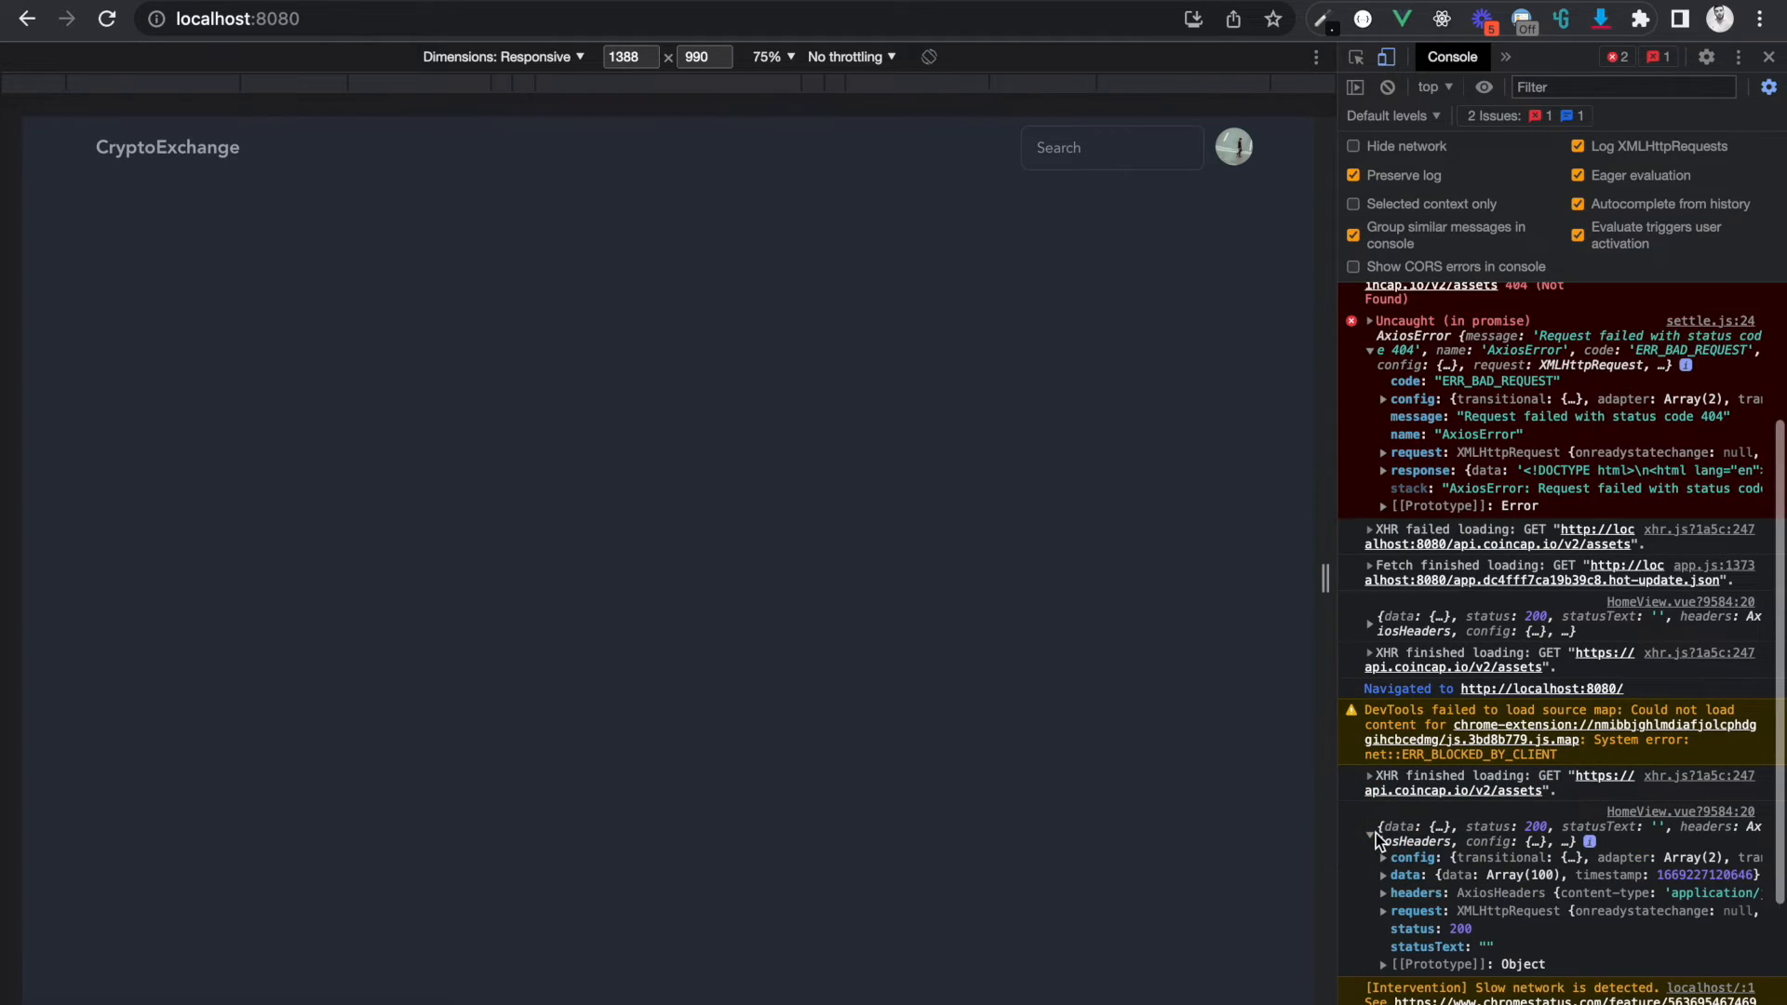
pyautogui.click(1369, 841)
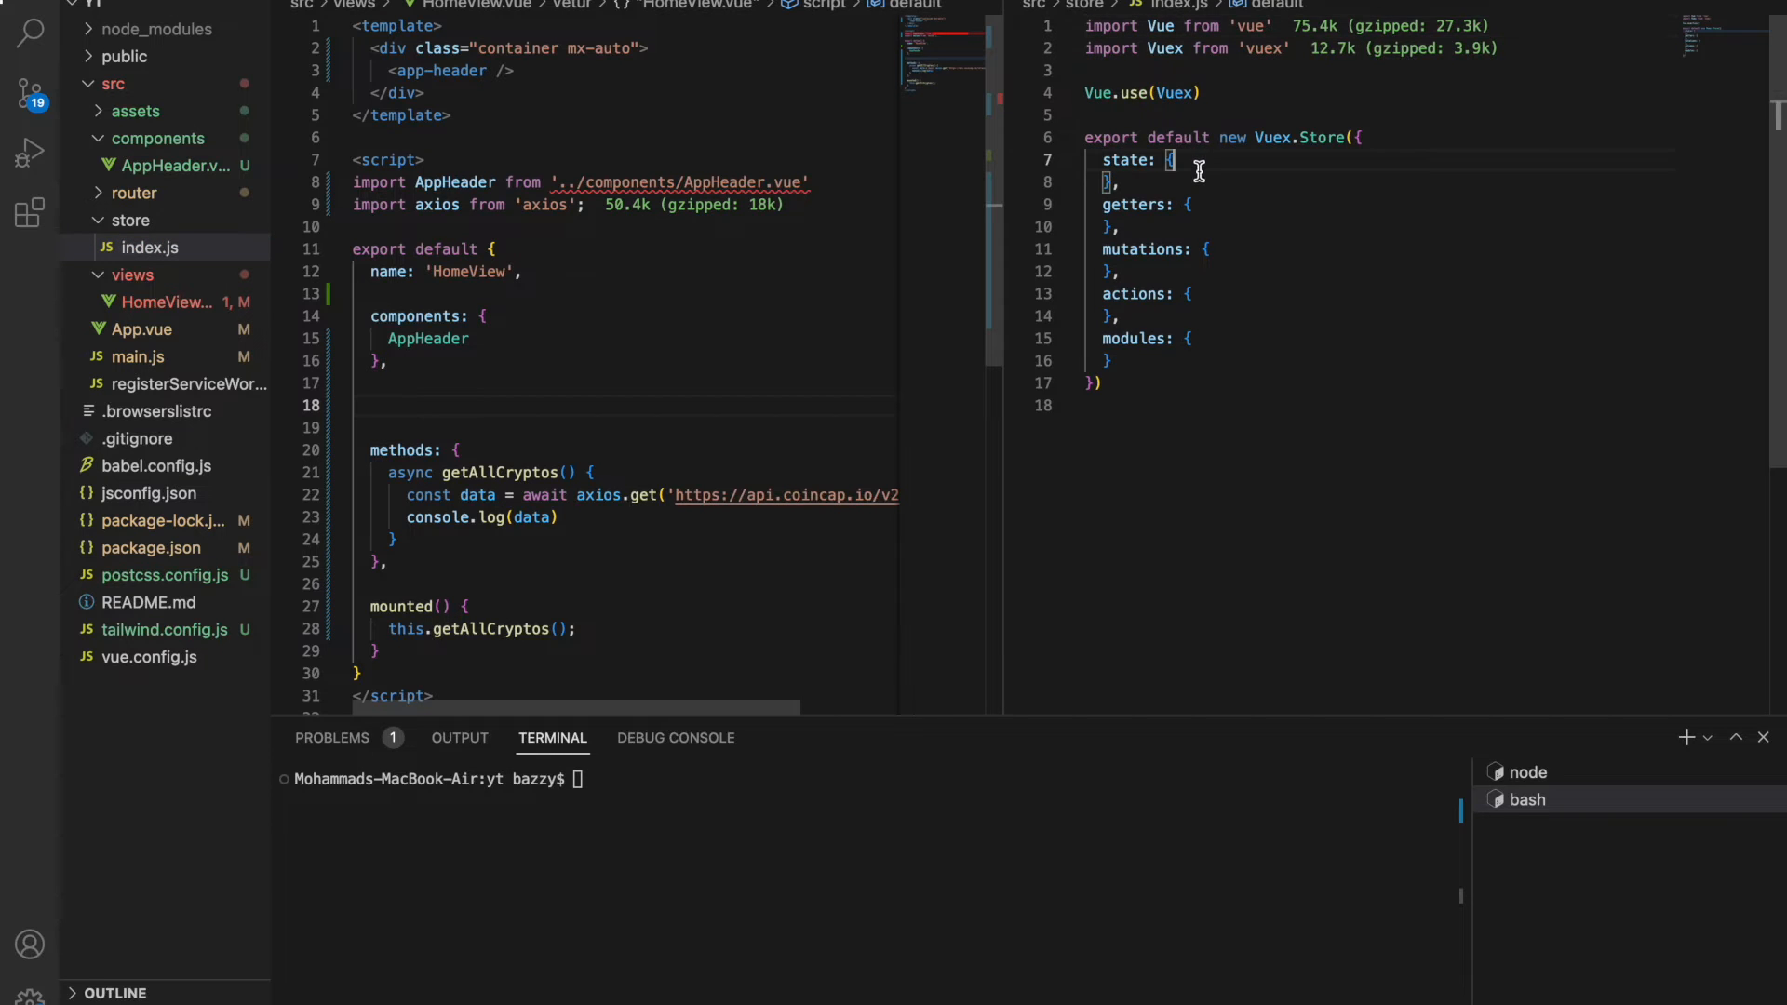
# Add coins: [] to the store state and a coins getter returning state.coins.
pyautogui.write('coins: []')
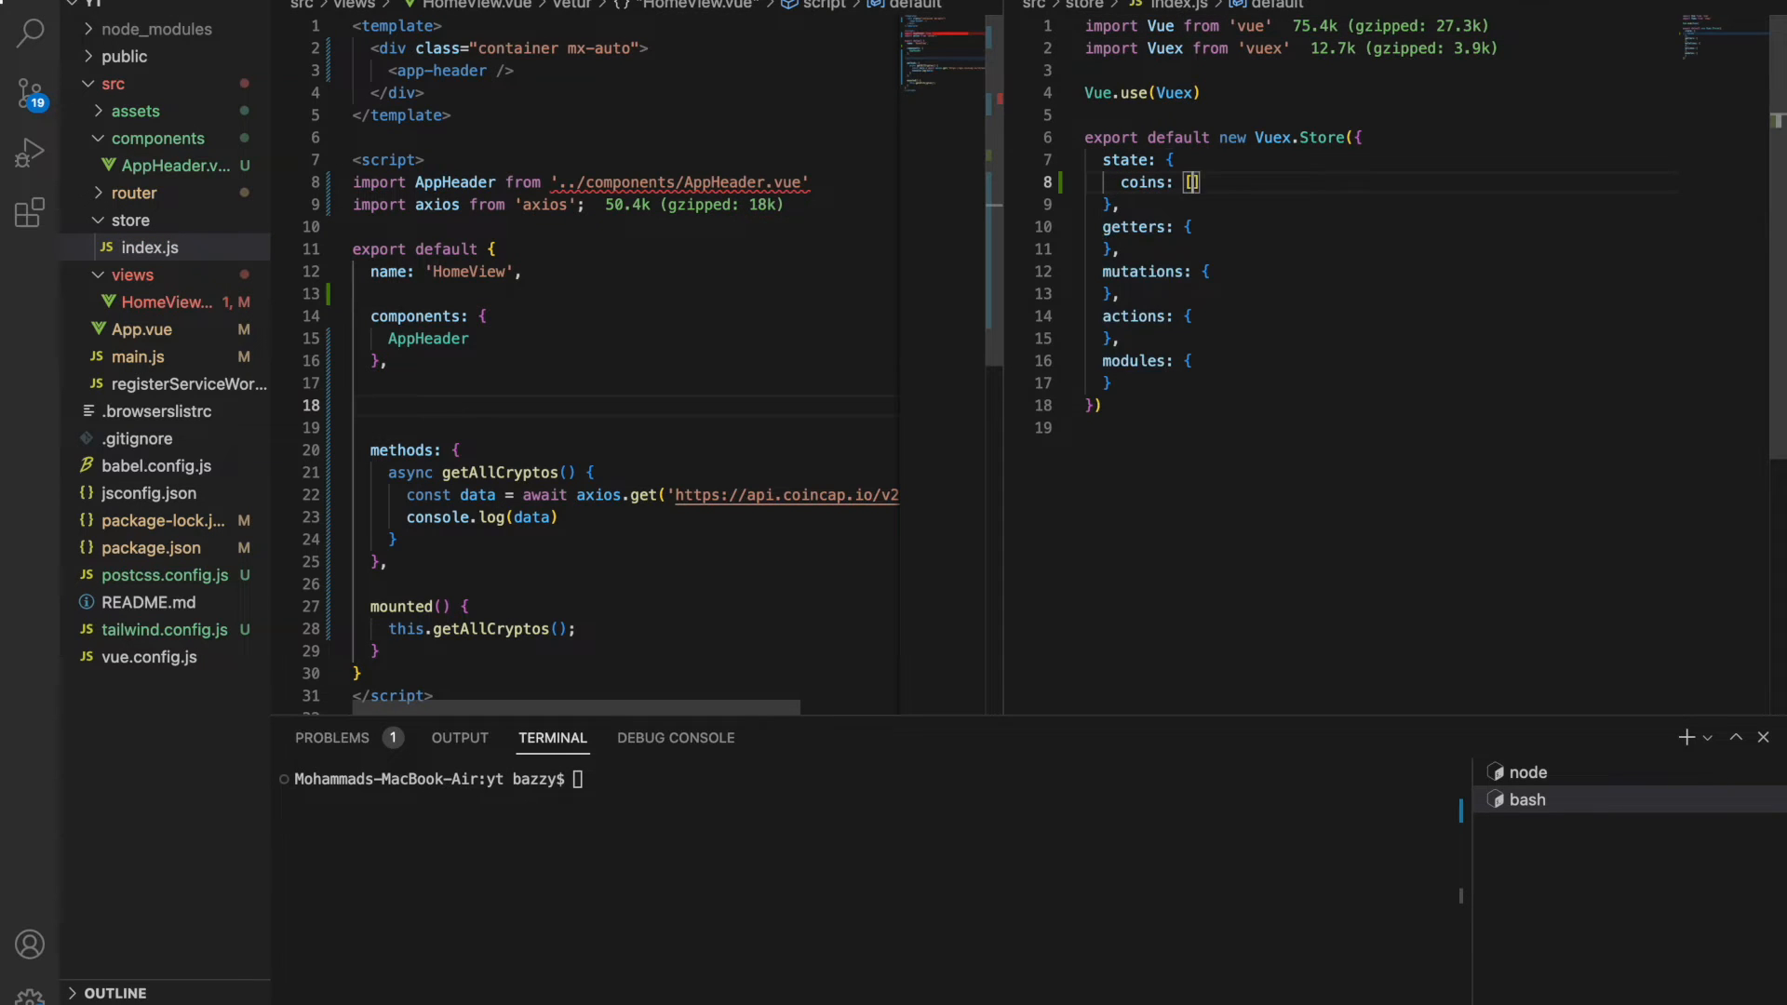
pyautogui.write(',')
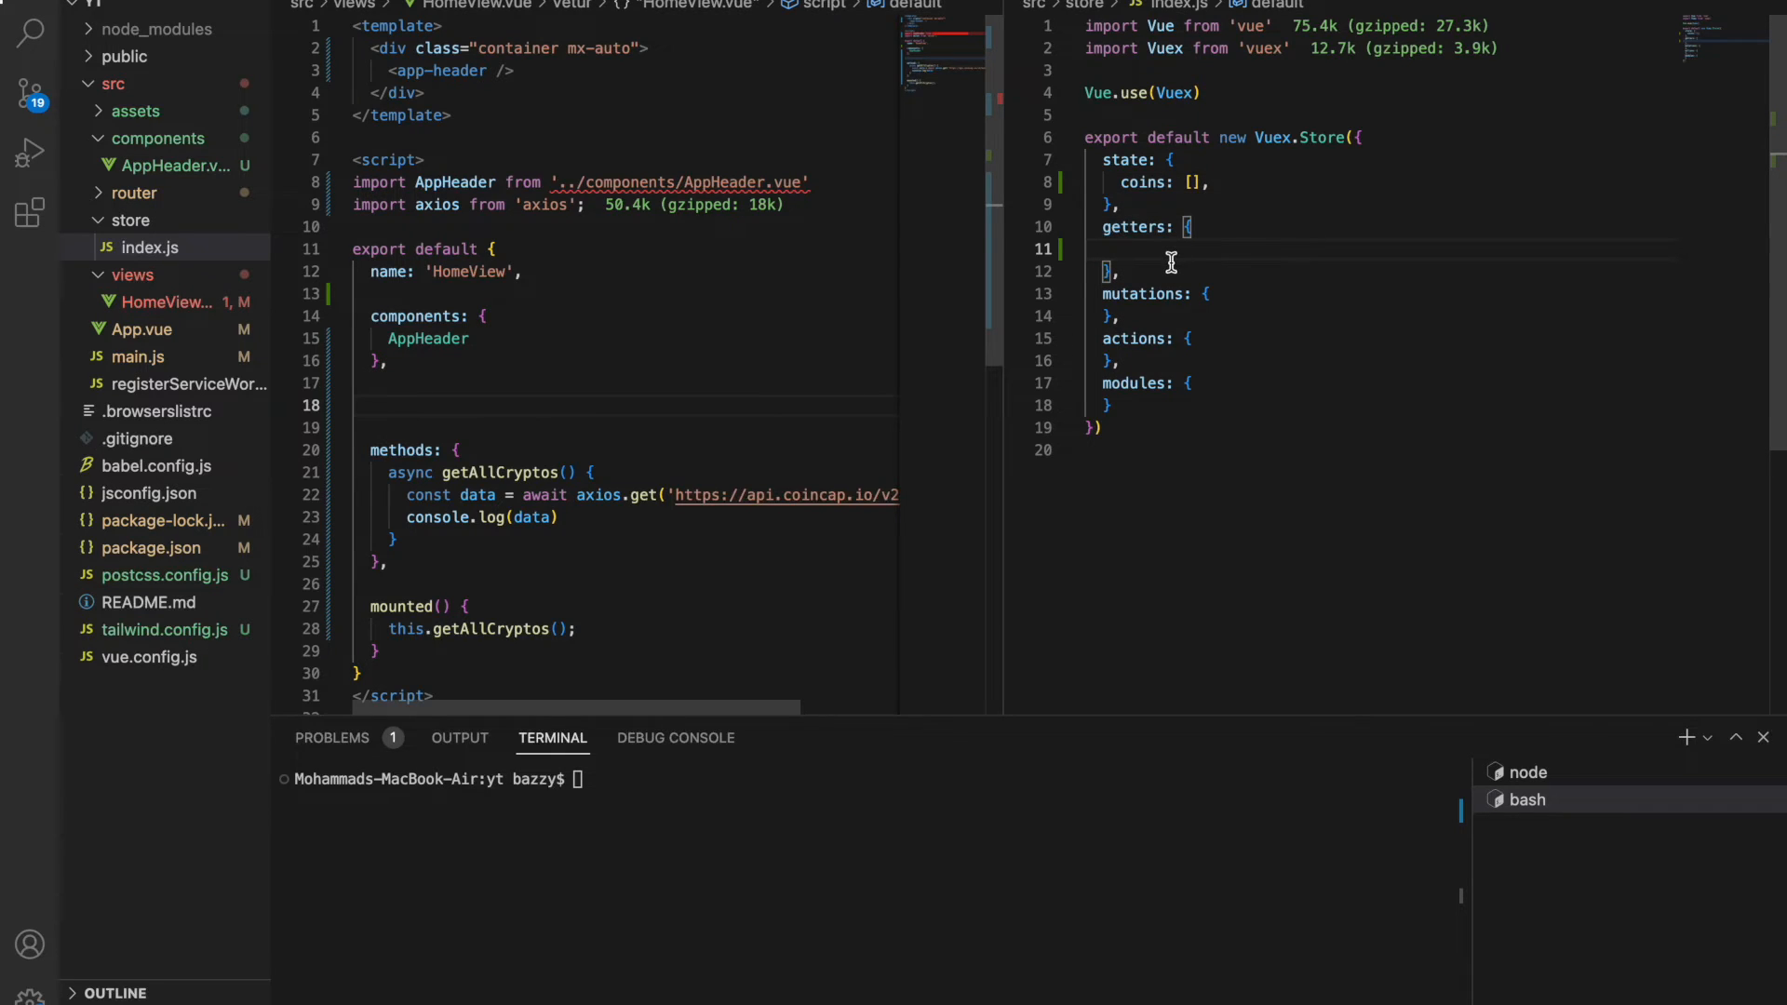
pyautogui.write('coins')
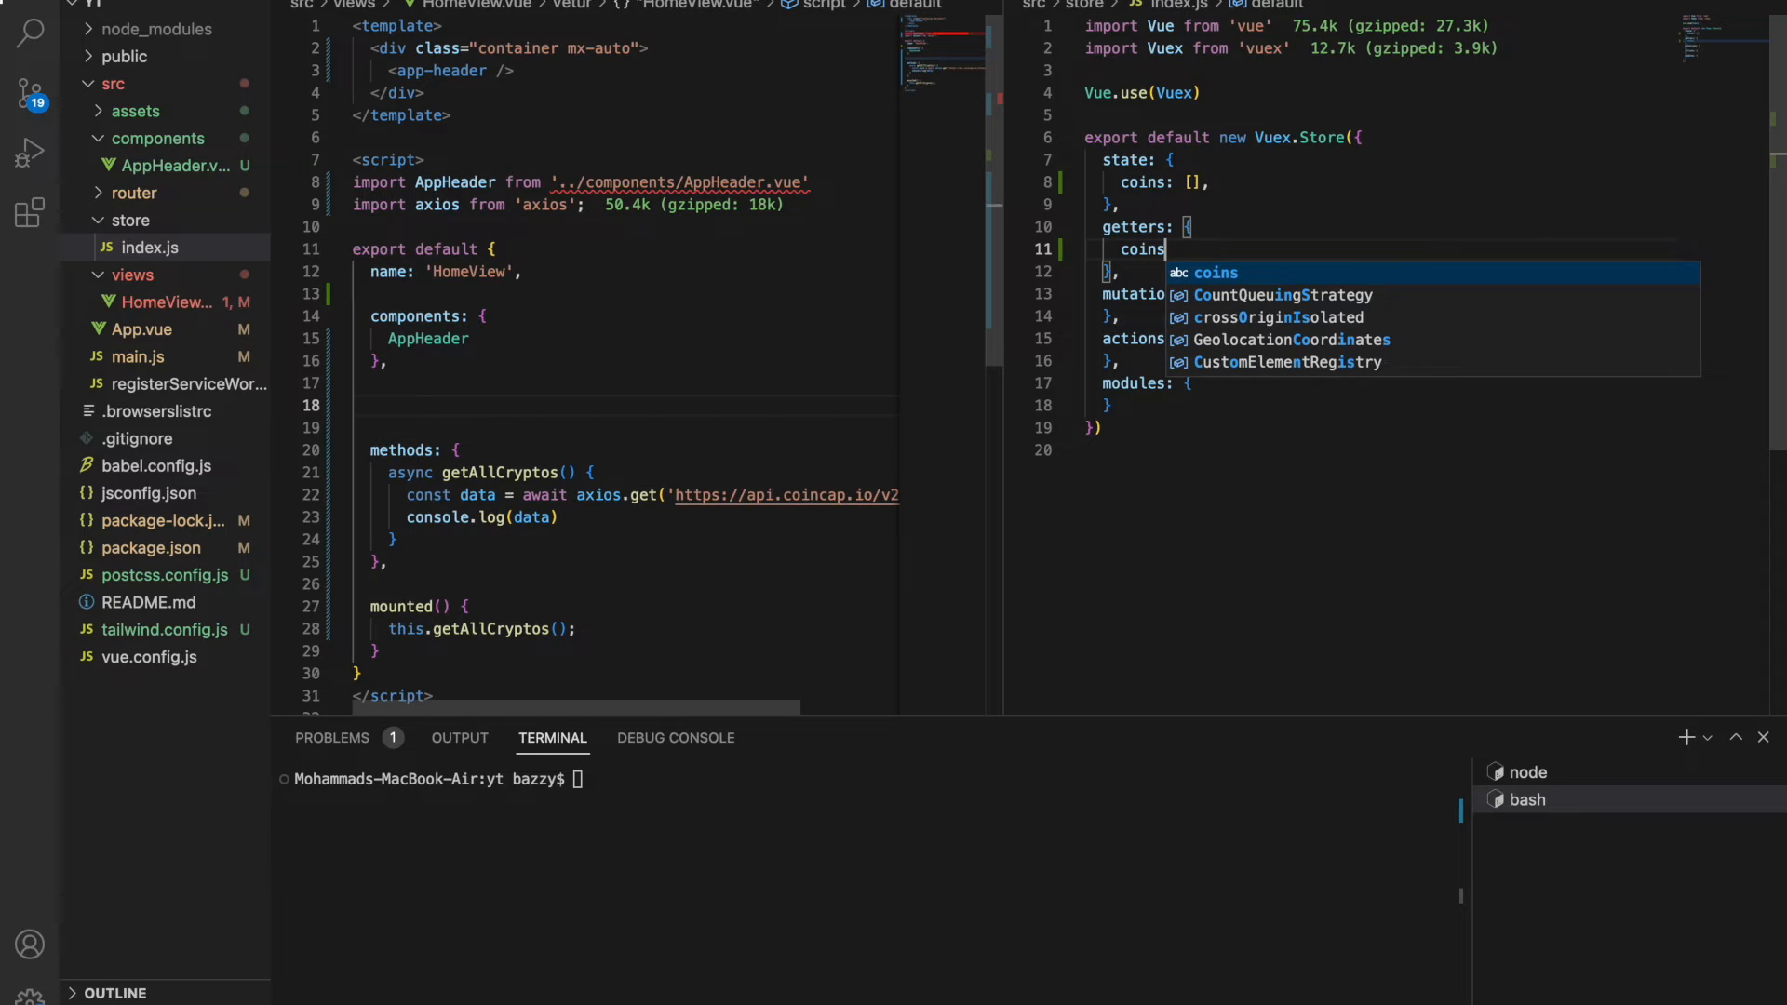
pyautogui.write(': state =>')
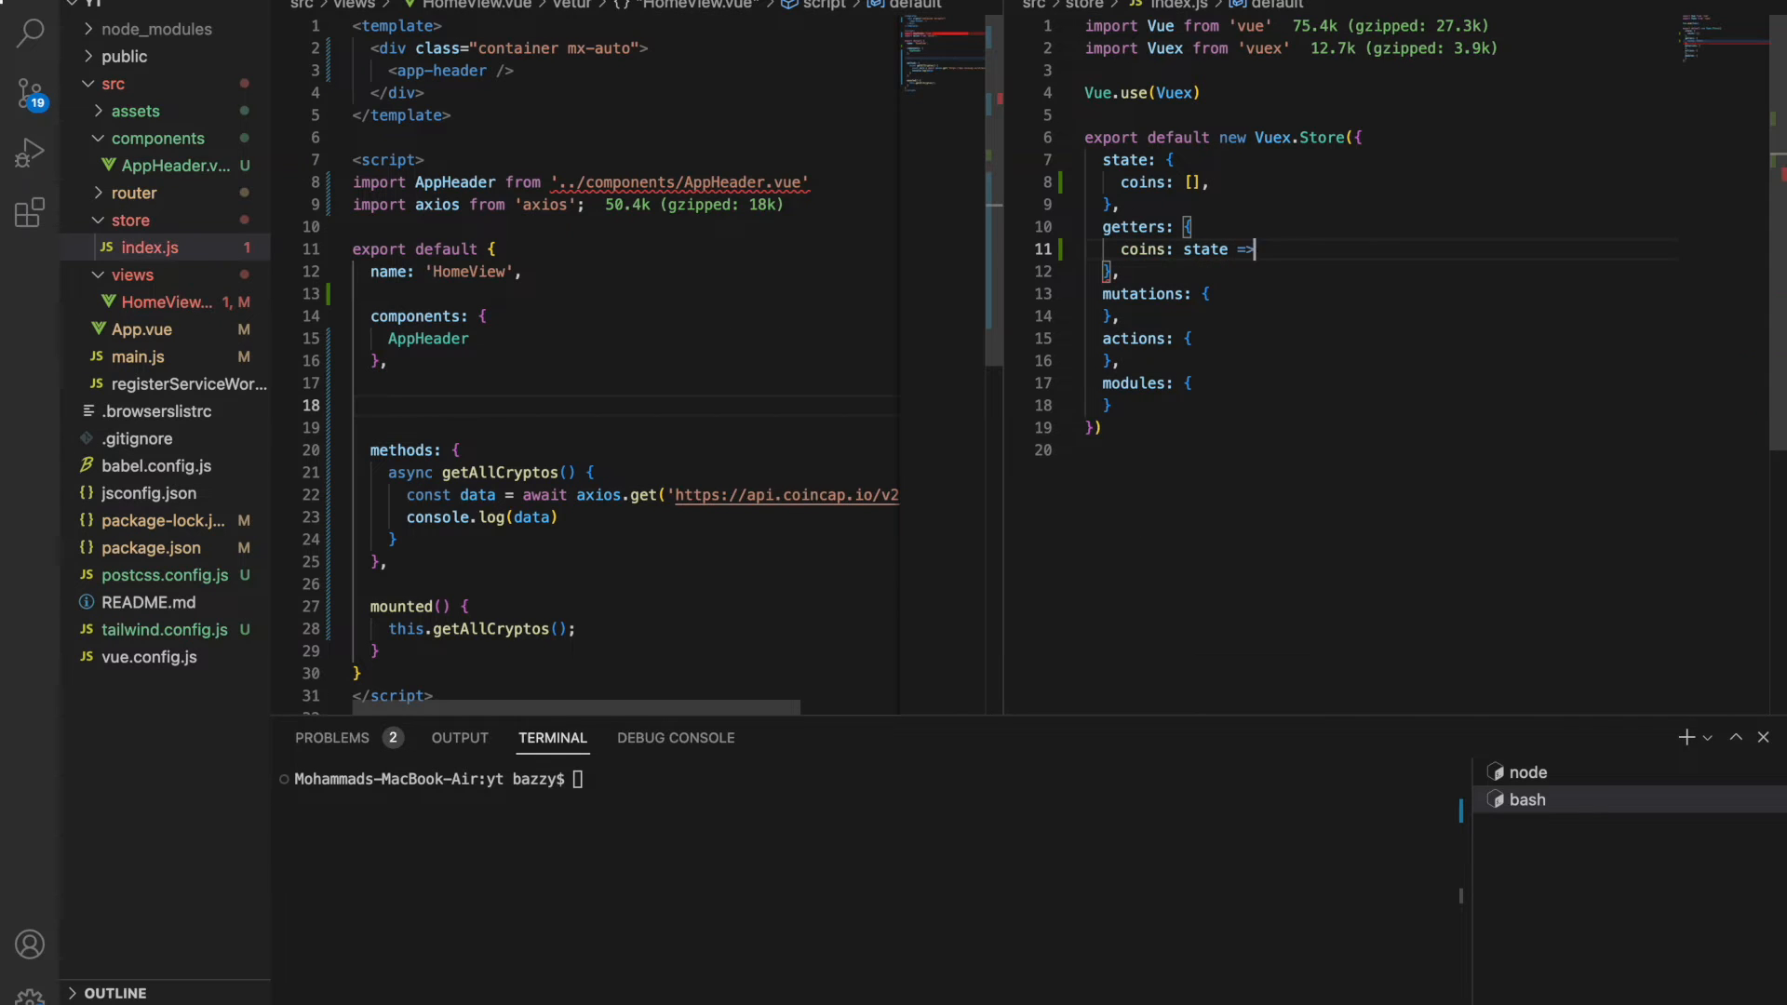
pyautogui.write('state.coins,')
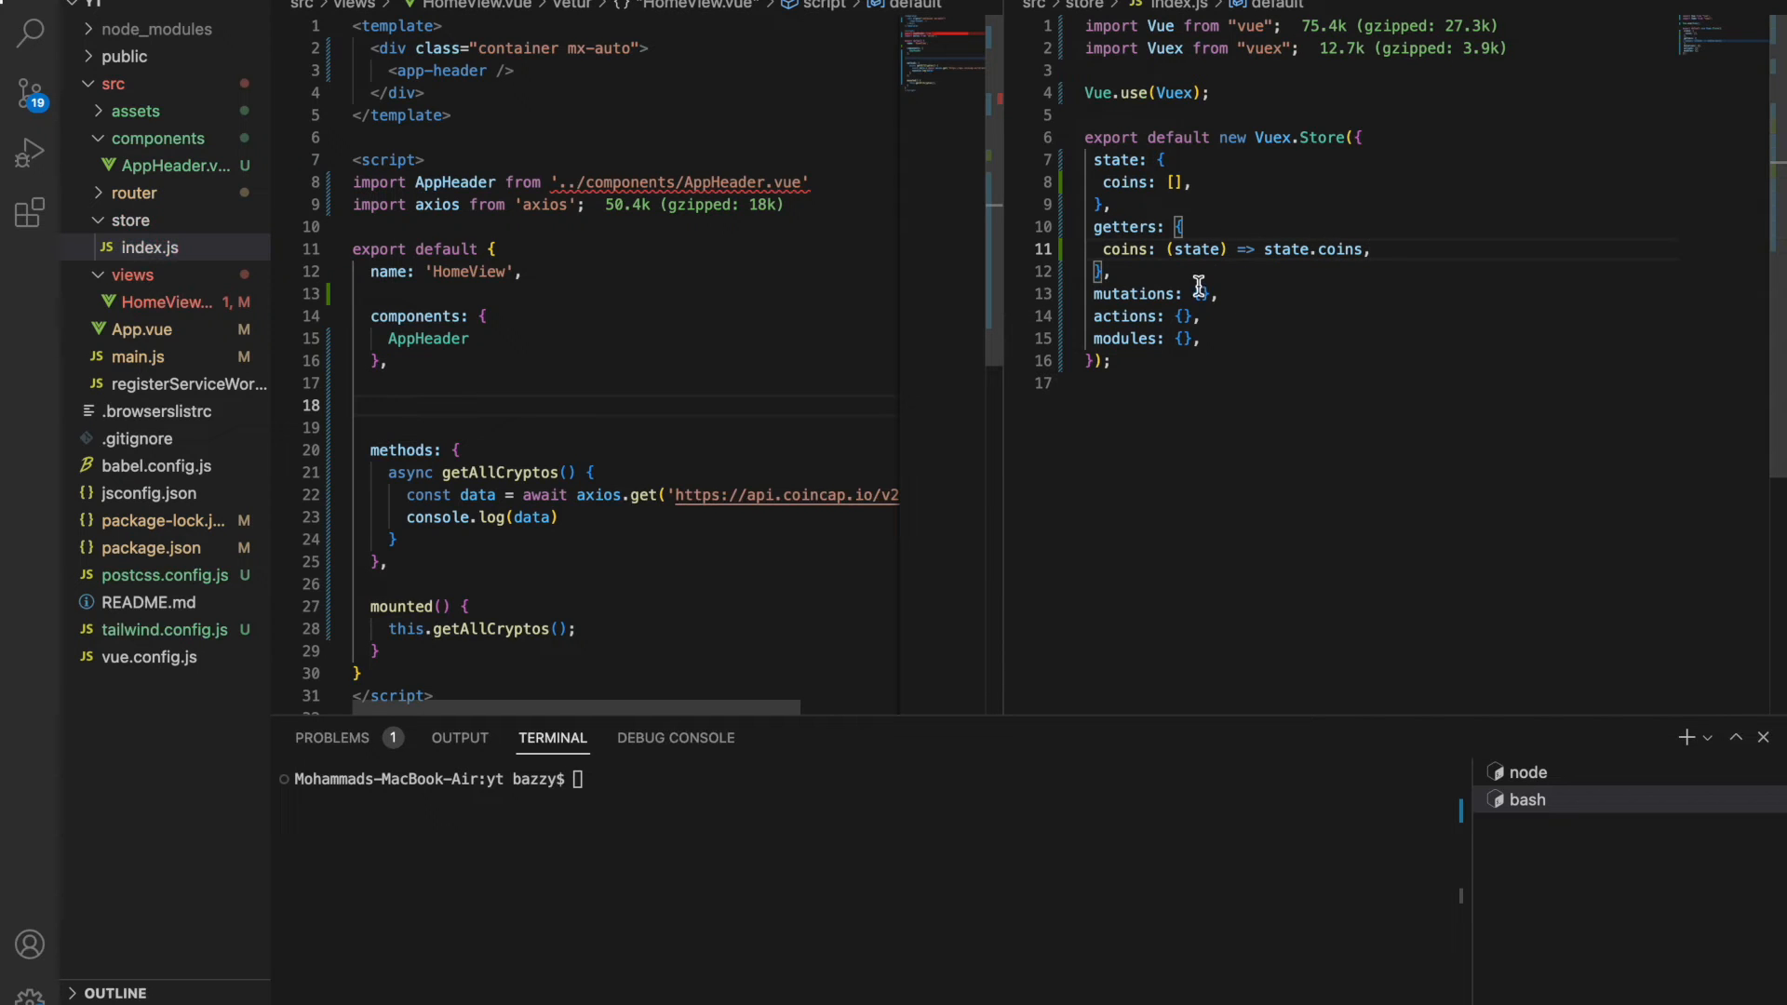
# Add a SET_COINS(state, payload) mutation that sets state.coins = payload.
pyautogui.press('Enter')
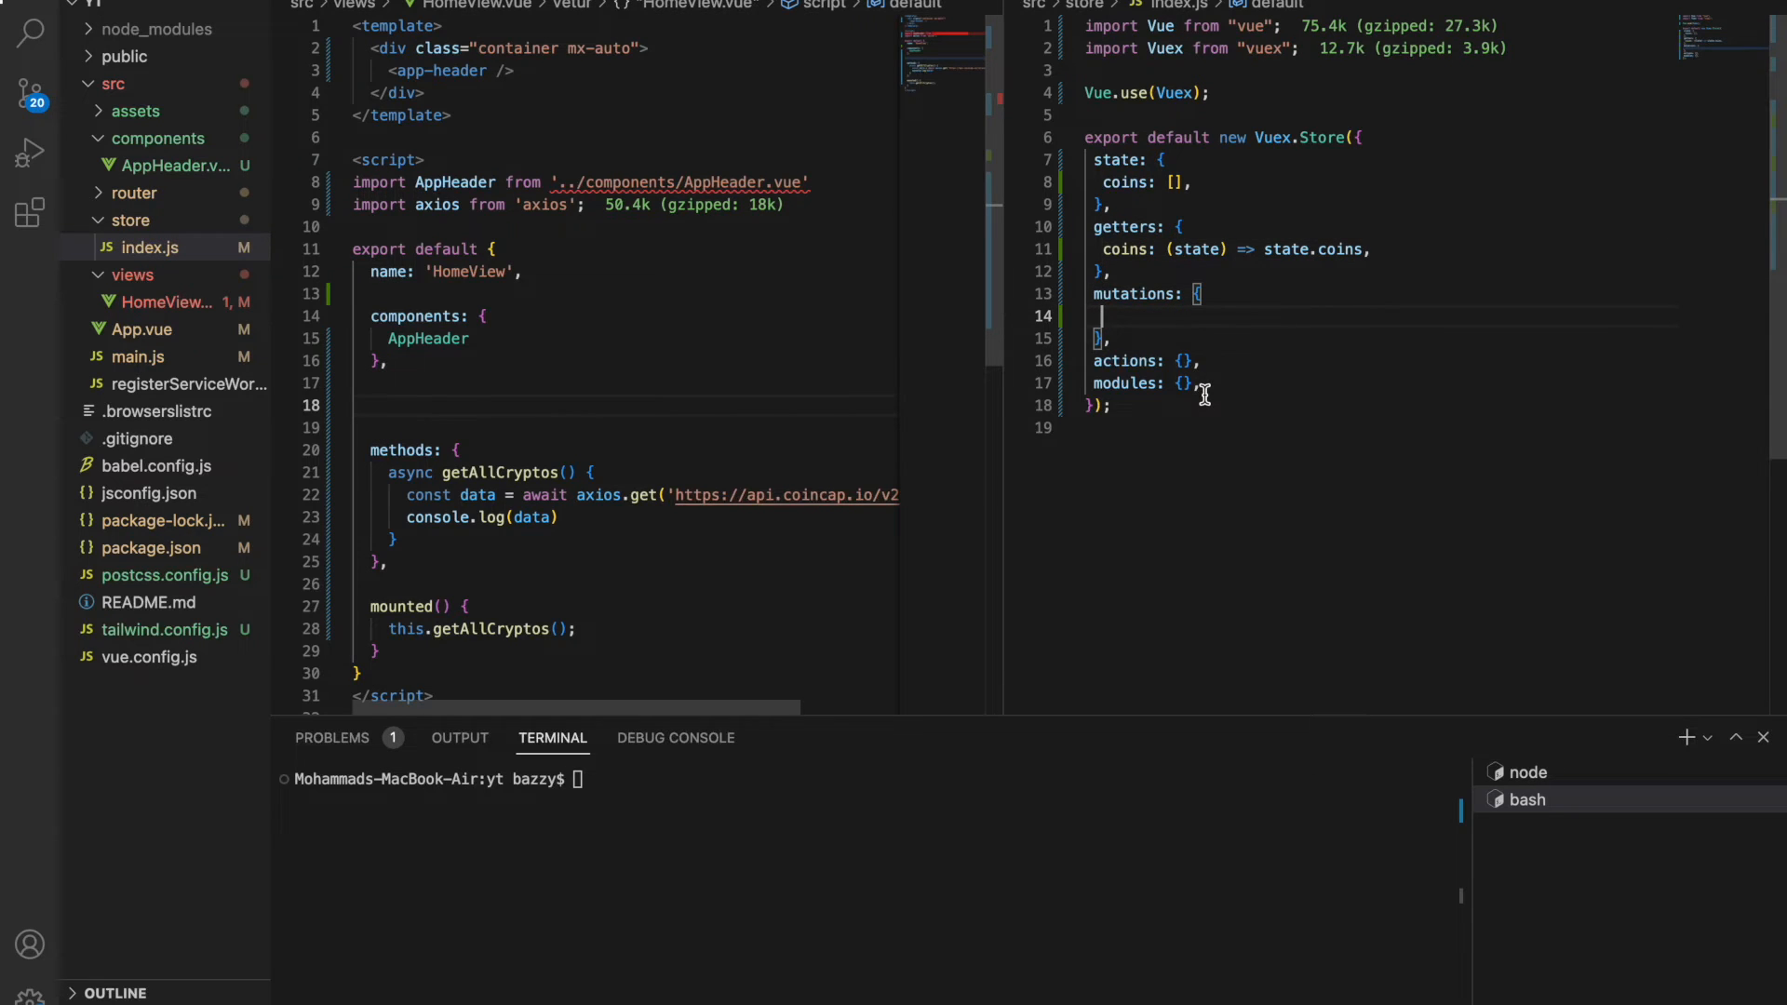
pyautogui.write('SET_COINS')
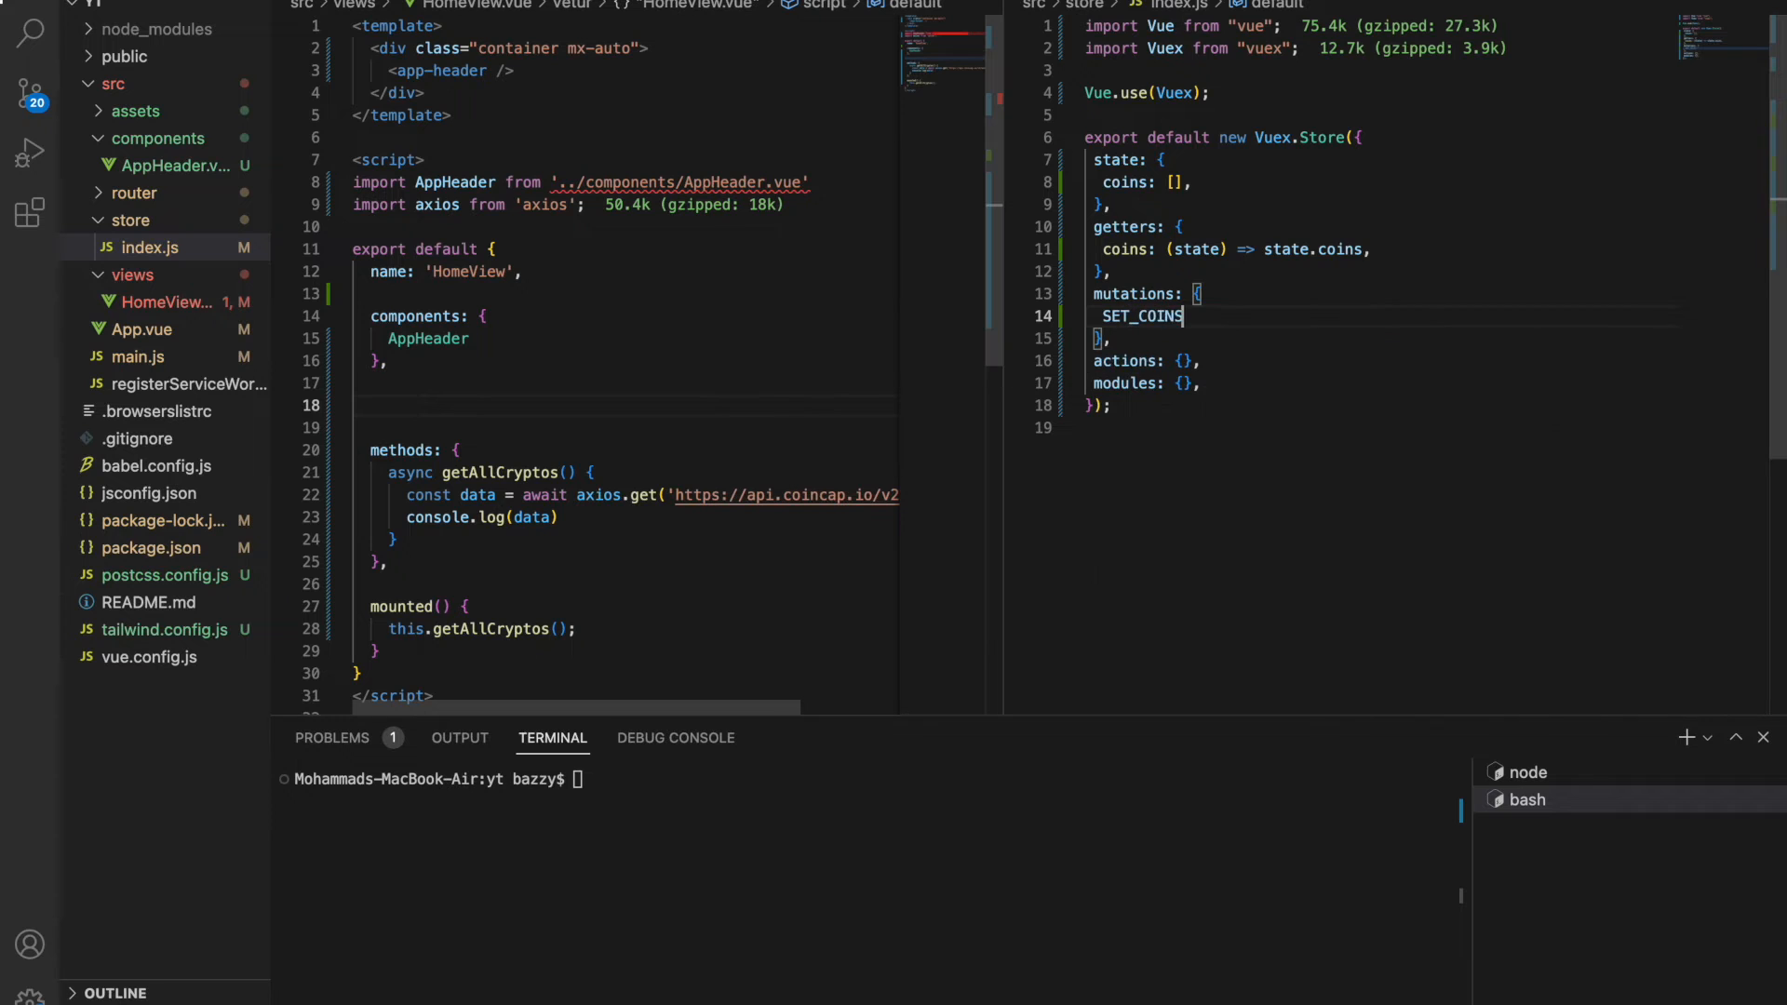
pyautogui.write('(')
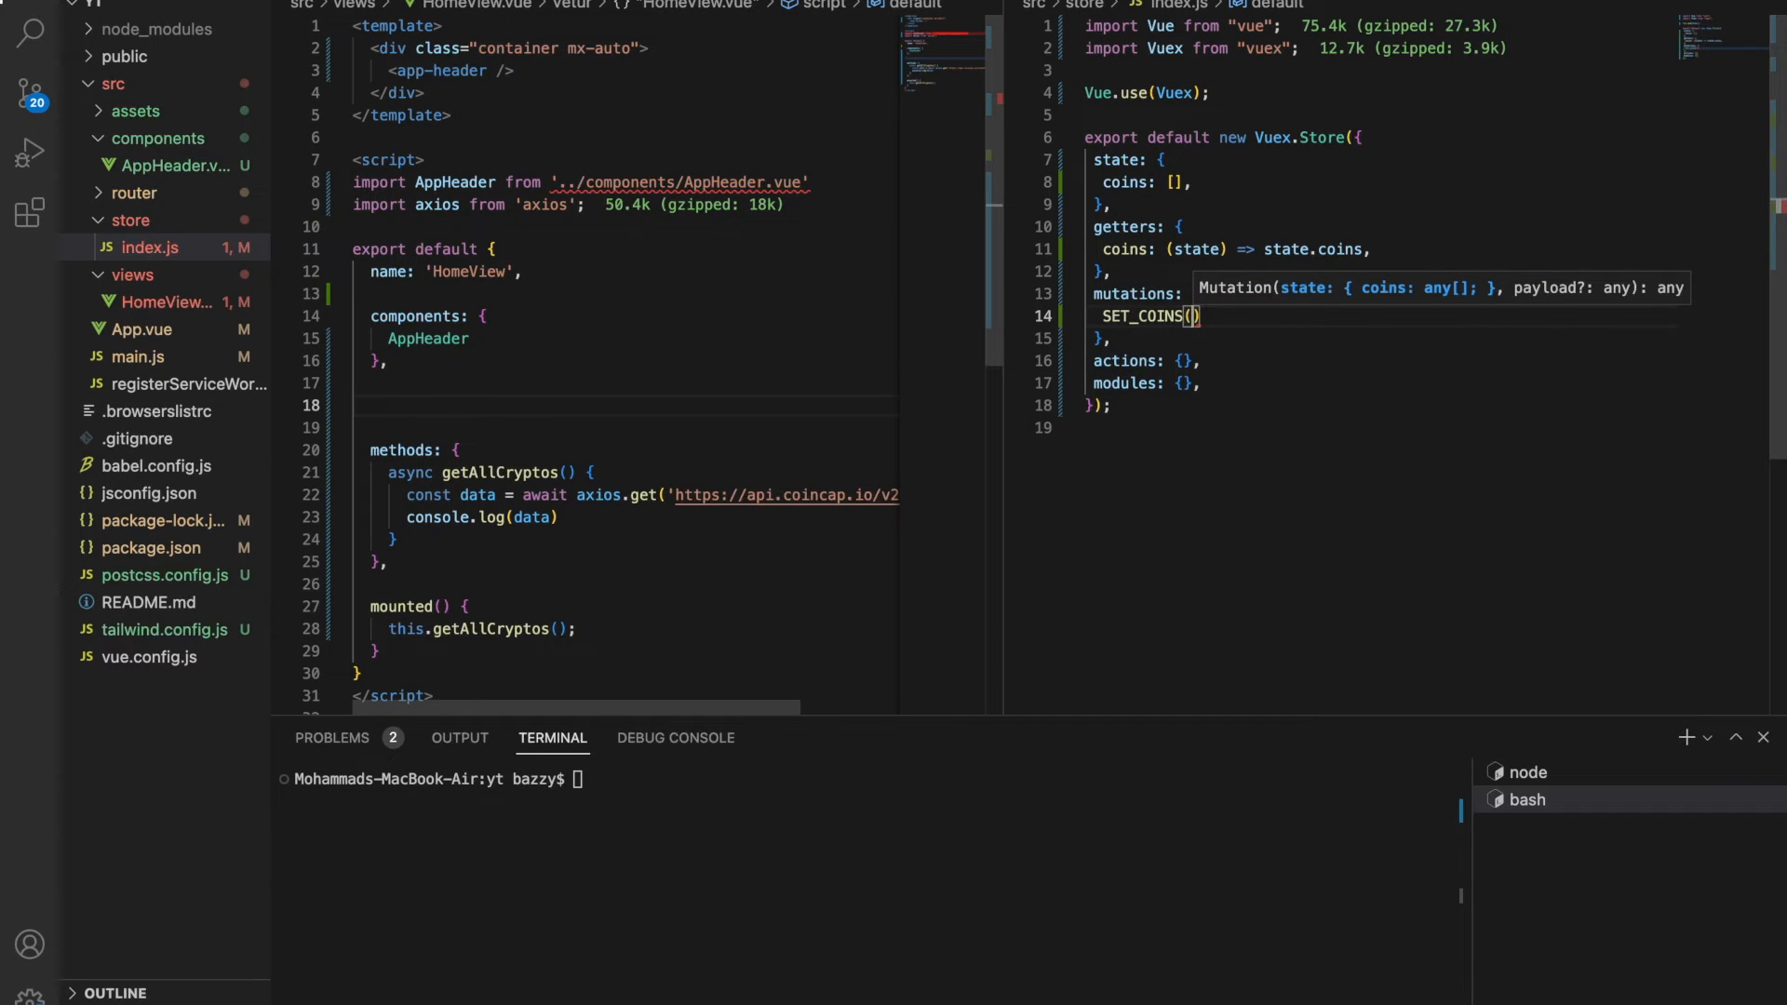
pyautogui.write('state,')
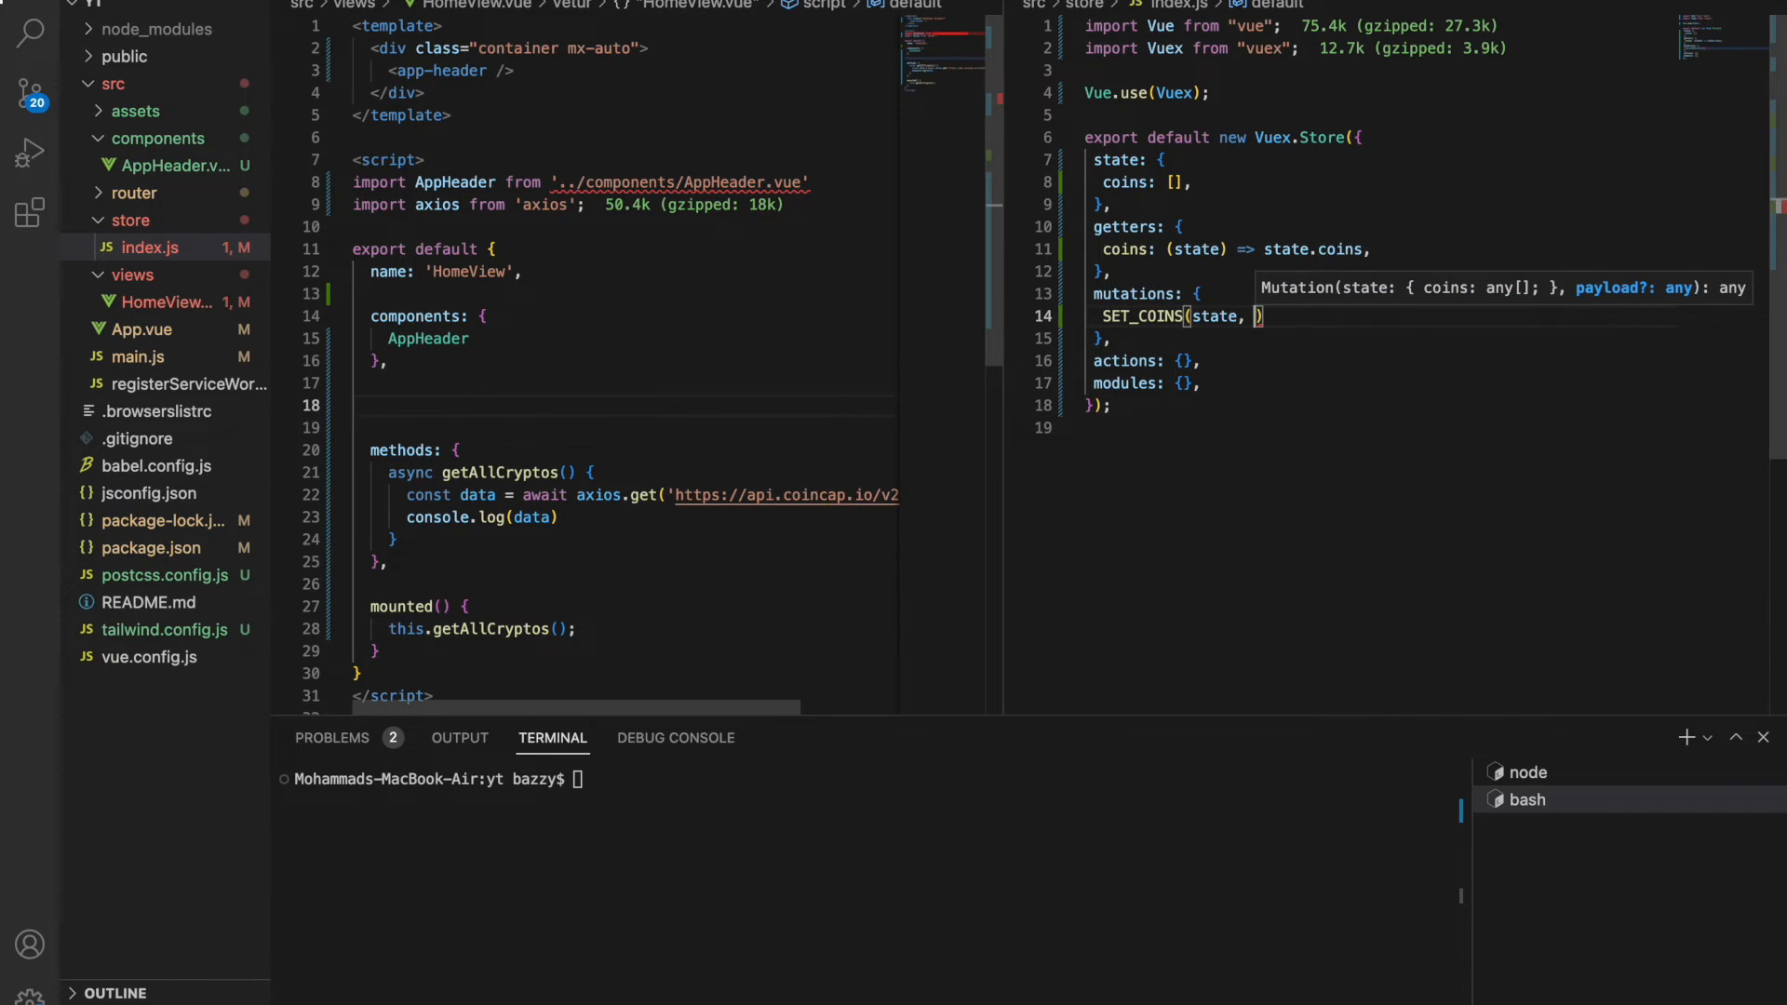
pyautogui.write('payload')
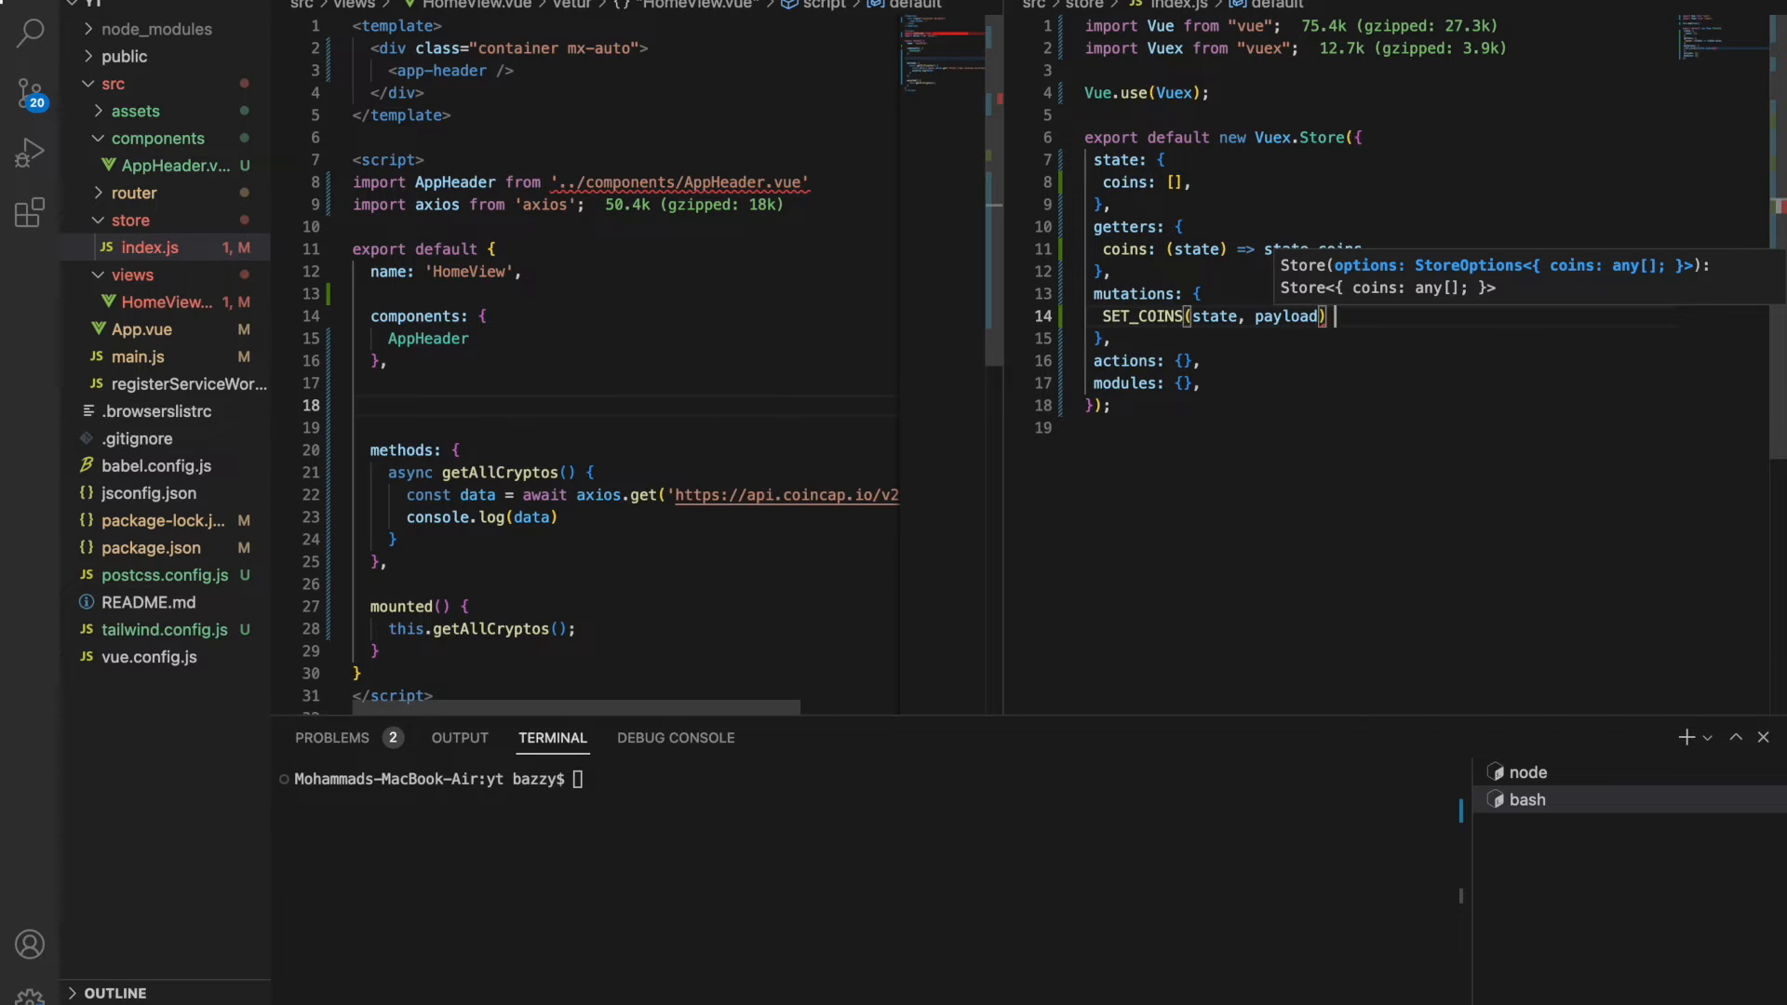
pyautogui.write('{')
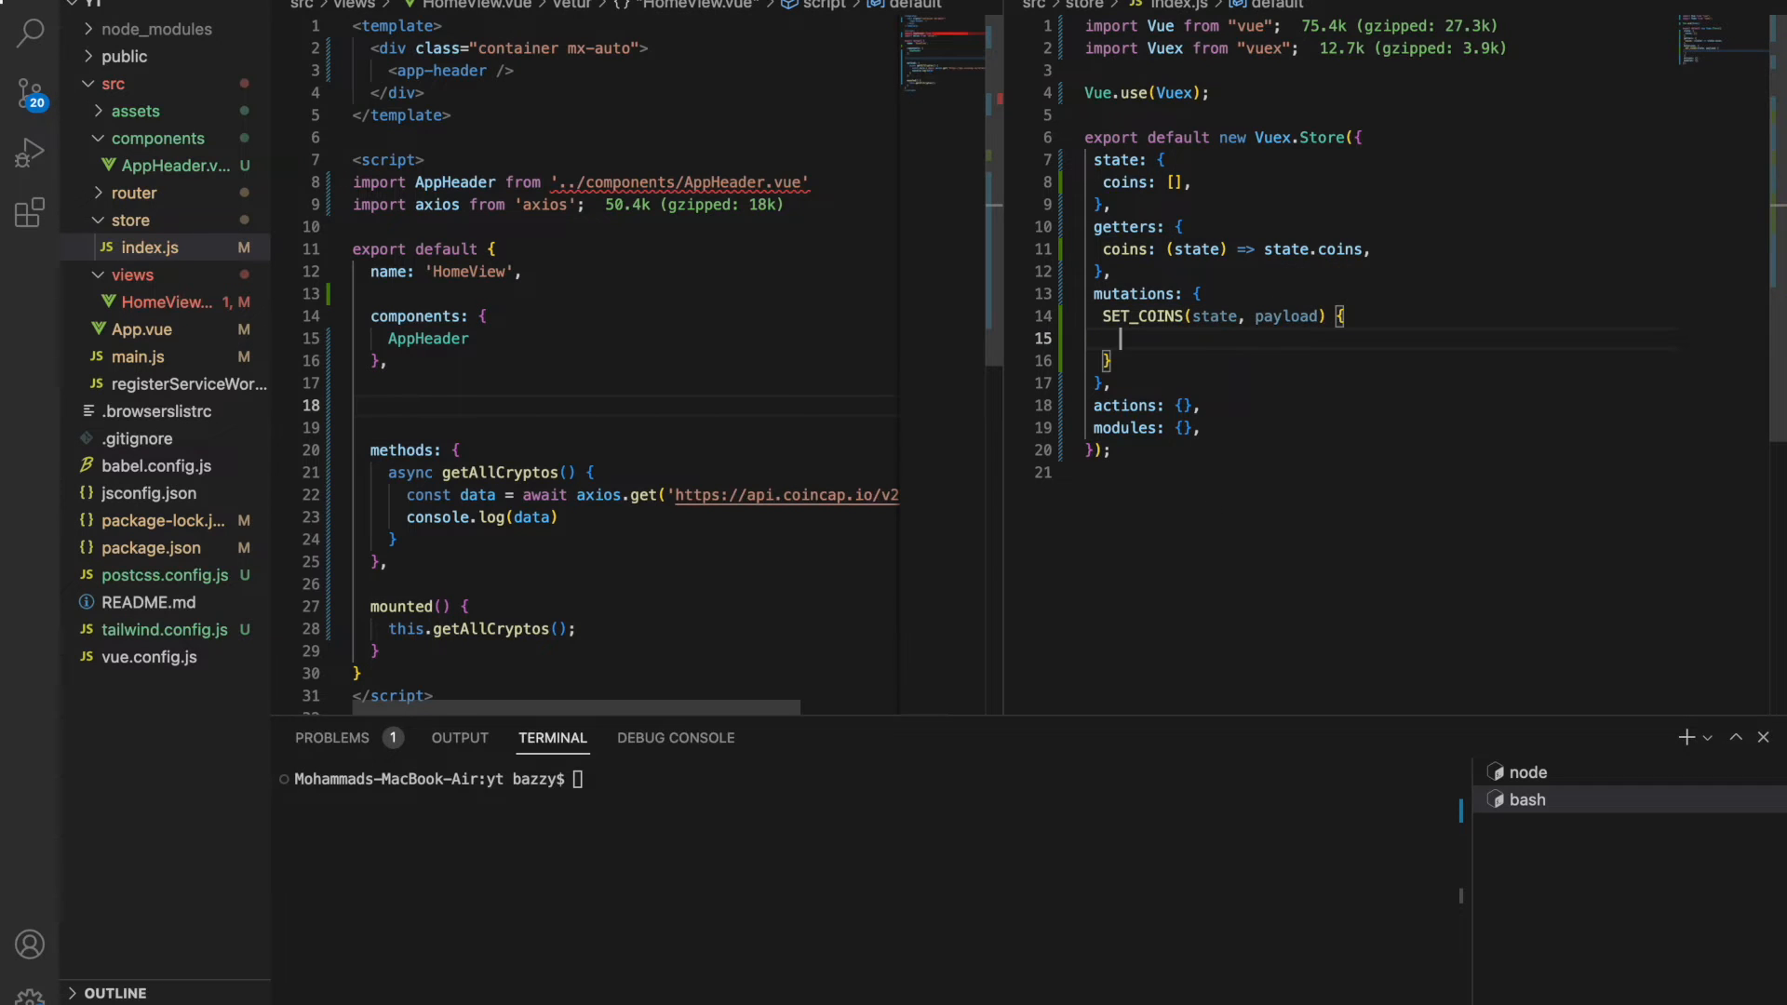
pyautogui.write('state.coins')
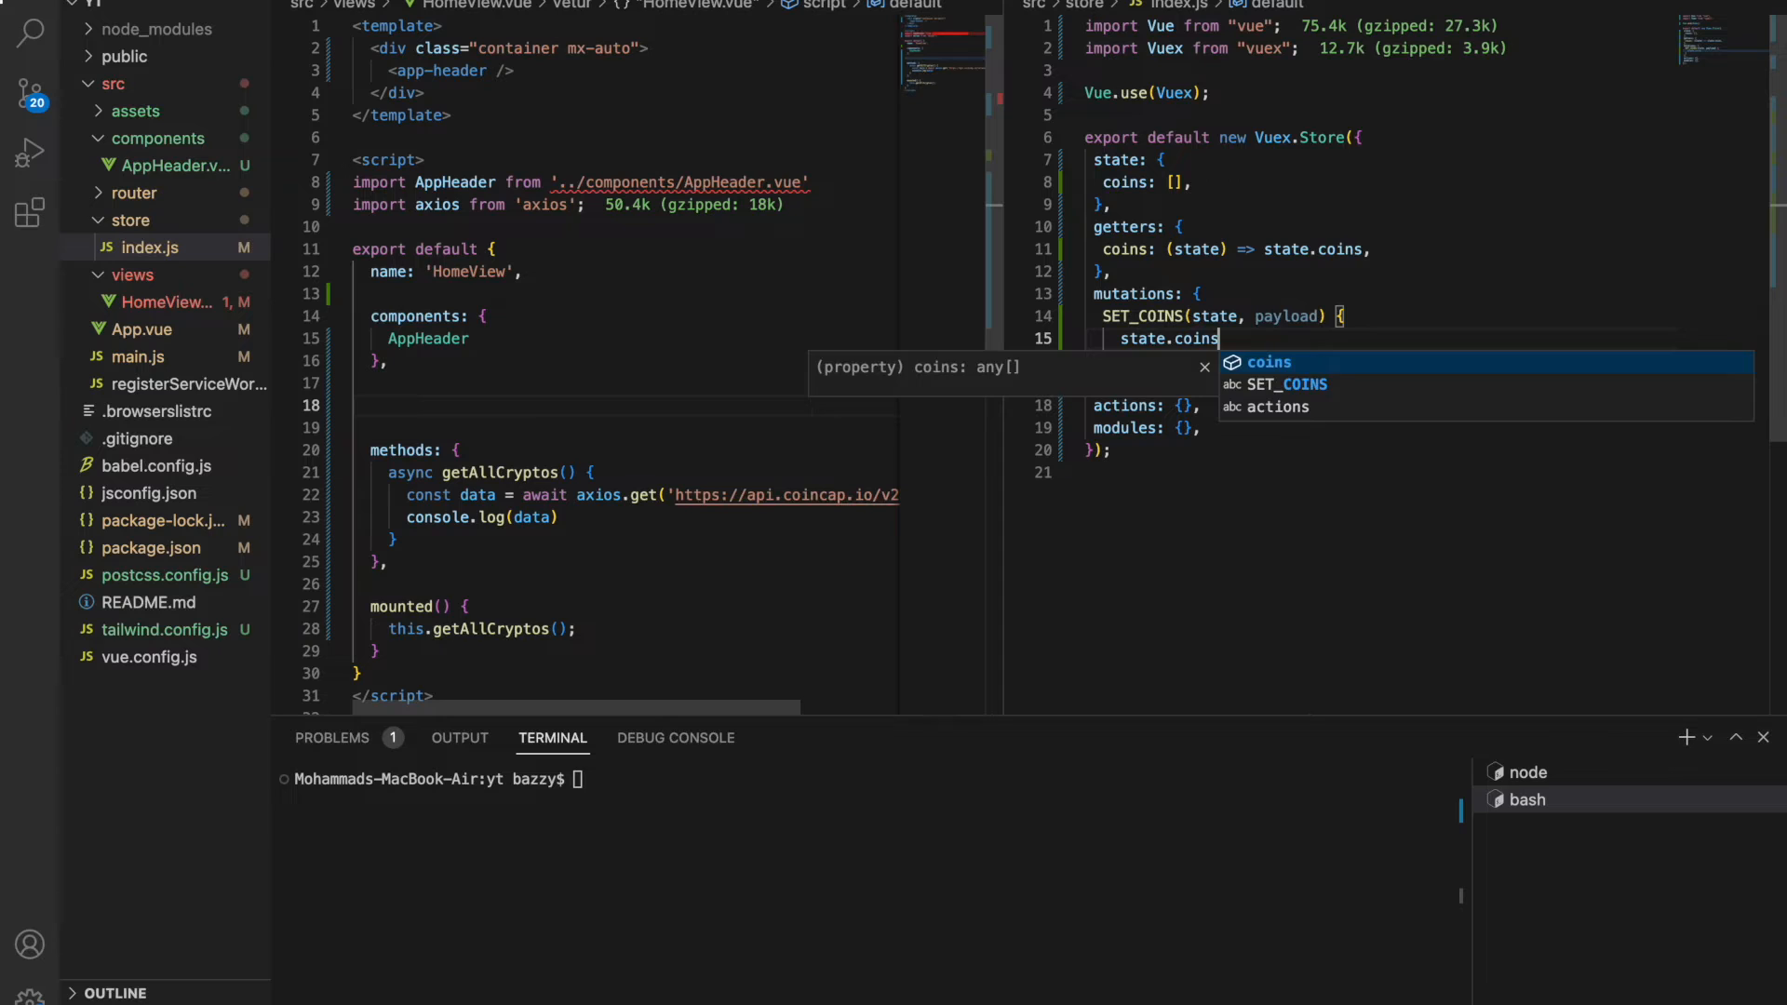
pyautogui.write('= payload;')
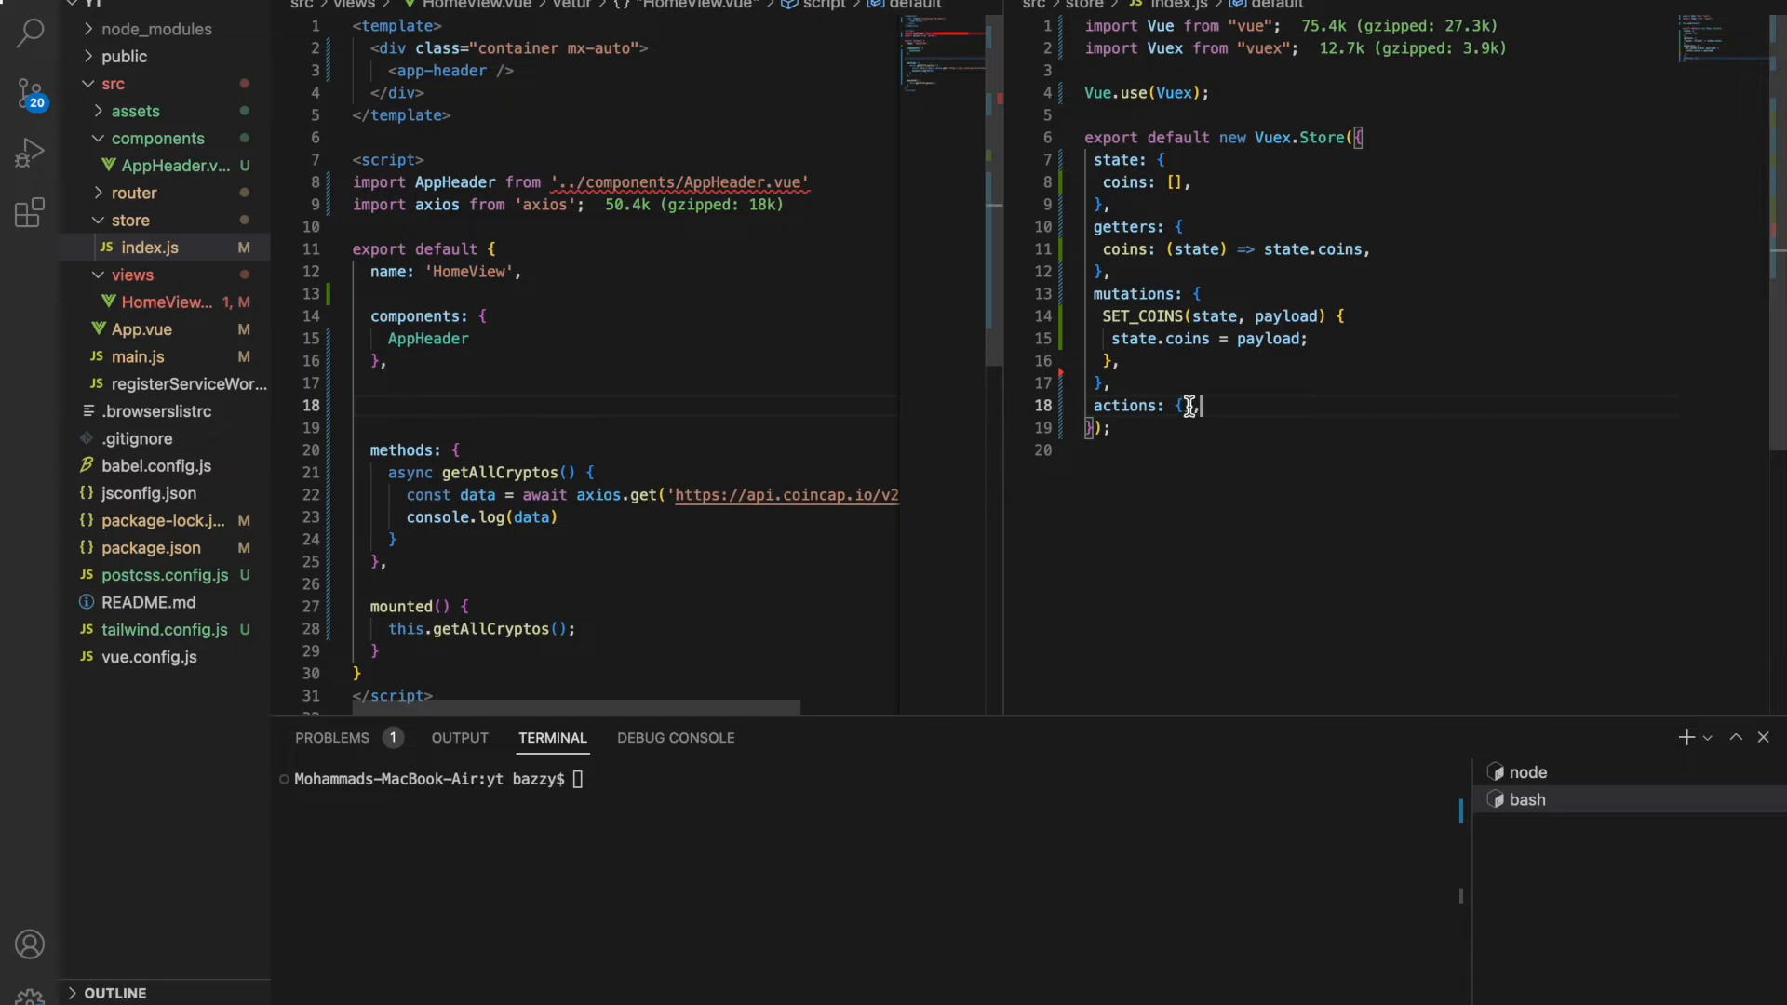
# Place getAllCryptos in store actions, destructuring { commit } and committing data to 'SET_COINS'.
pyautogui.press('enter')
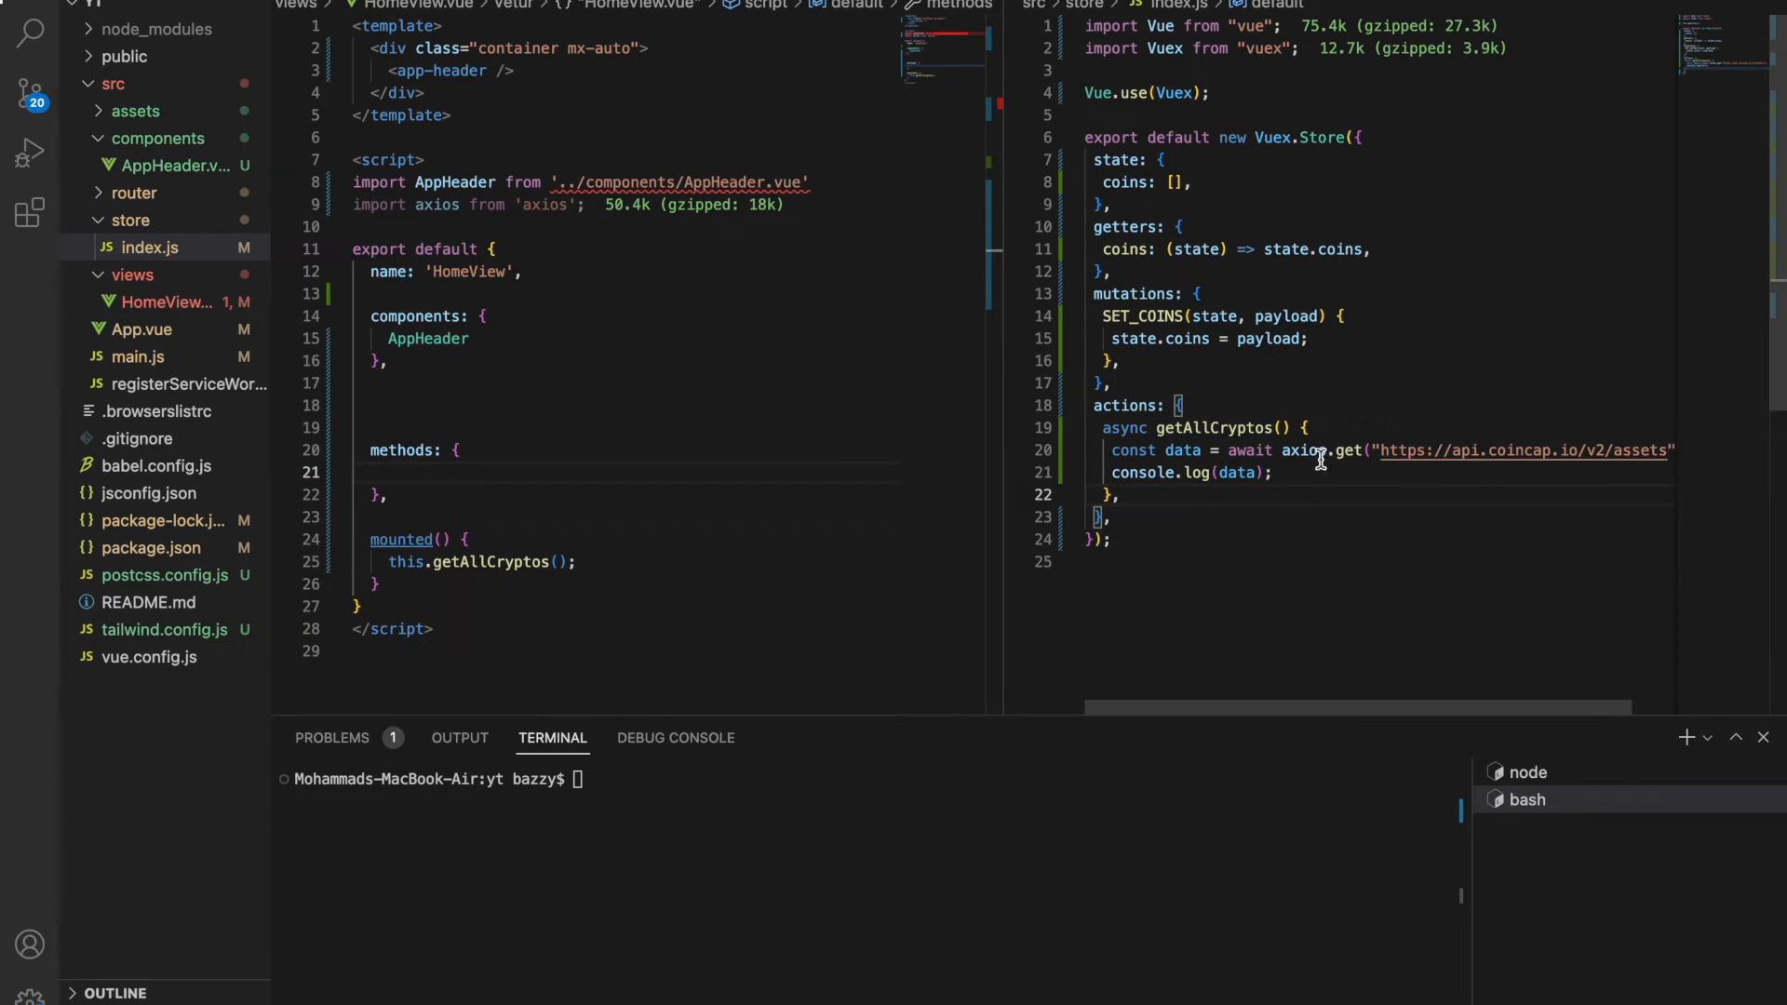
pyautogui.hscroll(3)
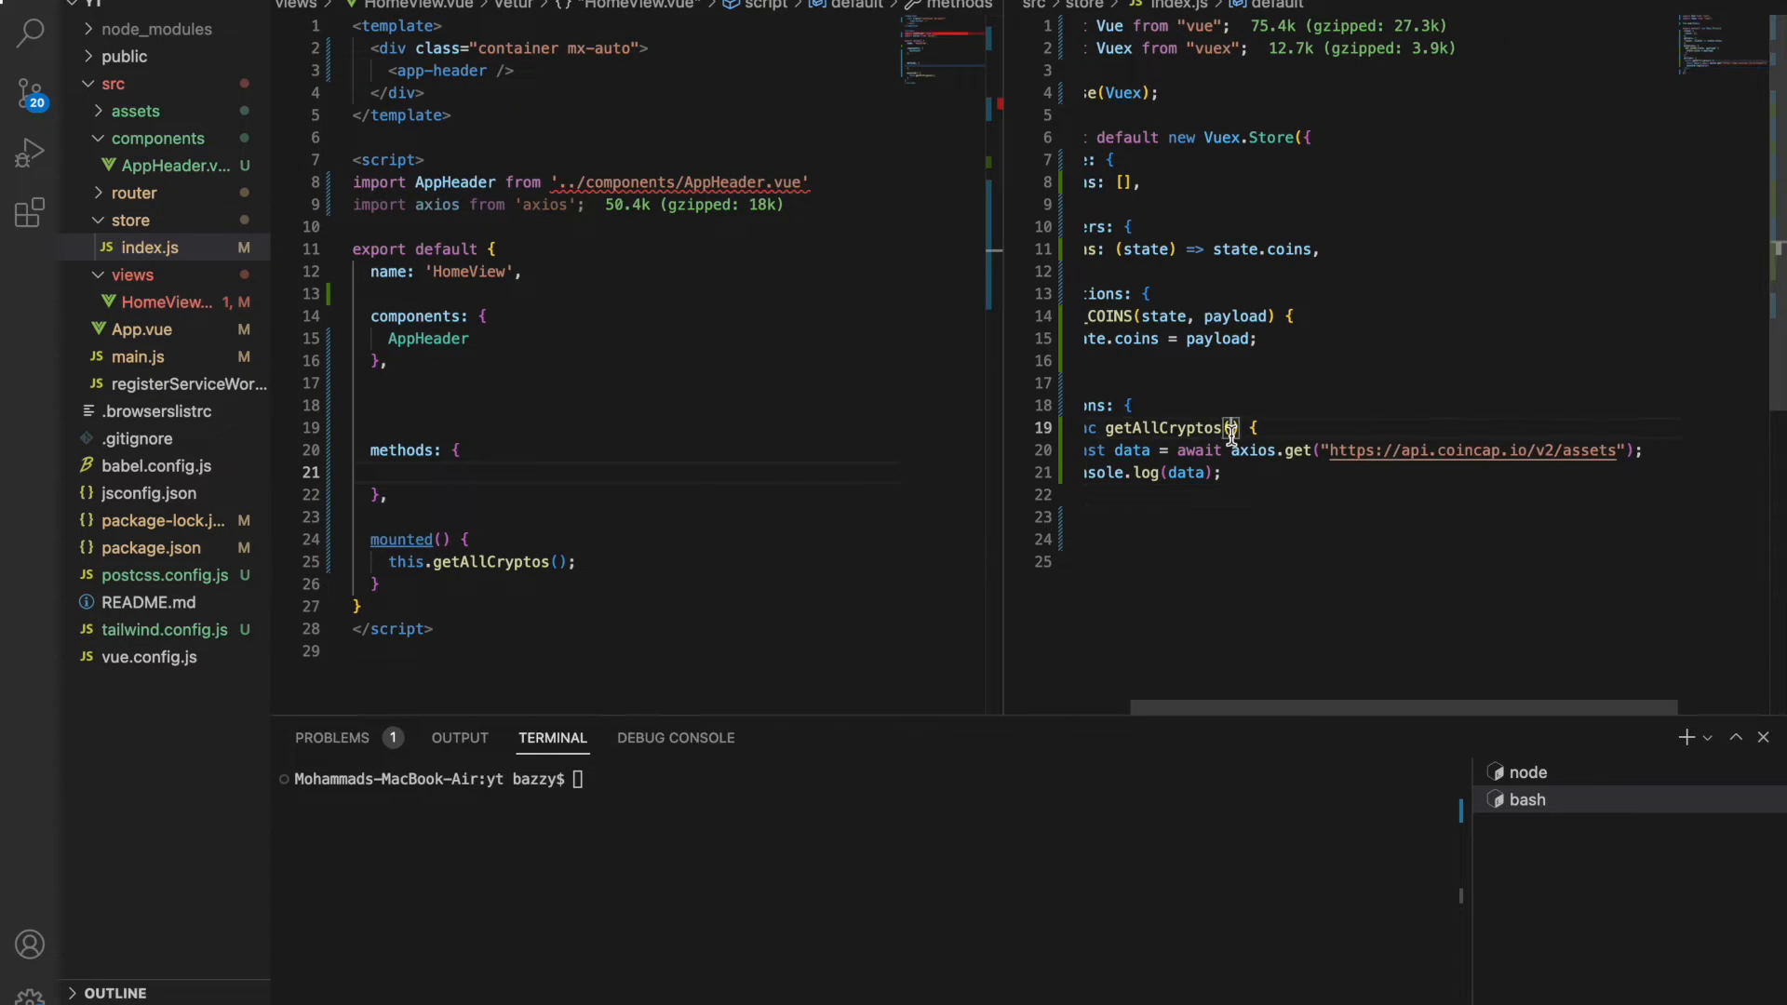
pyautogui.write('{ commit')
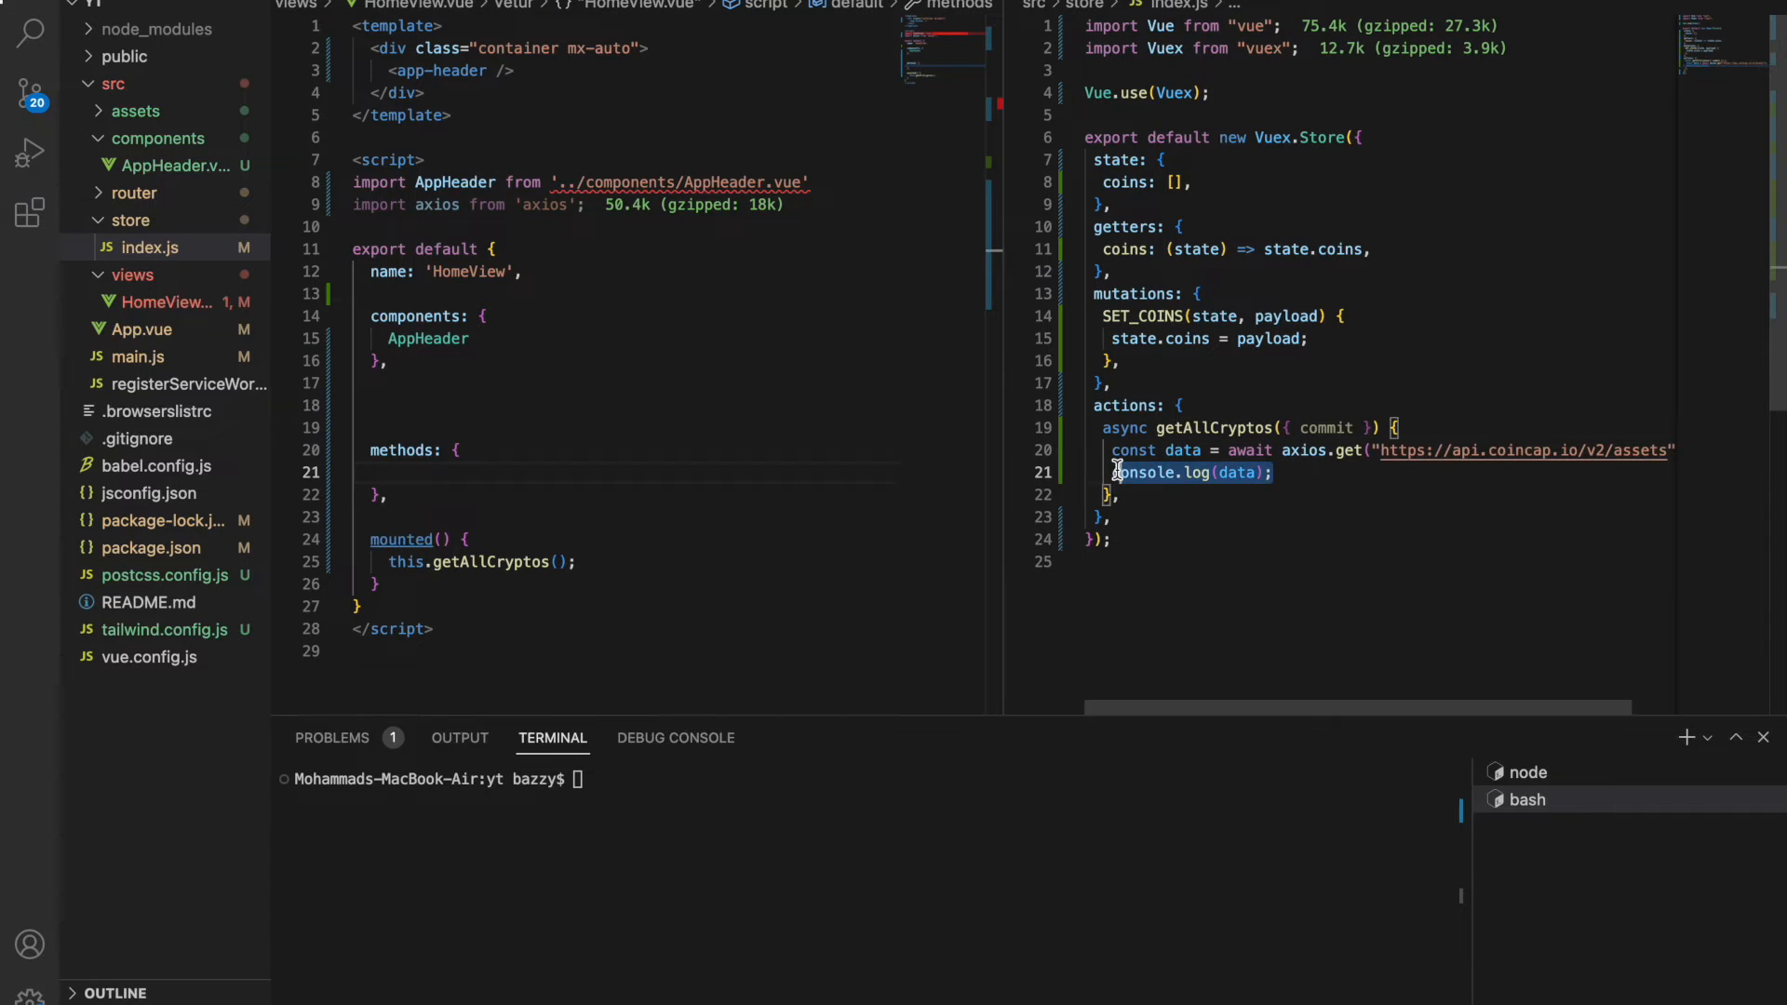
pyautogui.write('commit')
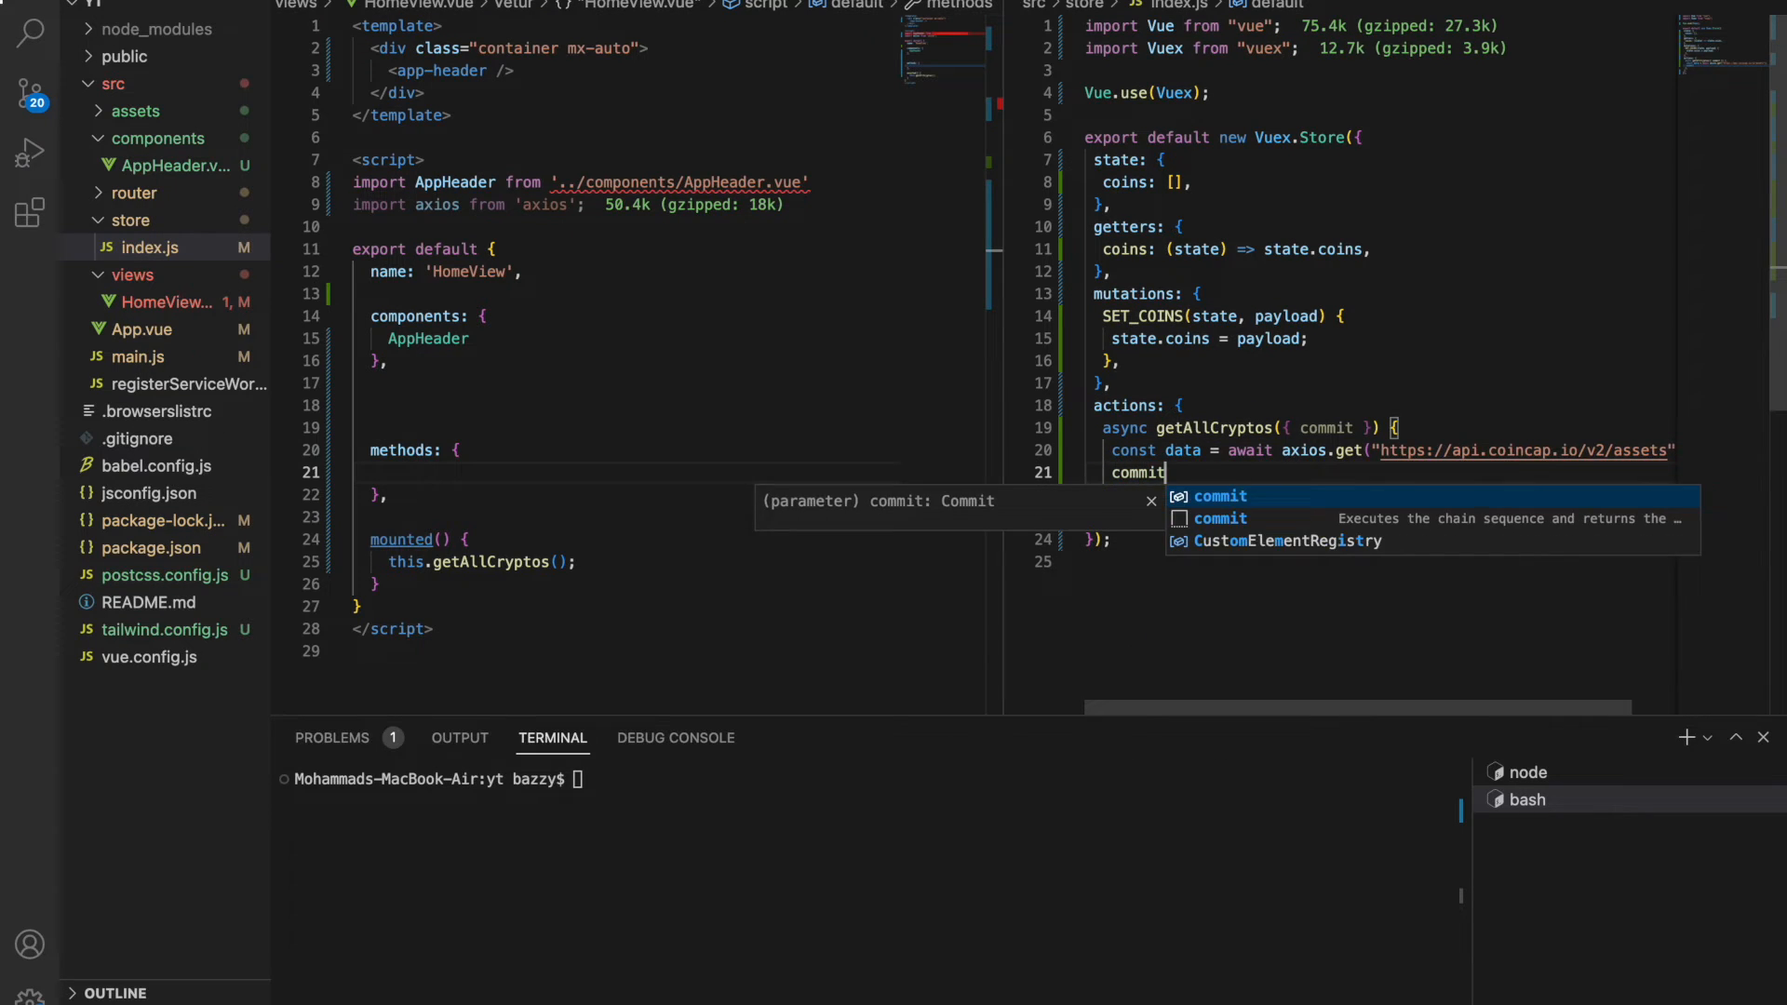
pyautogui.write("('ST")
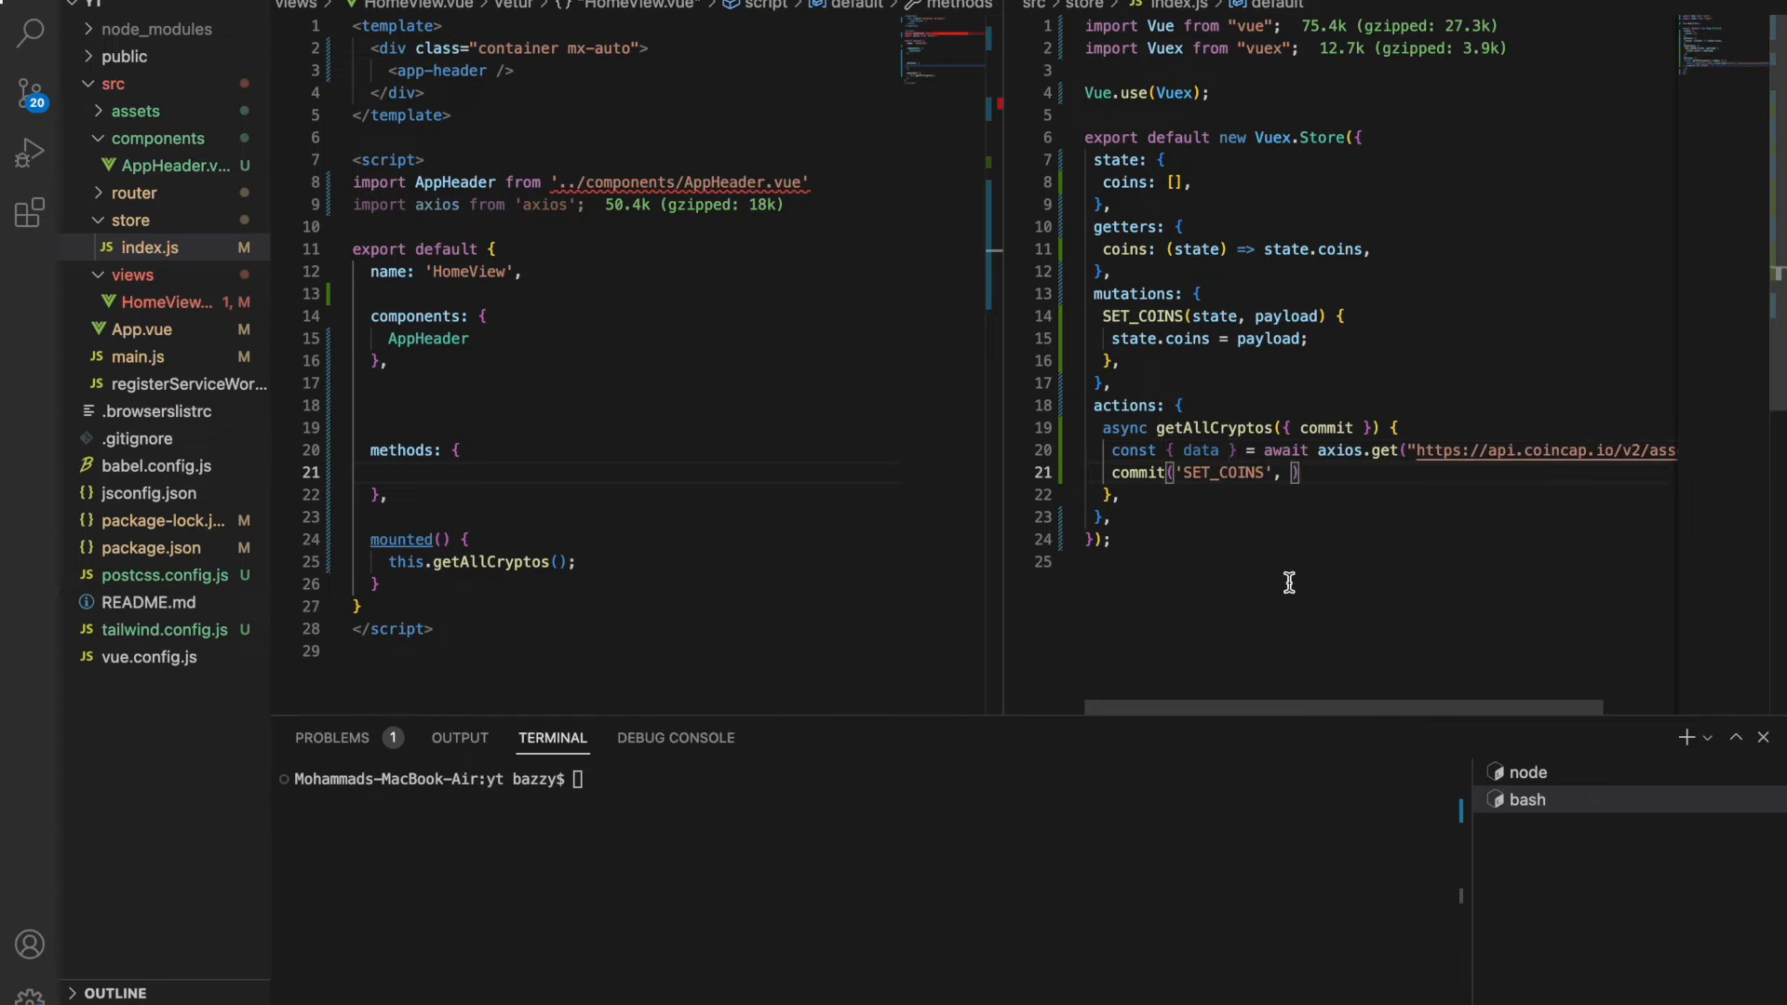
pyautogui.write('data')
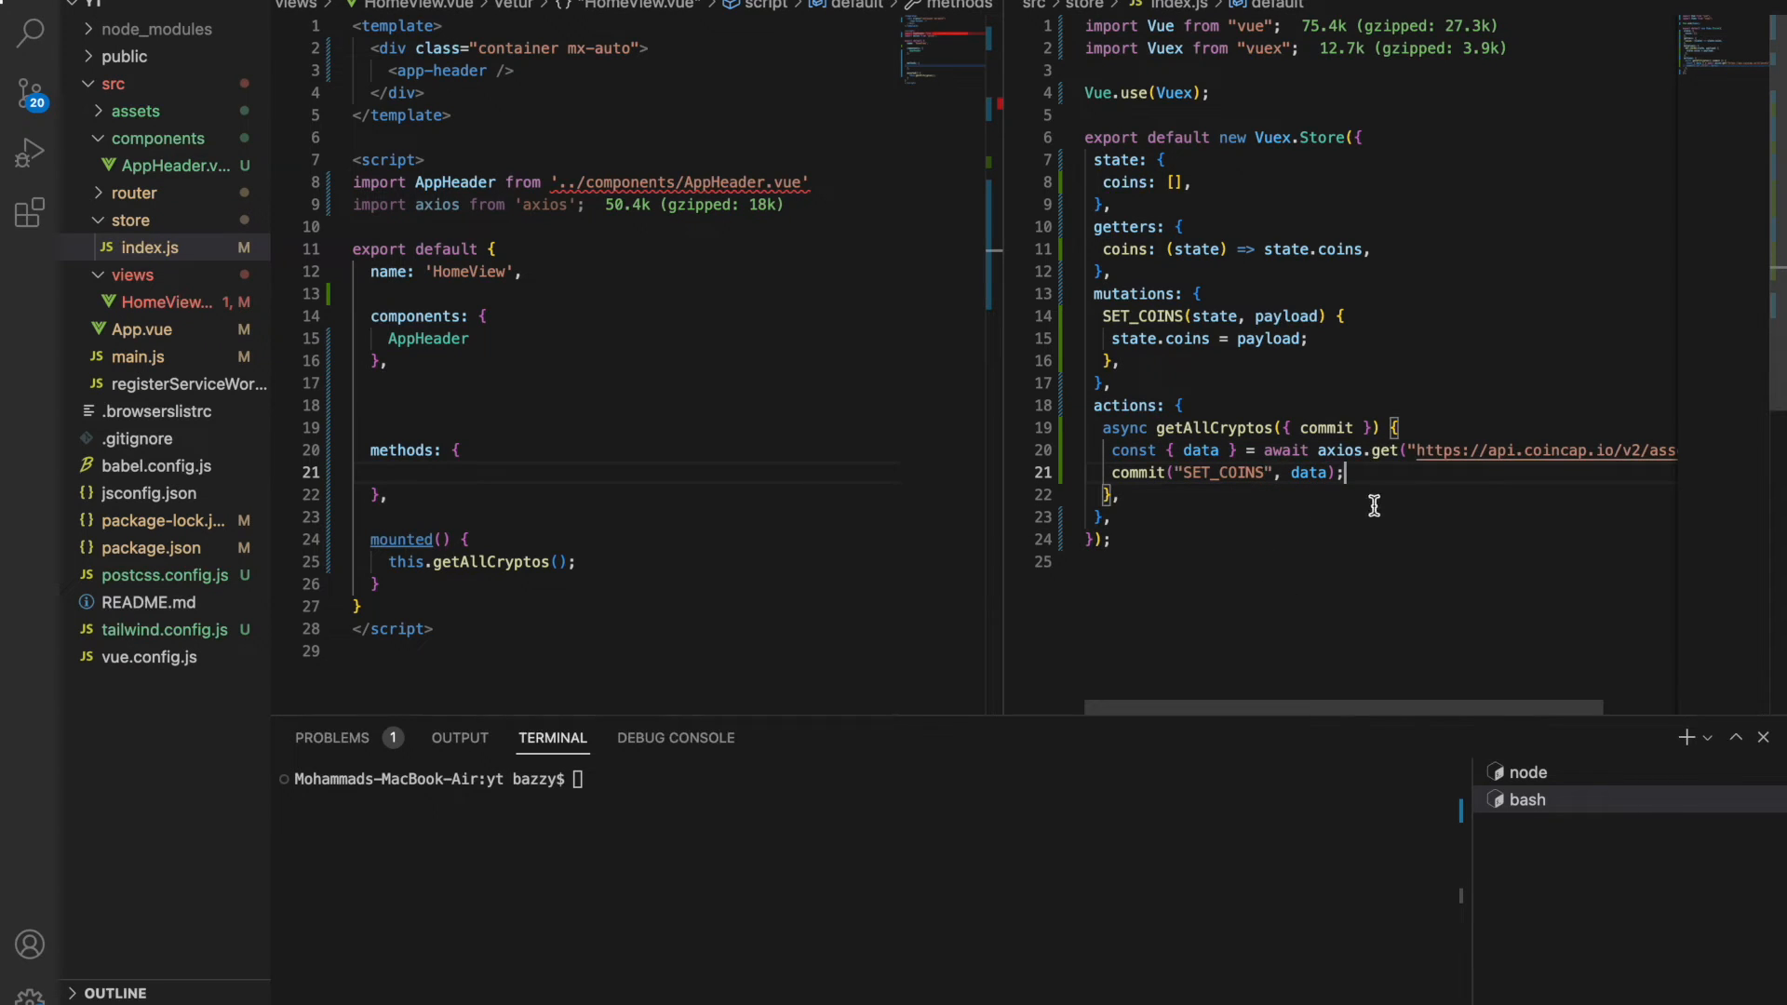
pyautogui.moveTo(1223, 376)
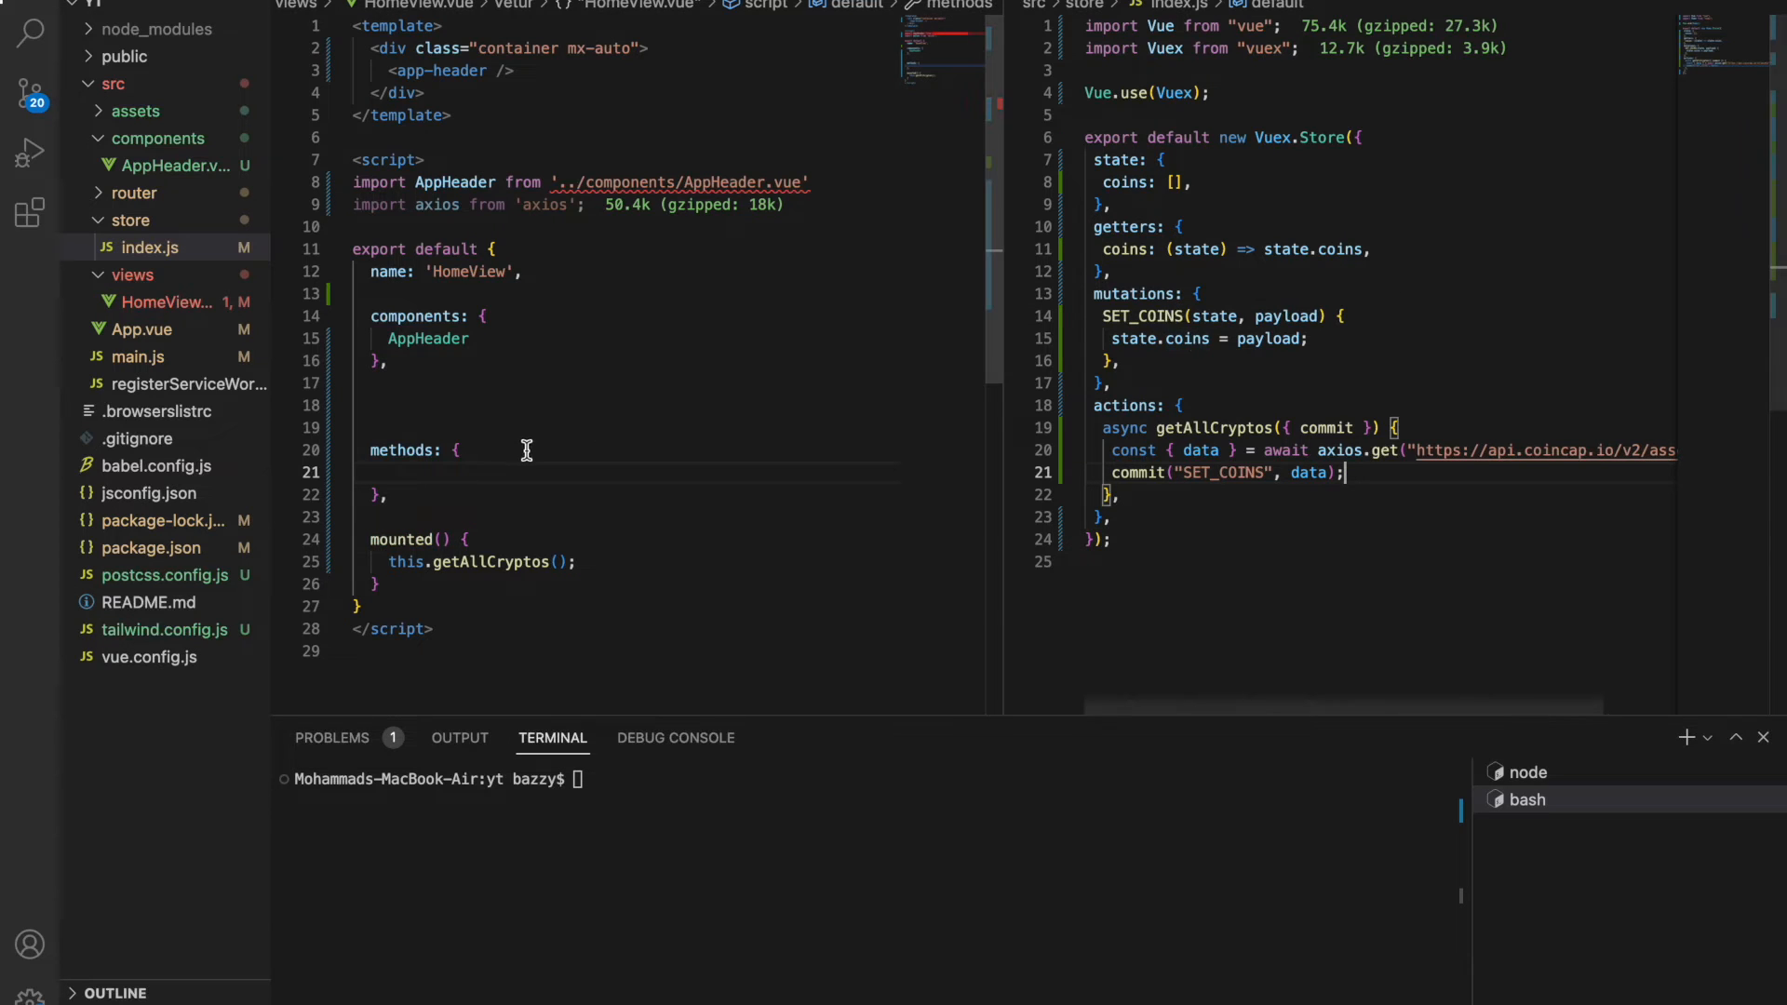
pyautogui.moveTo(593, 563)
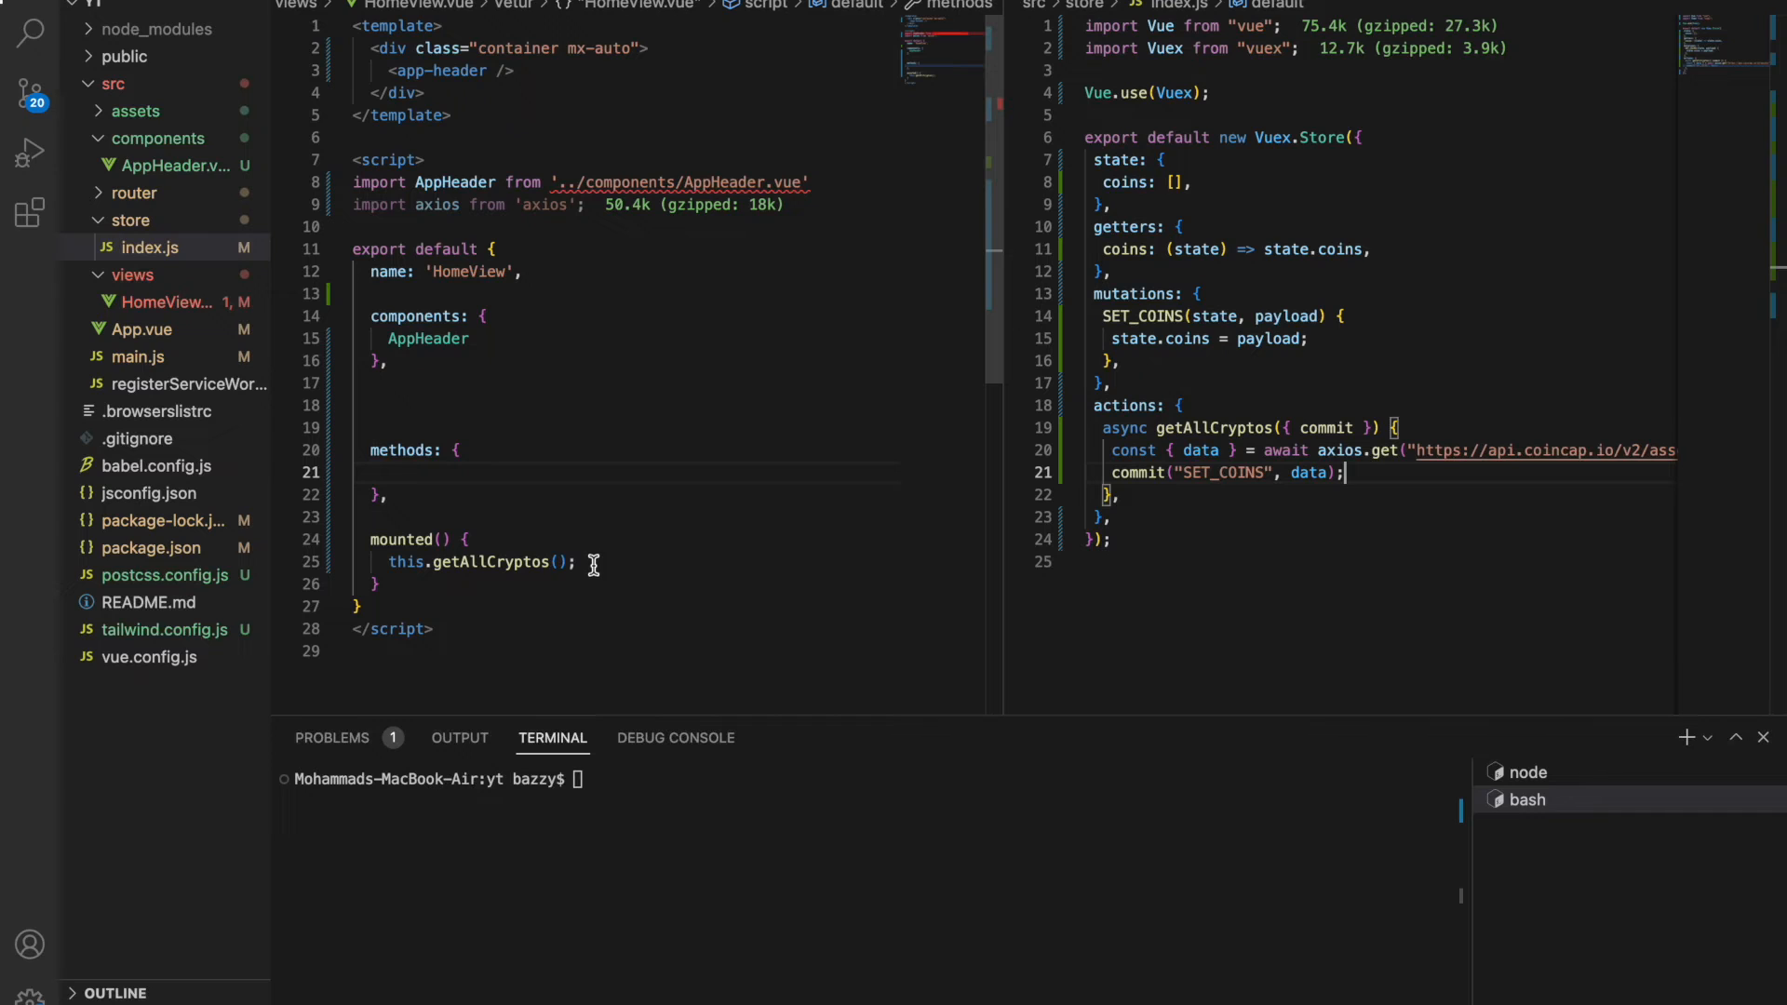
pyautogui.moveTo(541, 563)
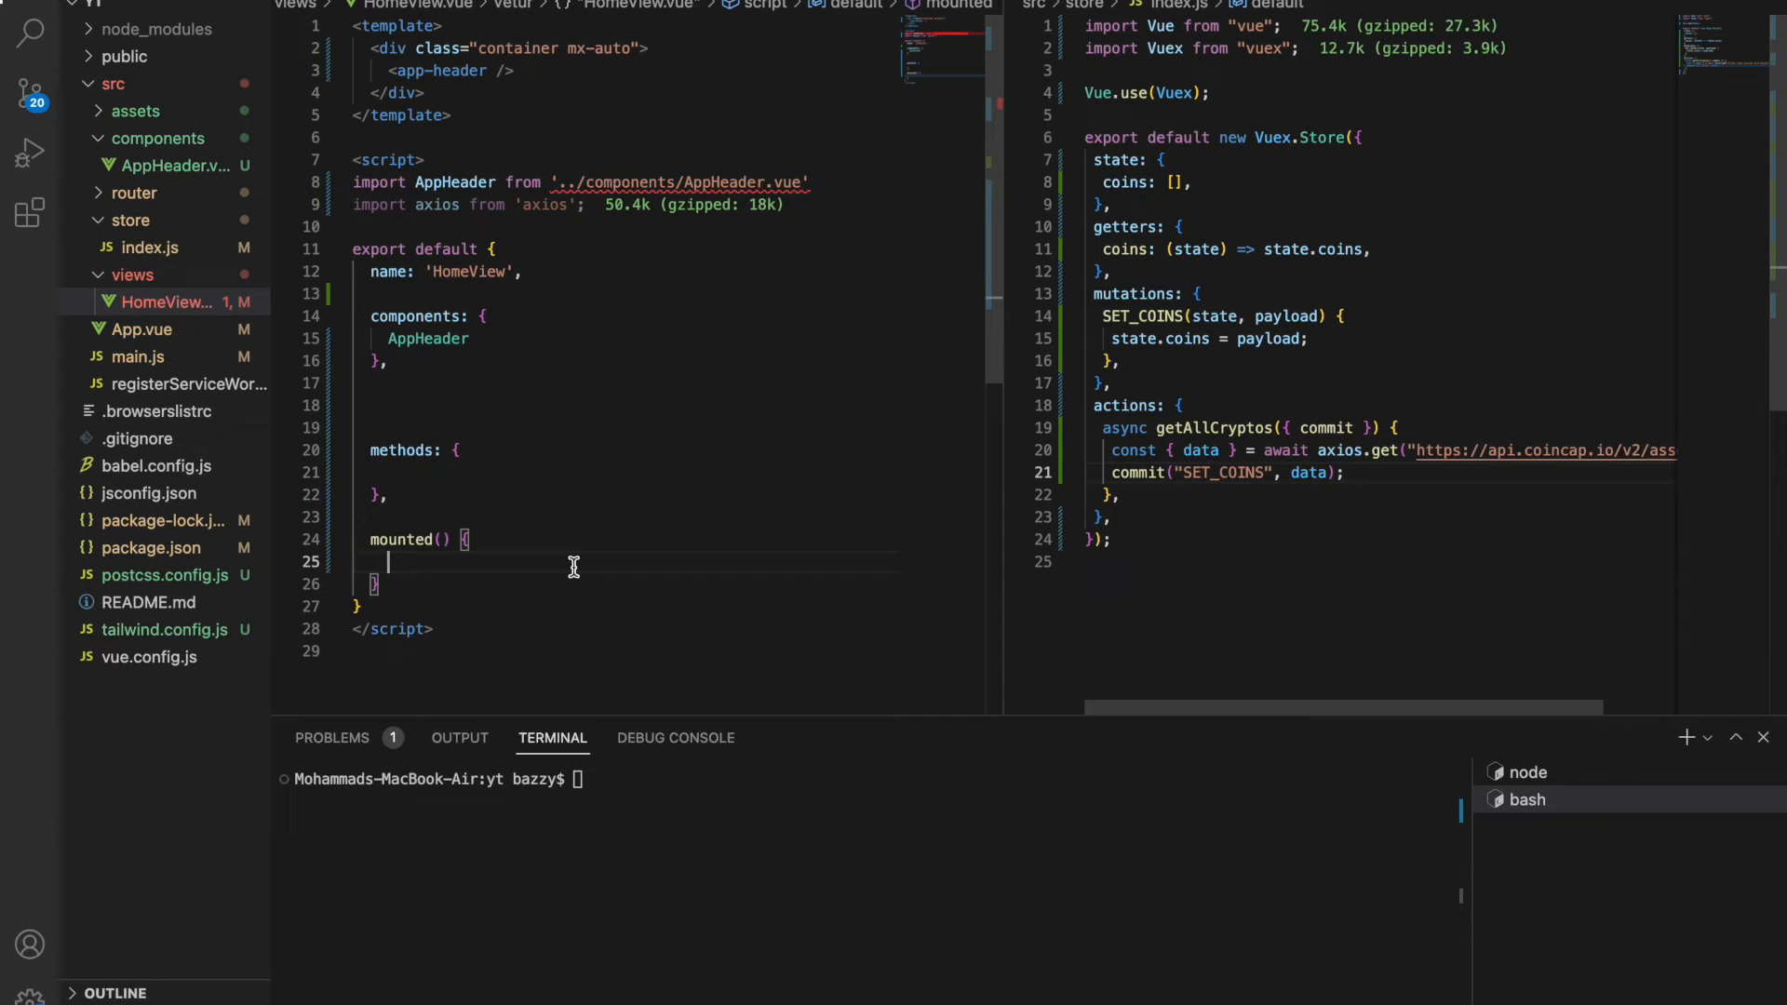
# Replace the mounted() call with this.$store.dispatch('getAllCryptos'); using autocomplete.
pyautogui.write('this.$')
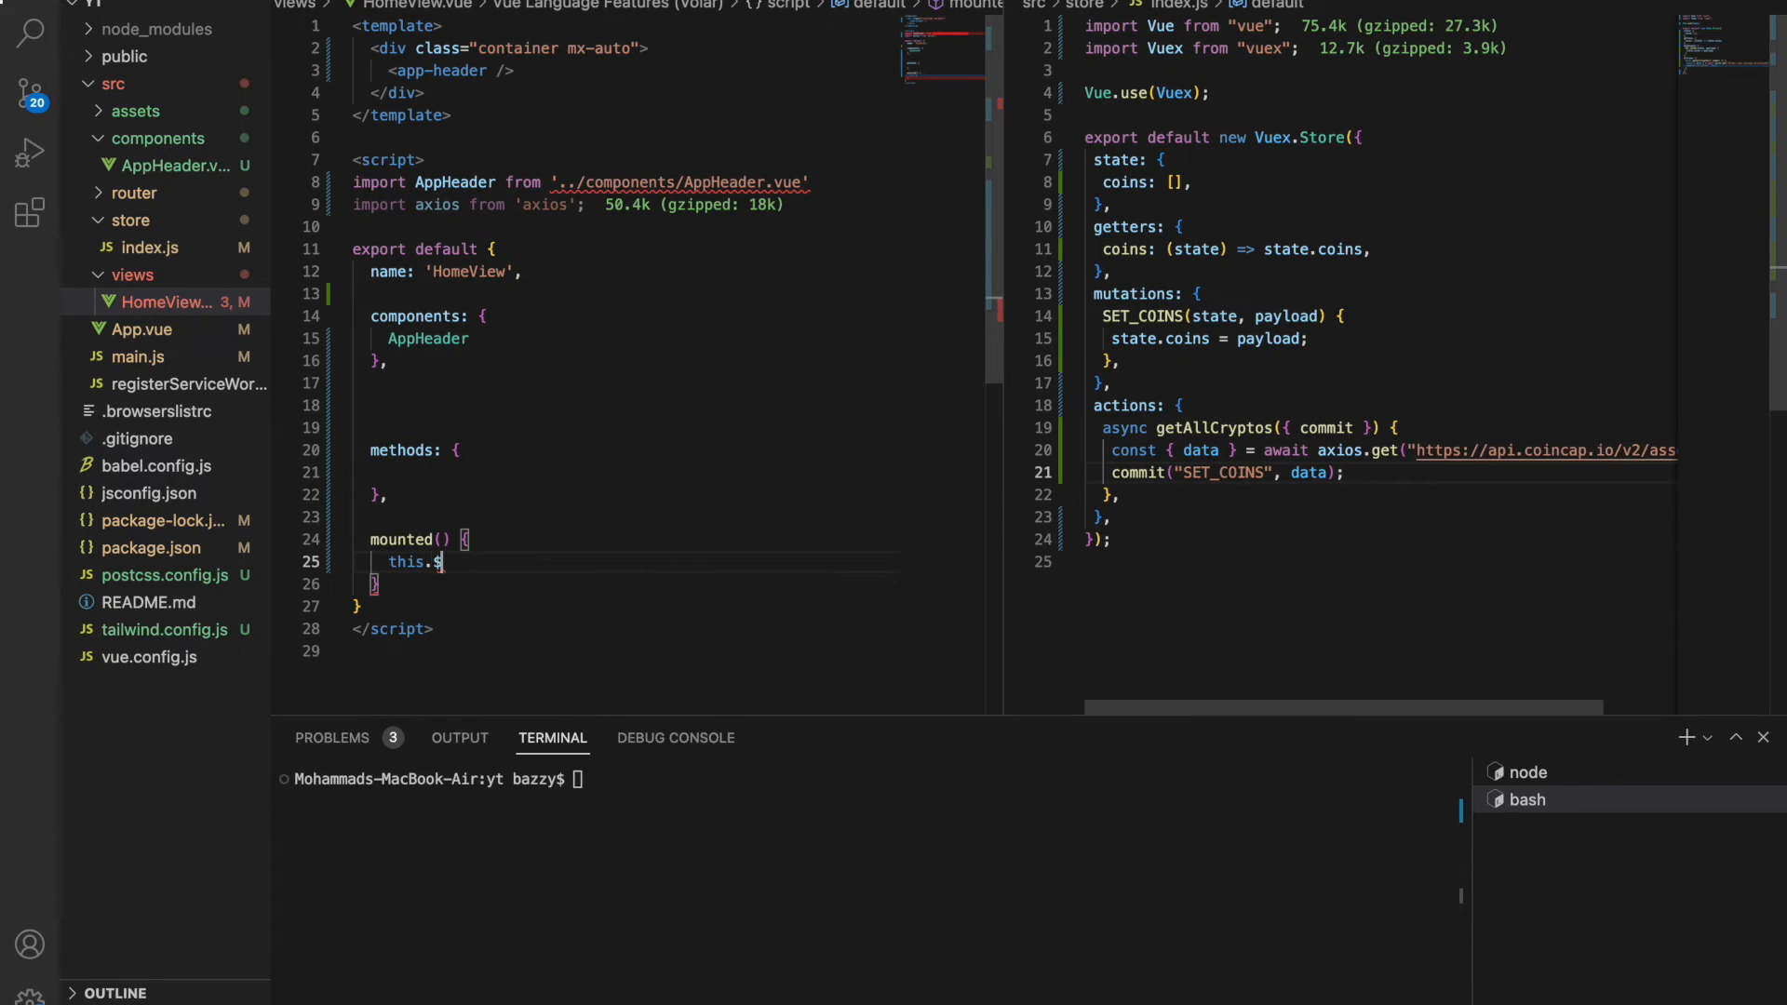
pyautogui.write('store.disp')
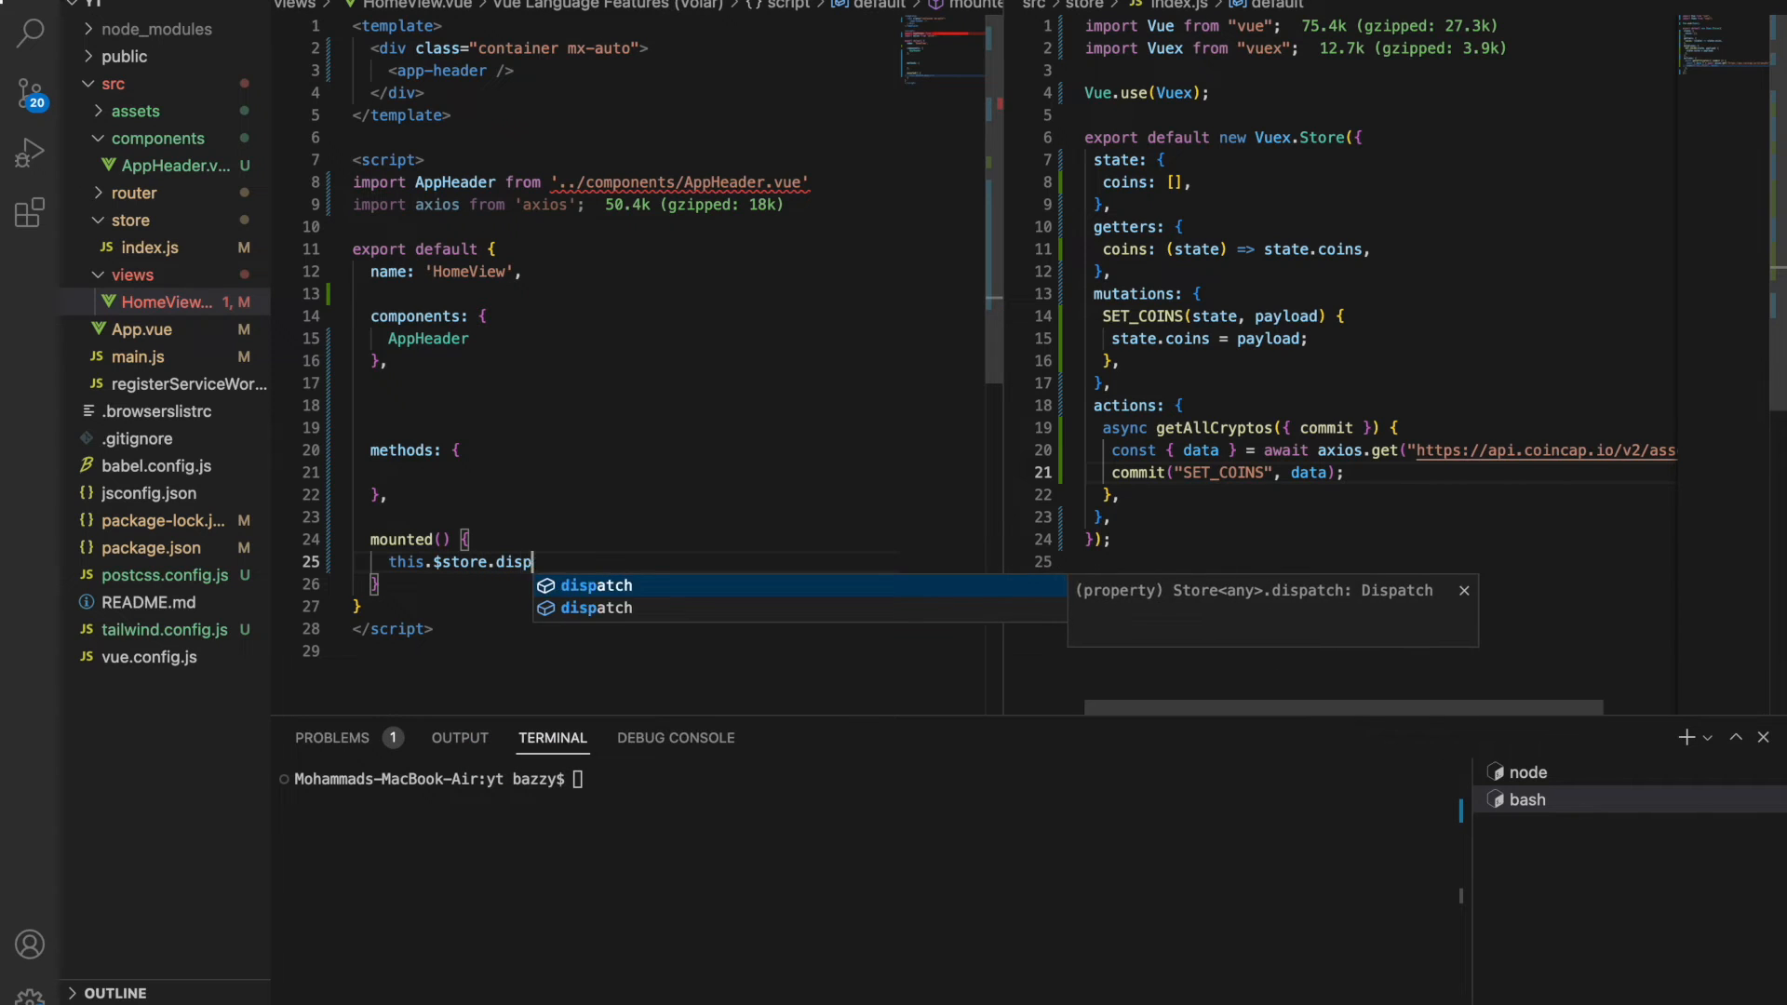
pyautogui.press('Tab')
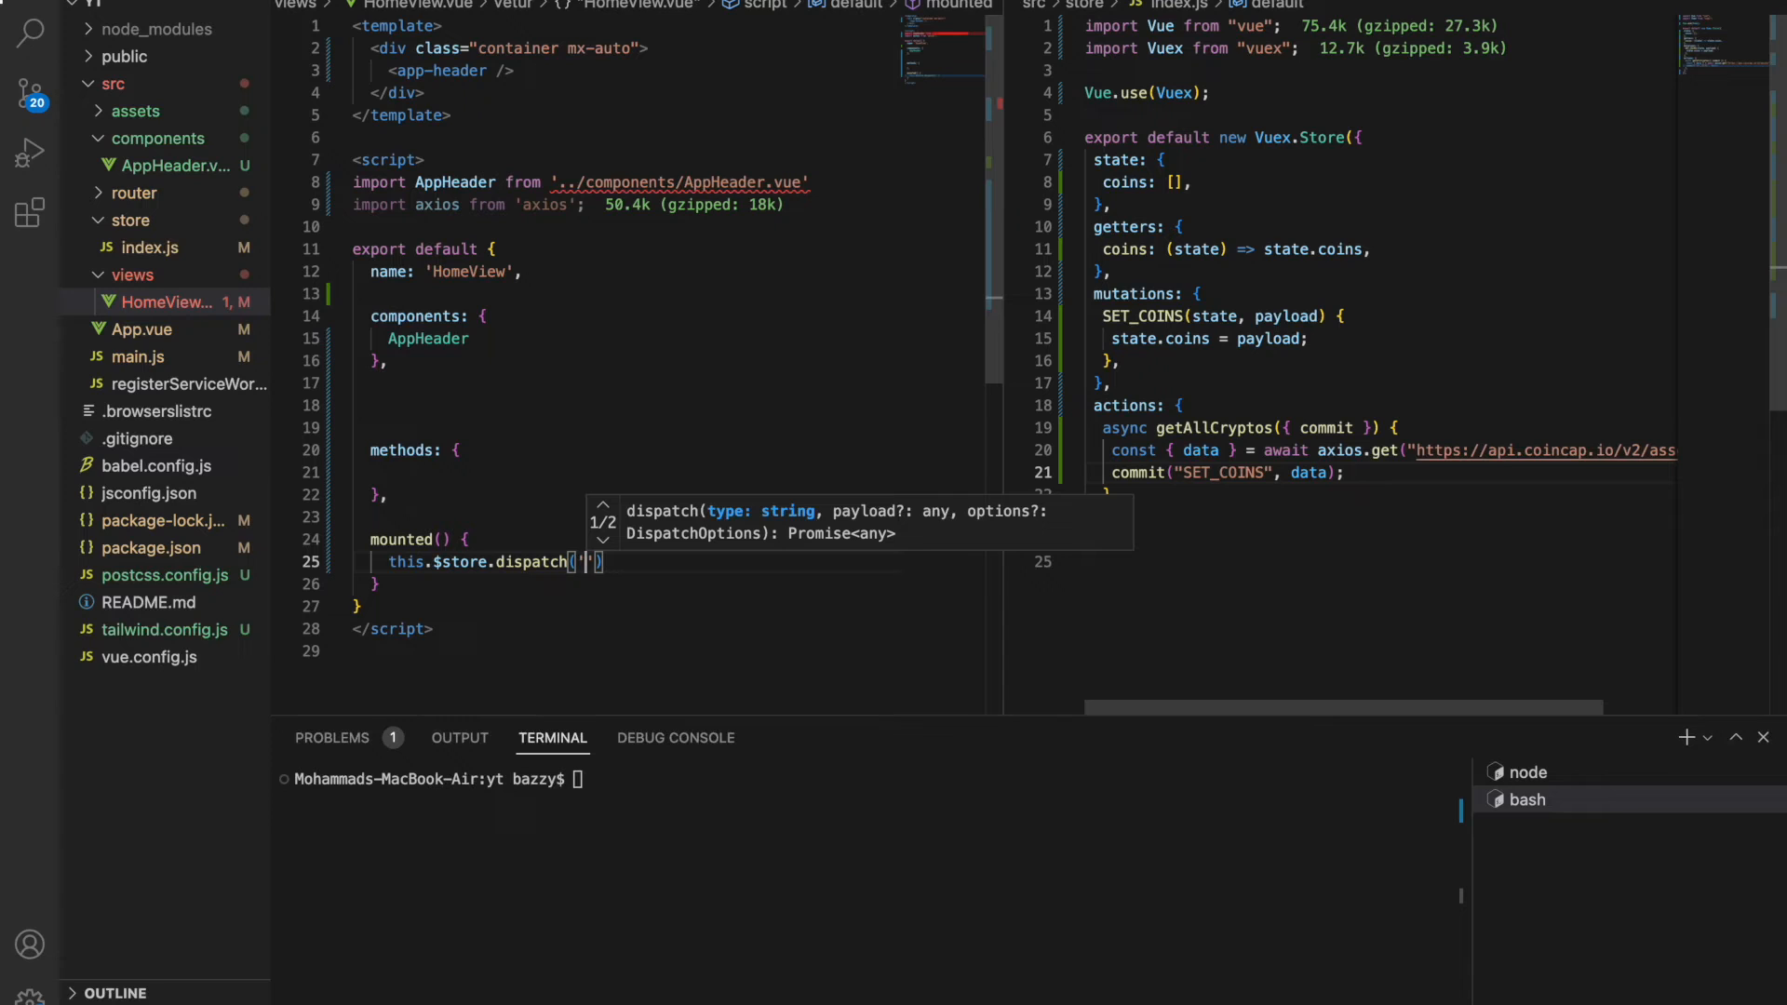
pyautogui.moveTo(1000, 511)
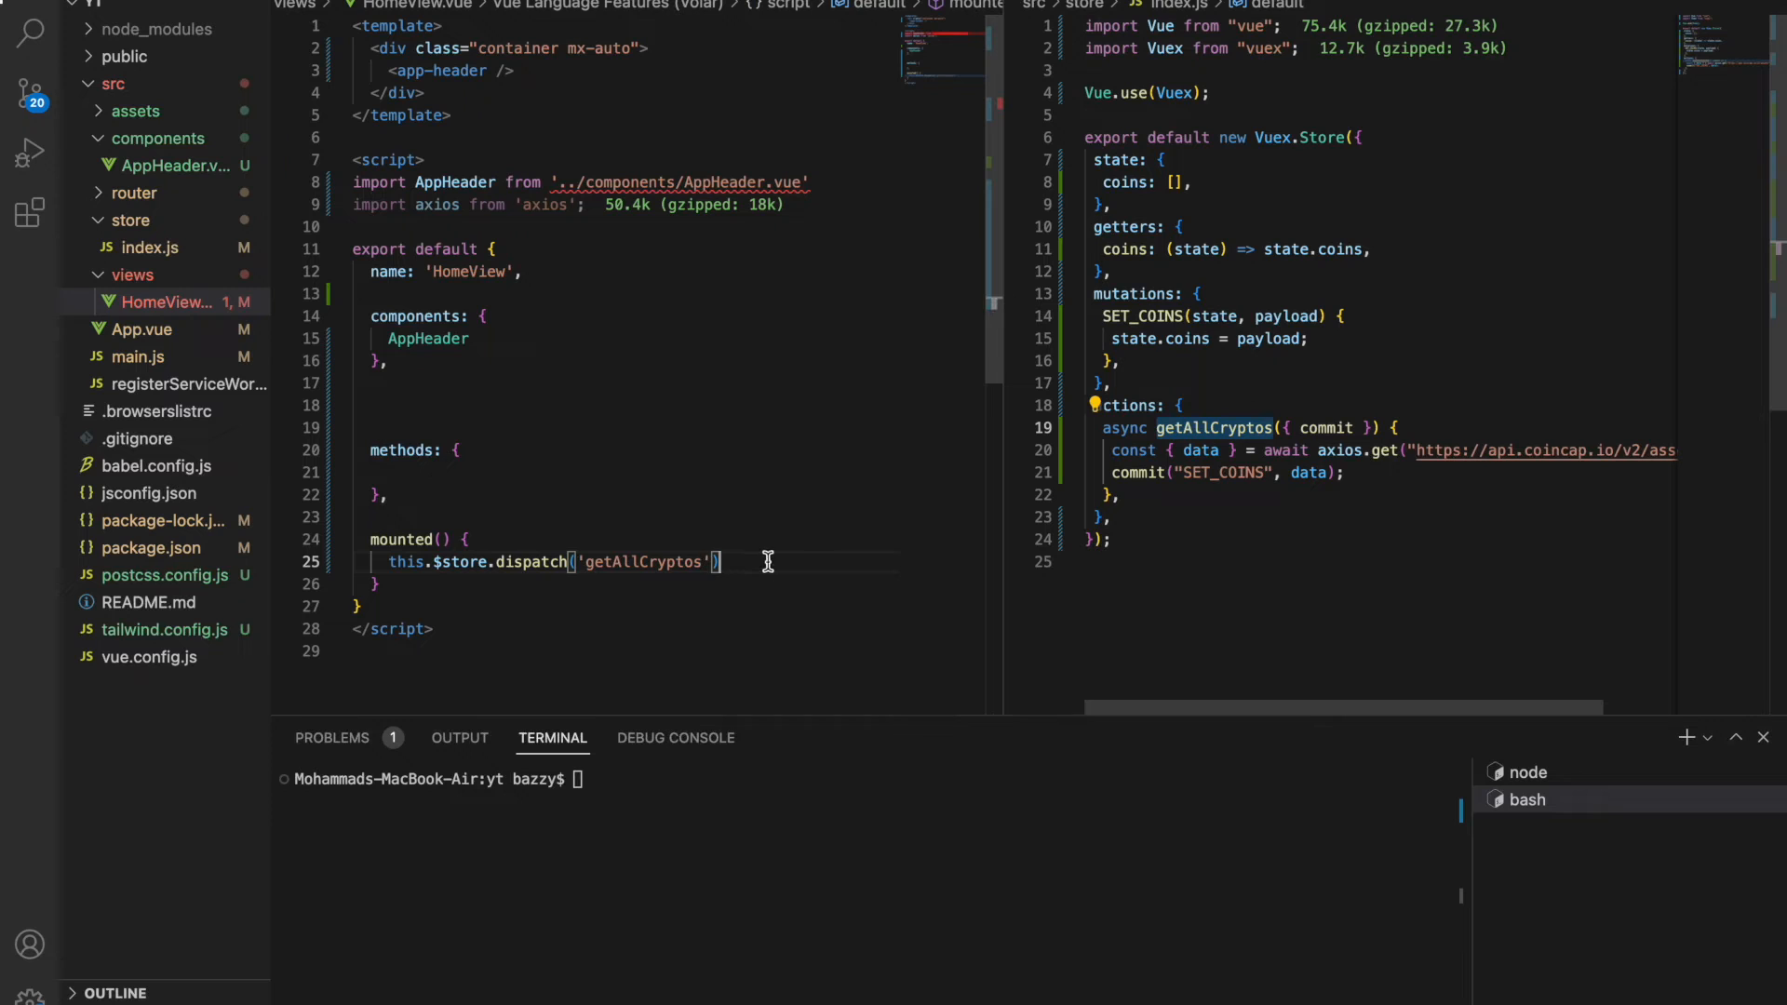
pyautogui.write(';')
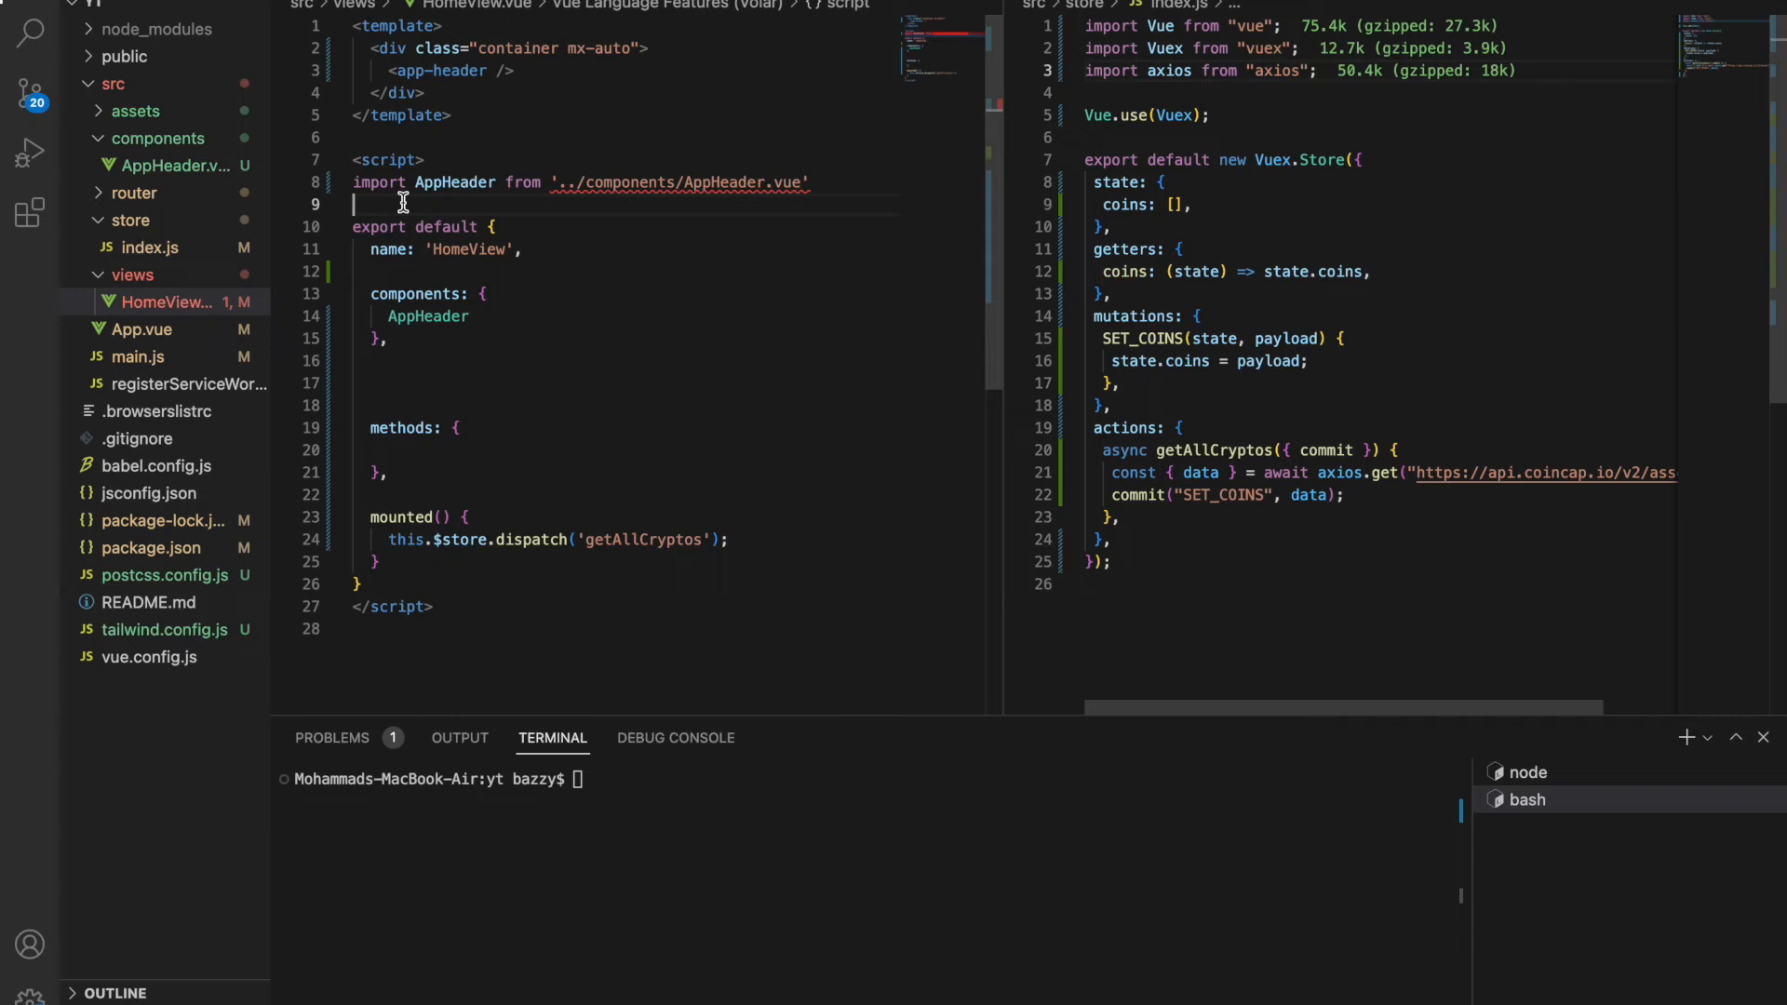
# Import { mapGetters } from 'vuex' in HomeView.vue.
pyautogui.write('import')
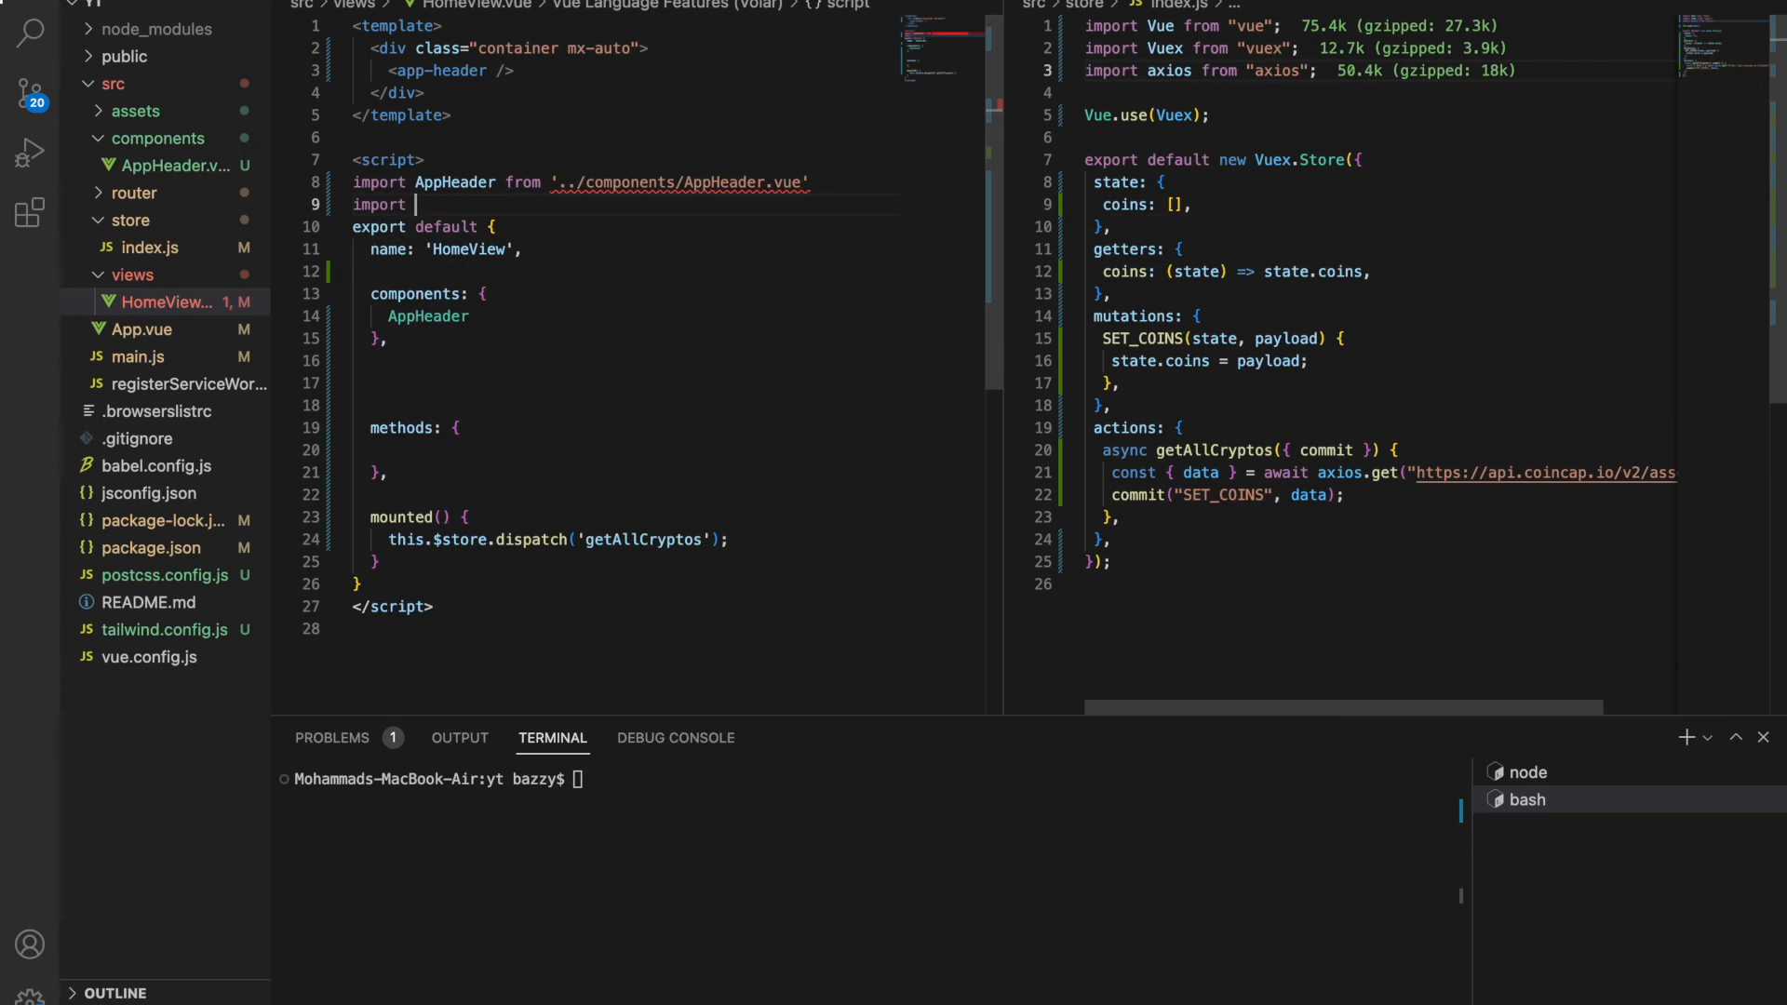
pyautogui.write("{} from '")
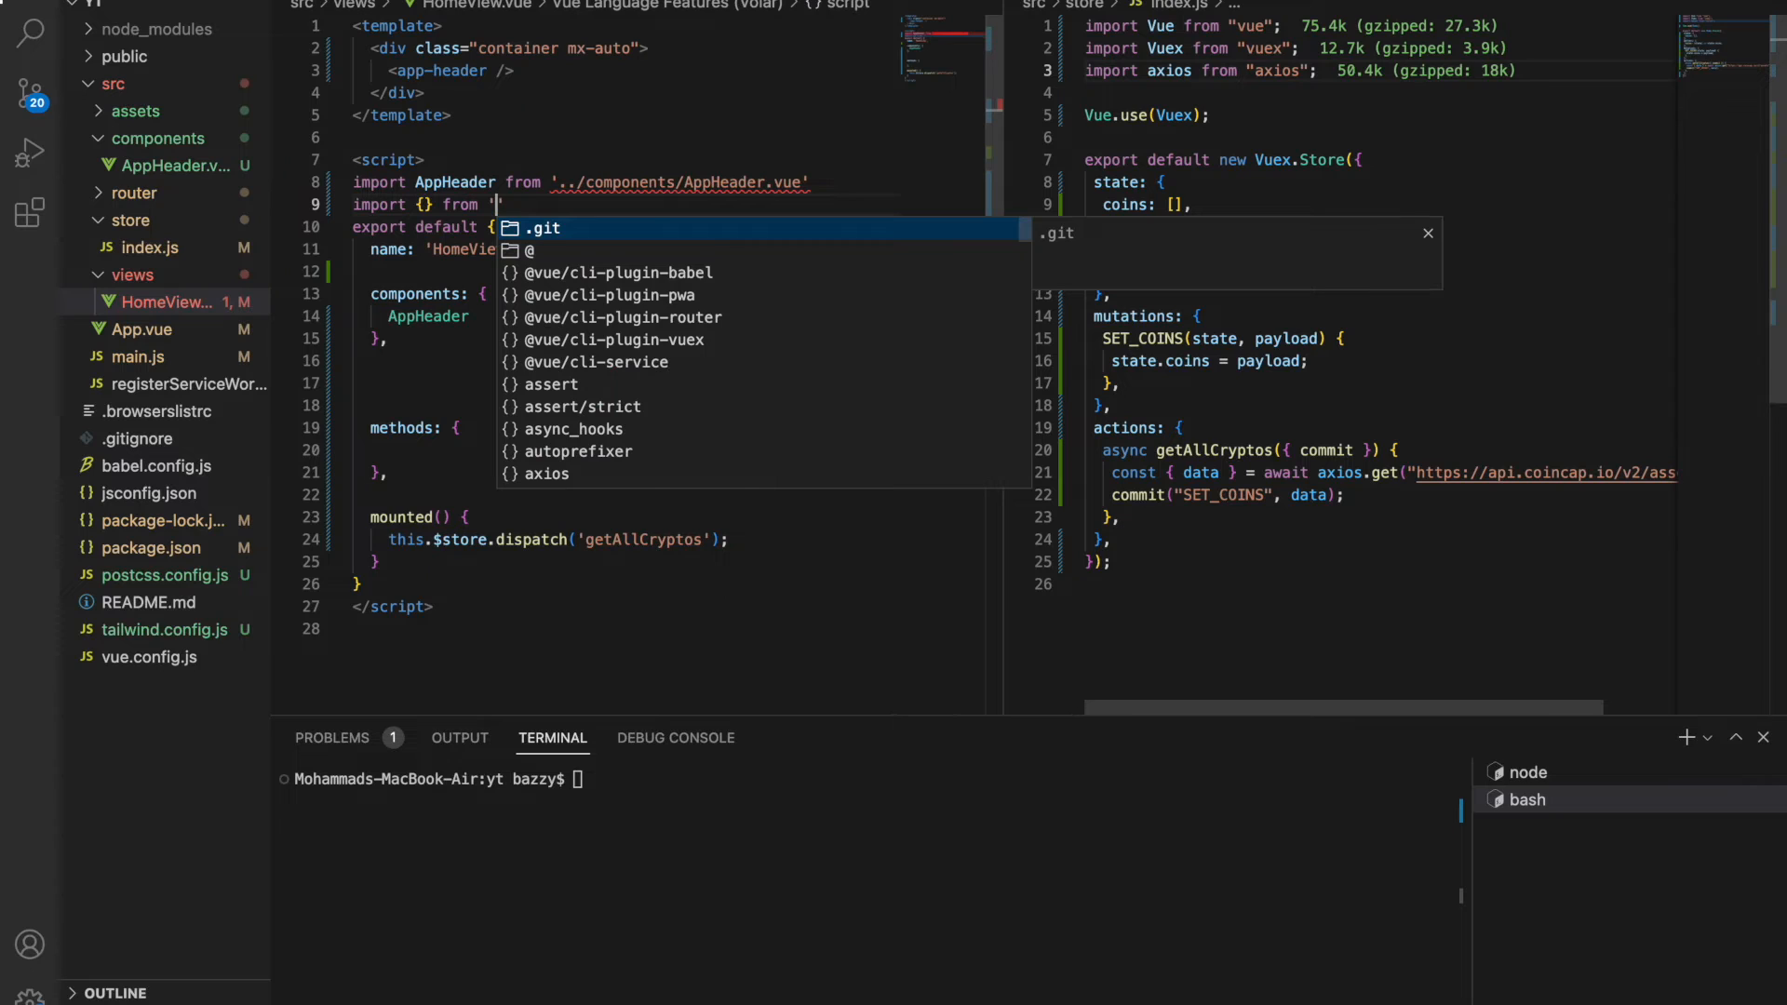
pyautogui.write("vuex';")
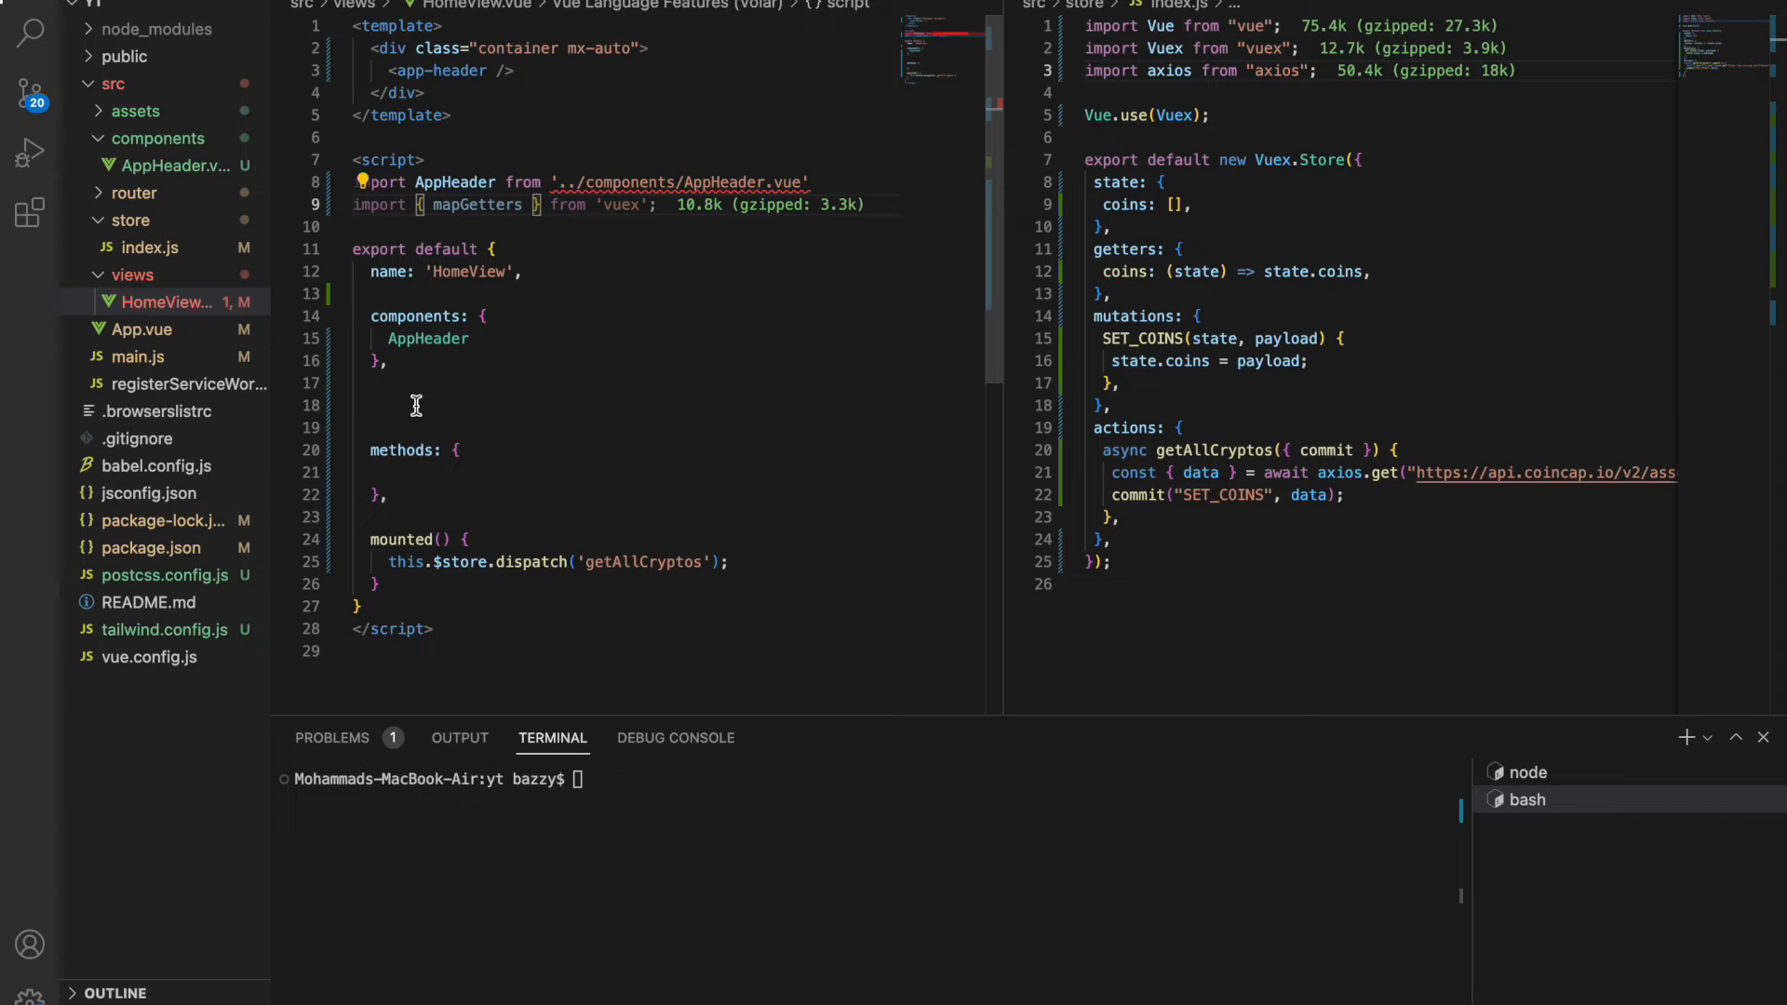
# Add computed: { ...mapGetters(['coins']) } to the HomeView component.
pyautogui.write('computed: {')
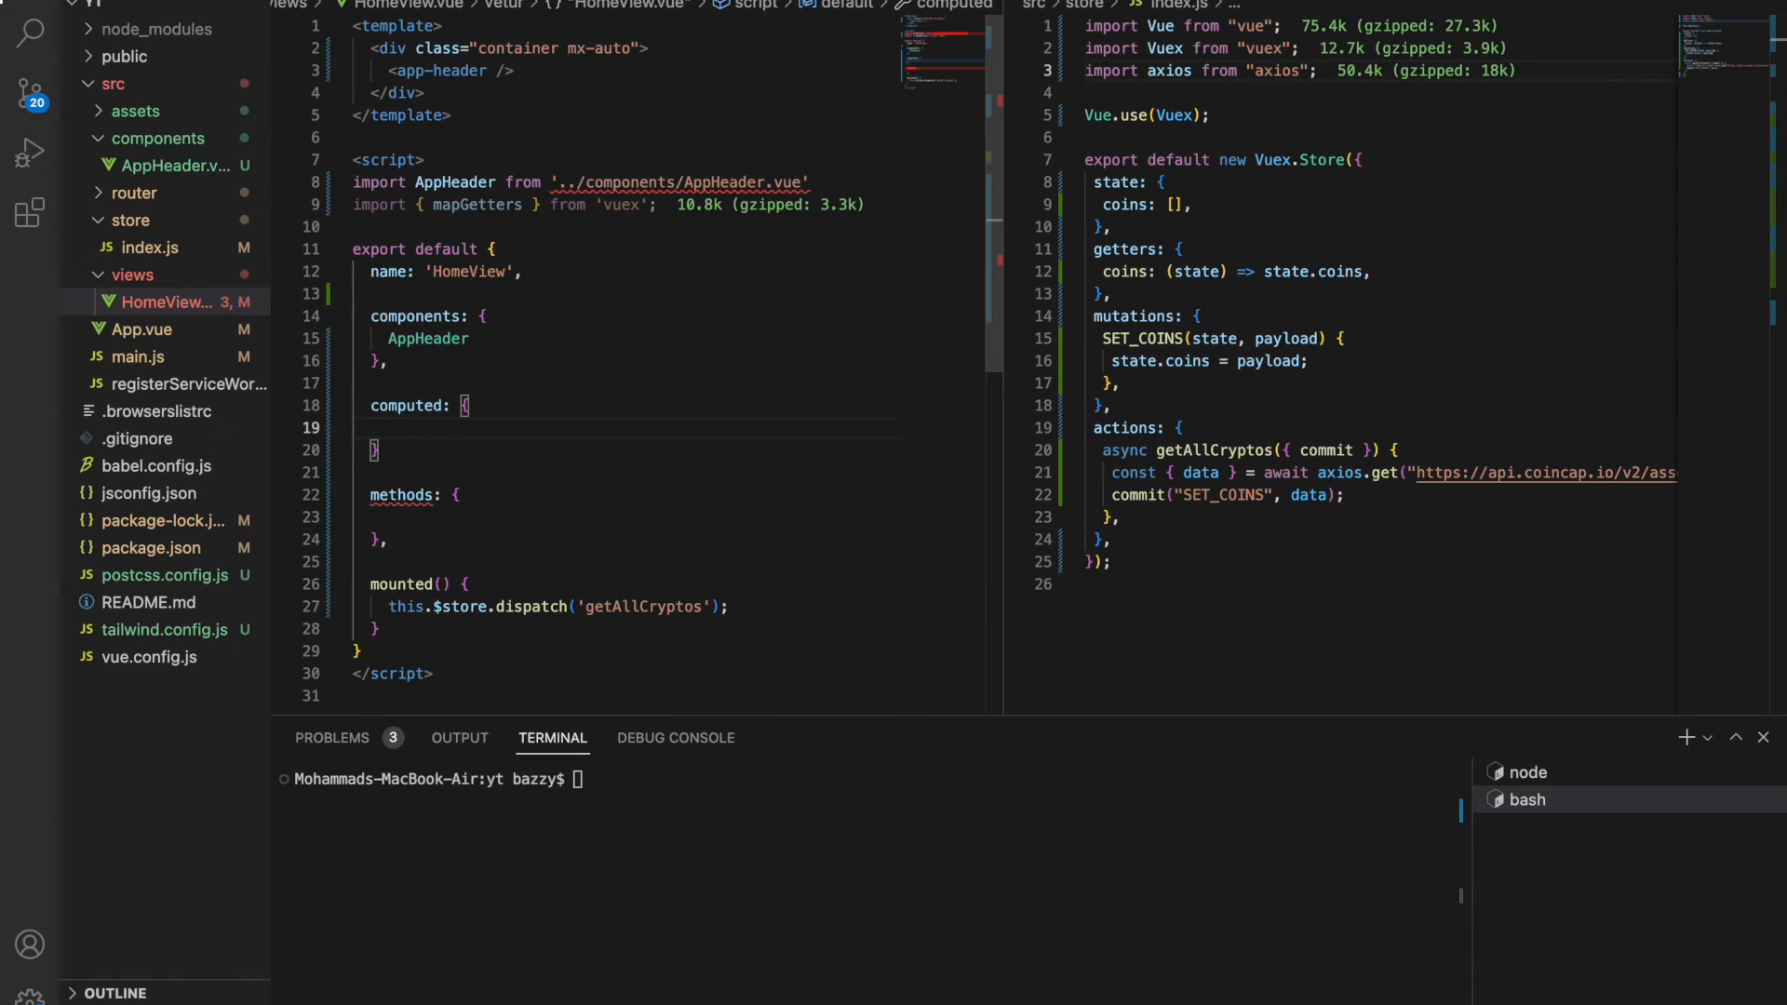
pyautogui.write('...mapGetters(')
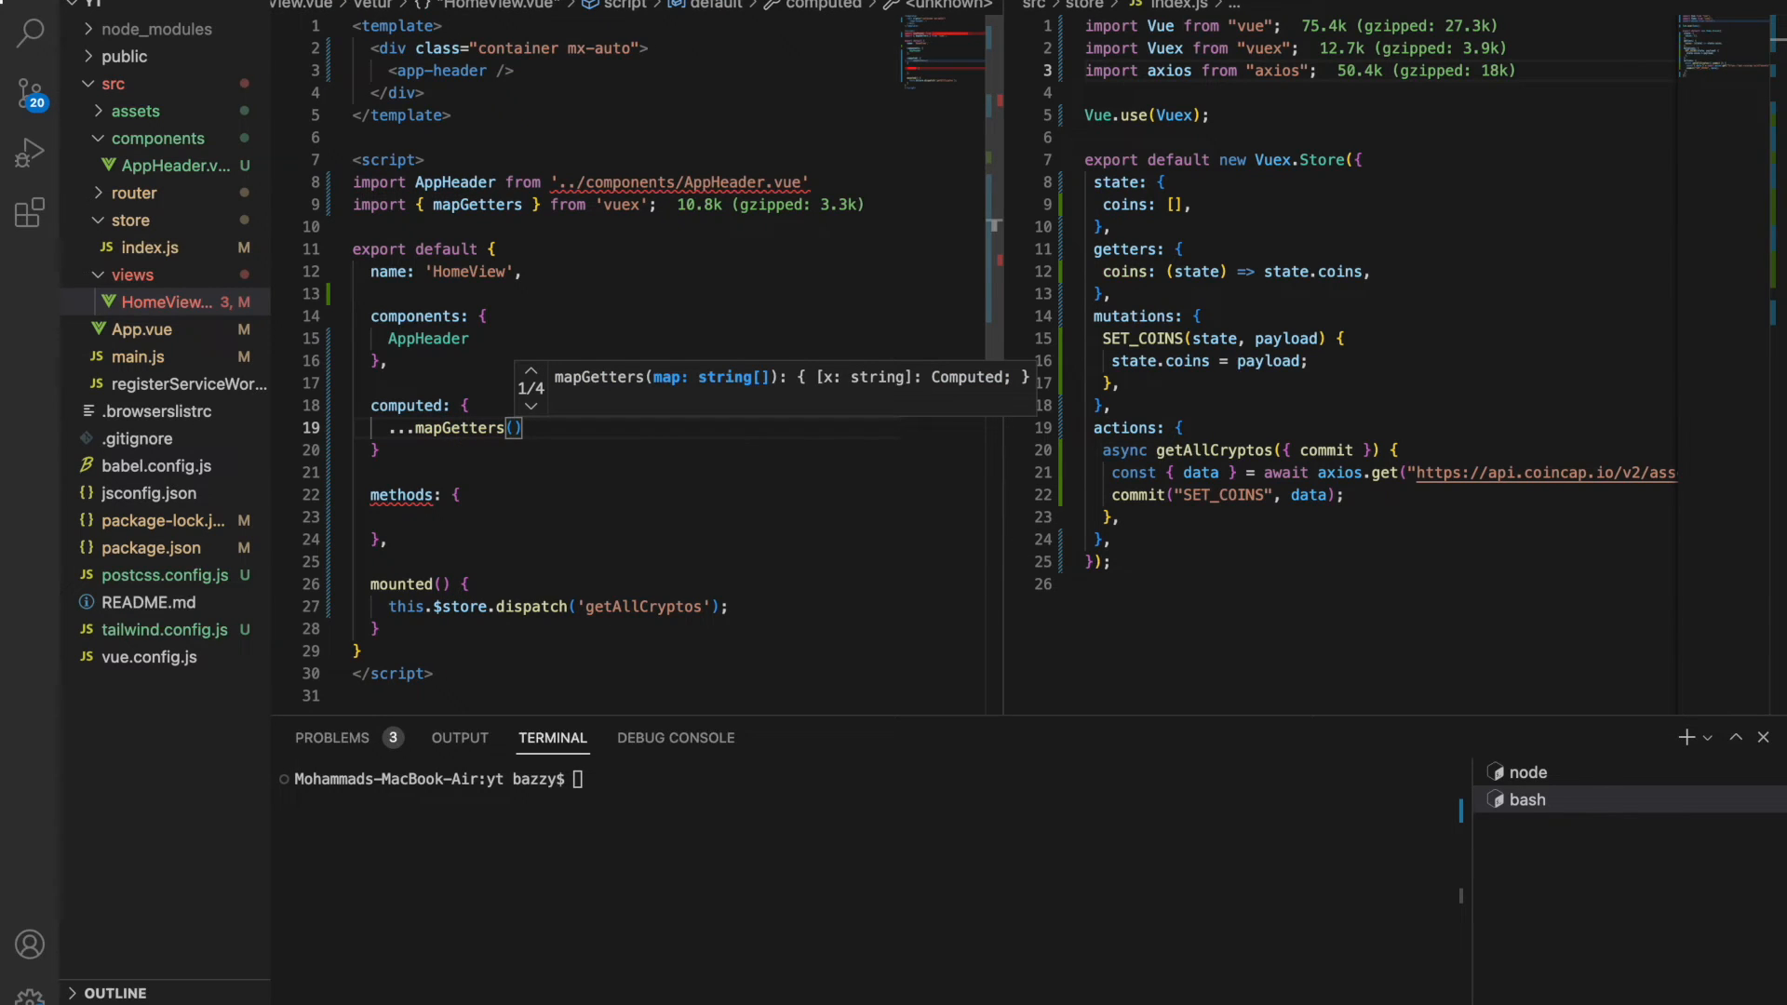
pyautogui.write('[]')
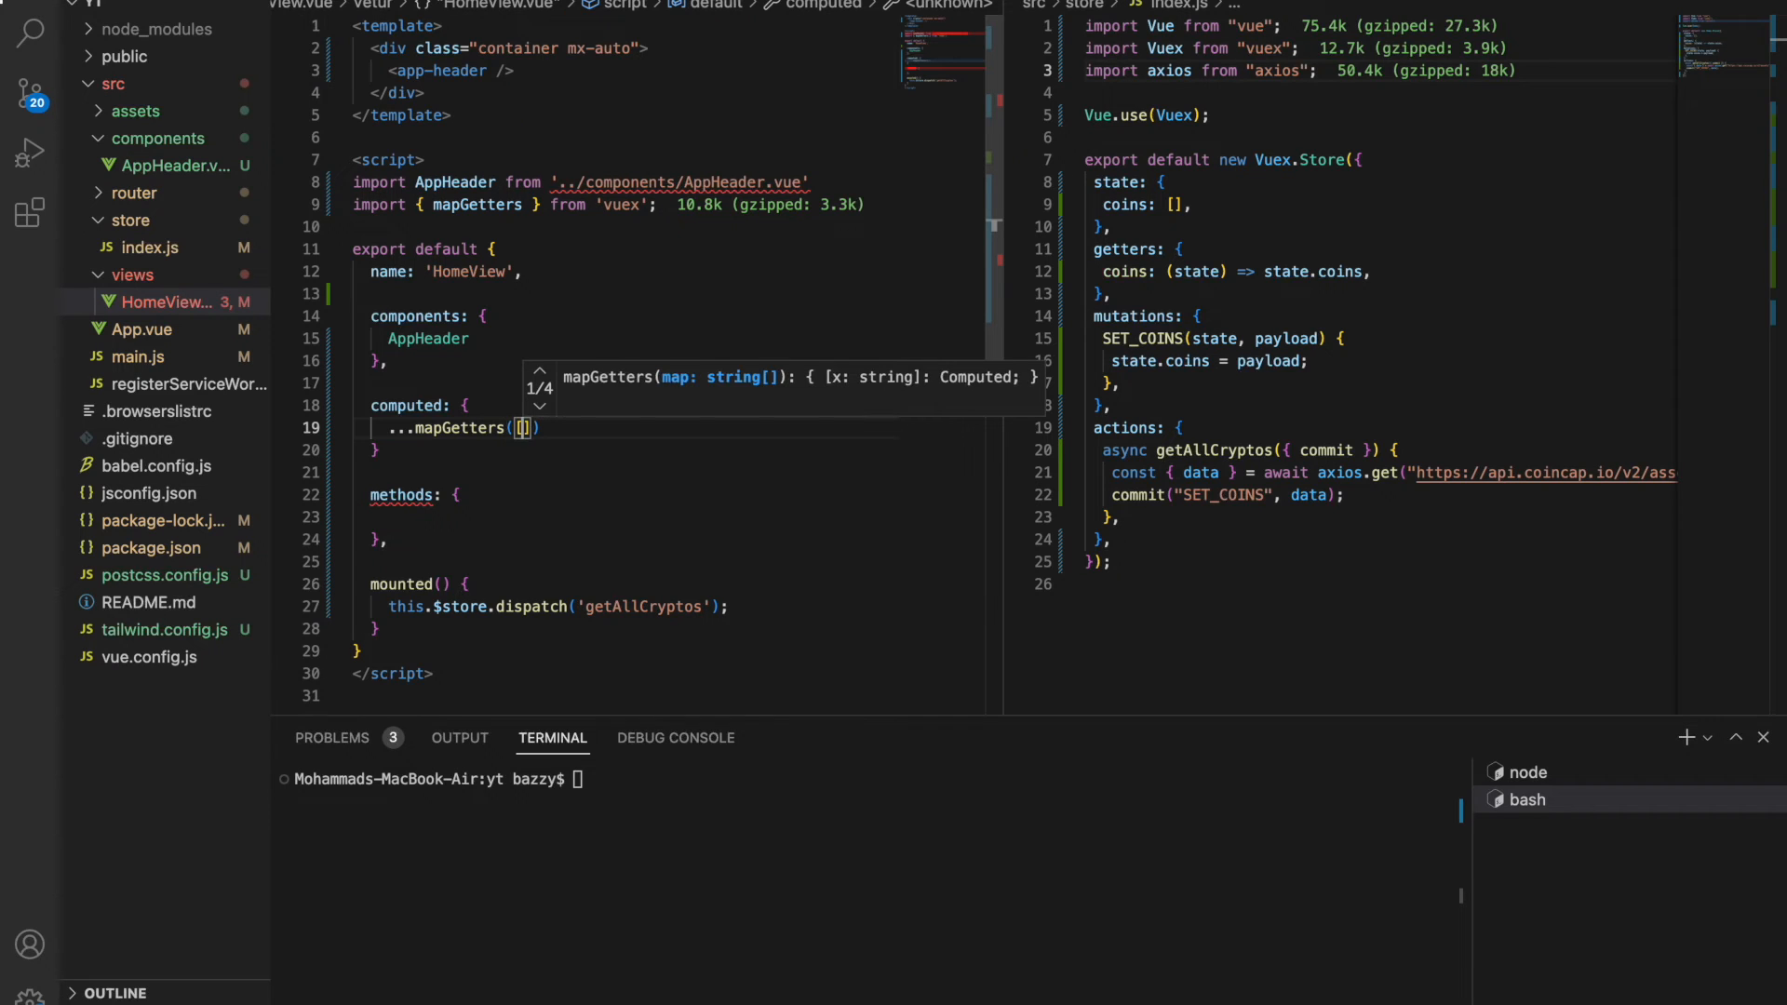
pyautogui.write("''")
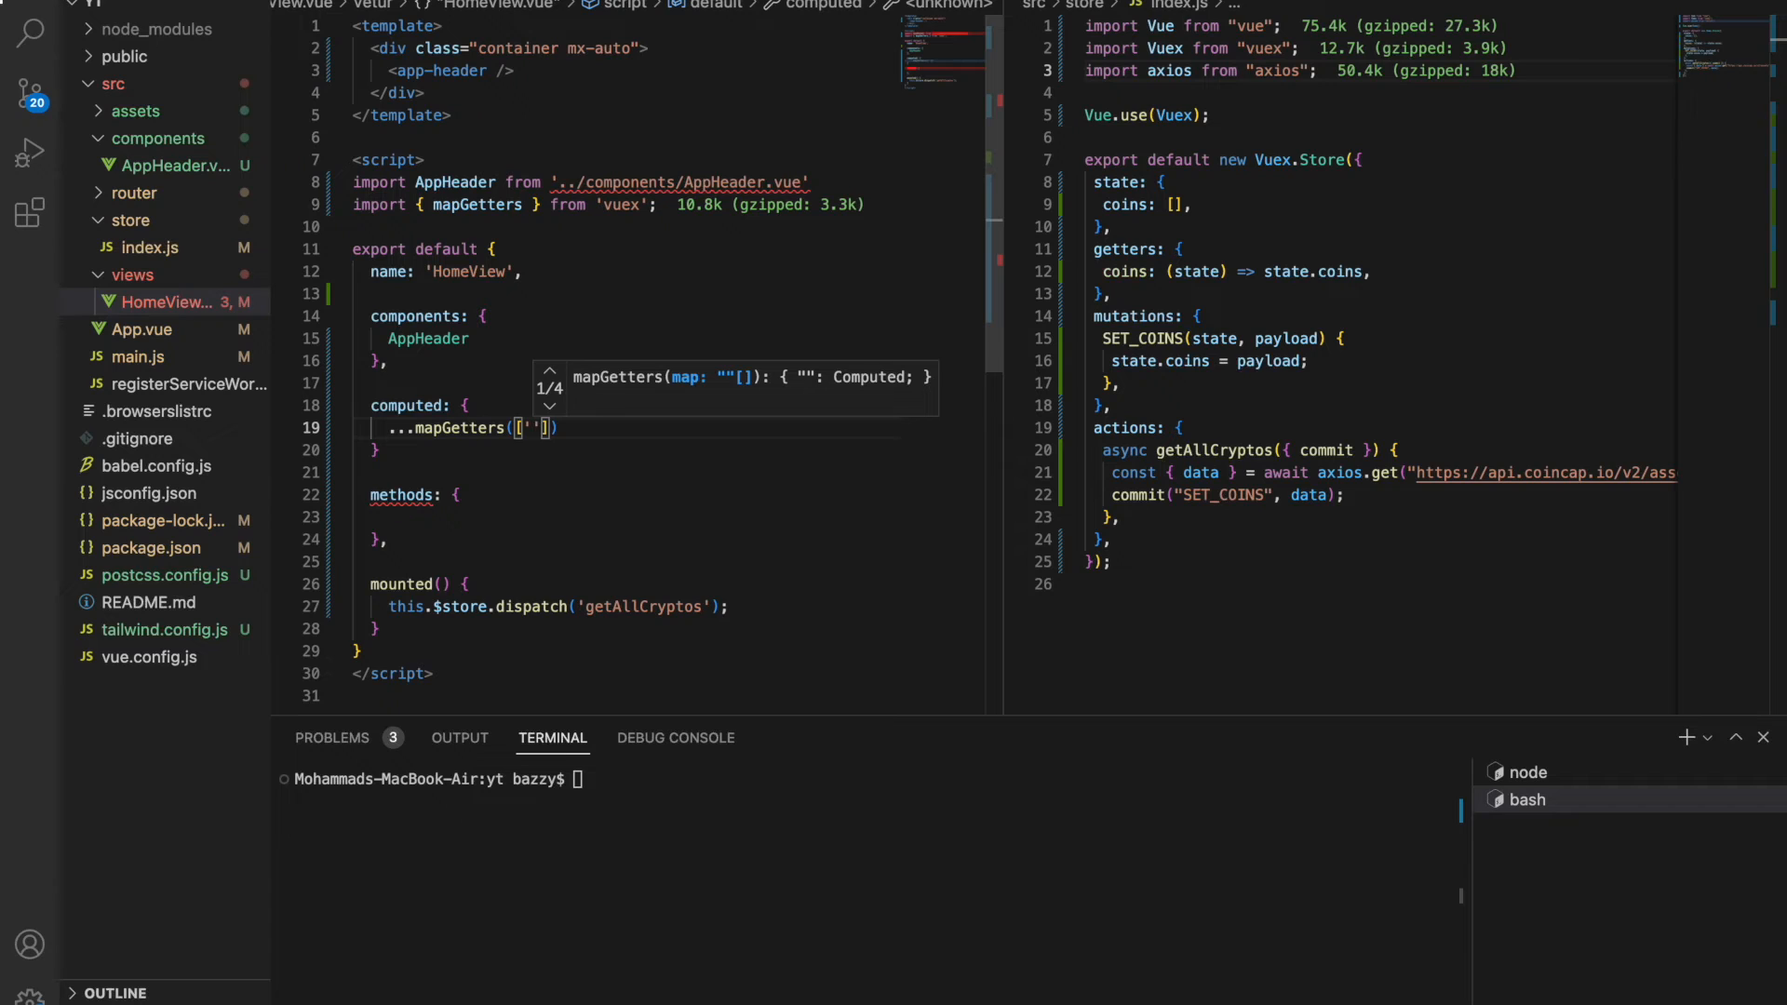
pyautogui.write('coins')
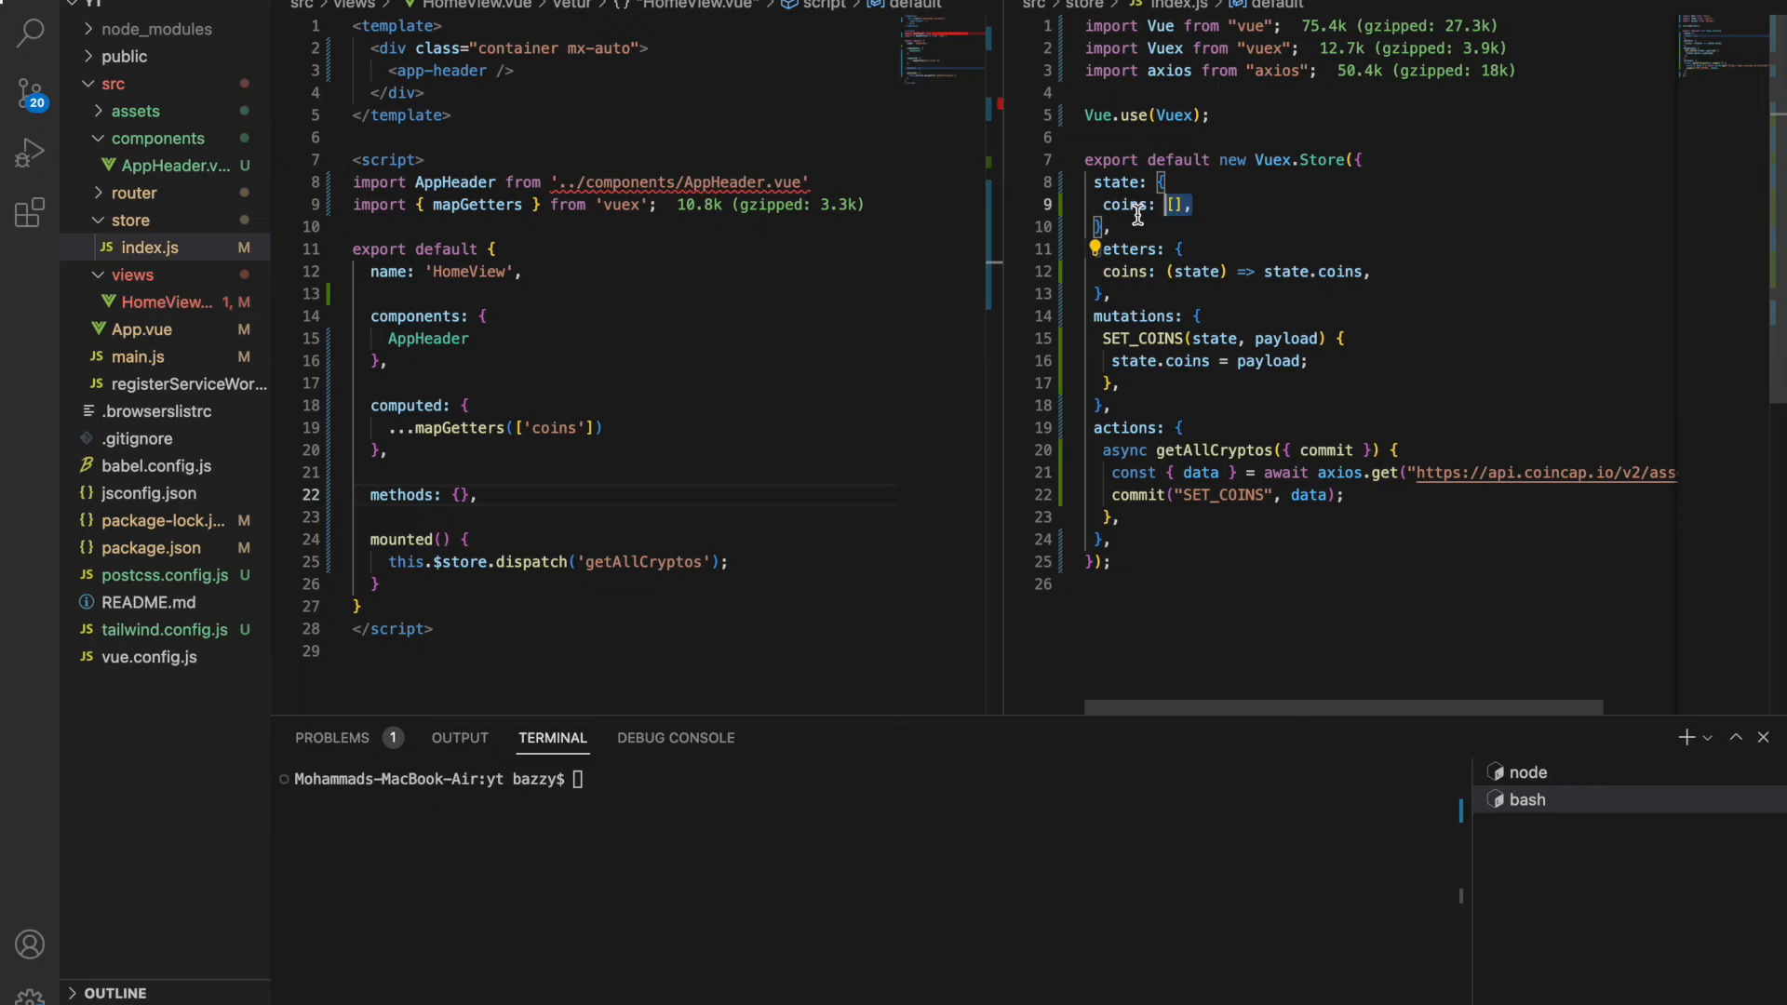
# Select the coins state entry in store/index.js.
pyautogui.doubleClick(1123, 204)
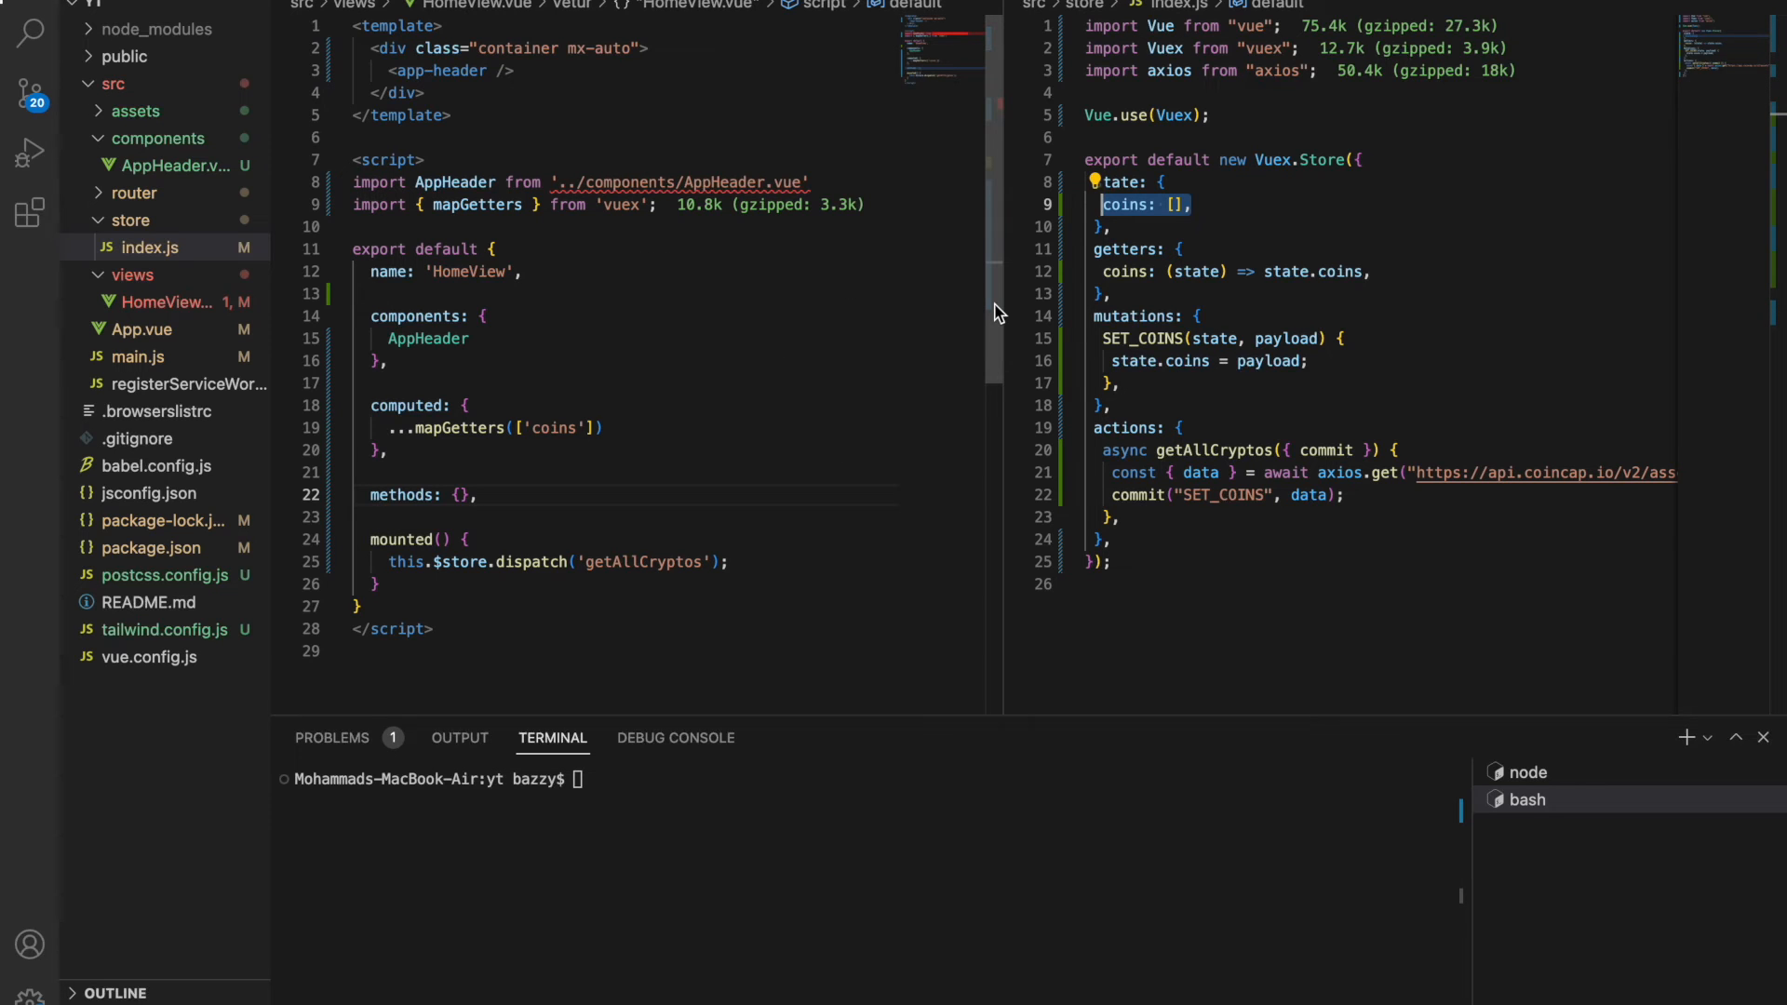
pyautogui.moveTo(540, 77)
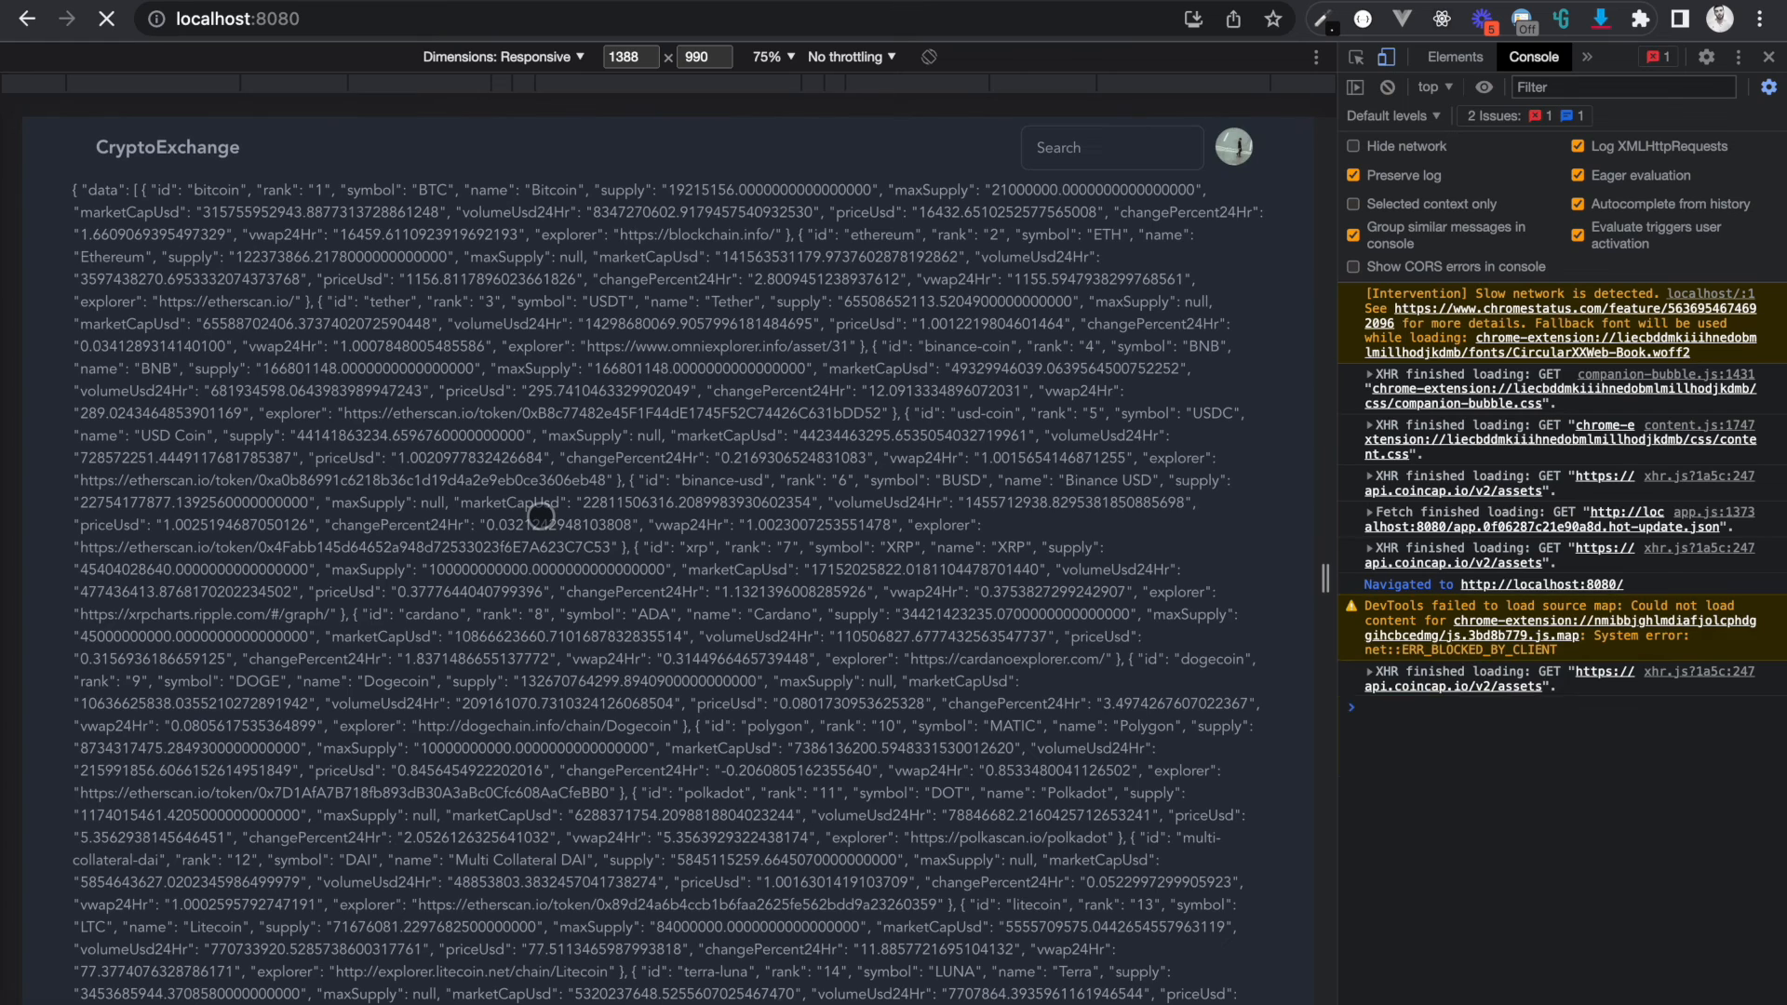
# Confirm the raw coins JSON renders on localhost:8080, then return to VS Code.
pyautogui.click(106, 19)
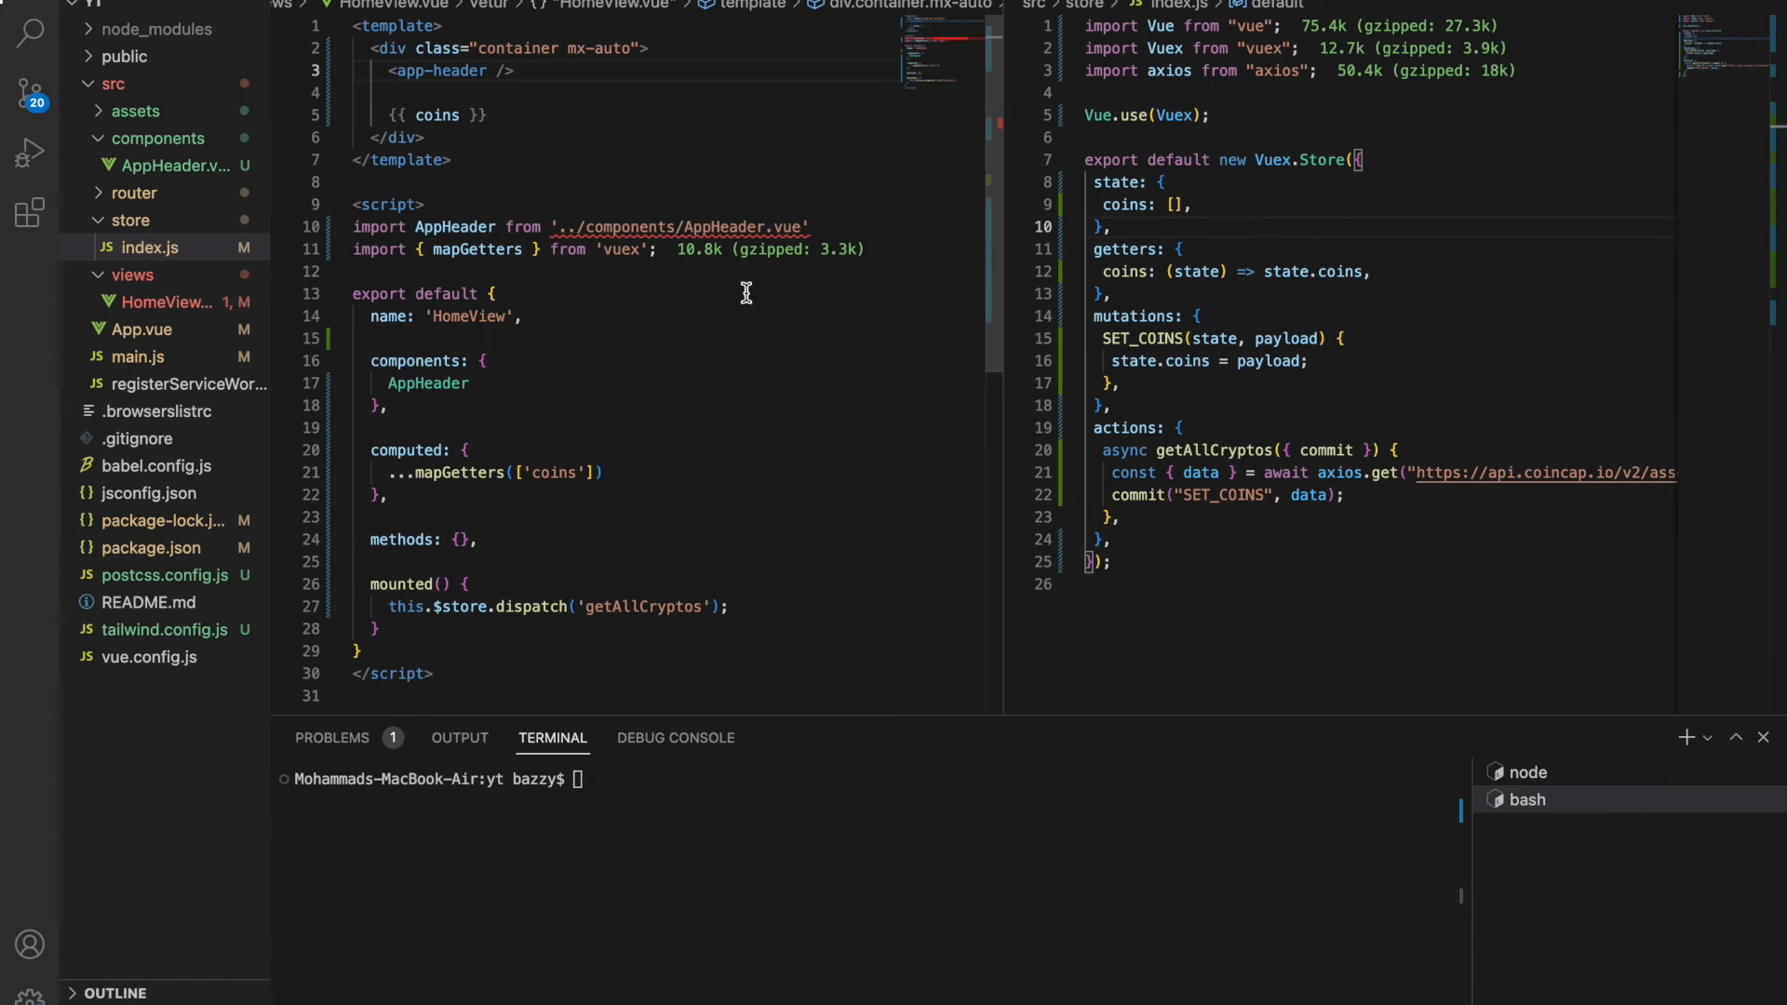
pyautogui.moveTo(782, 548)
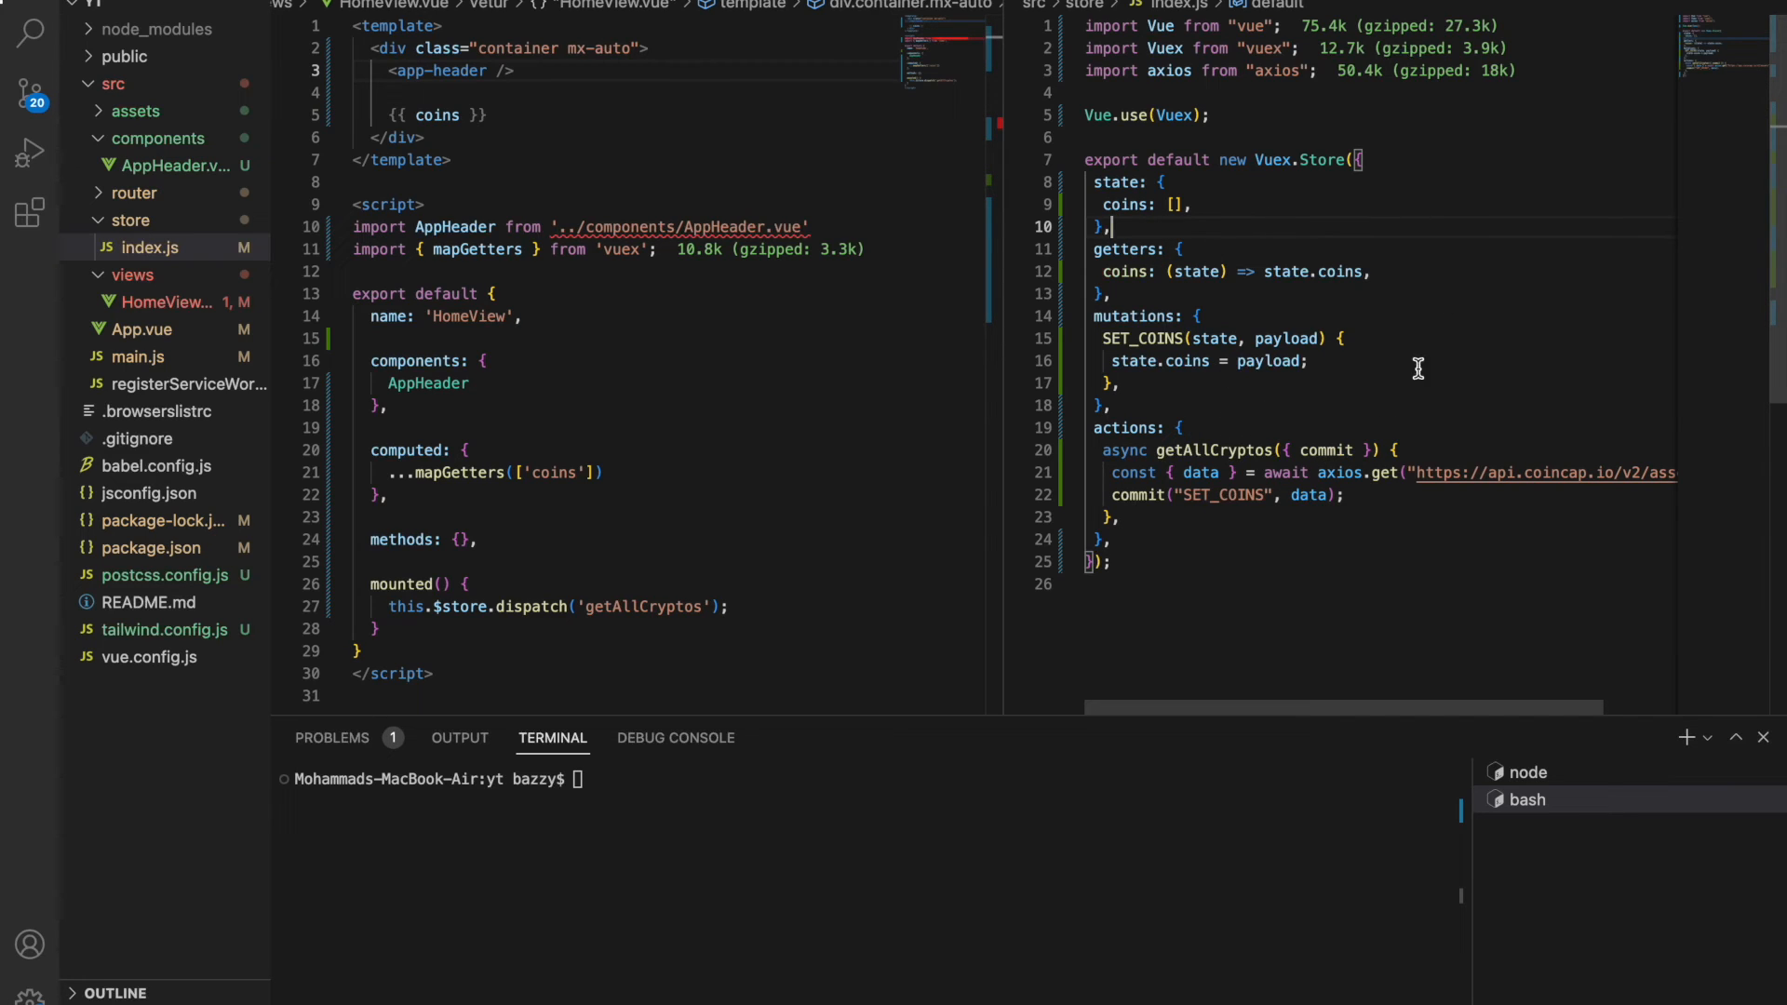
pyautogui.moveTo(1288, 228)
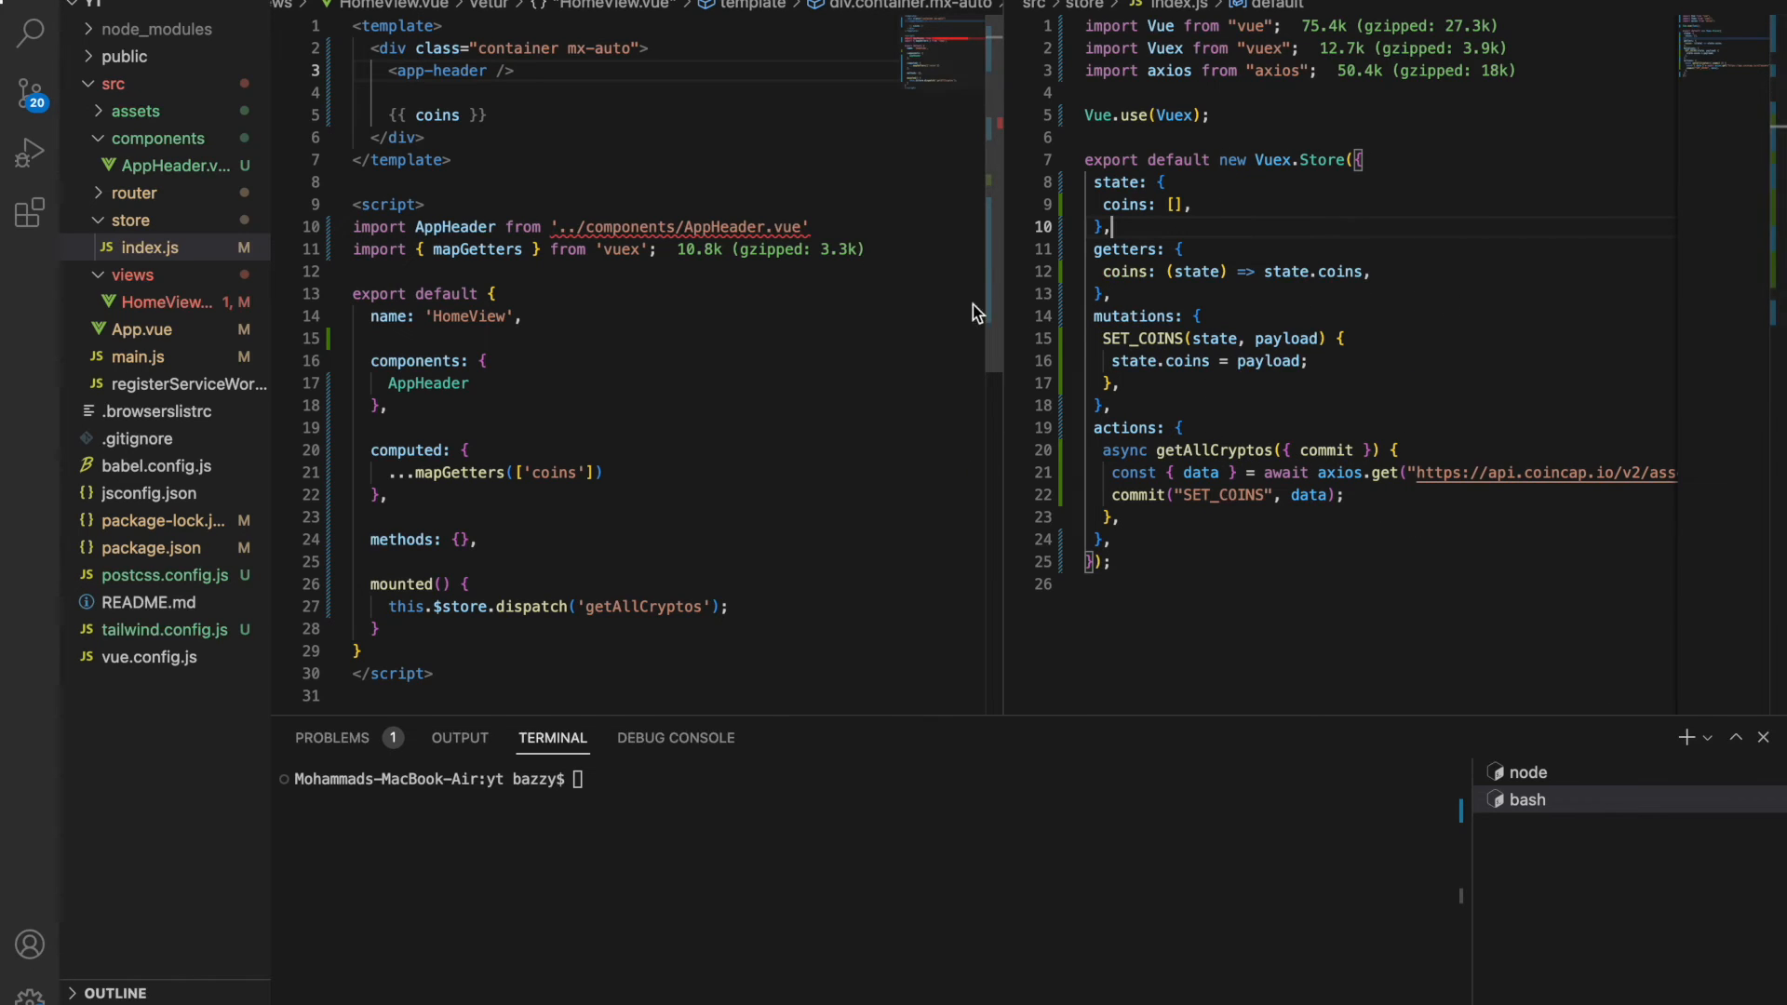
pyautogui.moveTo(738, 351)
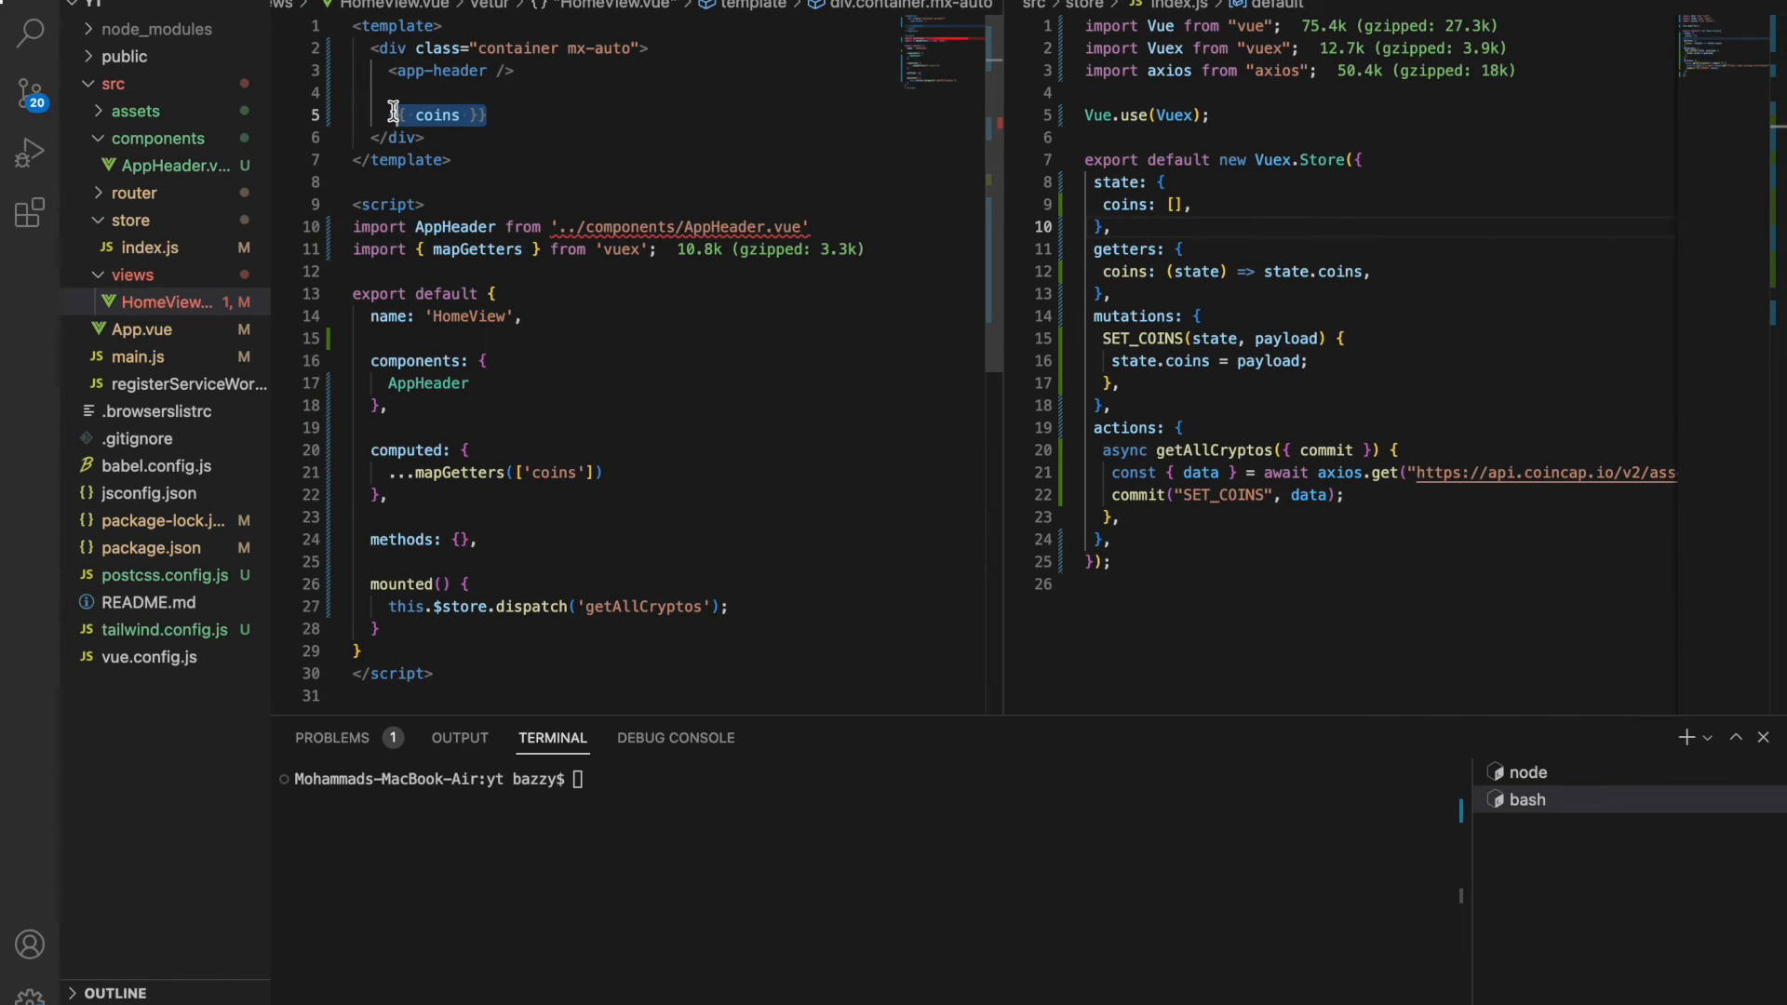
# Delete the temporary {{ coins }} output from the HomeView template.
pyautogui.press('Backspace')
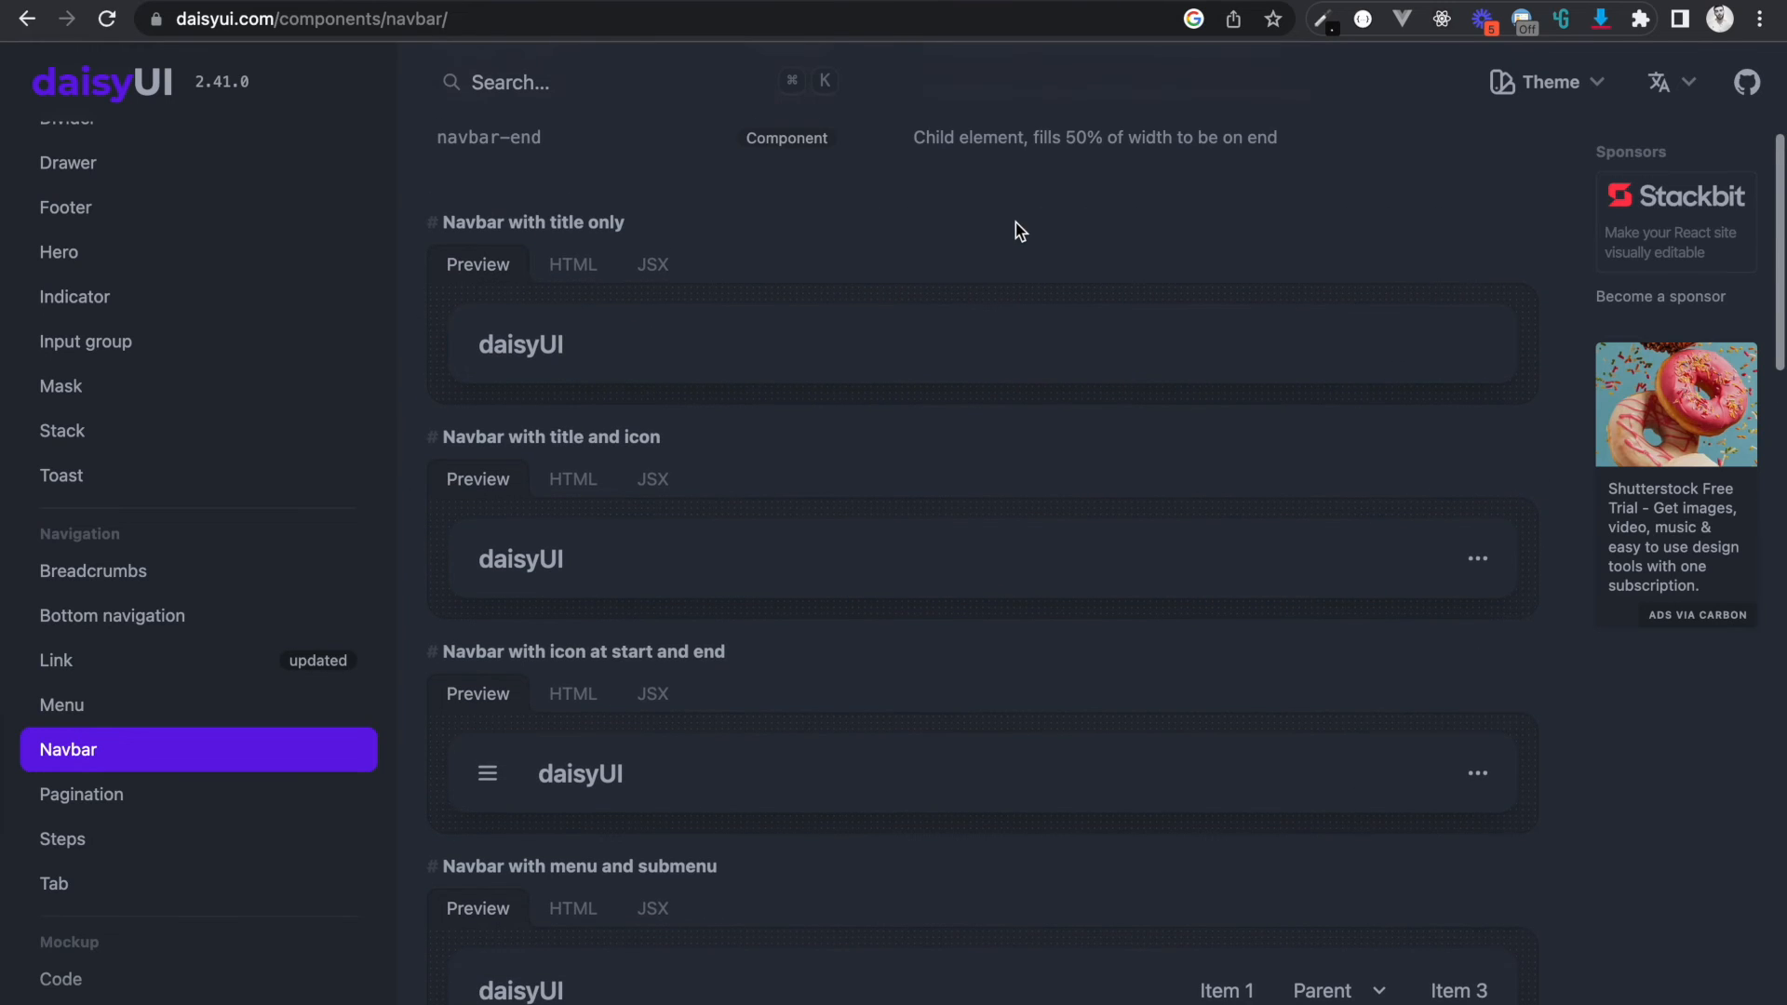
pyautogui.moveTo(478, 478)
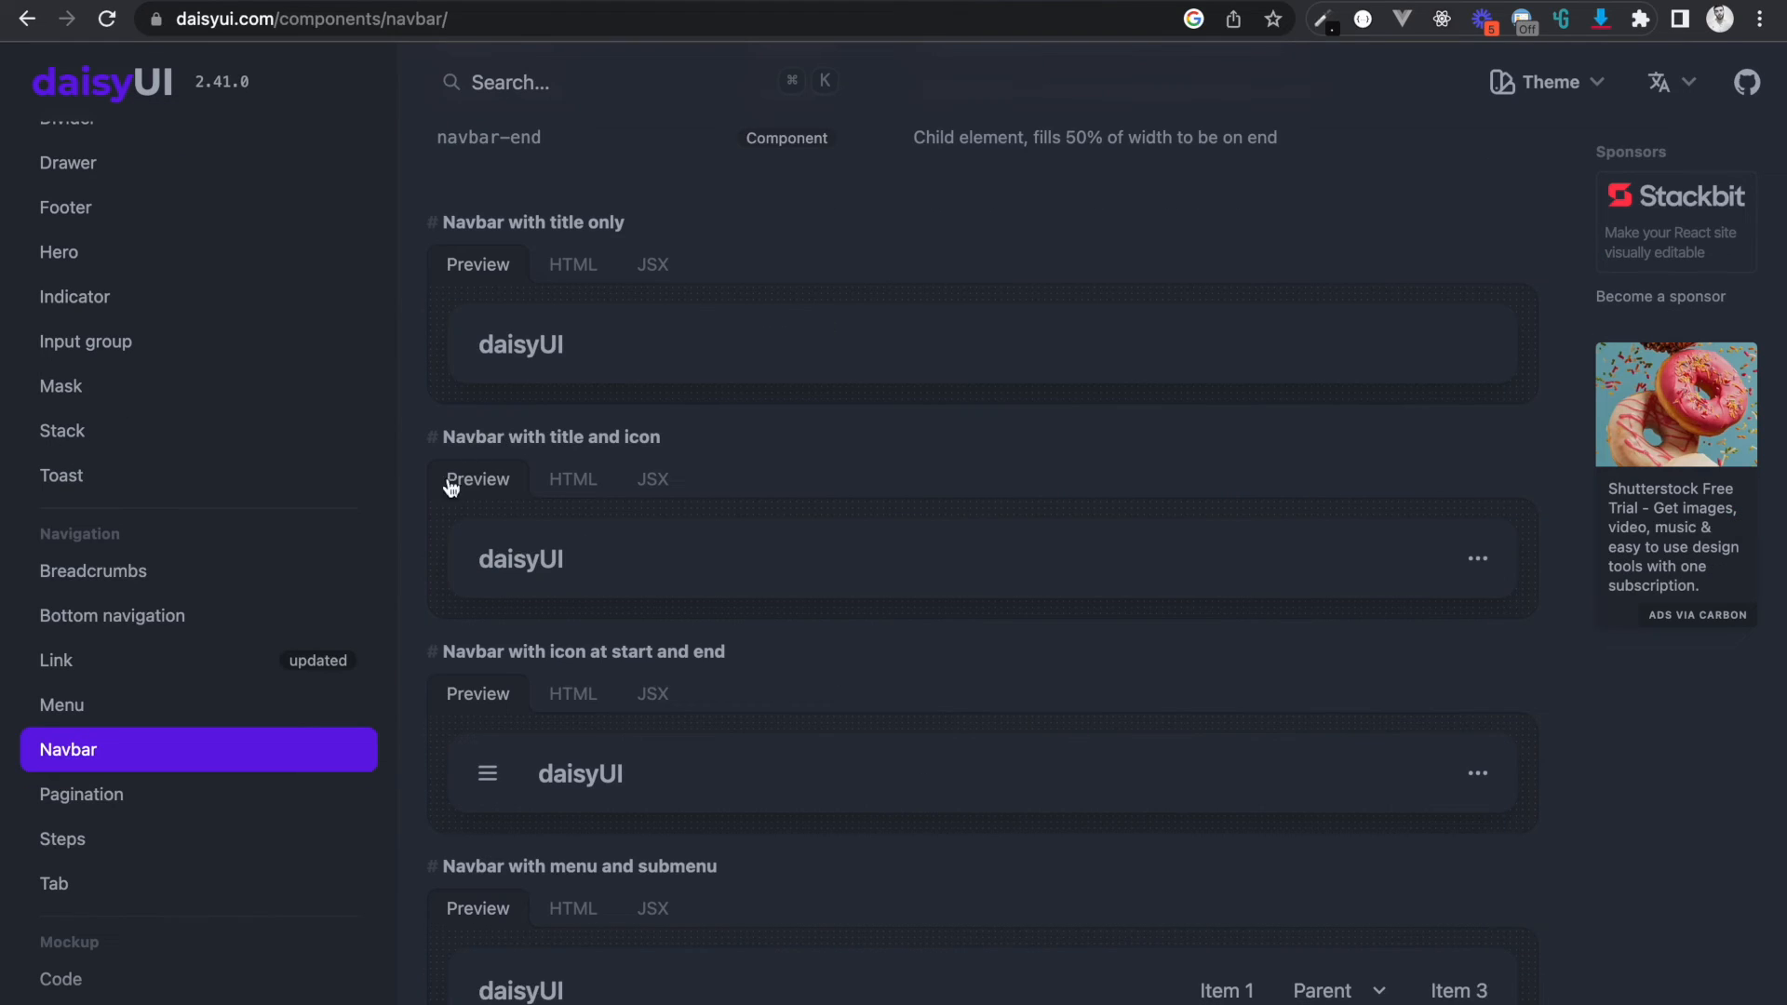
pyautogui.moveTo(411, 519)
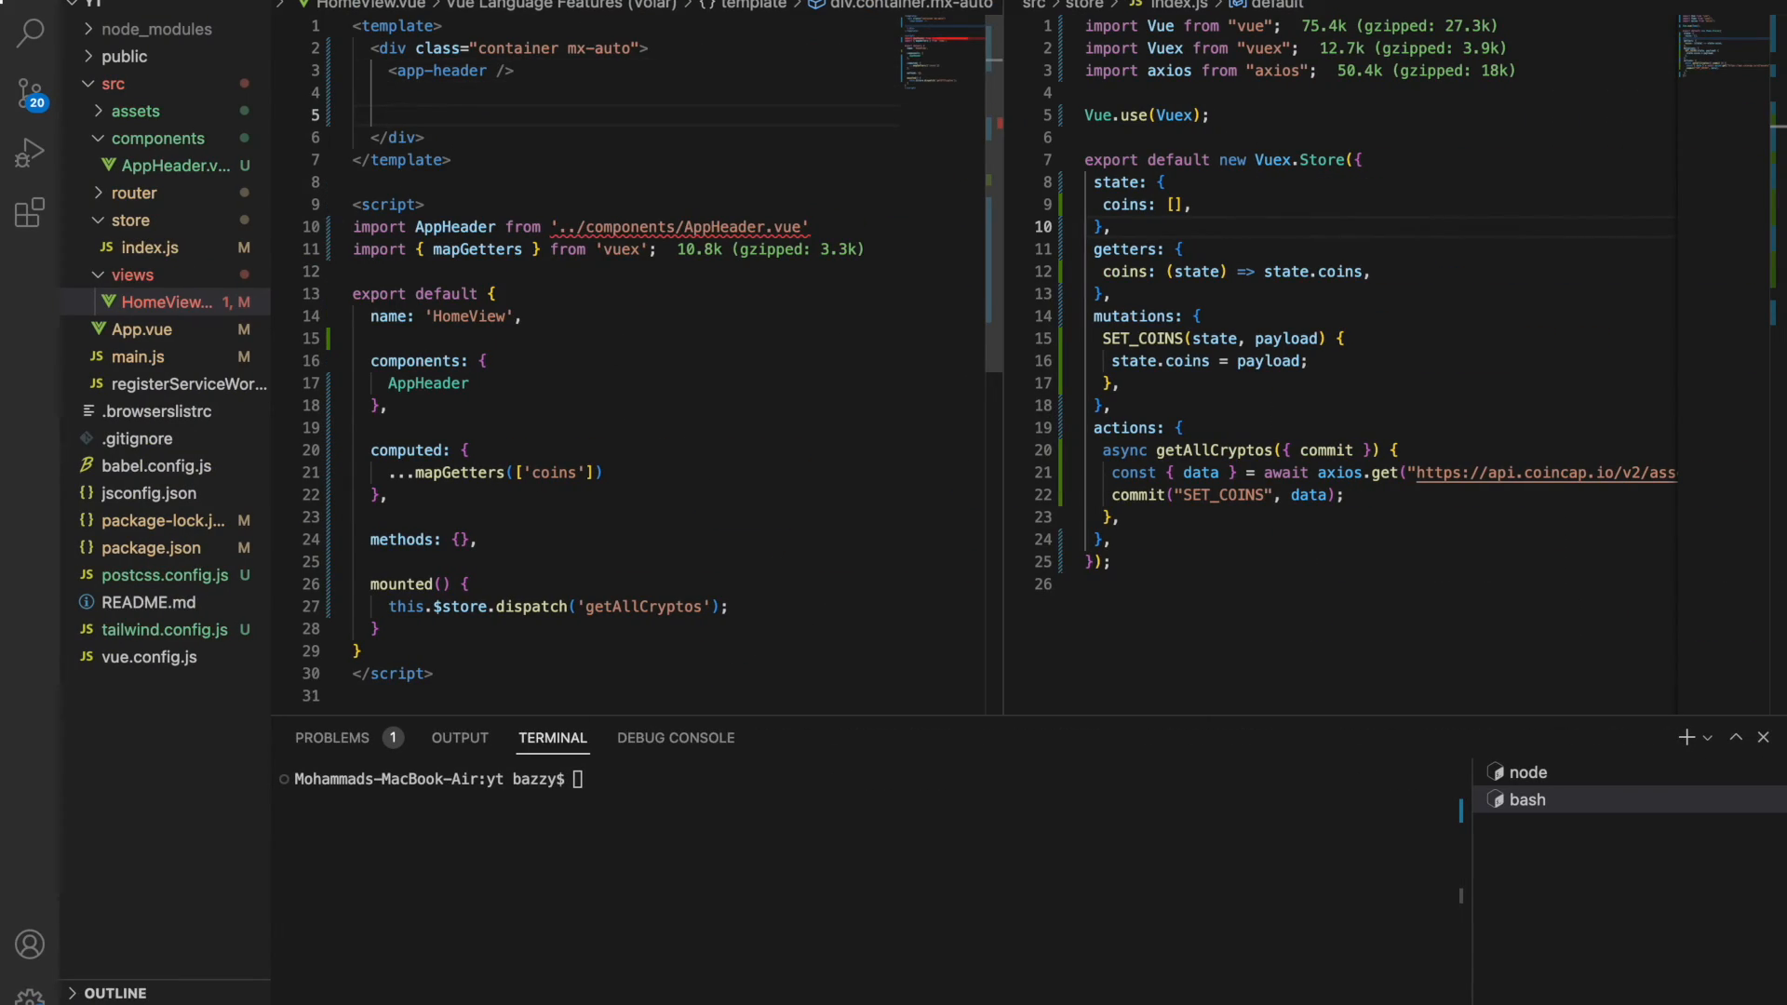
# Write a div with classes grid, container, auto and grid-cols-12, then start an inner div.
pyautogui.write('<div')
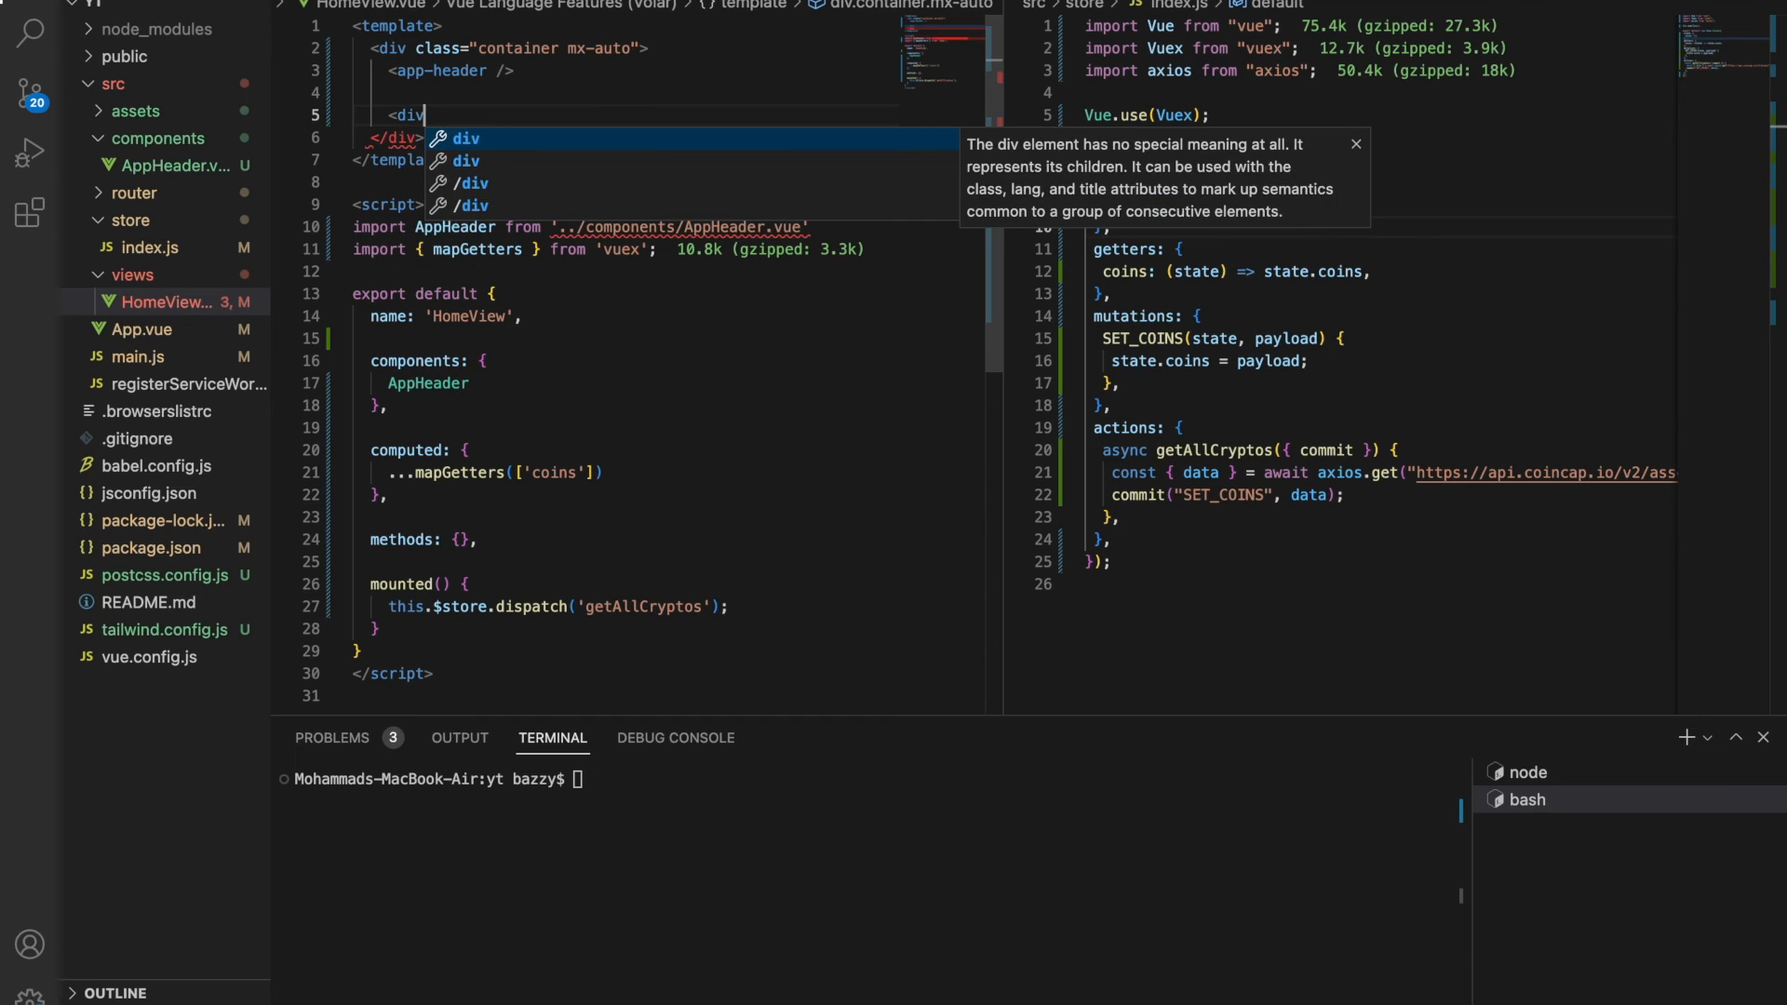
pyautogui.write('clas></div>')
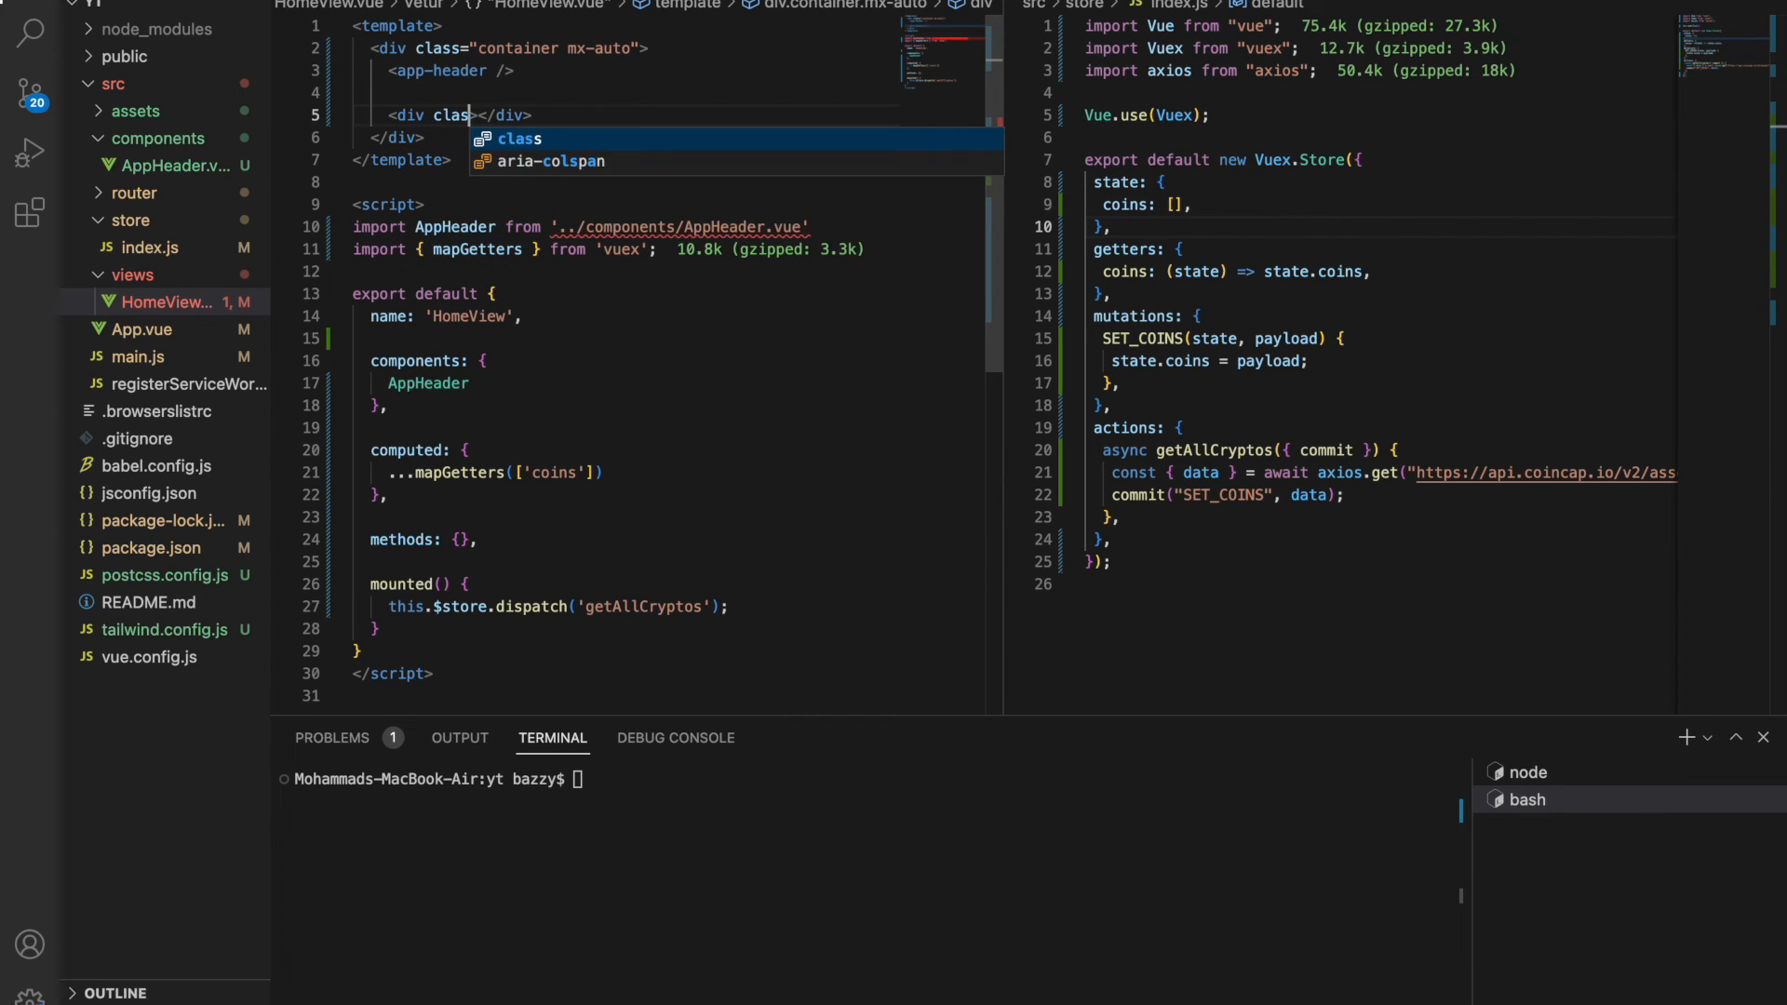
pyautogui.write('grid">')
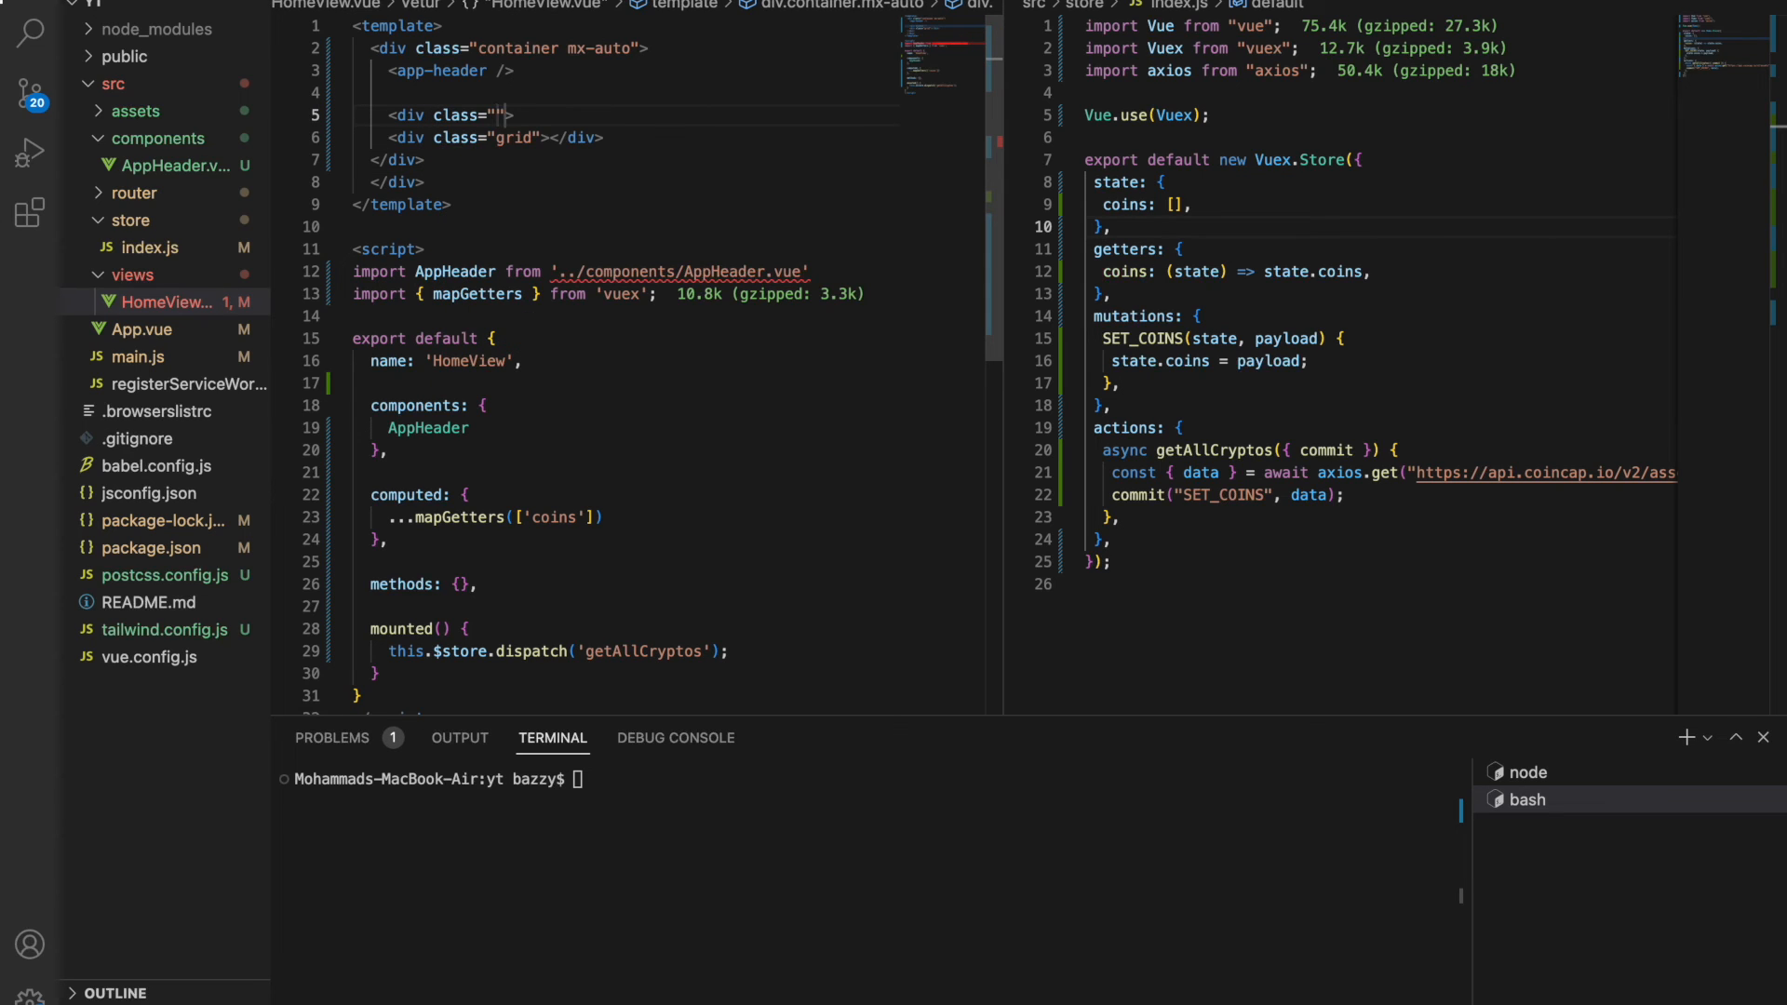
pyautogui.write('container mx-')
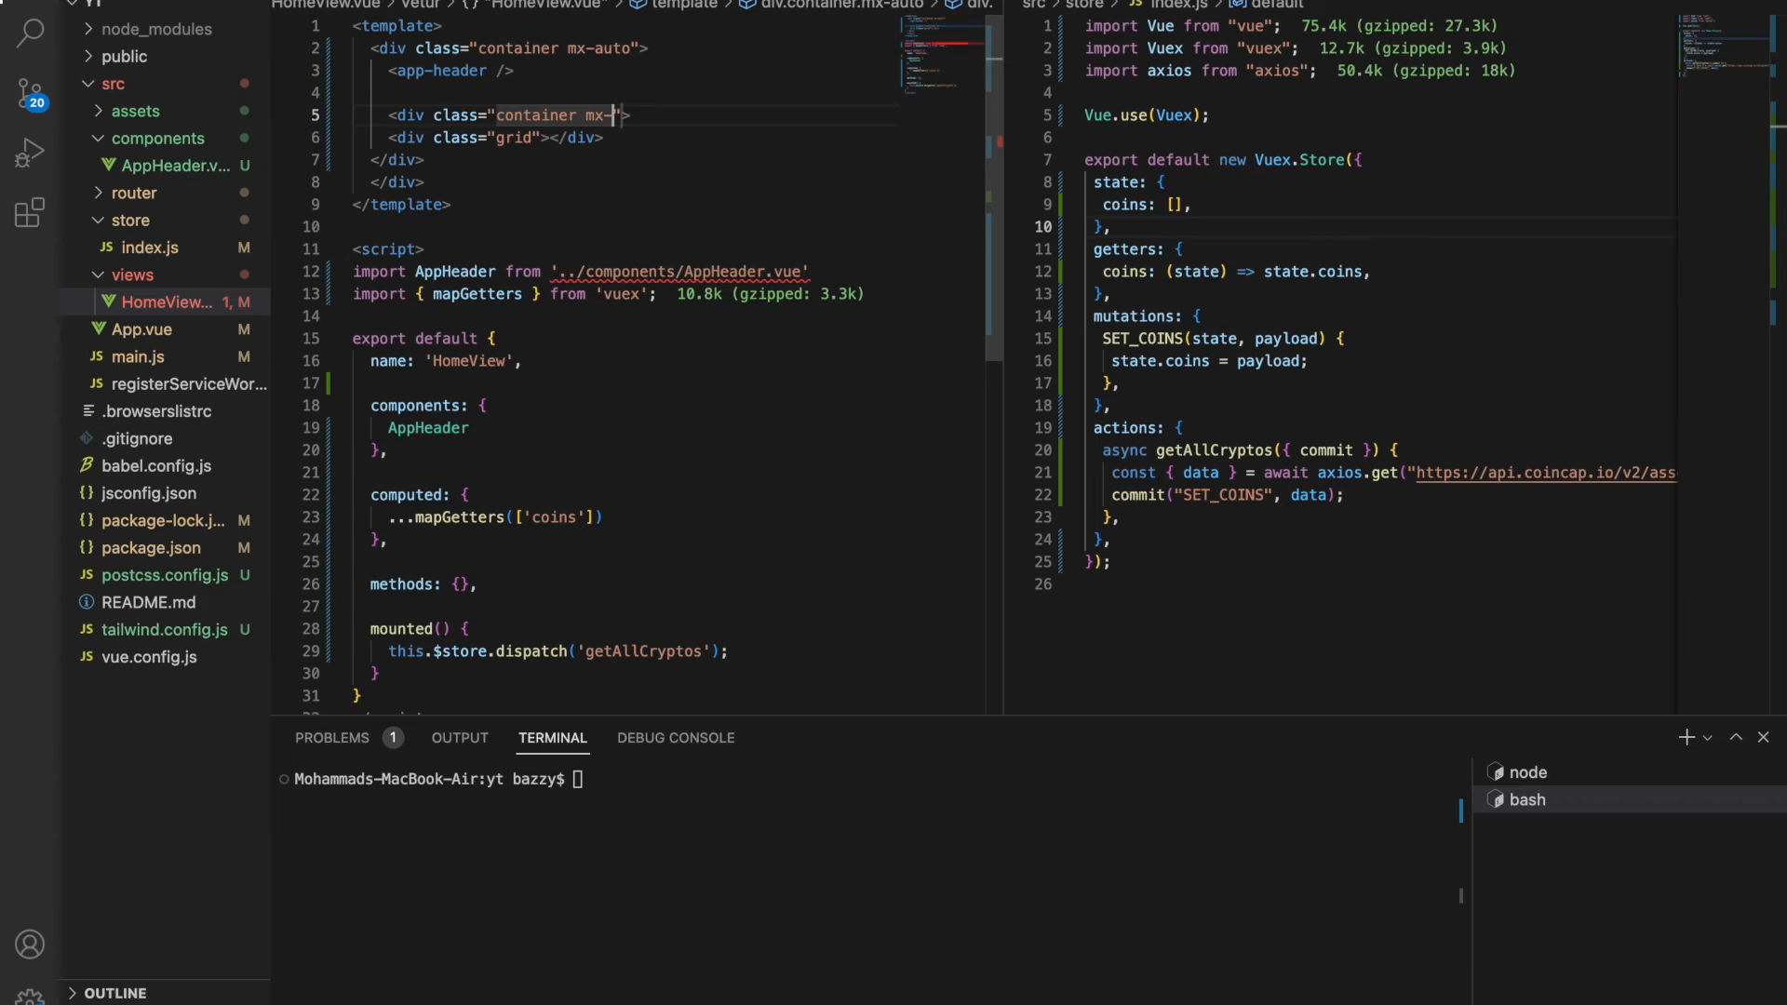
pyautogui.write('auto')
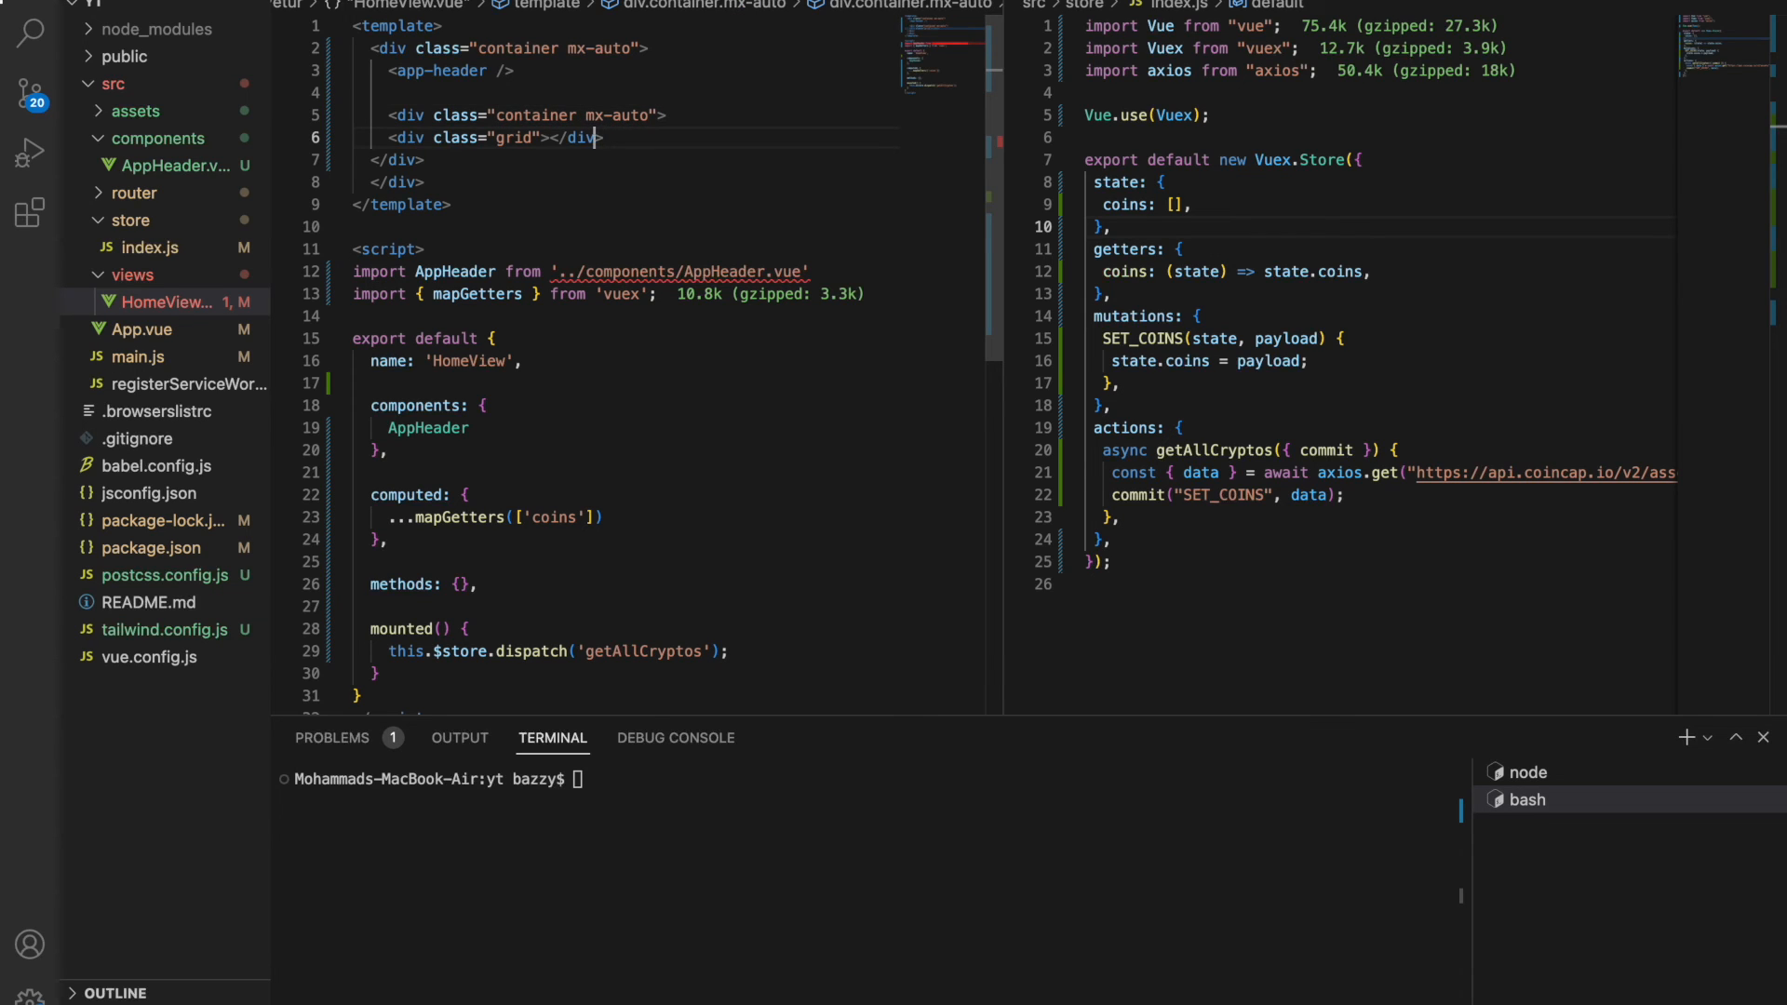
pyautogui.write('" "')
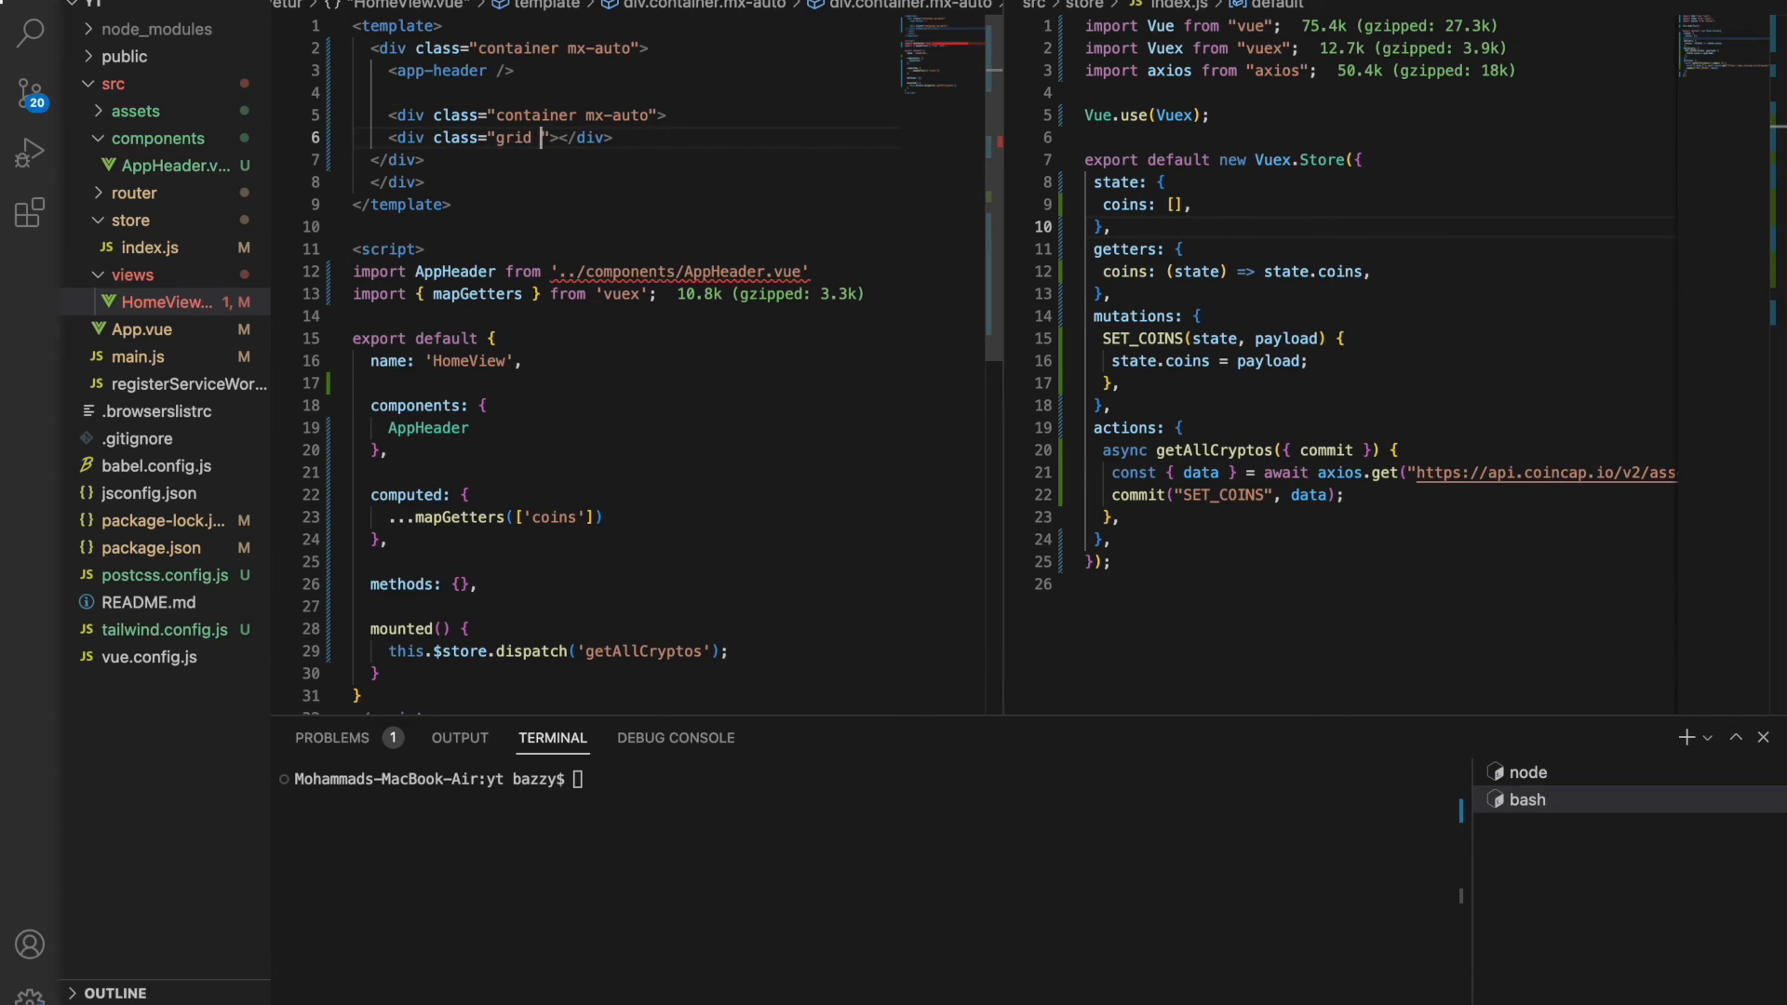
pyautogui.write('grid-cols-1')
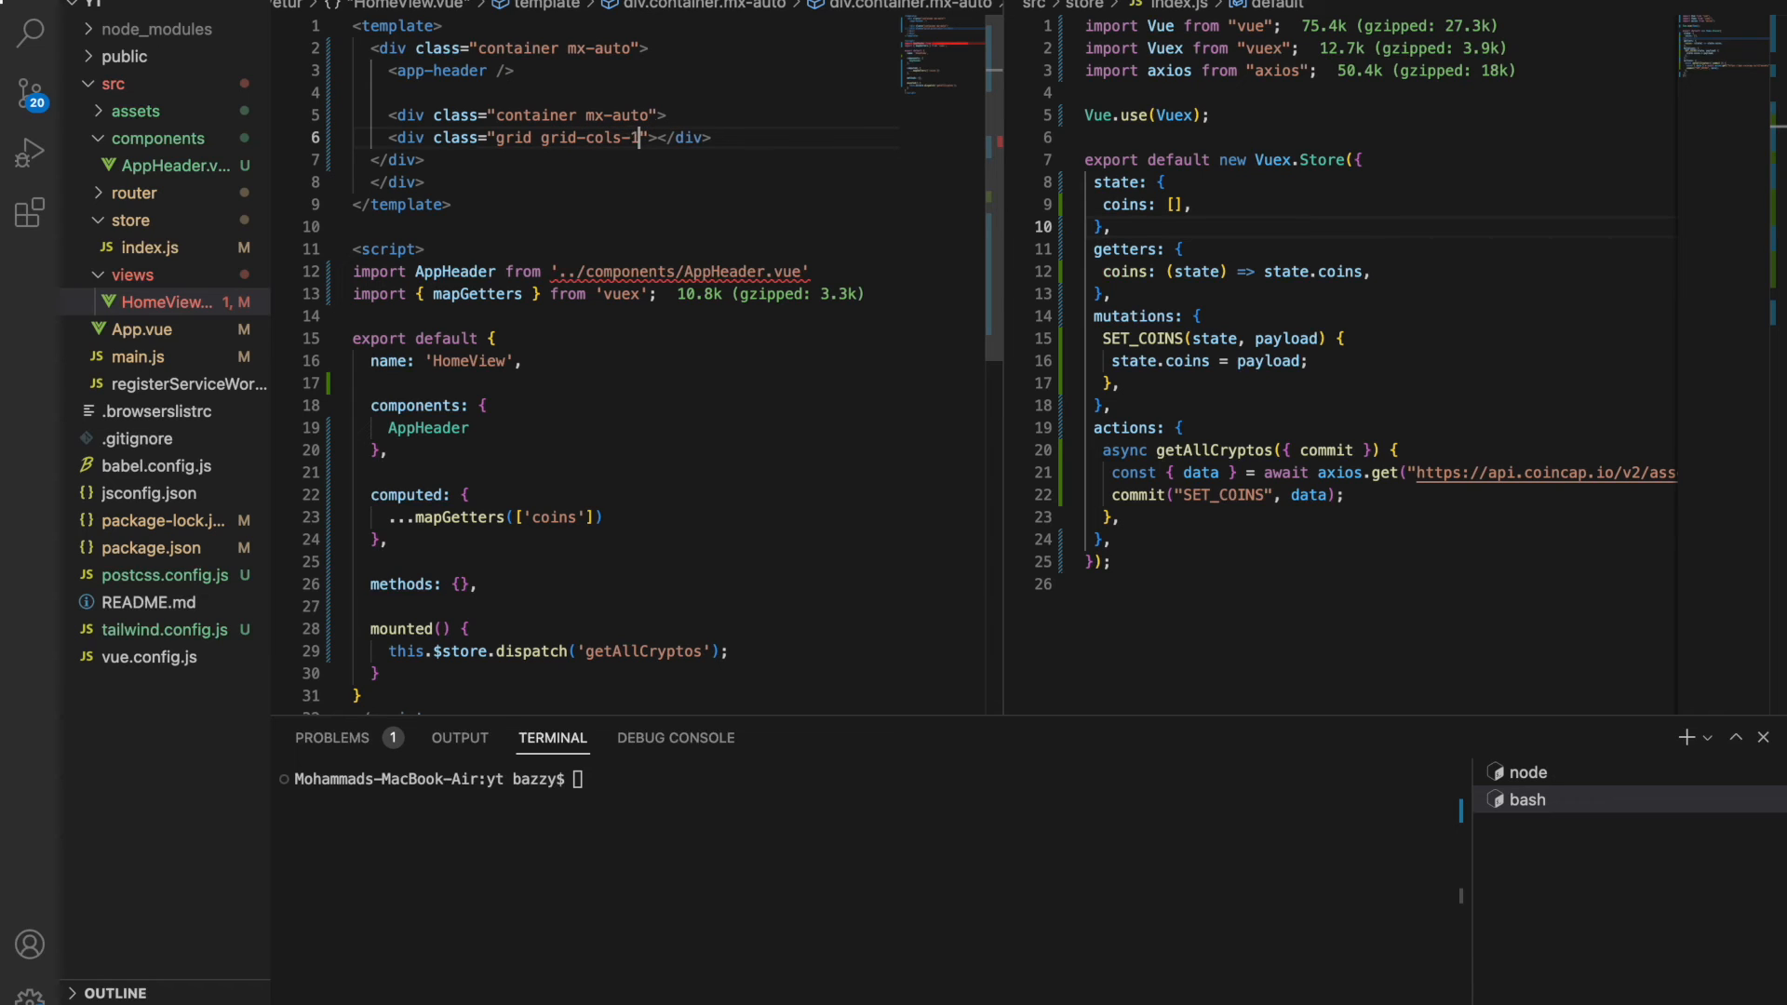
pyautogui.write('2')
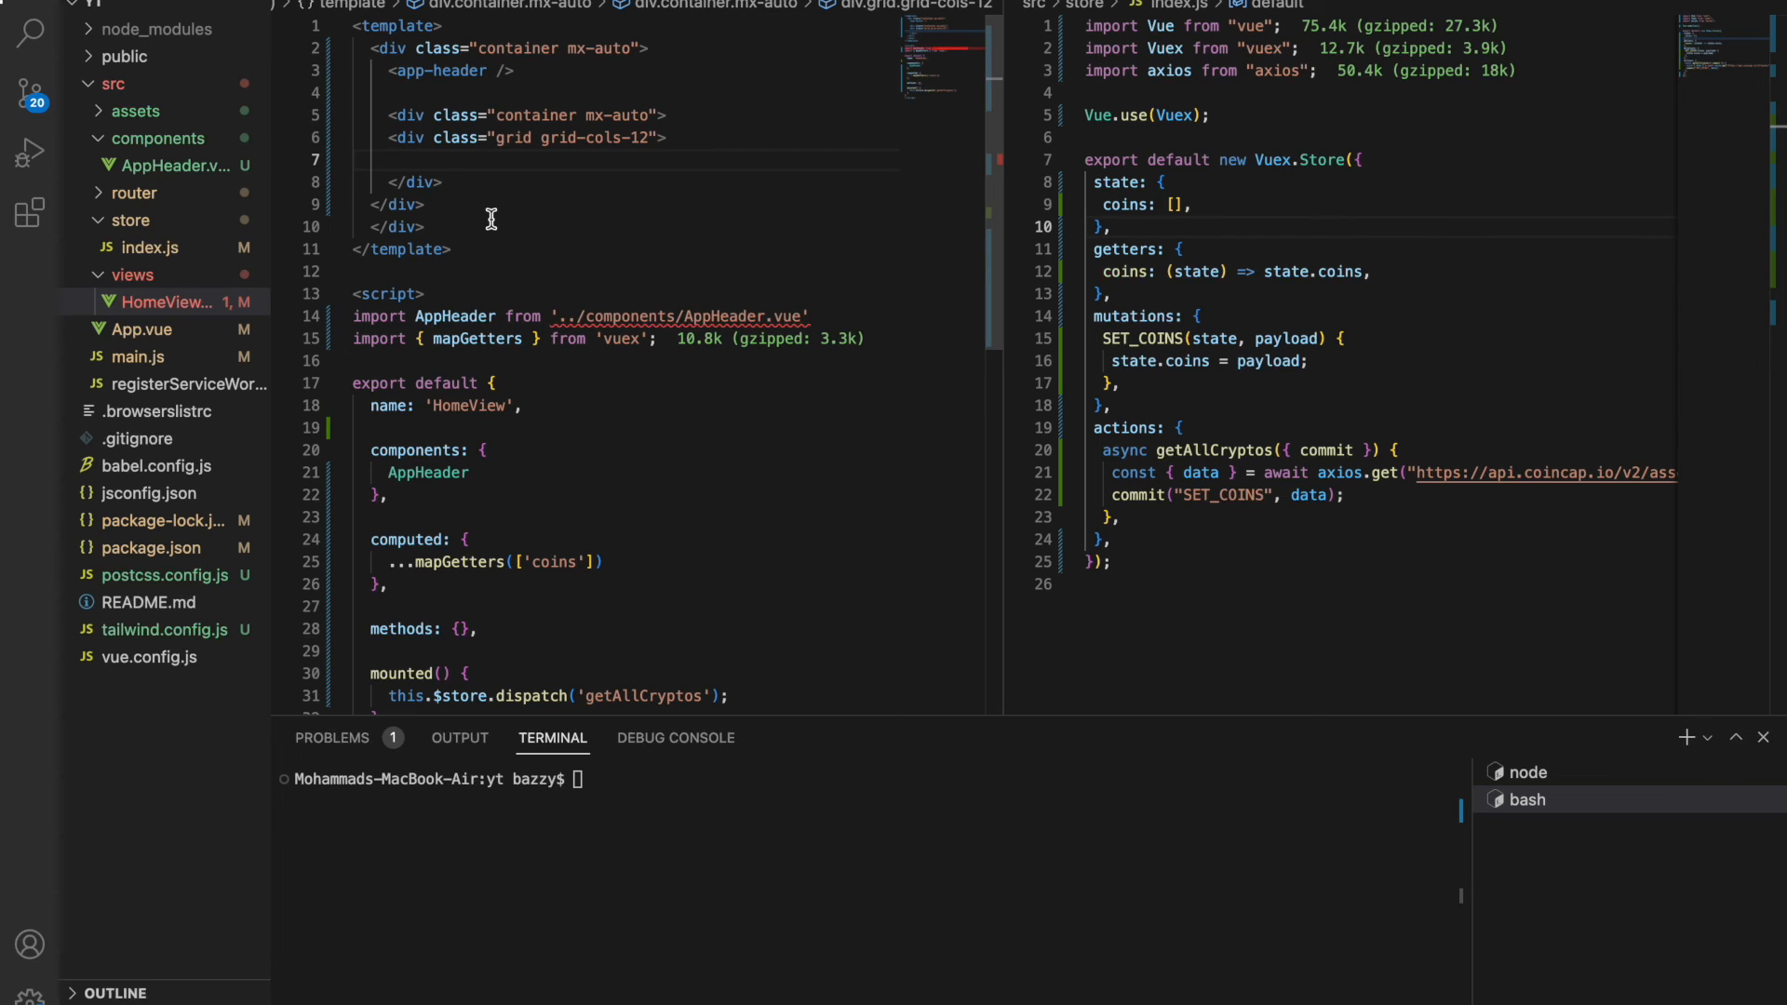
pyautogui.moveTo(482, 615)
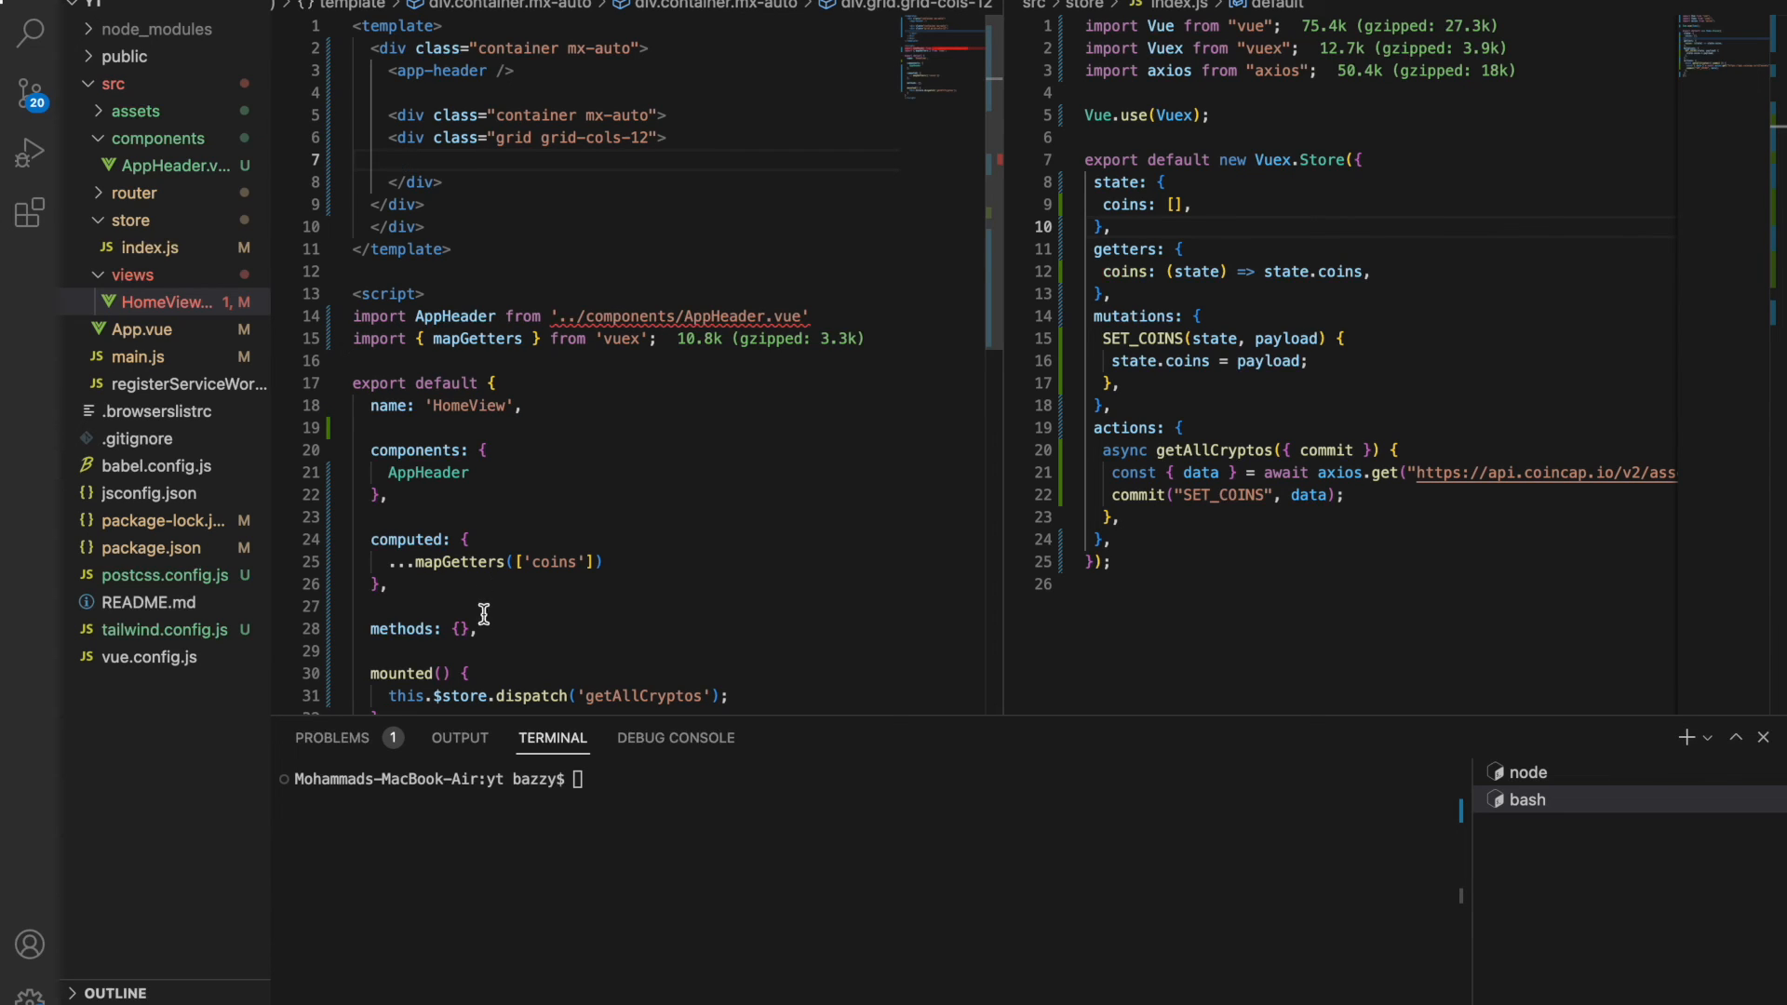
pyautogui.moveTo(474, 177)
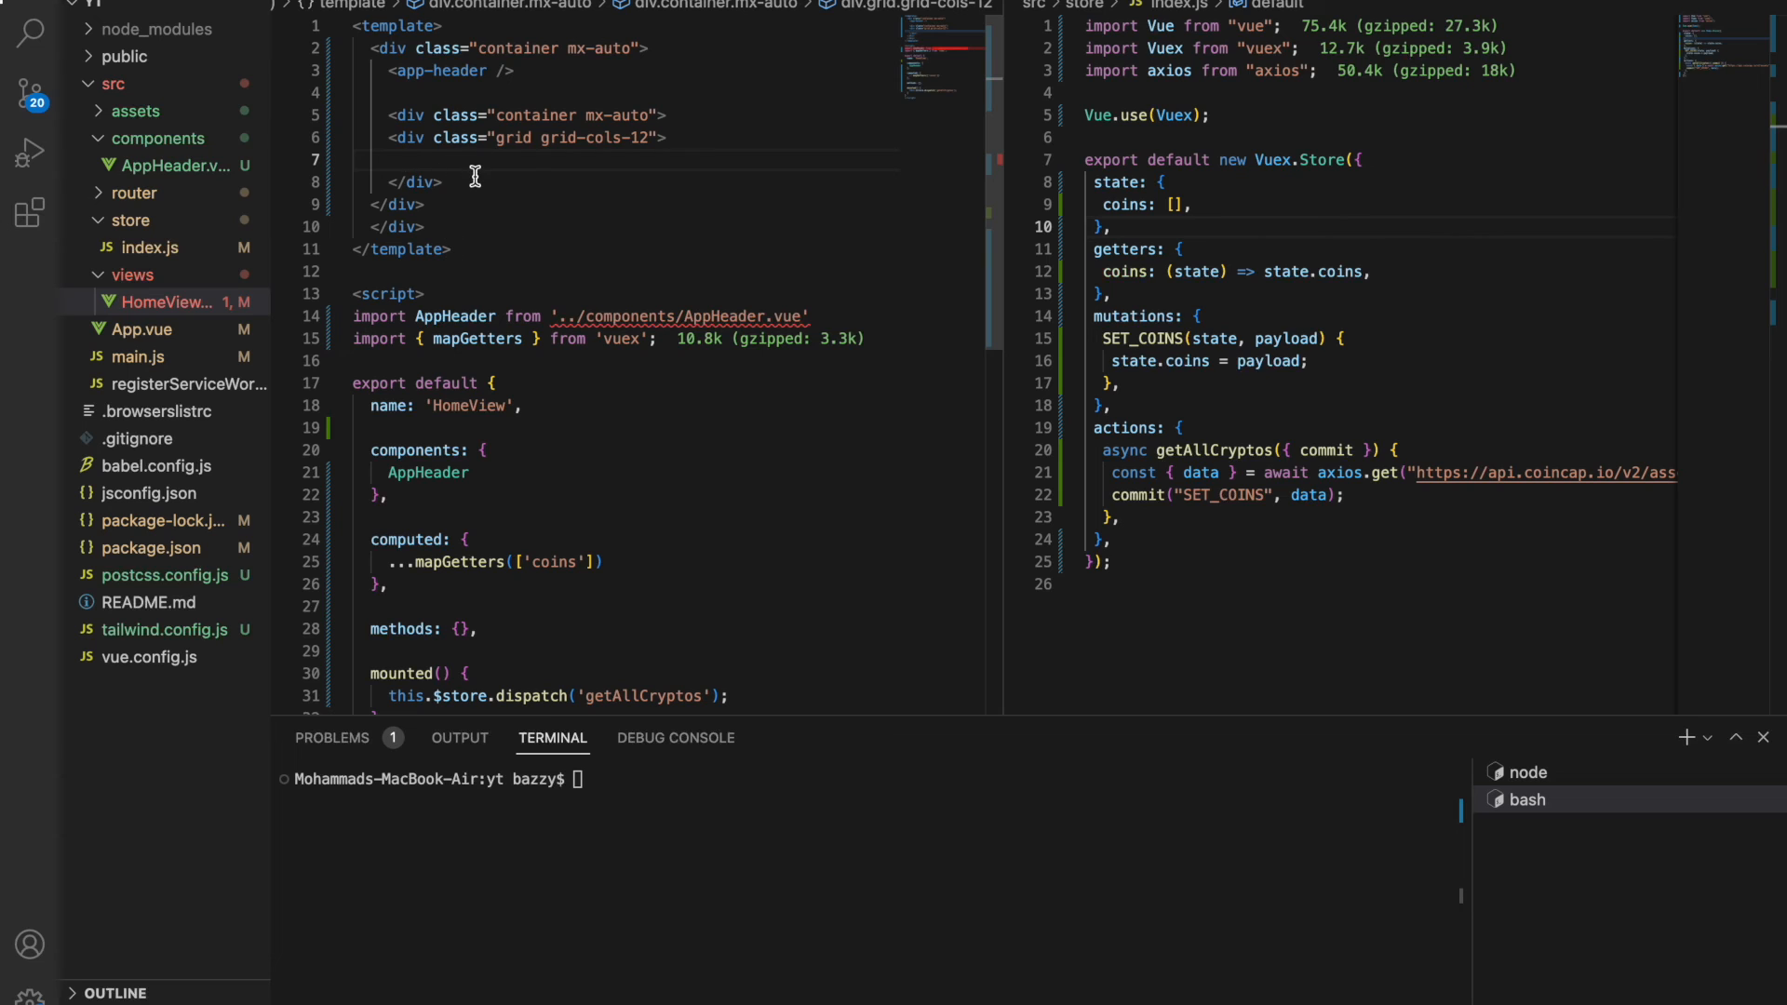
pyautogui.write('di')
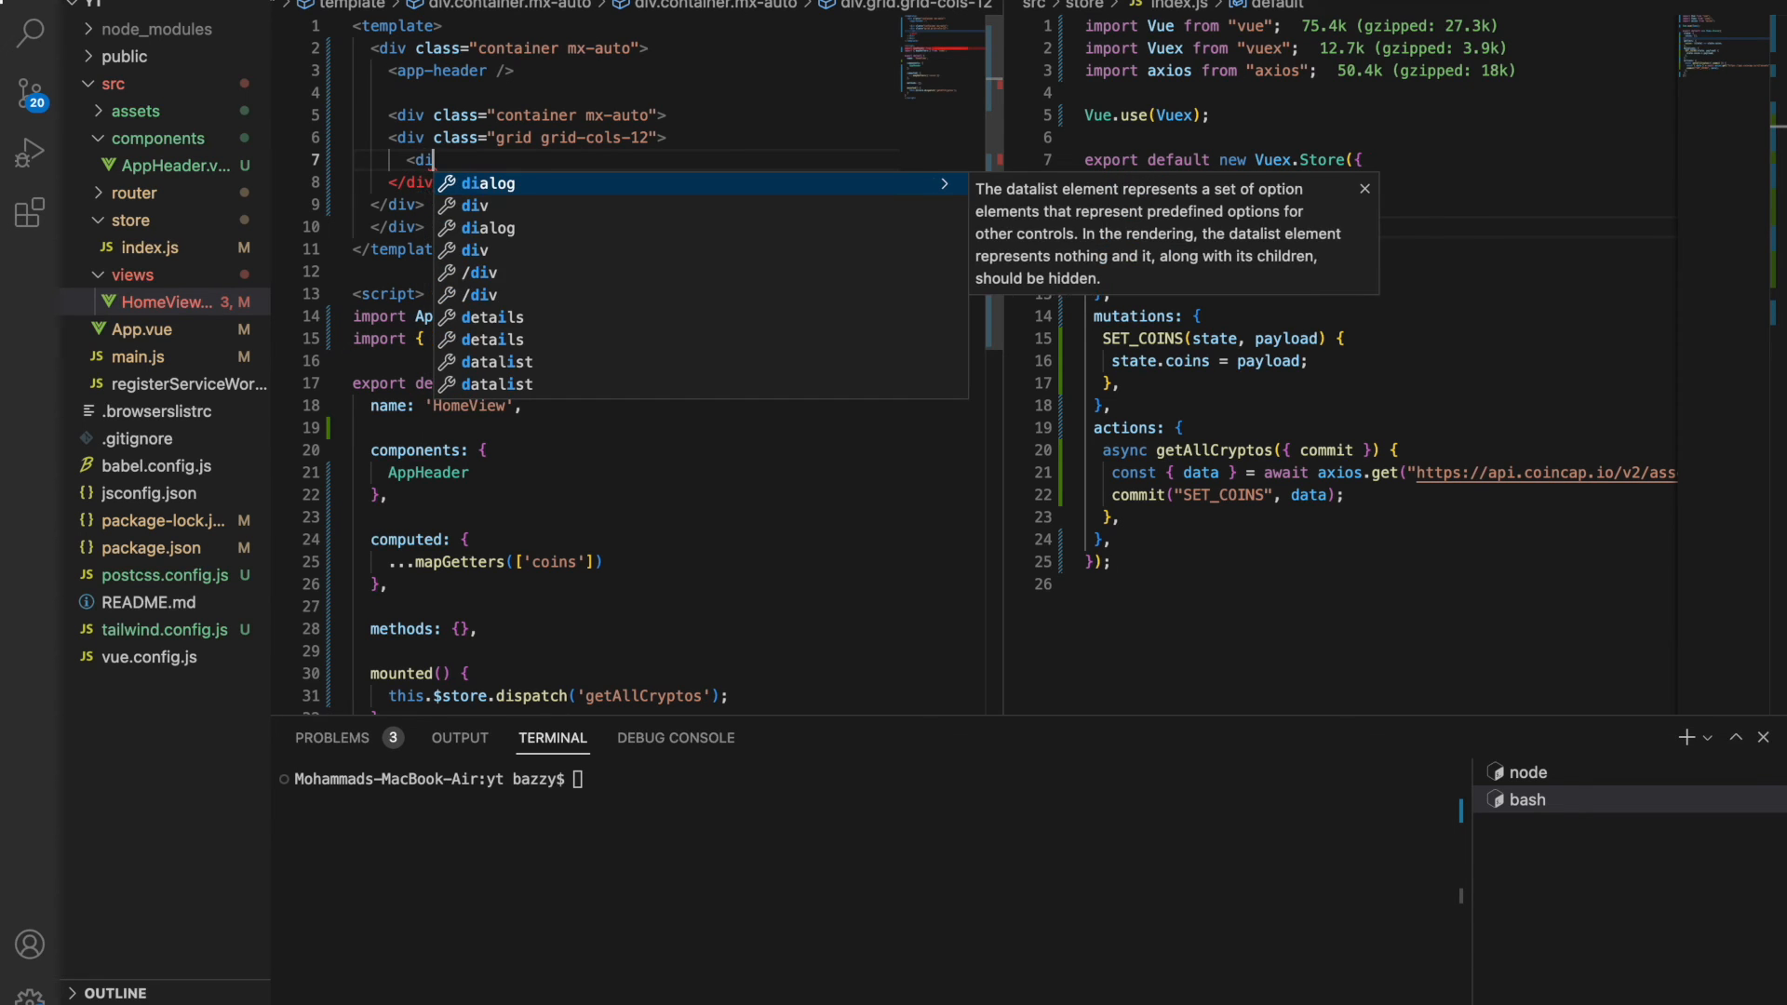
pyautogui.write('v')
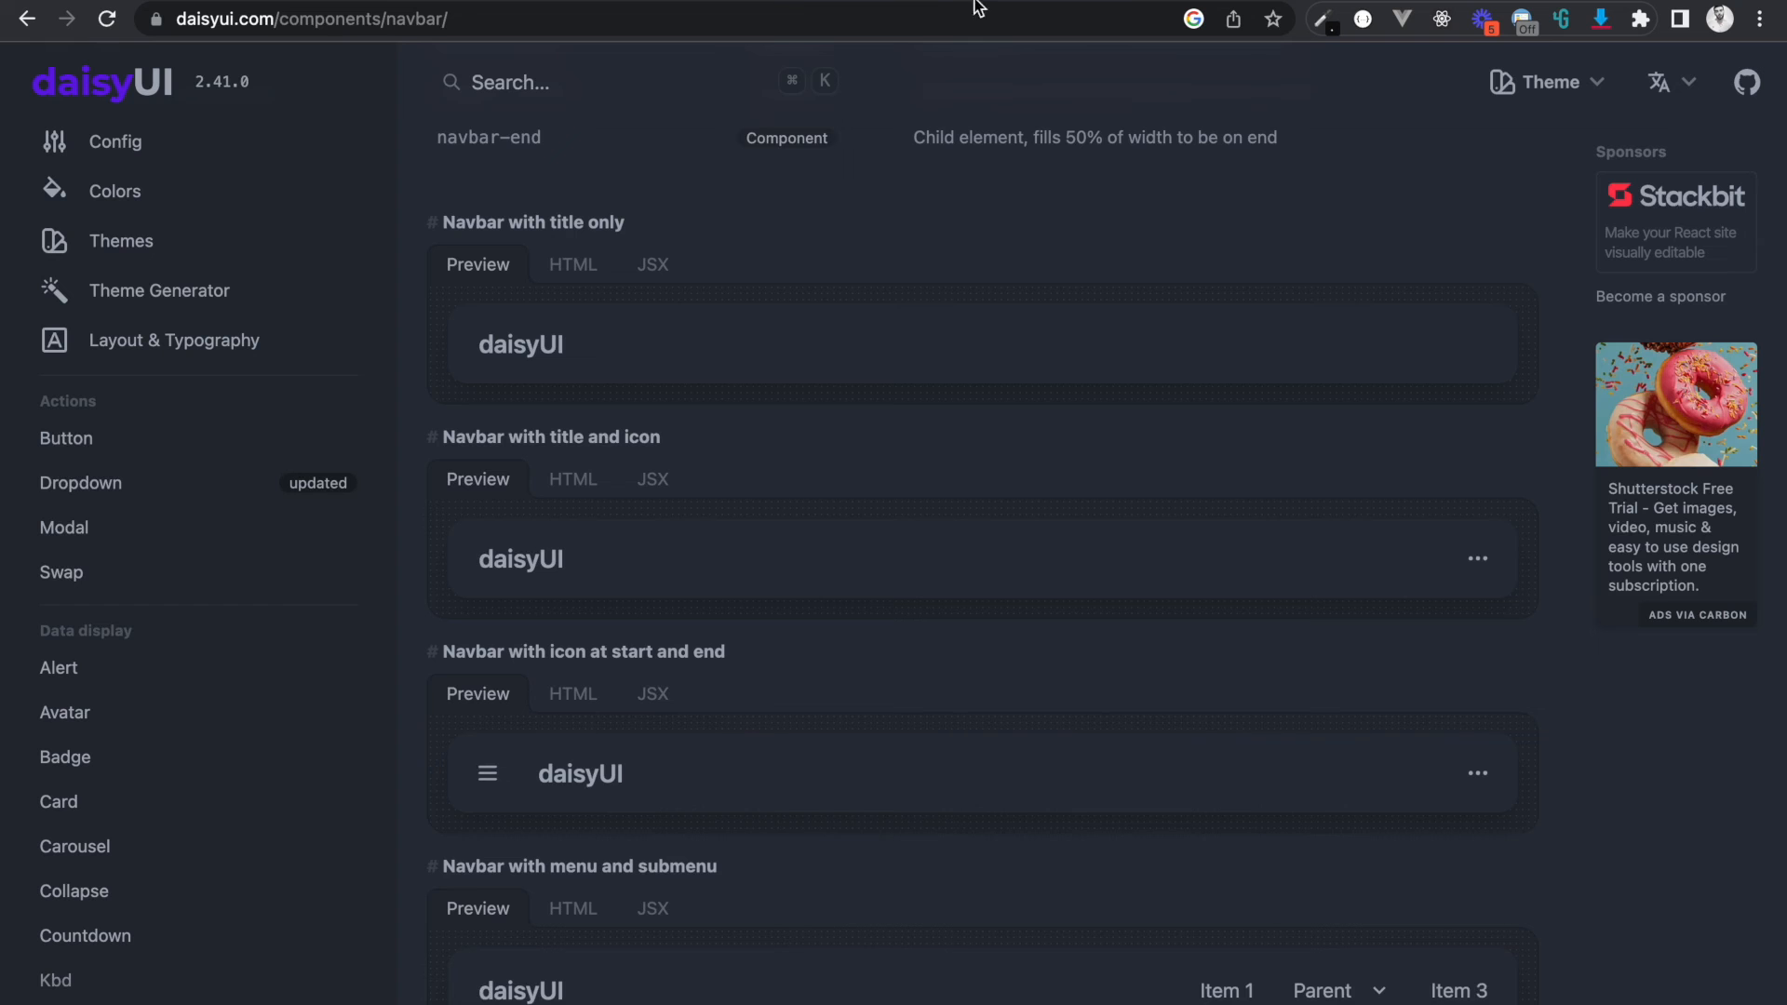
# Open the daisyUI Card page and scroll to the 'Card with centered content and paddings' example.
pyautogui.click(57, 802)
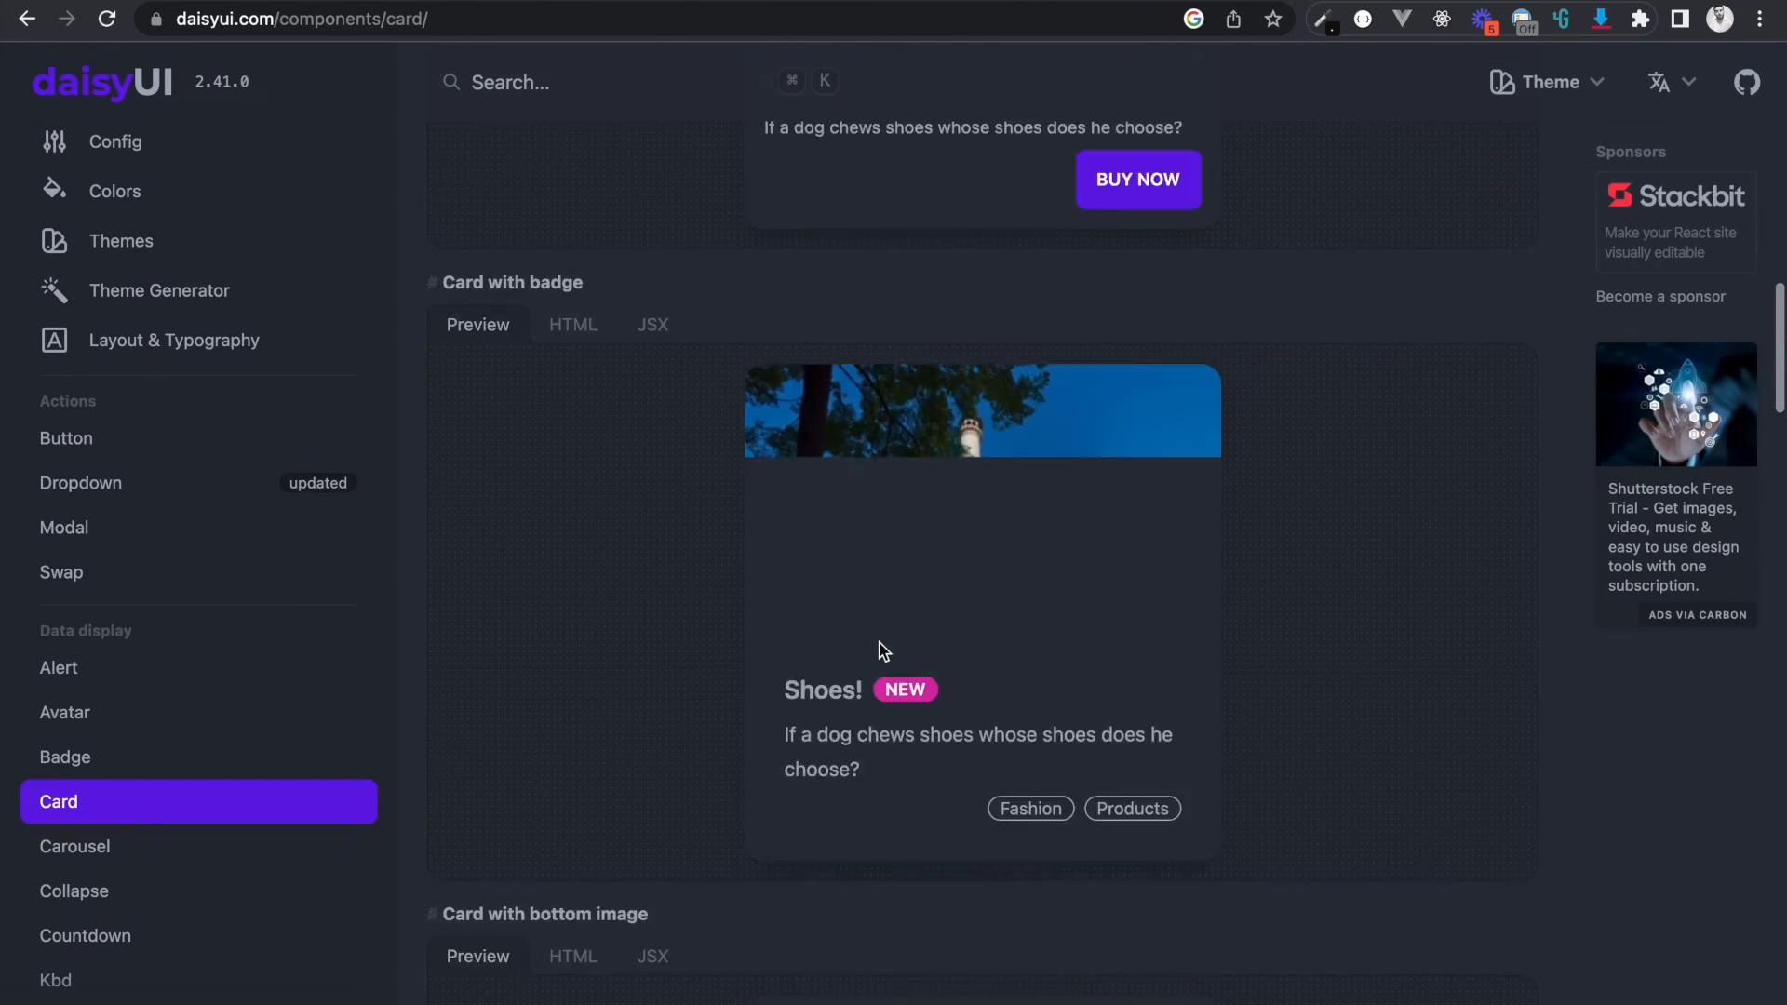
pyautogui.scroll(-3)
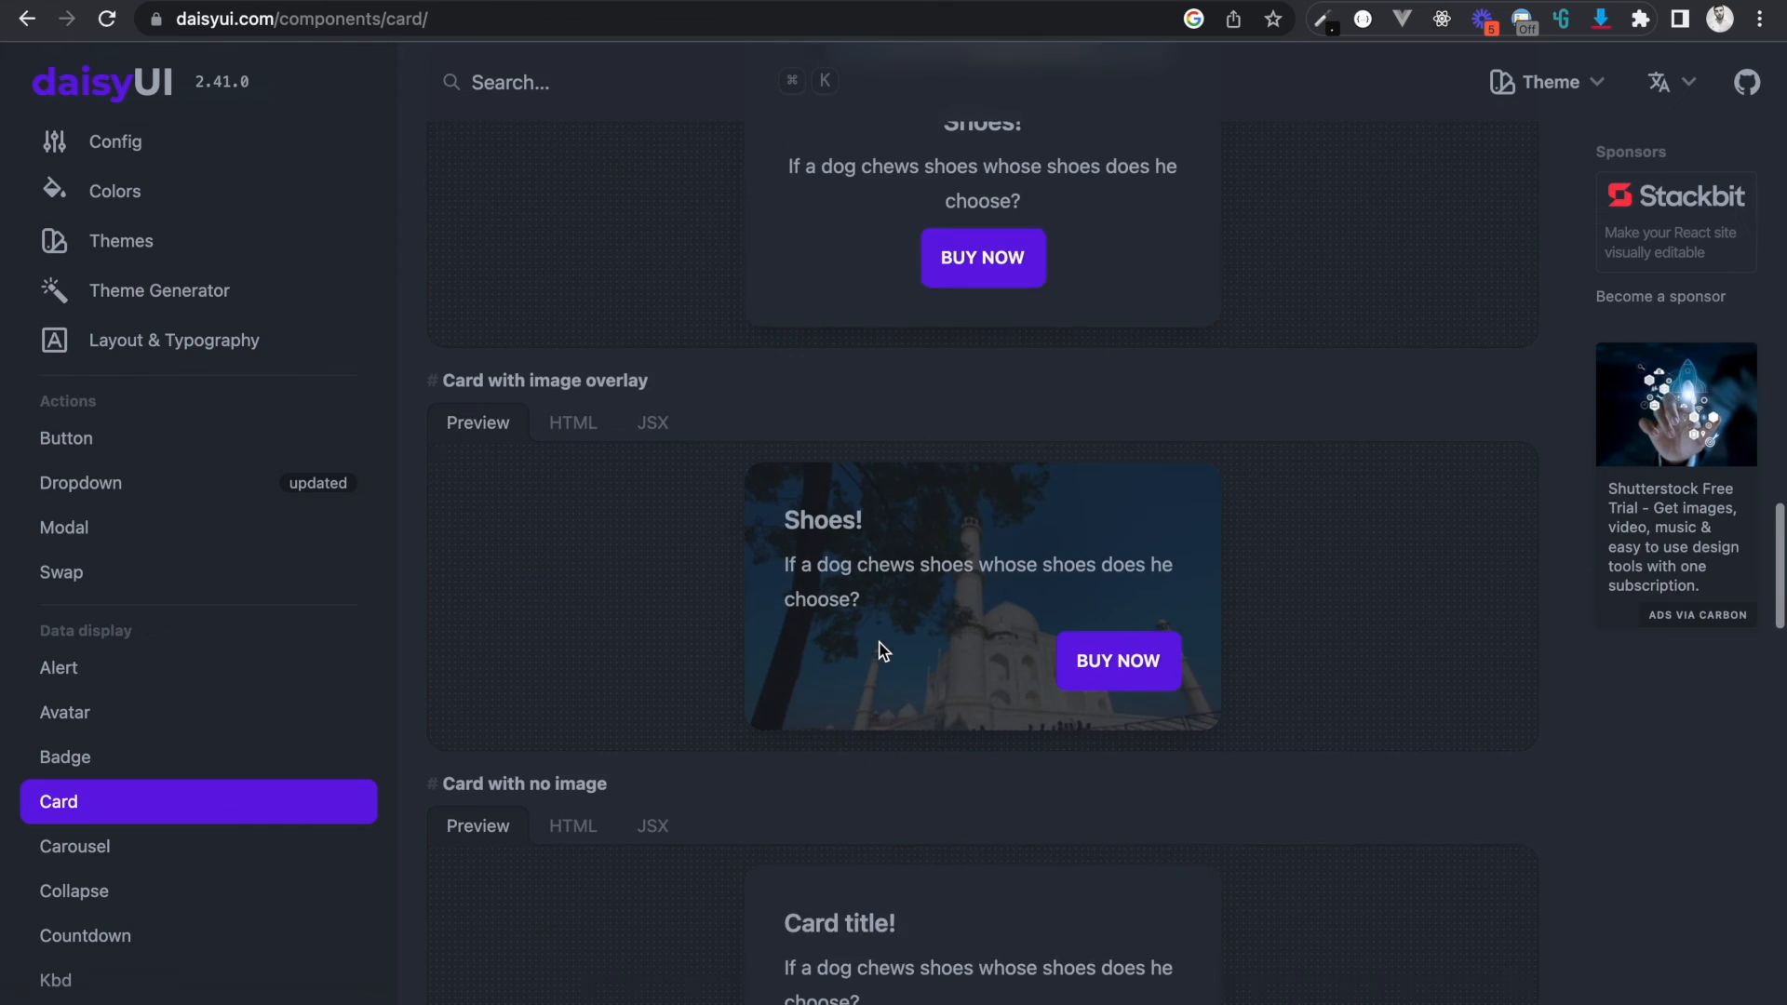
pyautogui.scroll(-3)
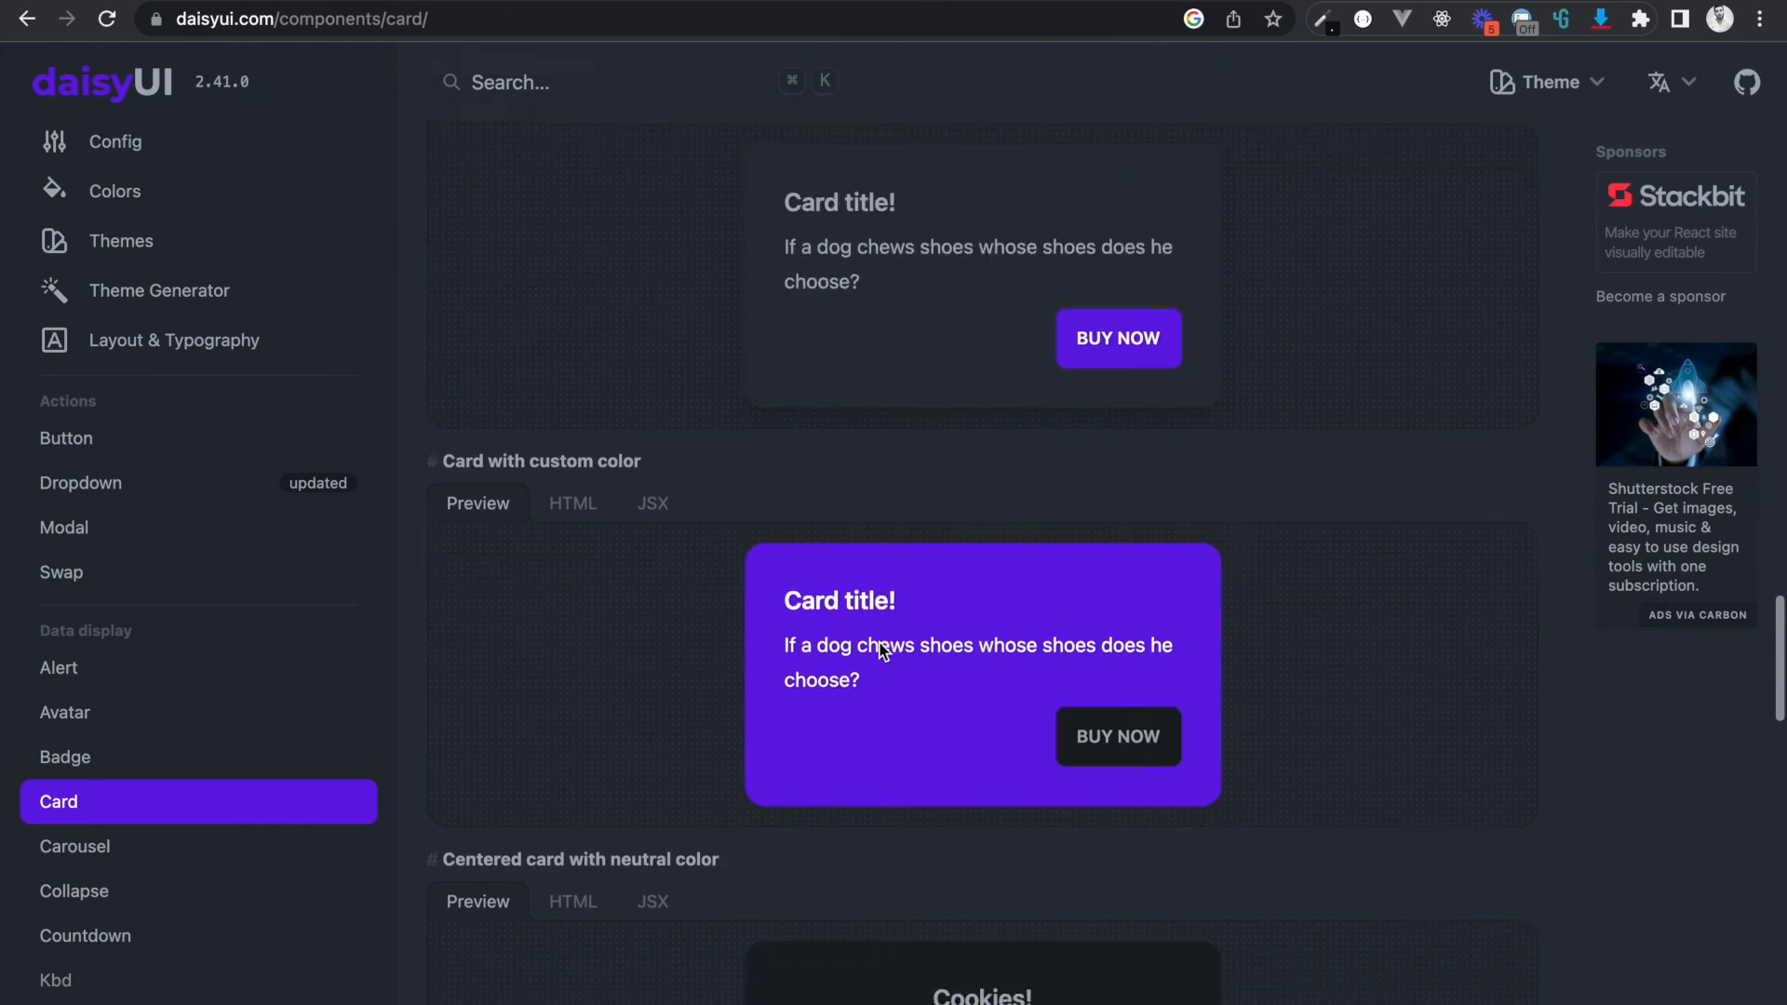
pyautogui.scroll(-3)
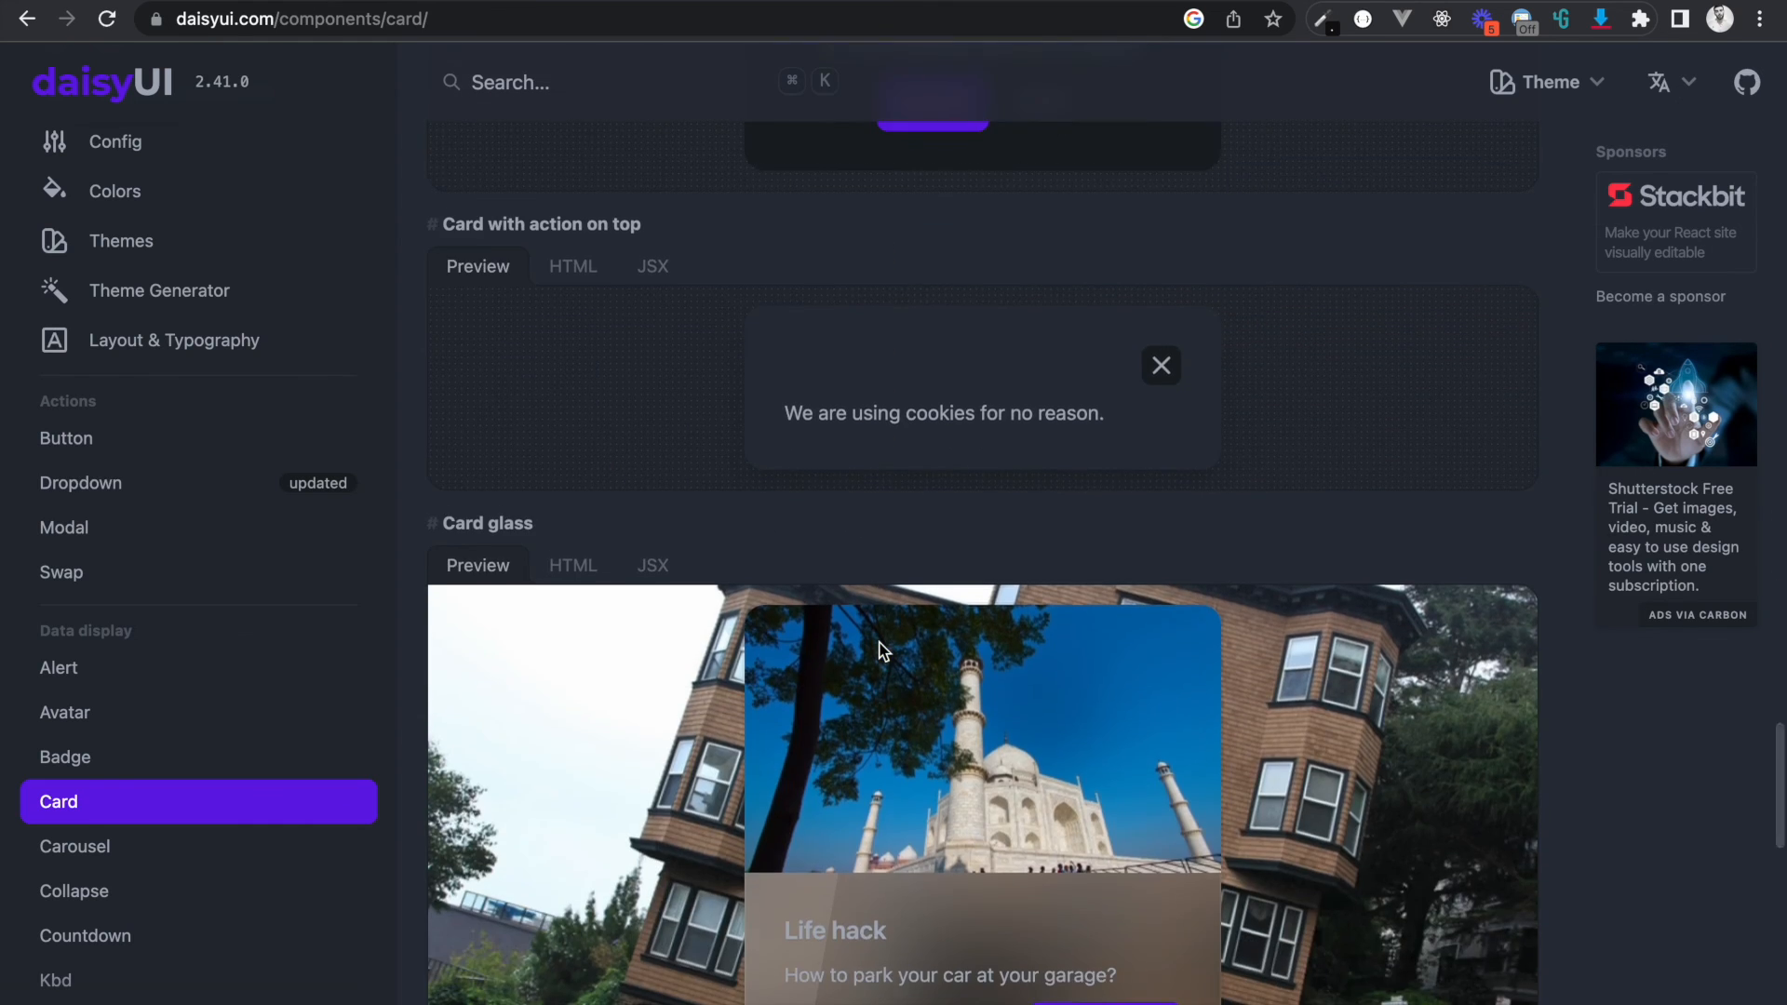
pyautogui.scroll(-3)
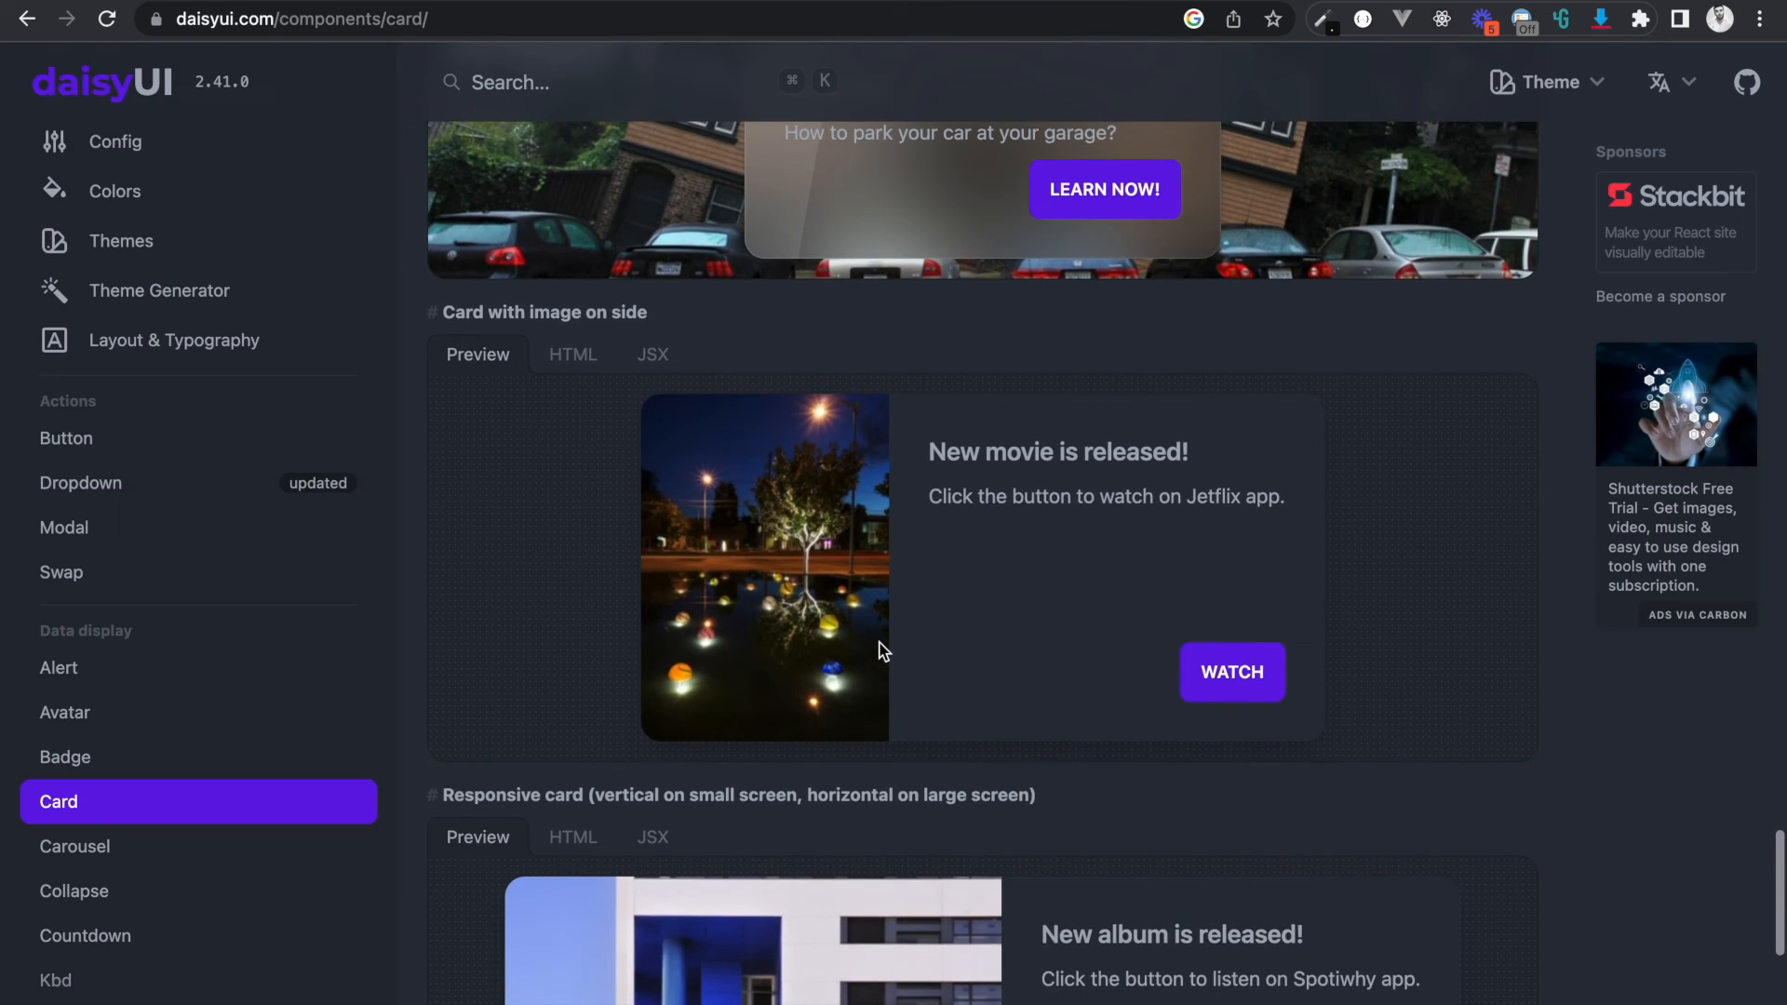
pyautogui.scroll(-3)
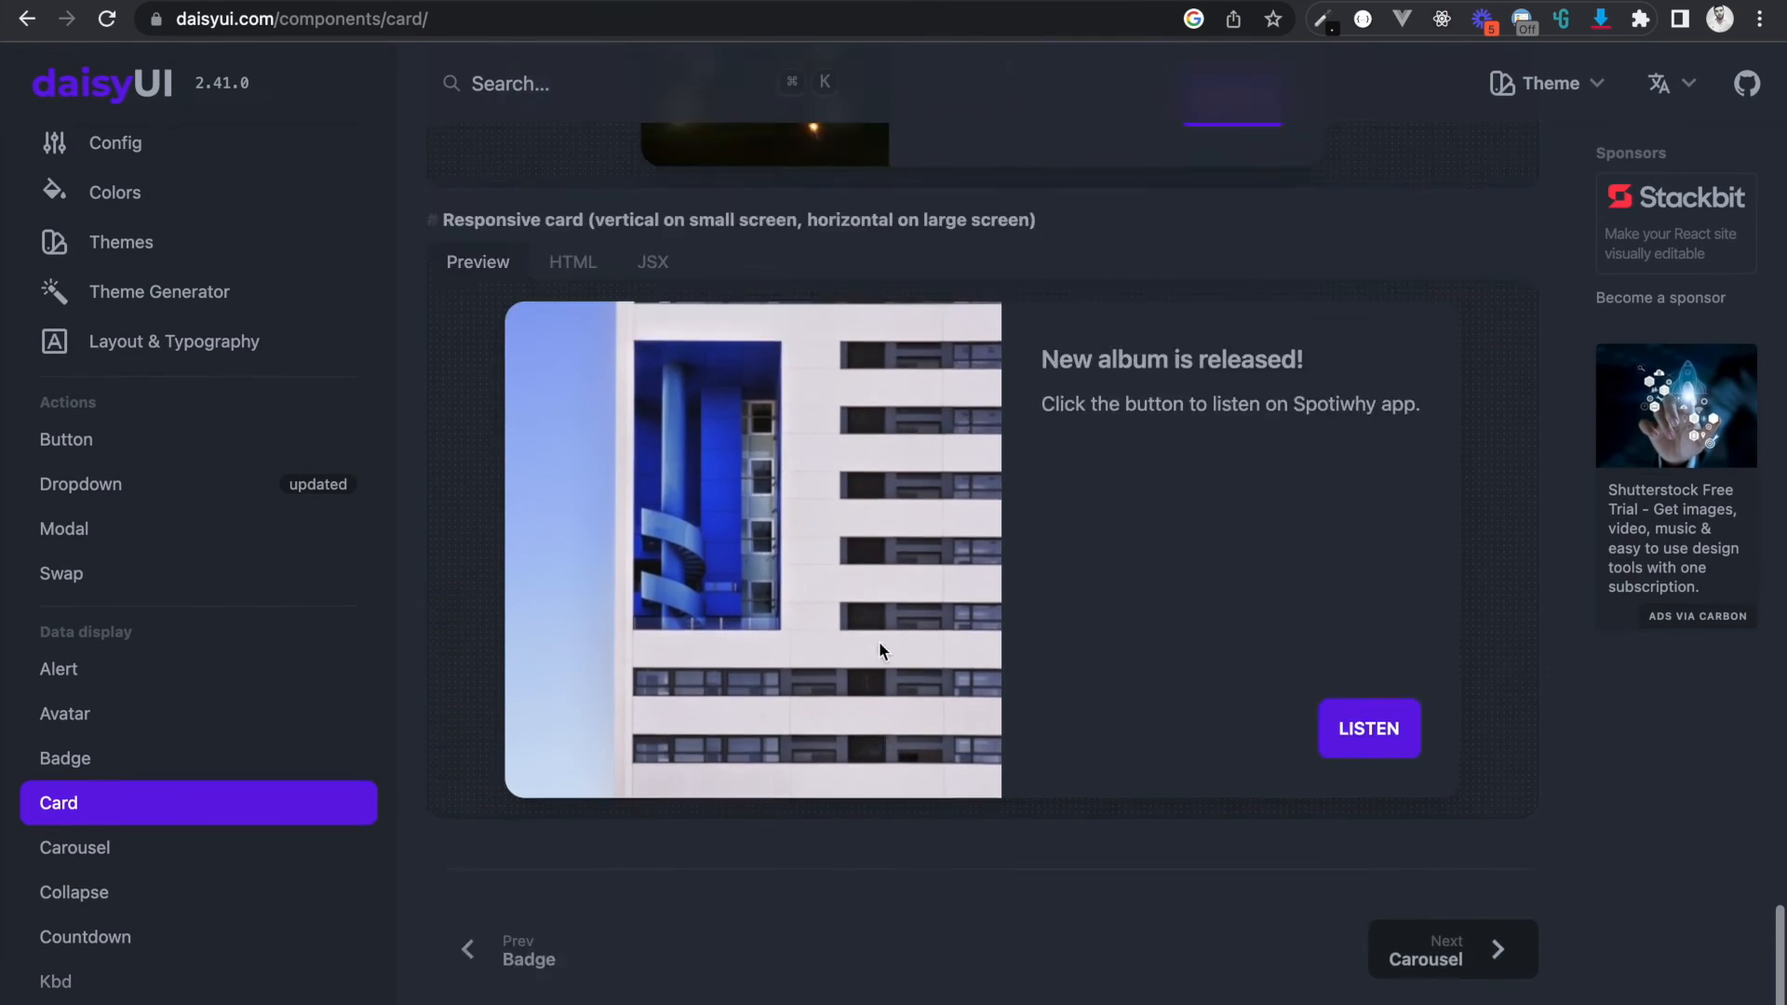
pyautogui.scroll(-3)
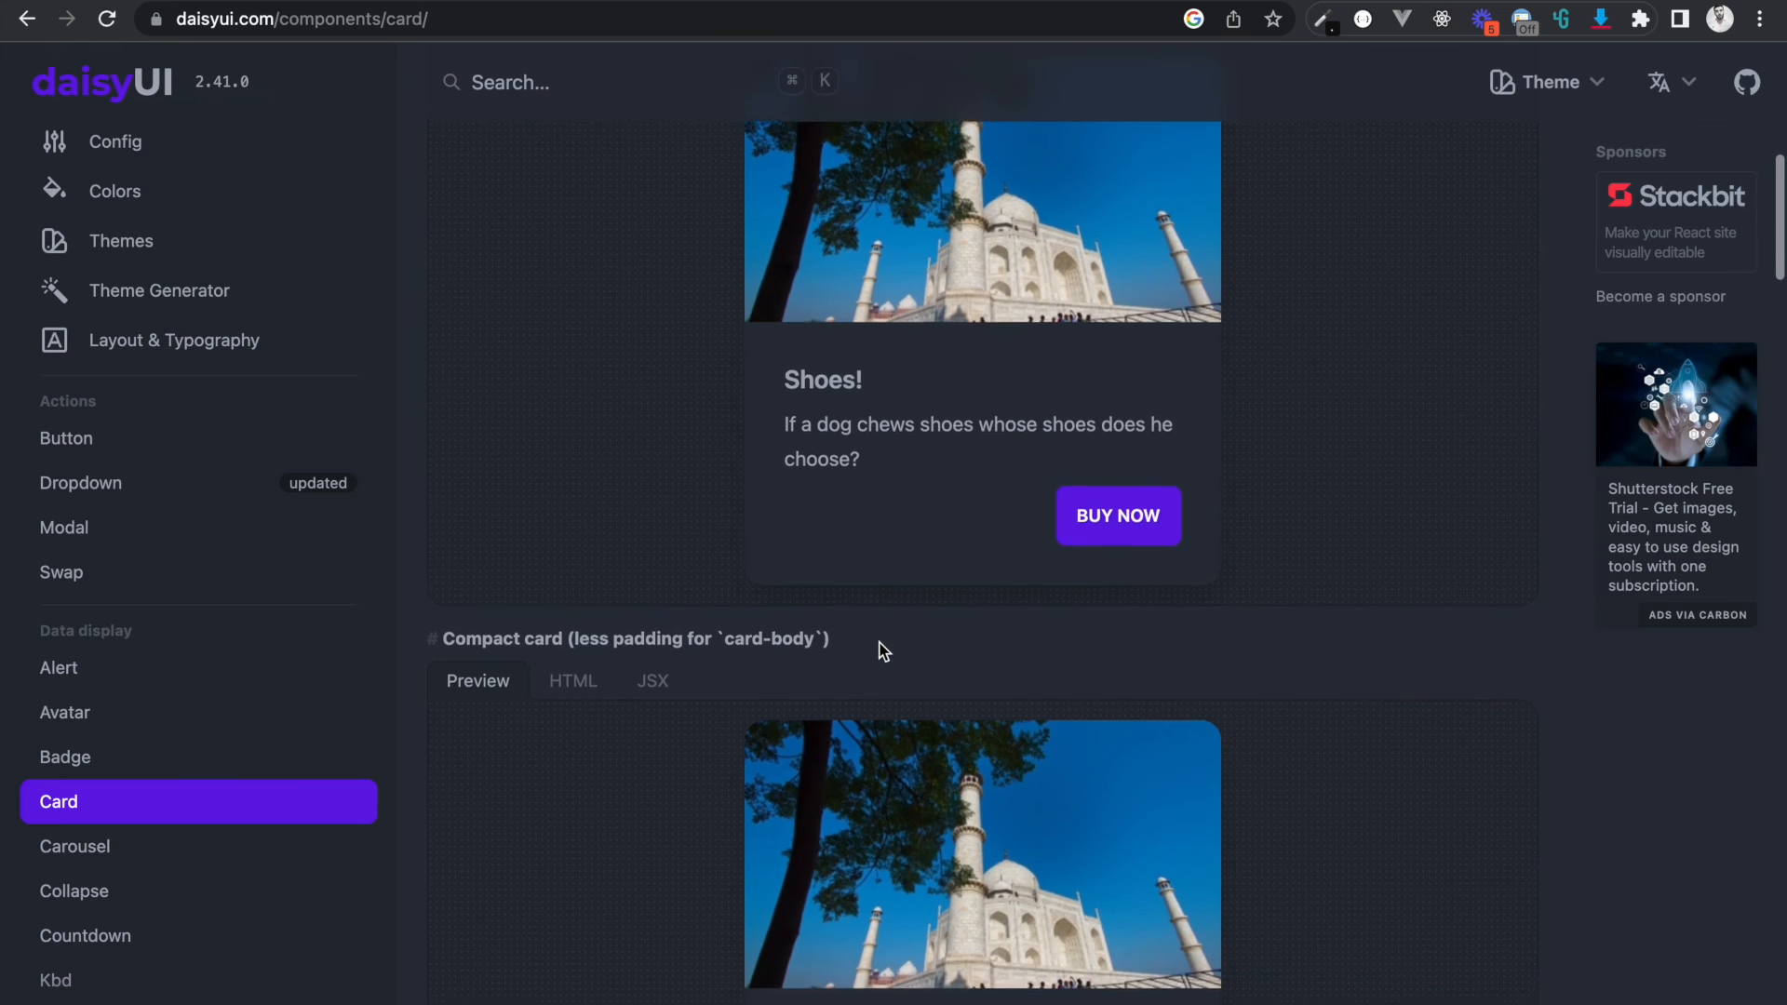
pyautogui.scroll(-3)
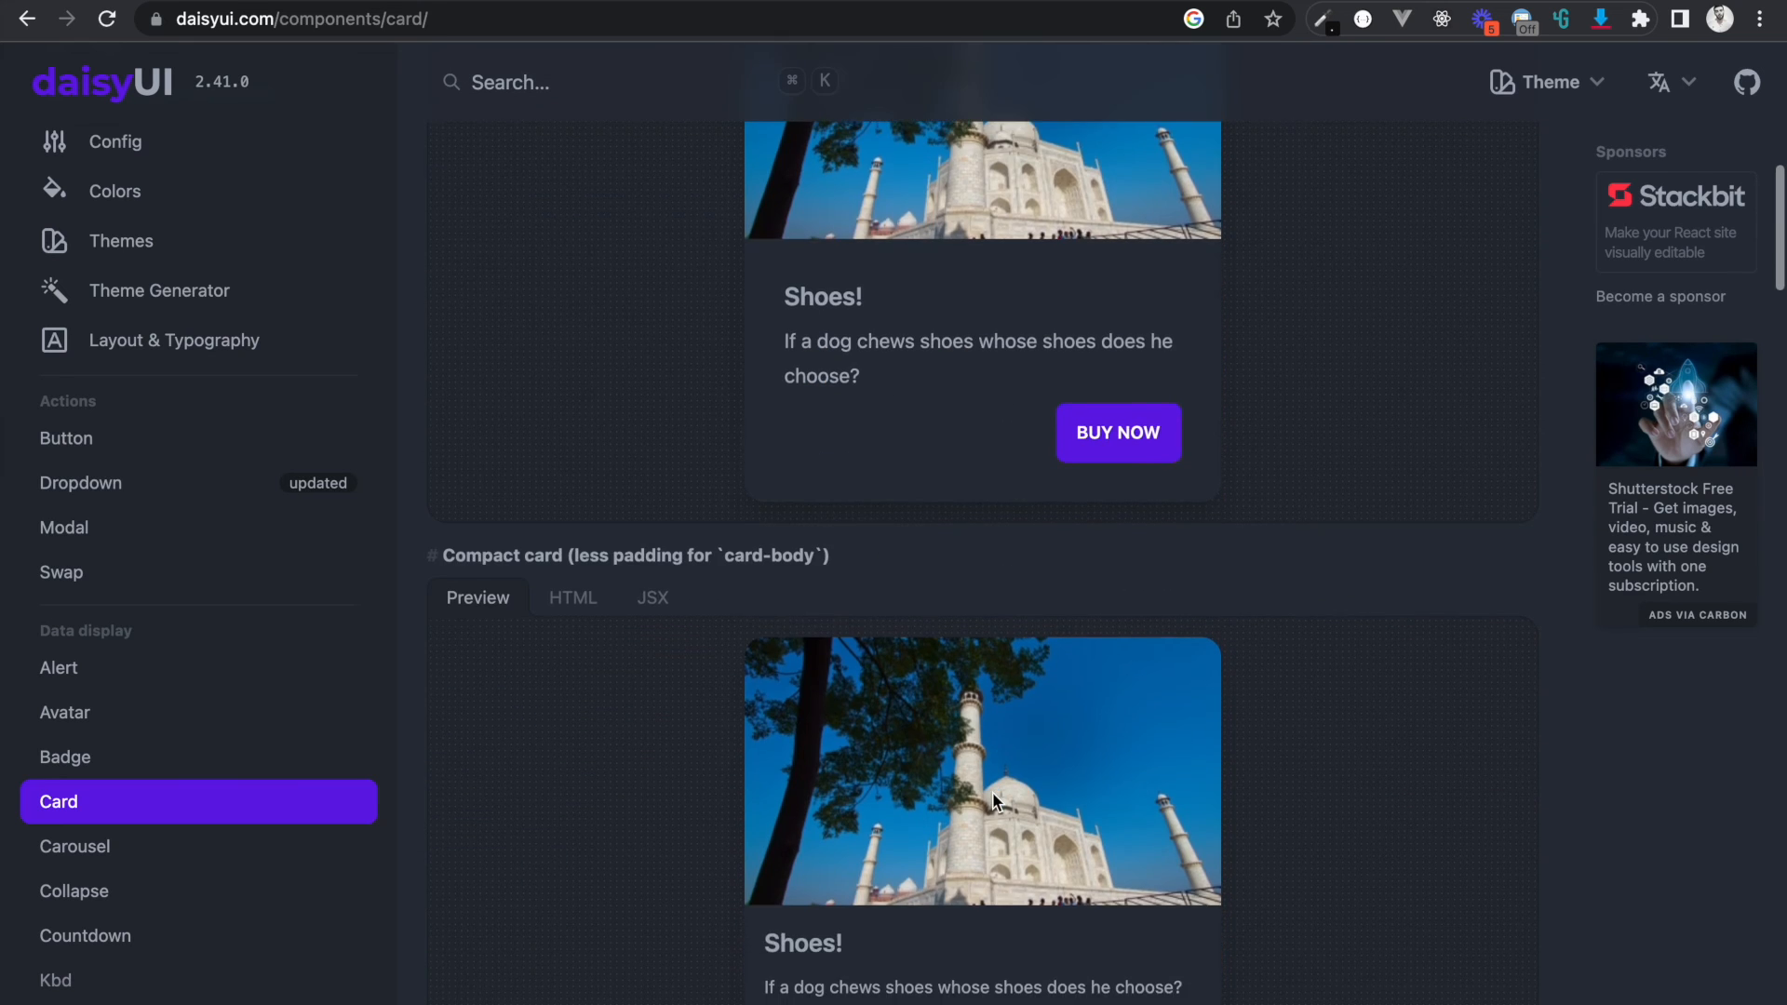
pyautogui.scroll(-3)
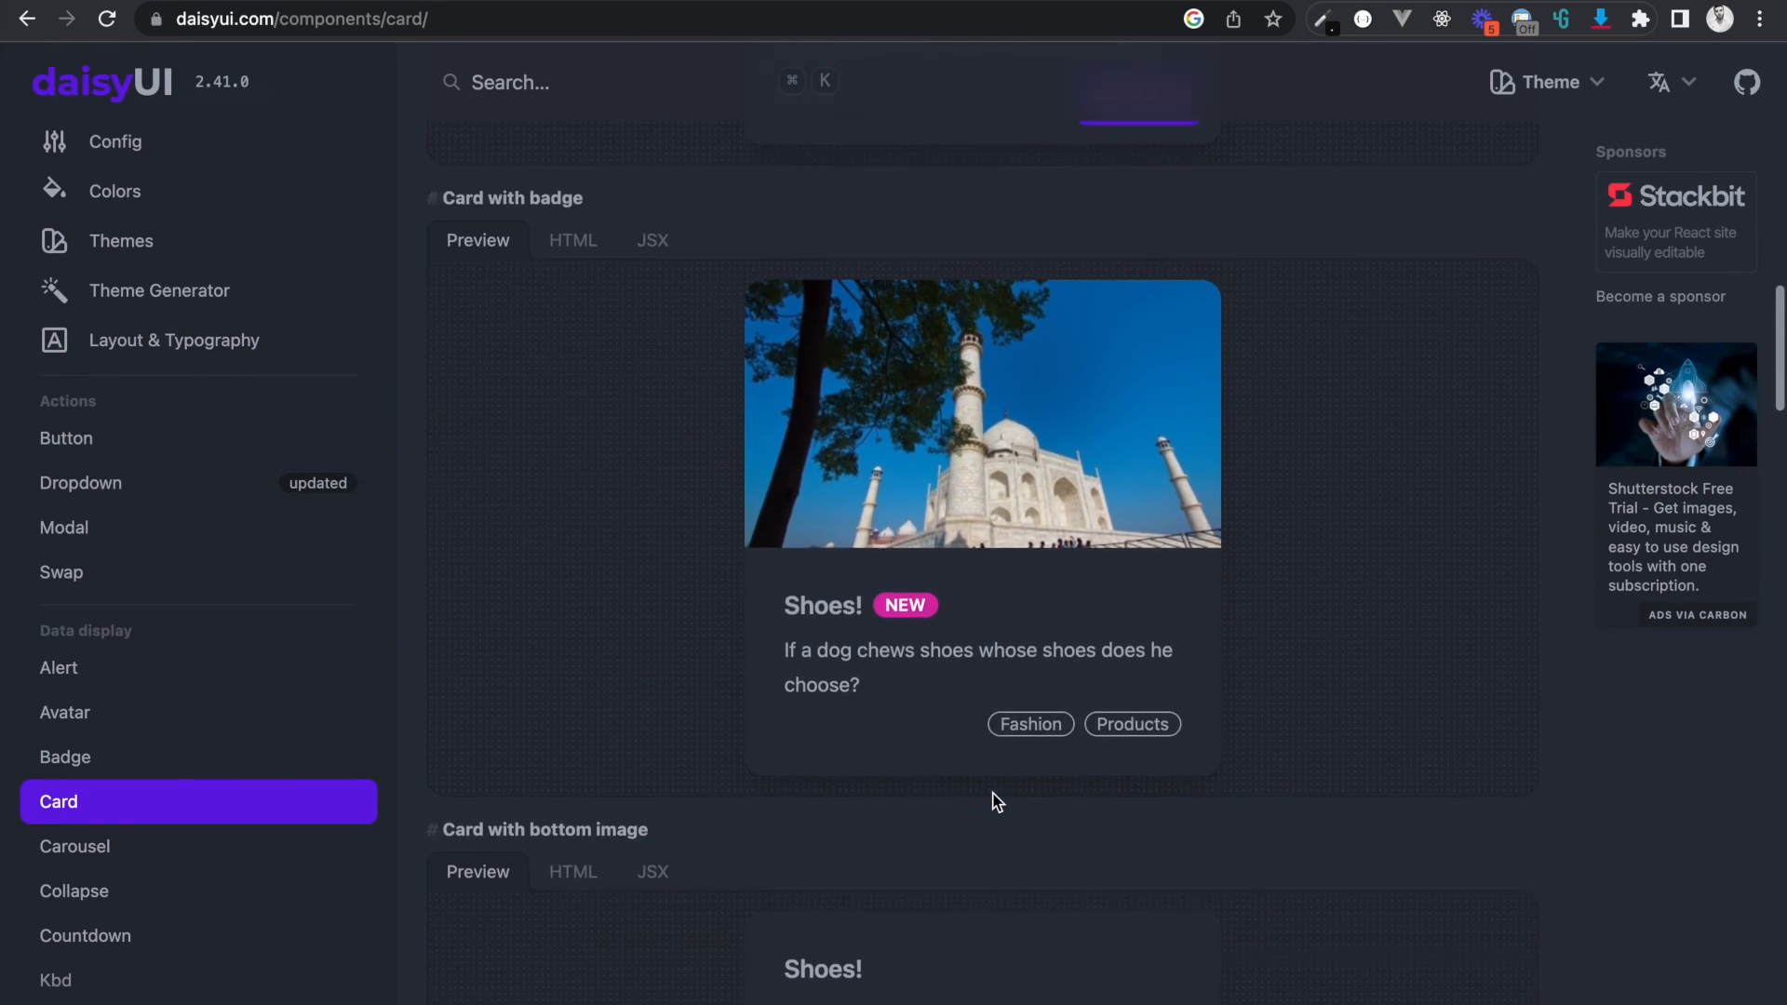
pyautogui.scroll(-3)
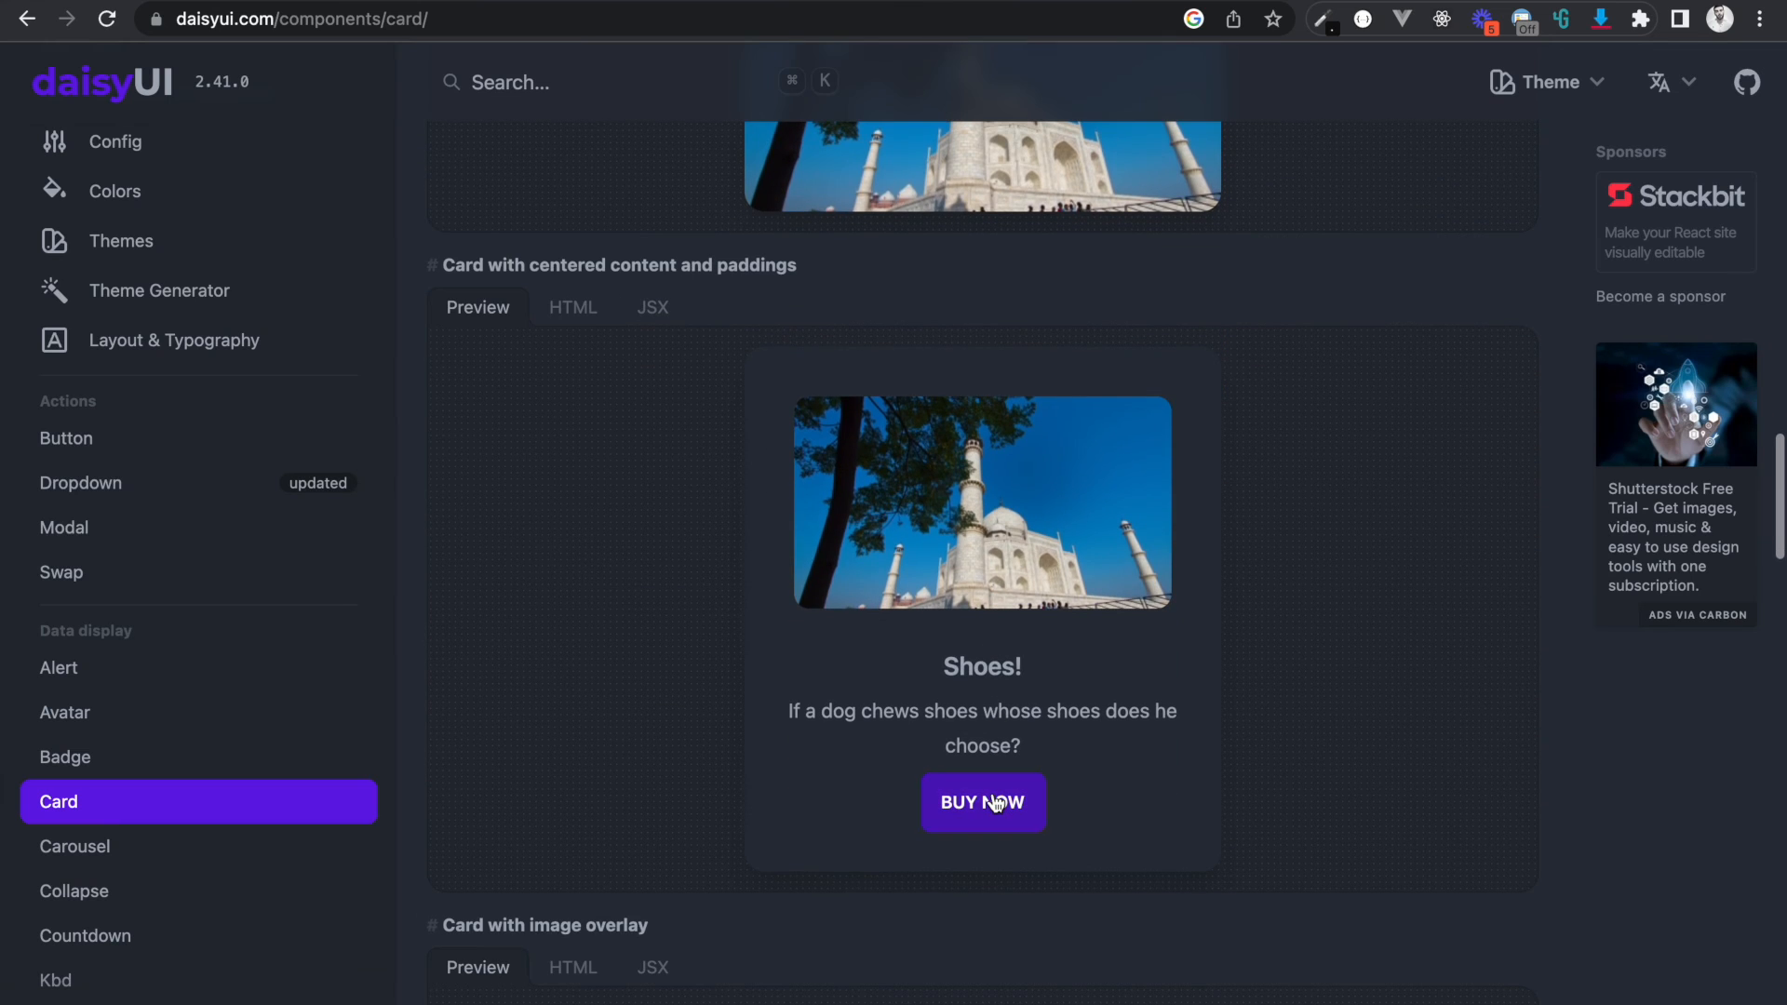
pyautogui.moveTo(1034, 569)
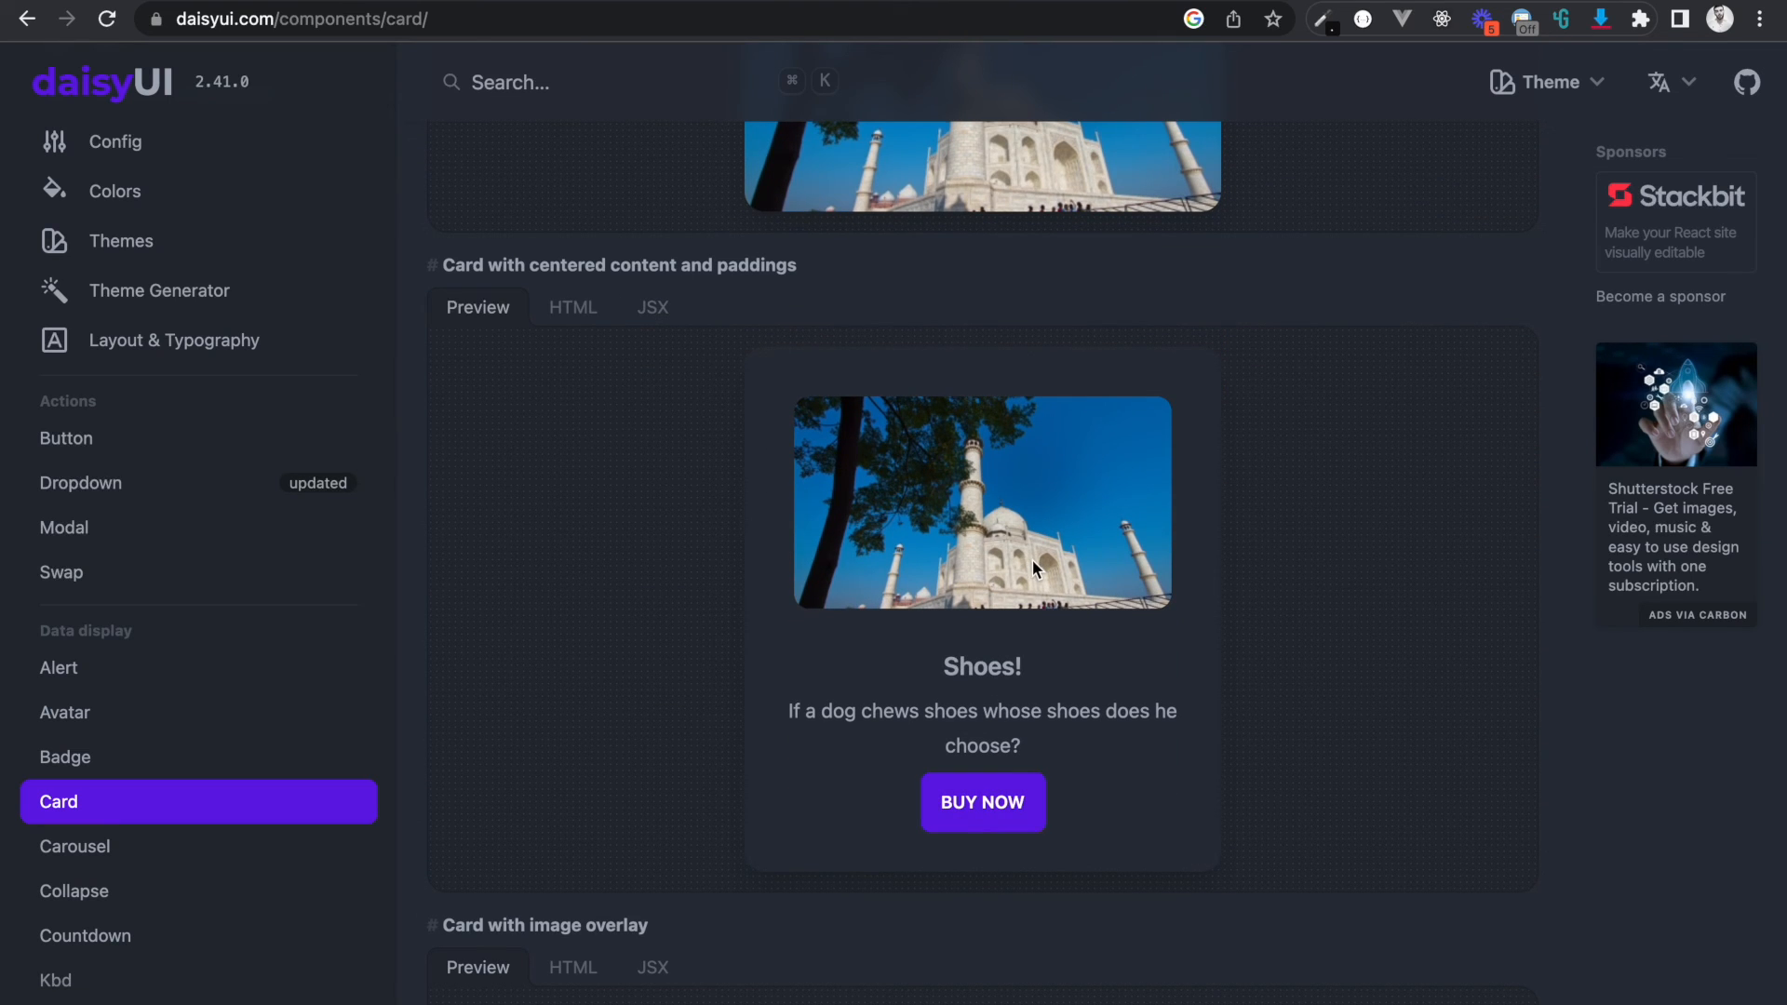
pyautogui.moveTo(980, 508)
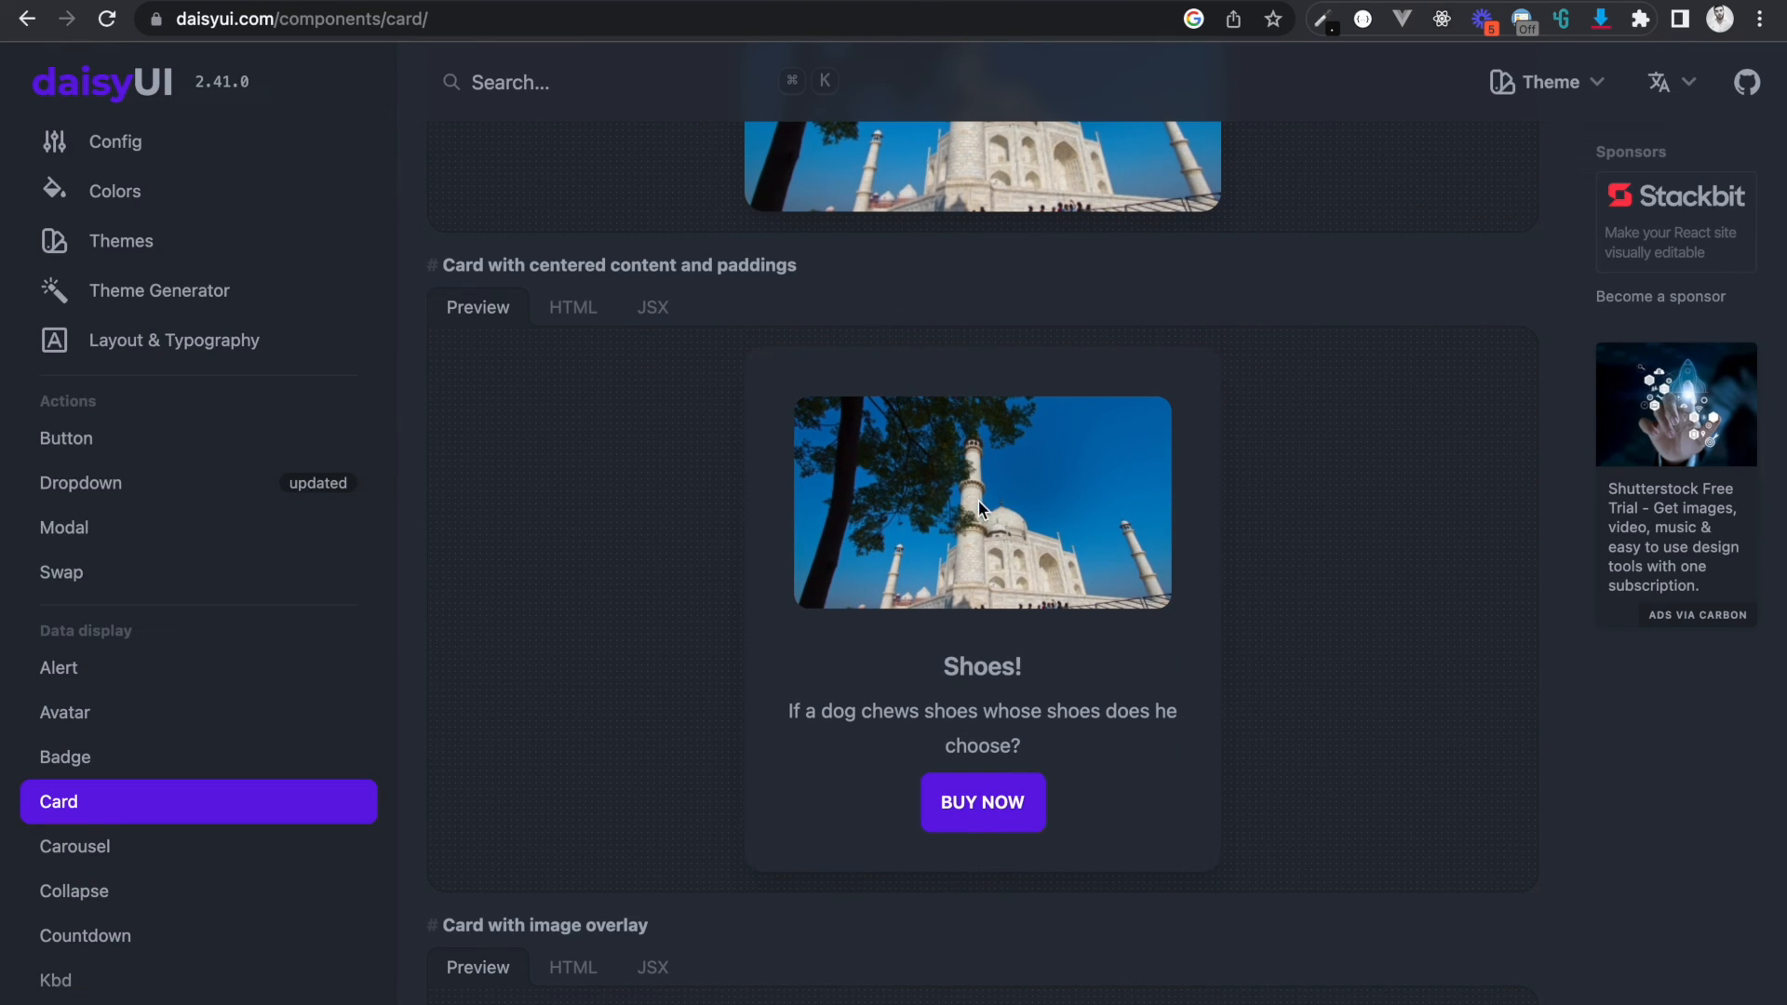
pyautogui.click(574, 306)
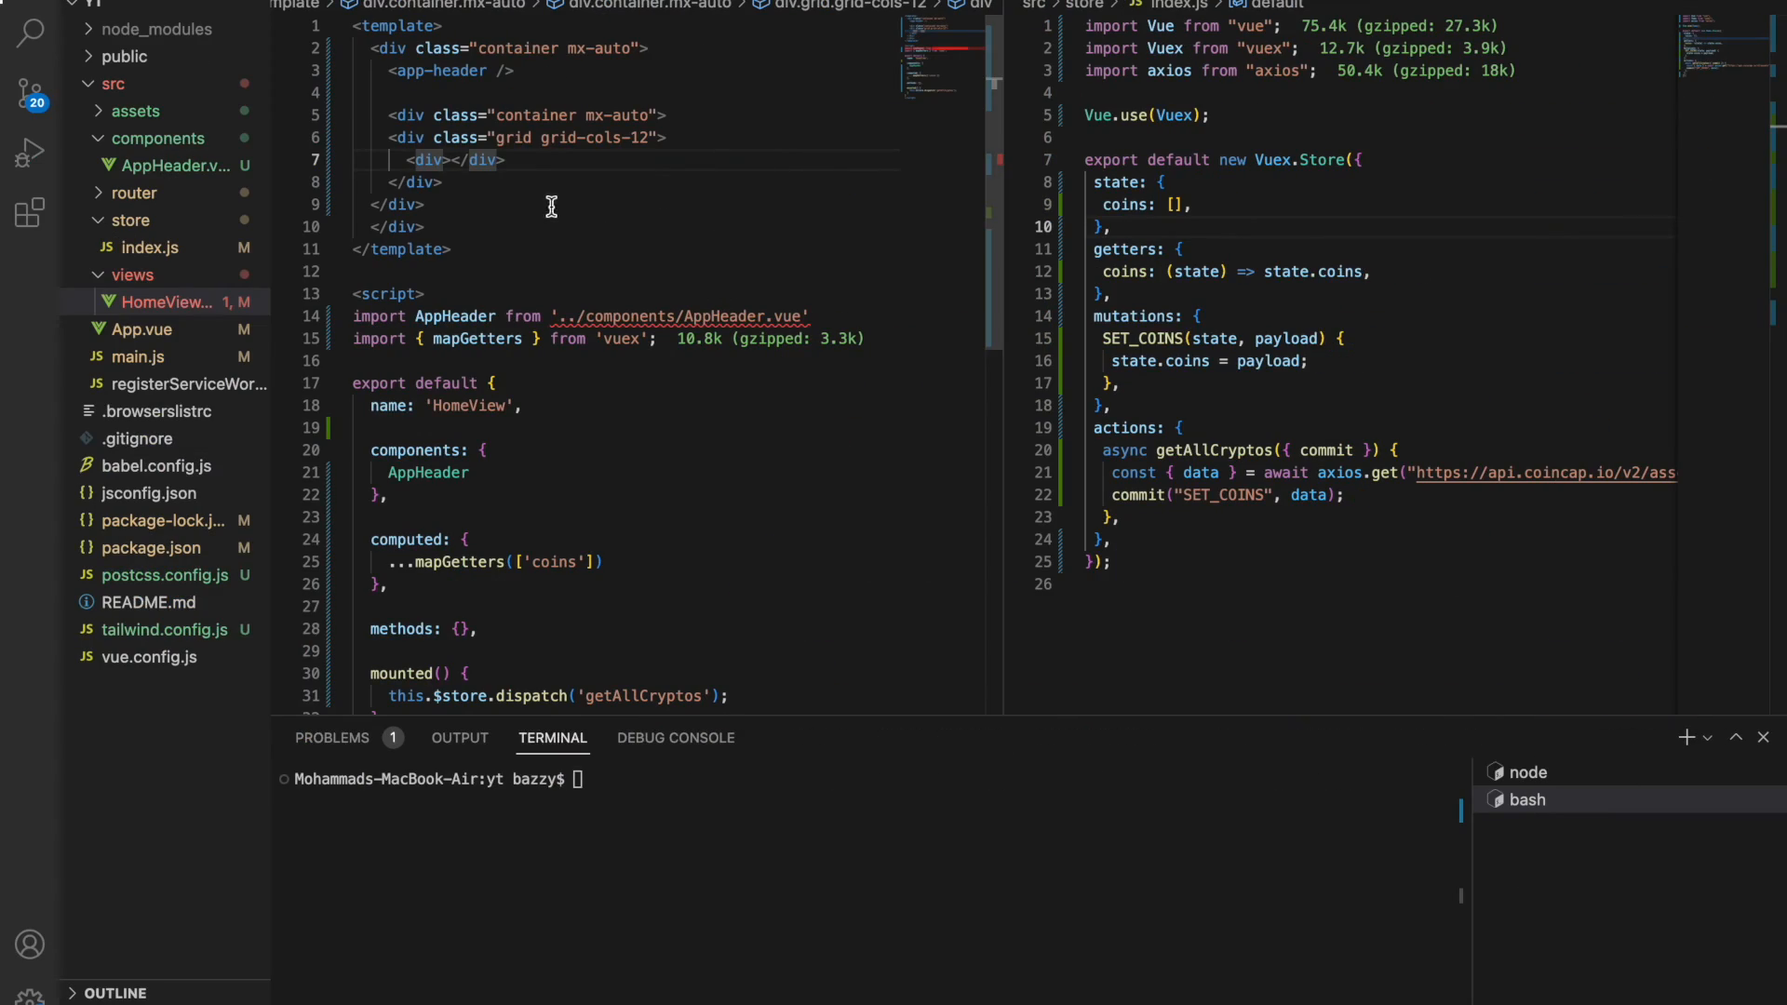
# Select the empty placeholder div inside the HomeView grid for replacement.
pyautogui.doubleClick(427, 159)
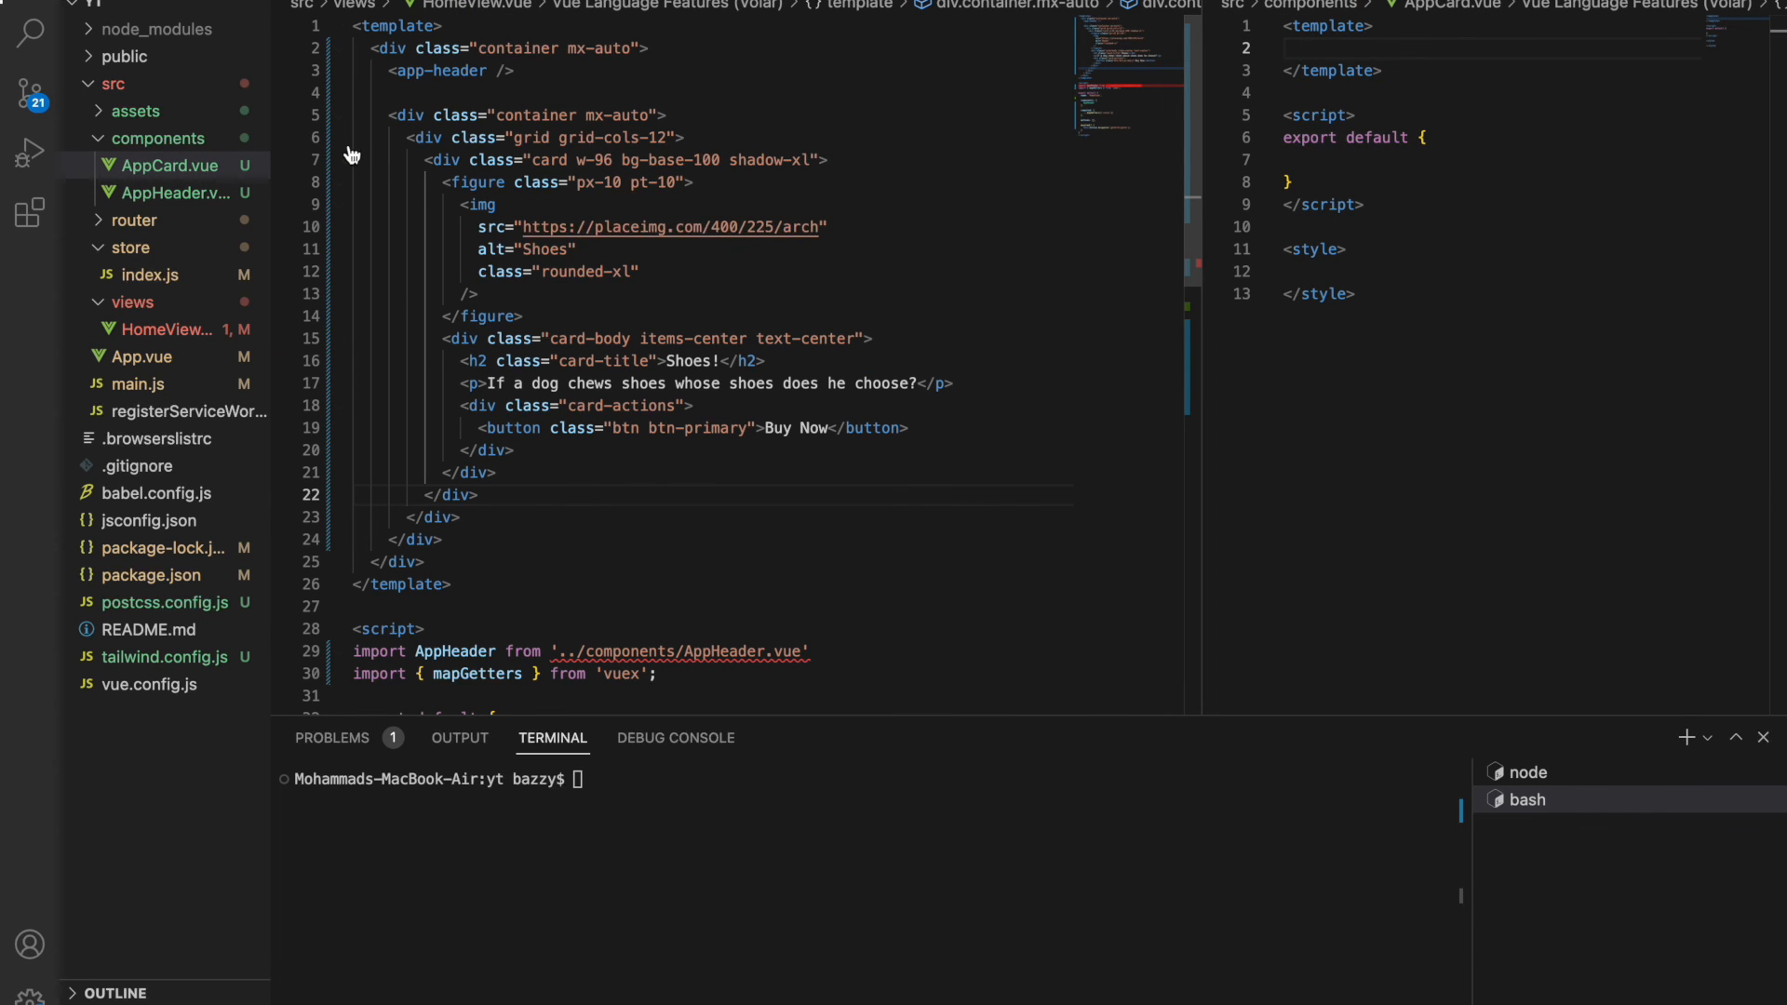
# Mark the start of the grid and card markup block in HomeView.vue.
pyautogui.click(338, 138)
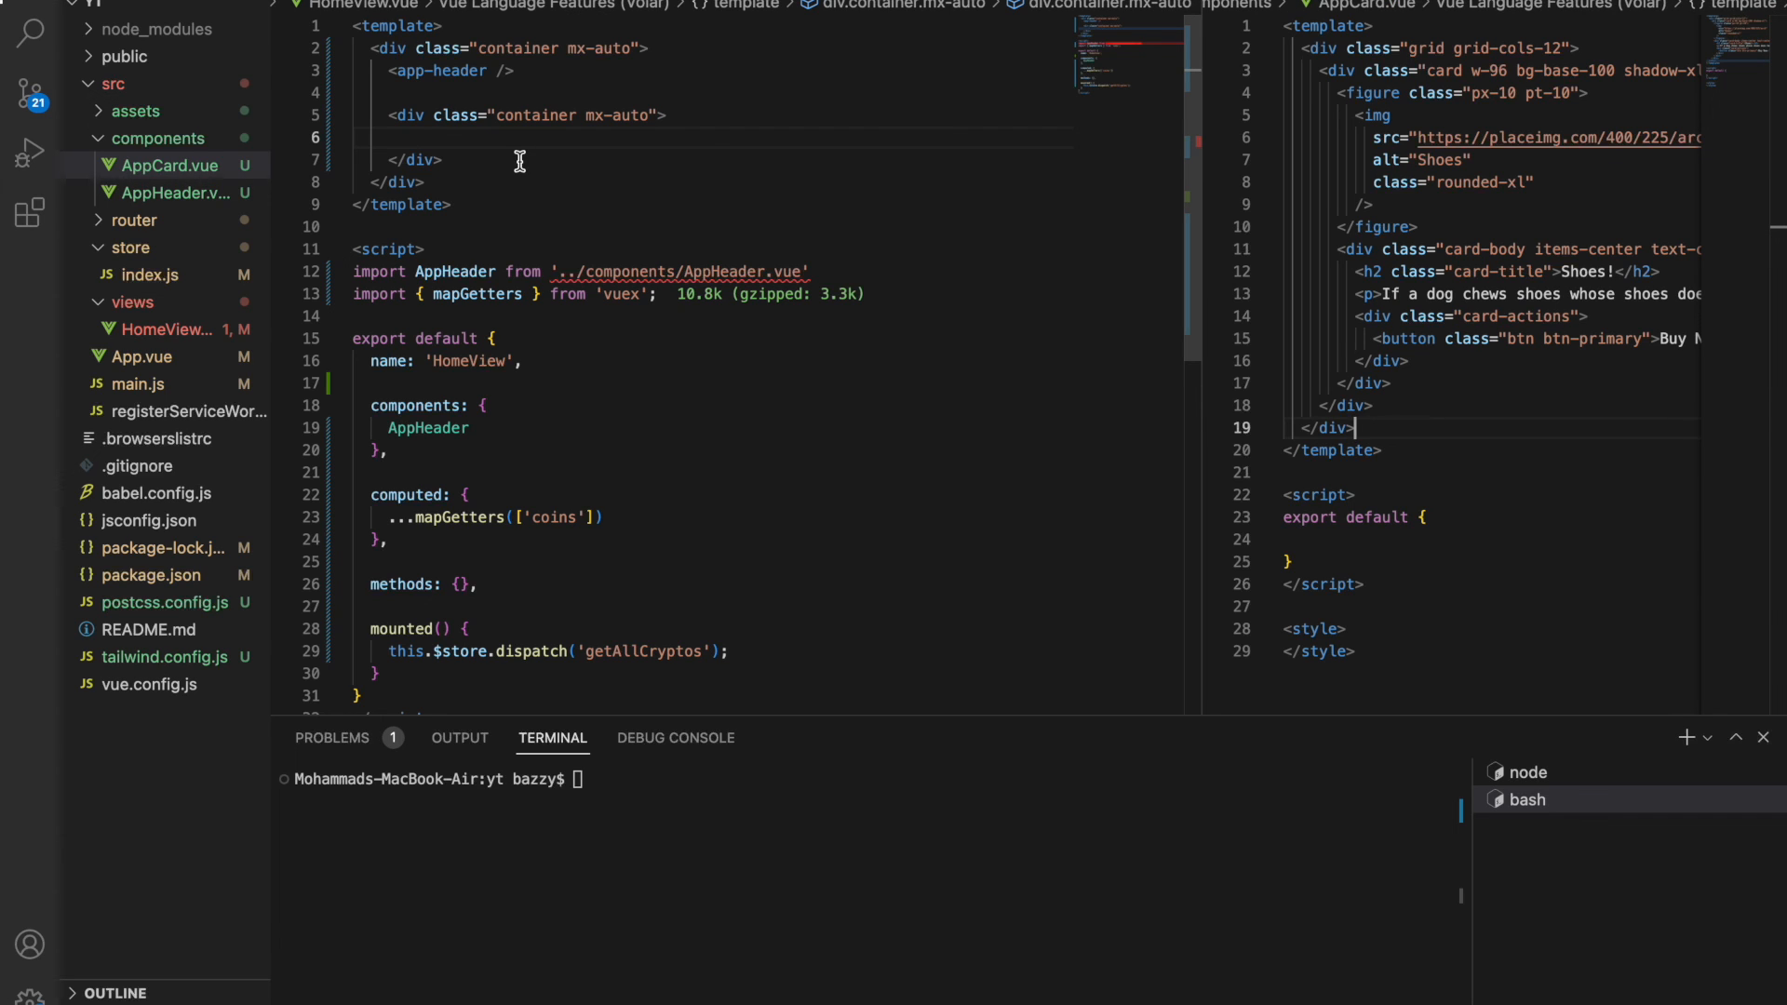
pyautogui.moveTo(494, 136)
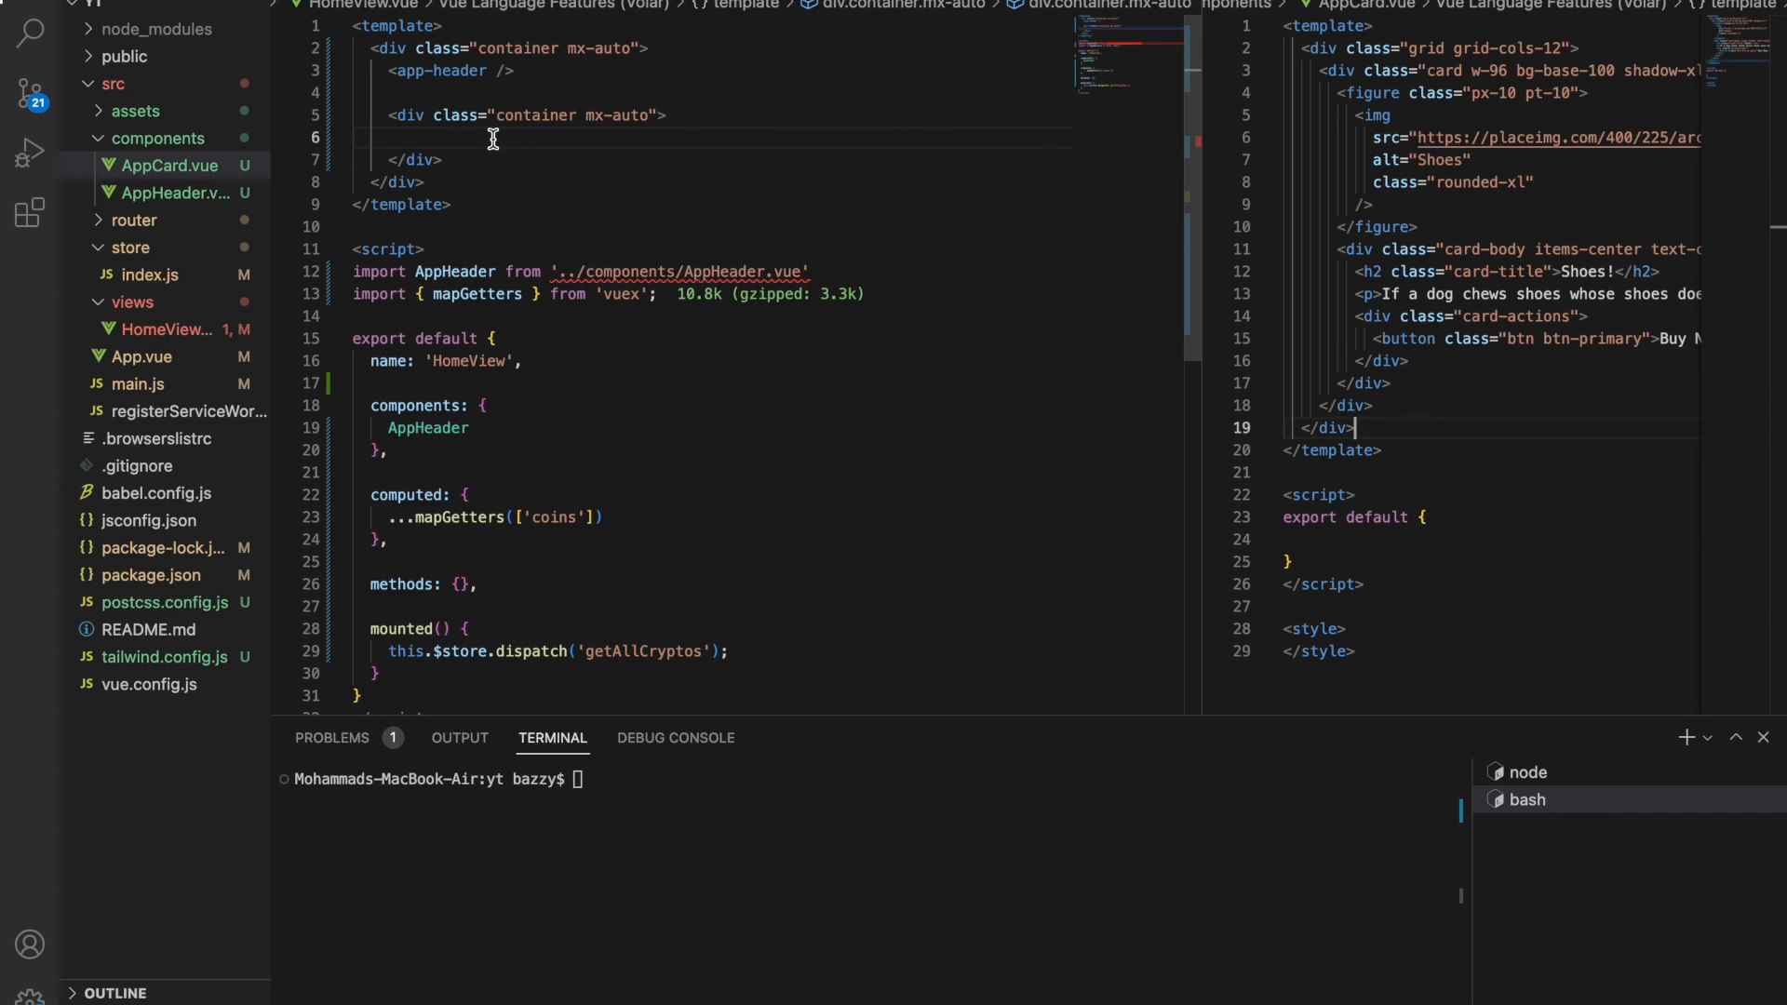
# Add <app-card> looped with v-for="(coin, index) in coins", keyed by index, and a gap class.
pyautogui.write('<app-card />')
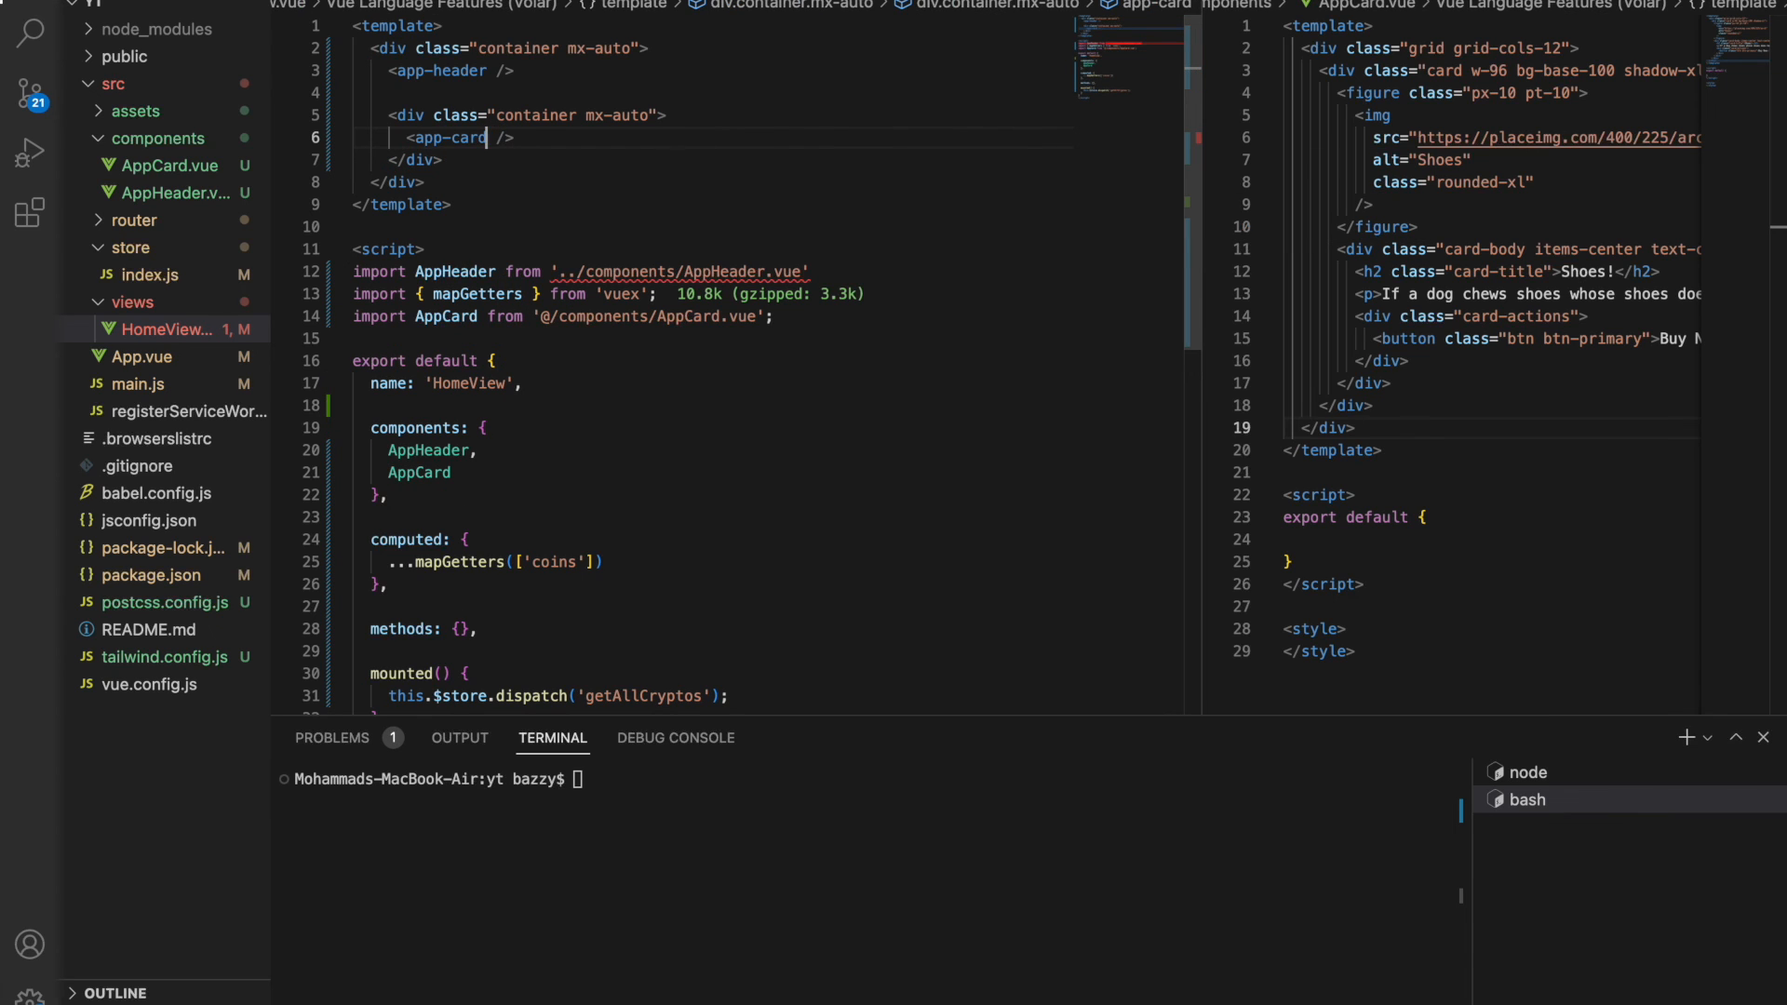
pyautogui.write('v-fo')
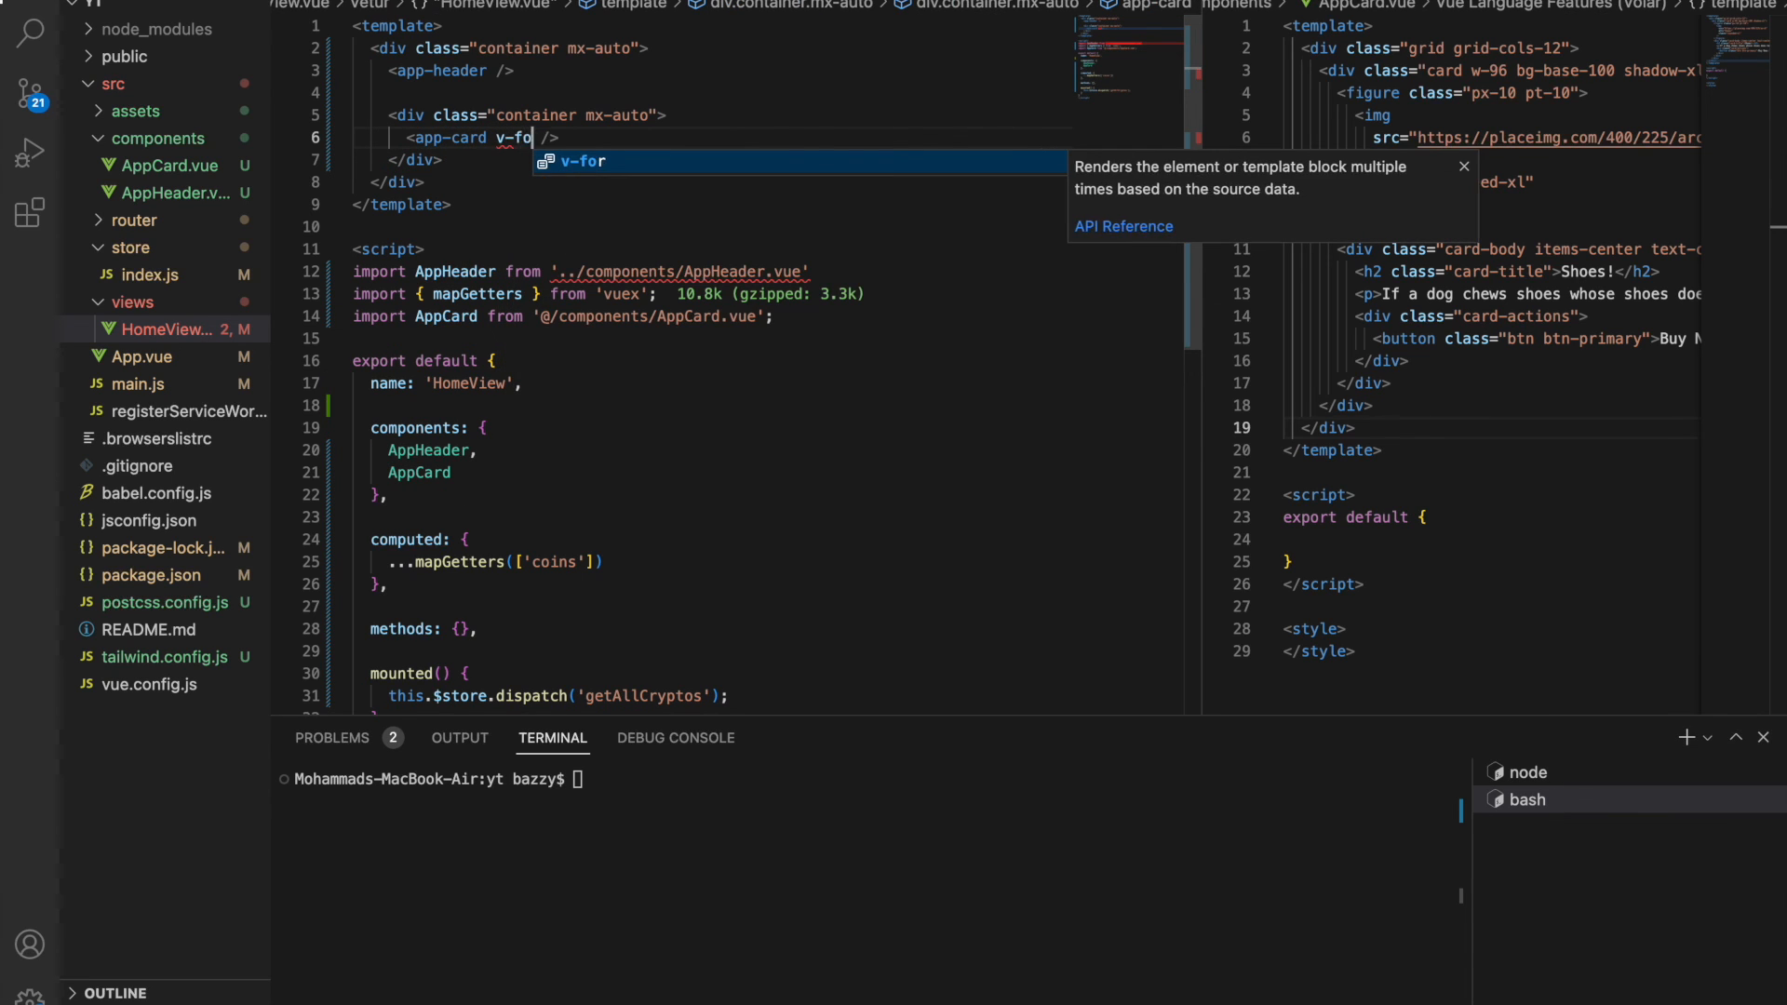
pyautogui.write('="()"')
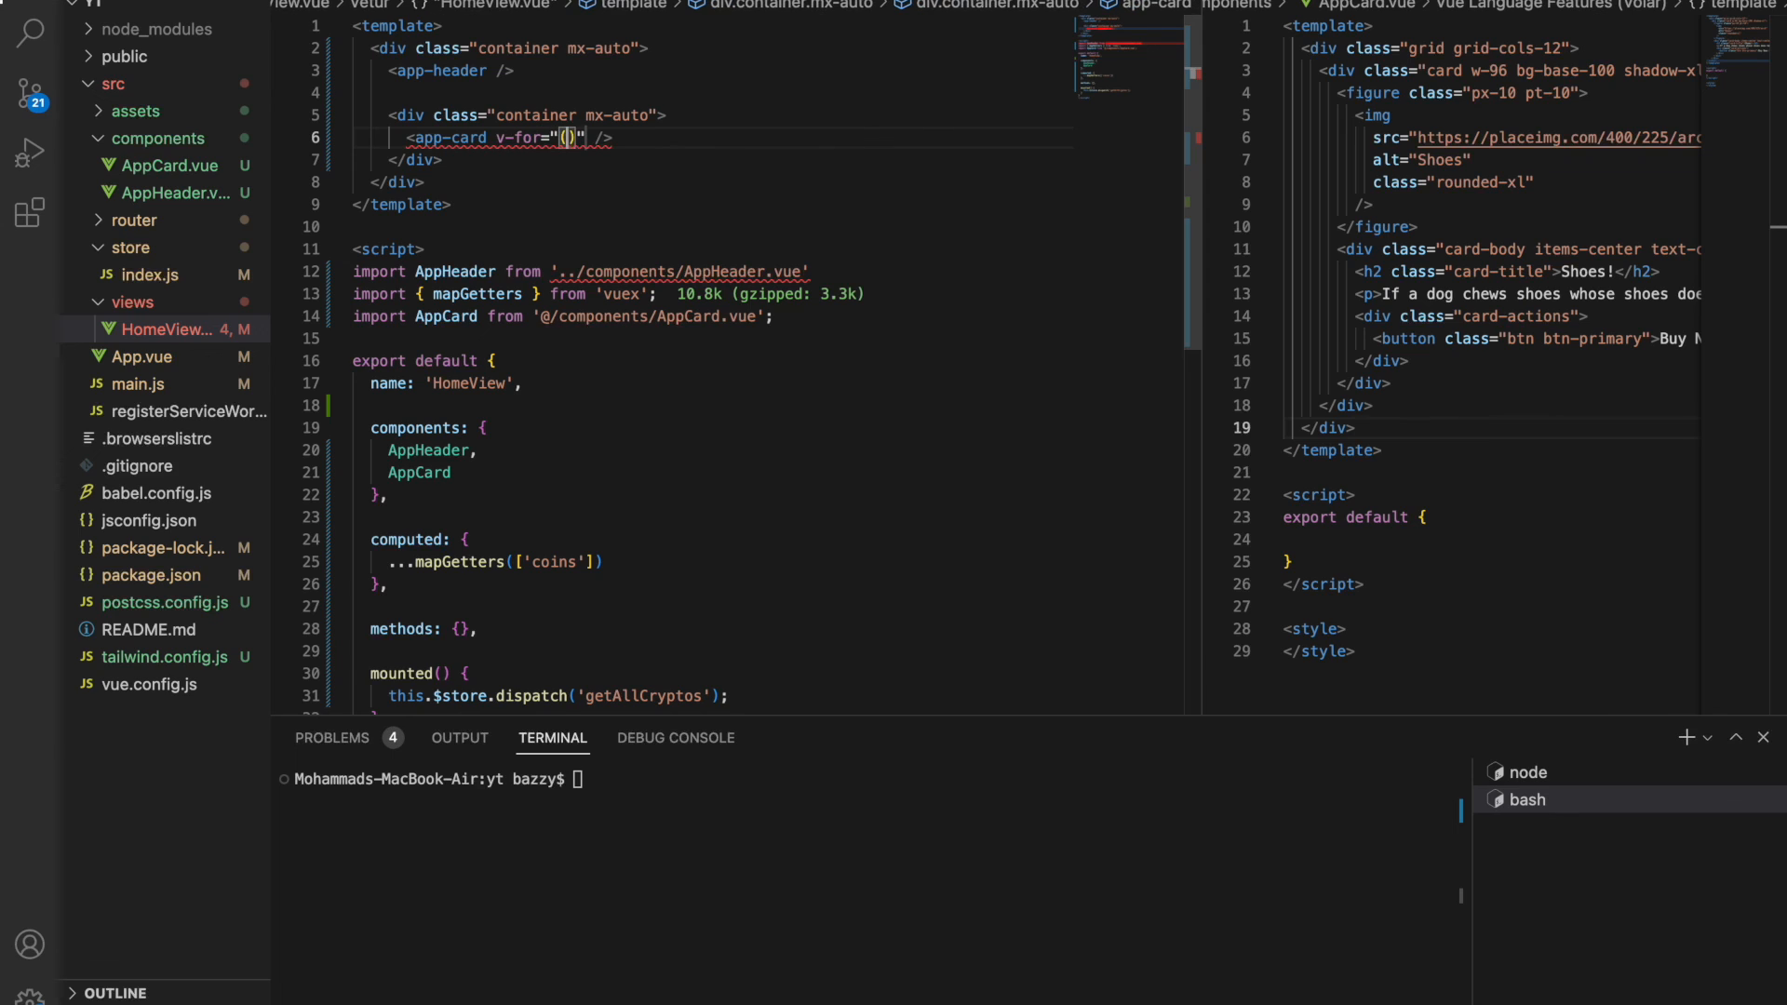
pyautogui.write('coin, index')
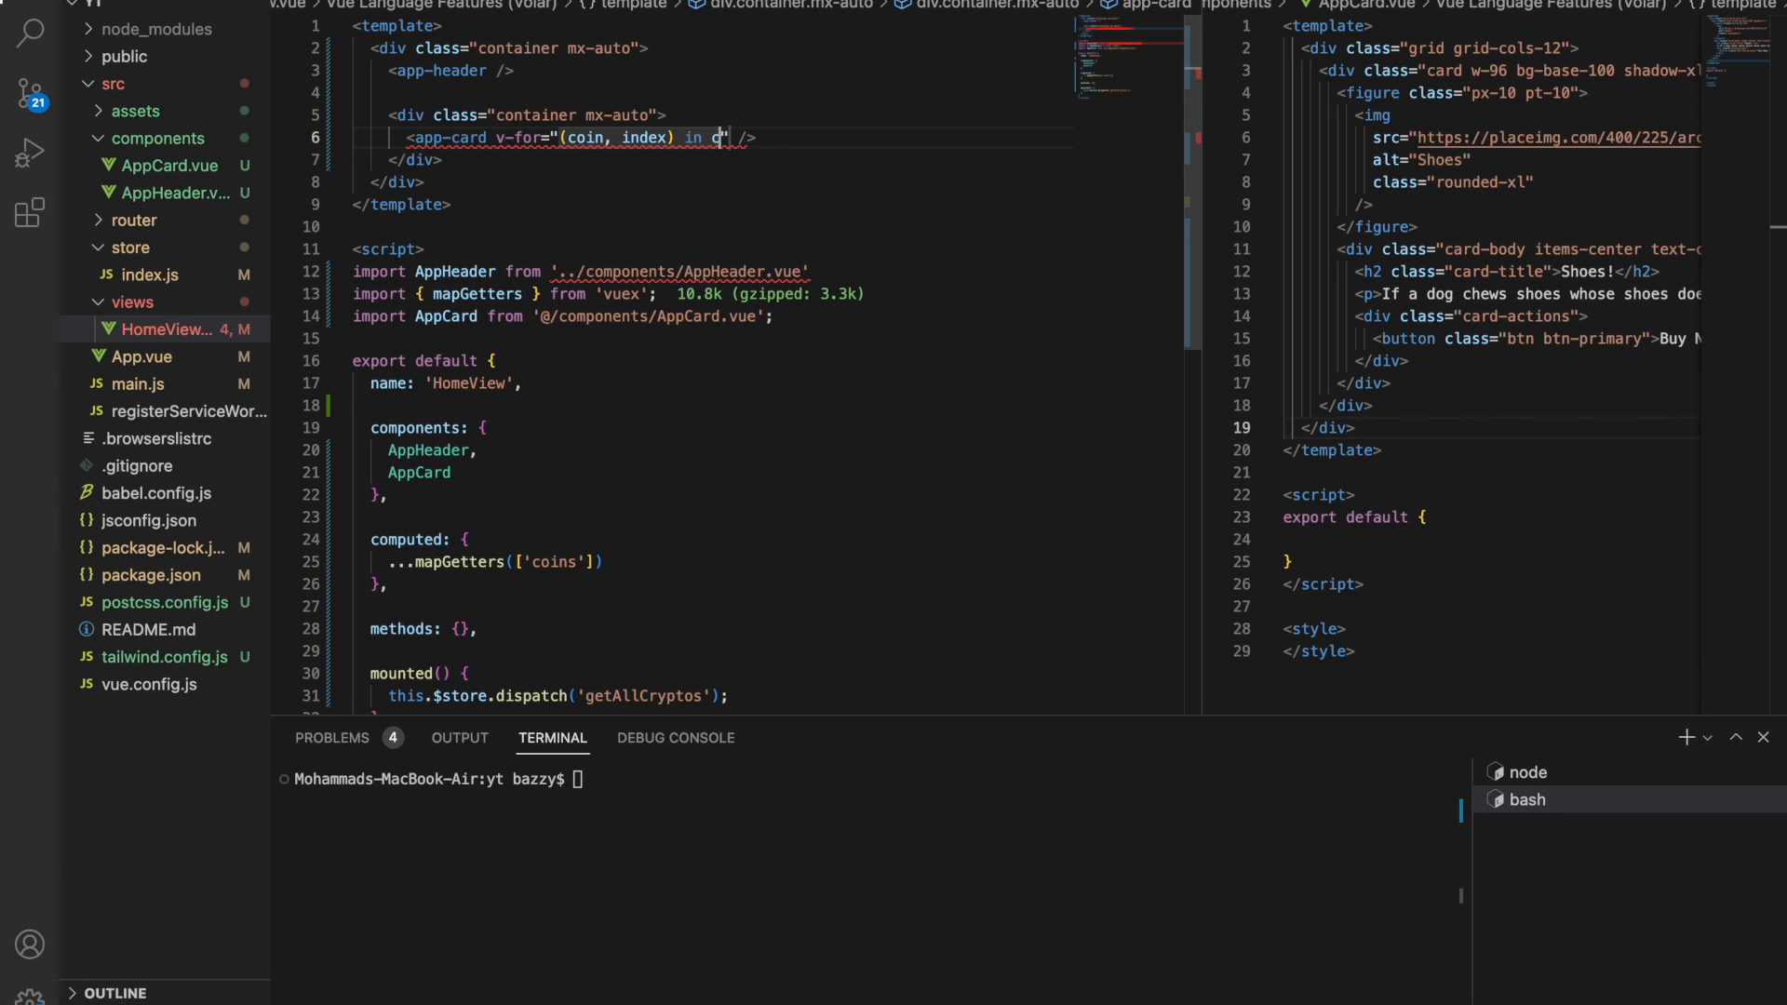
pyautogui.write('oins" :key=')
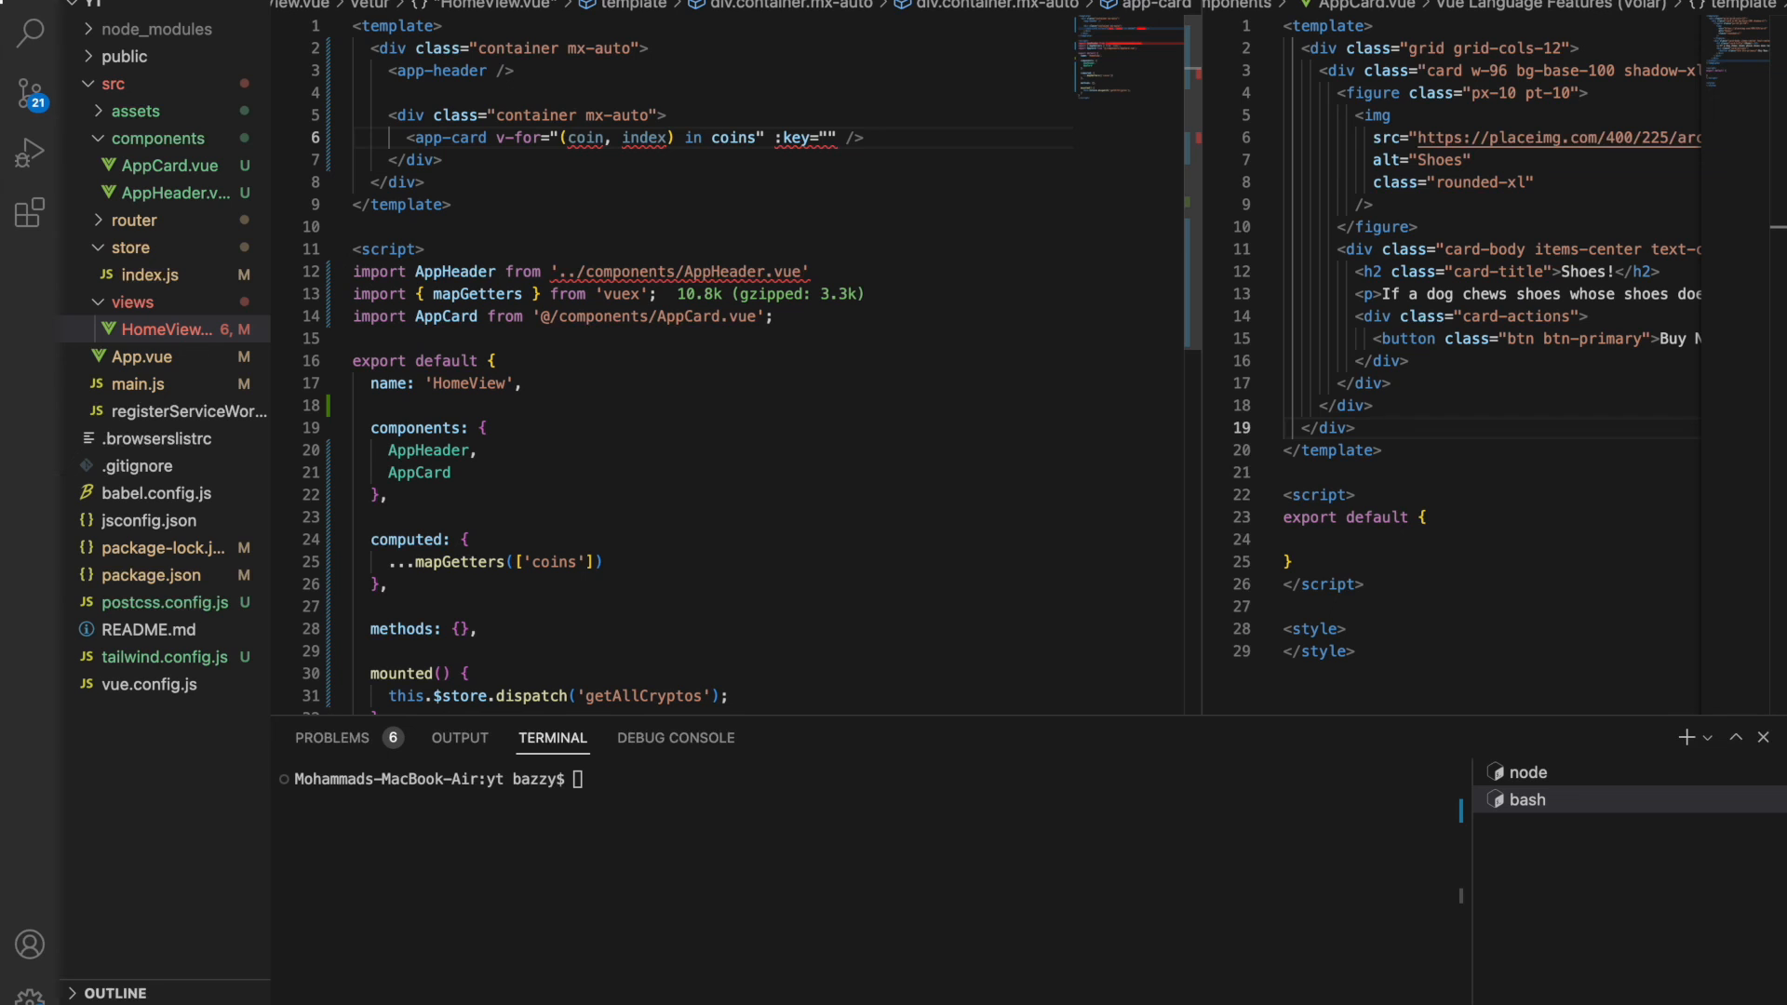
pyautogui.write('index')
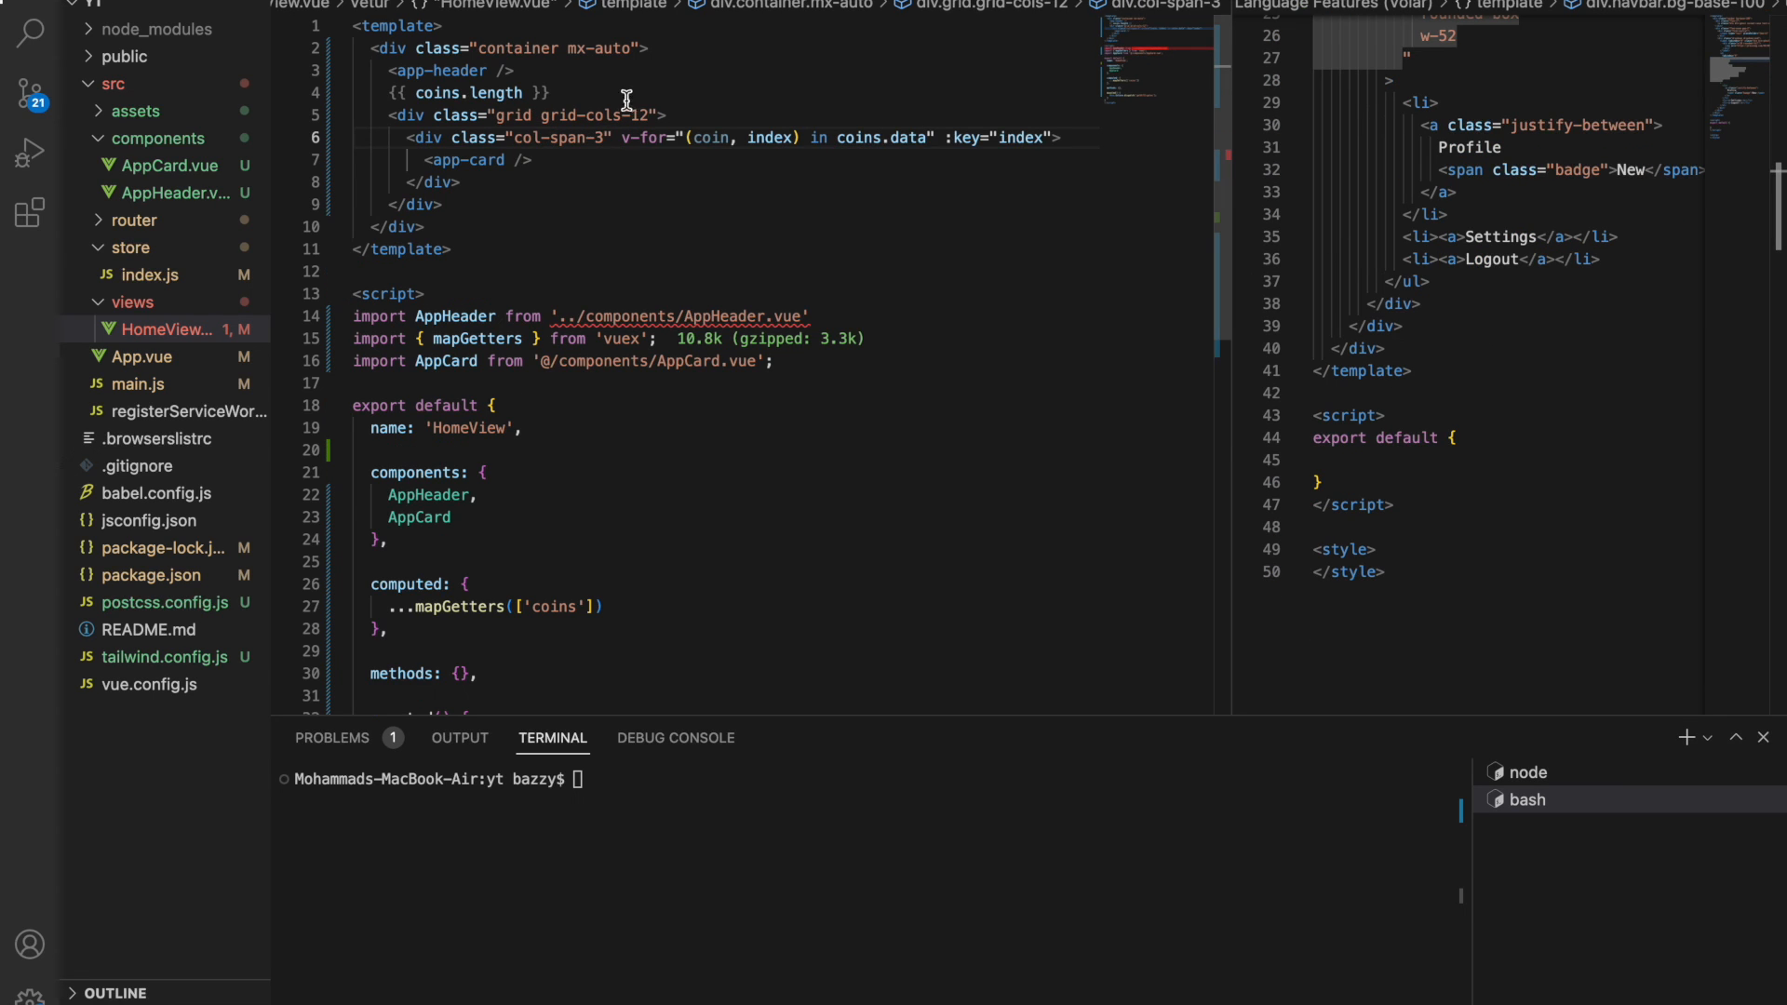
pyautogui.write('gap')
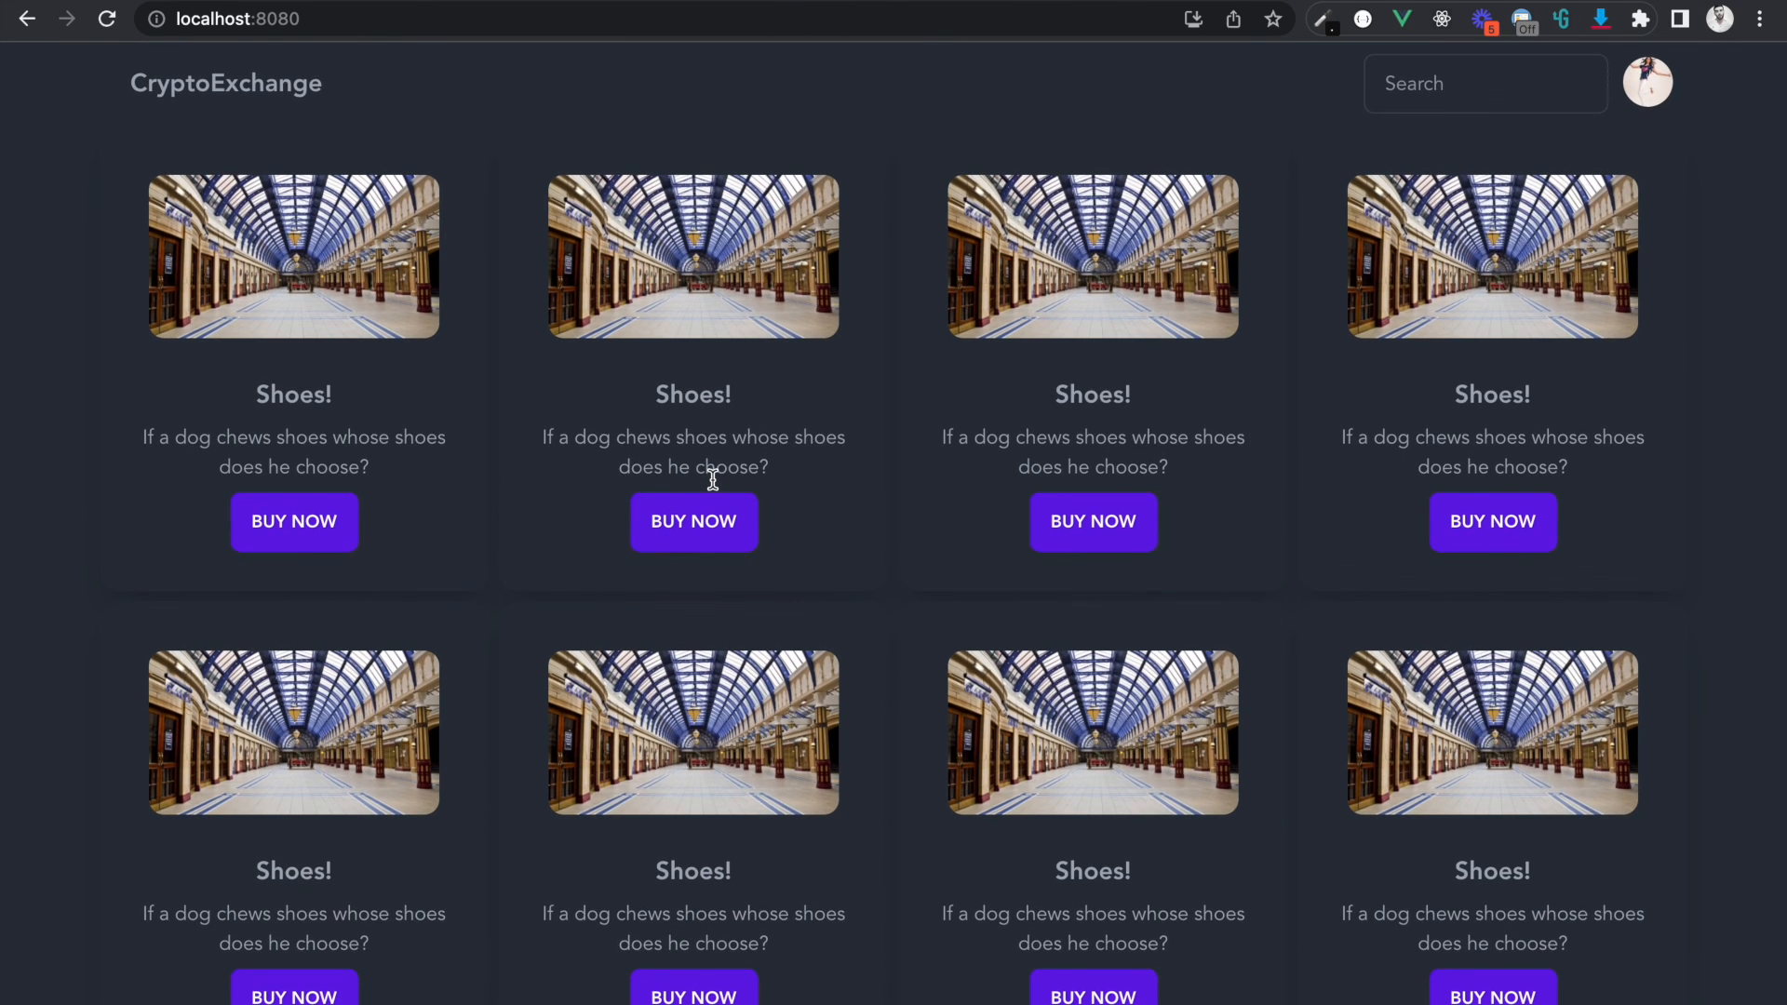
pyautogui.moveTo(718, 626)
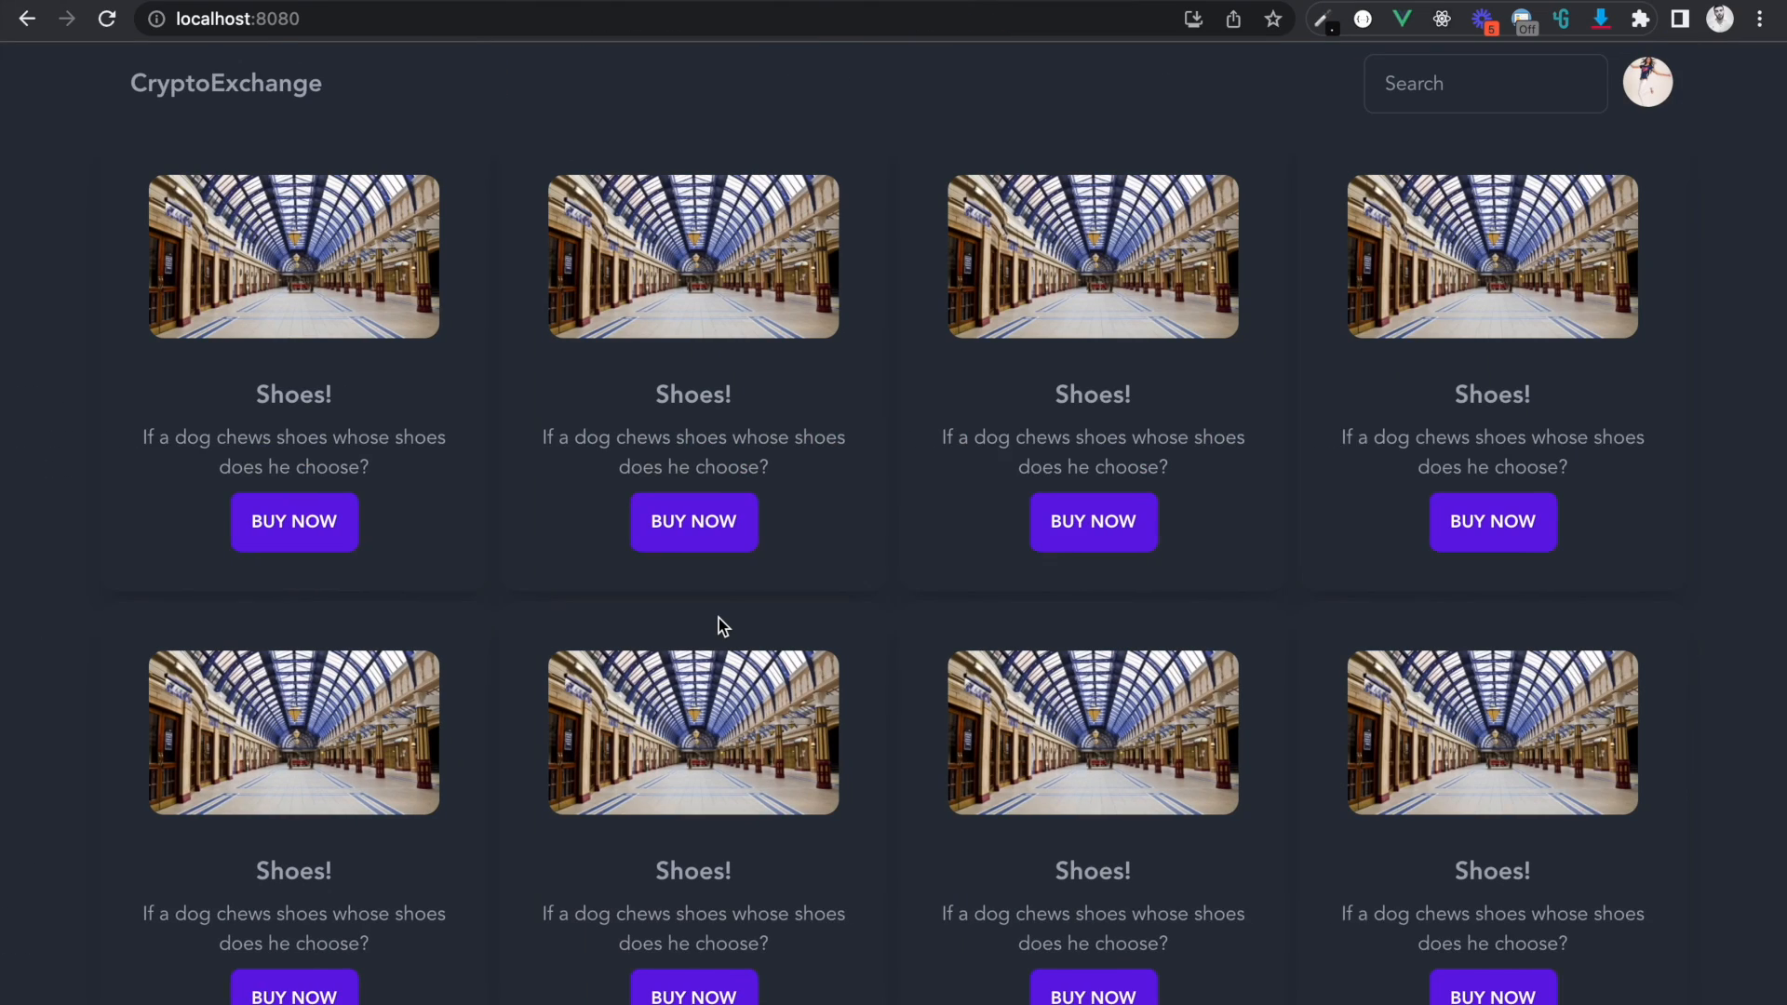